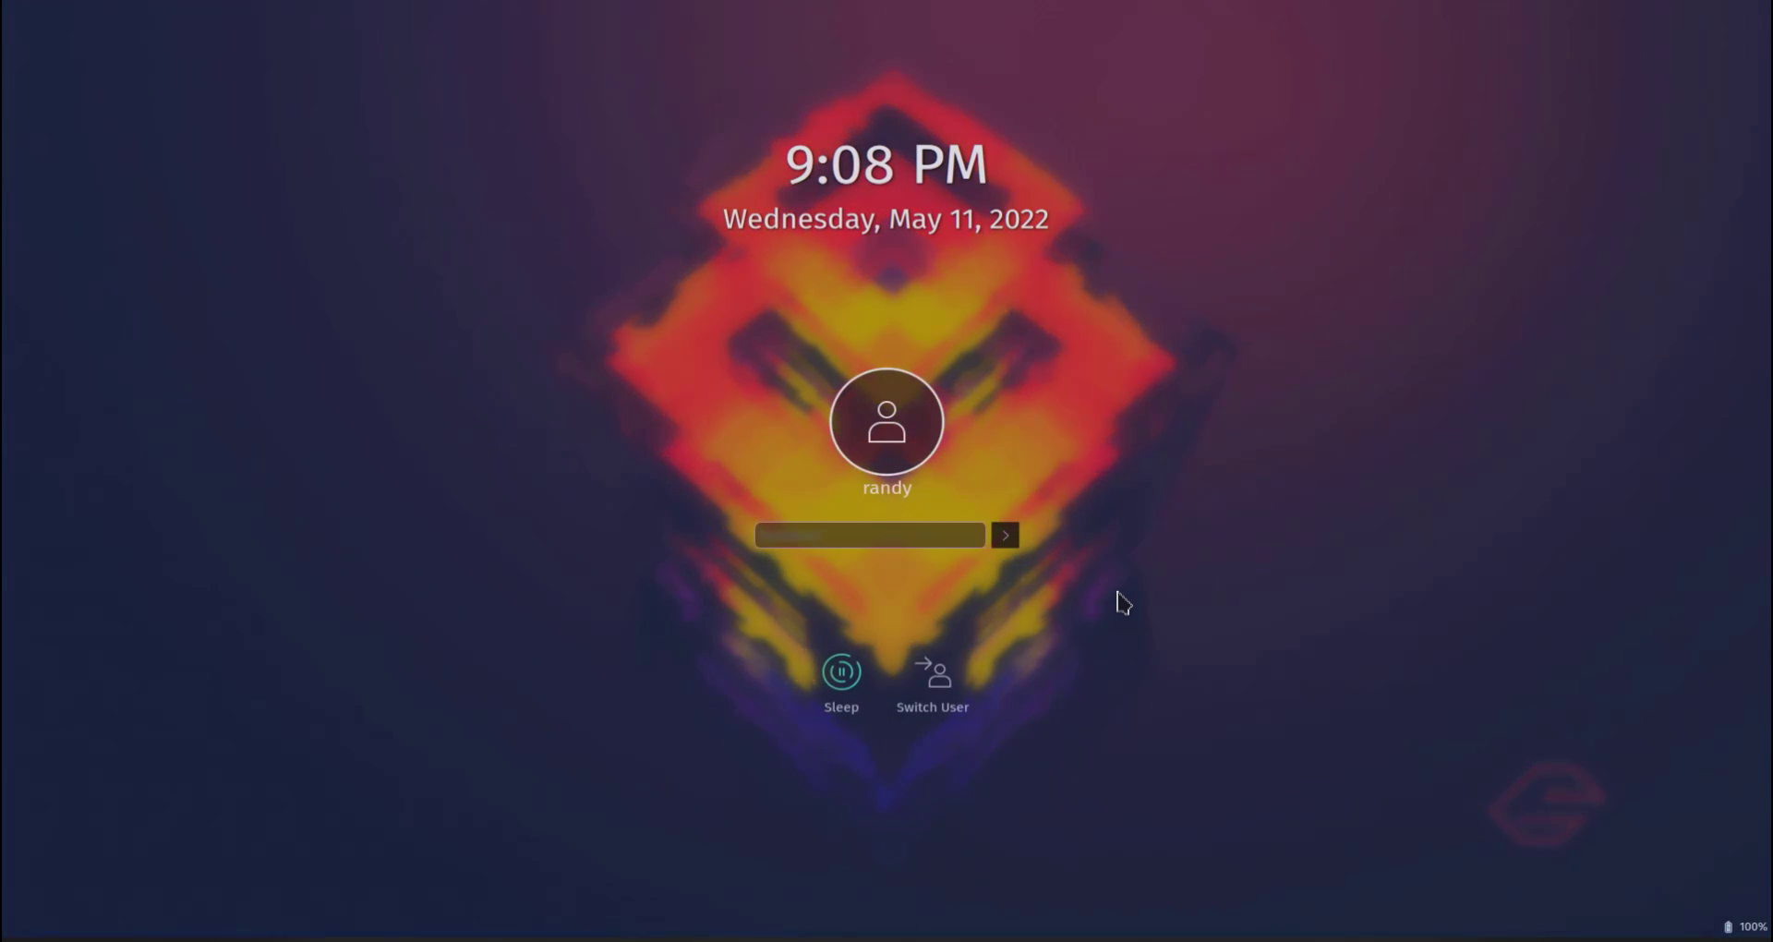
Step: Enter the account password on the lock screen to reach the KDE desktop
click(869, 535)
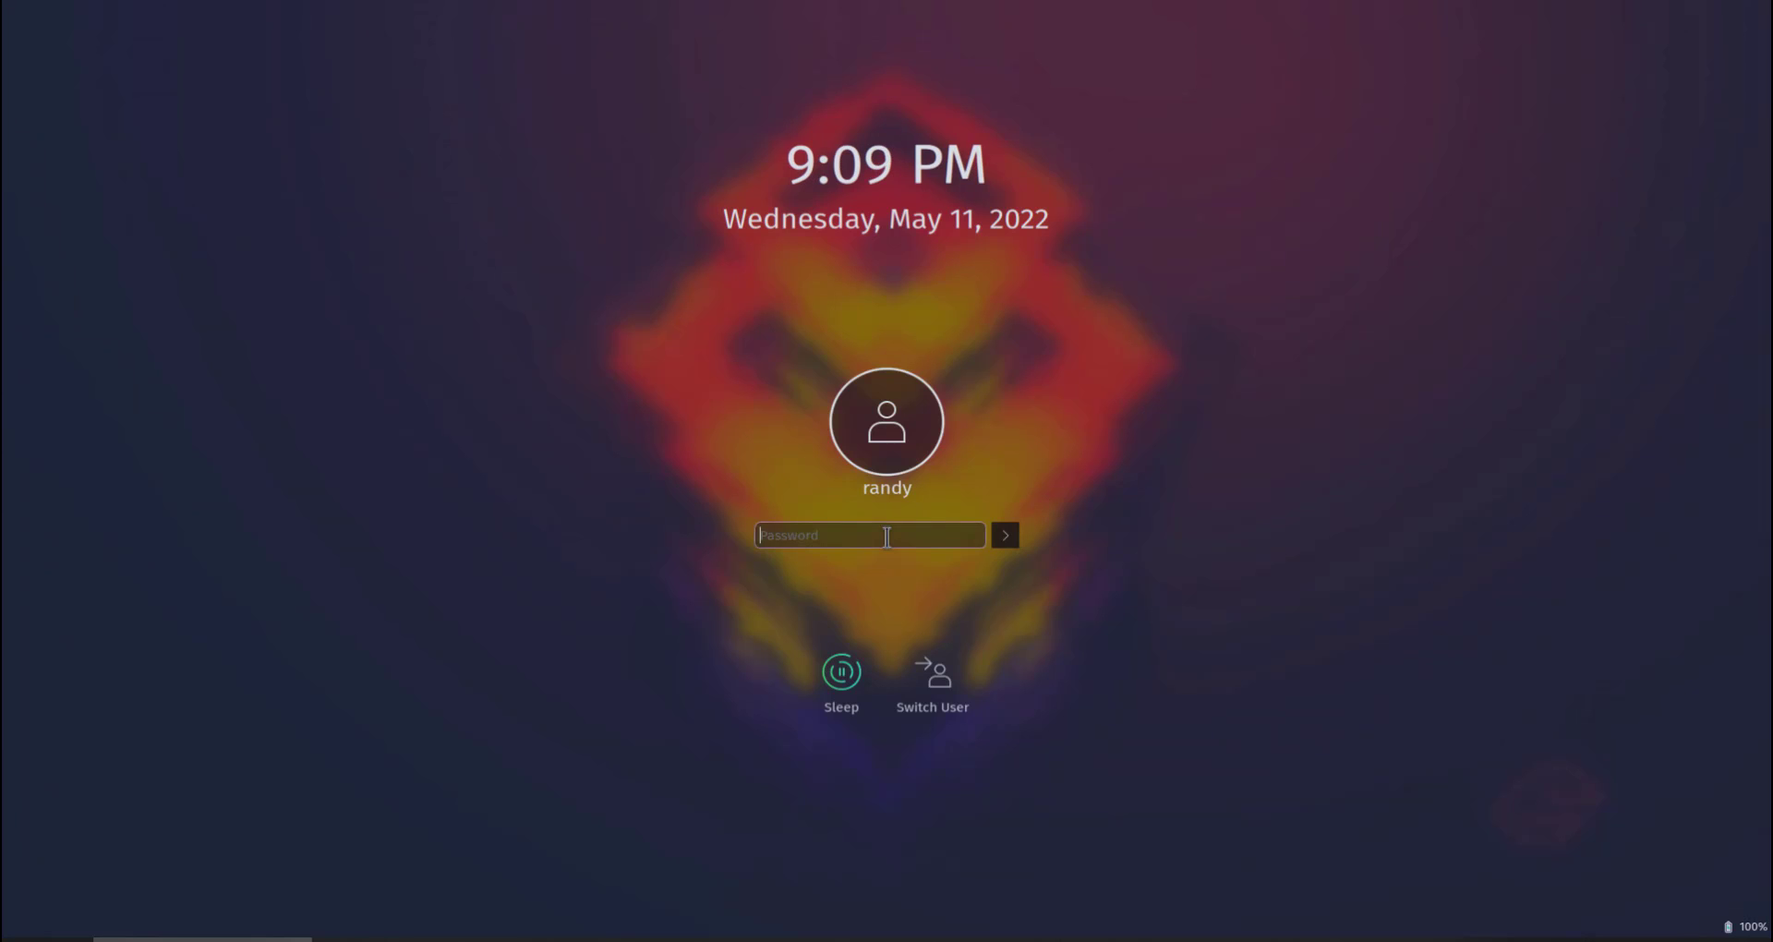
text(password)
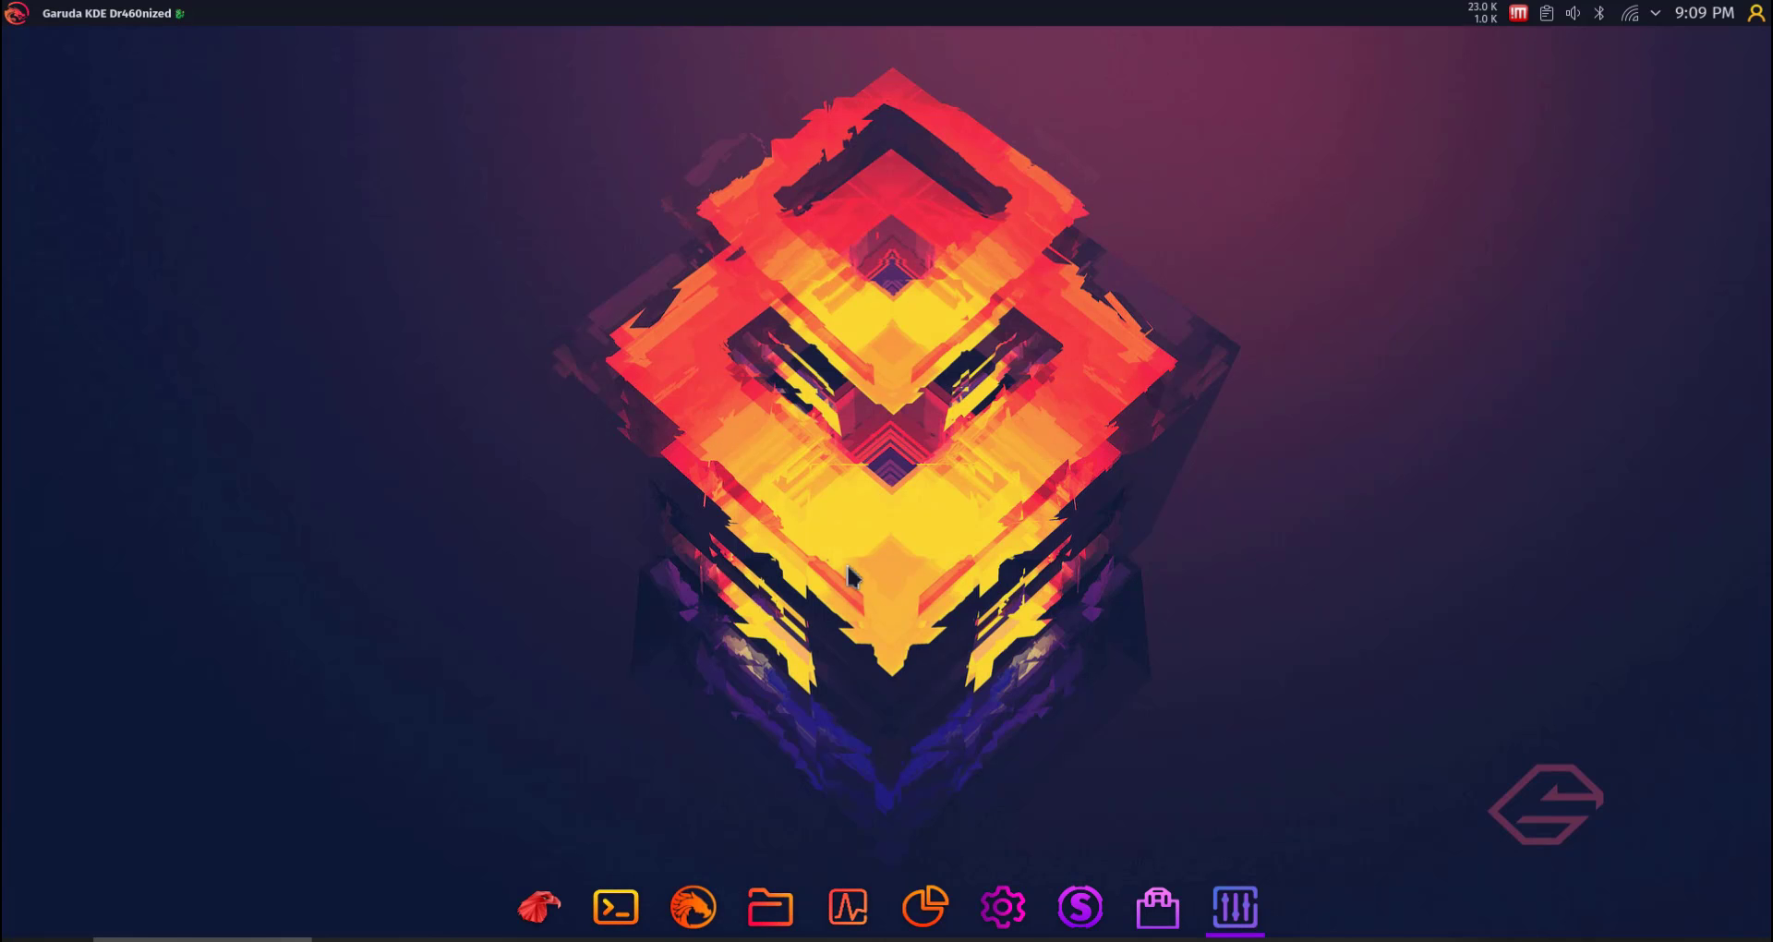
mouse_move(730, 447)
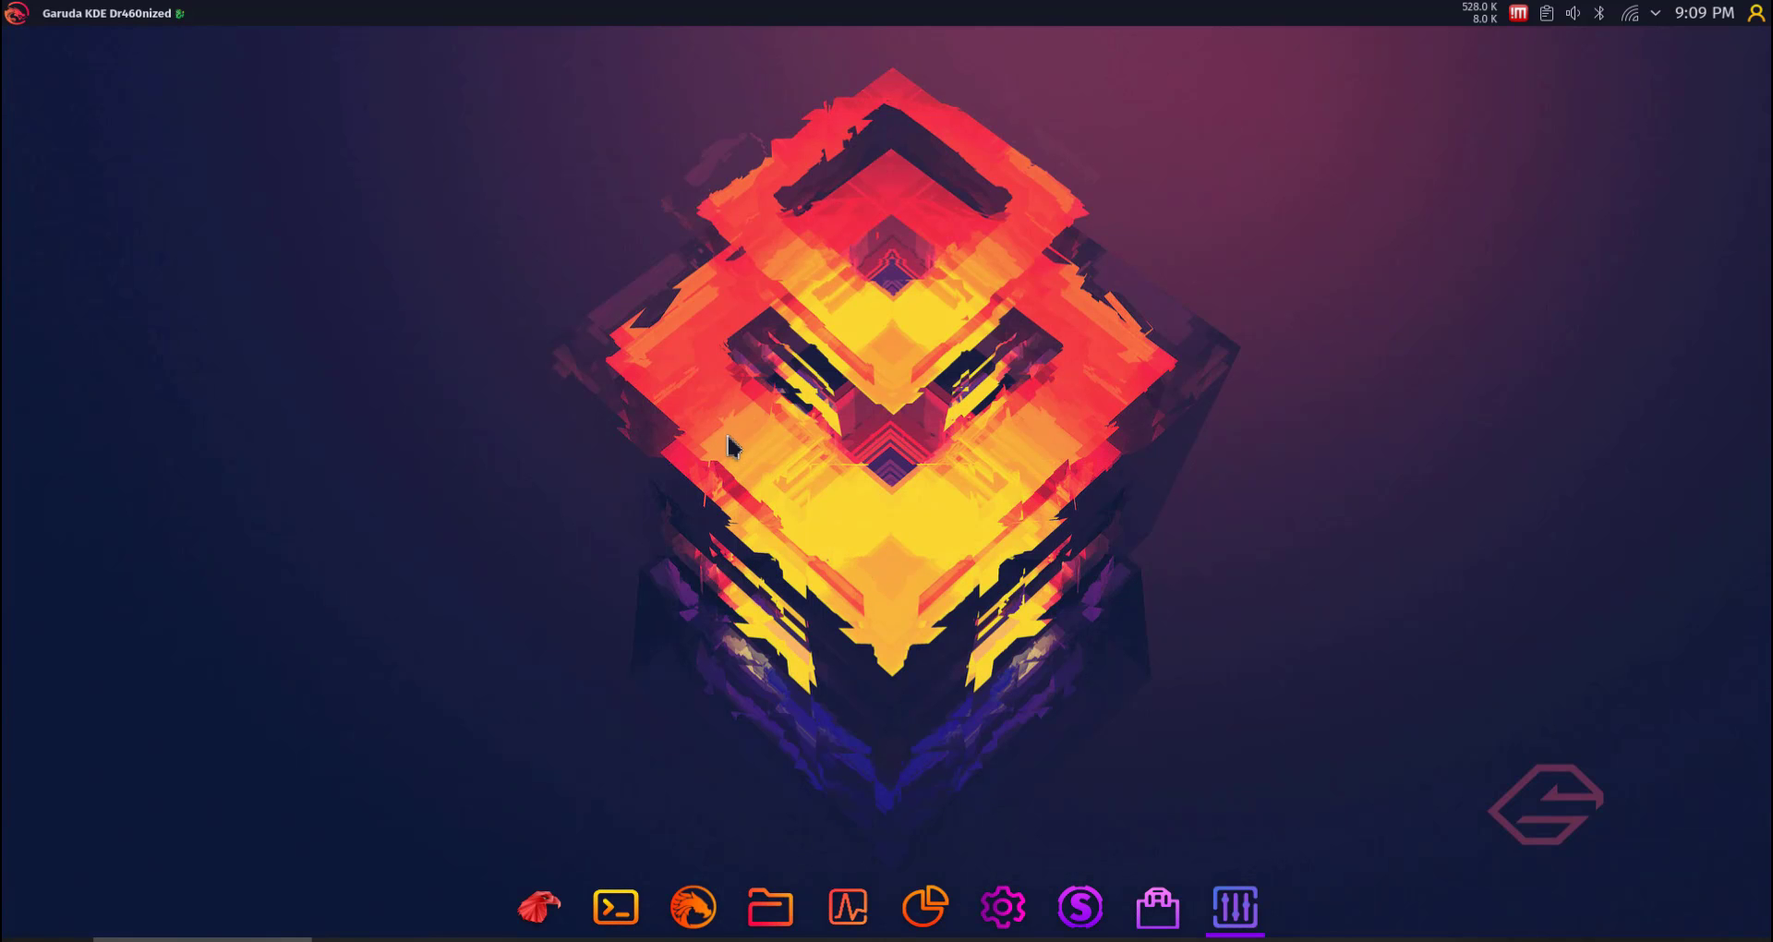
mouse_move(1526, 45)
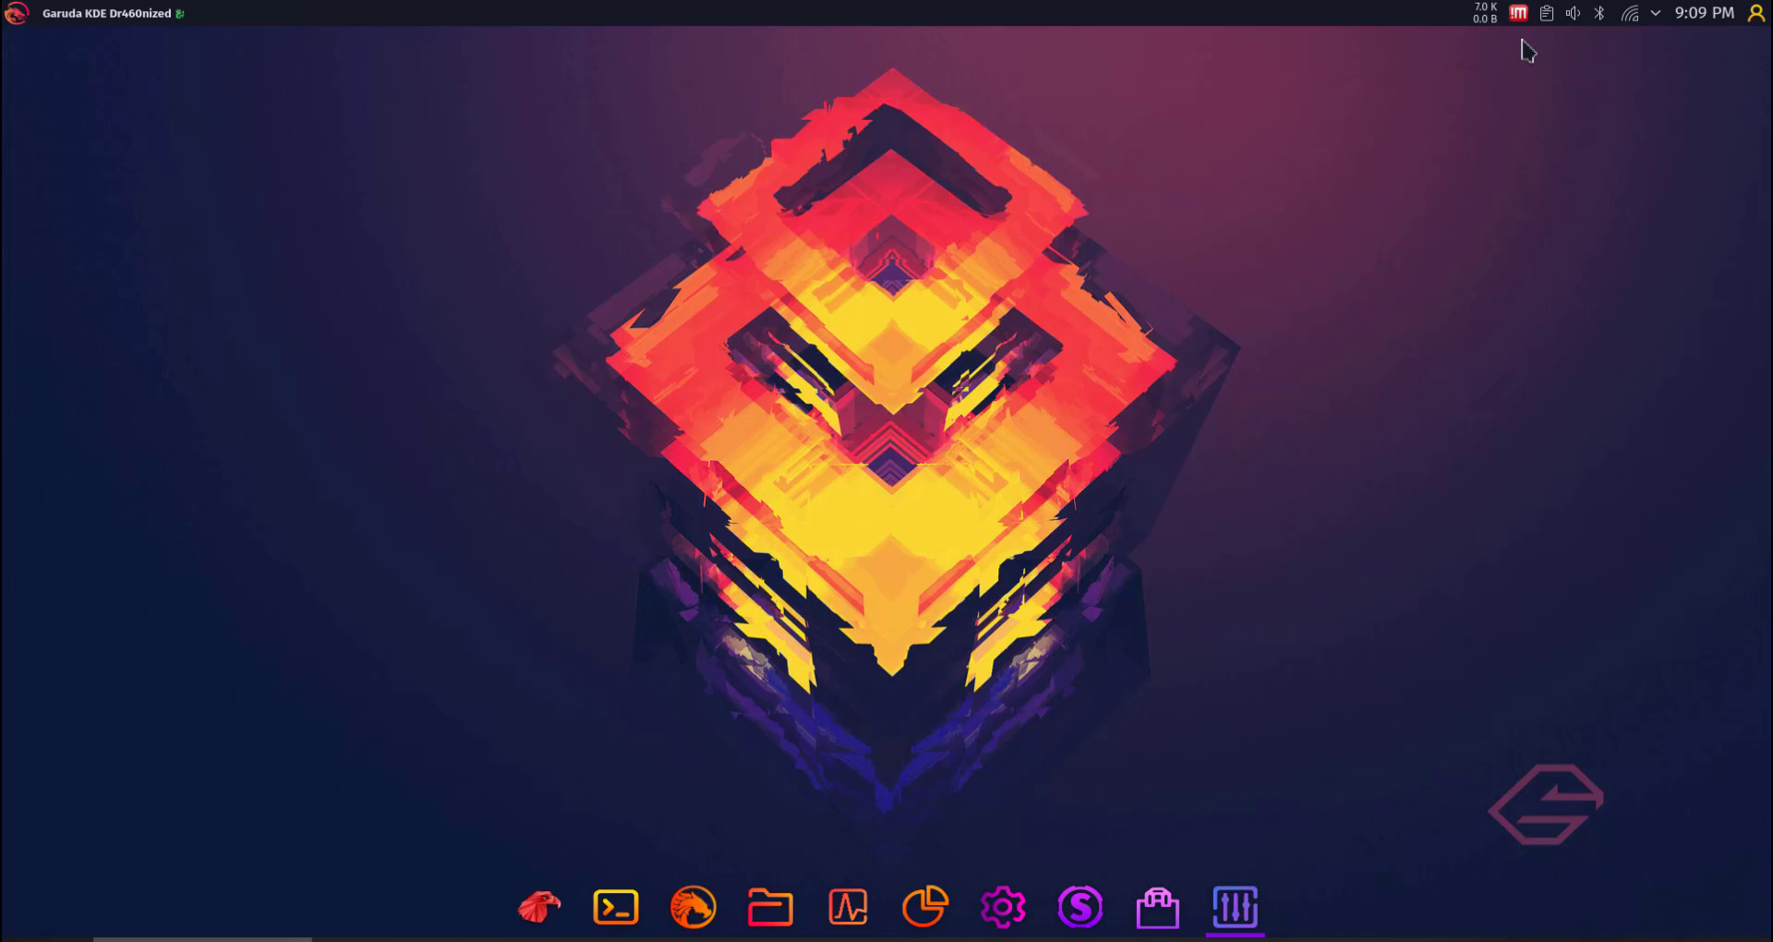
mouse_move(1155, 902)
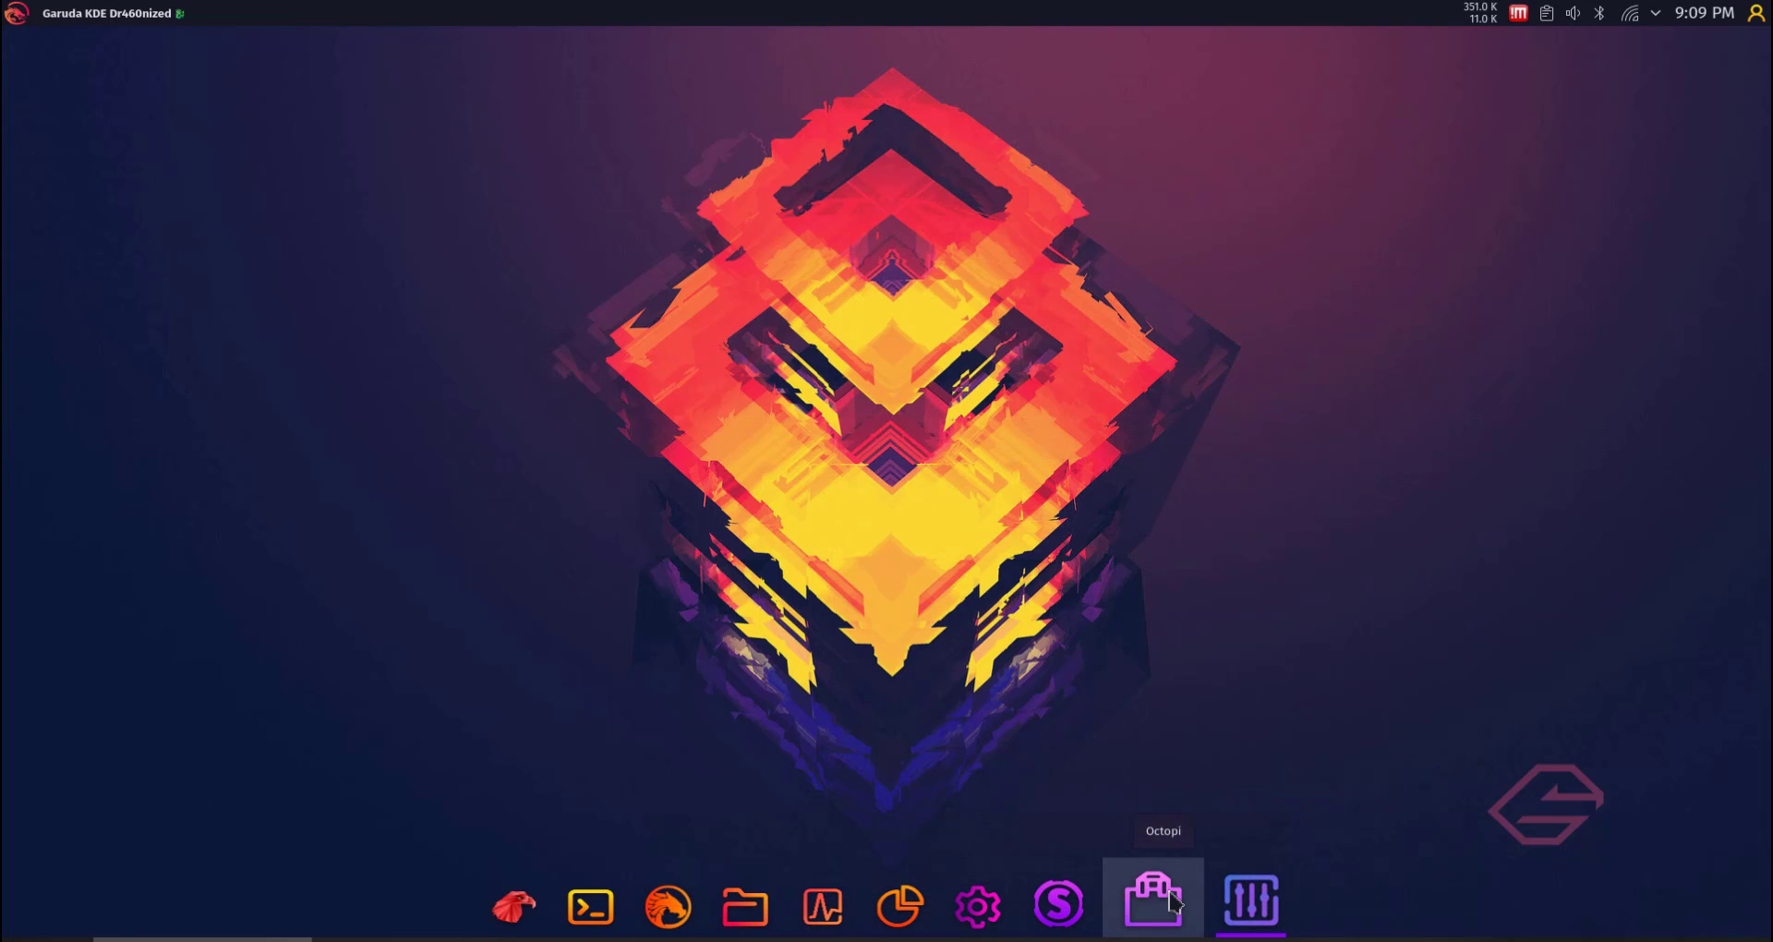
mouse_move(1223, 667)
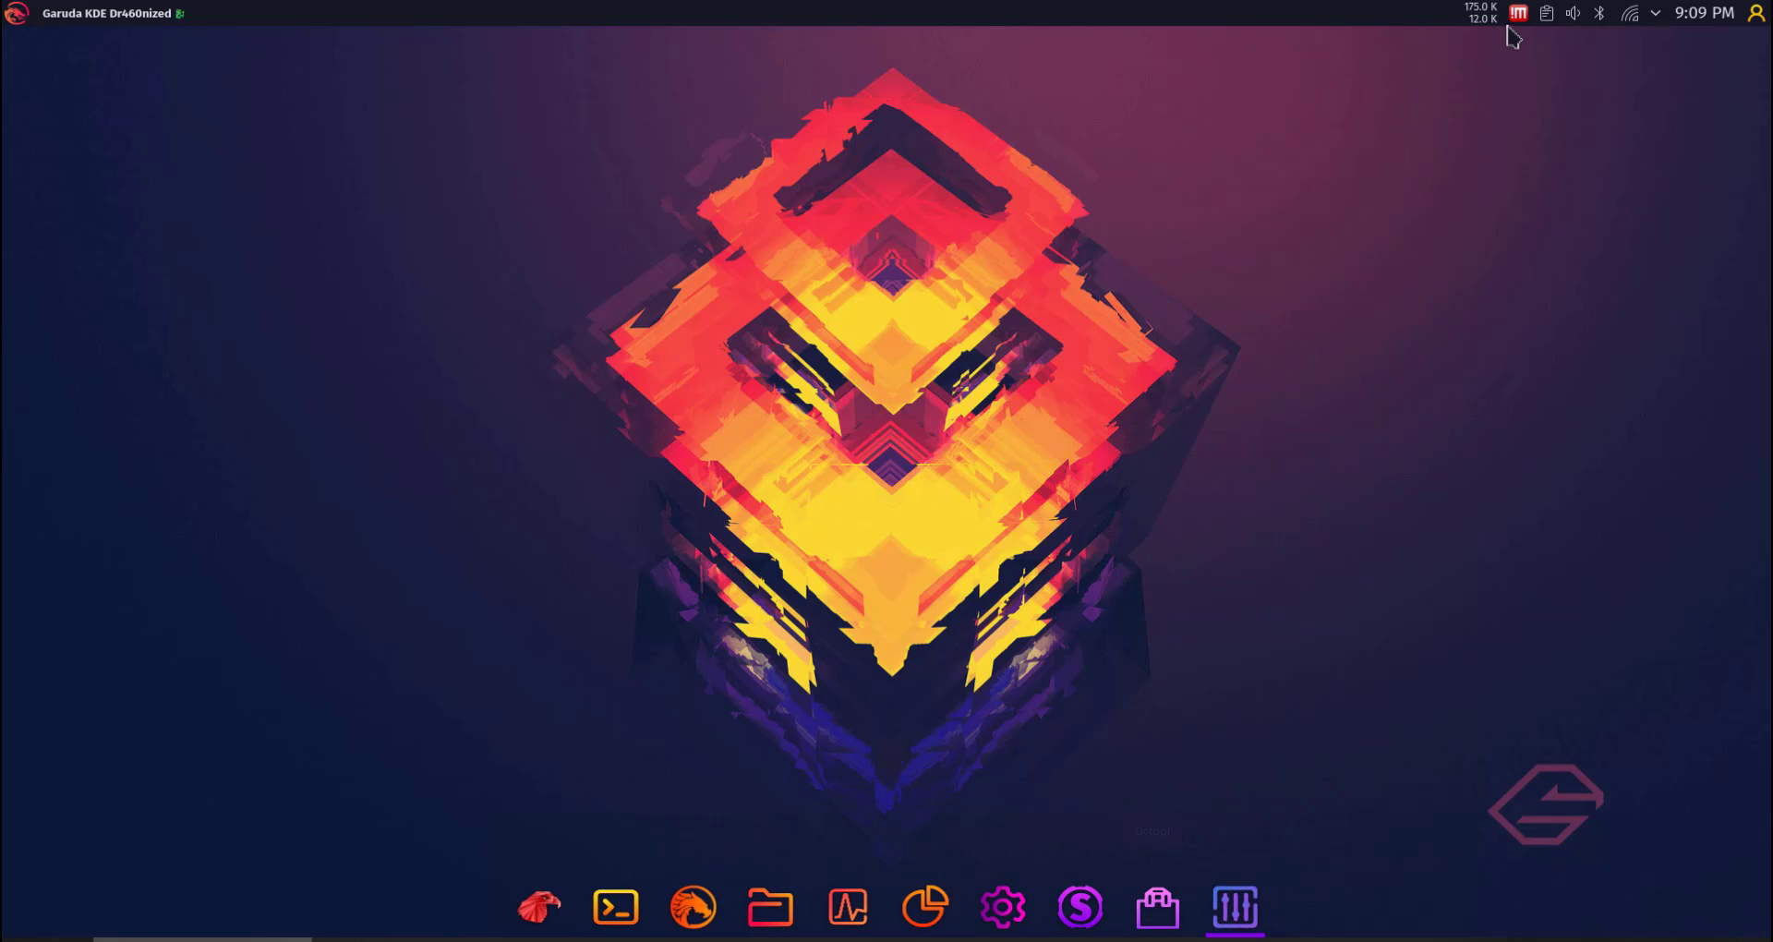
mouse_move(1517, 12)
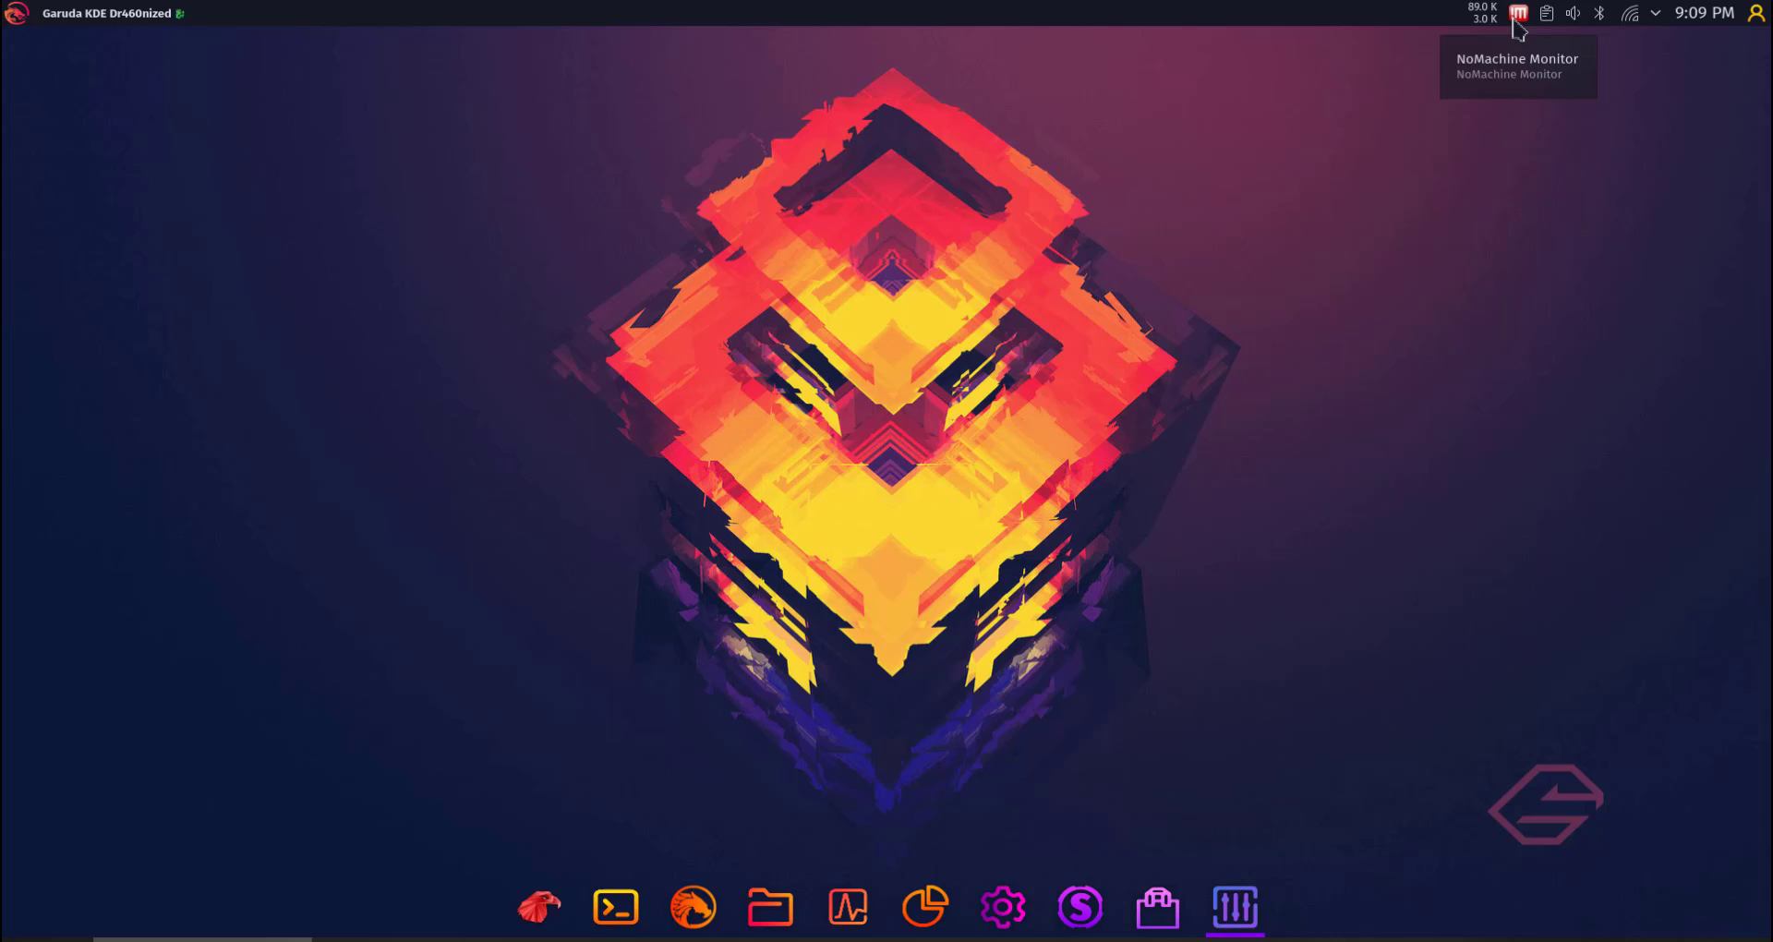
mouse_move(1004, 314)
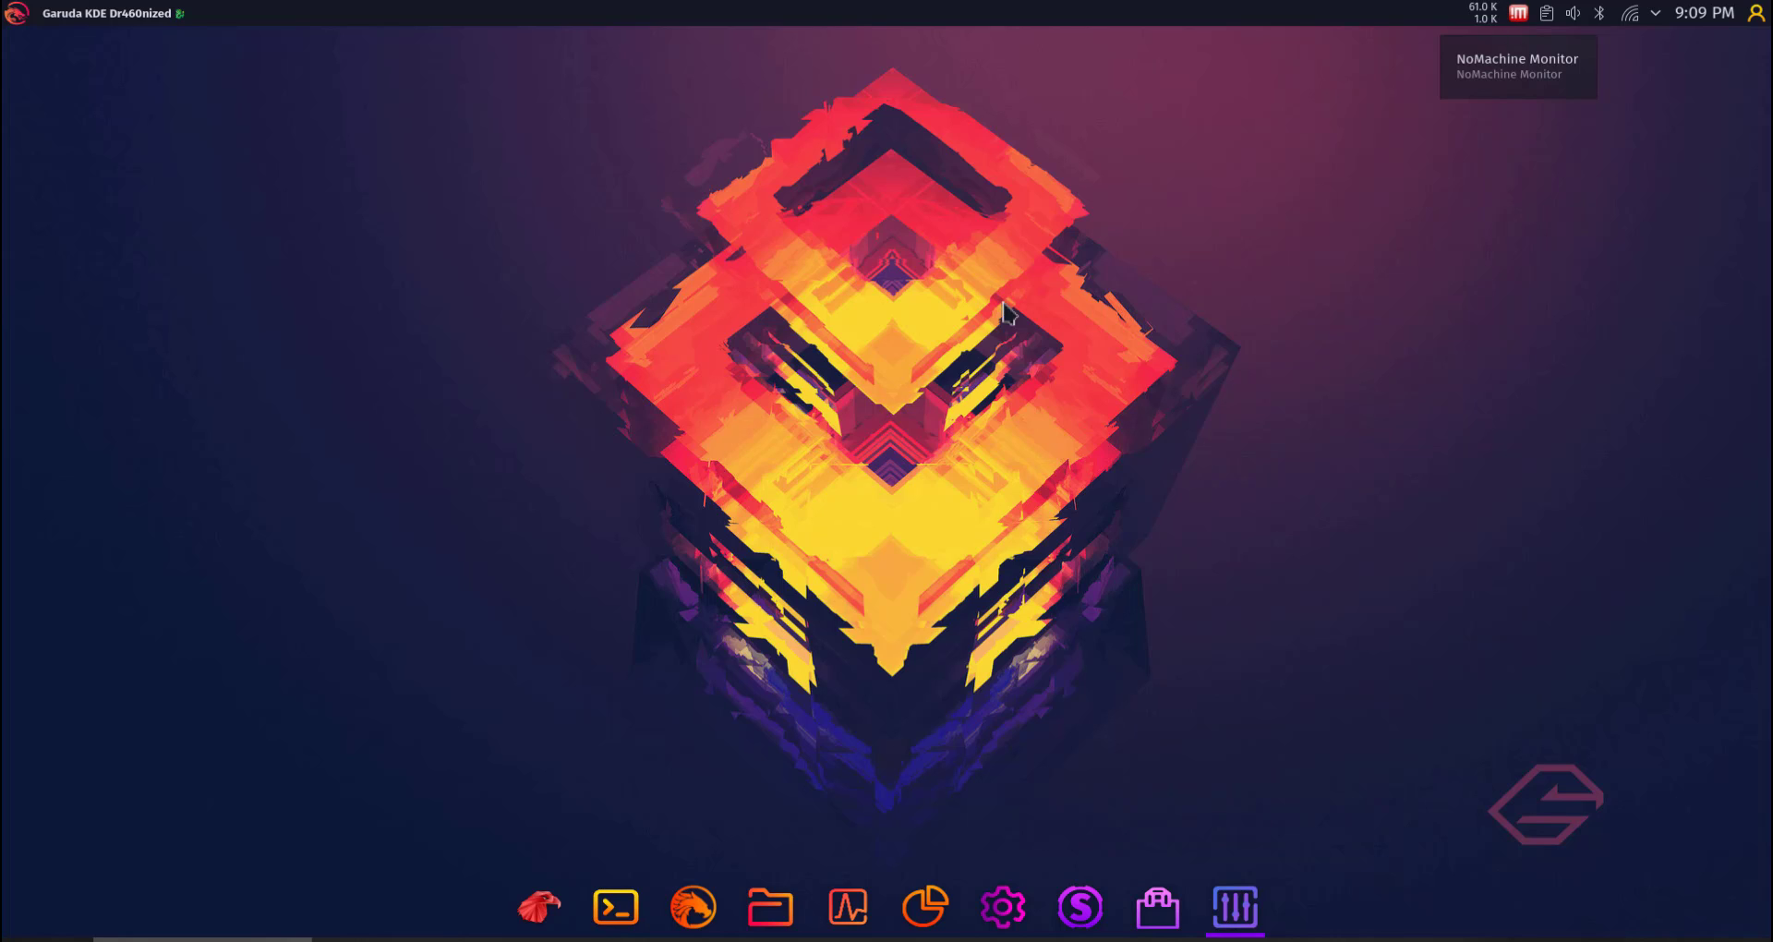
mouse_move(897, 866)
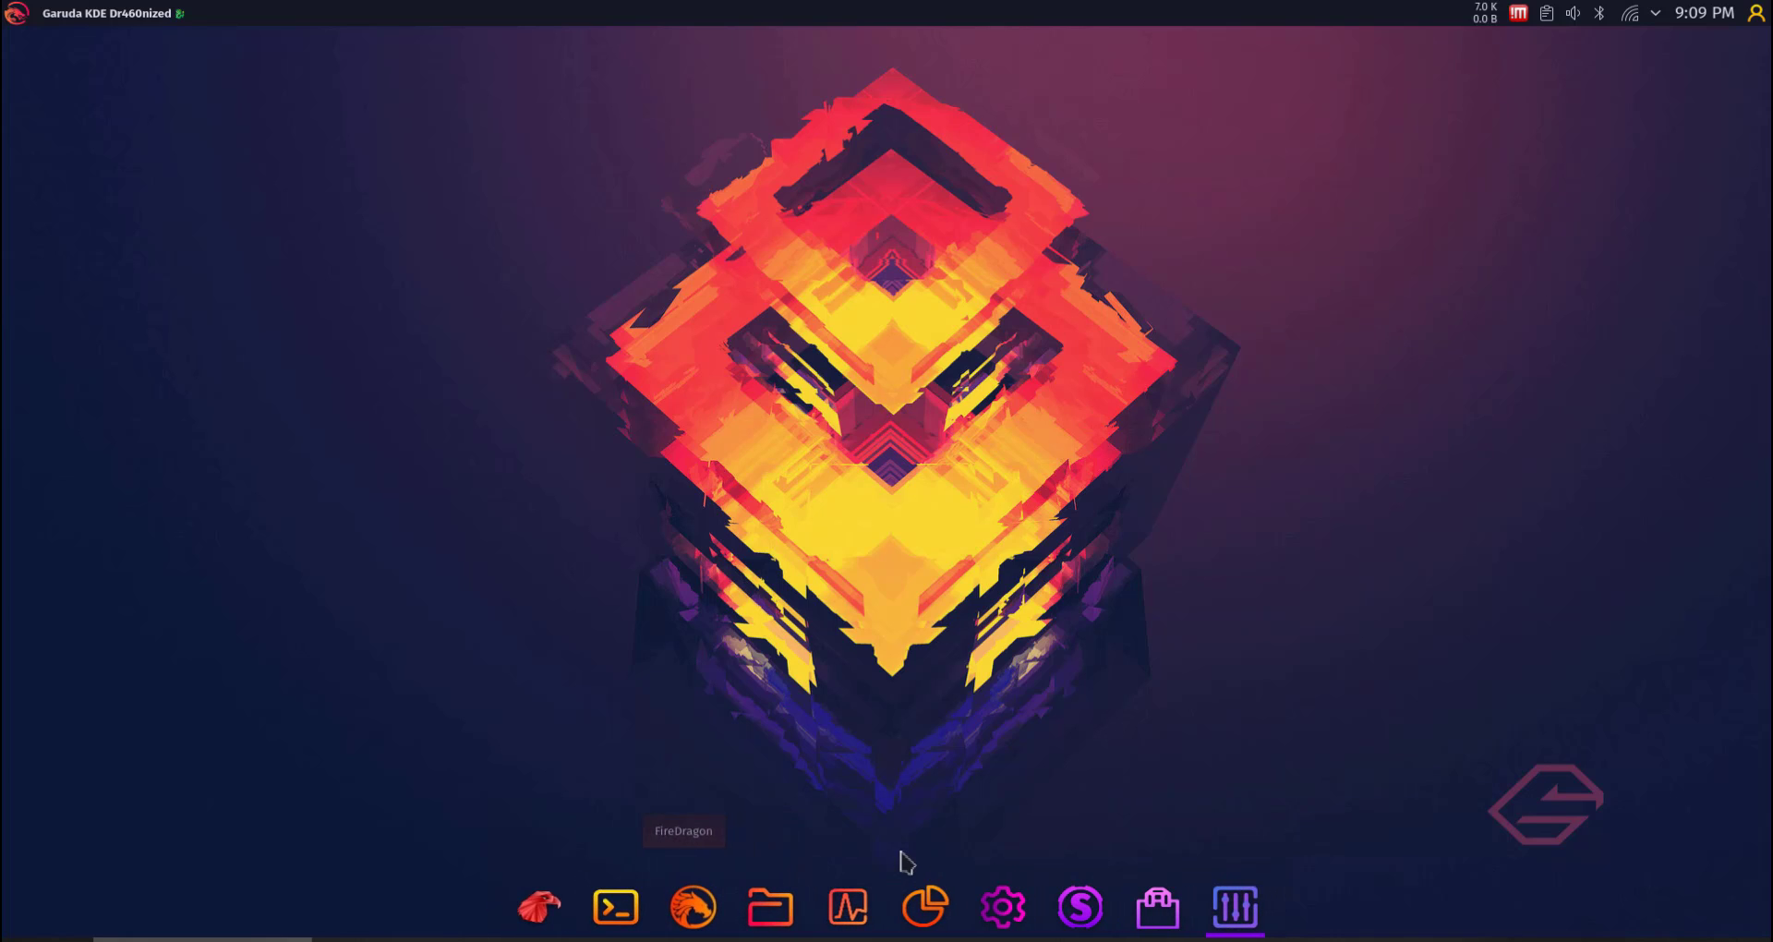
mouse_move(532, 802)
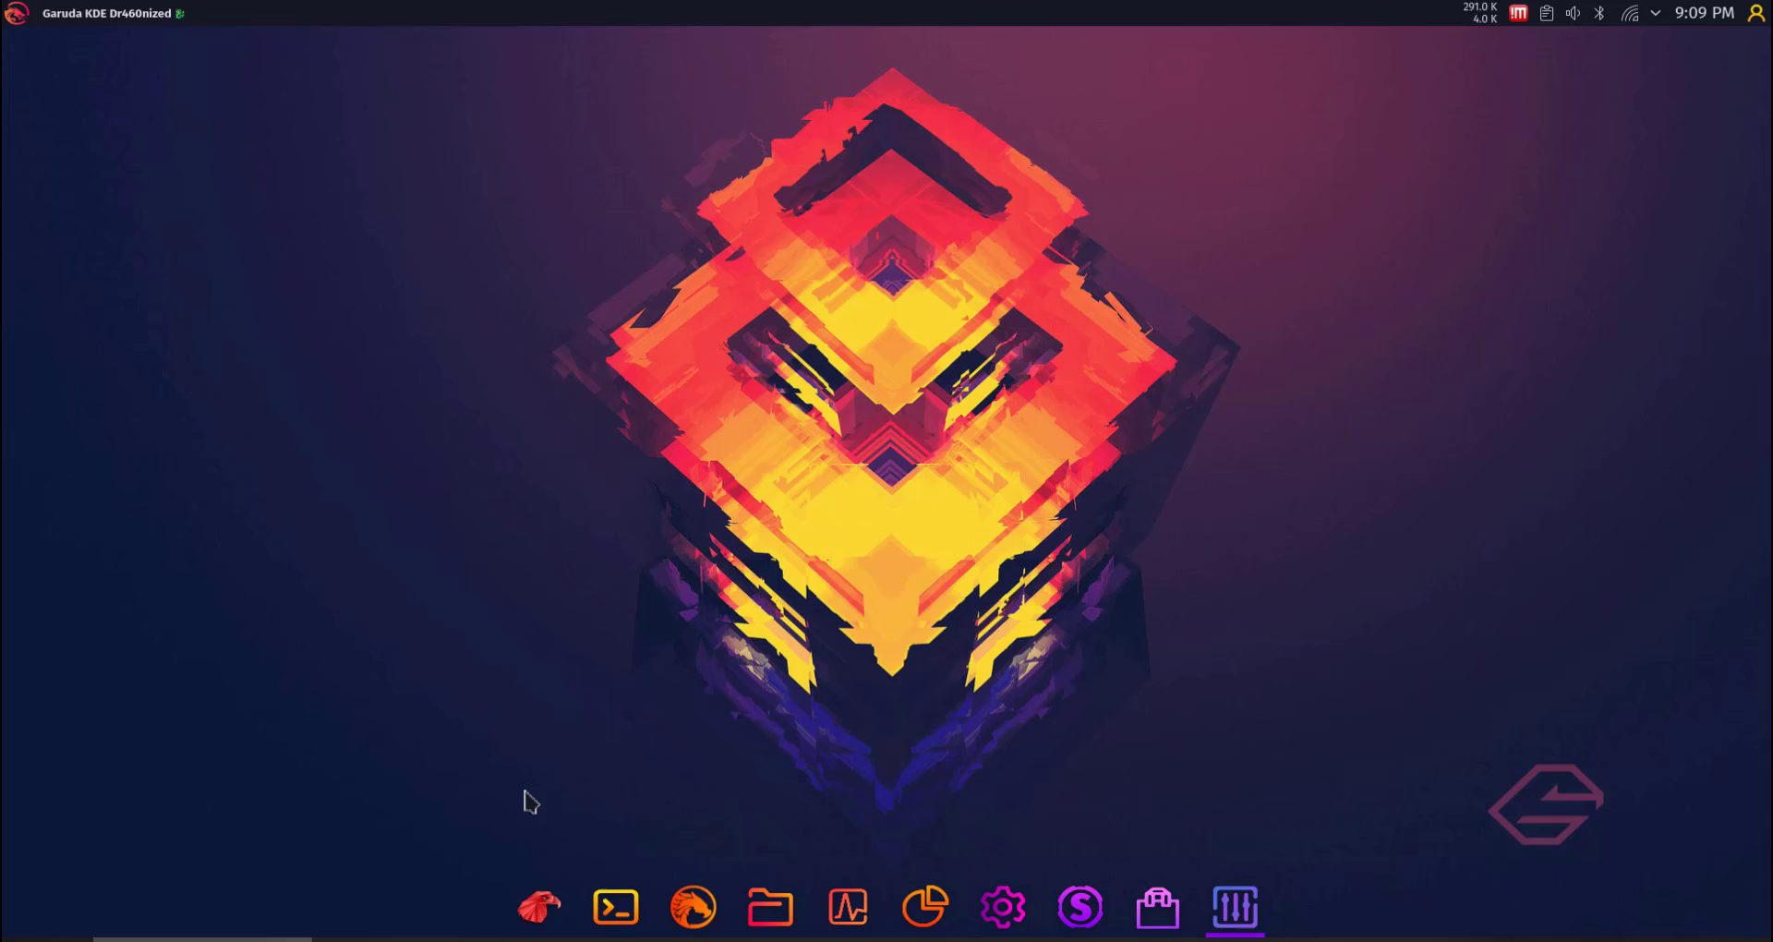
mouse_move(619, 906)
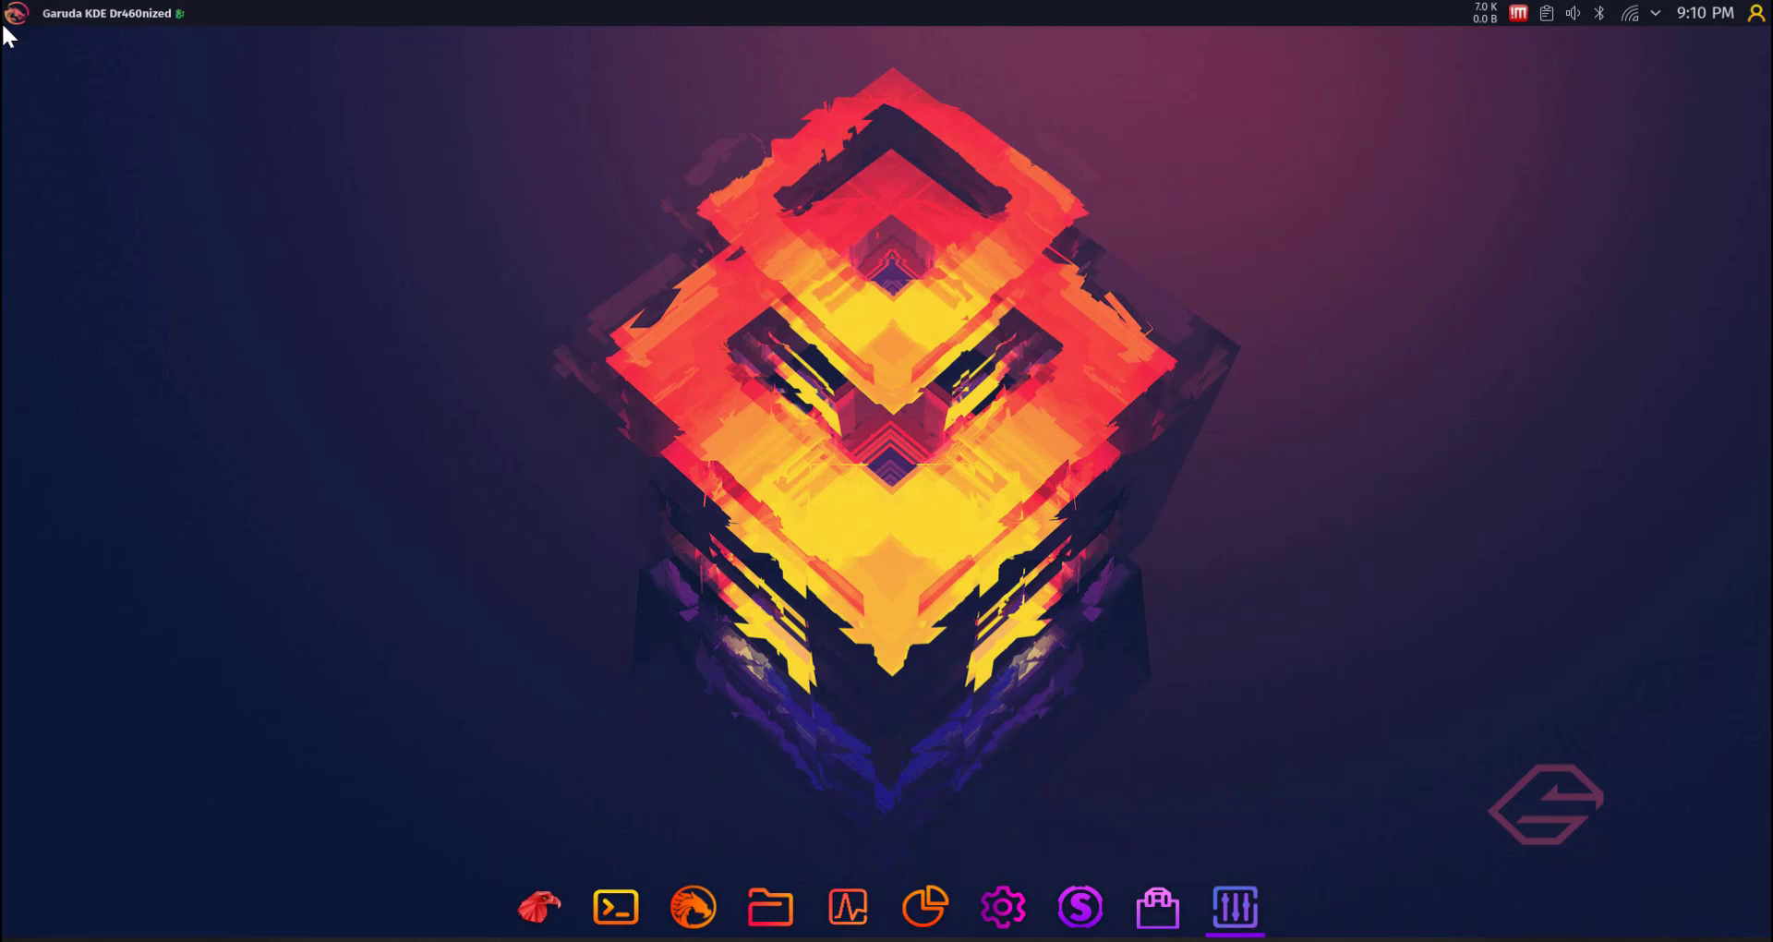
mouse_move(16, 12)
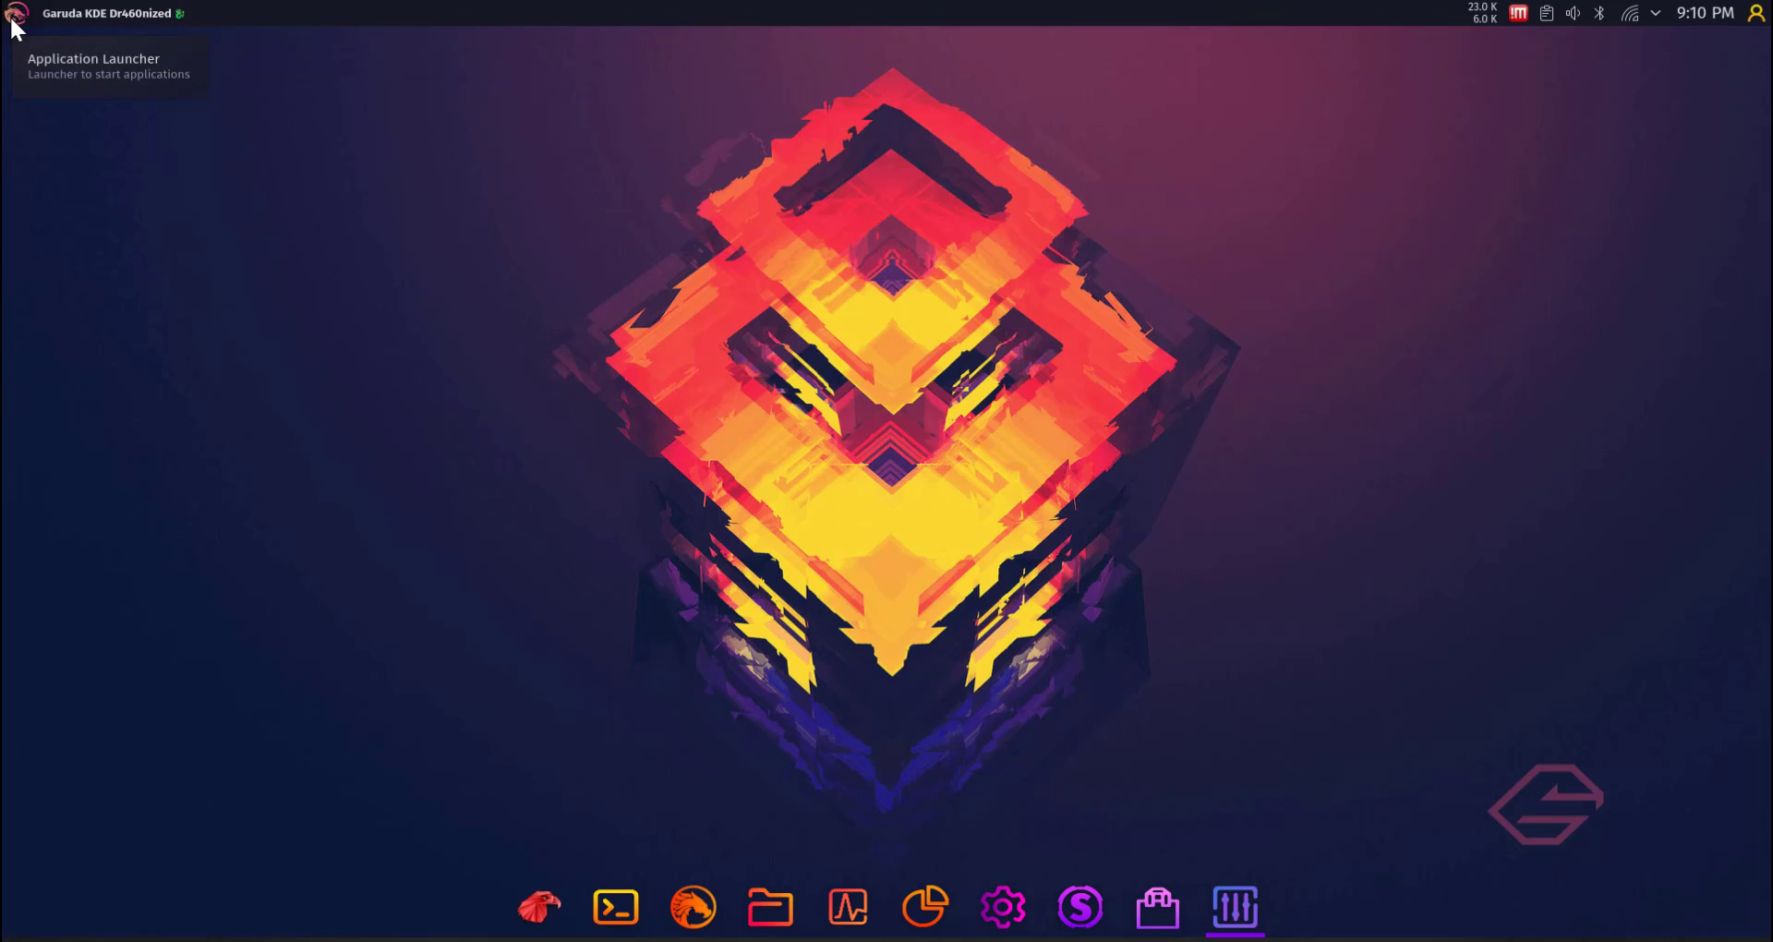
mouse_move(89, 25)
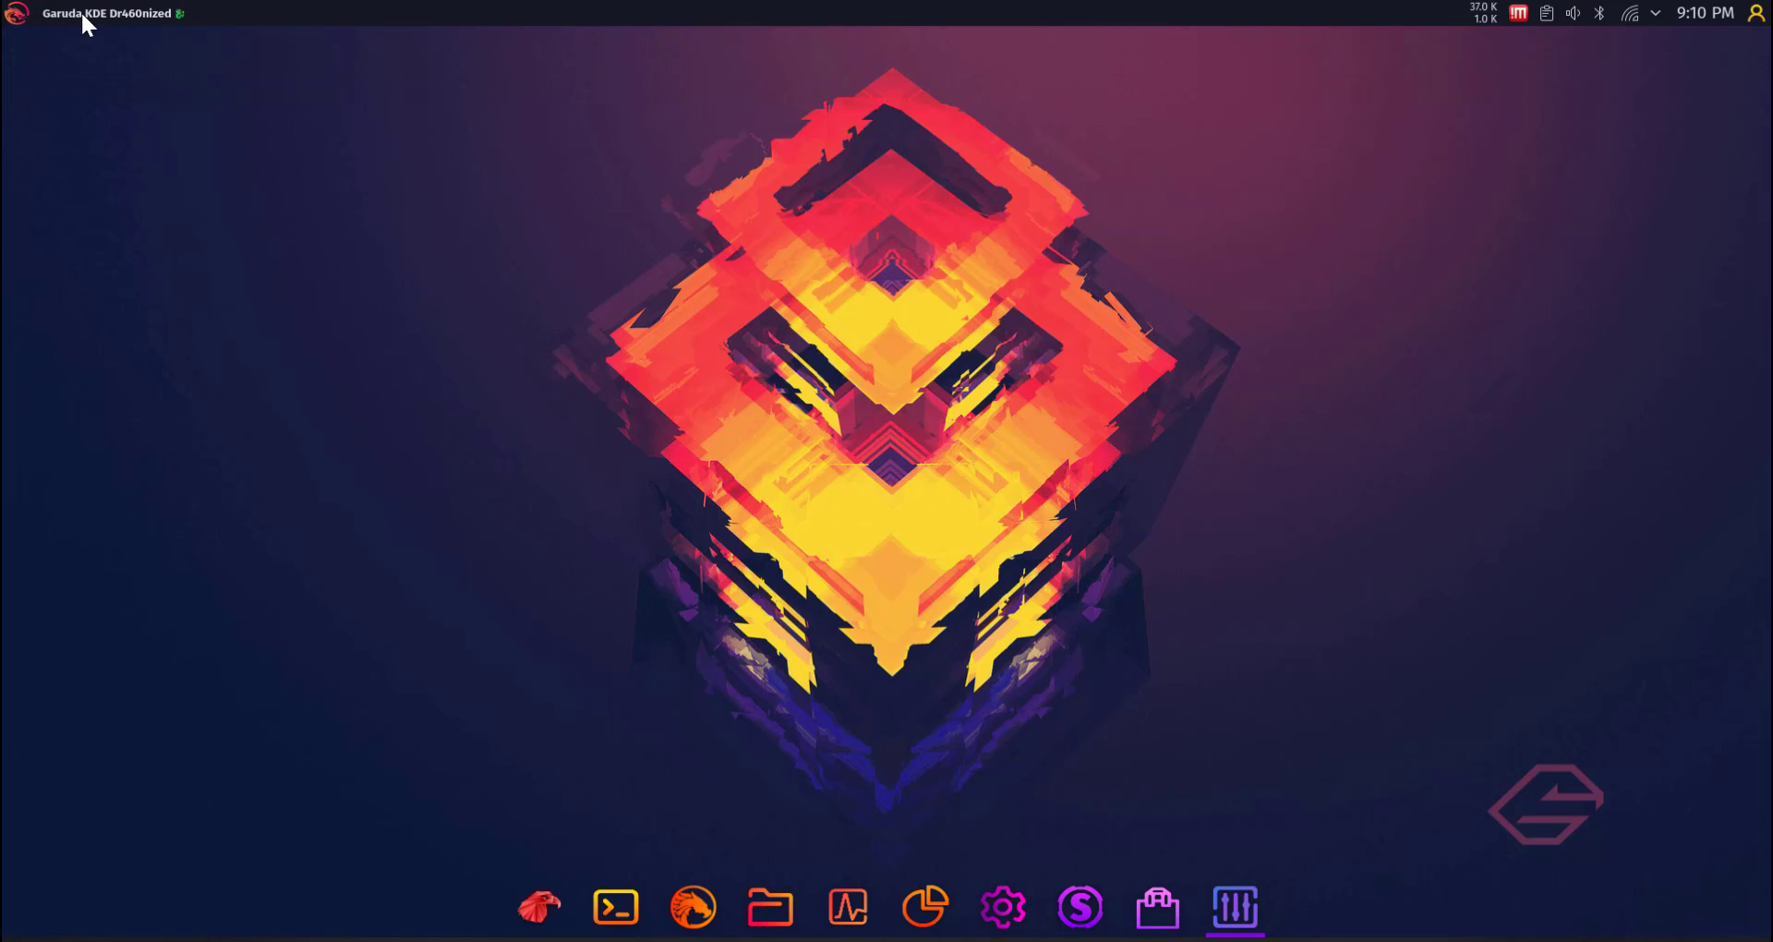
mouse_move(17, 12)
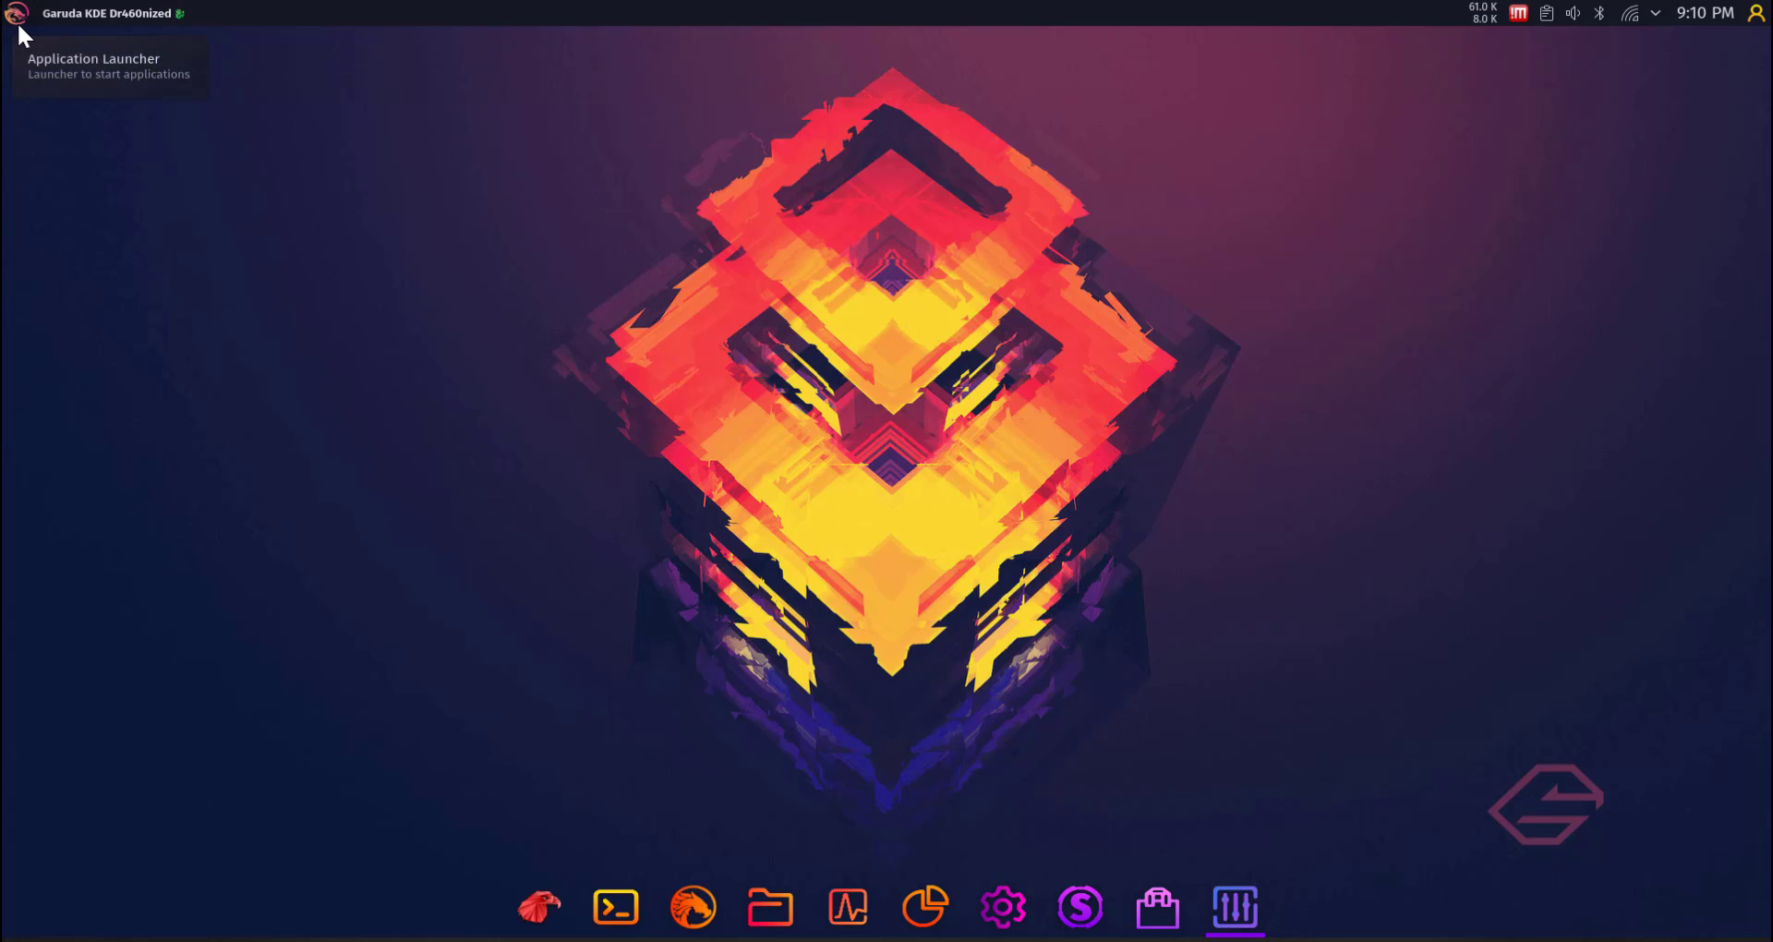
mouse_move(66, 30)
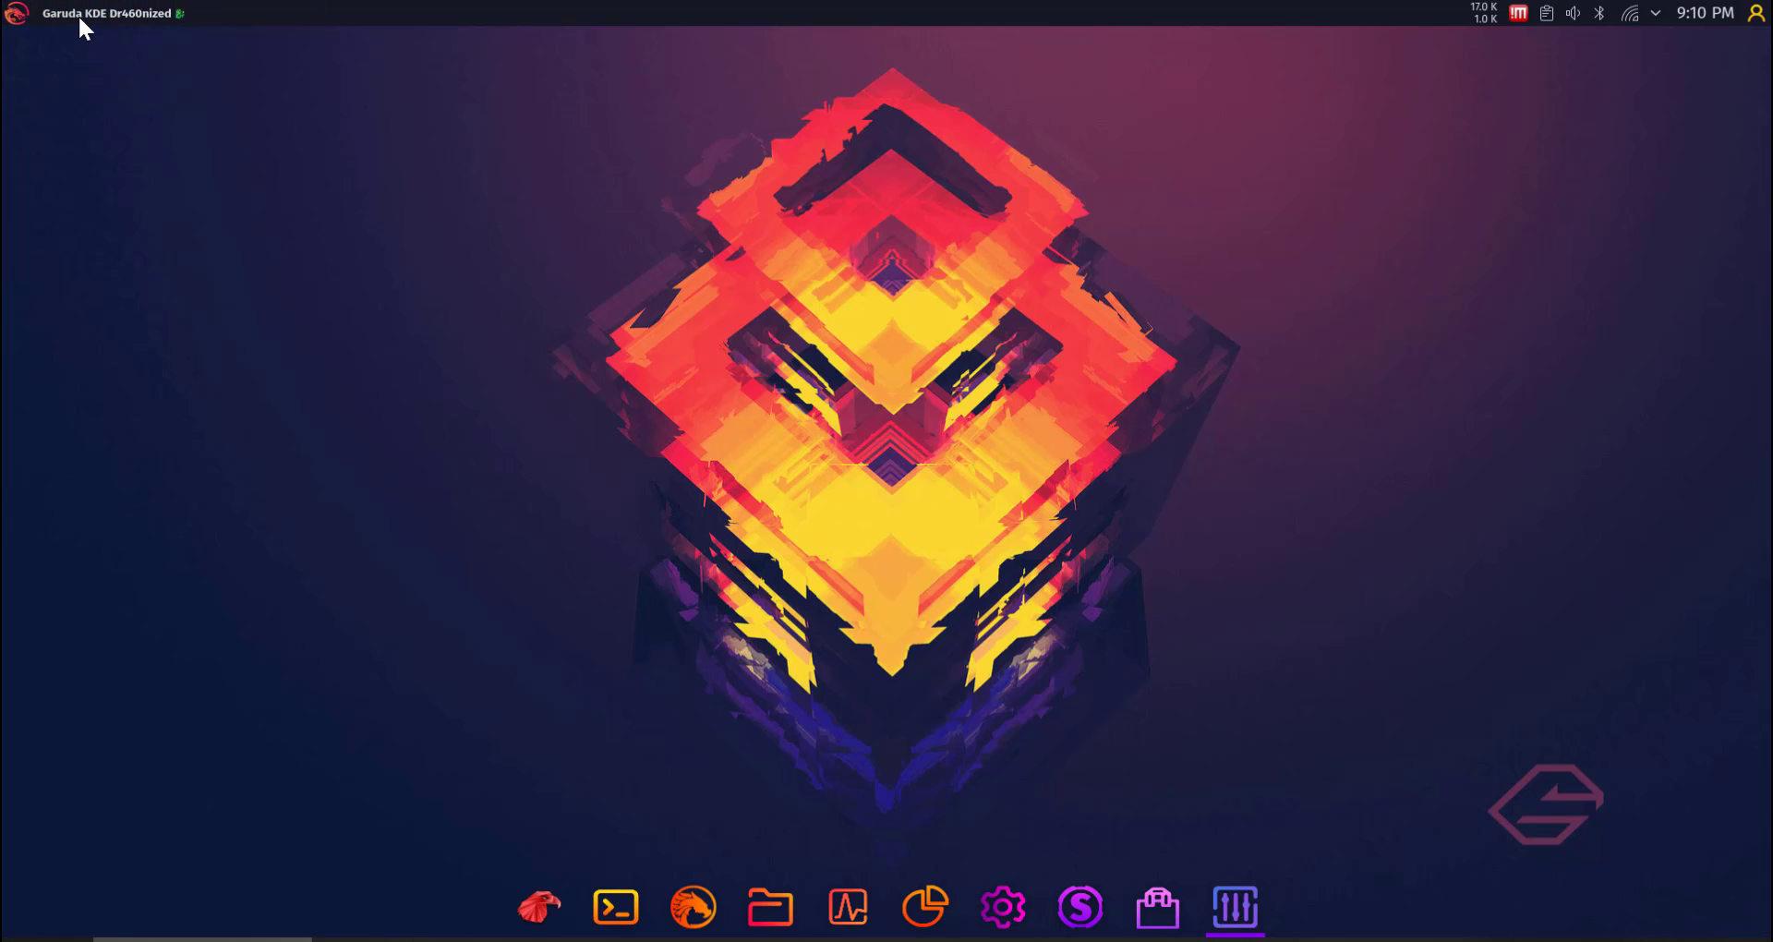
click(16, 12)
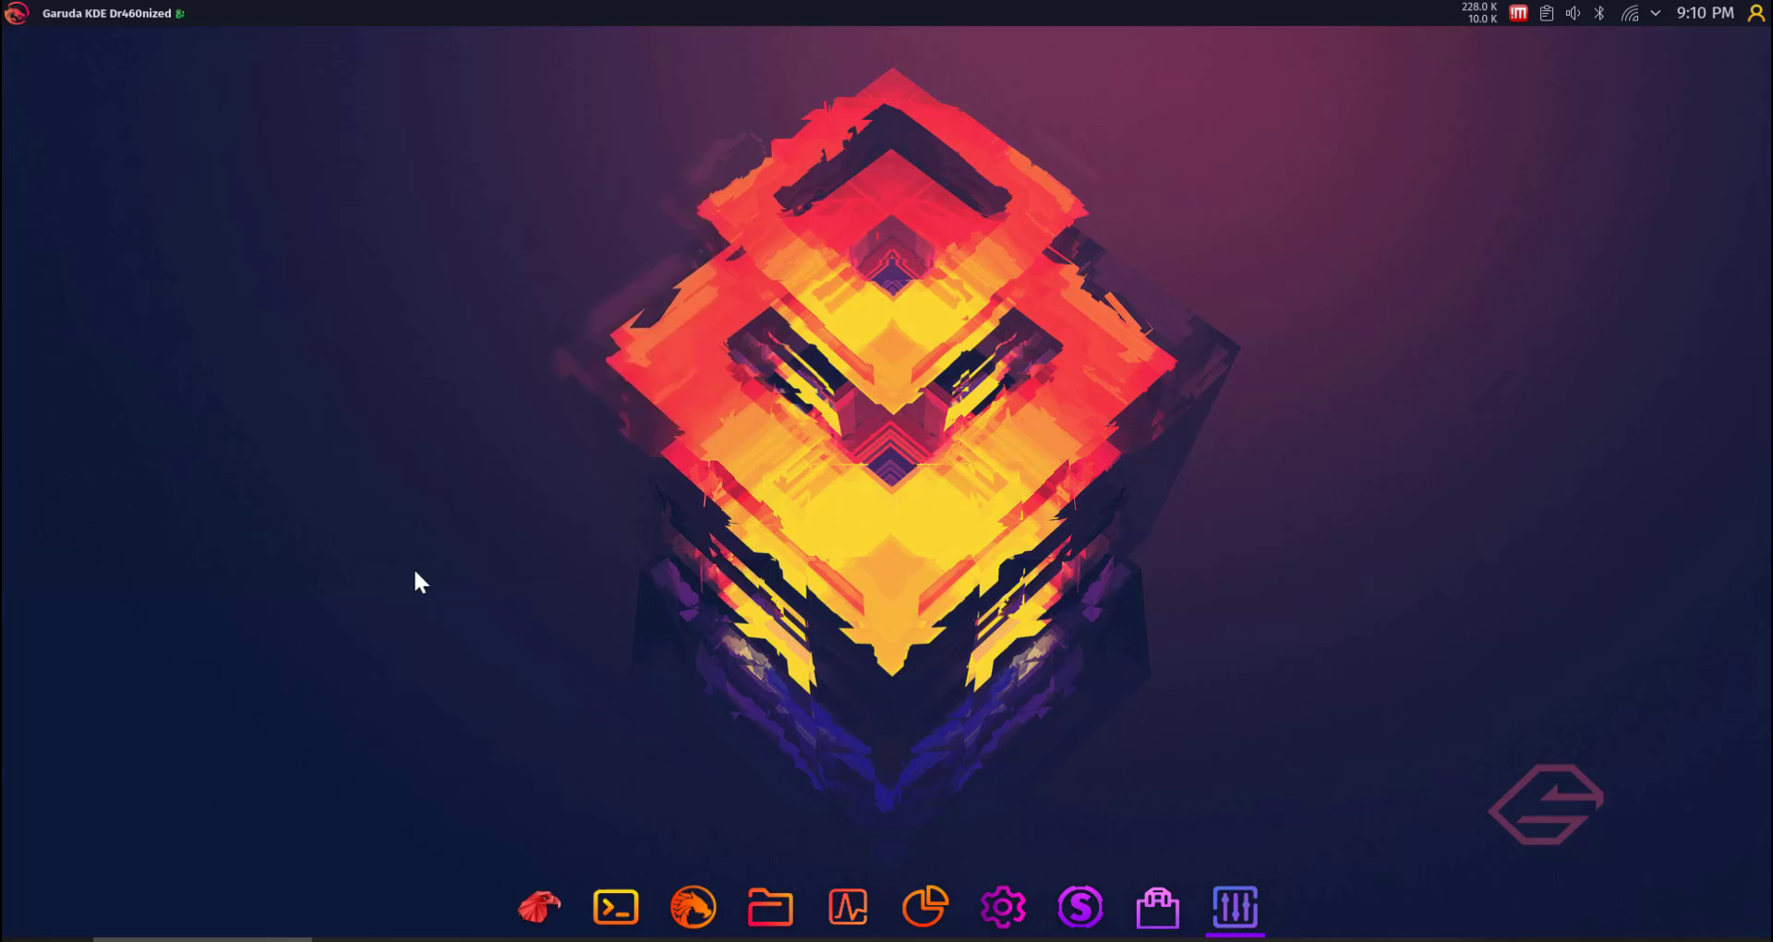
mouse_move(1003, 905)
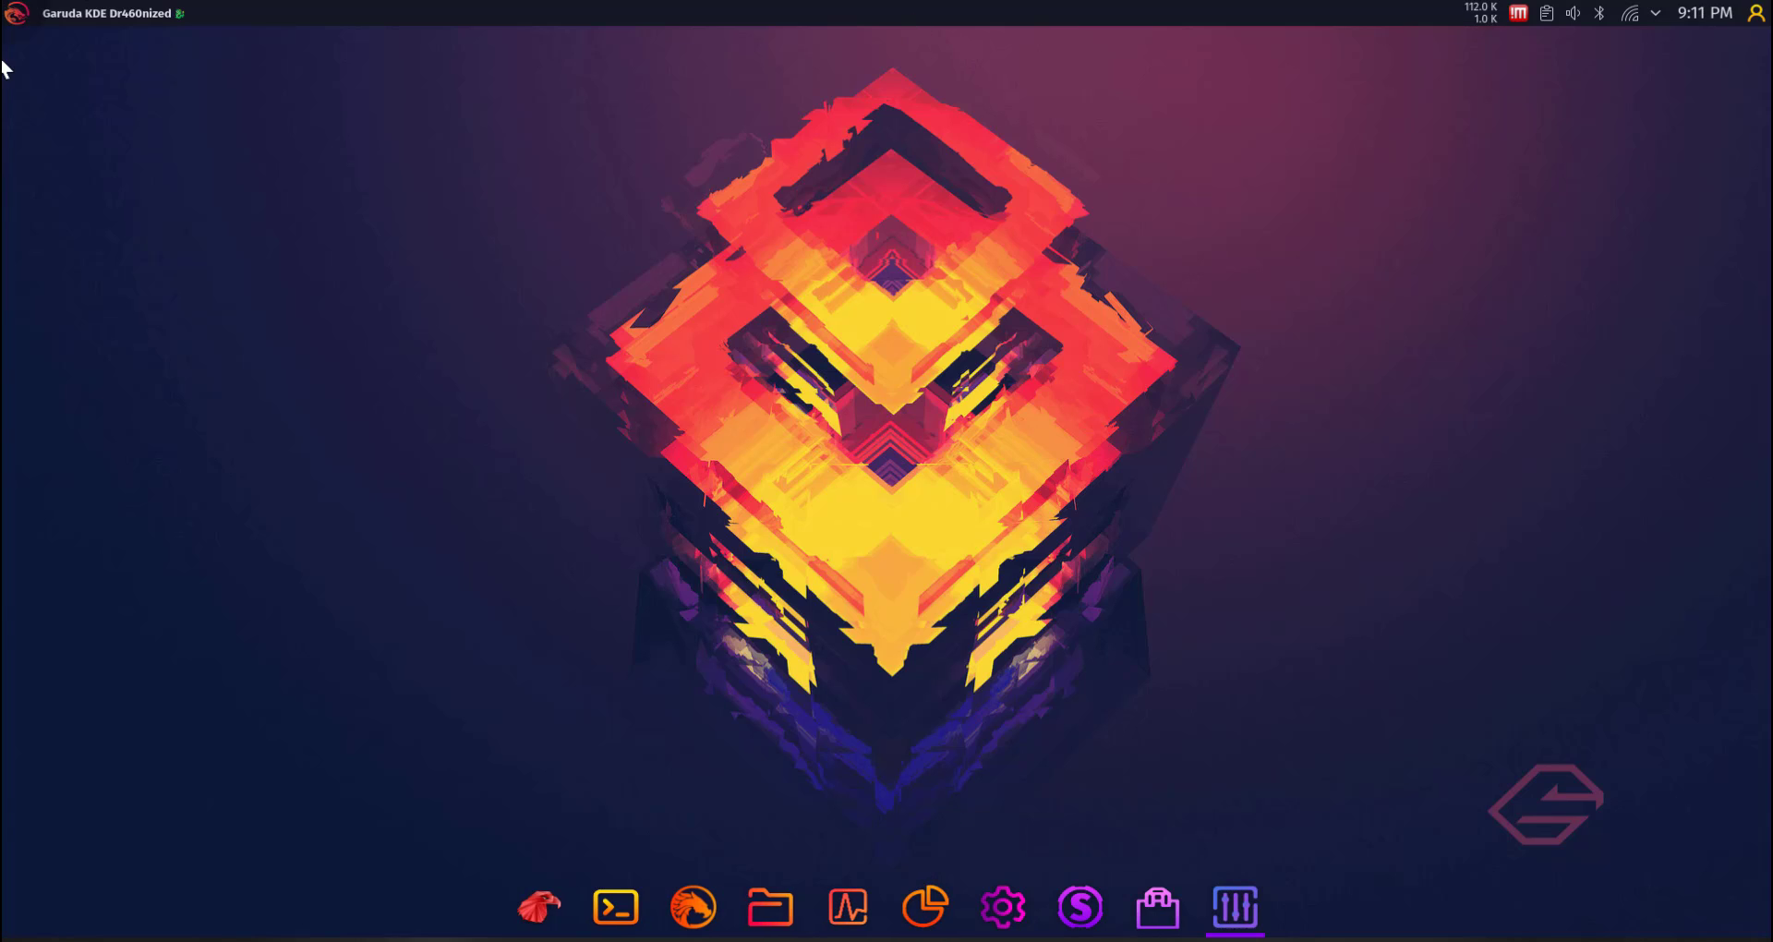
Step: Browse the launcher's Office, Utilities, All Applications, Development and Graphics categories
click(16, 12)
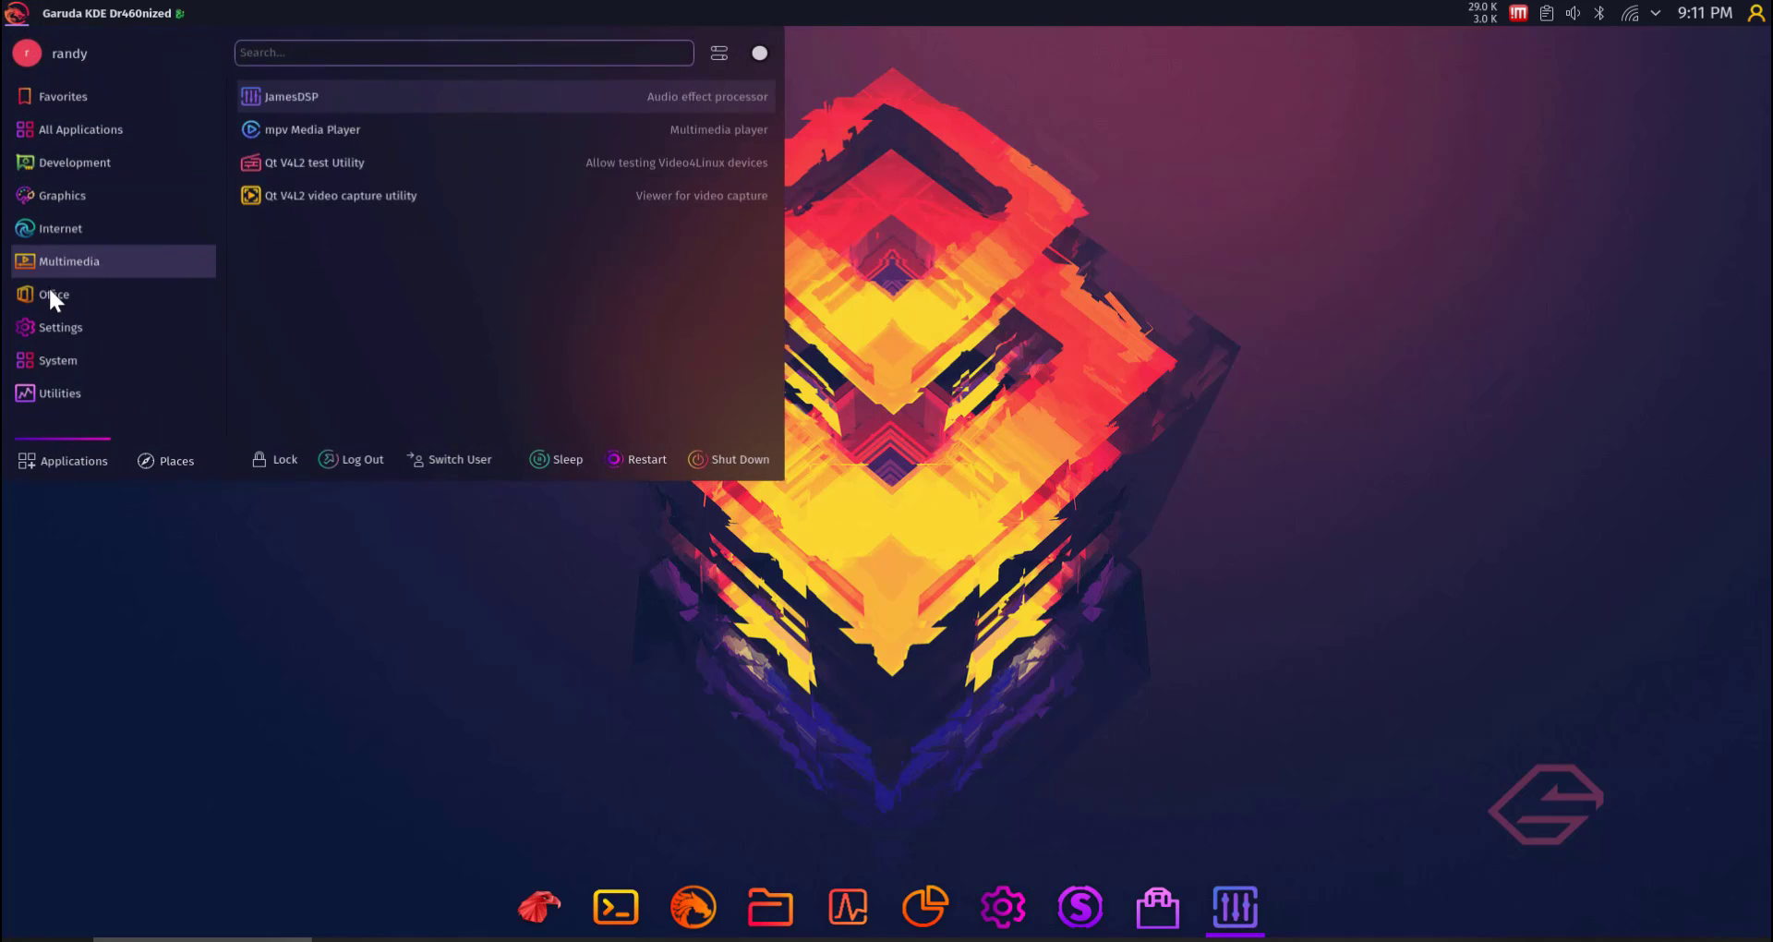
click(53, 294)
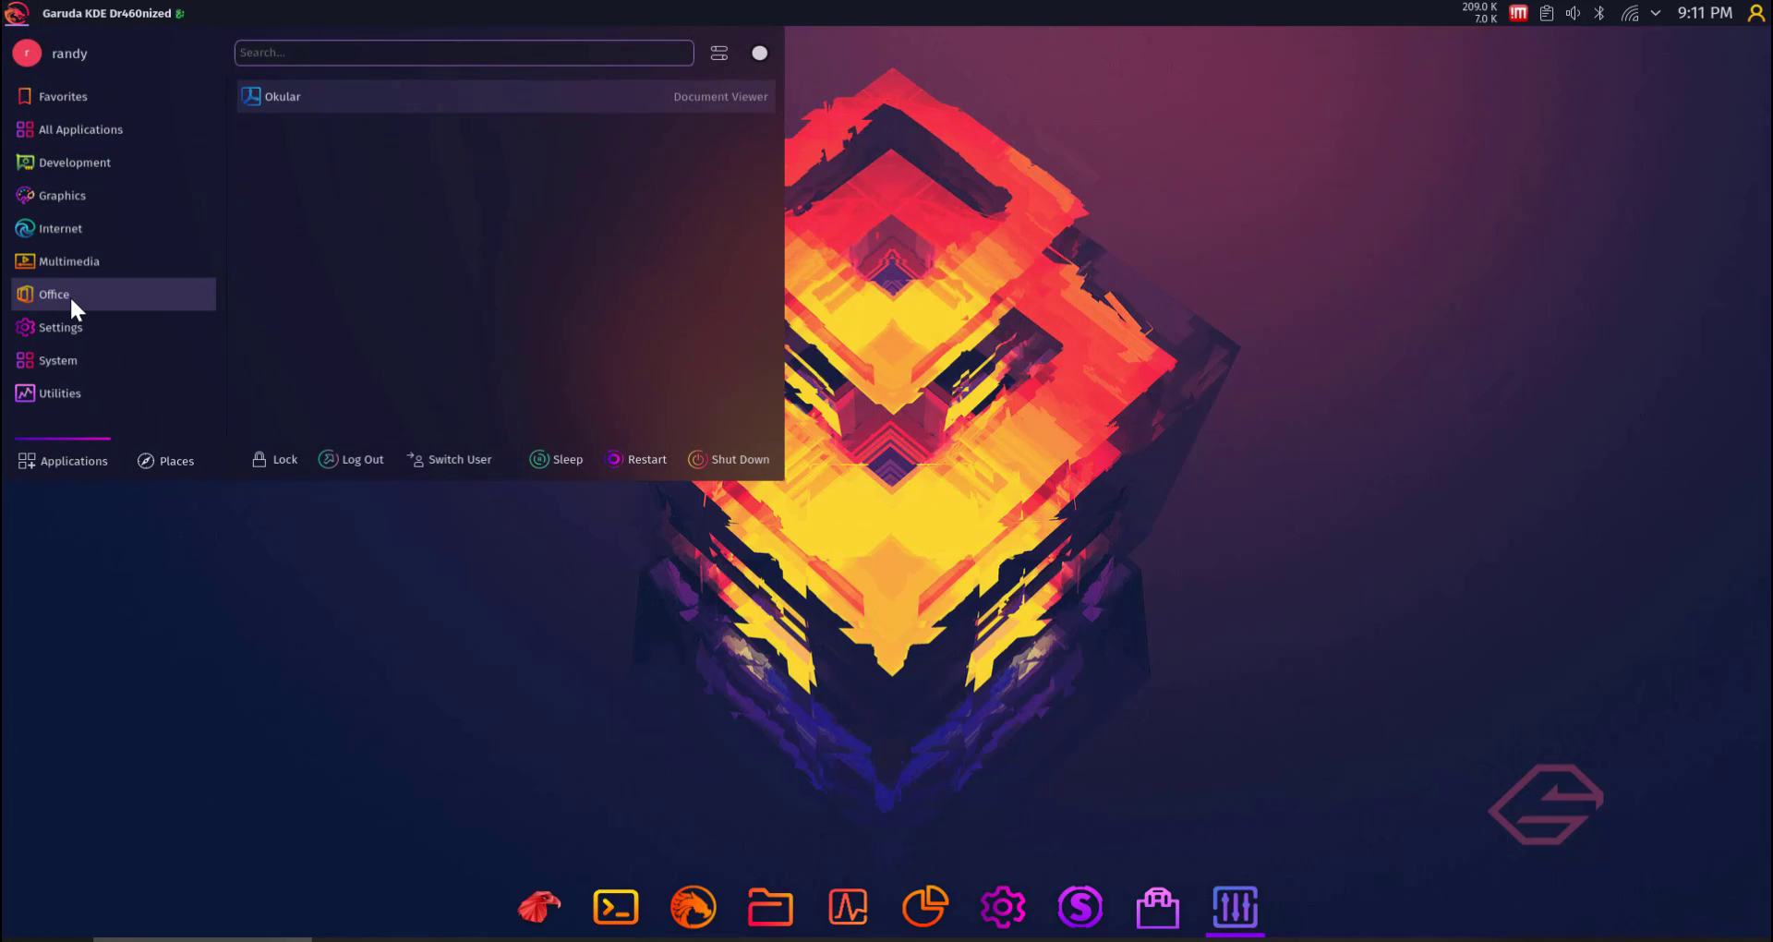
mouse_move(122, 310)
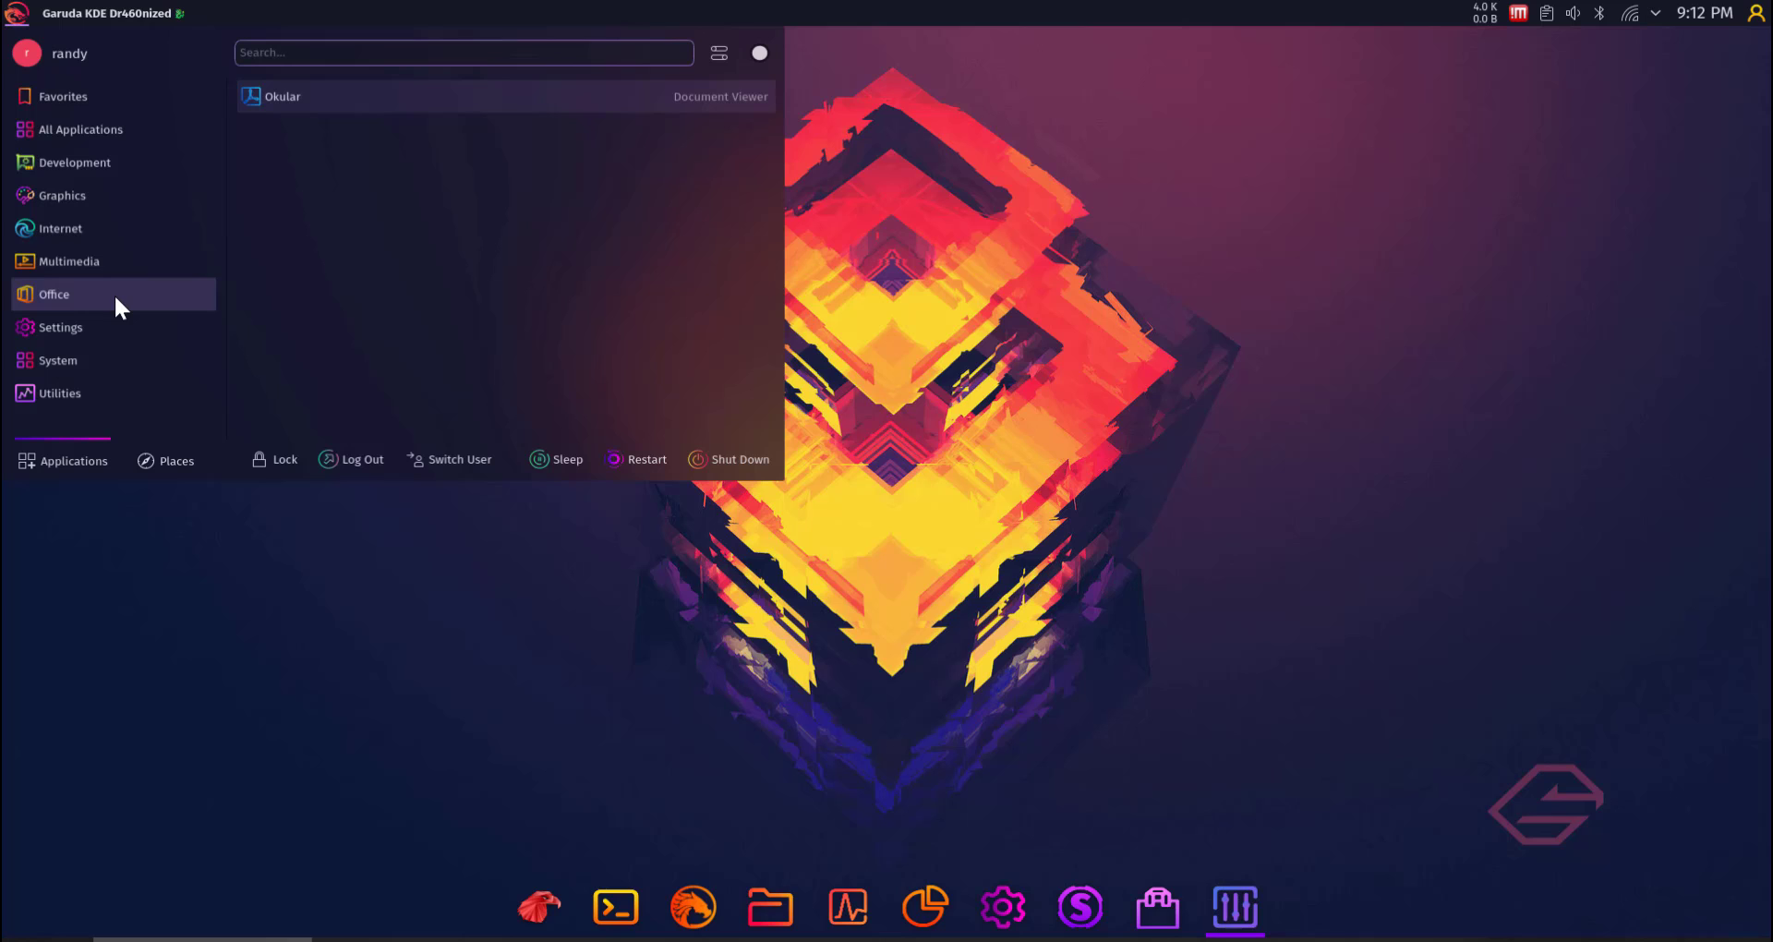
mouse_move(104, 325)
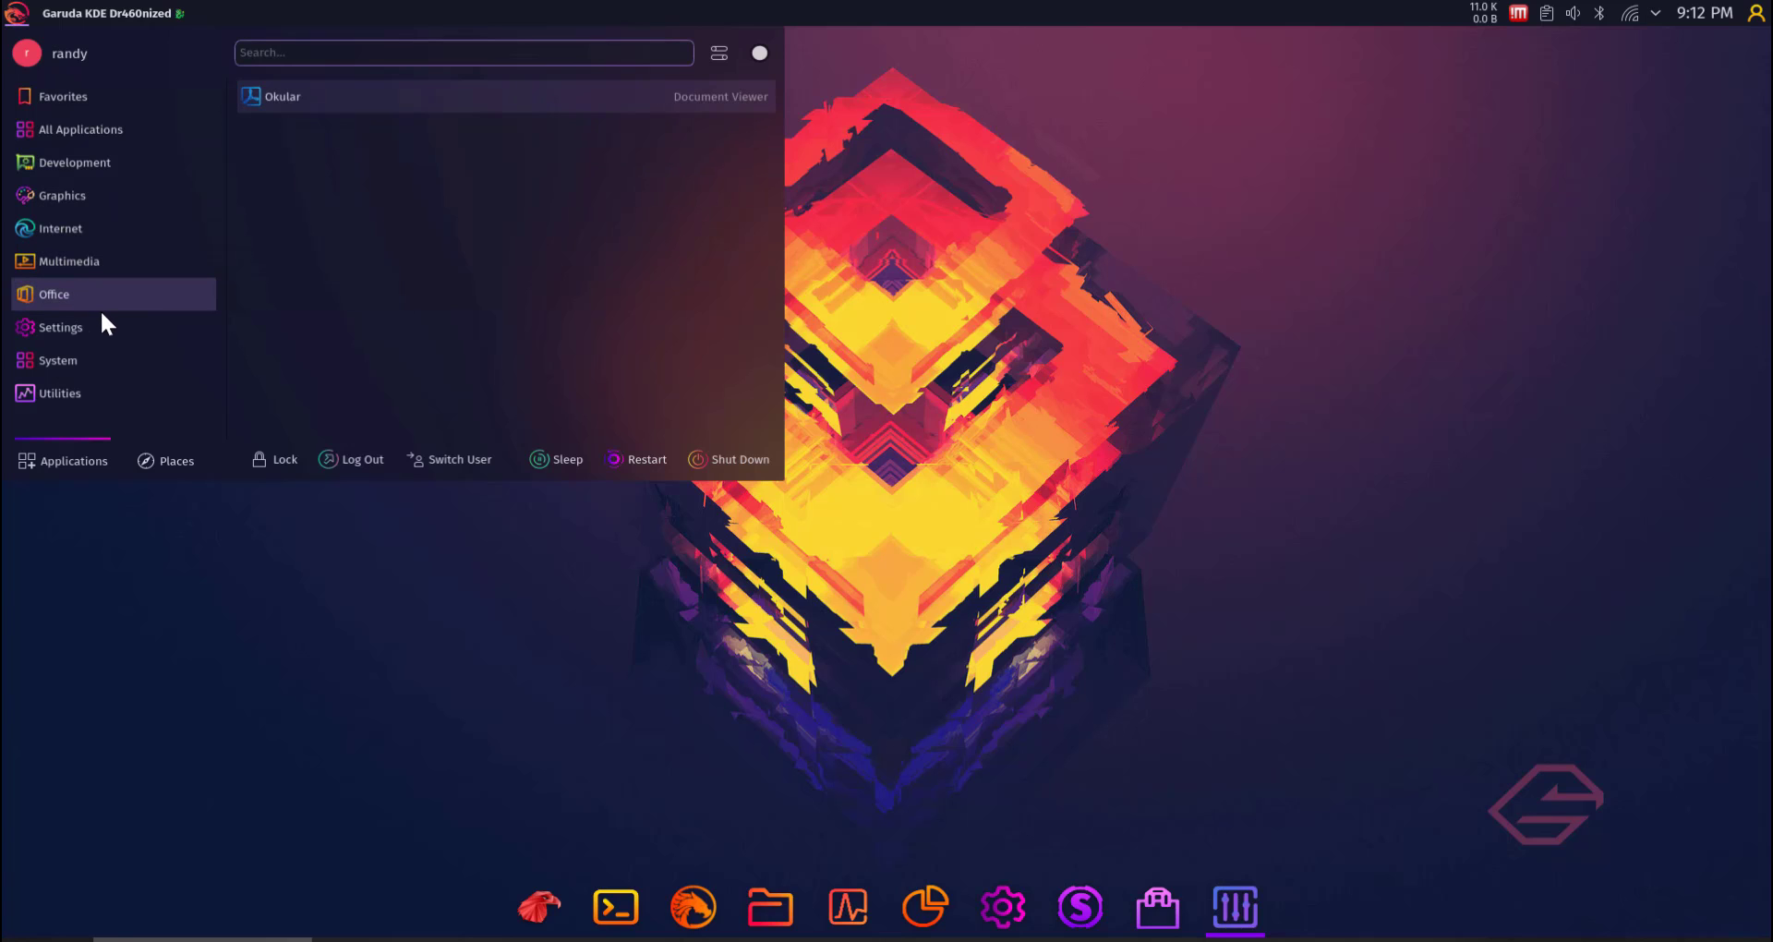
mouse_move(93, 311)
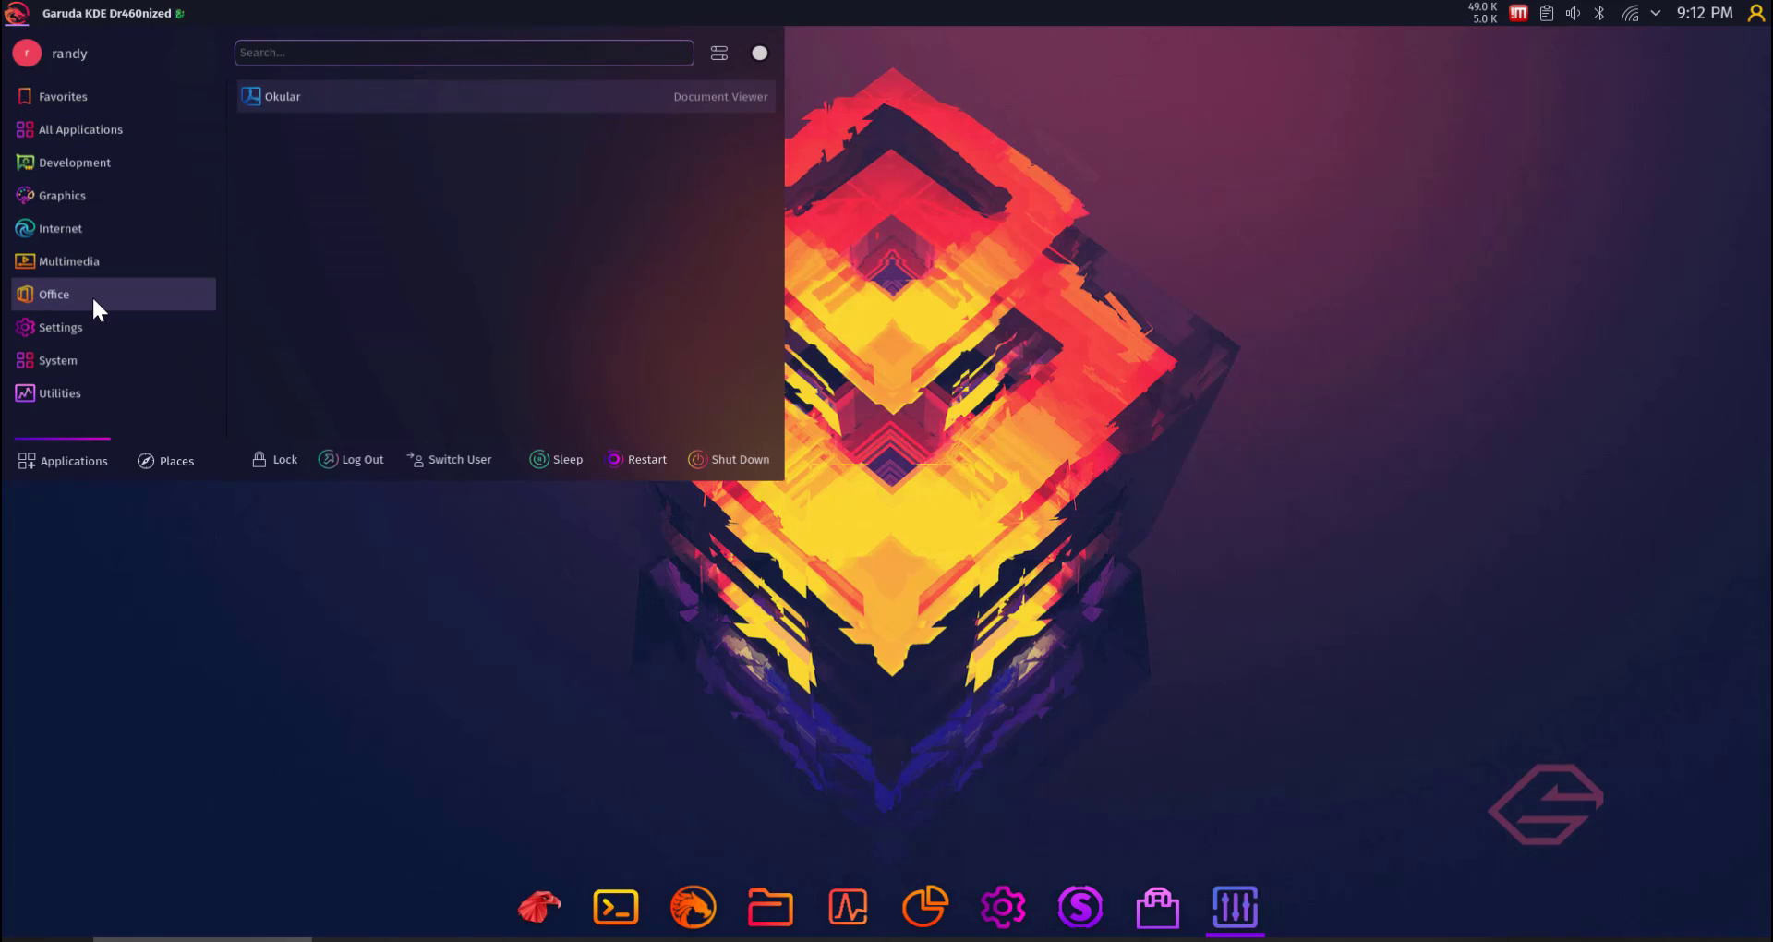
click(57, 392)
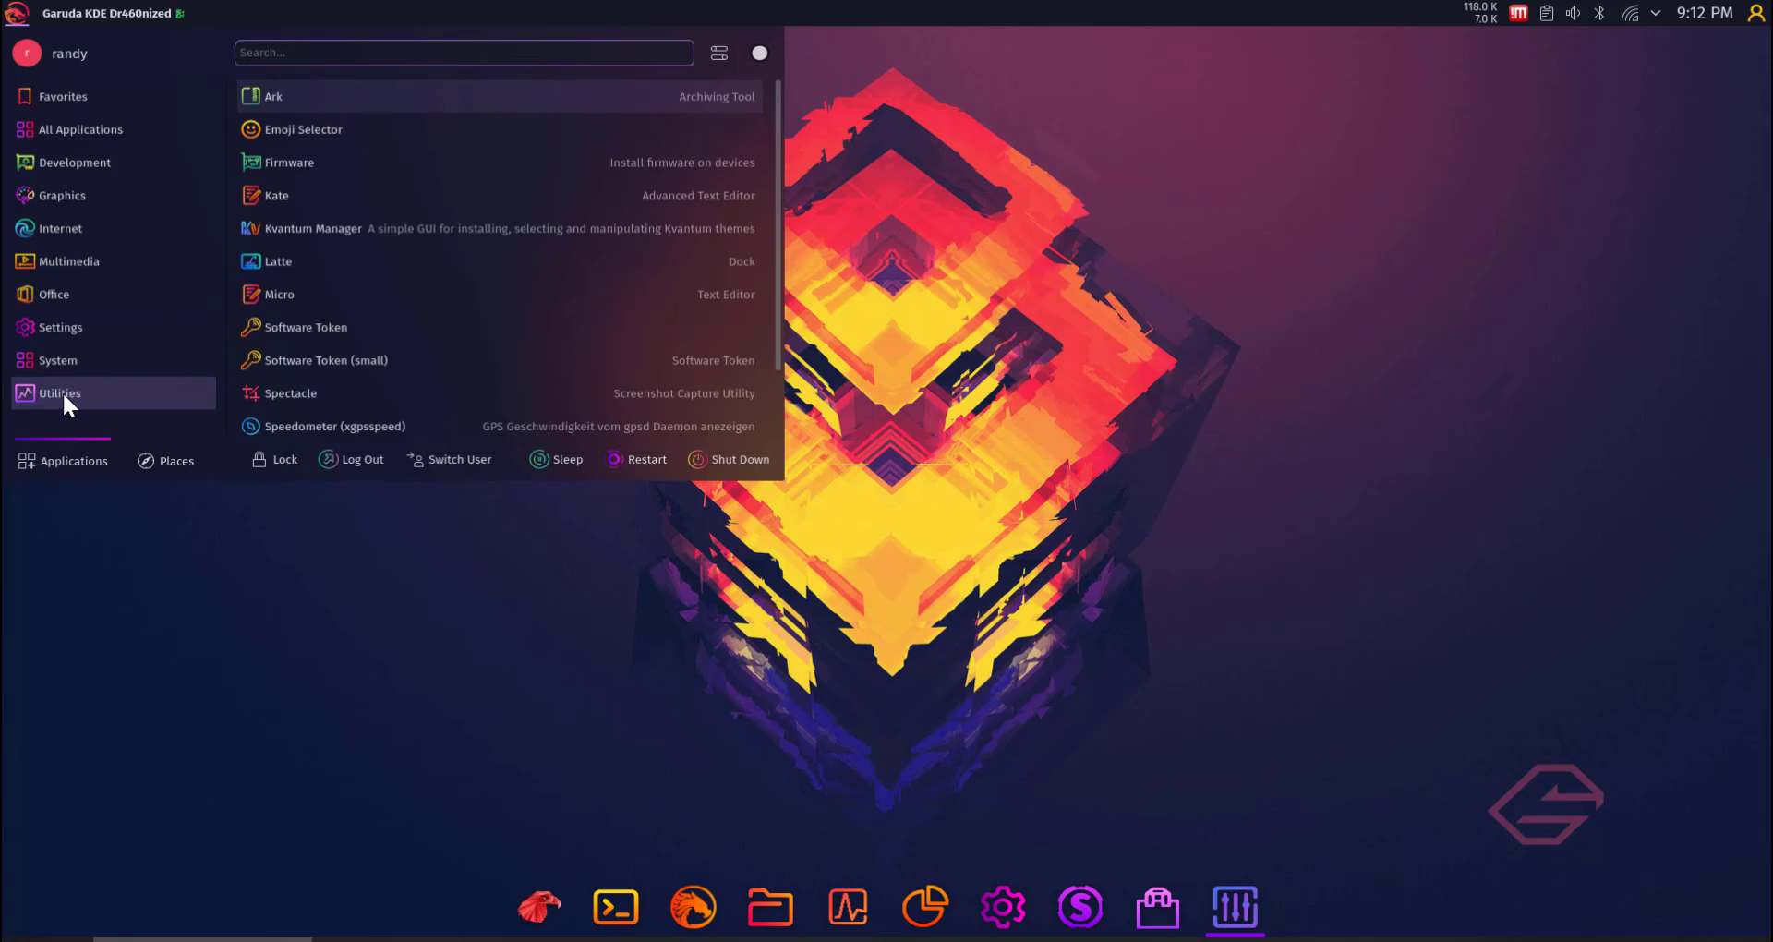
click(80, 130)
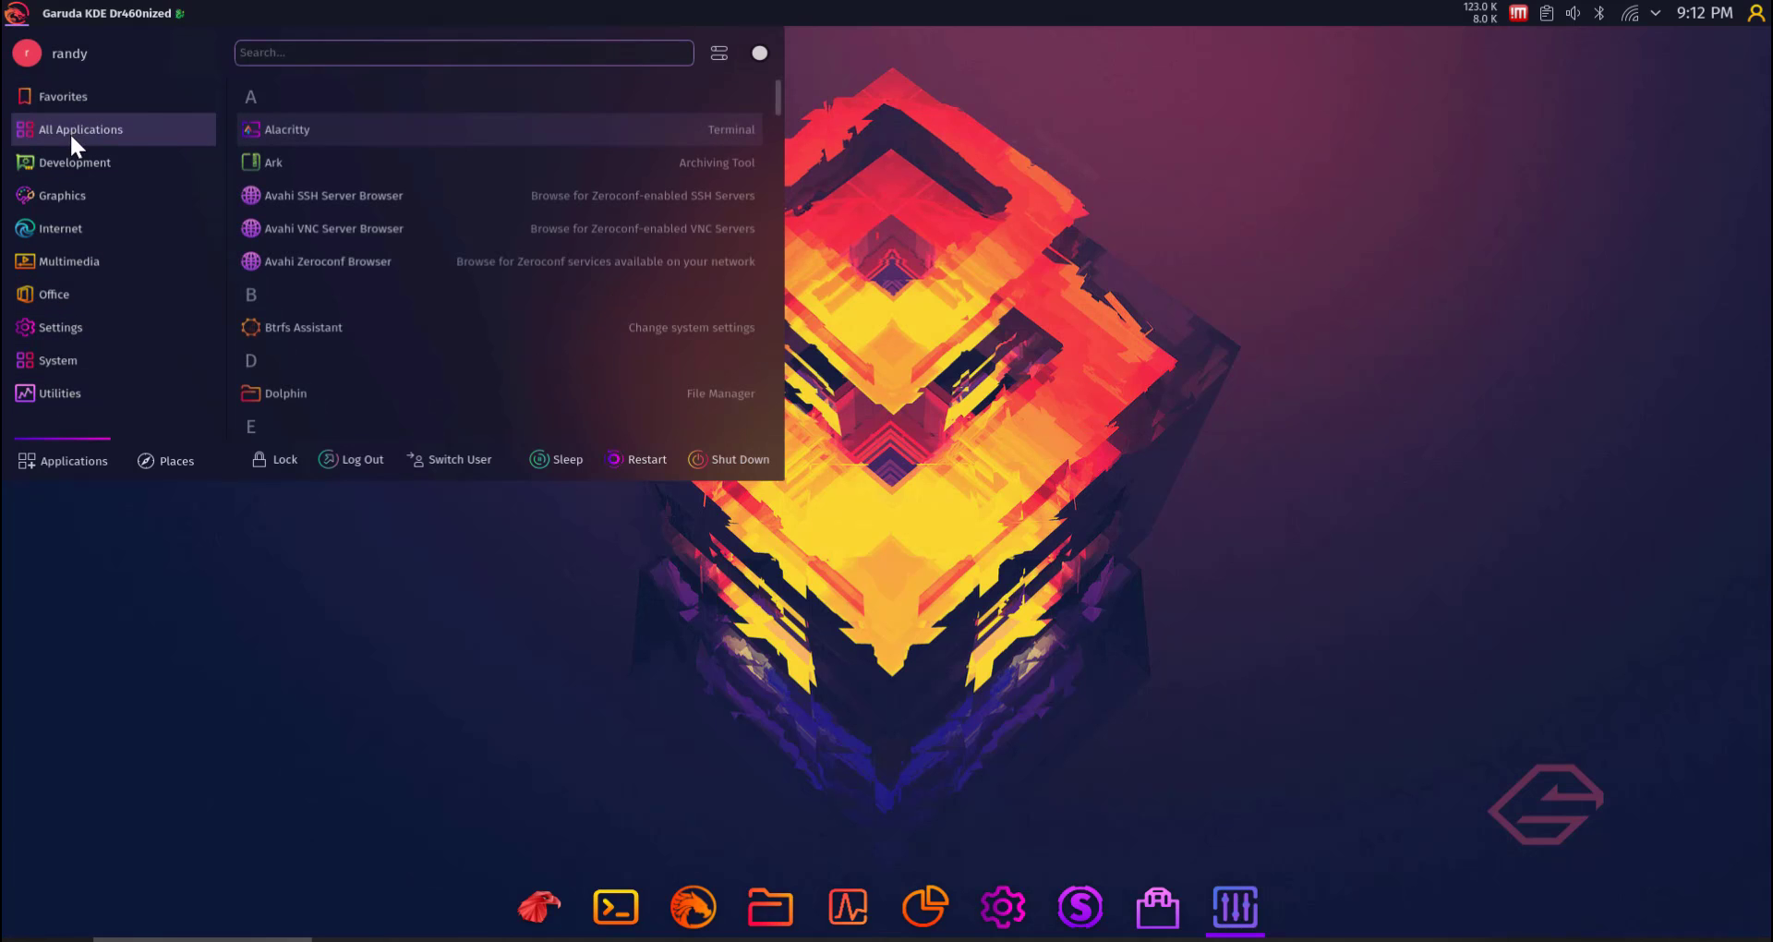
click(75, 162)
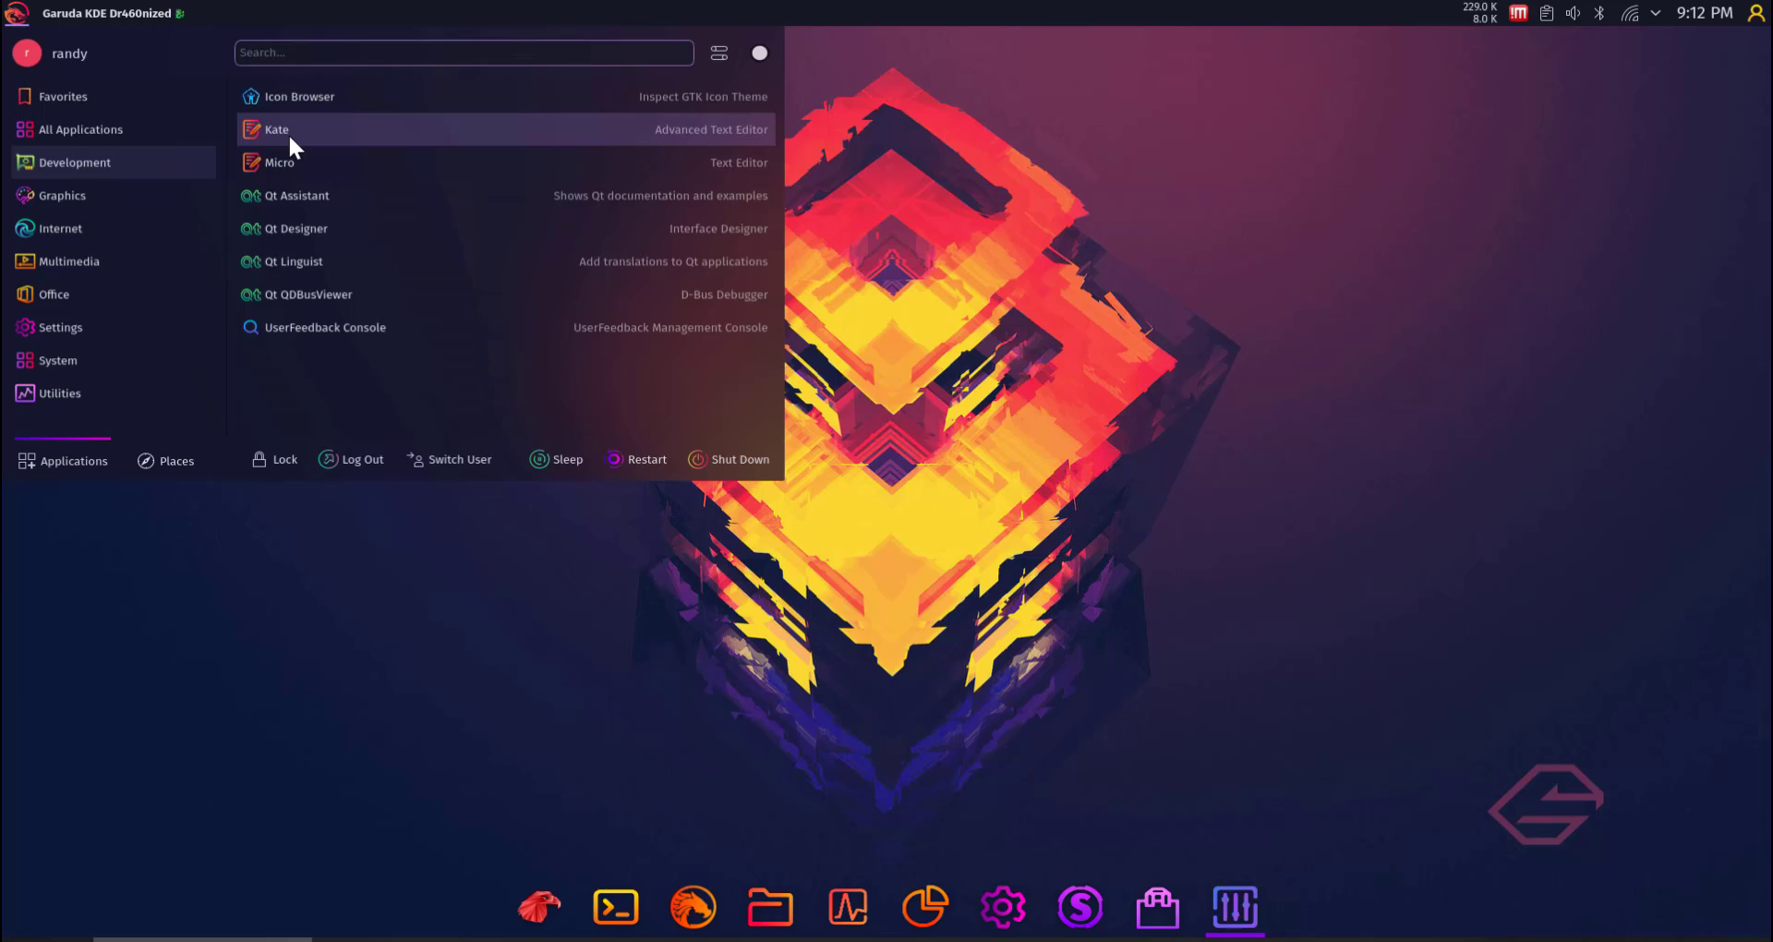
mouse_move(292, 161)
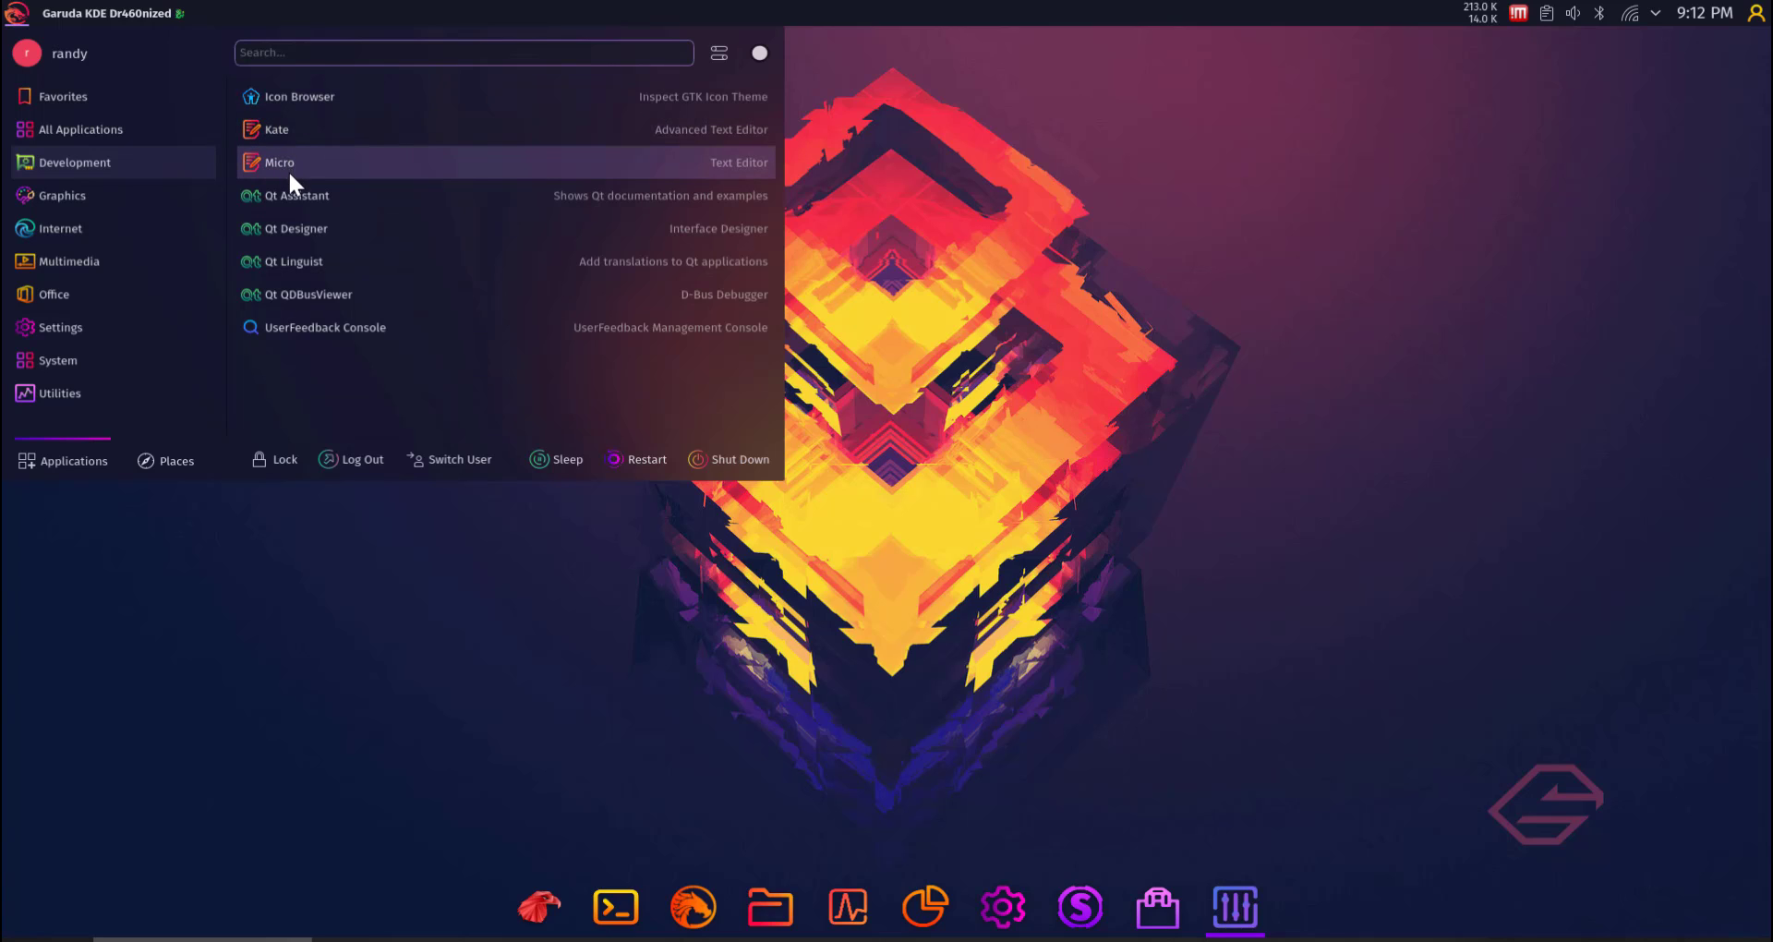
mouse_move(333, 294)
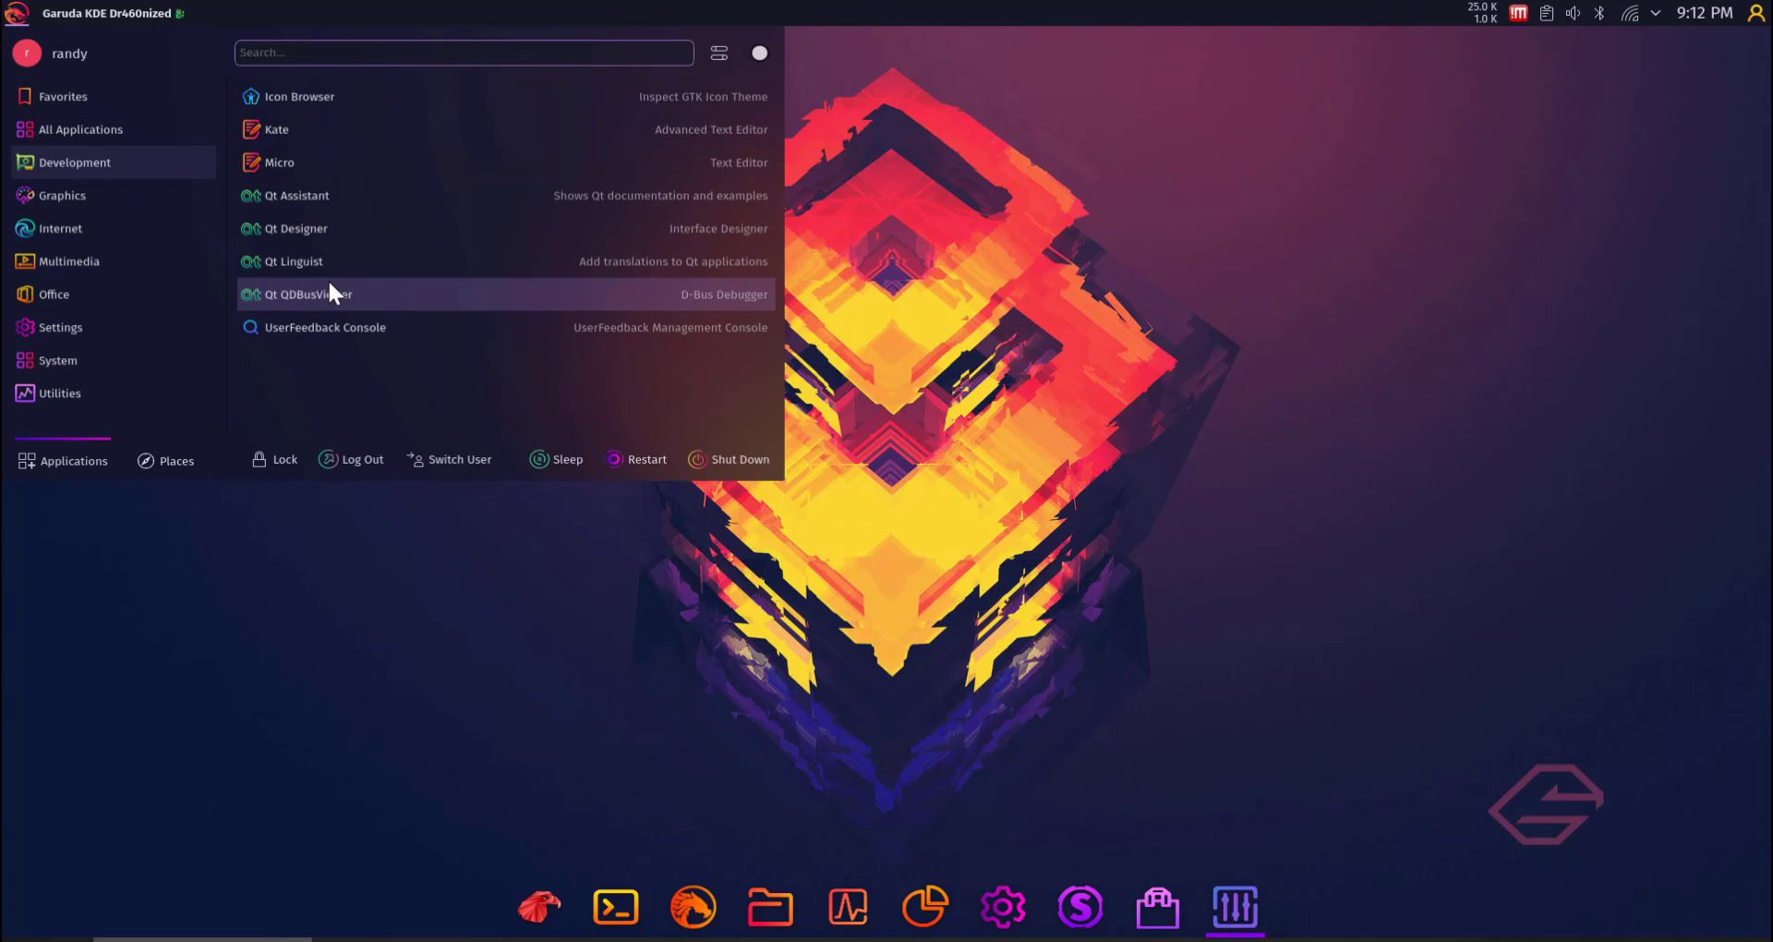
mouse_move(332, 268)
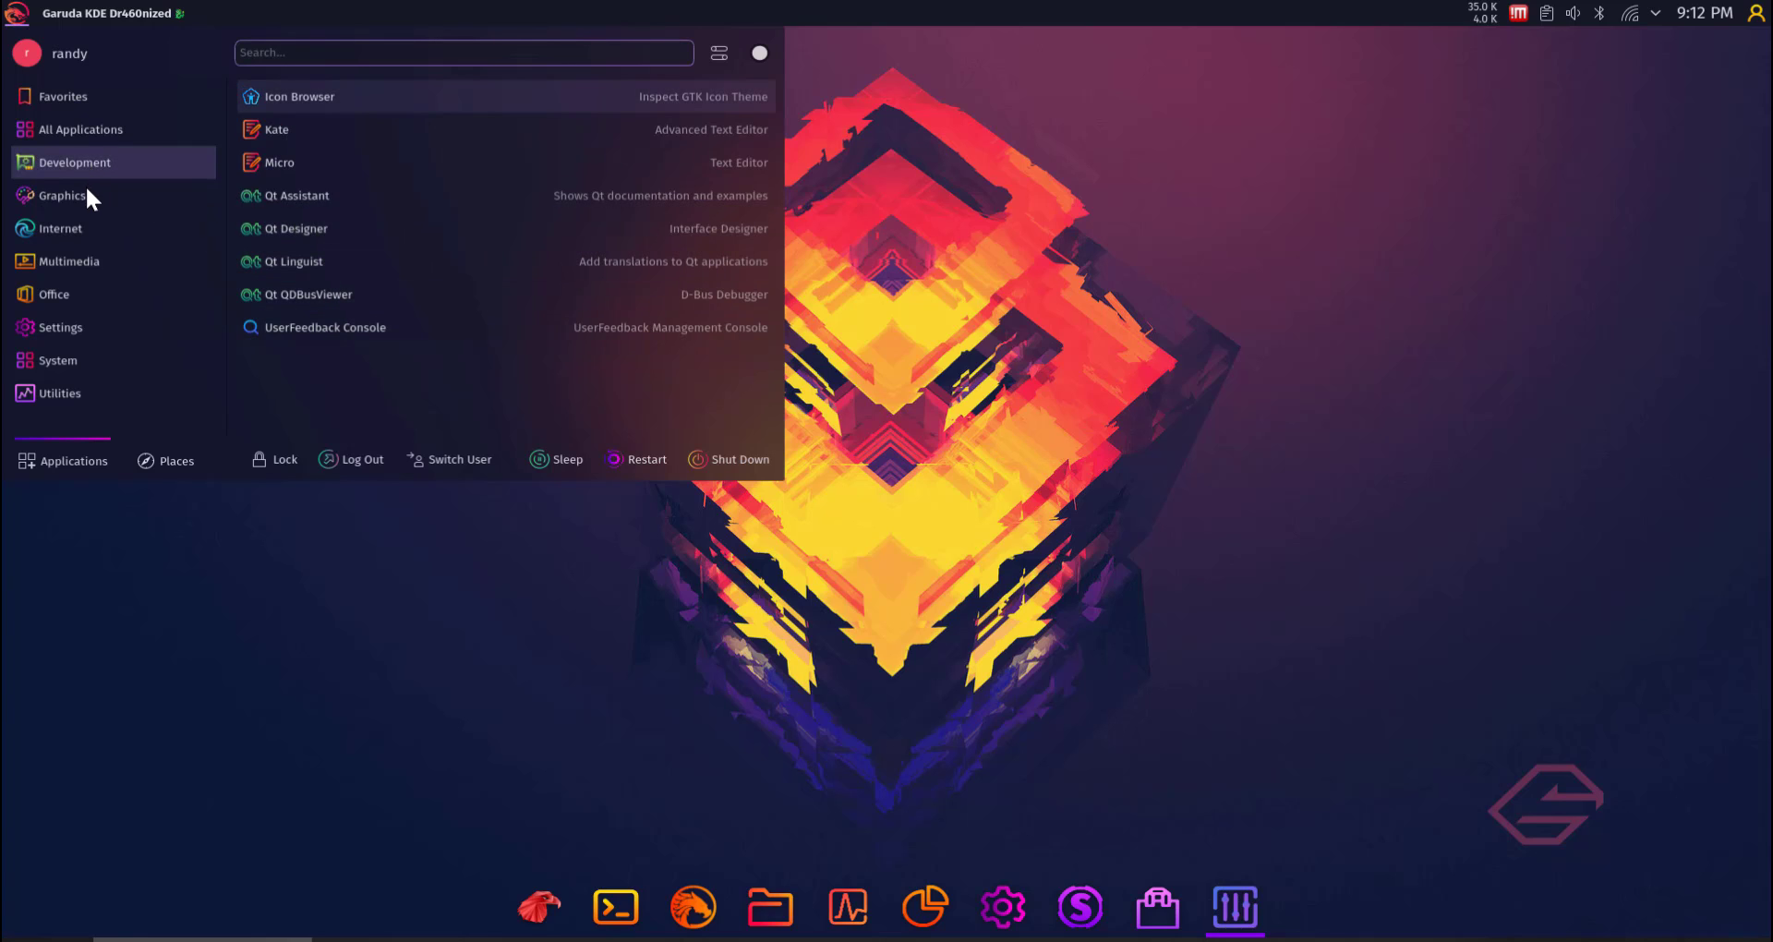
click(62, 195)
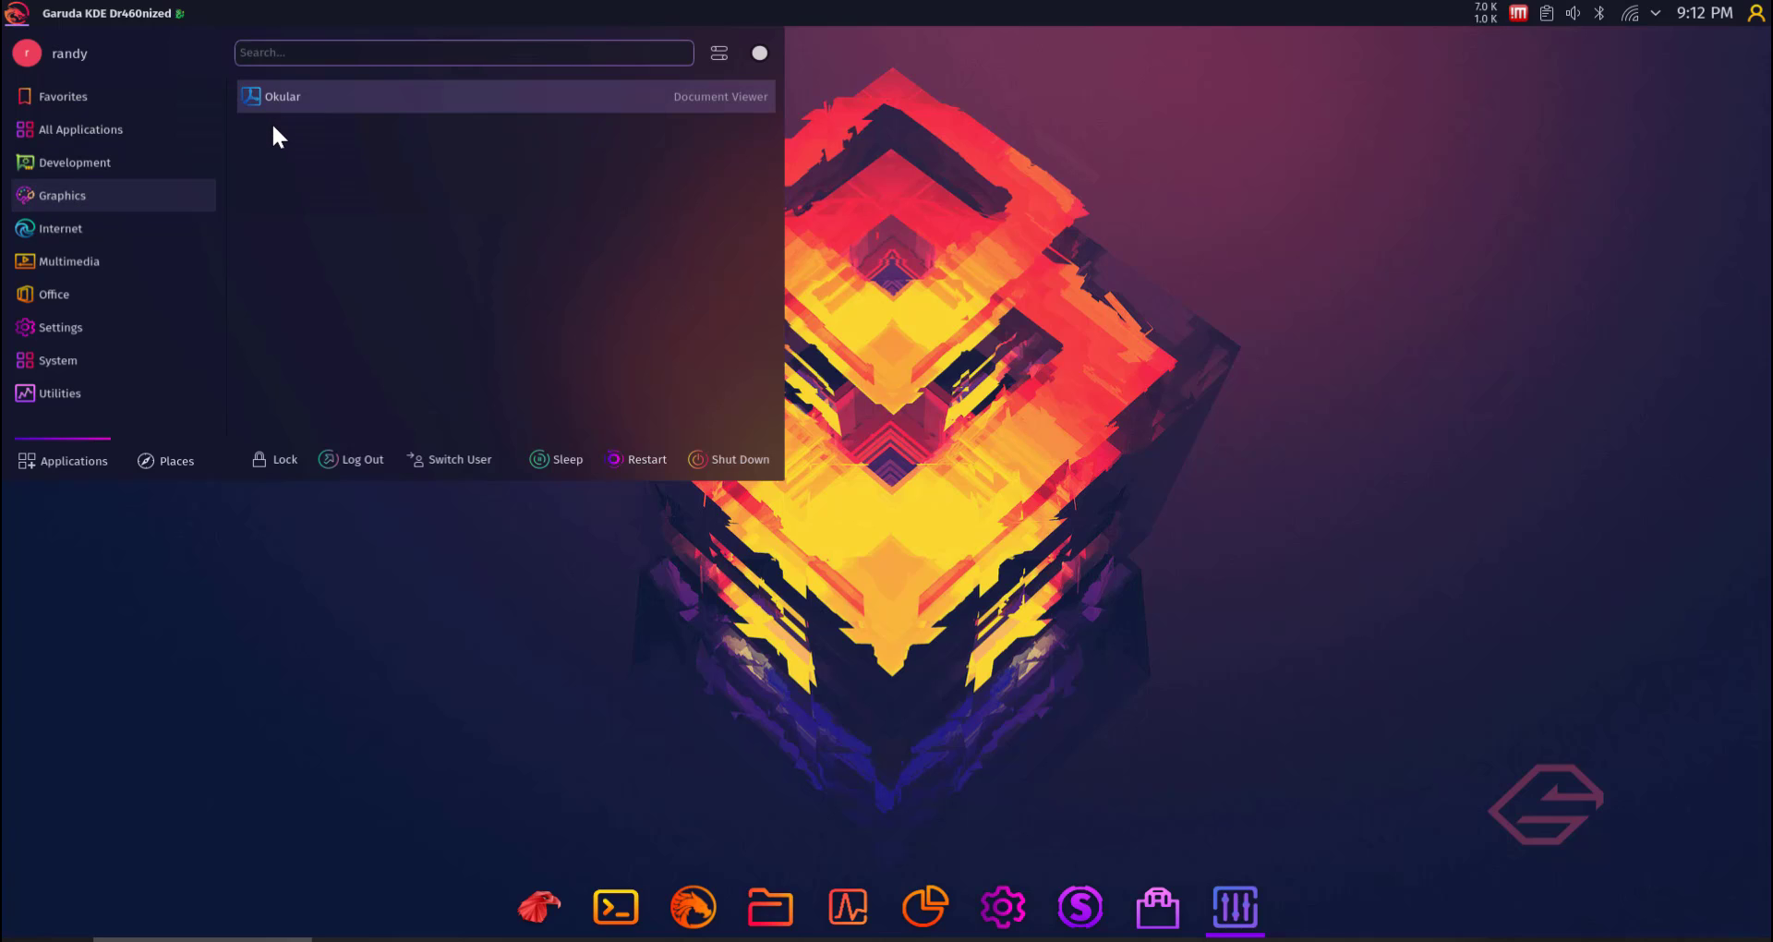
mouse_move(214, 178)
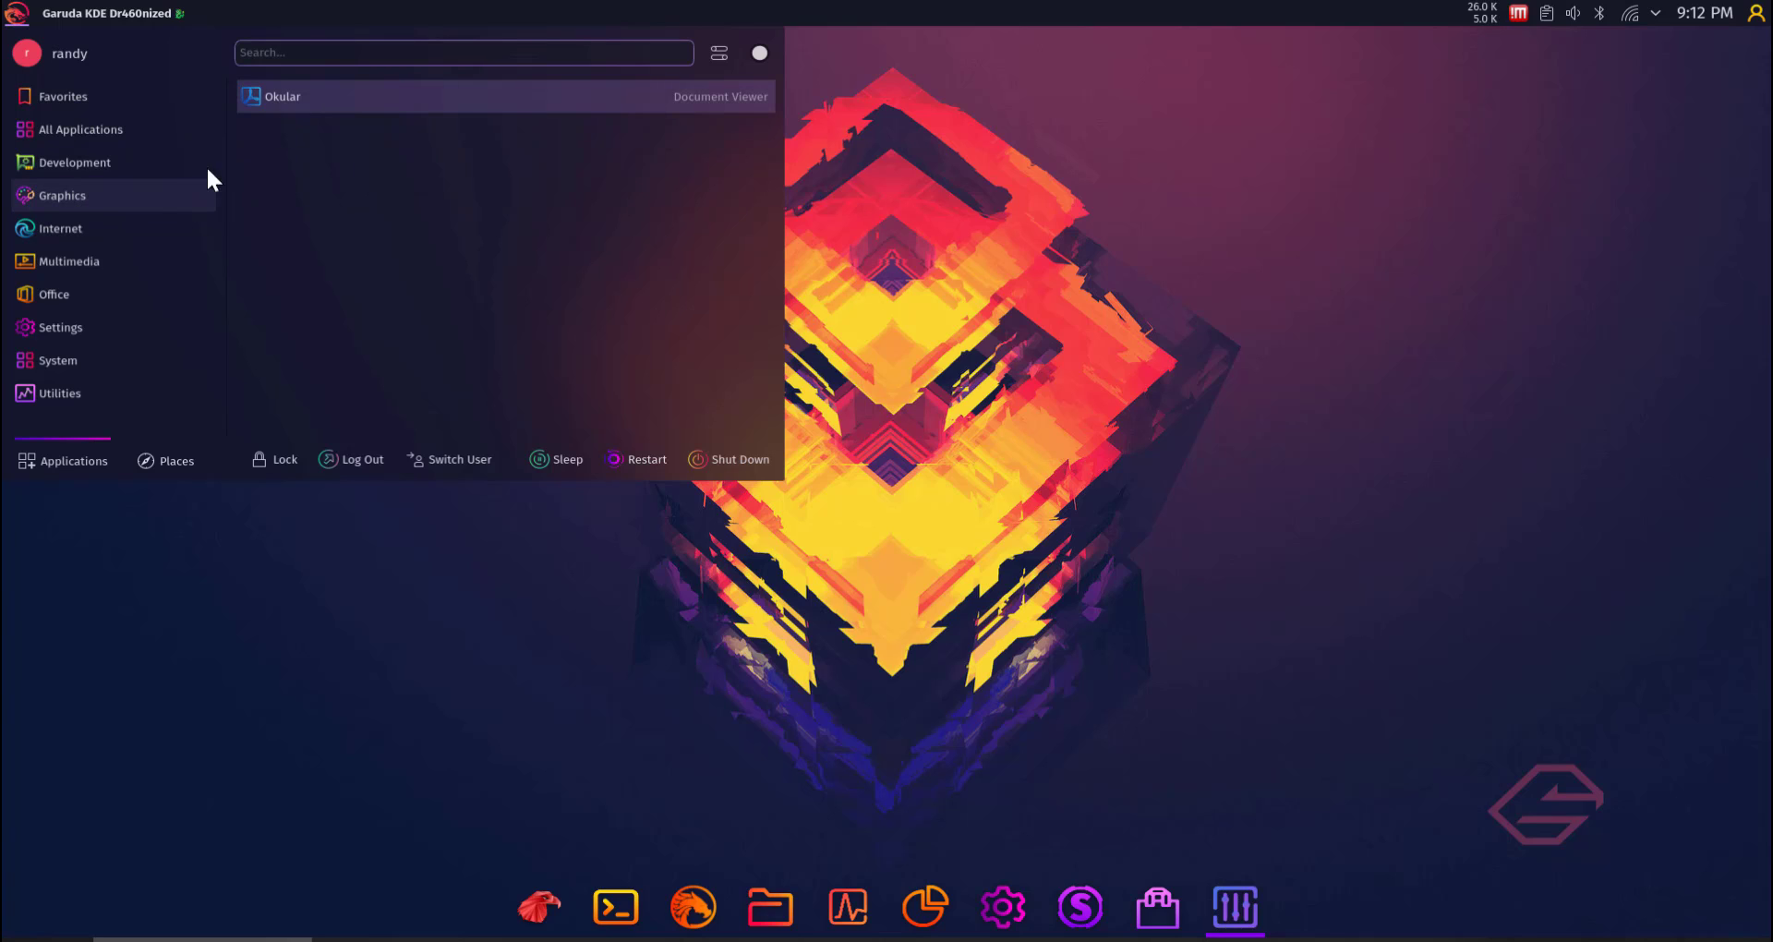
mouse_move(91, 210)
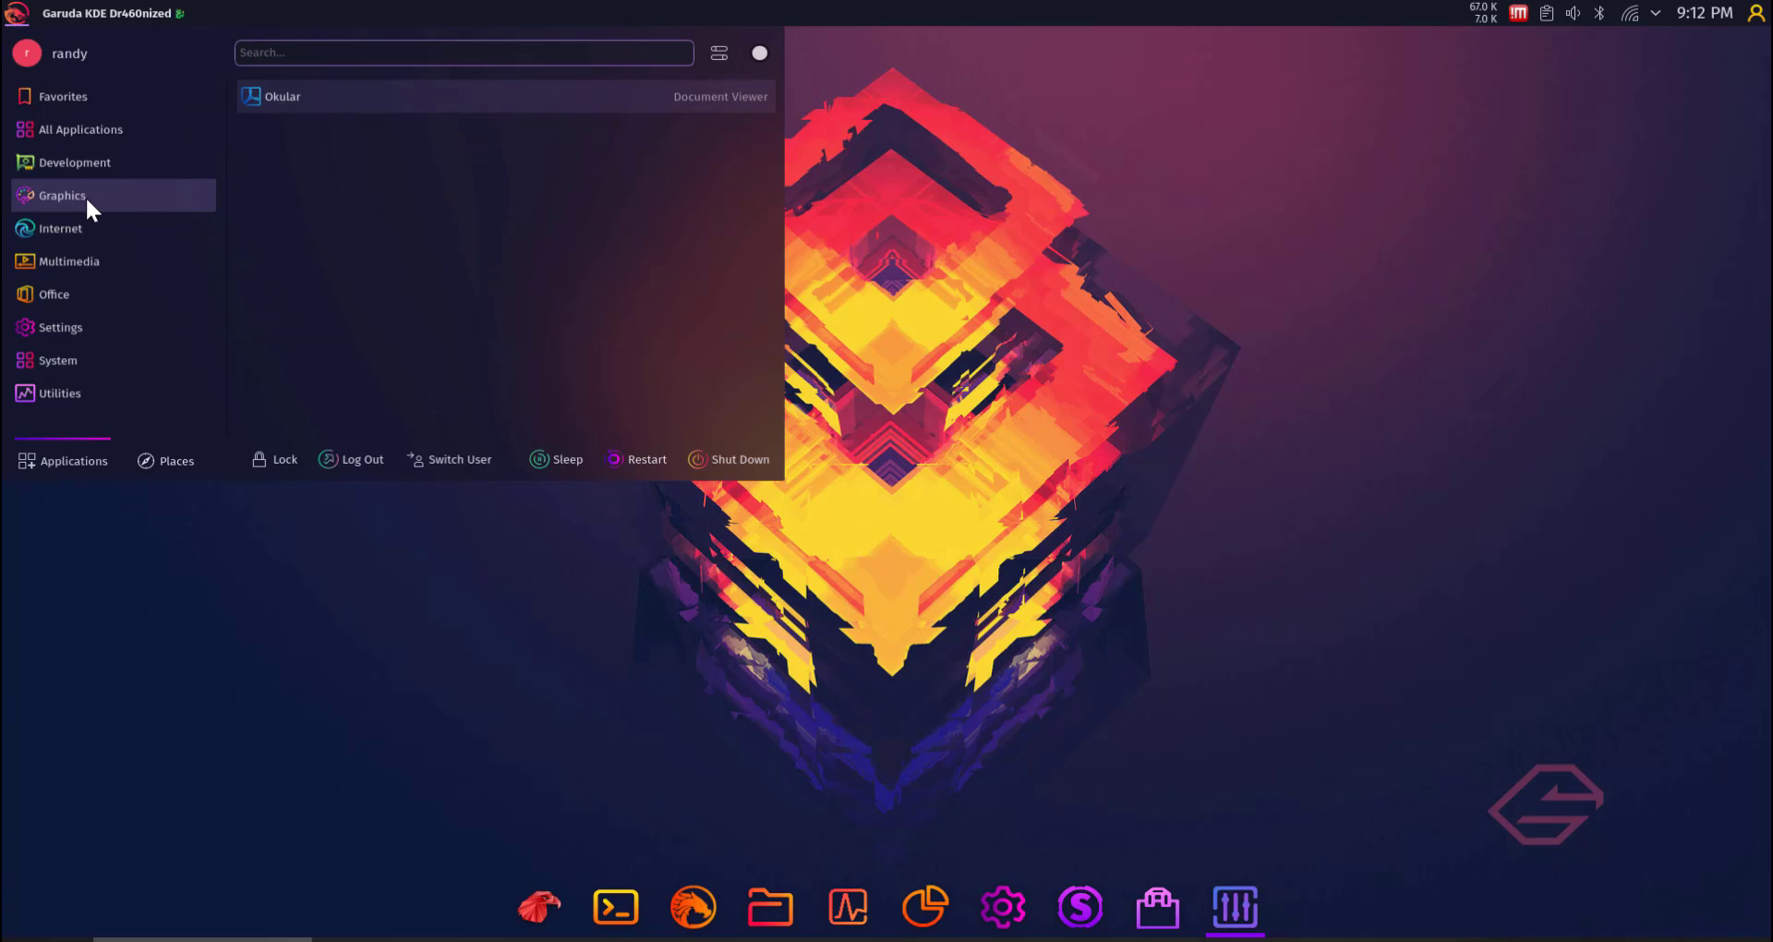
mouse_move(749, 287)
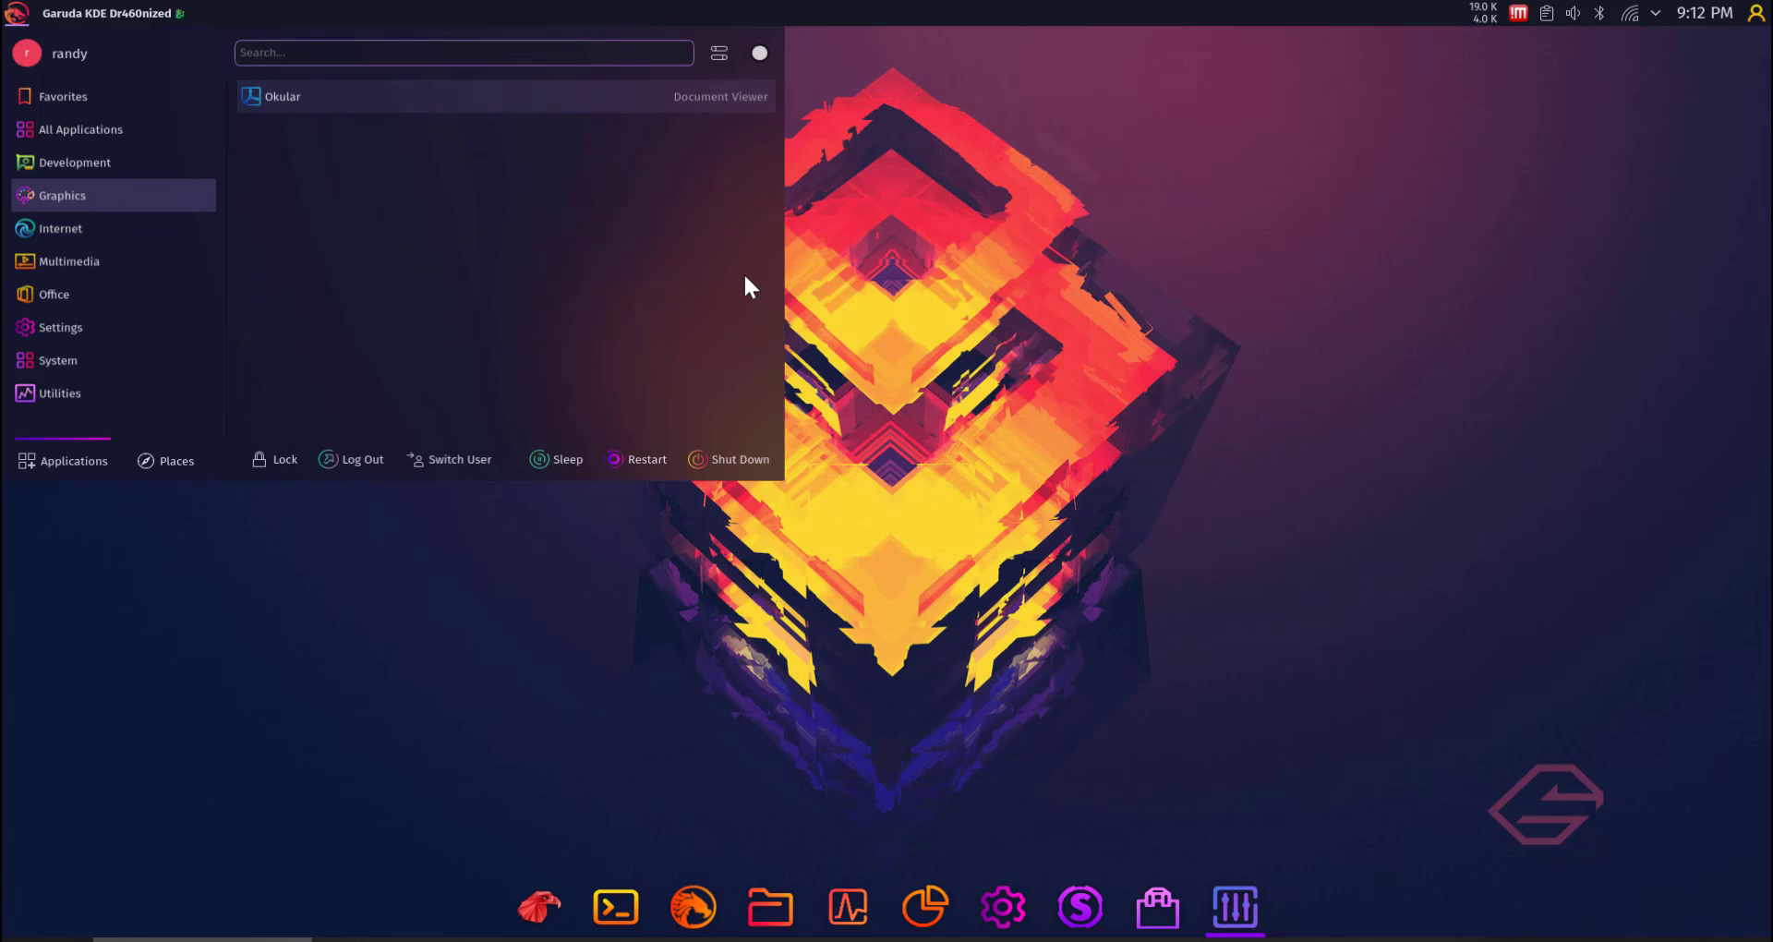
mouse_move(873, 427)
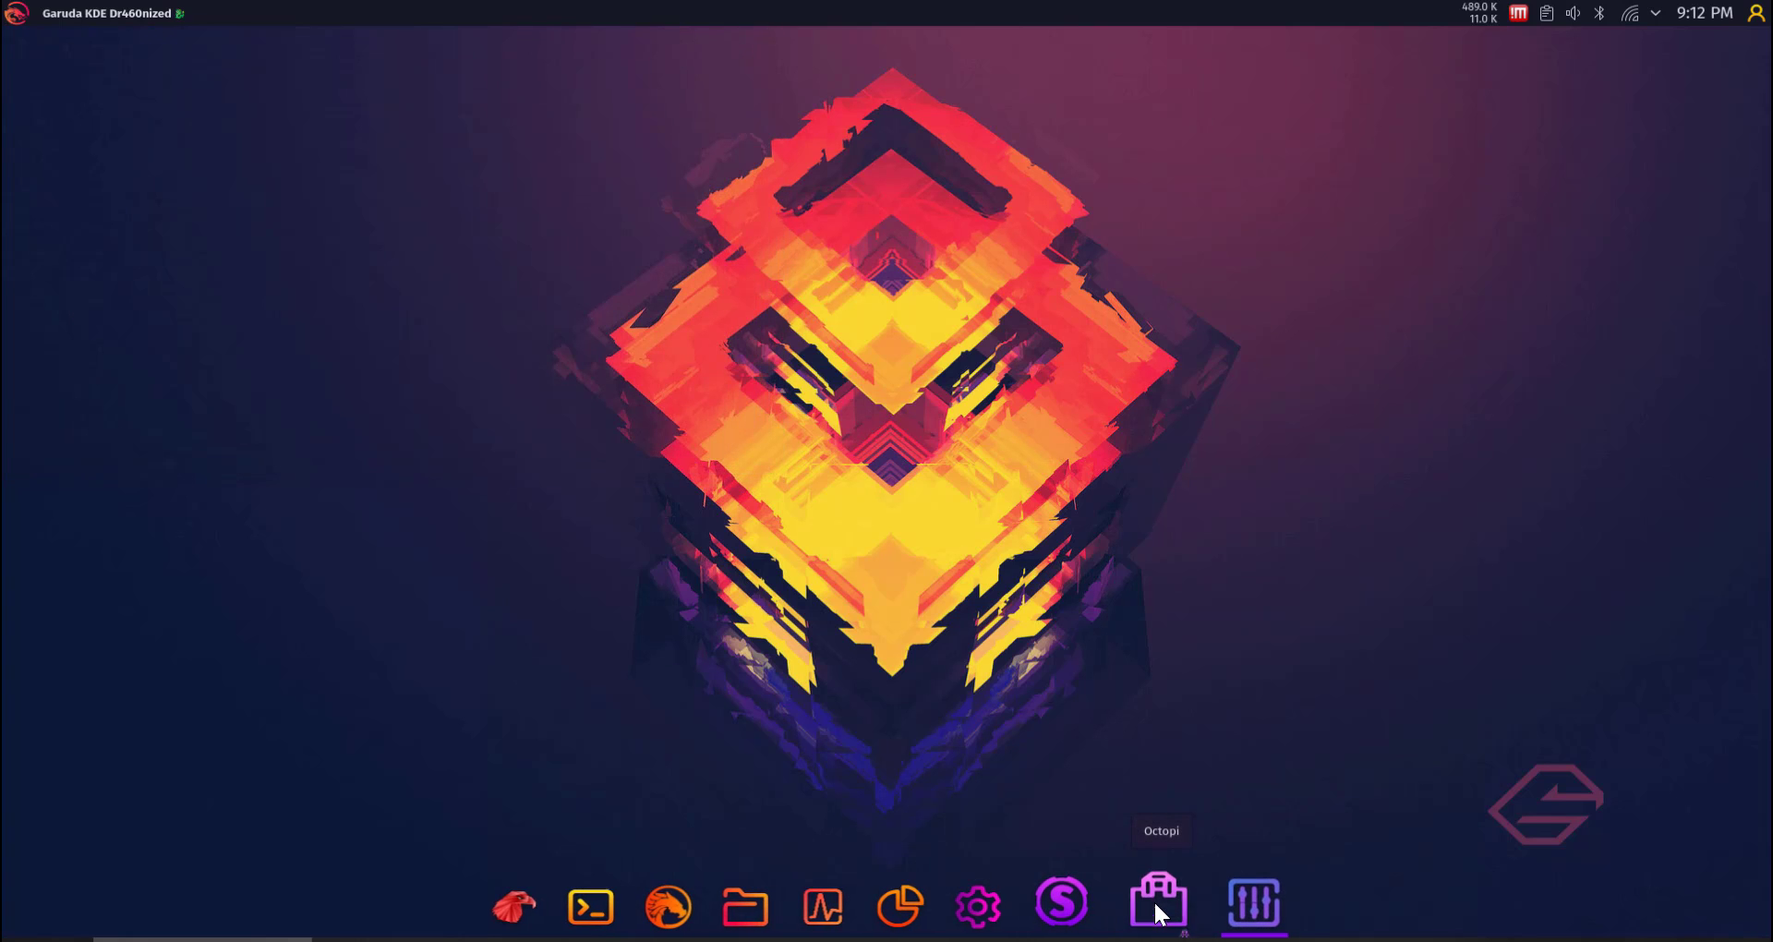
Step: Install gimp in Octopi without optional dependencies and confirm the download
click(1158, 905)
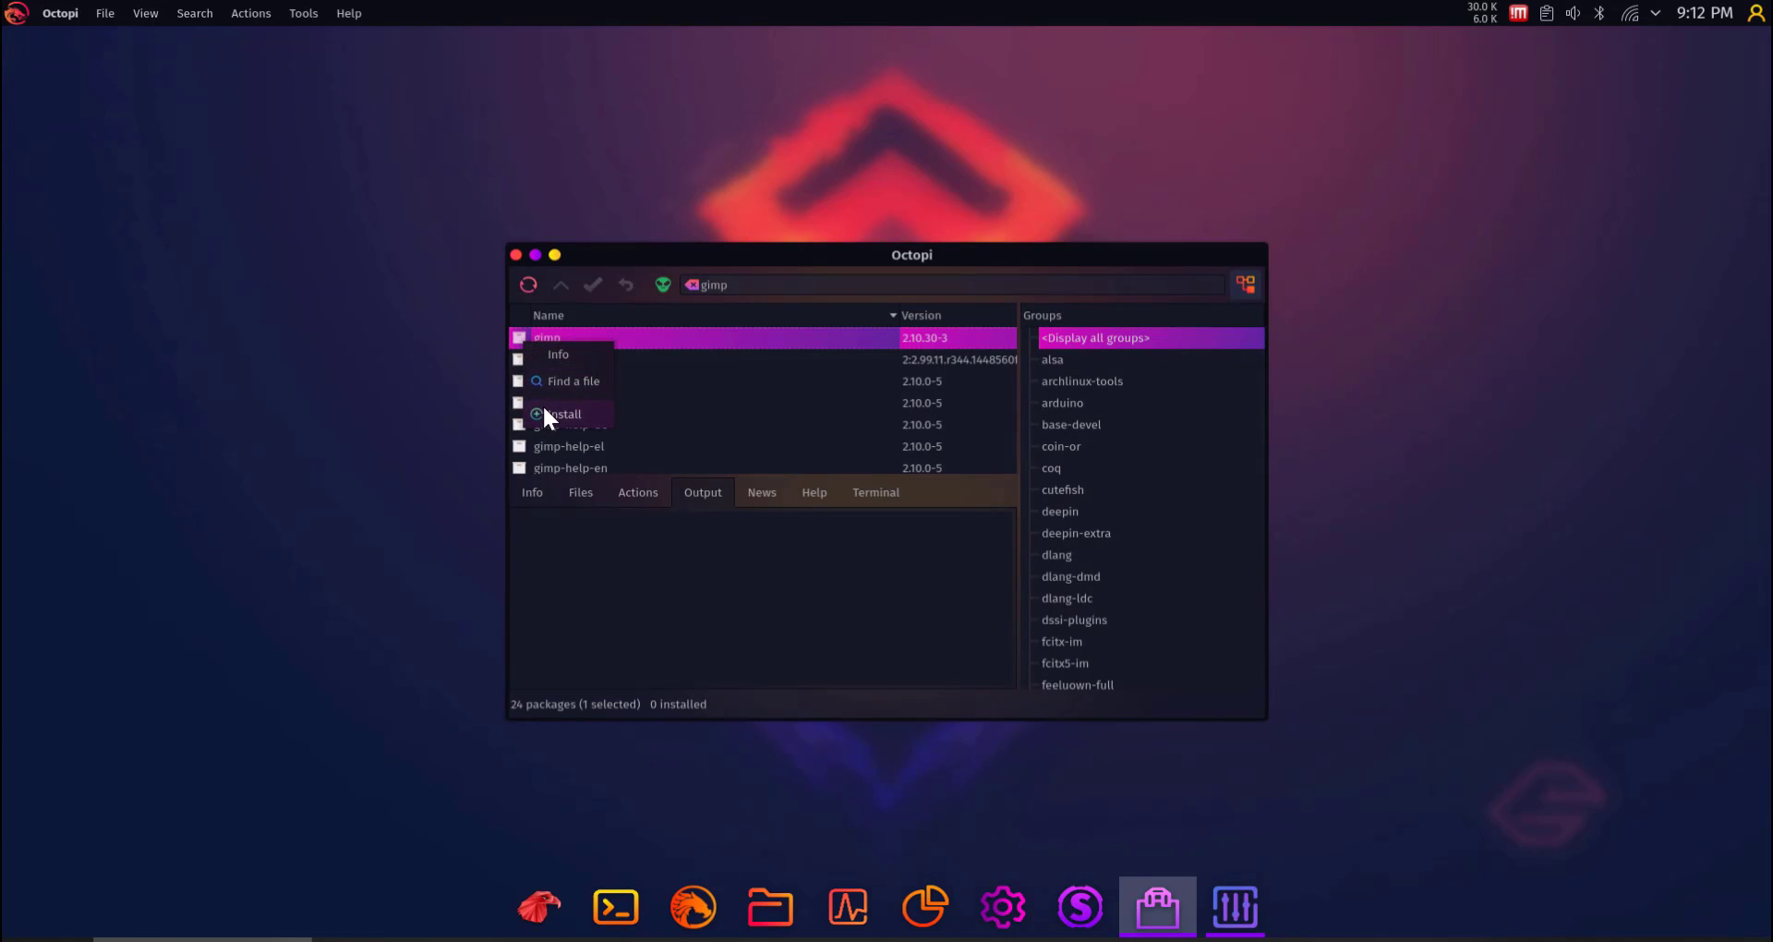
click(562, 413)
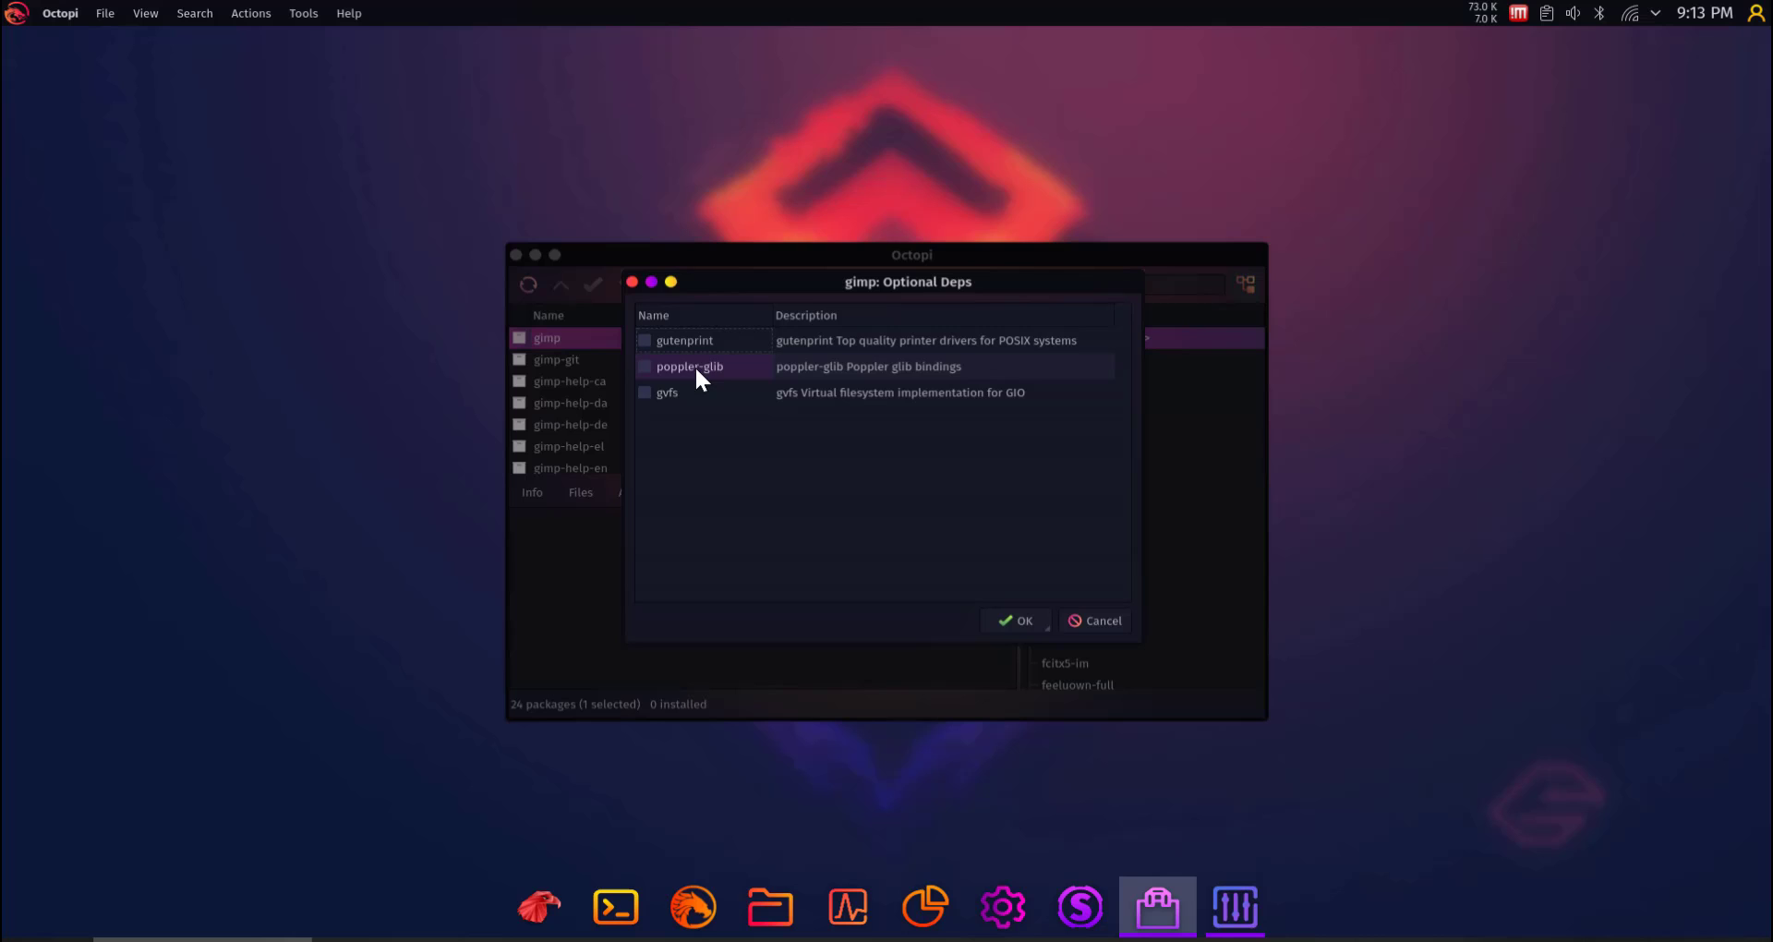
mouse_move(848, 339)
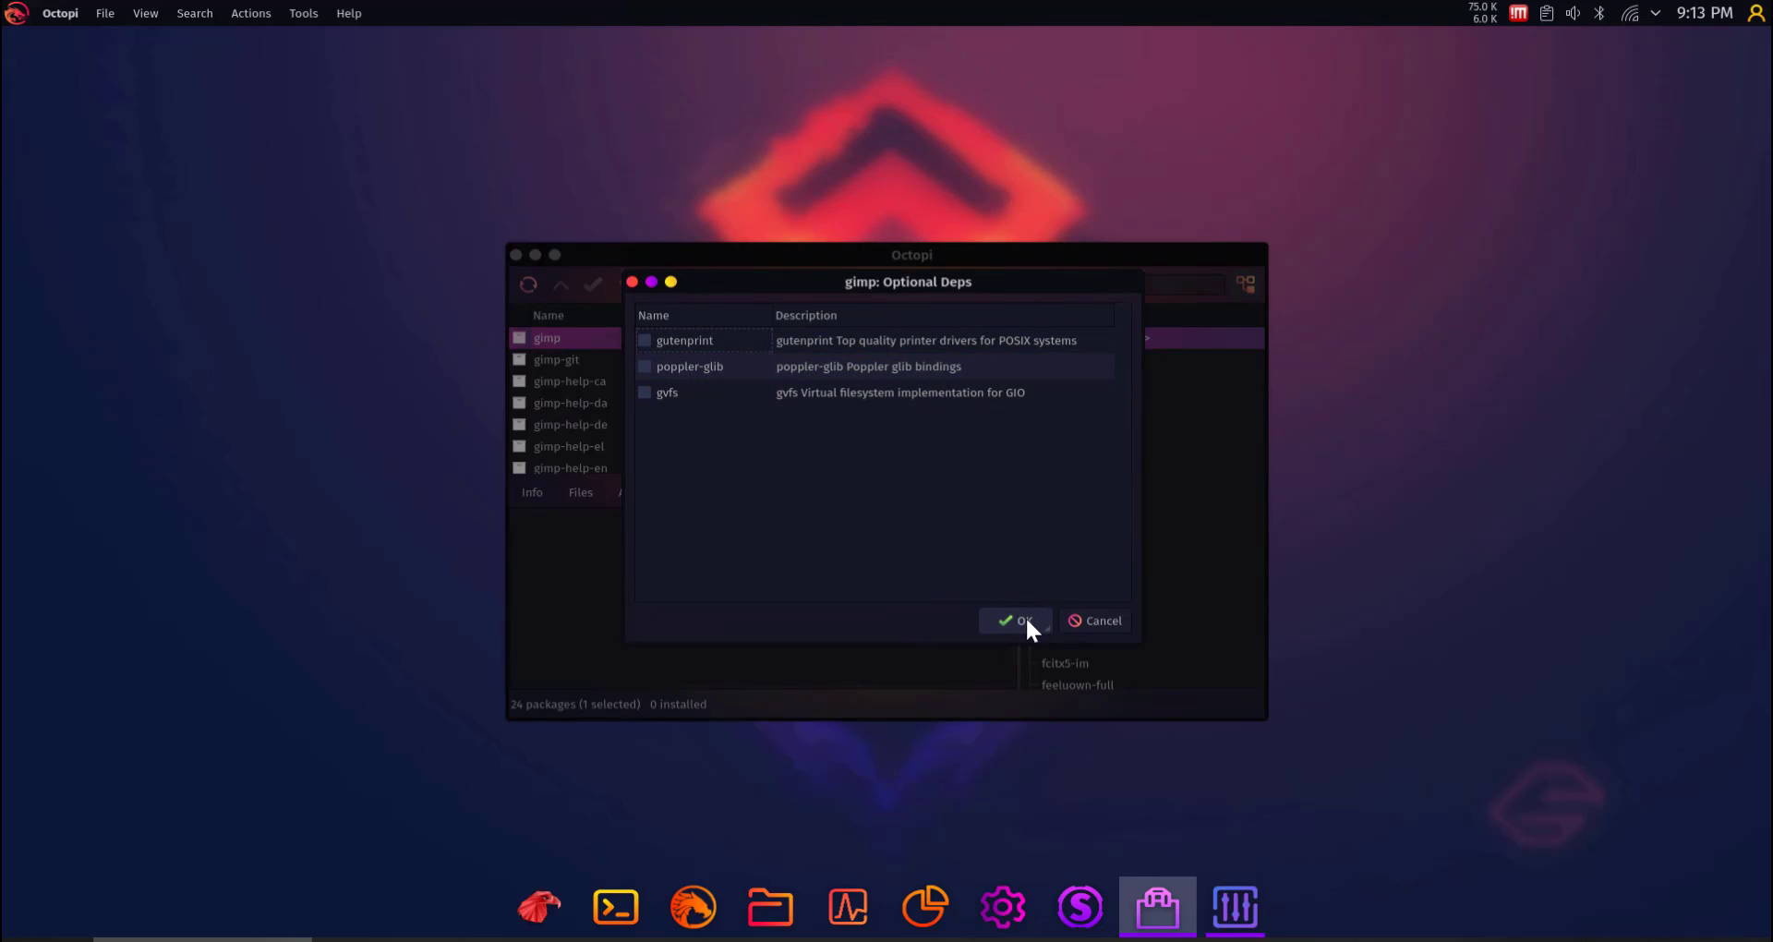
click(1017, 620)
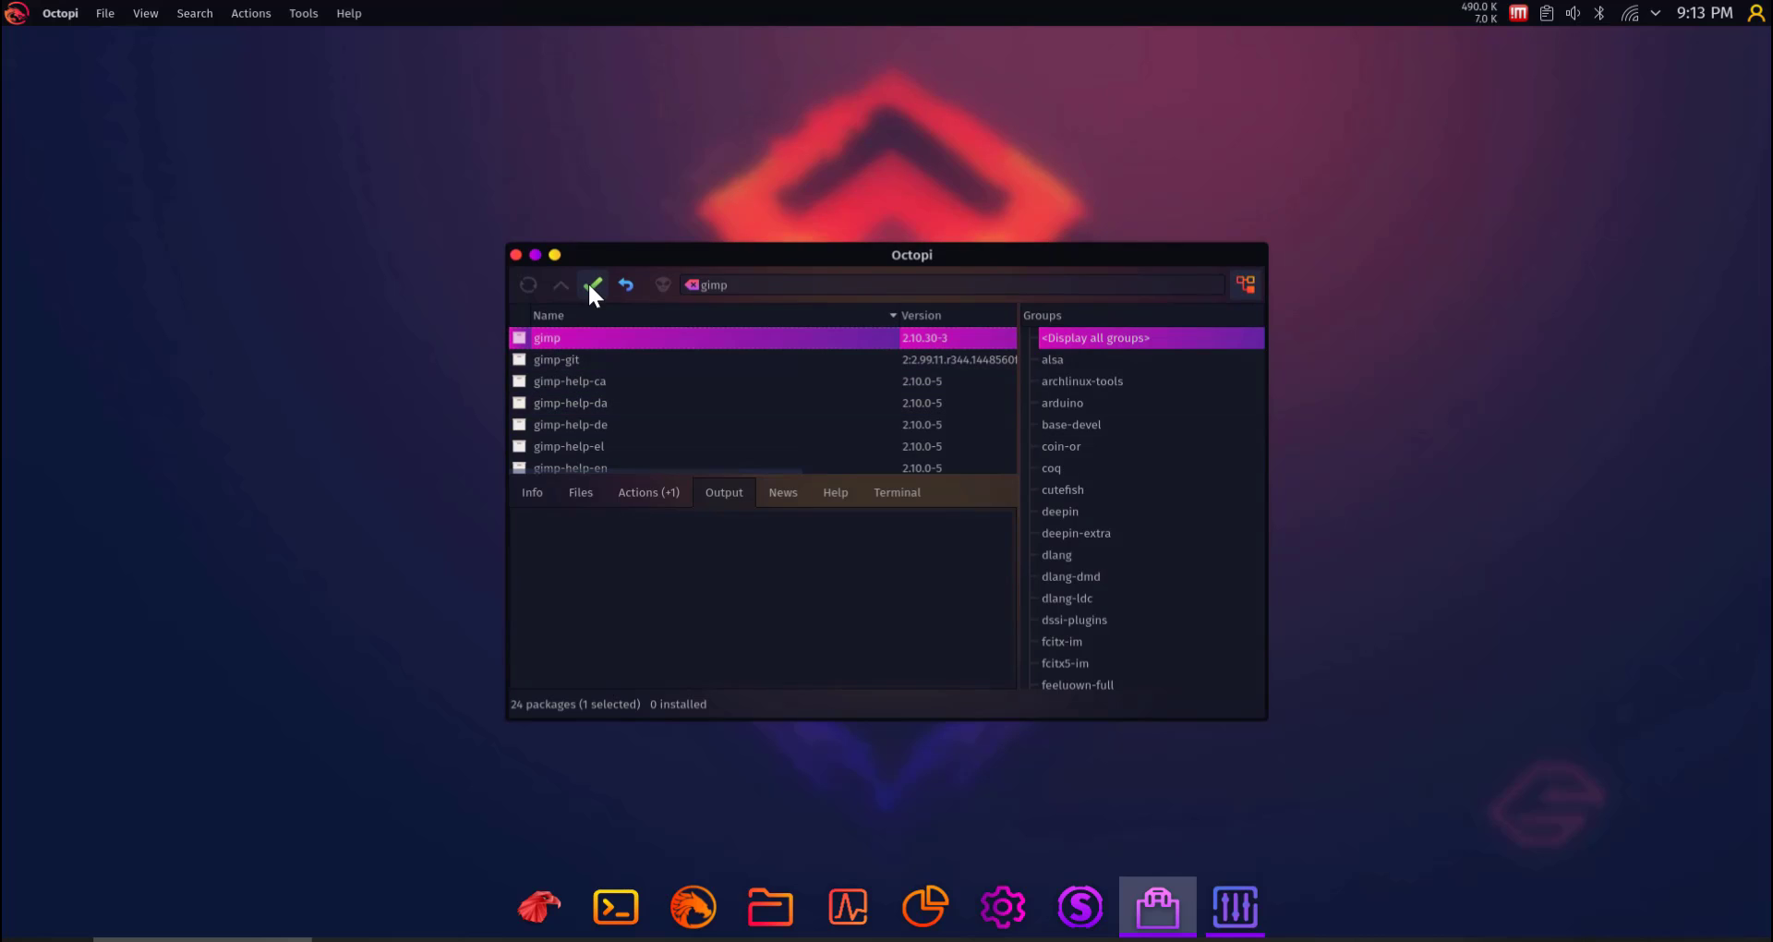
click(593, 285)
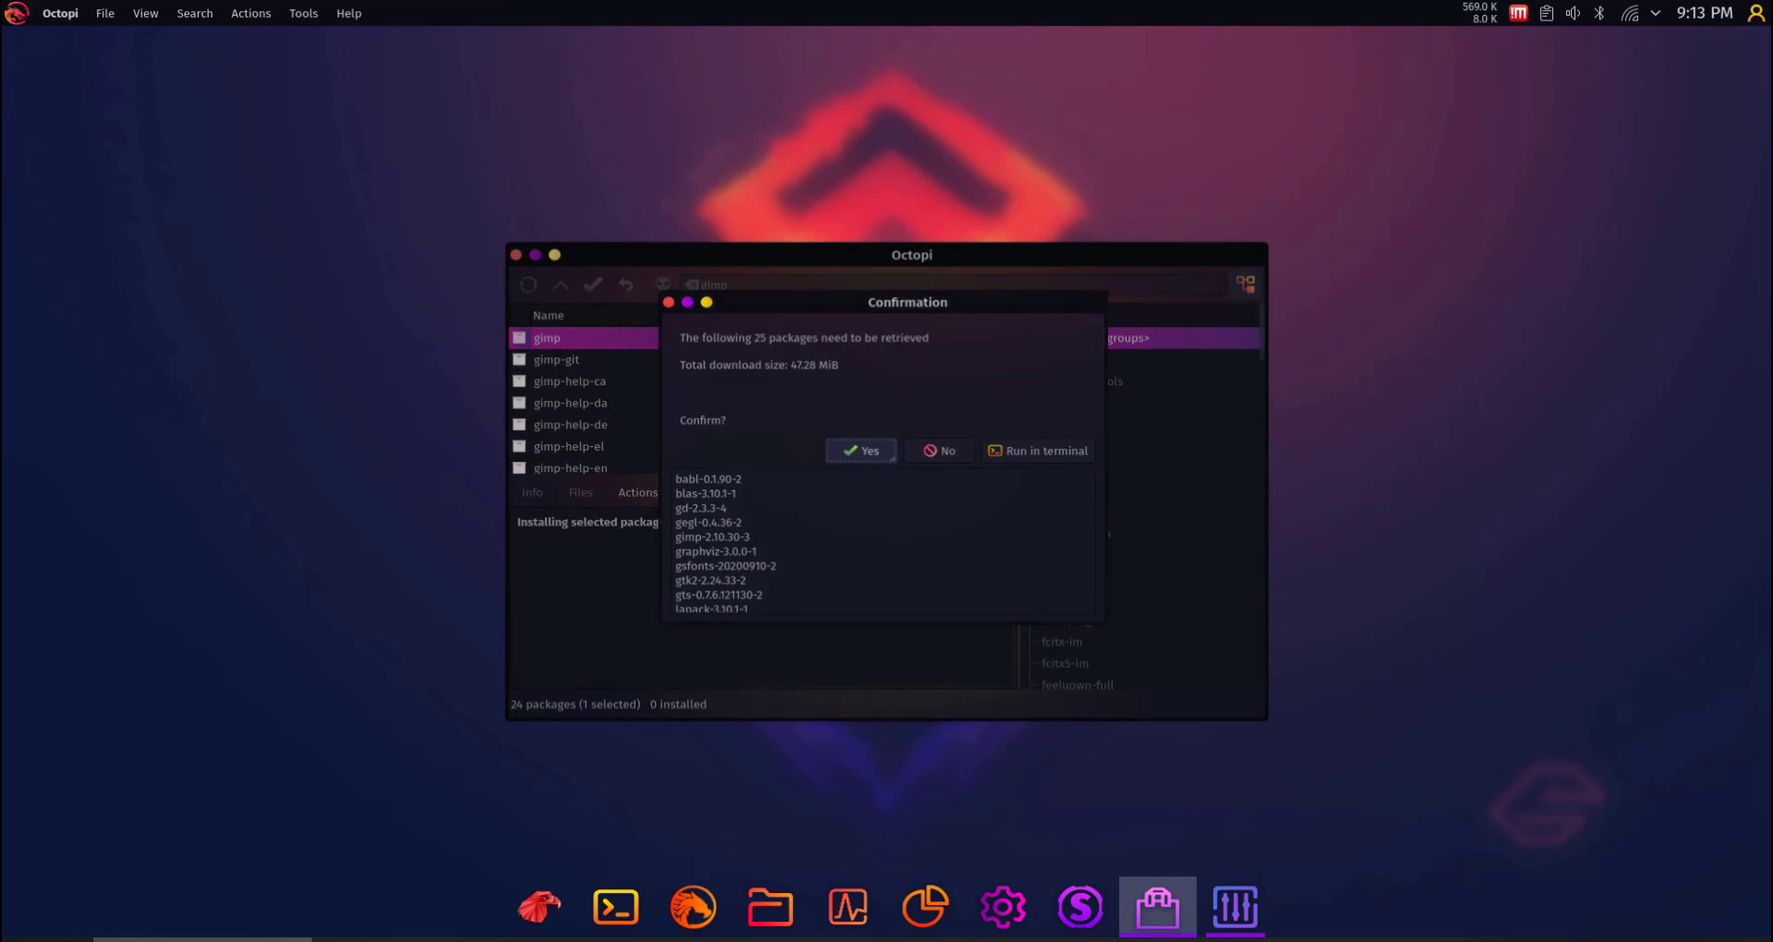
click(860, 450)
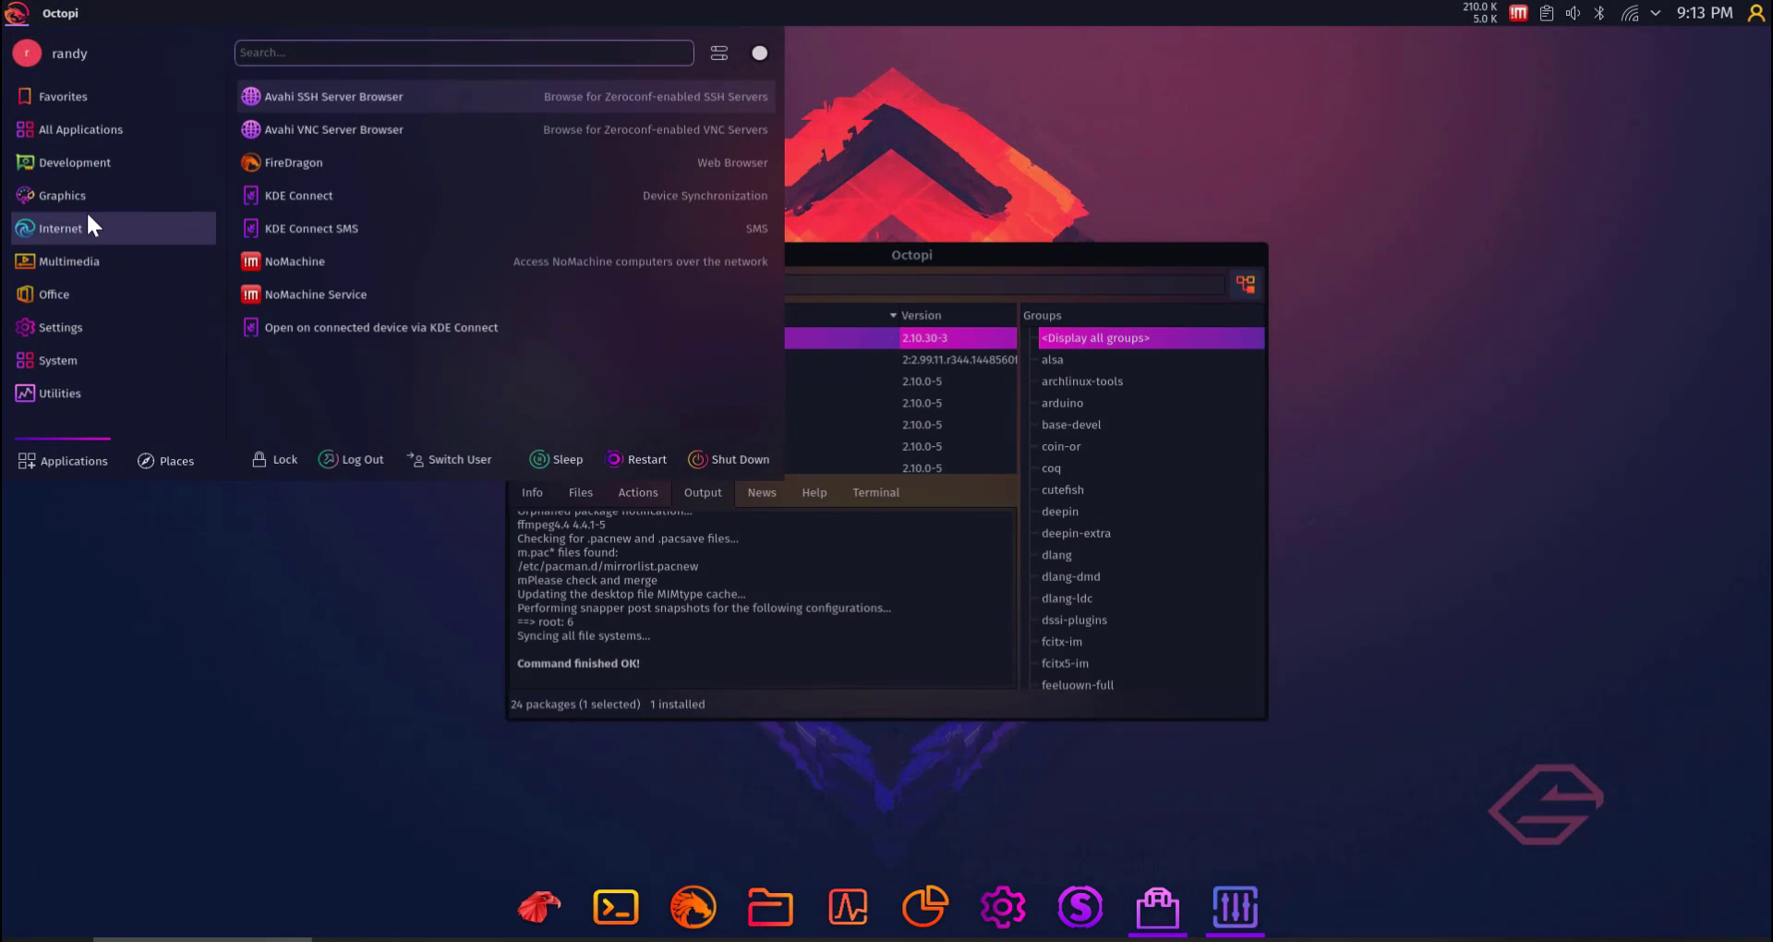
click(62, 195)
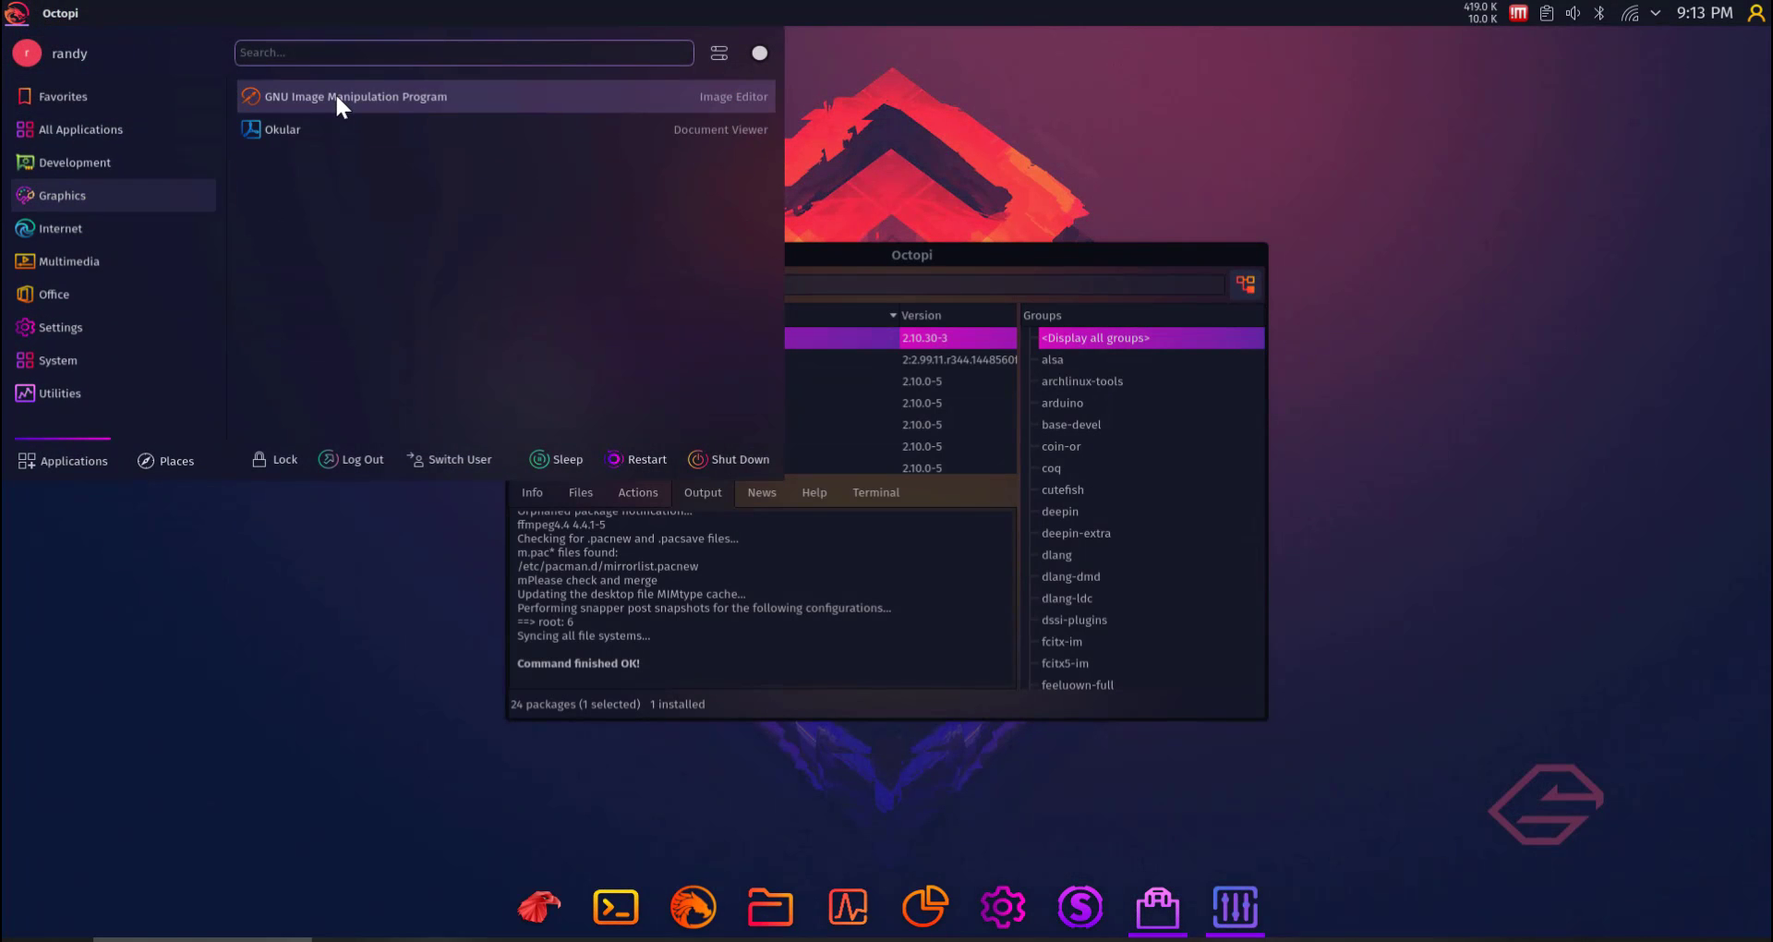
click(353, 96)
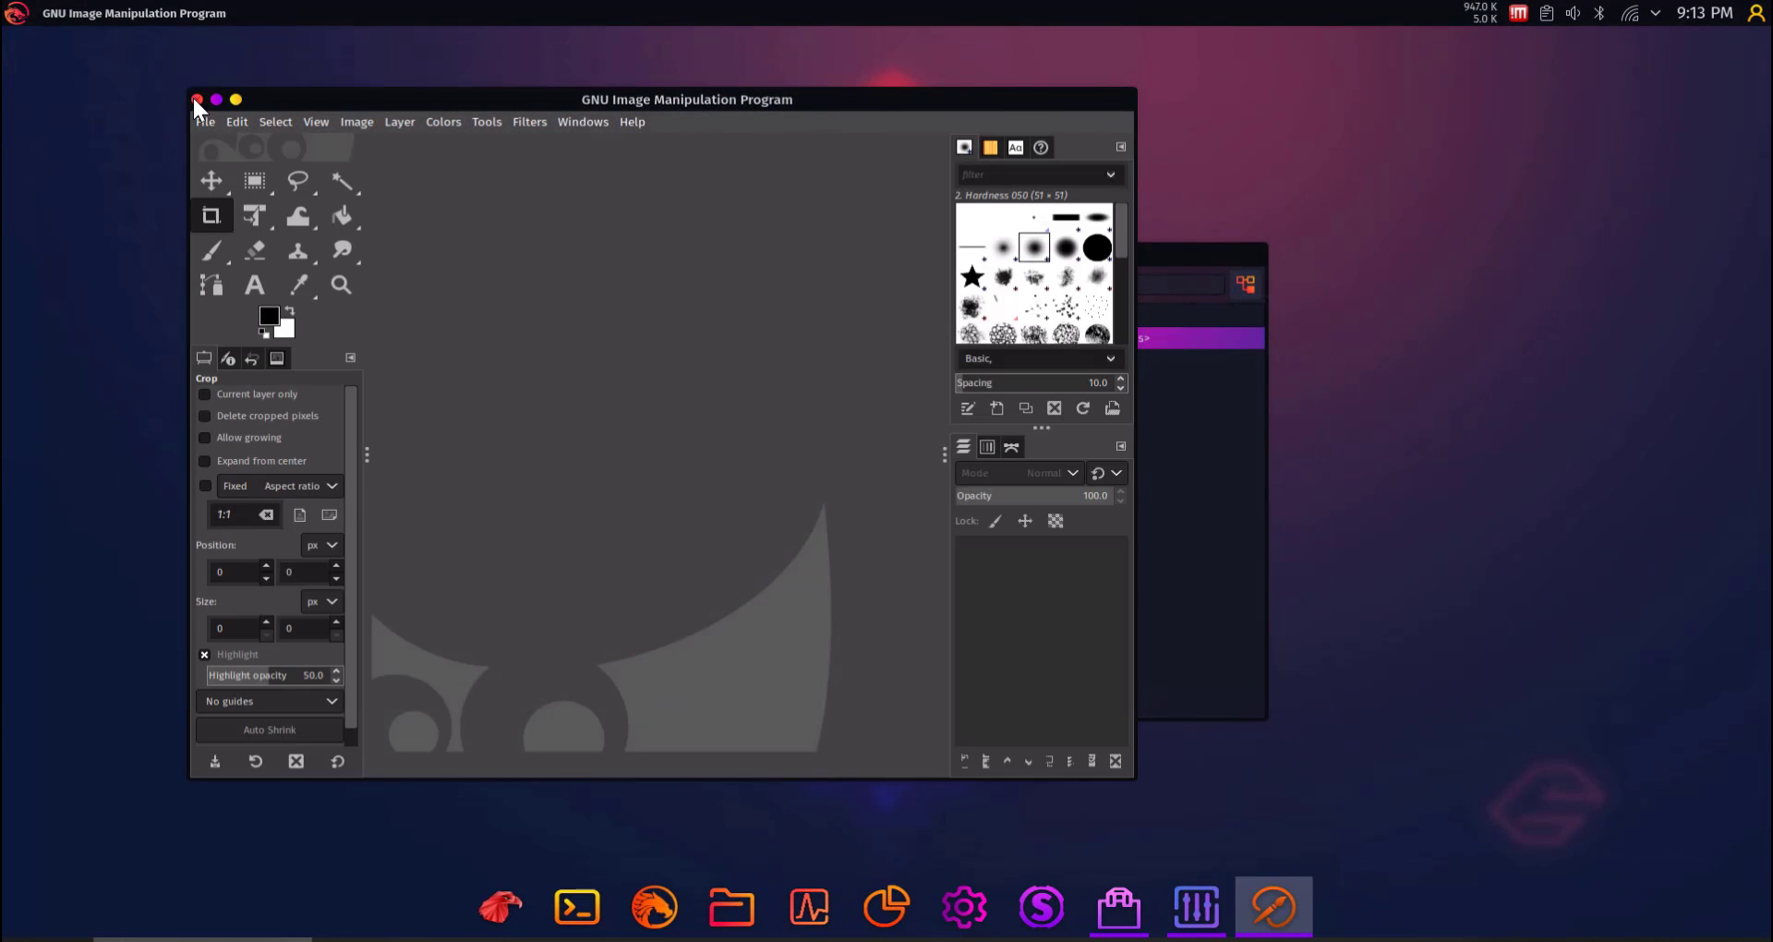
click(195, 100)
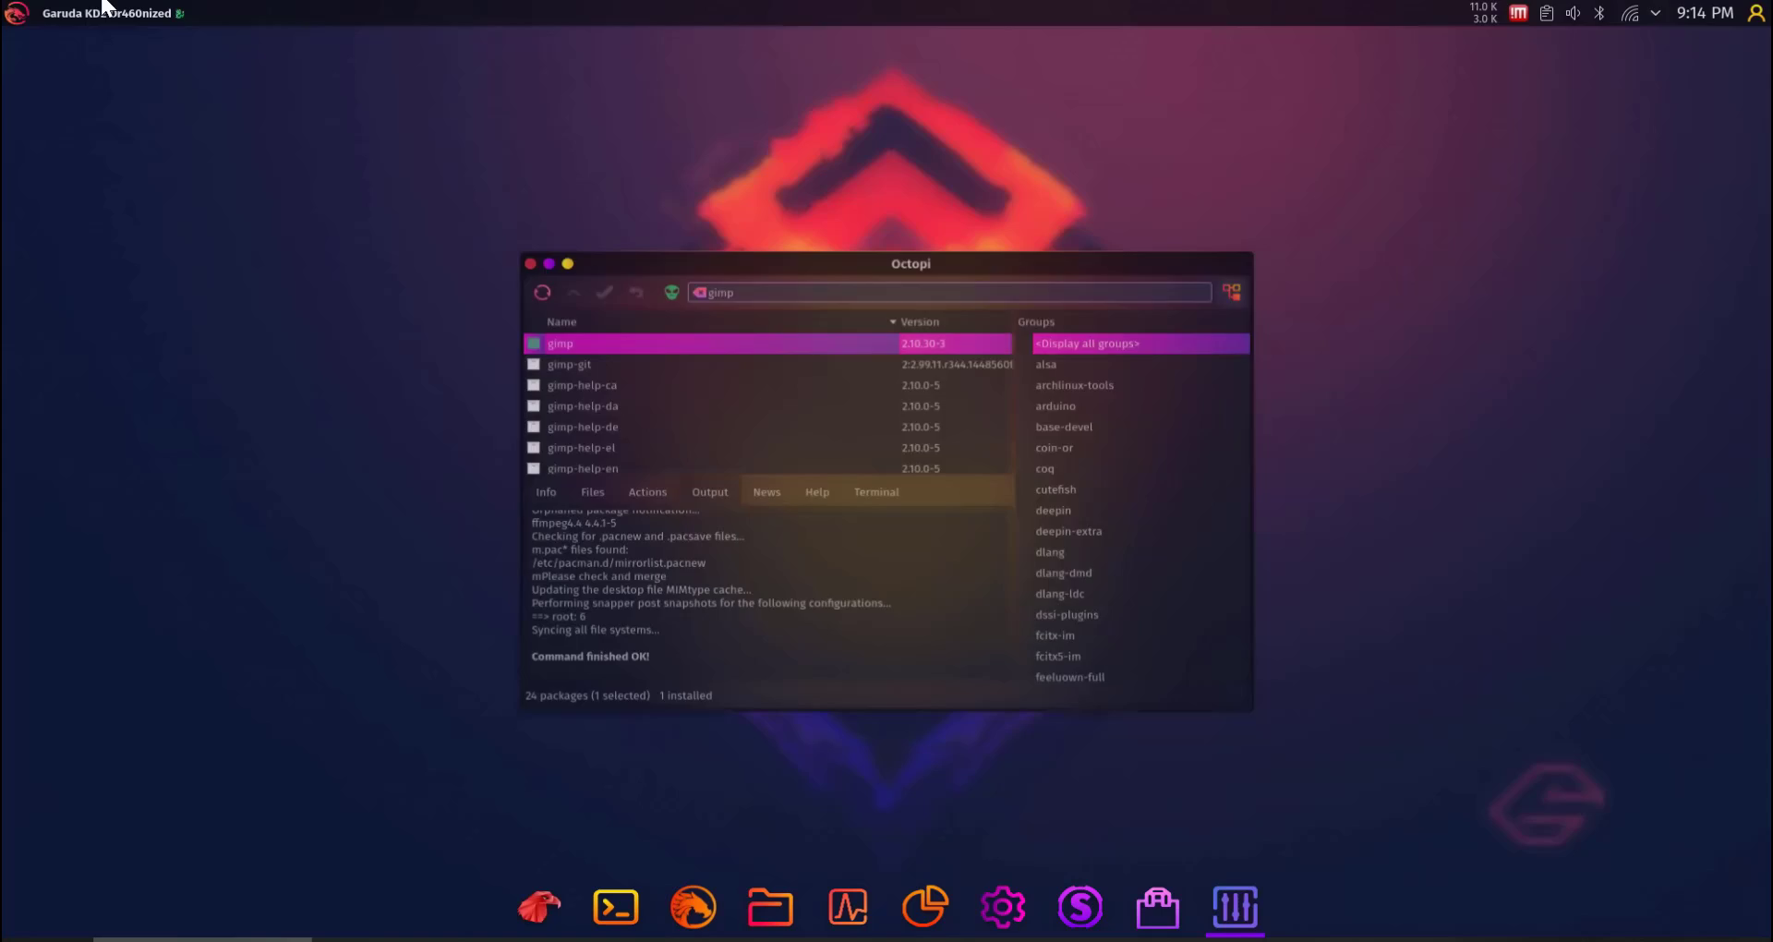
Step: Open the application launcher on the Internet applications category
click(15, 12)
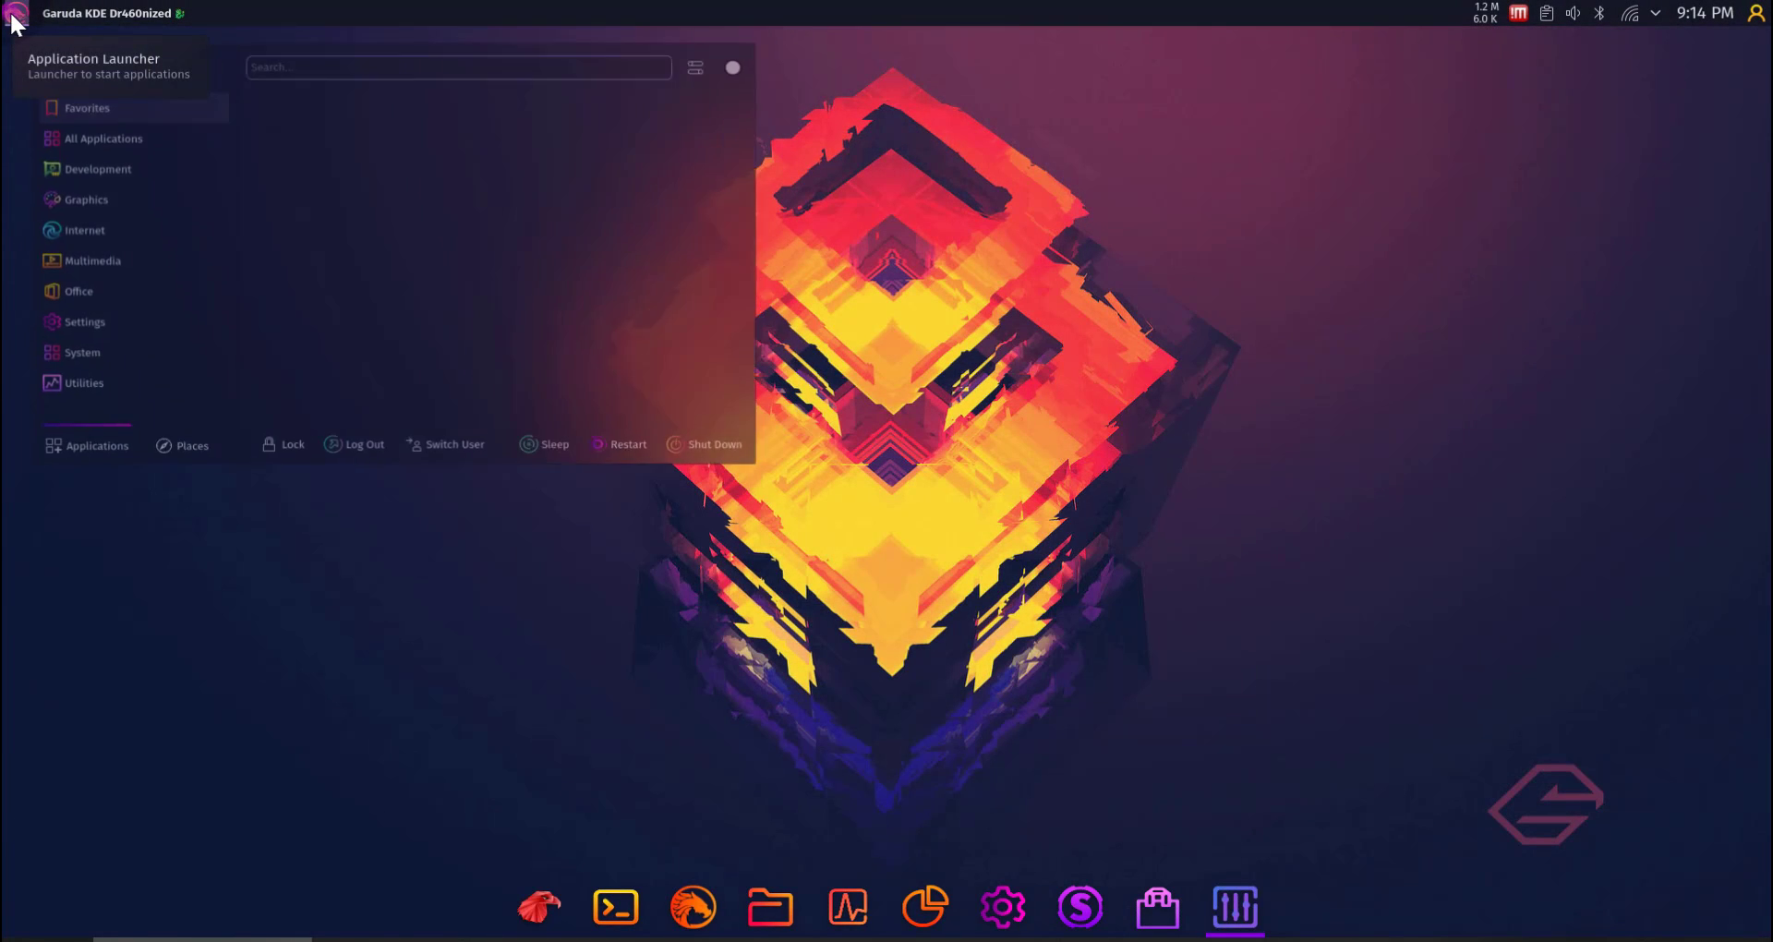
click(85, 230)
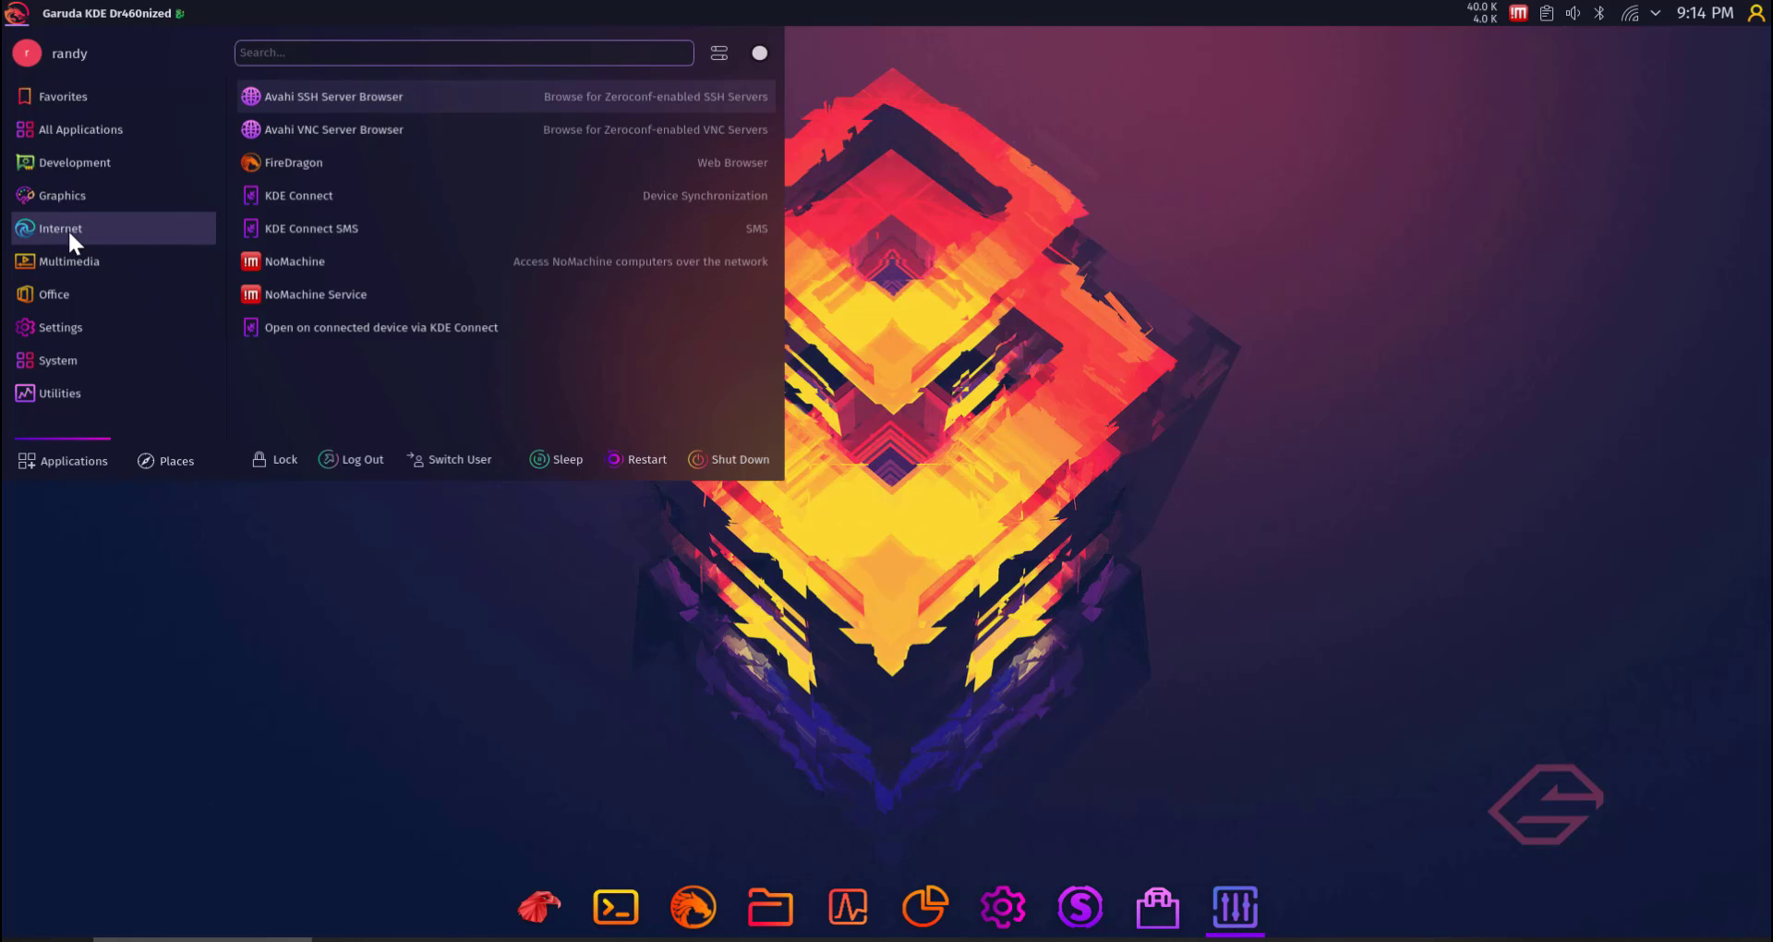
mouse_move(282, 161)
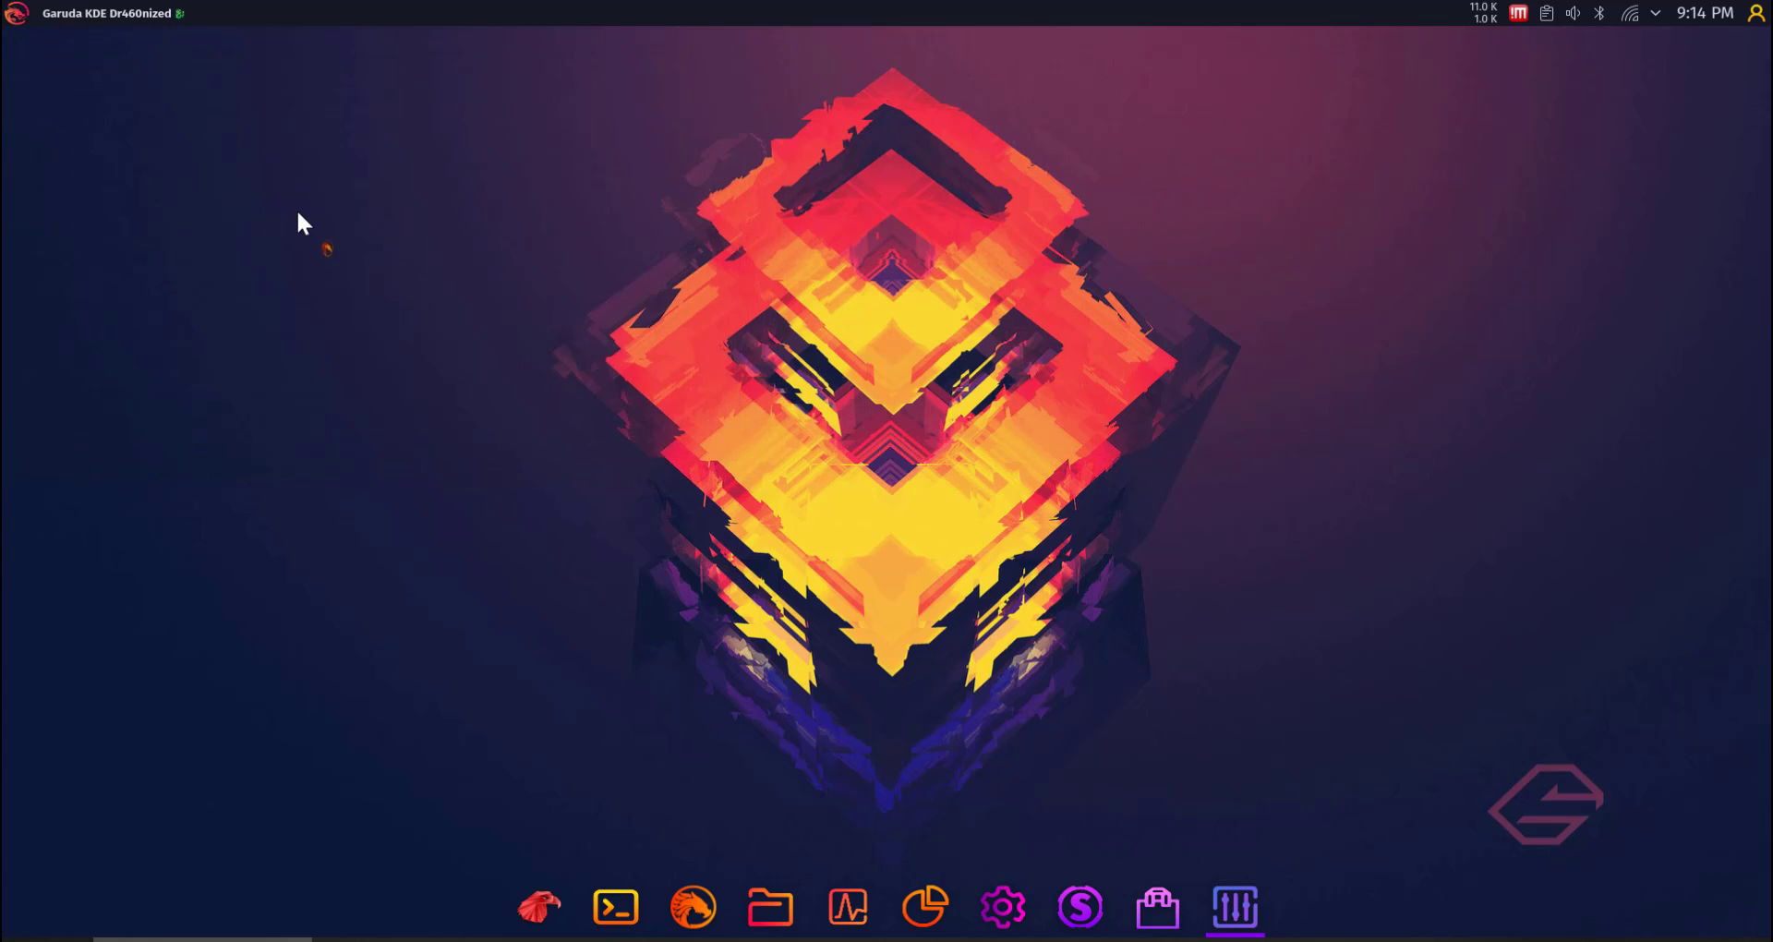
Step: Search what the FireDragon browser is and open its GitHub project result
click(691, 907)
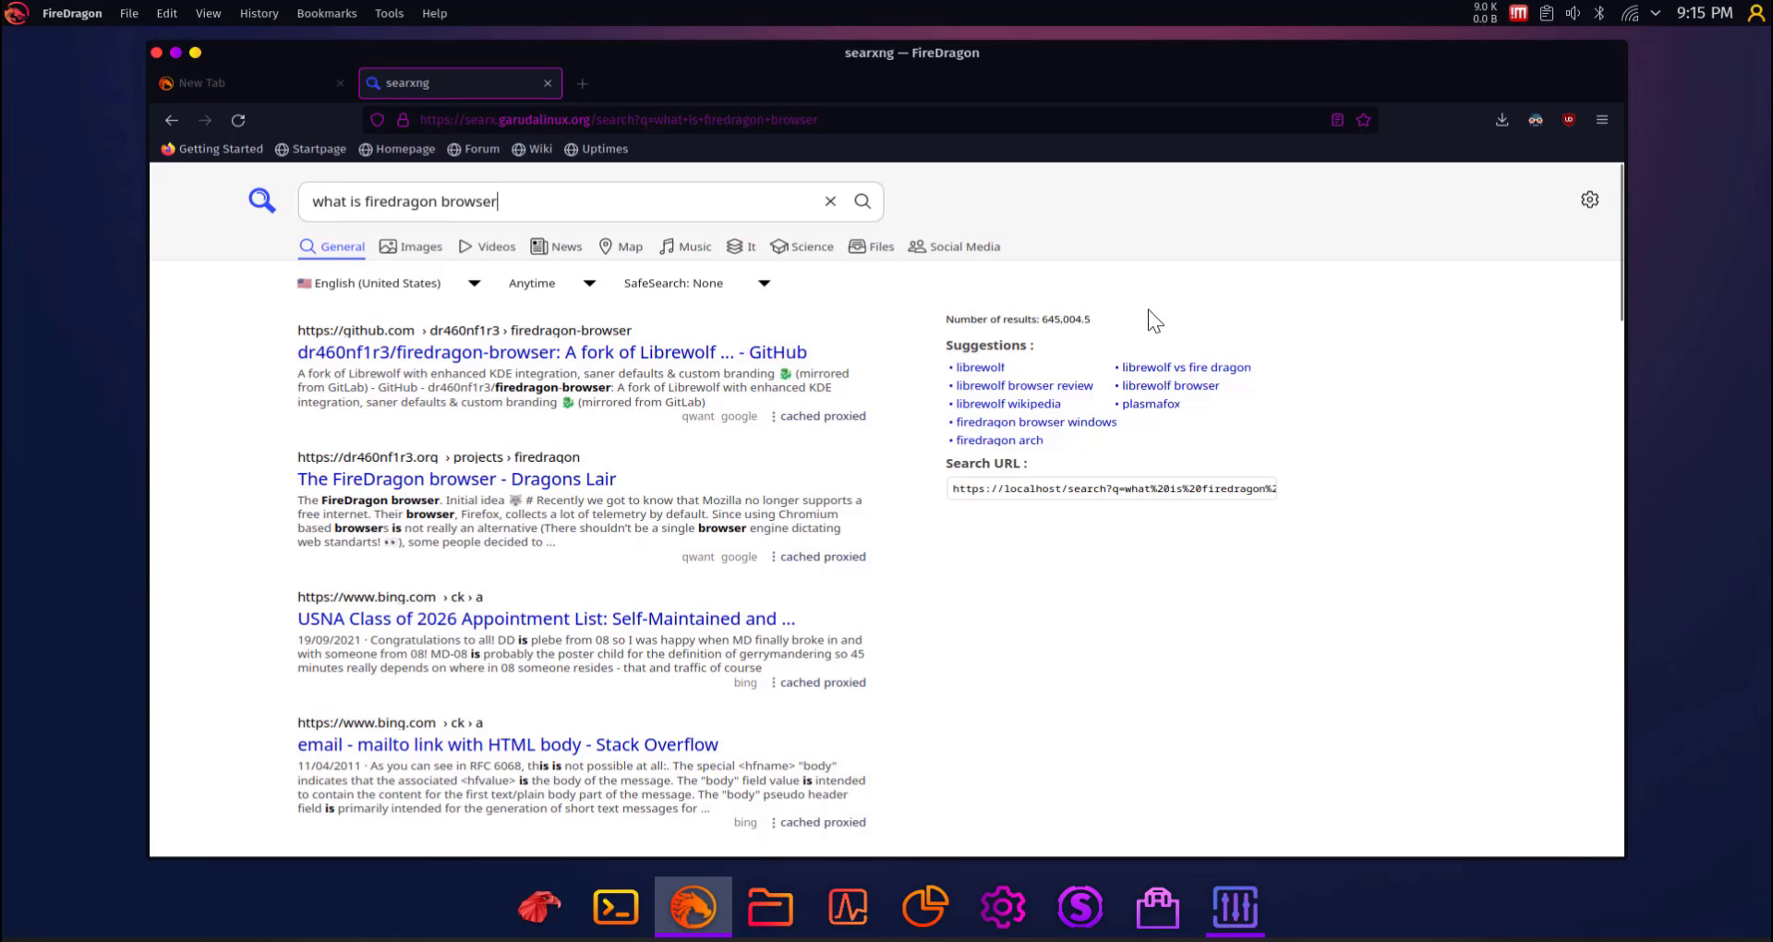
mouse_move(505, 142)
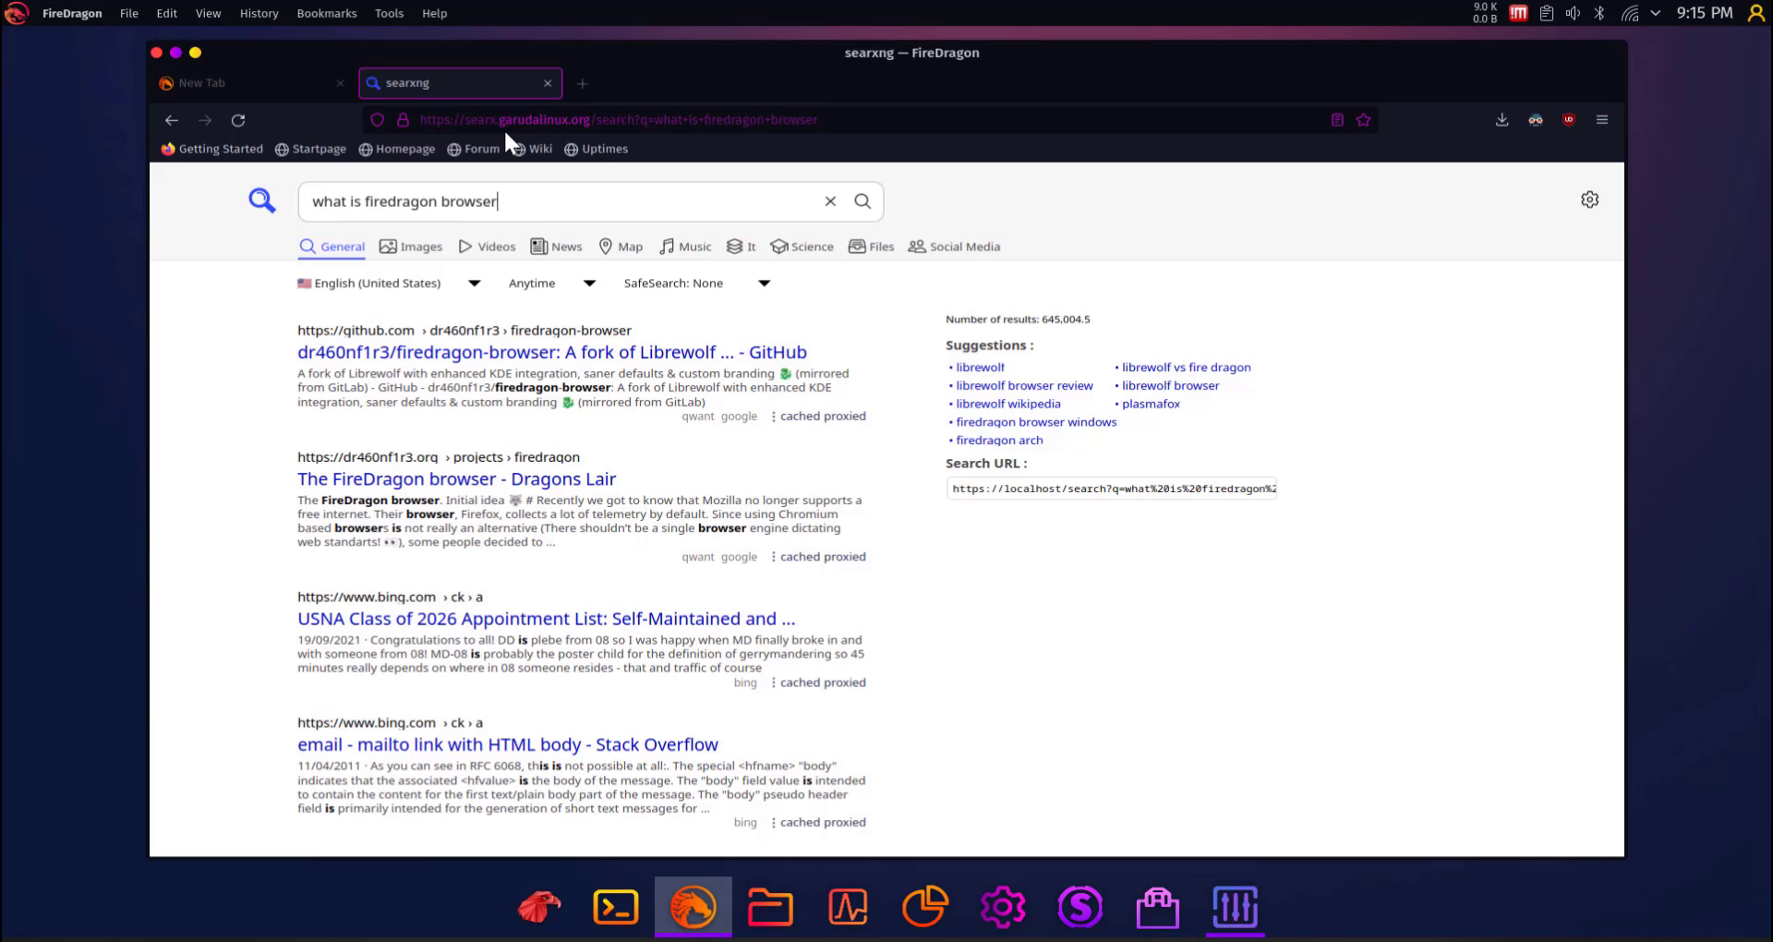
click(550, 352)
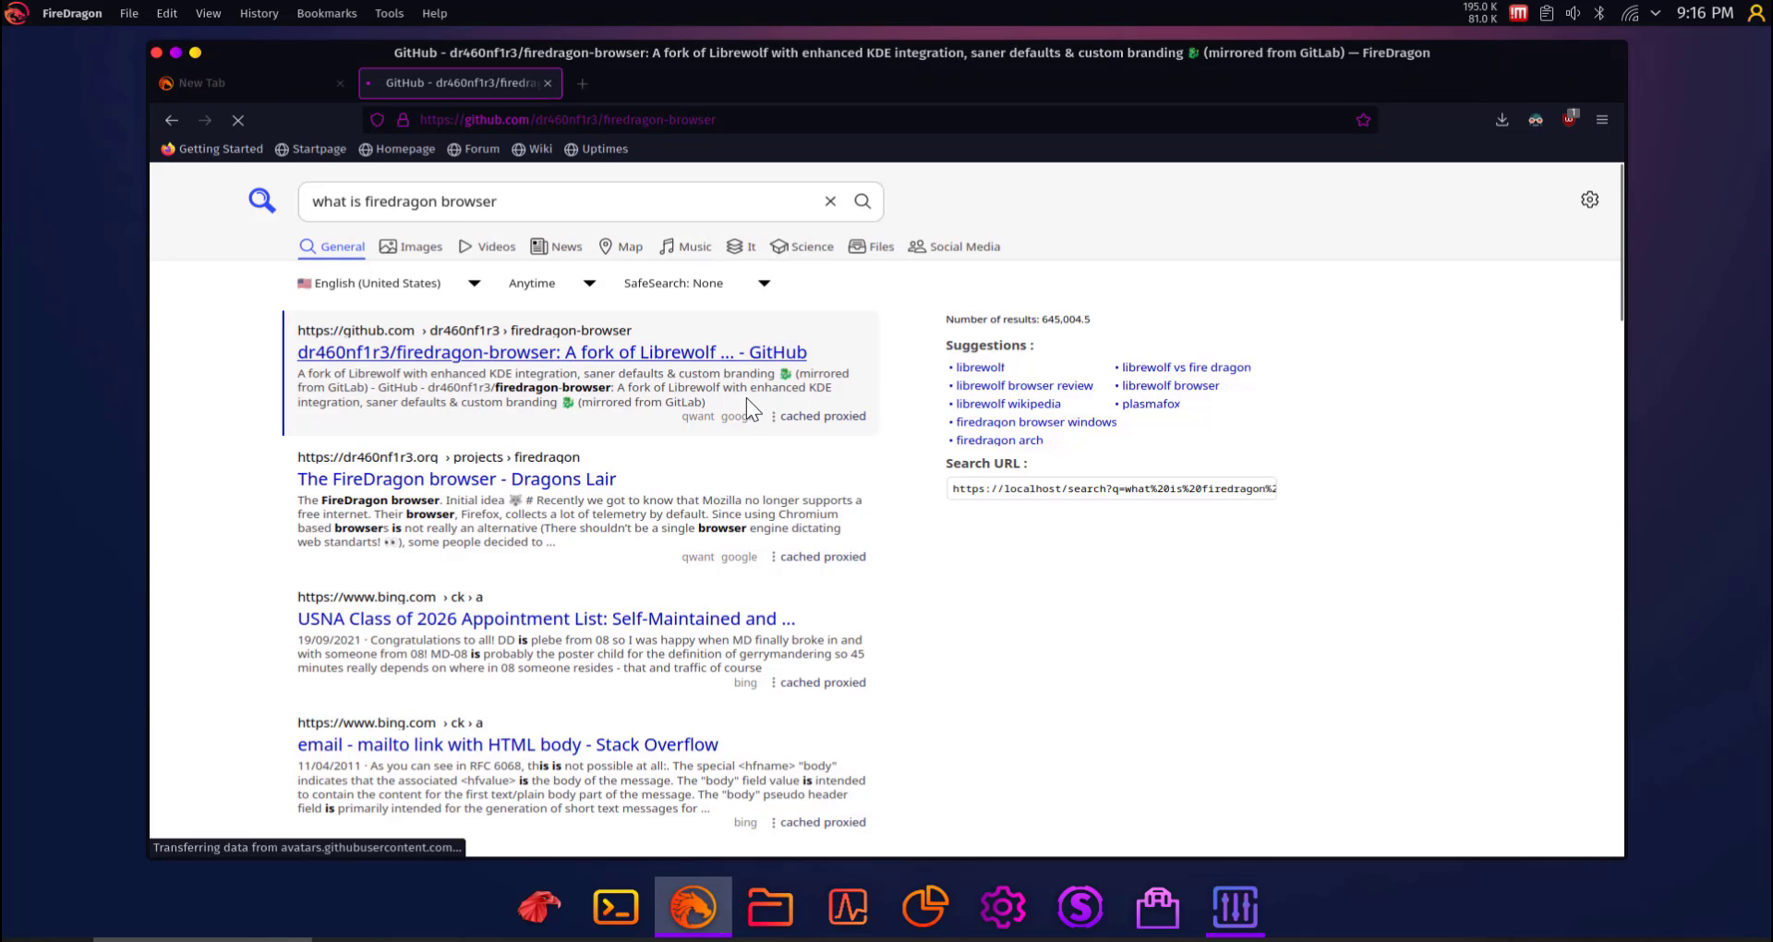
click(553, 352)
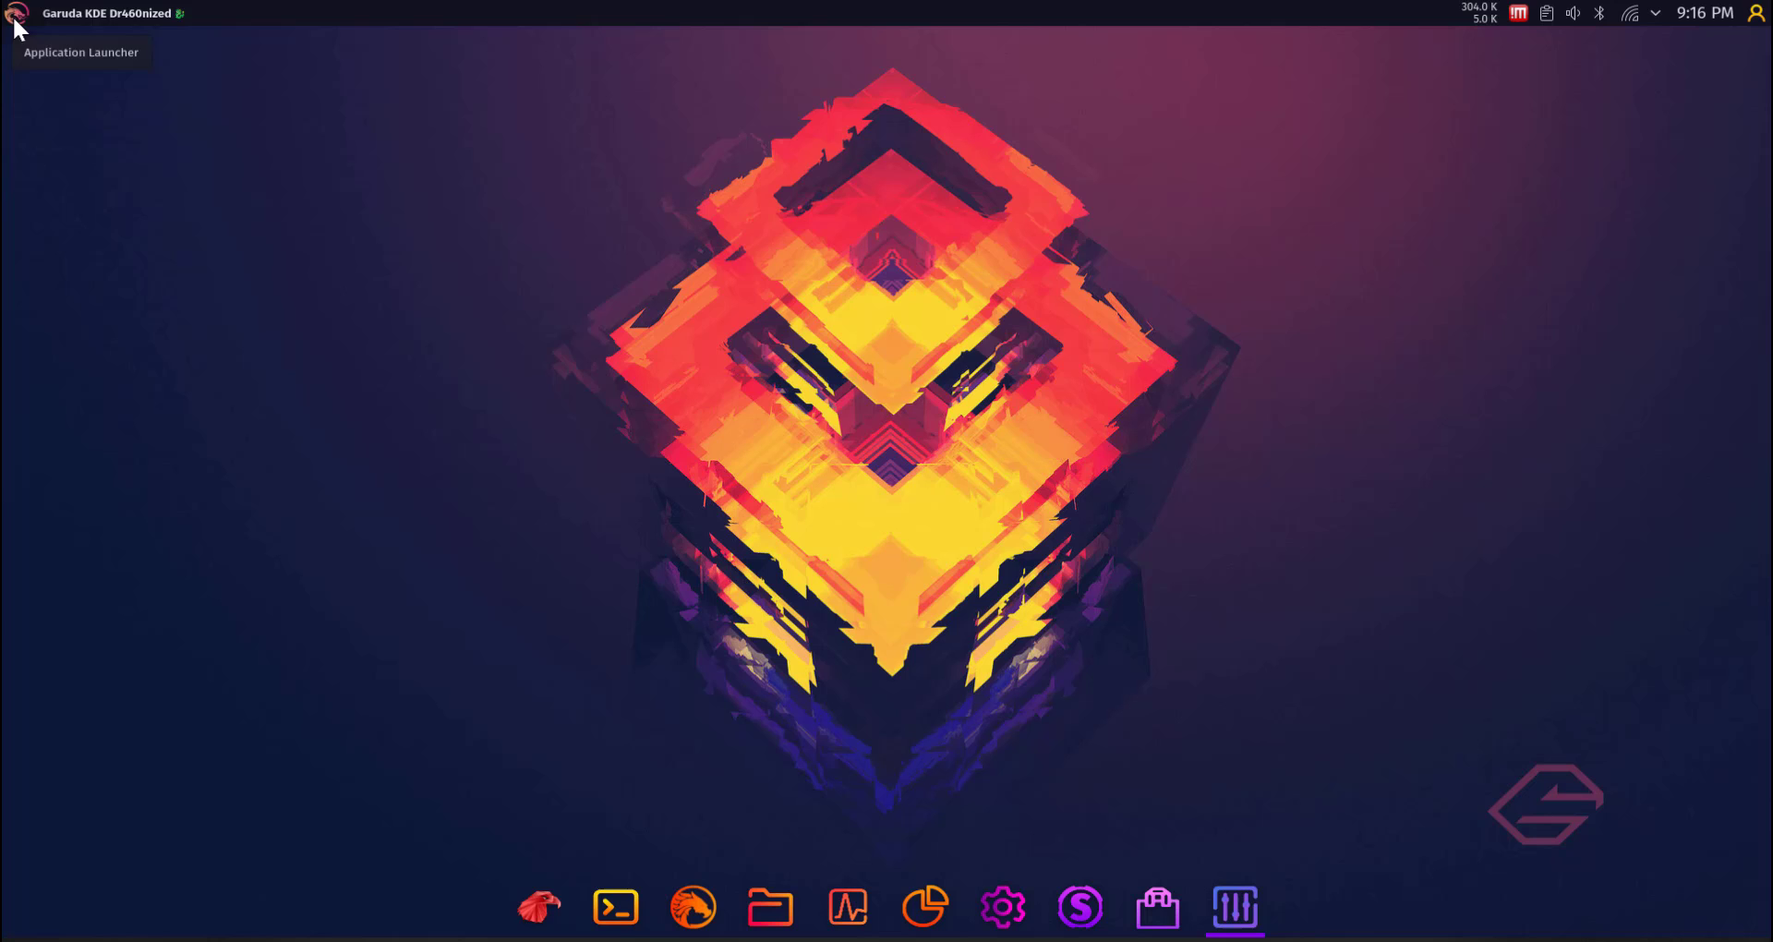
Step: Switch between Internet and Graphics categories, ending on Multimedia apps like JamesDSP and mpv
click(16, 12)
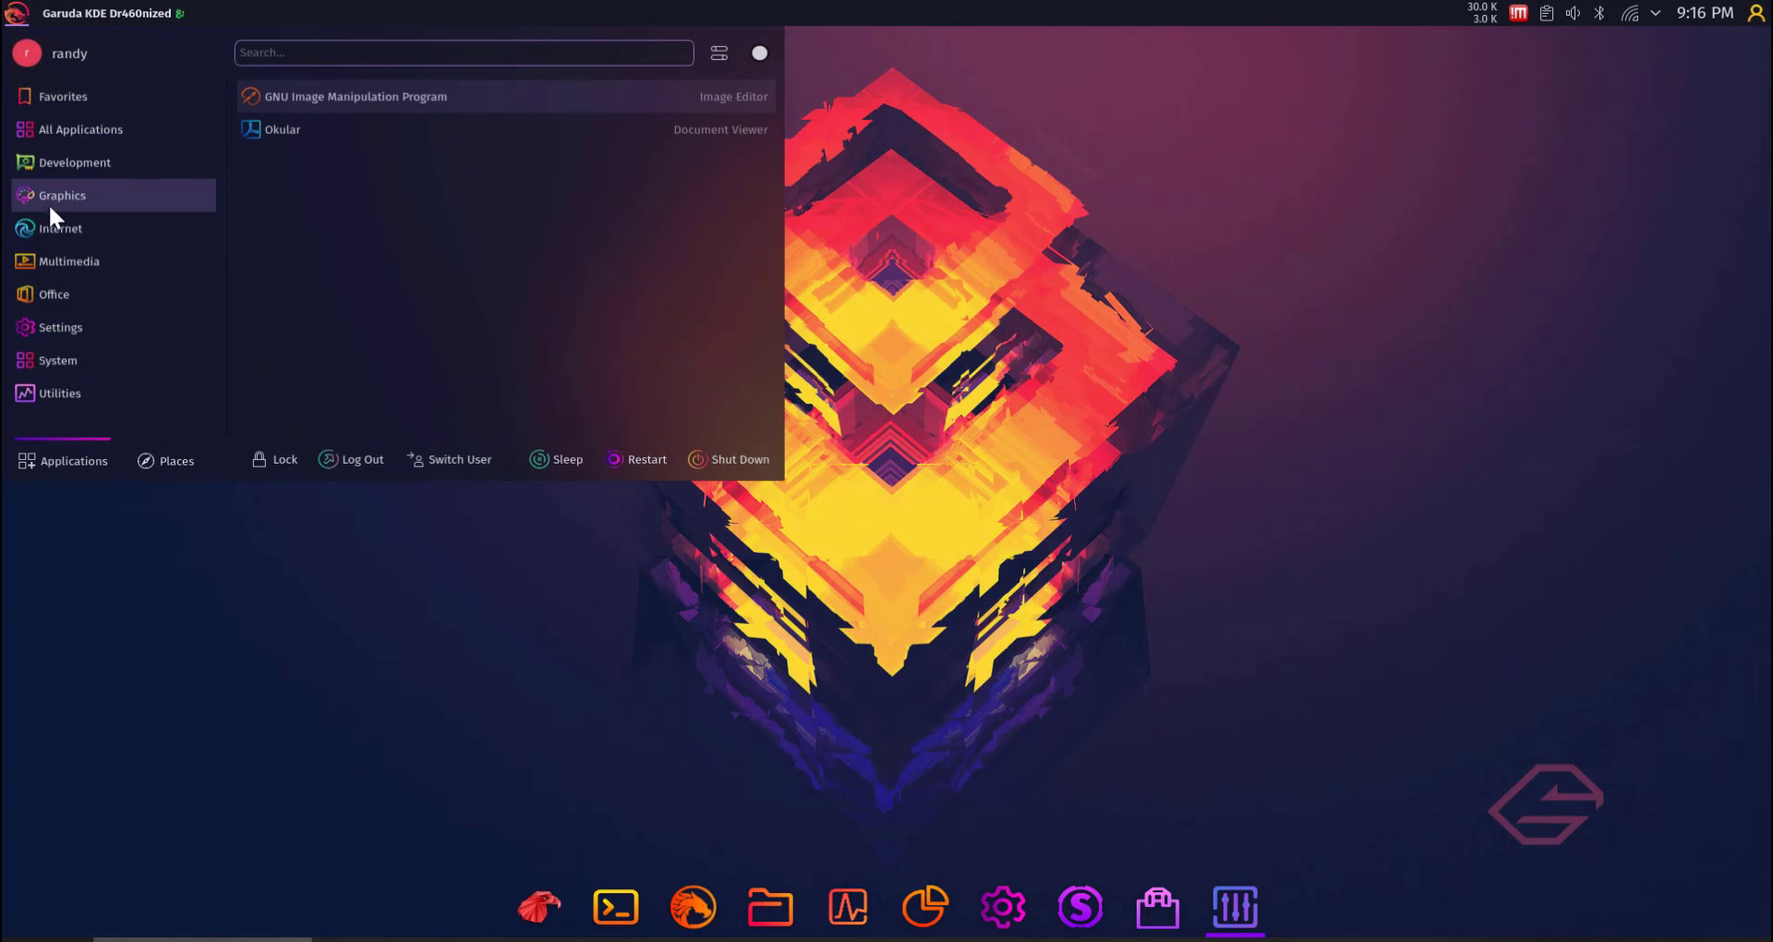
click(61, 227)
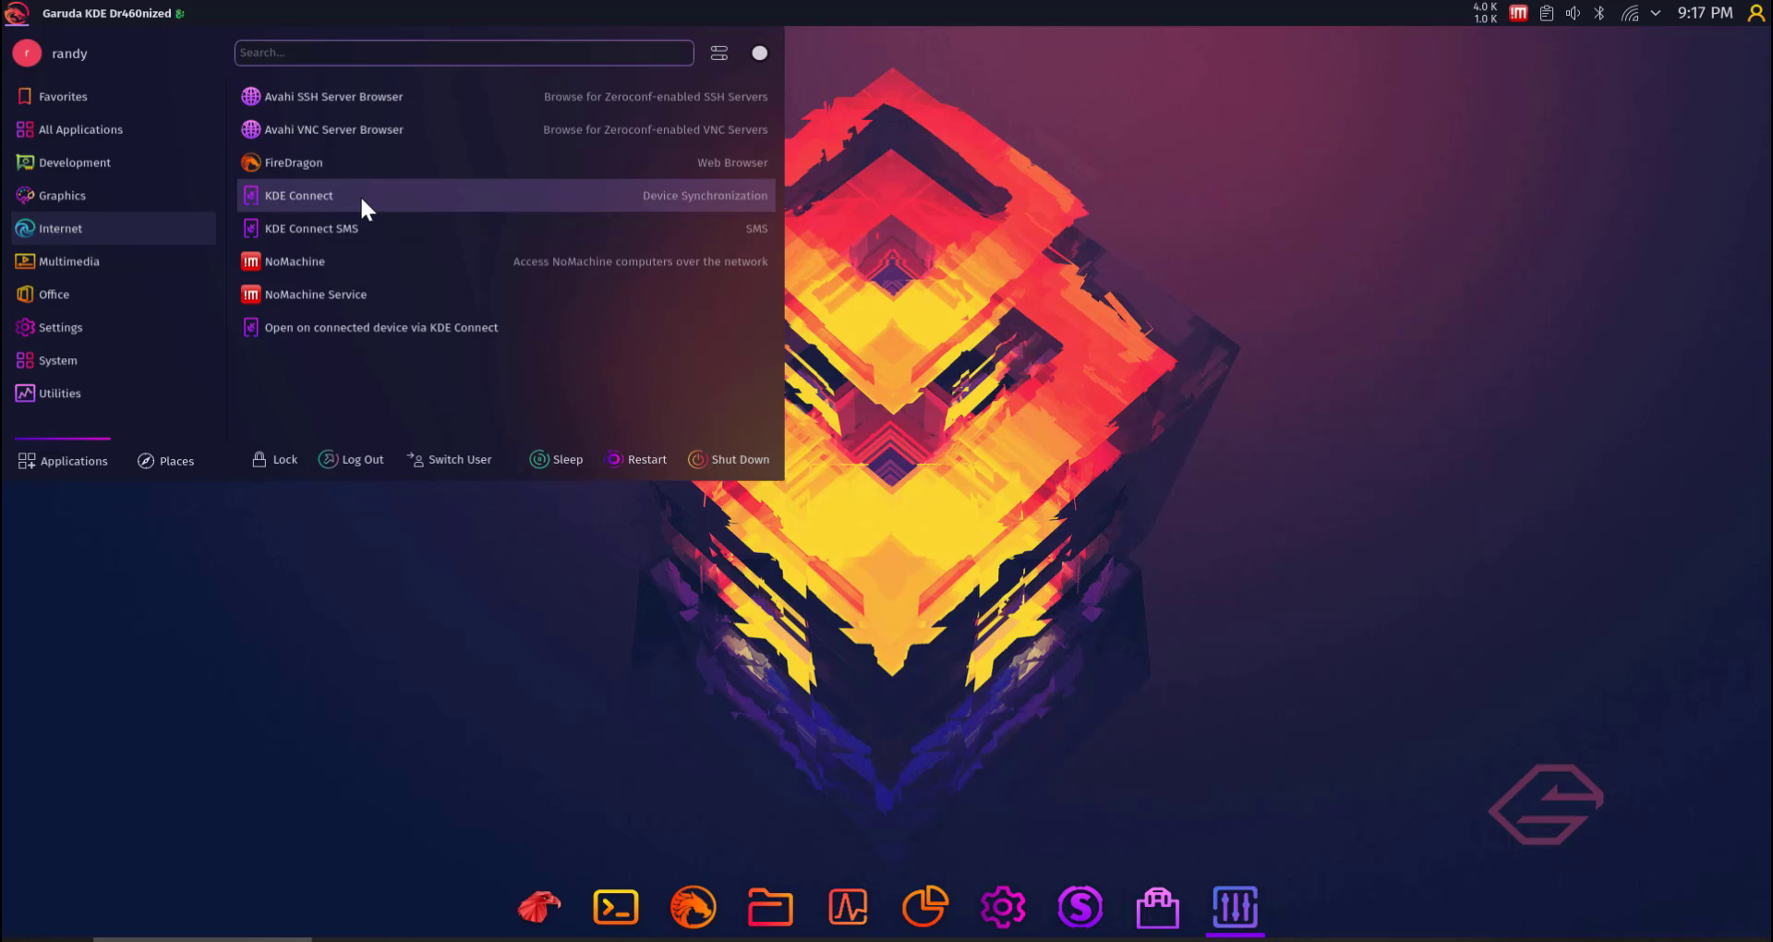
mouse_move(287, 238)
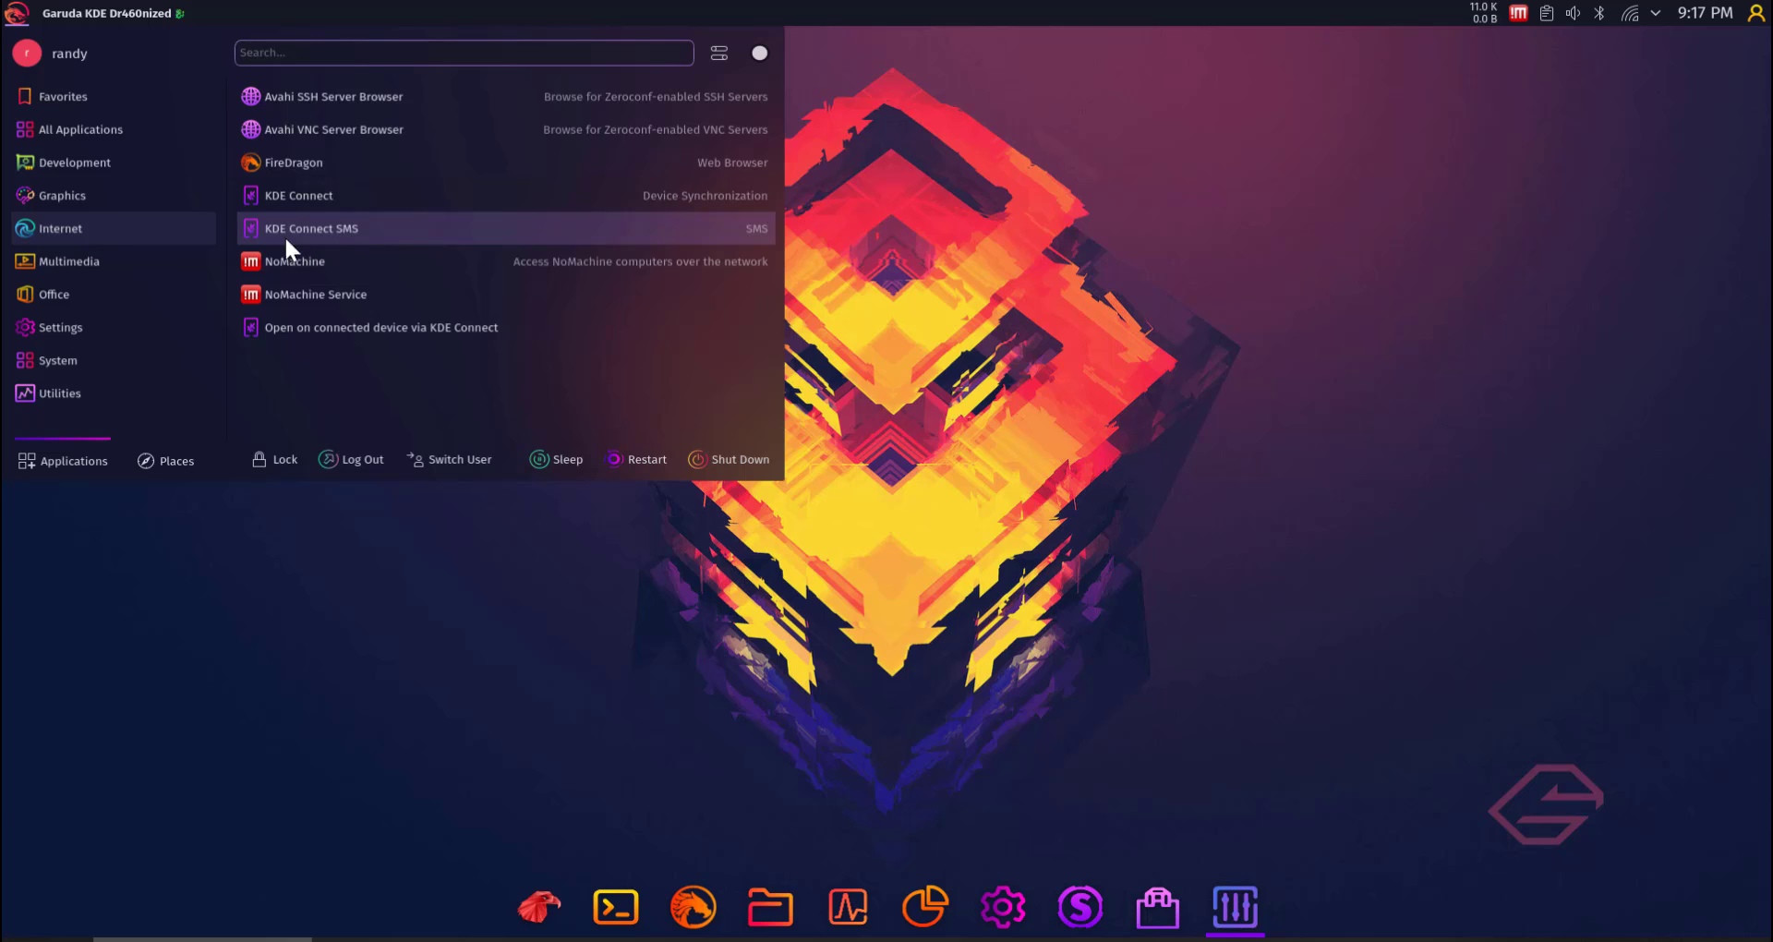
click(62, 195)
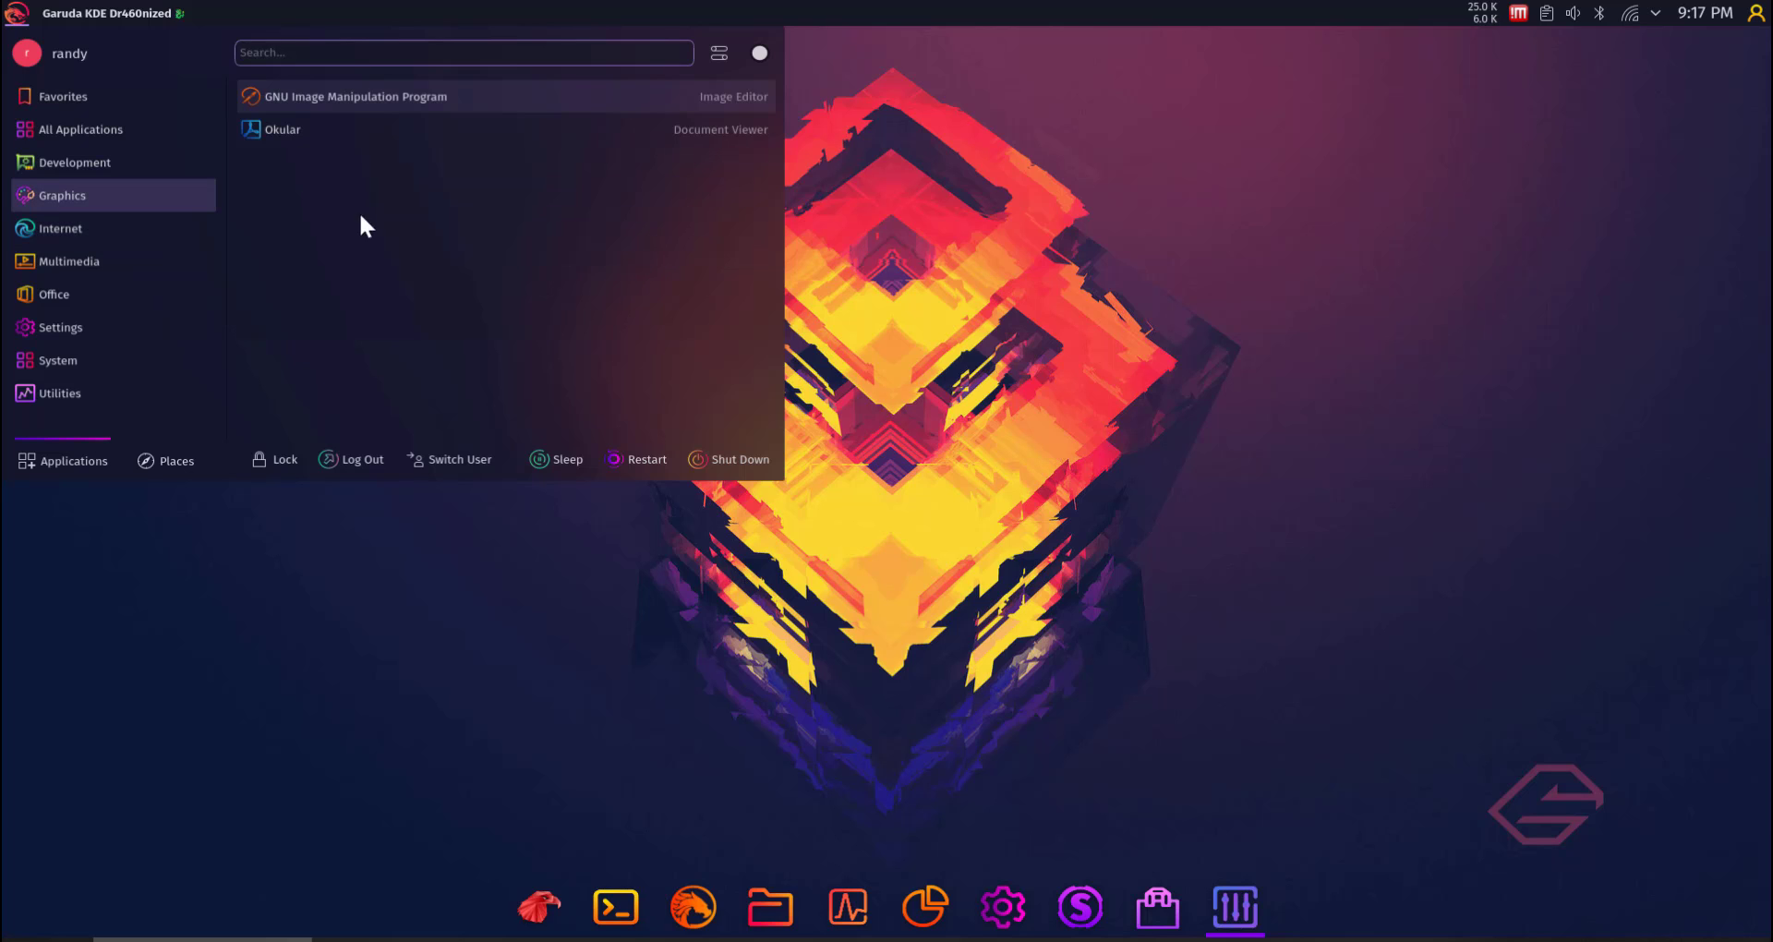
click(59, 227)
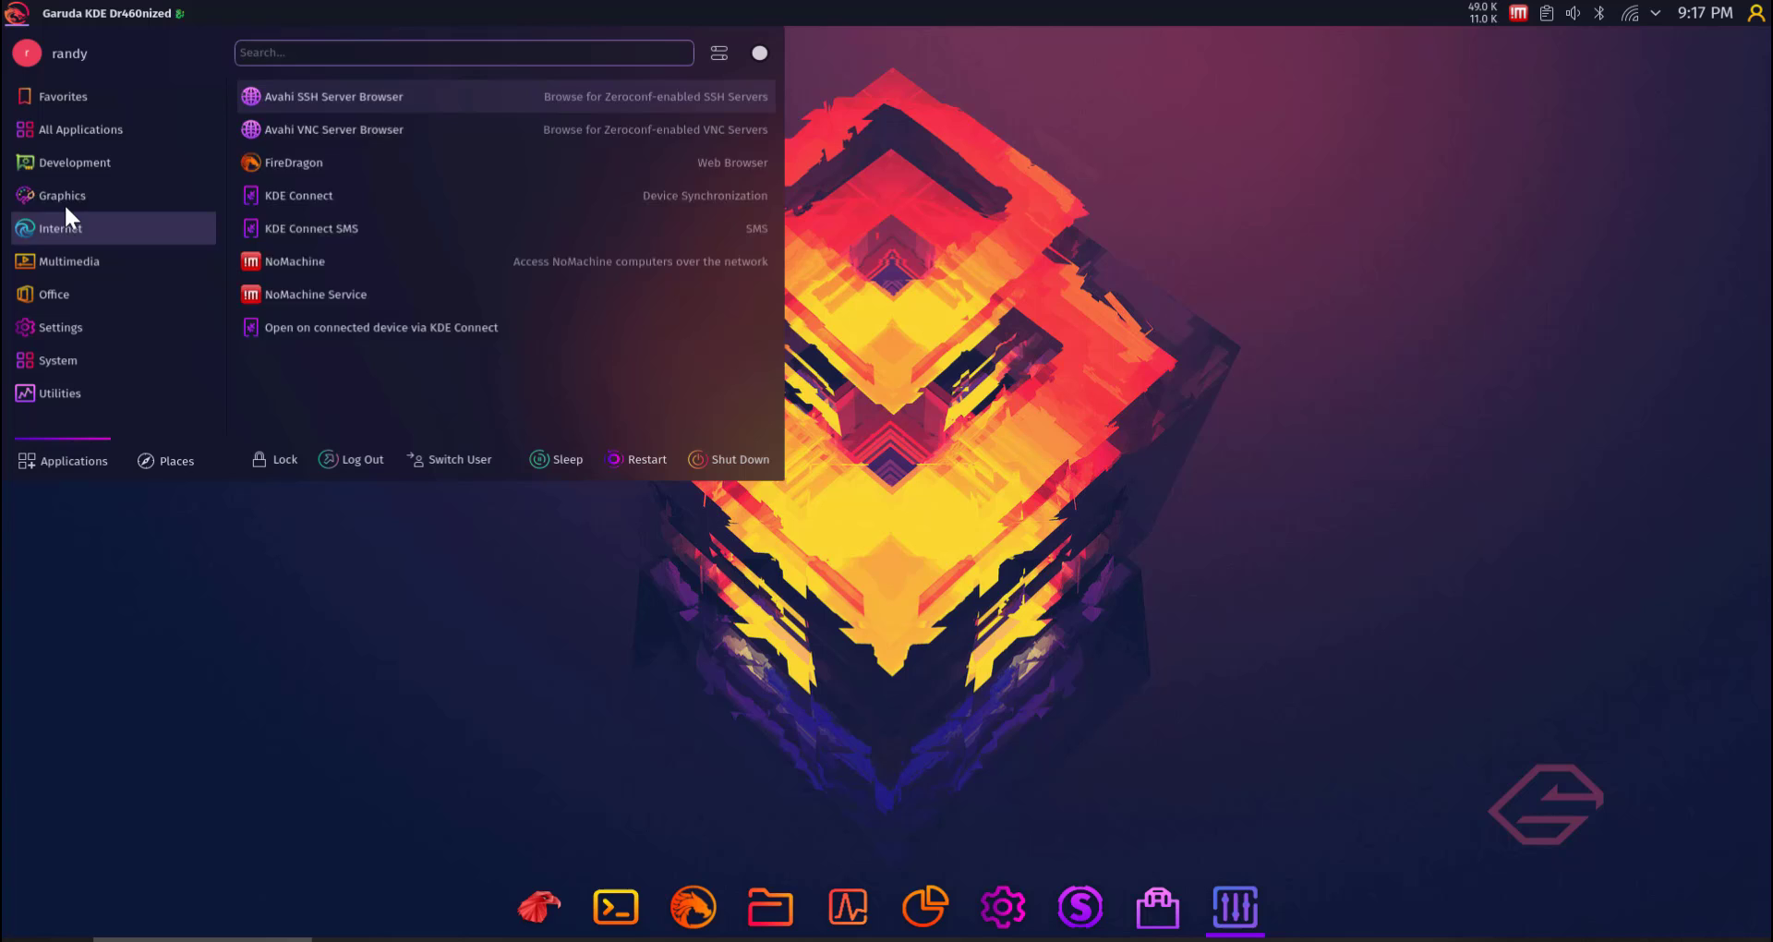
mouse_move(324, 262)
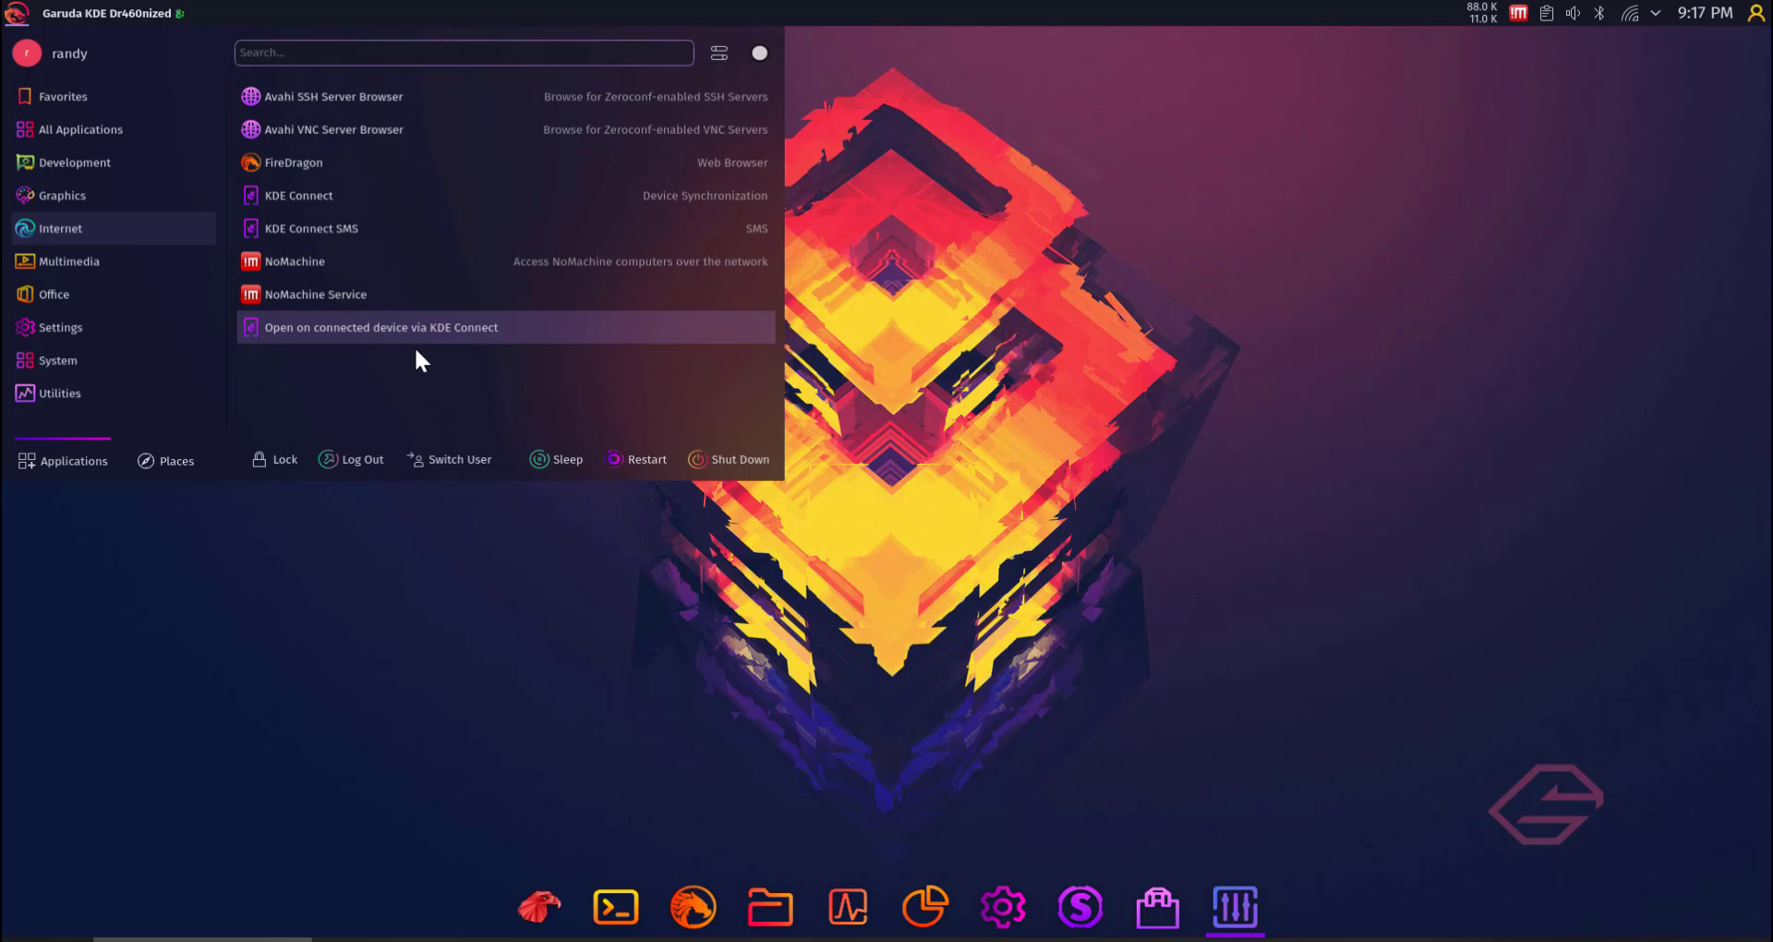
mouse_move(1150, 905)
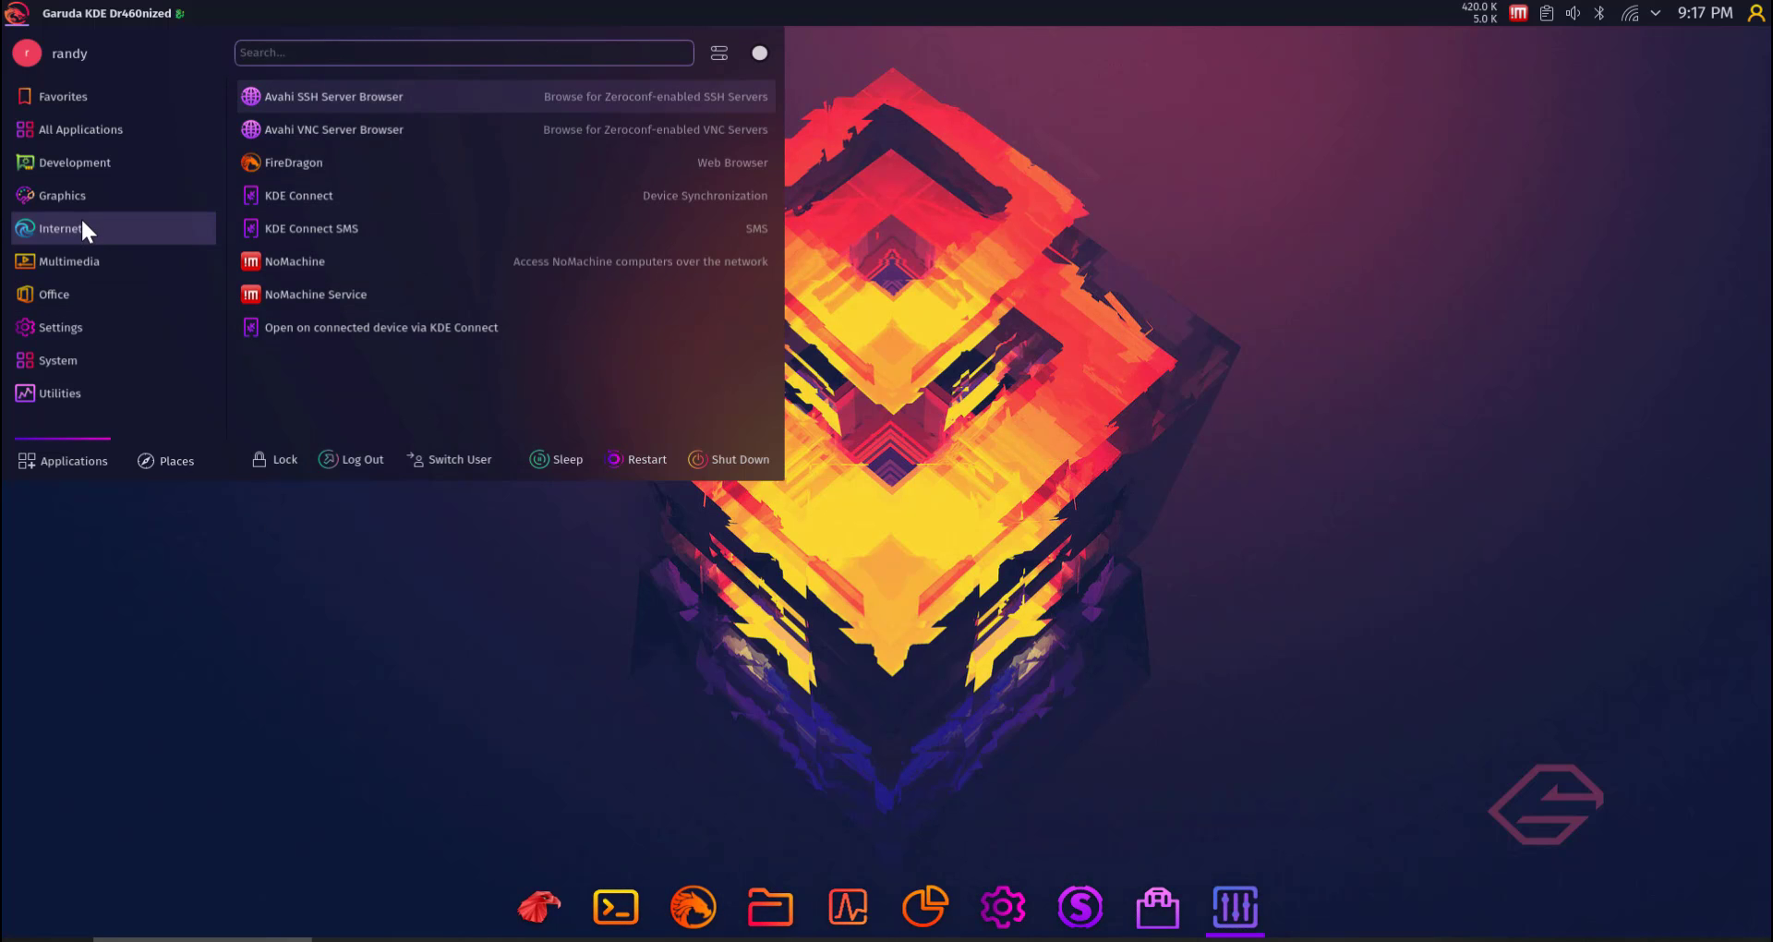
click(62, 195)
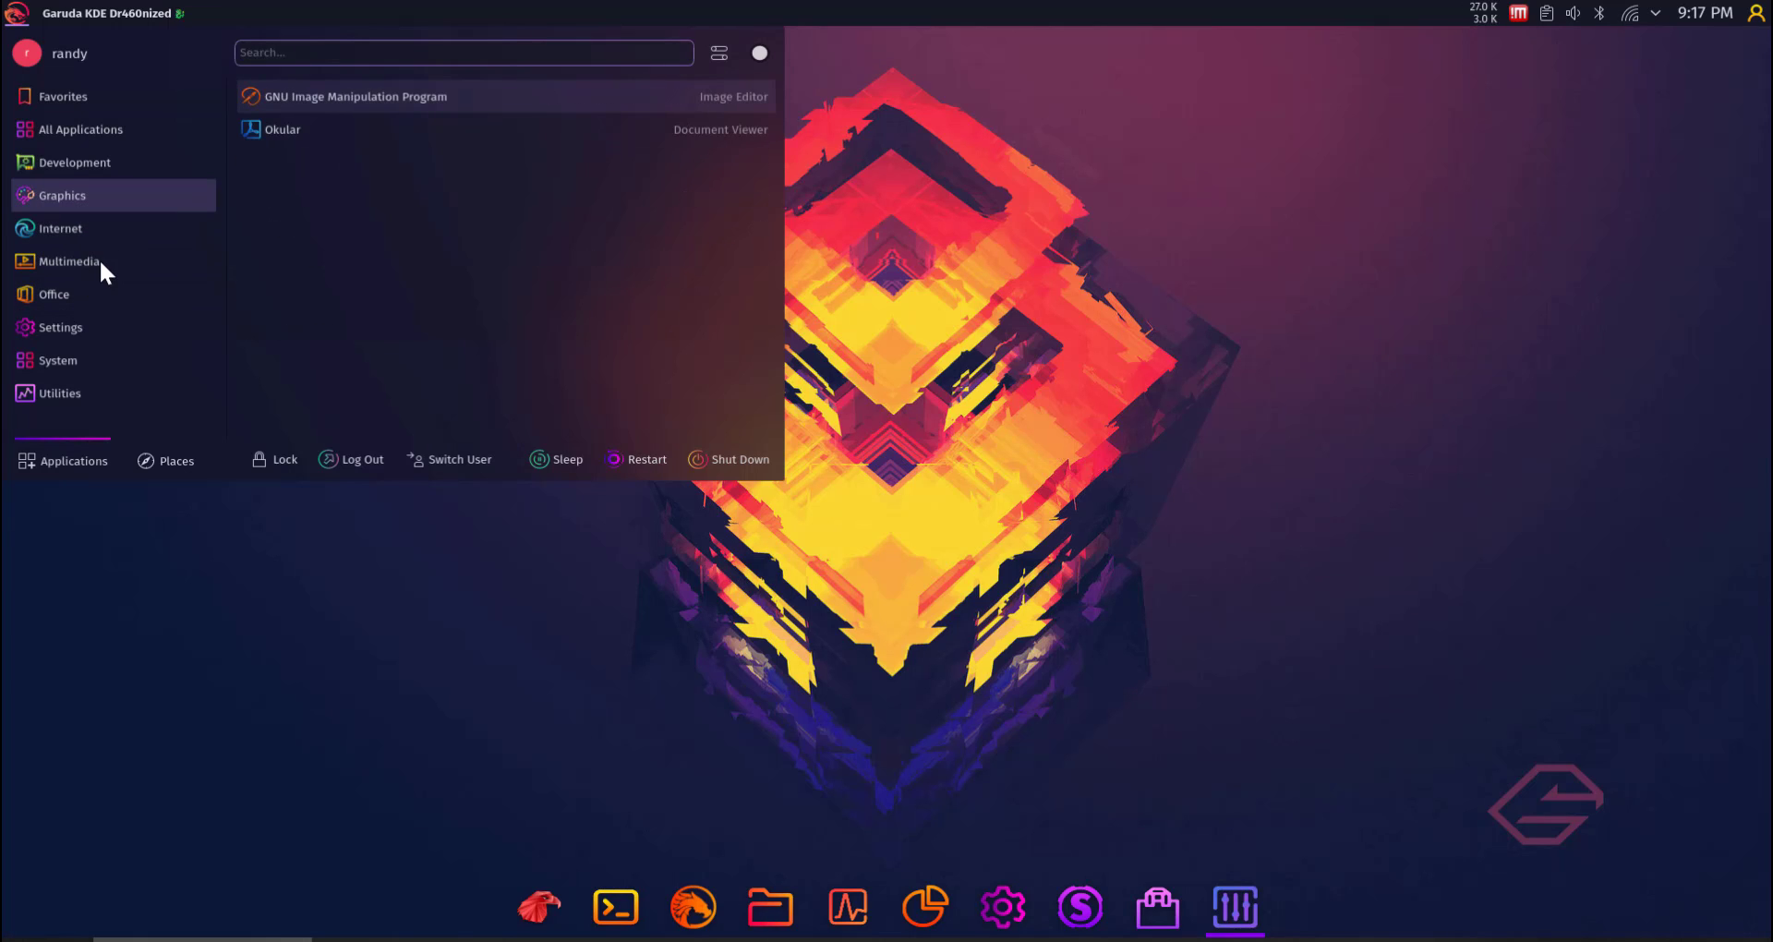
click(67, 261)
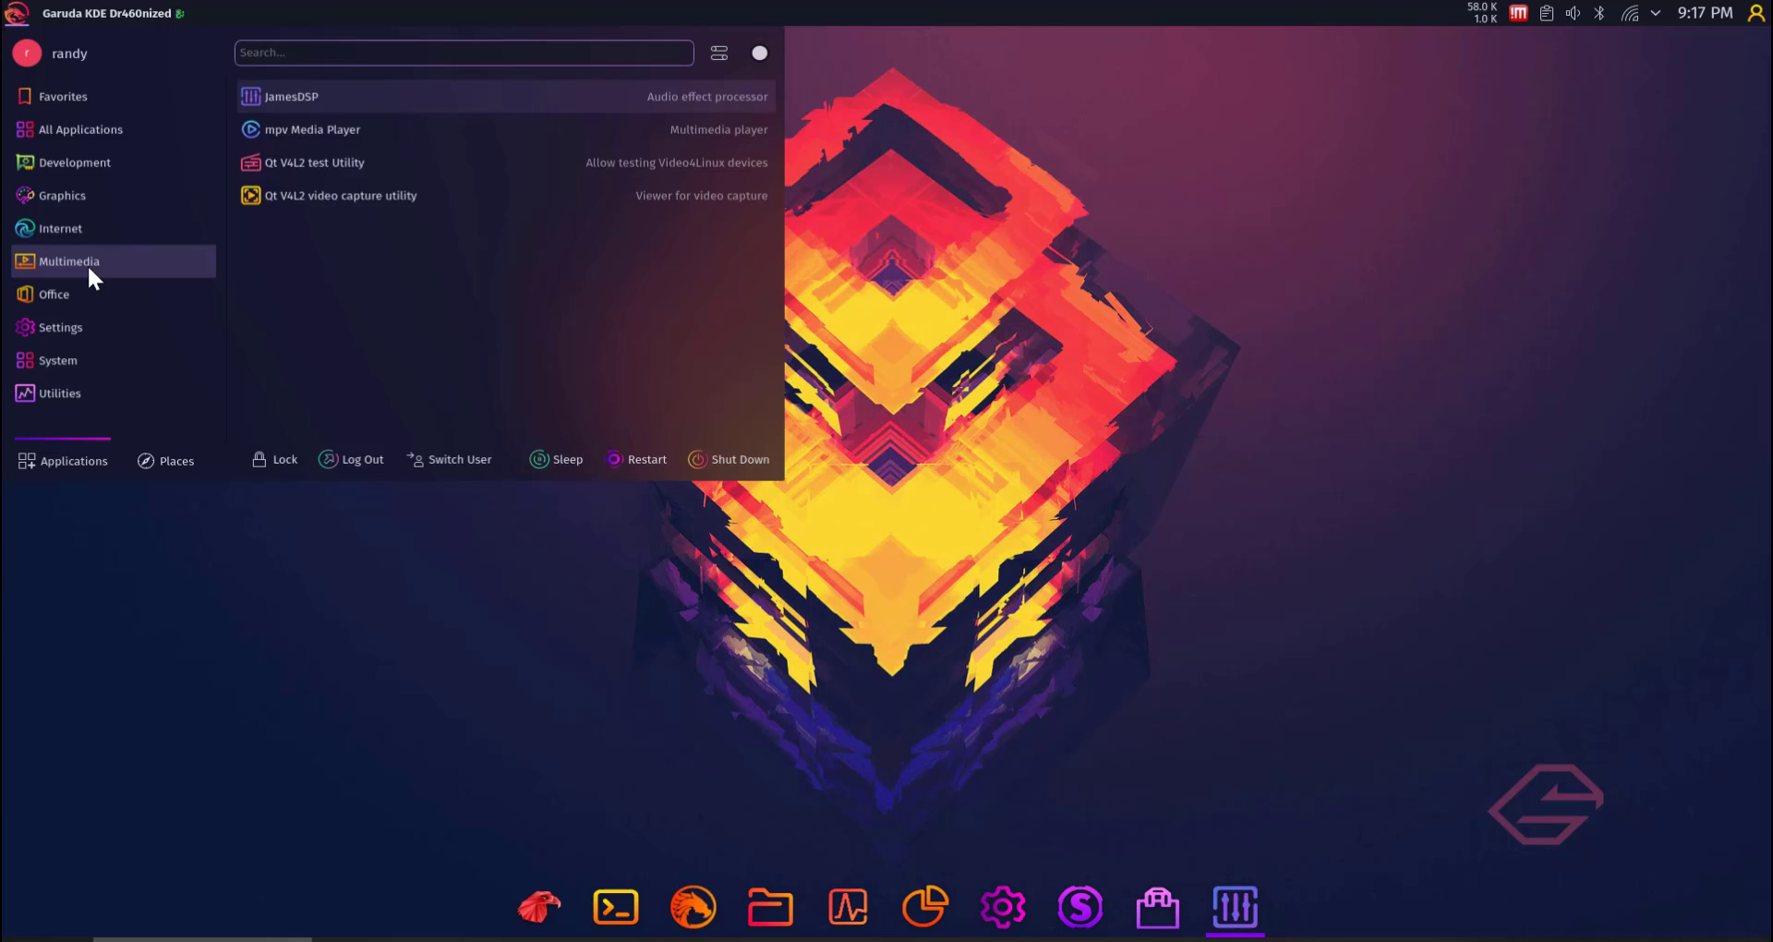
mouse_move(314, 110)
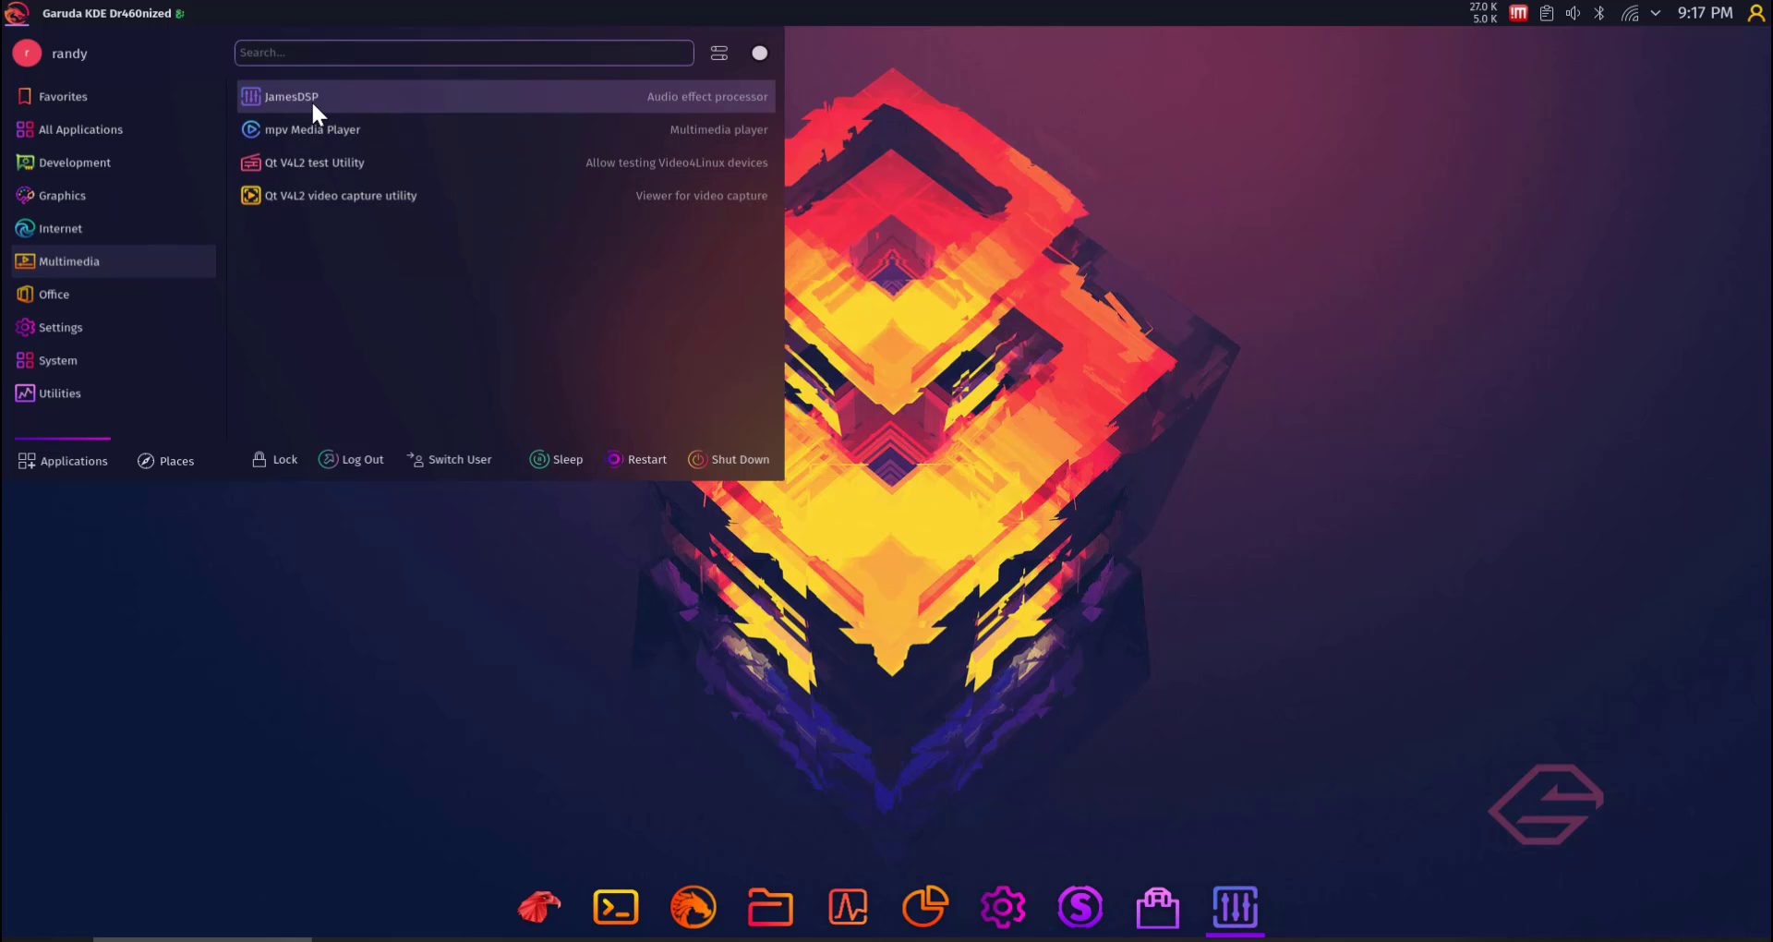
mouse_move(321, 102)
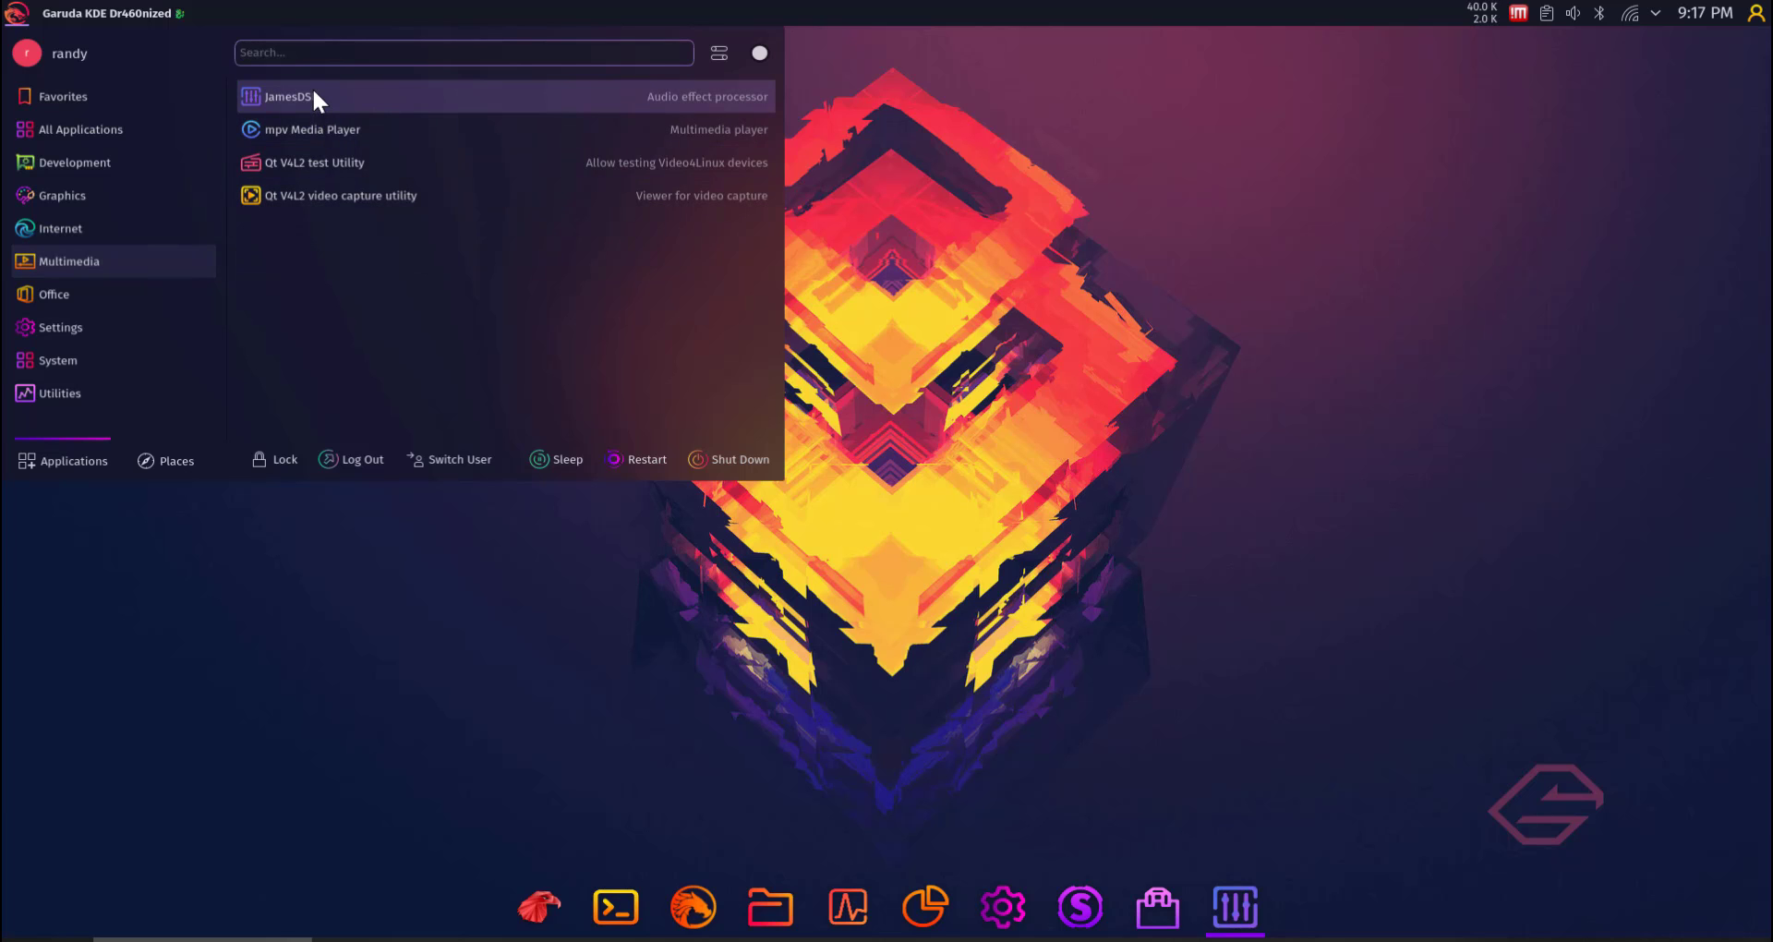
Step: Launch JamesDSP and click through its main effects window
click(286, 96)
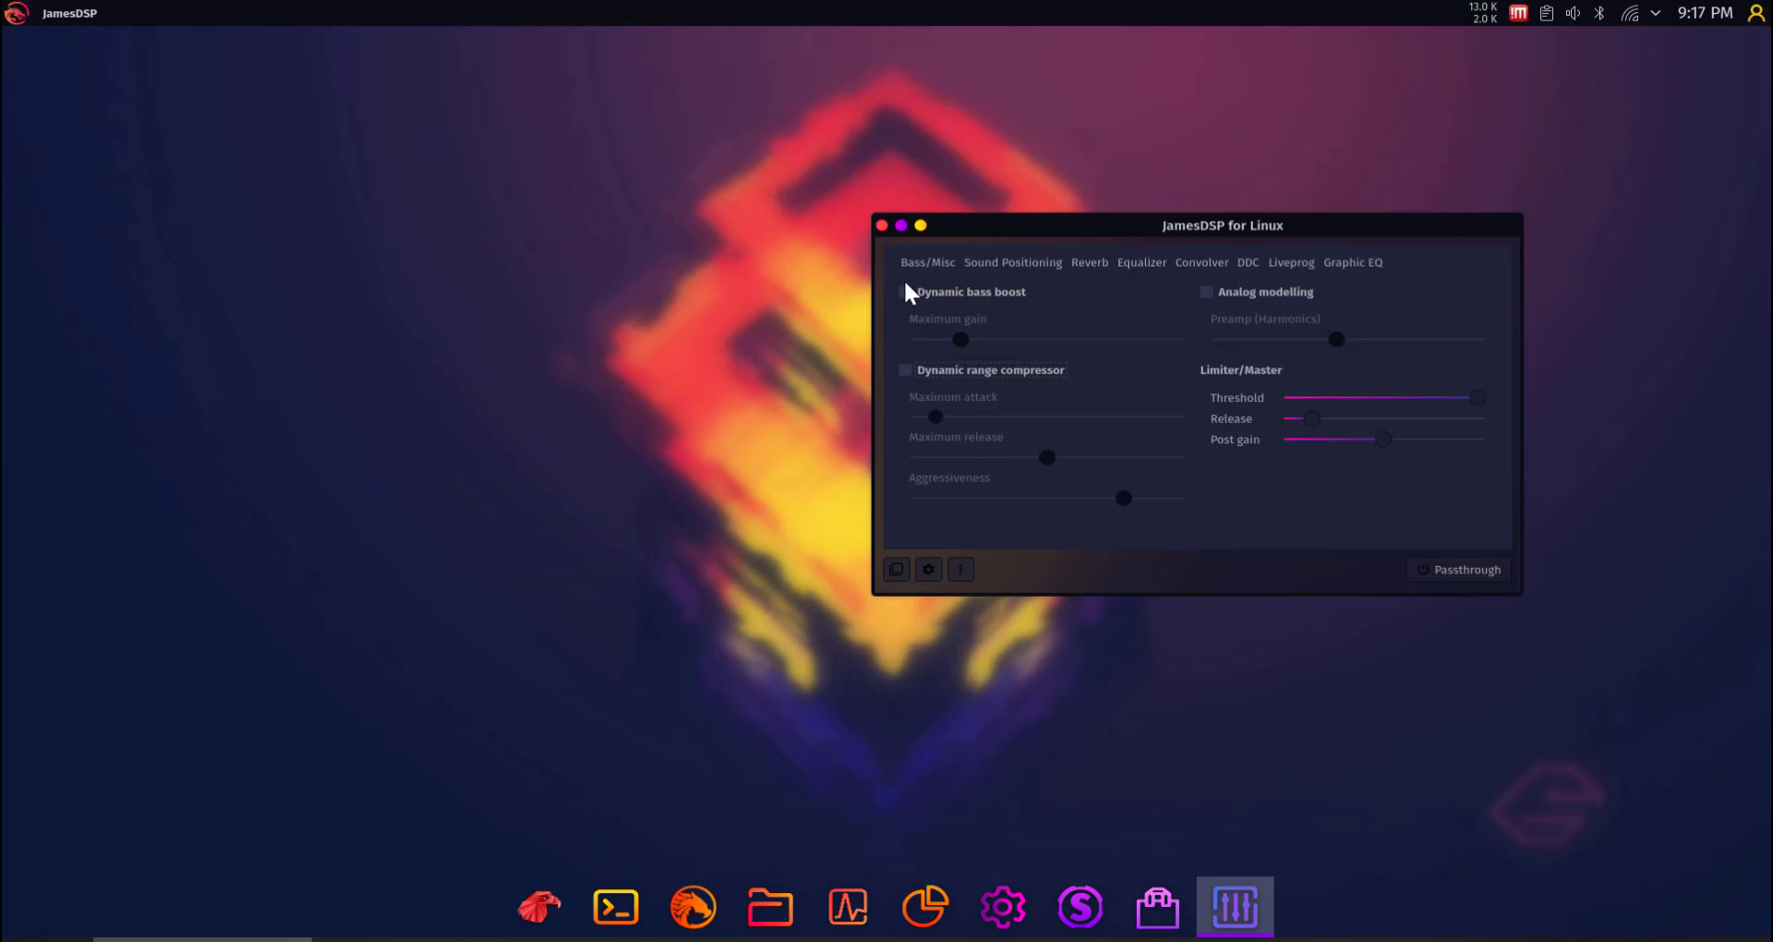
mouse_move(1145, 291)
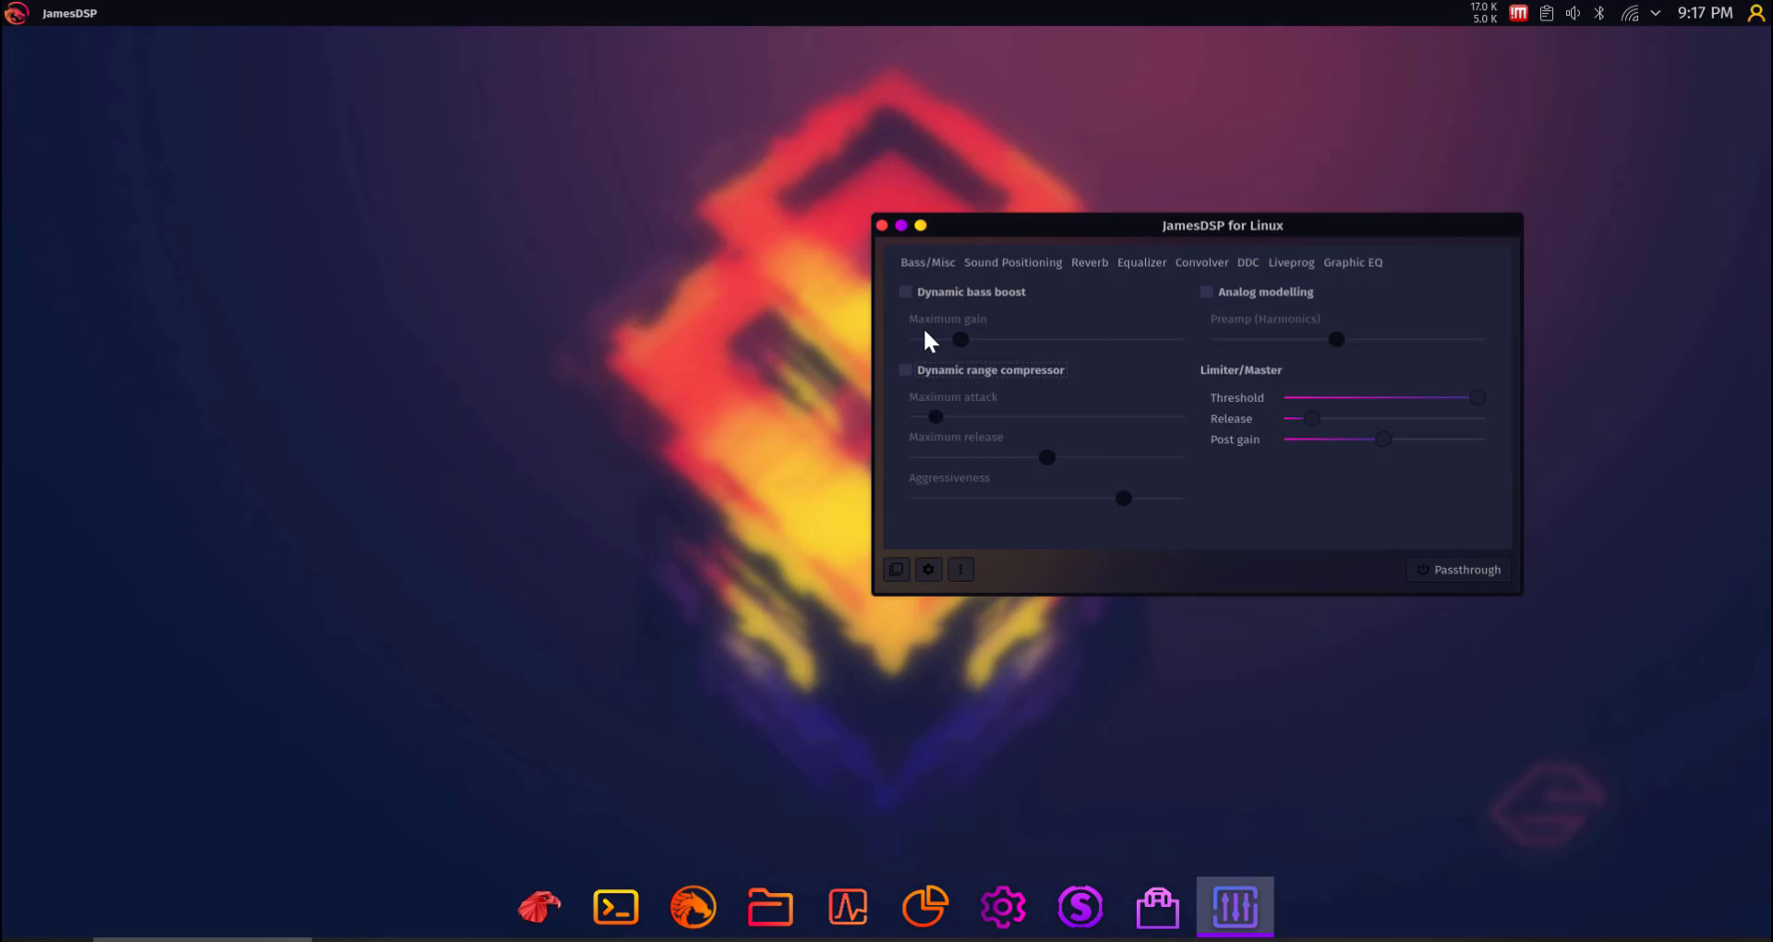
click(905, 292)
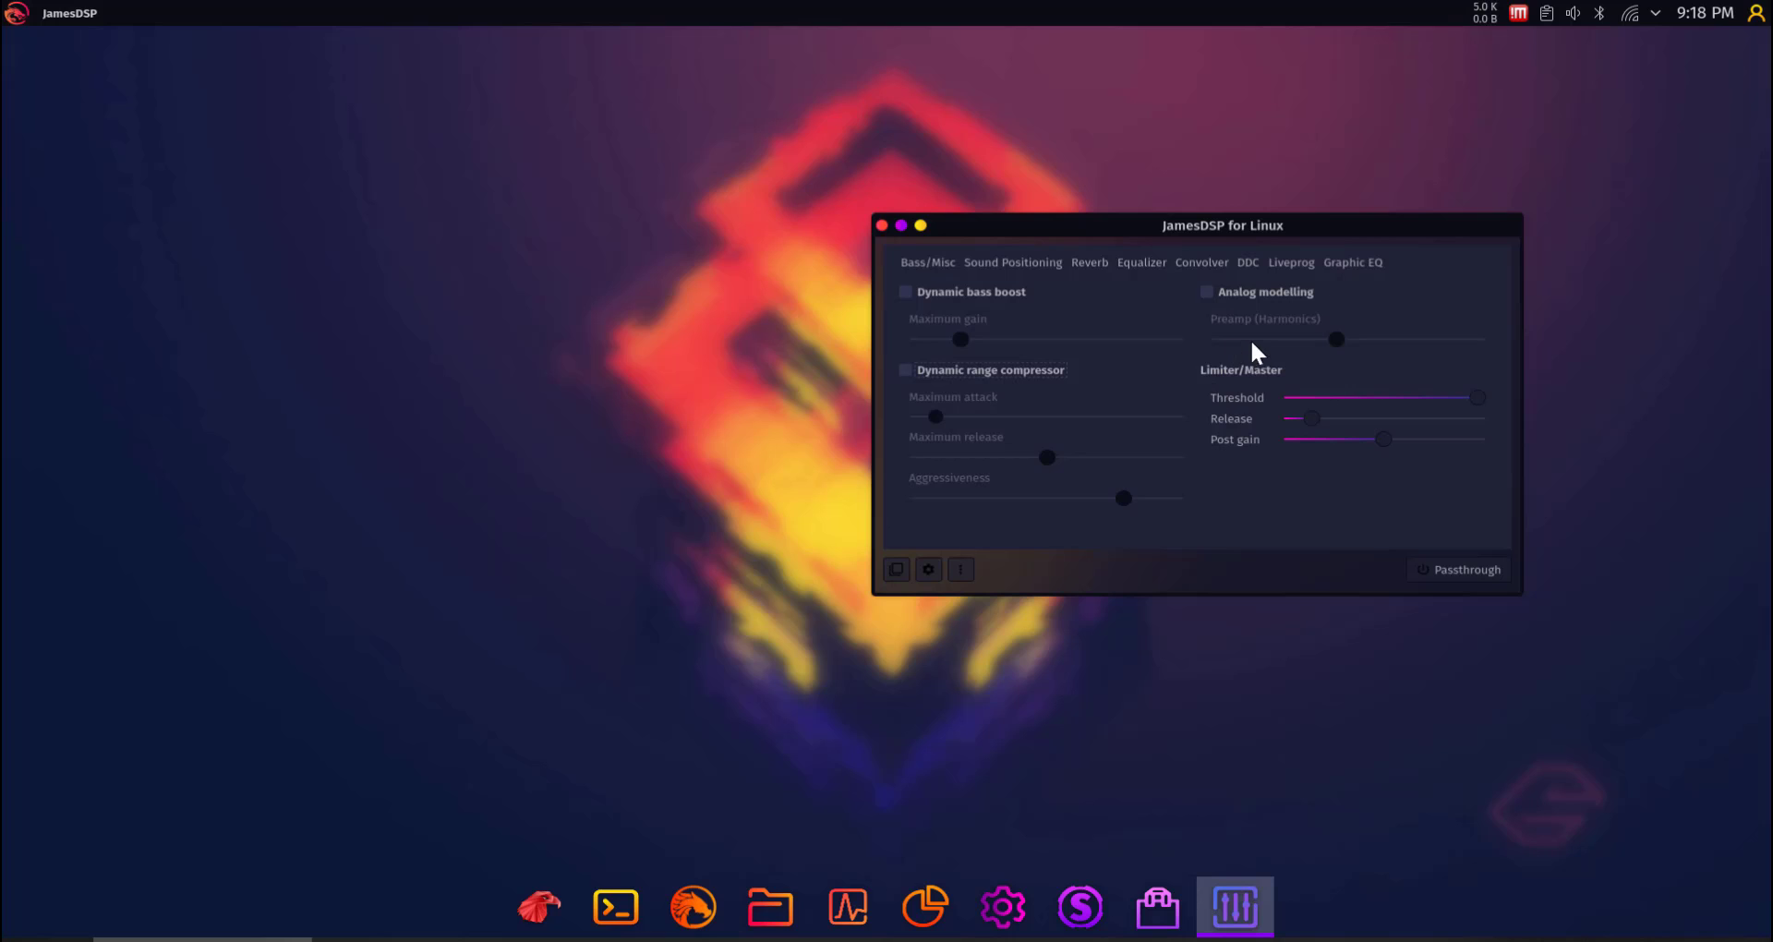
click(1205, 291)
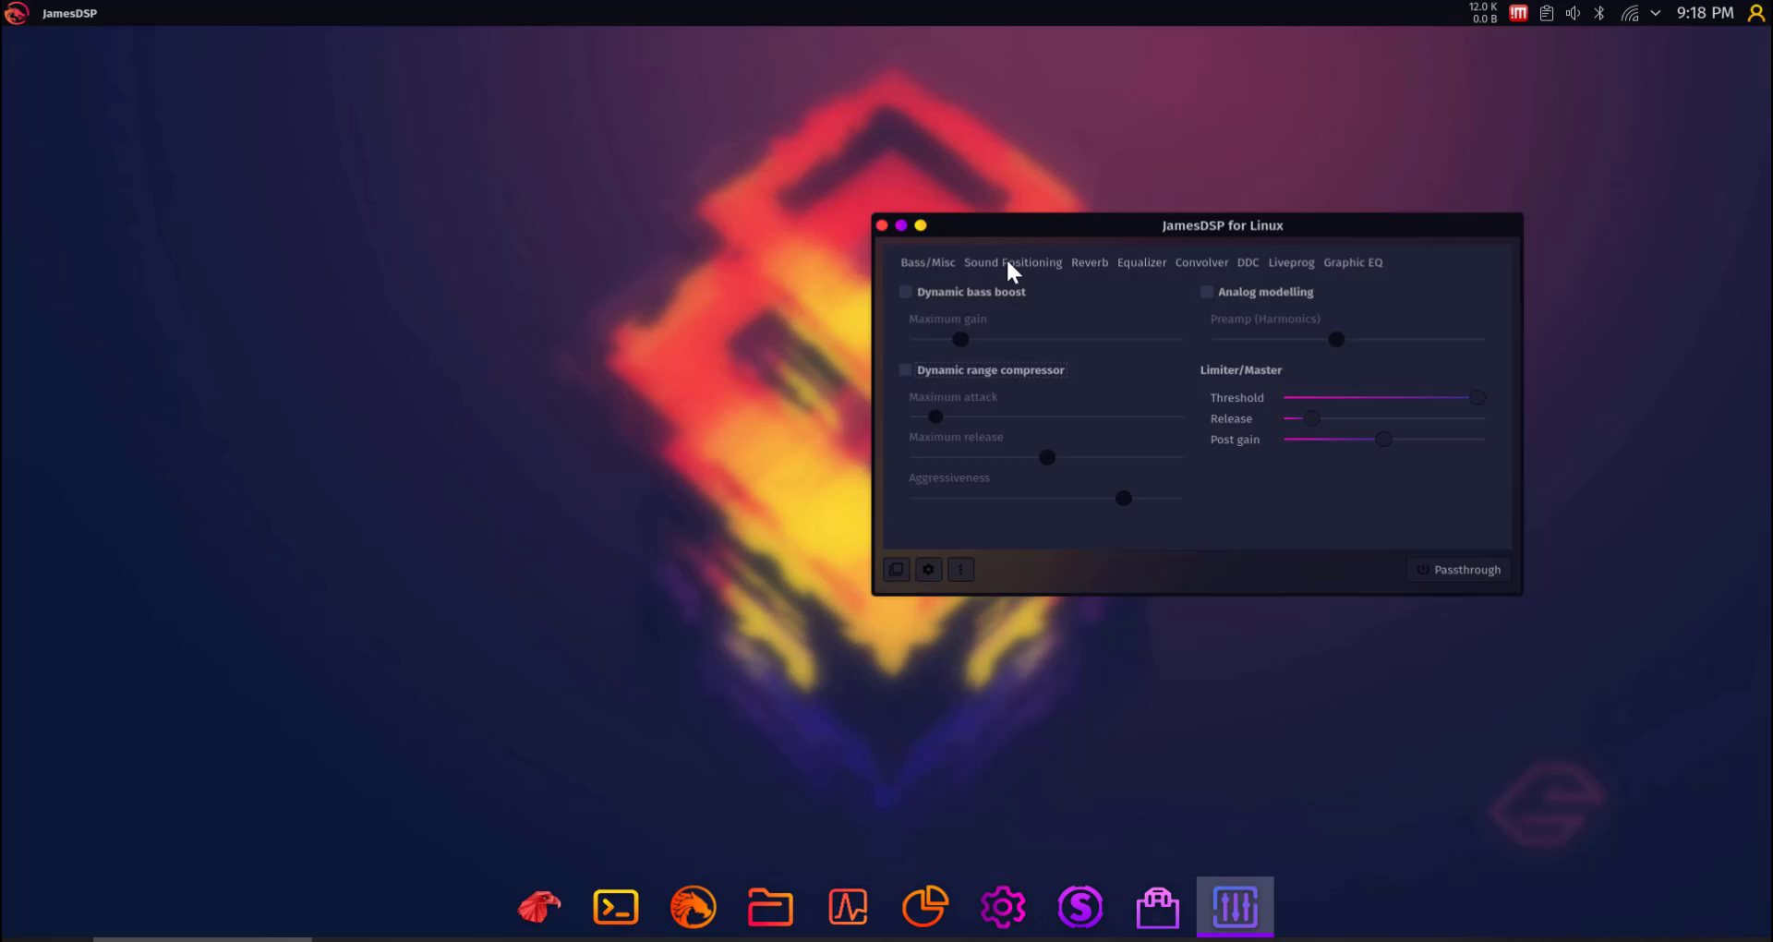
Step: View the Sound Positioning, Reverb, DDC, Liveprog and Graphic EQ effects, then close JamesDSP
click(1011, 262)
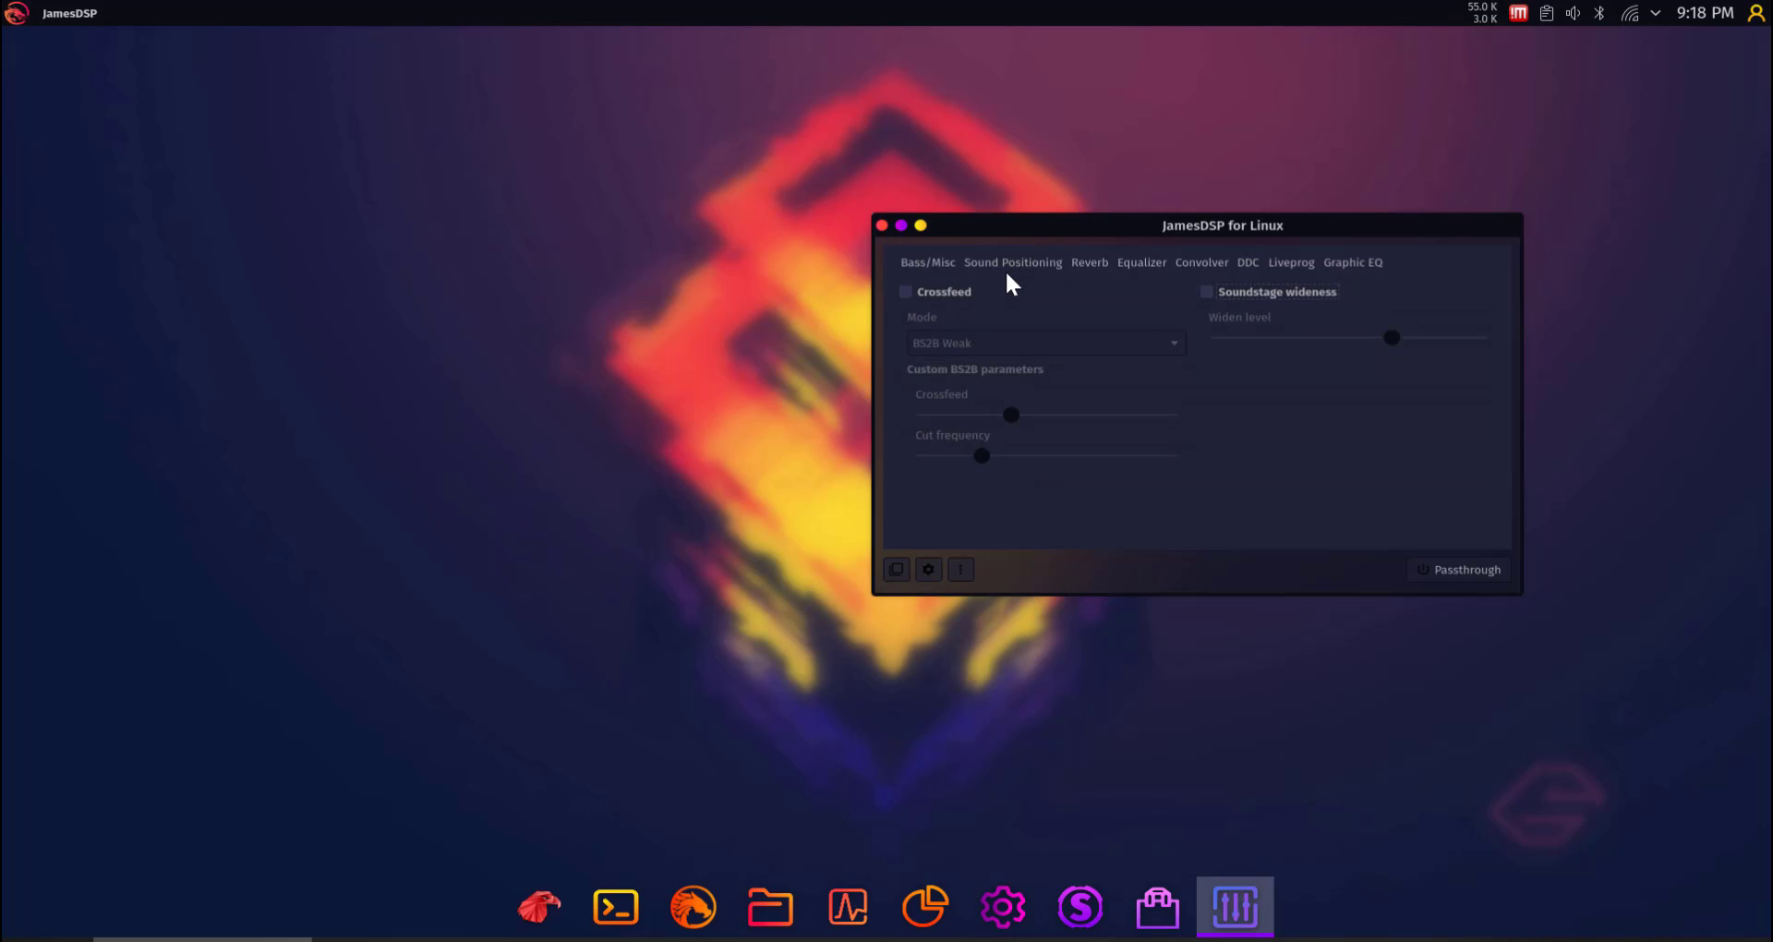
click(1088, 261)
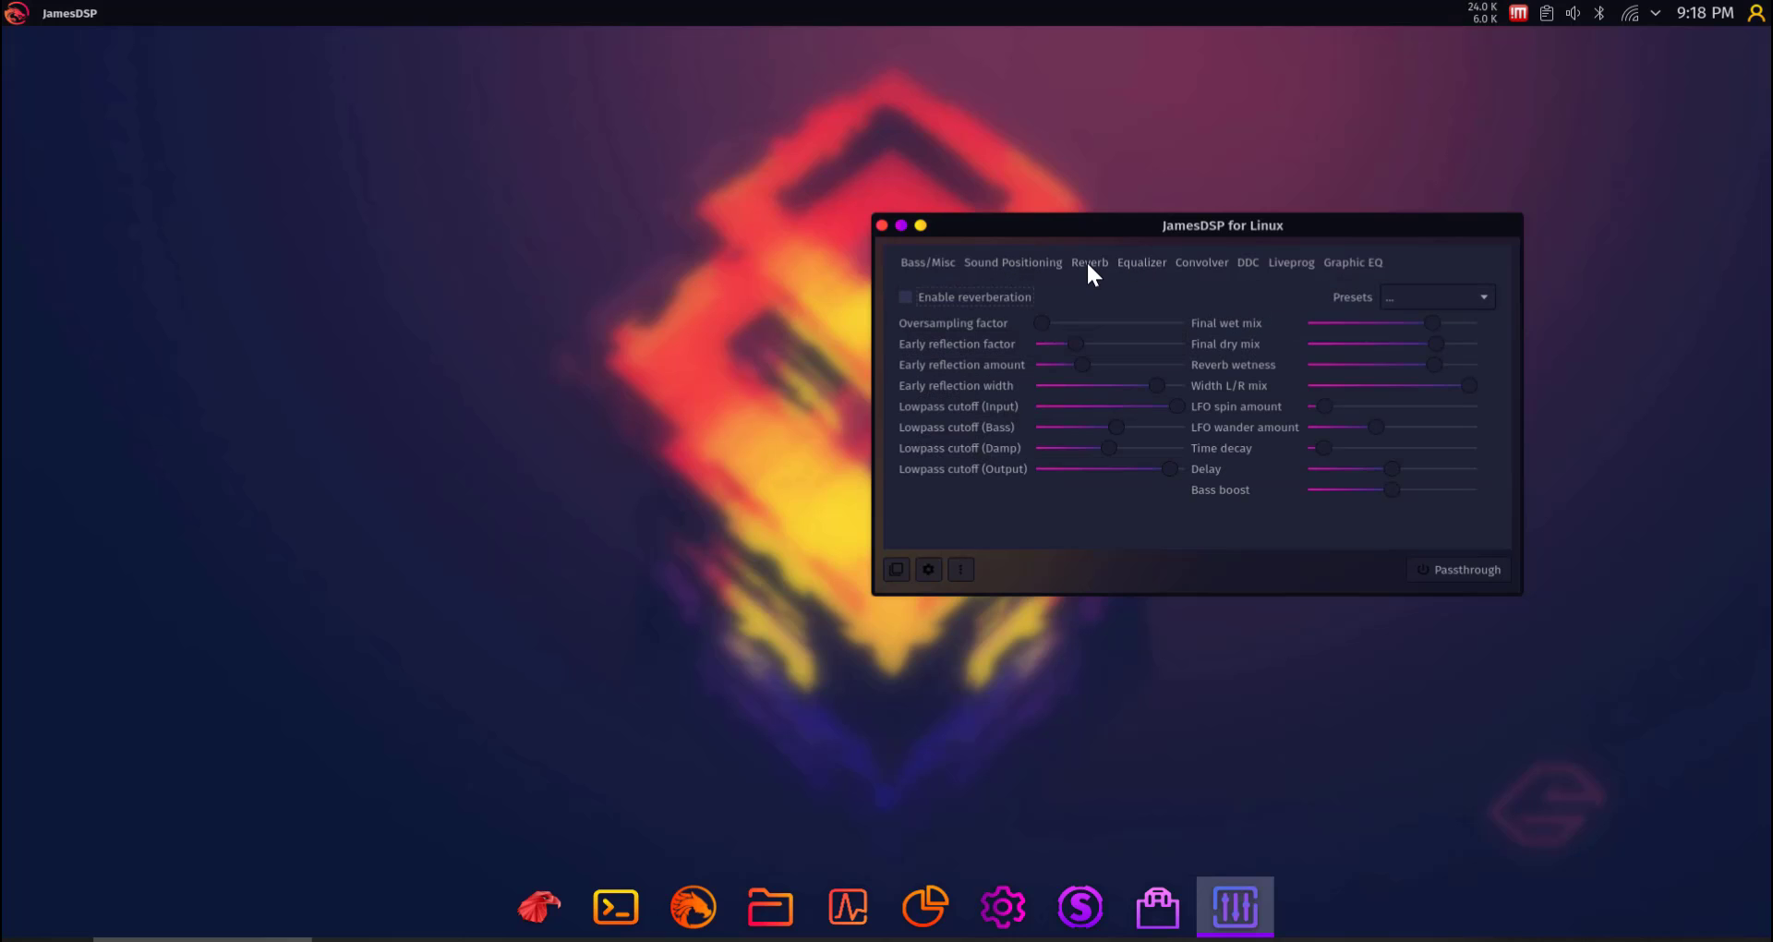
click(1246, 262)
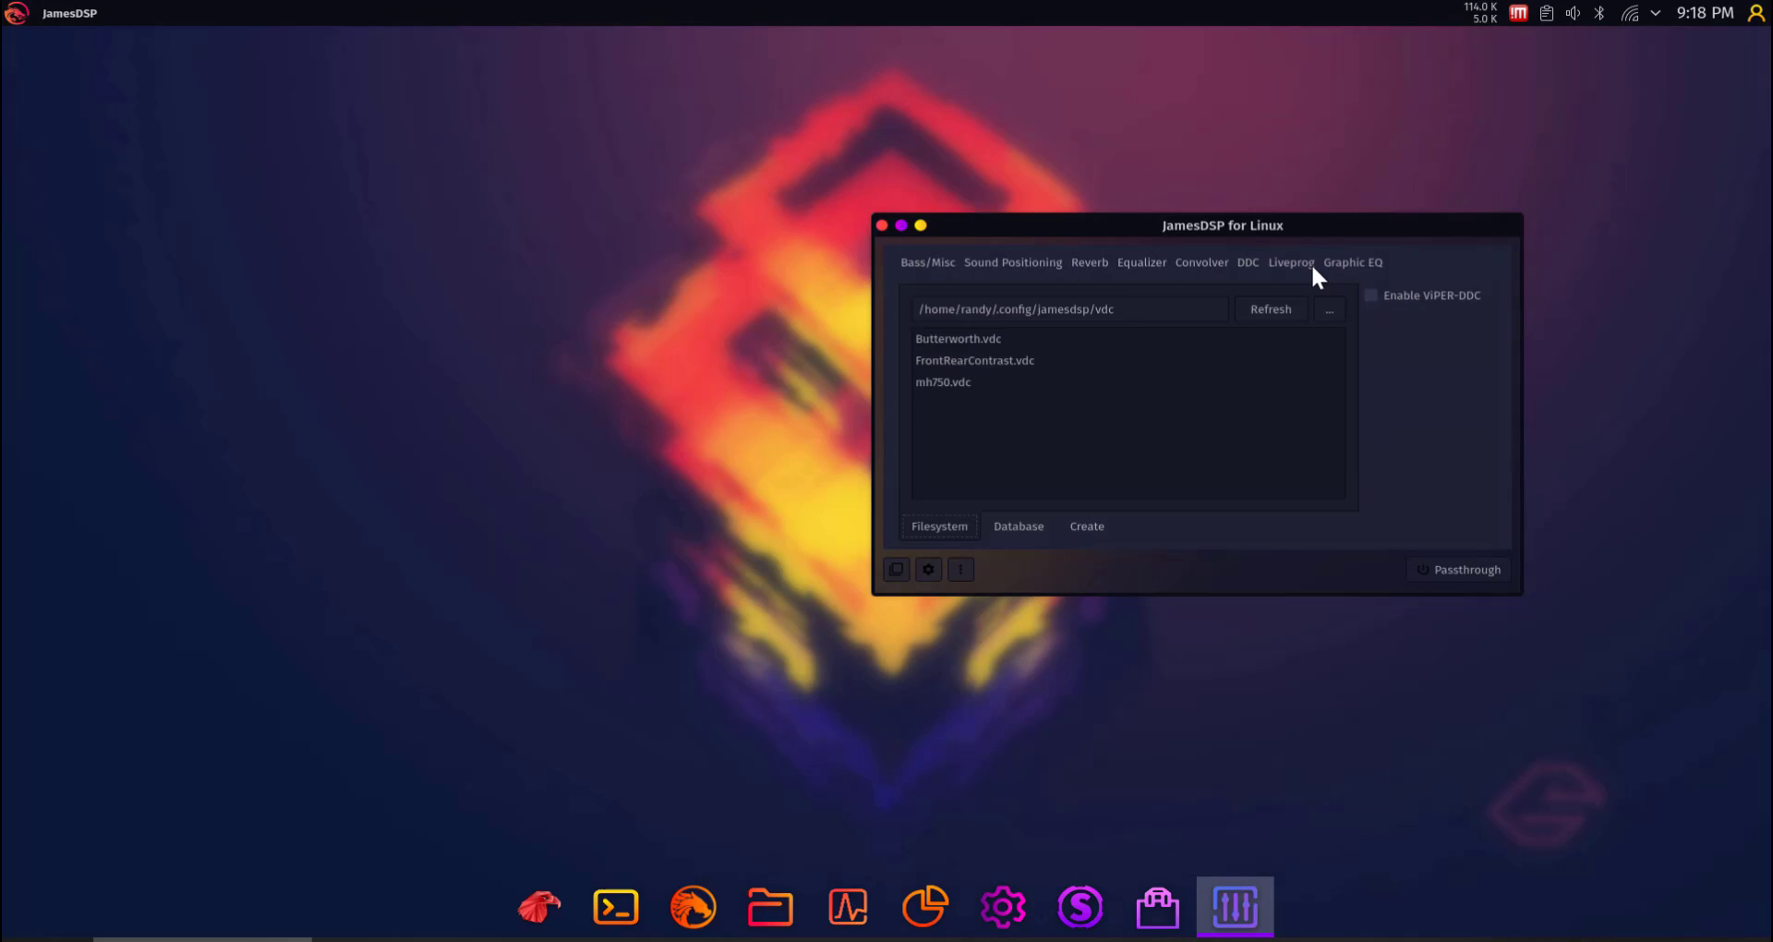
click(1352, 261)
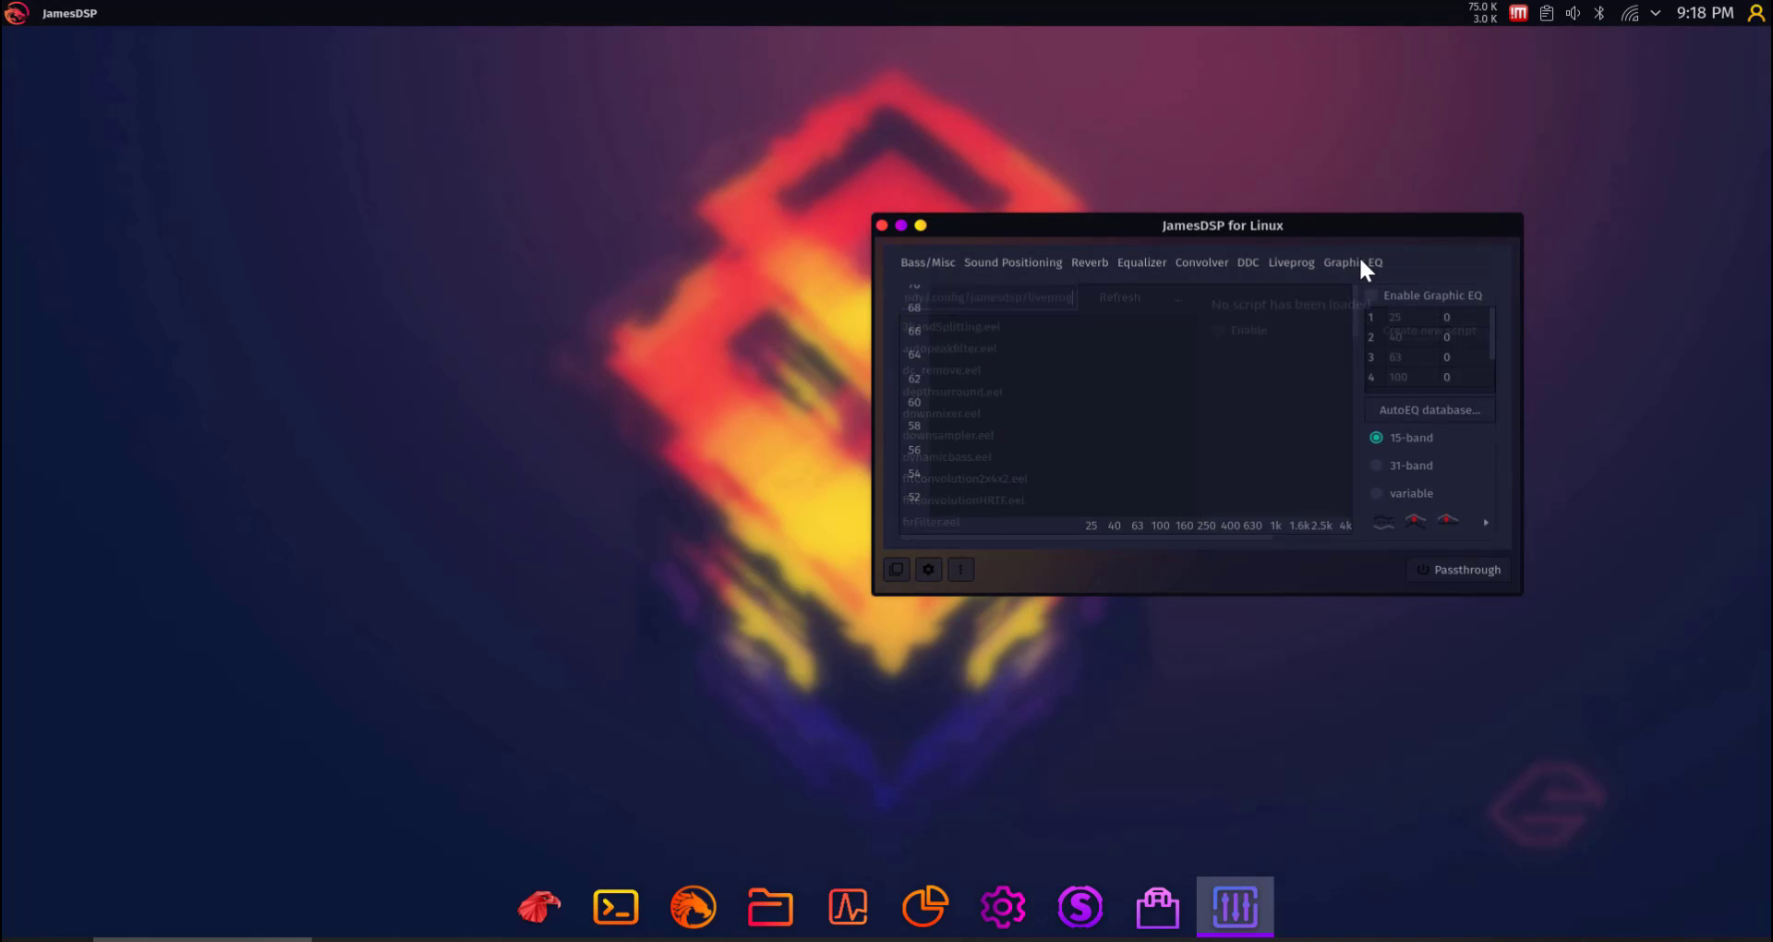
click(1352, 262)
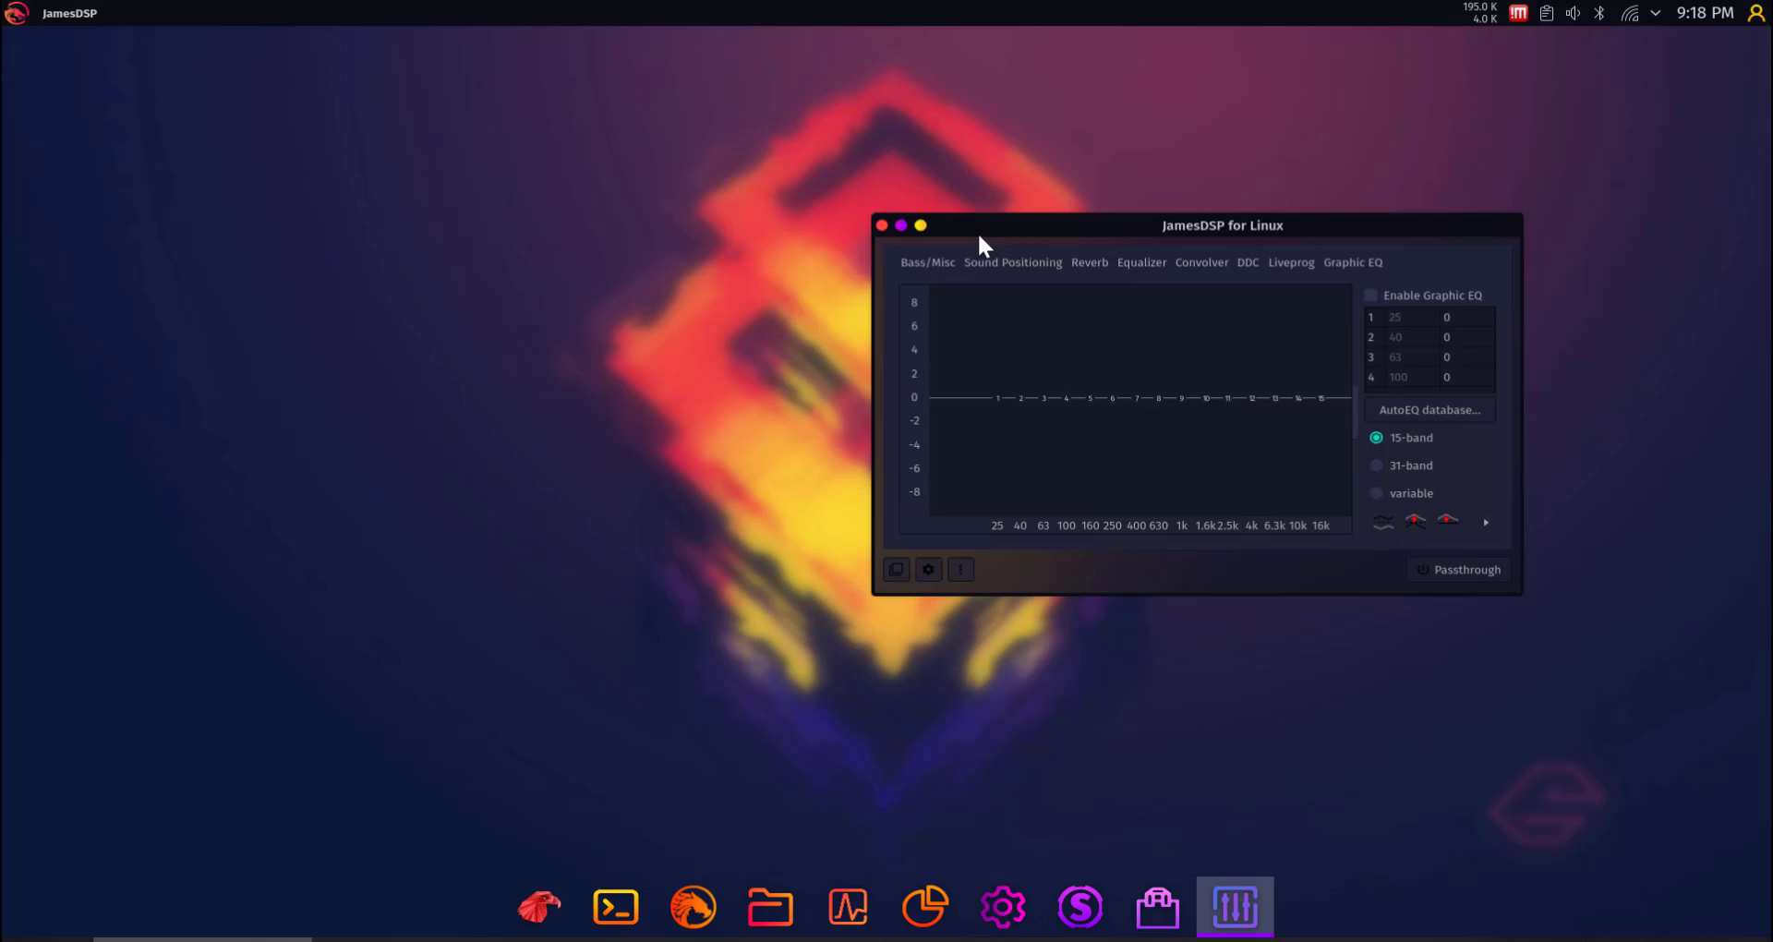
click(881, 226)
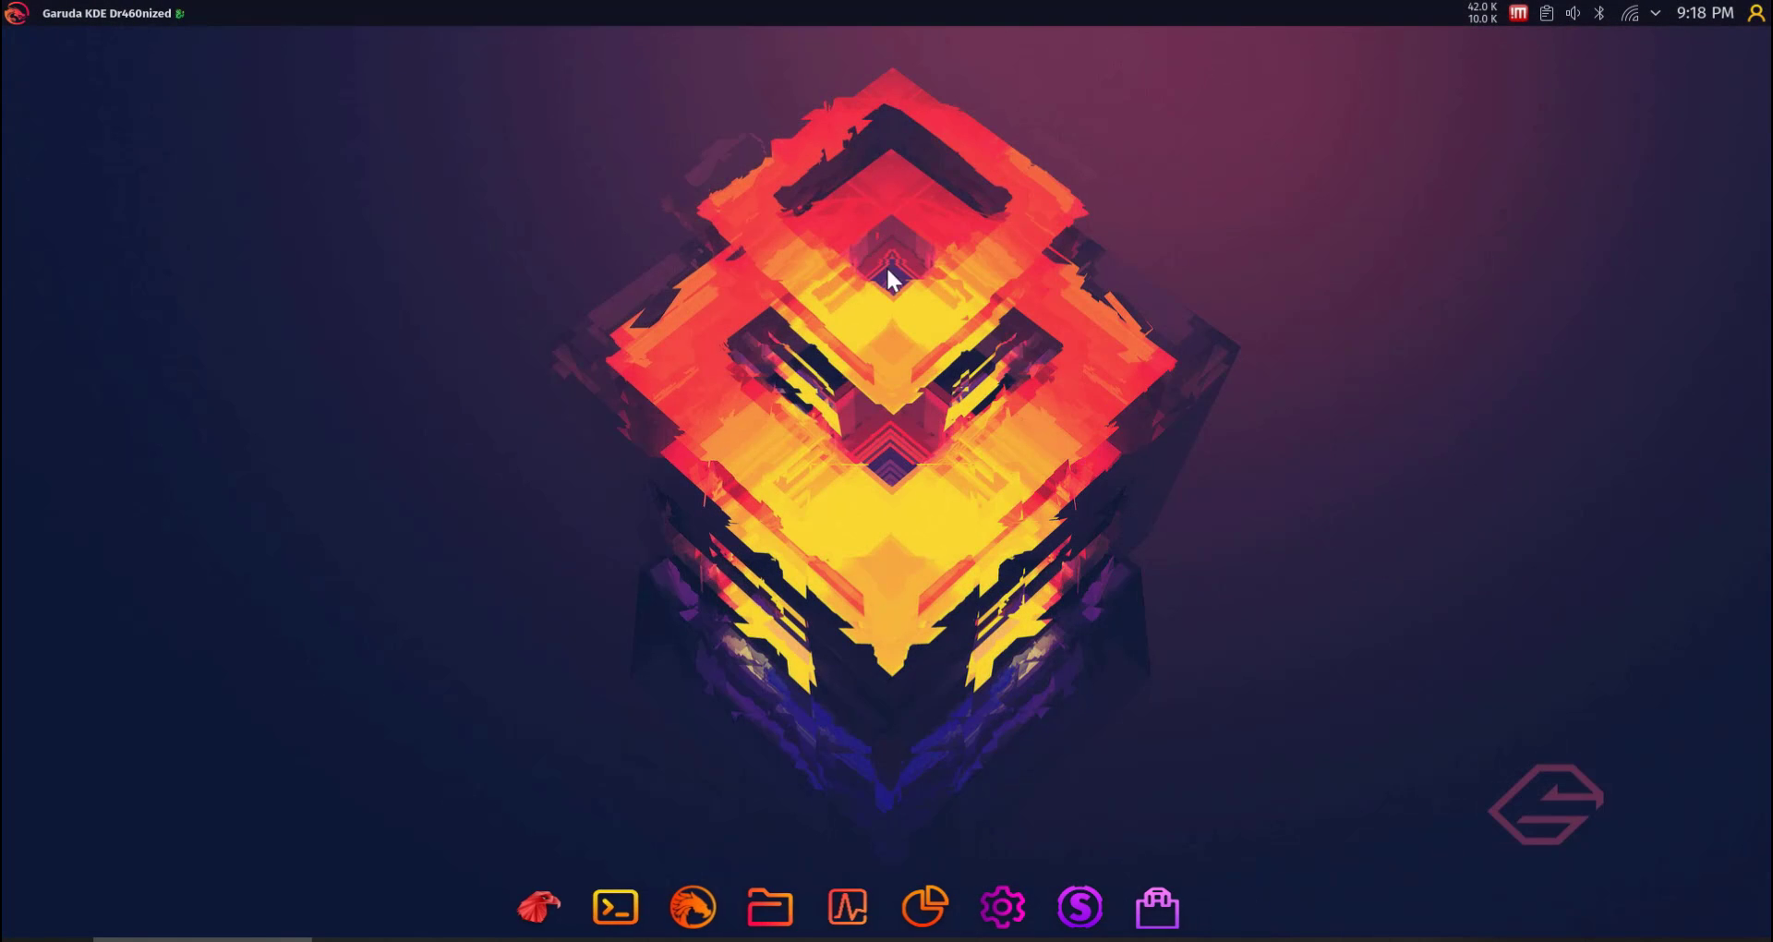
Step: Reopen the launcher and toggle between the Internet and Multimedia categories
click(16, 12)
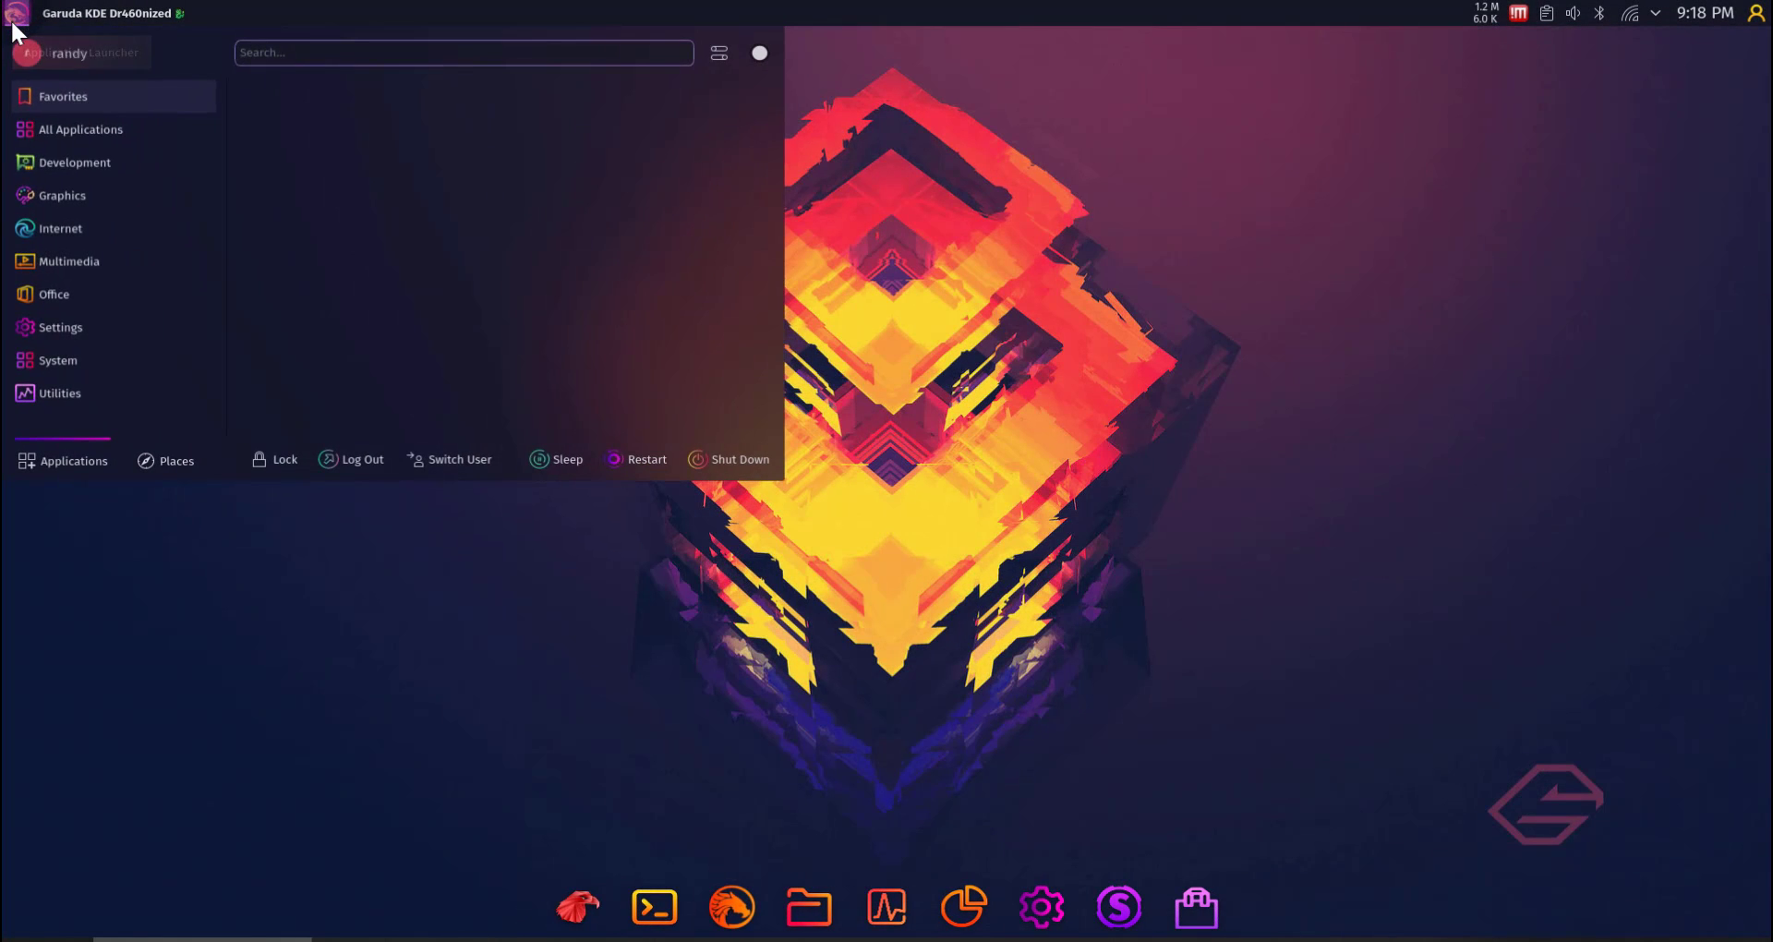
click(64, 195)
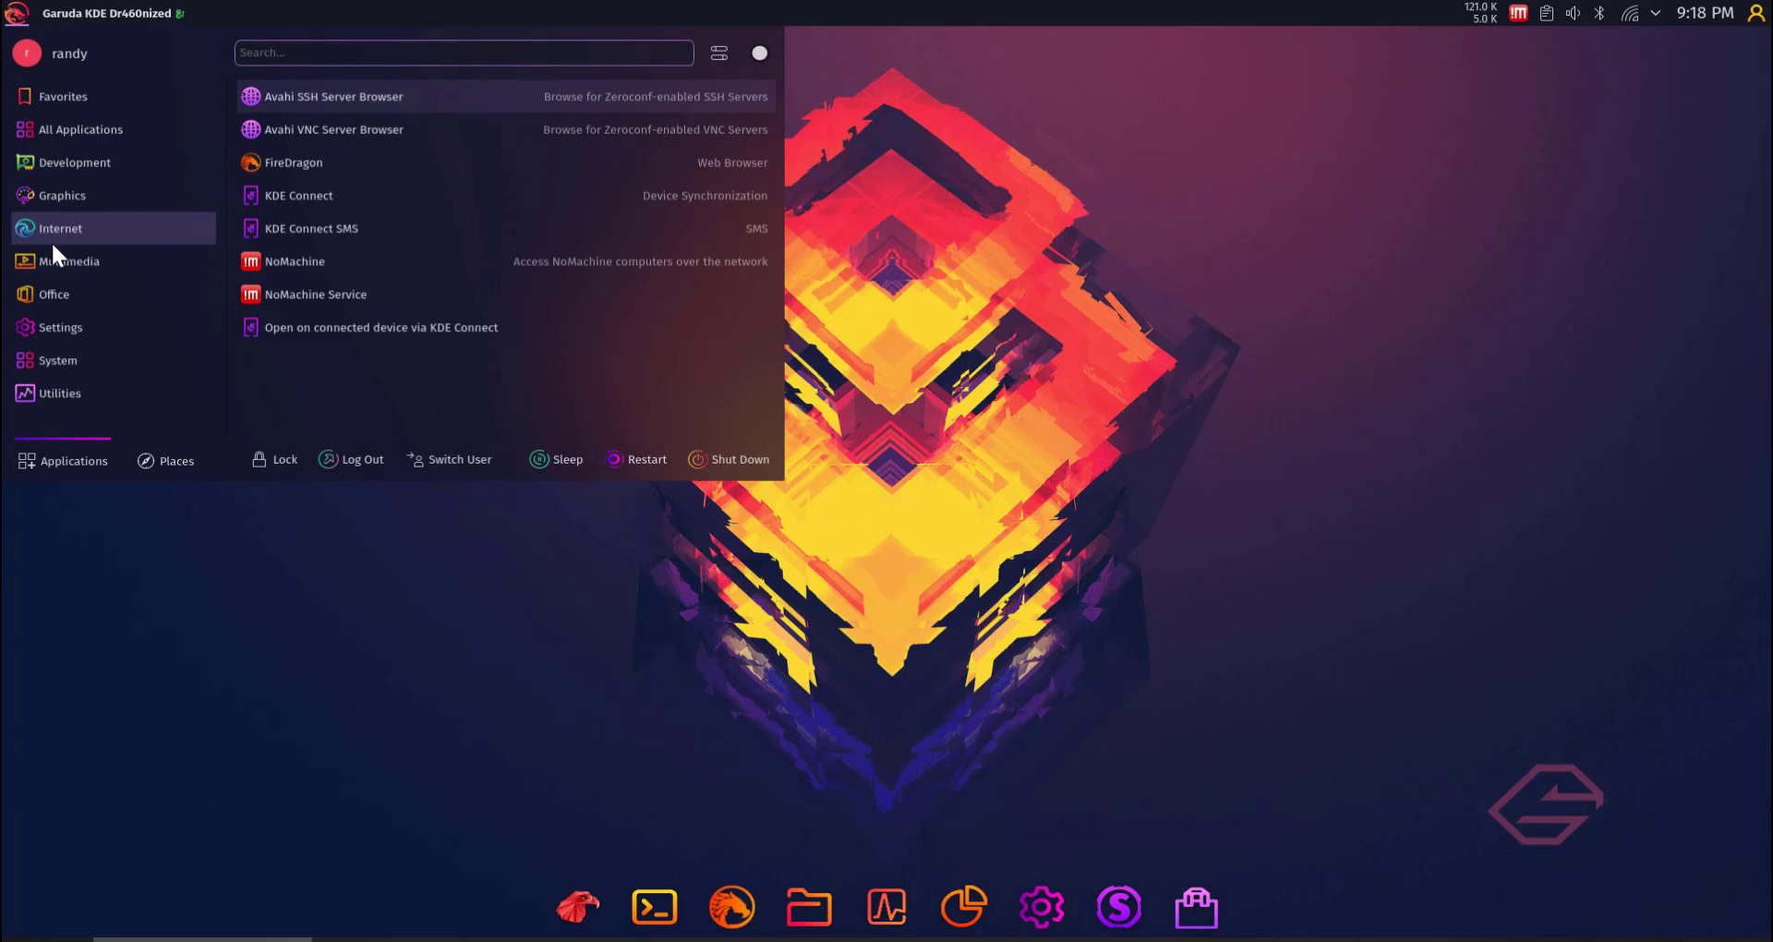
click(67, 261)
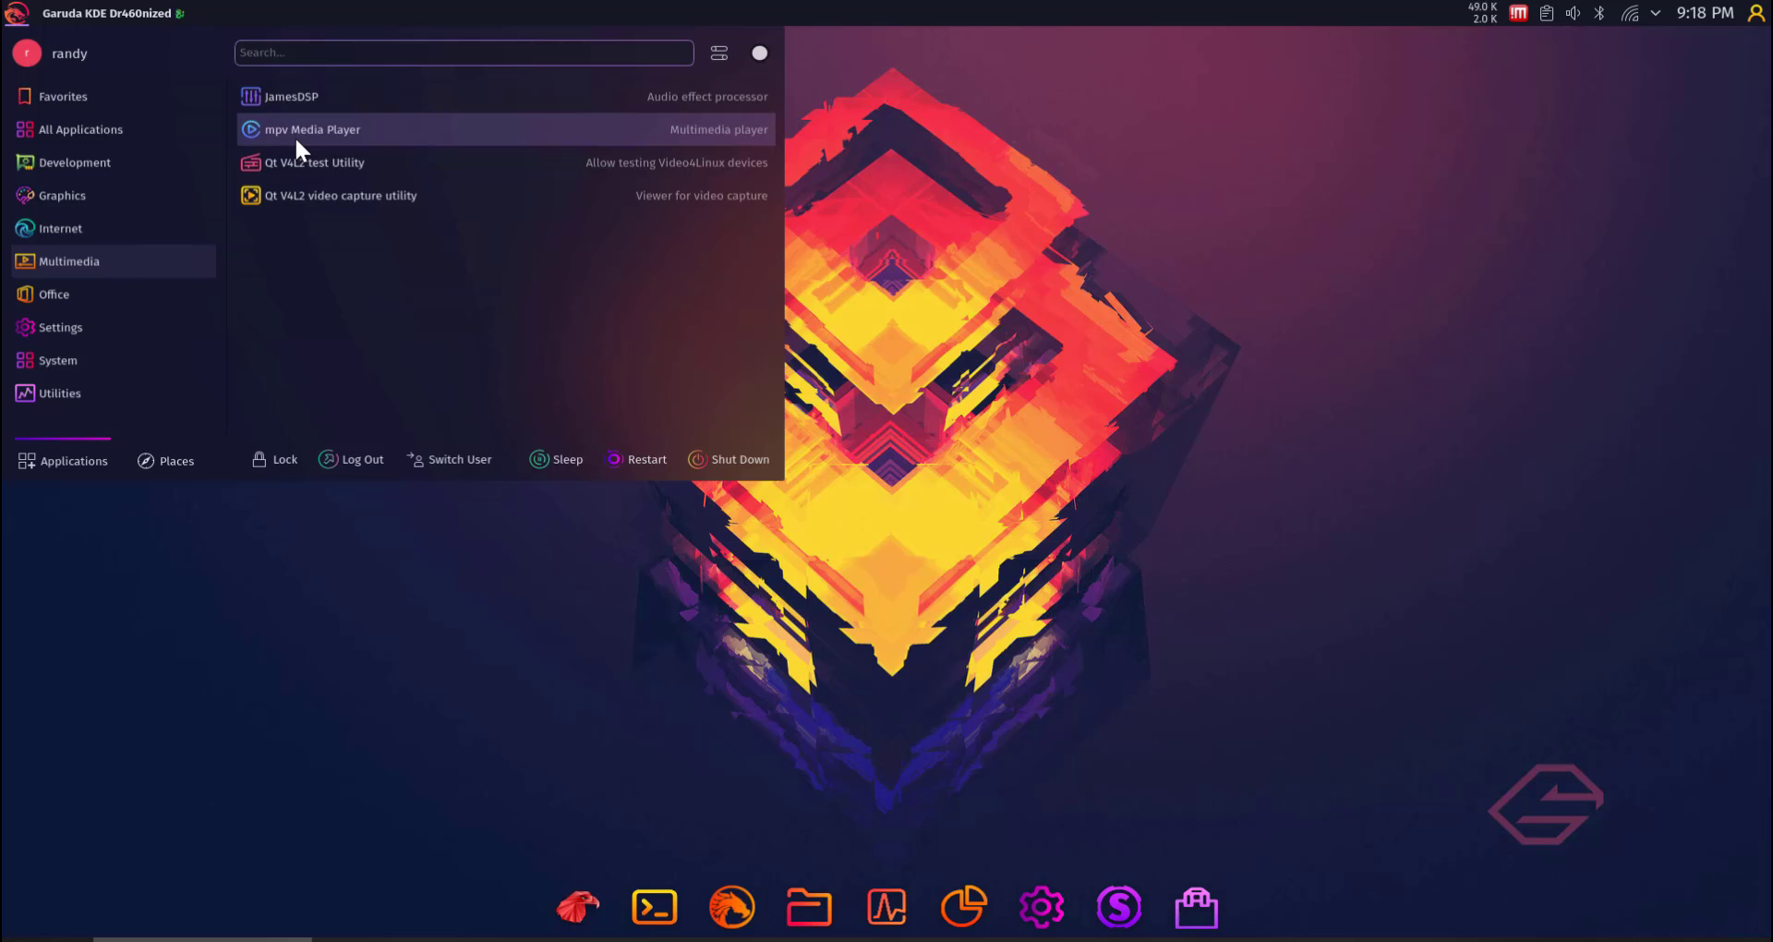
click(62, 195)
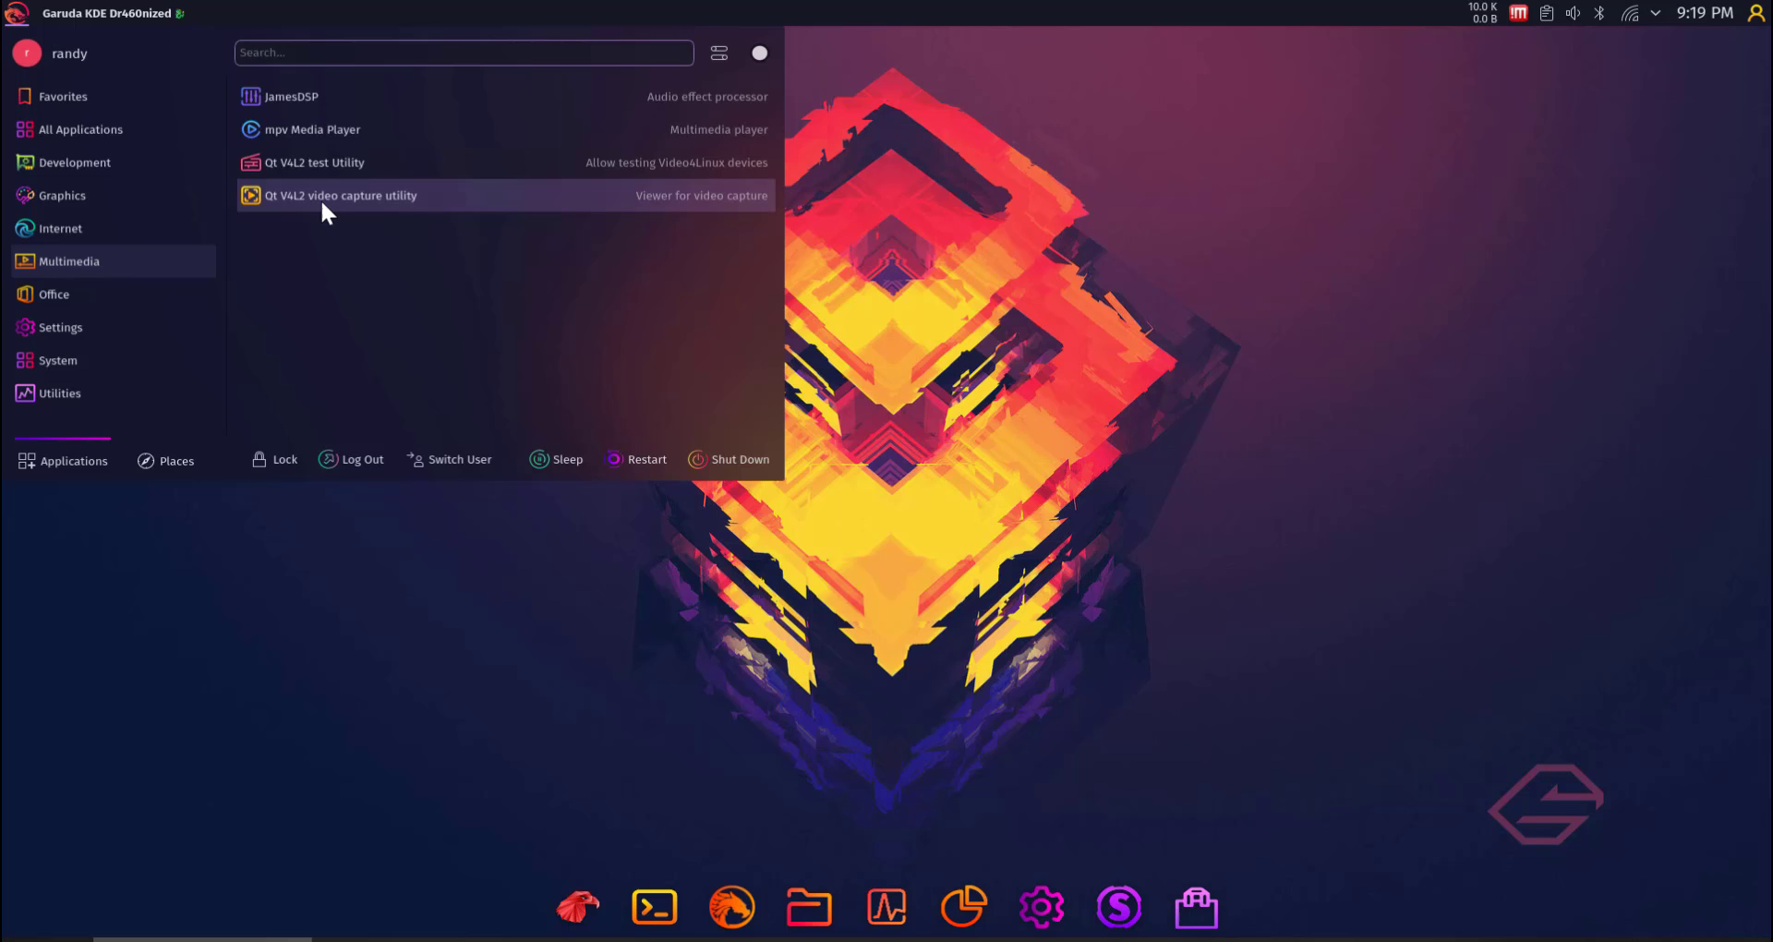
mouse_move(628, 212)
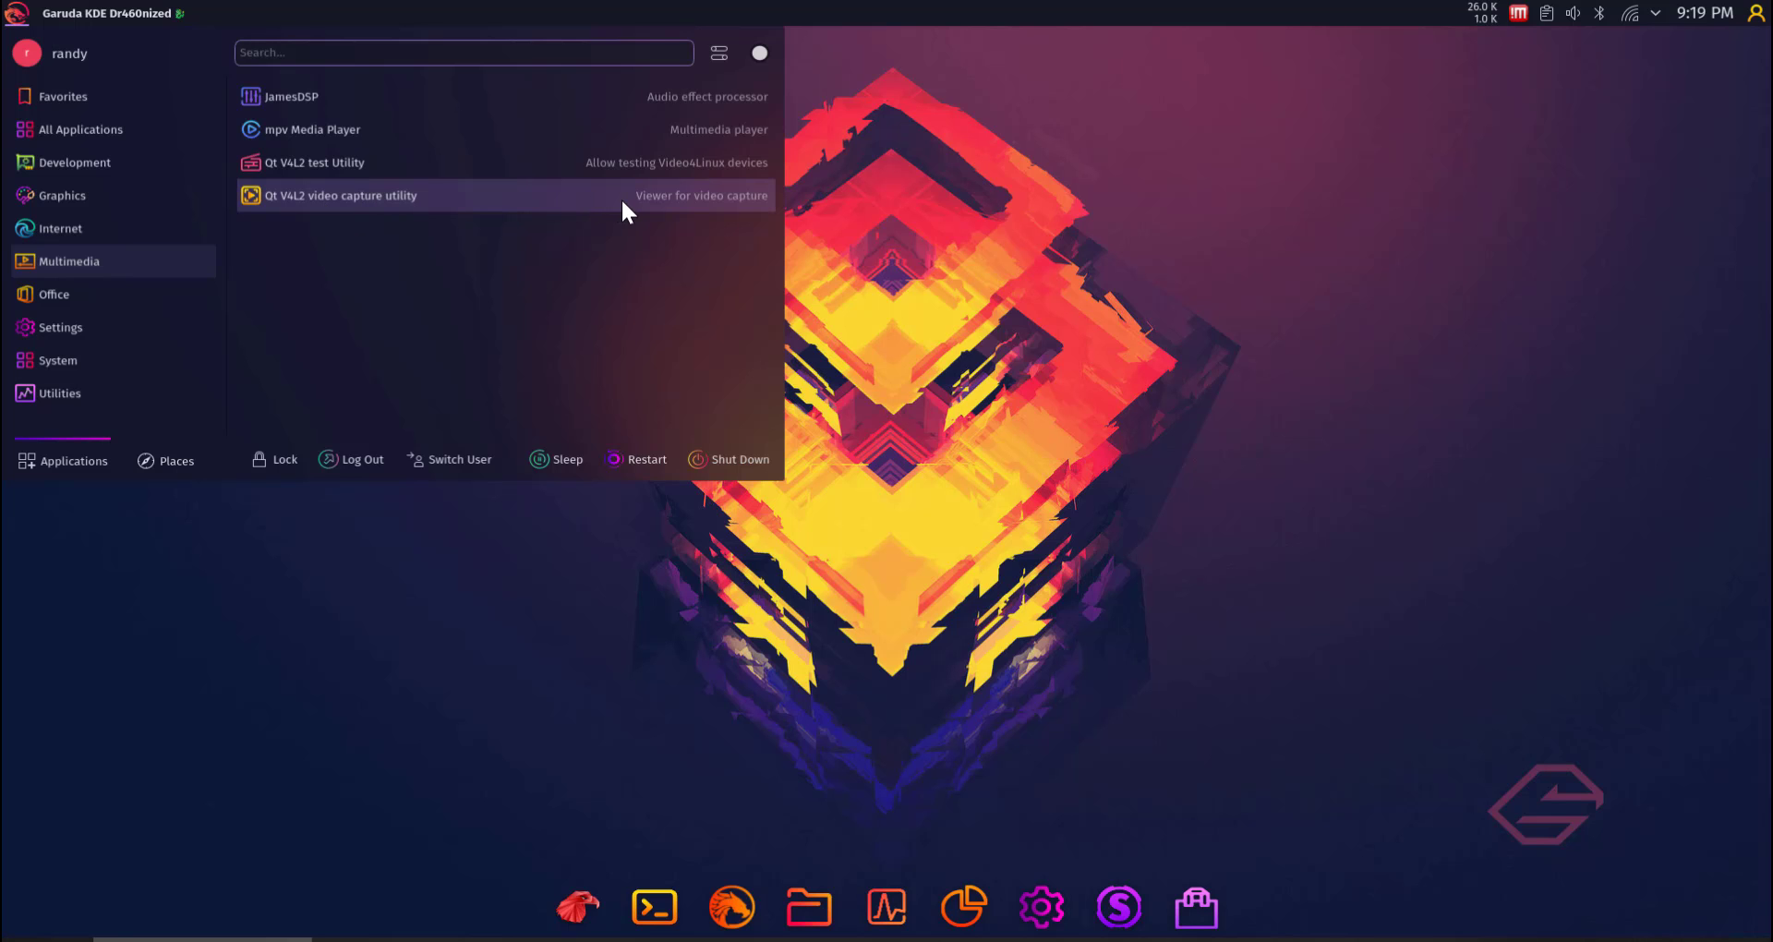
Step: Launch the Qt V4L2 video capture utility, watch the camera feed, then close it
click(339, 195)
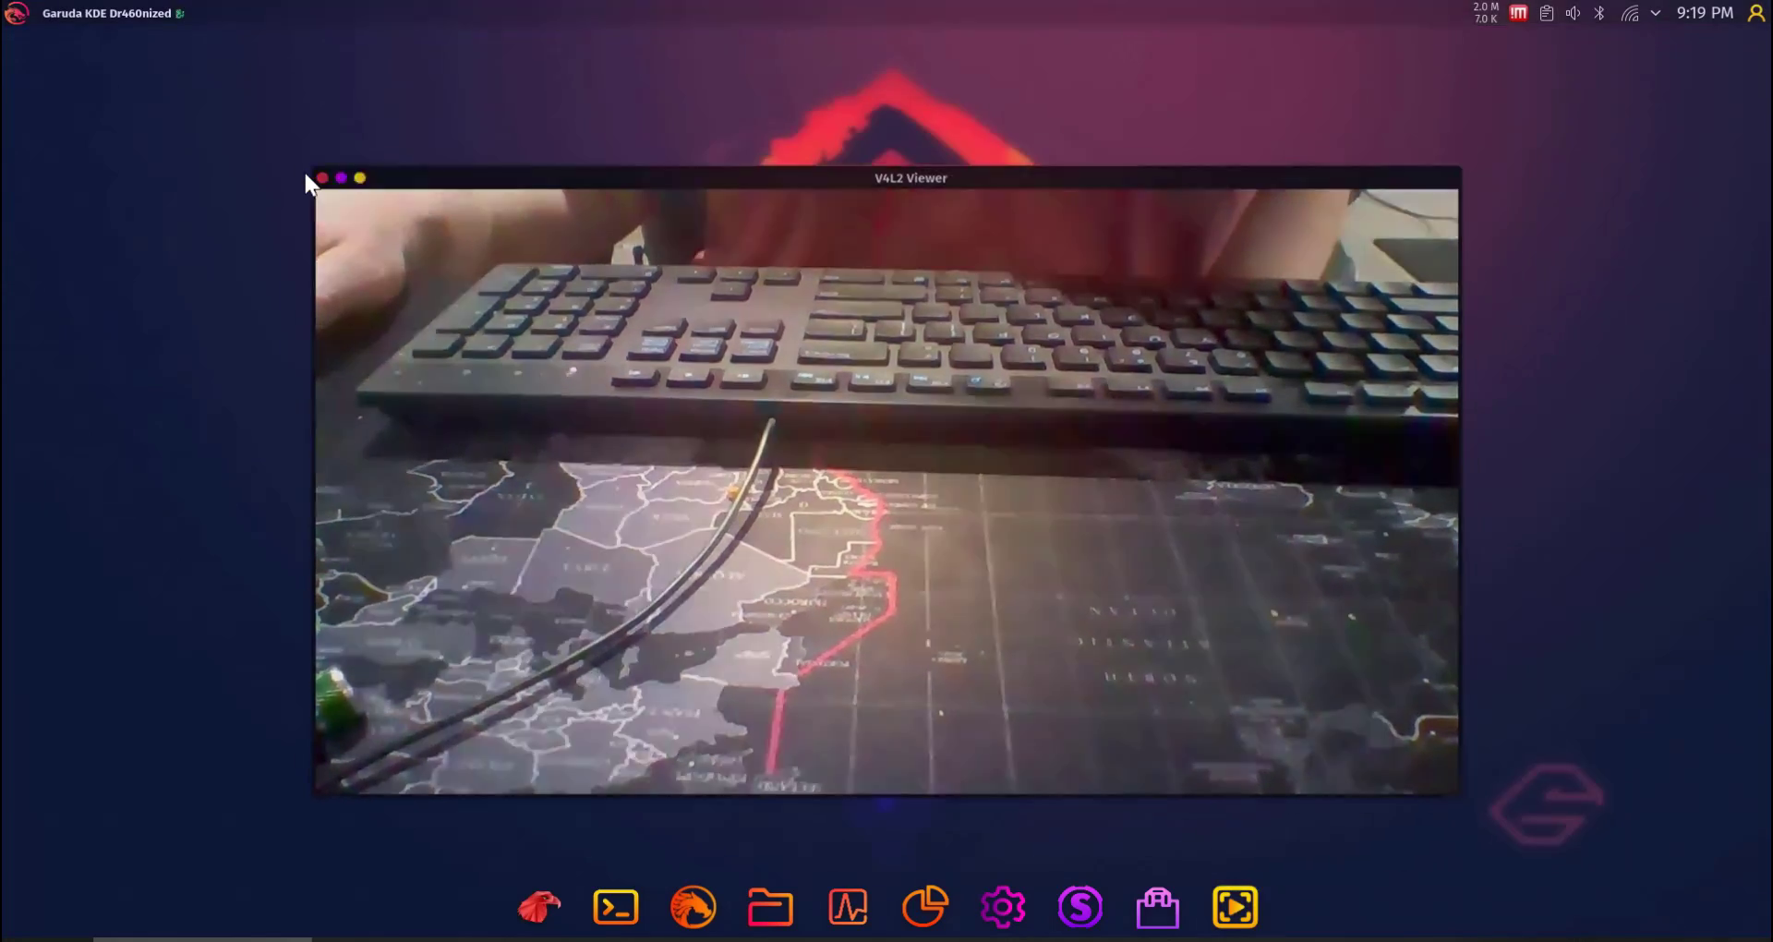
click(321, 177)
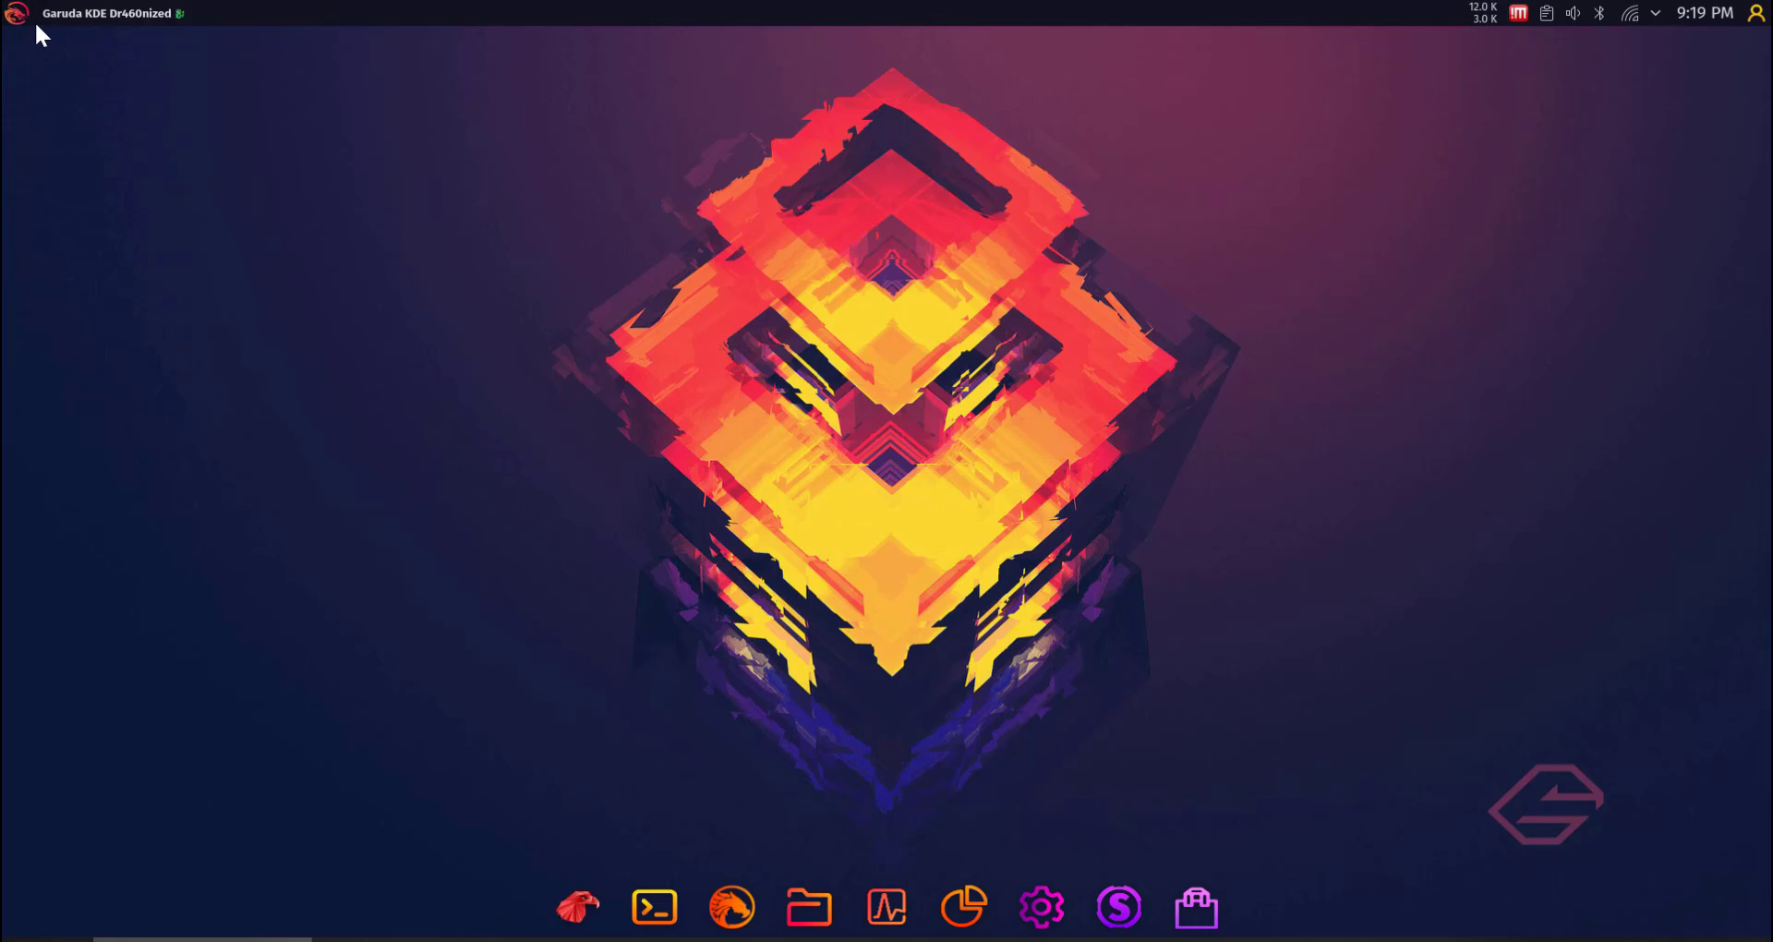
Step: Launch Kvantum Manager from the launcher, then show the Settings applications list
click(16, 12)
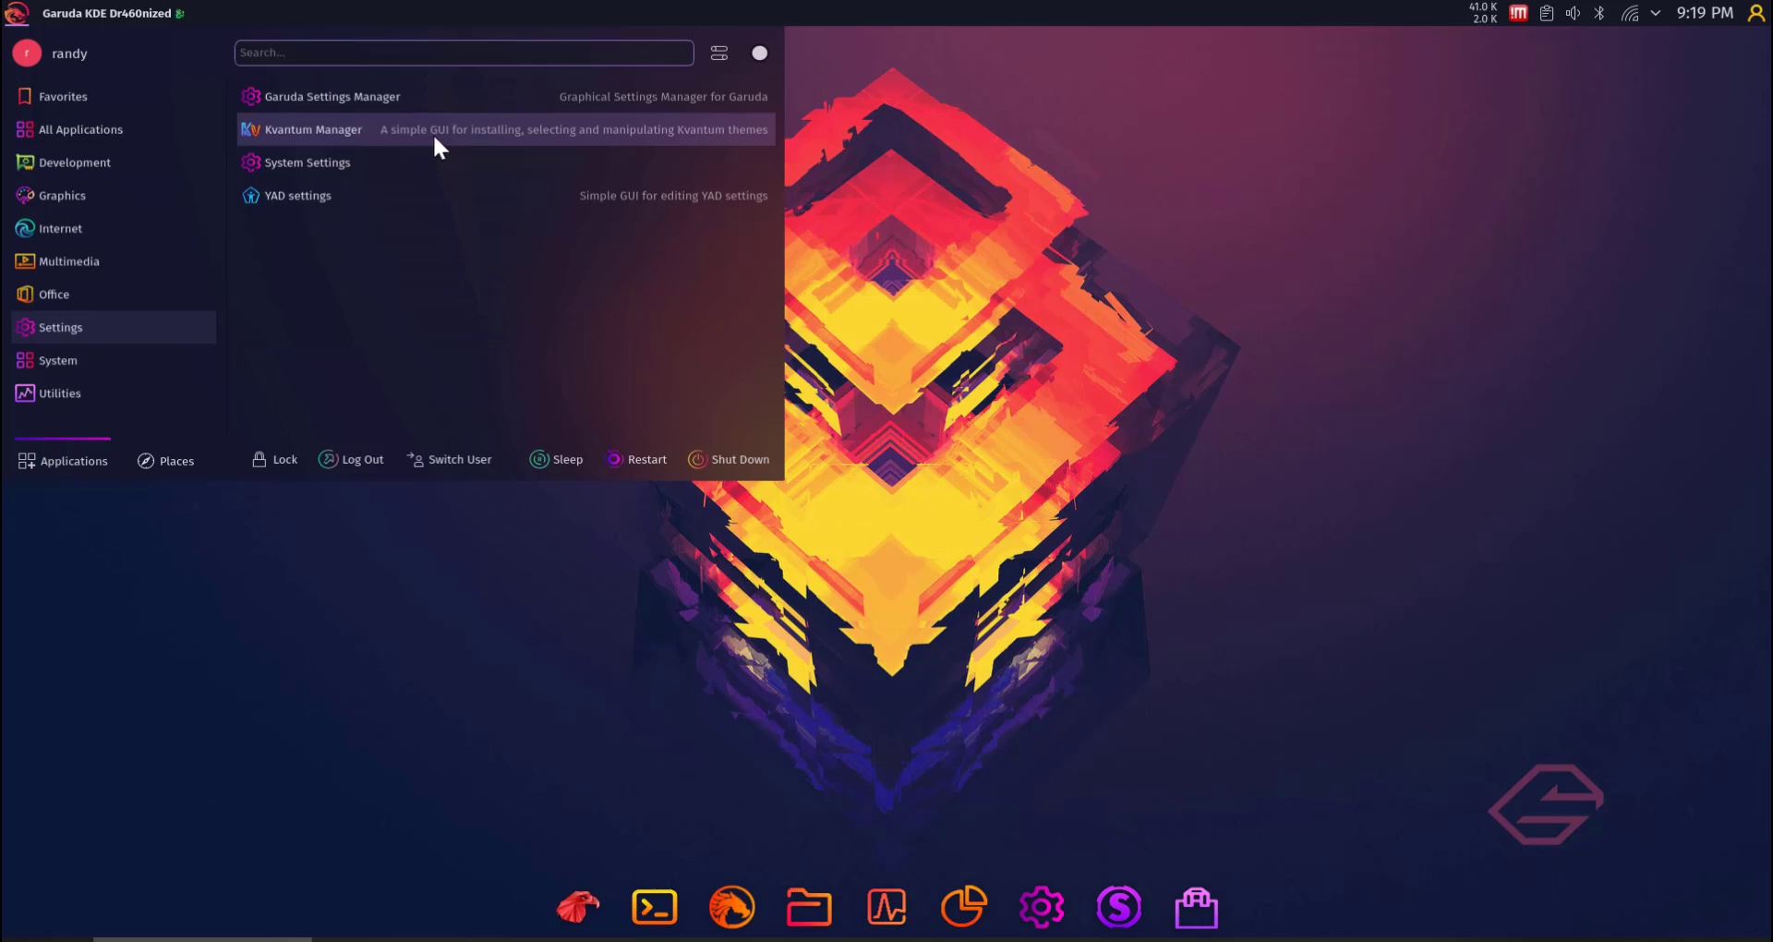
mouse_move(679, 148)
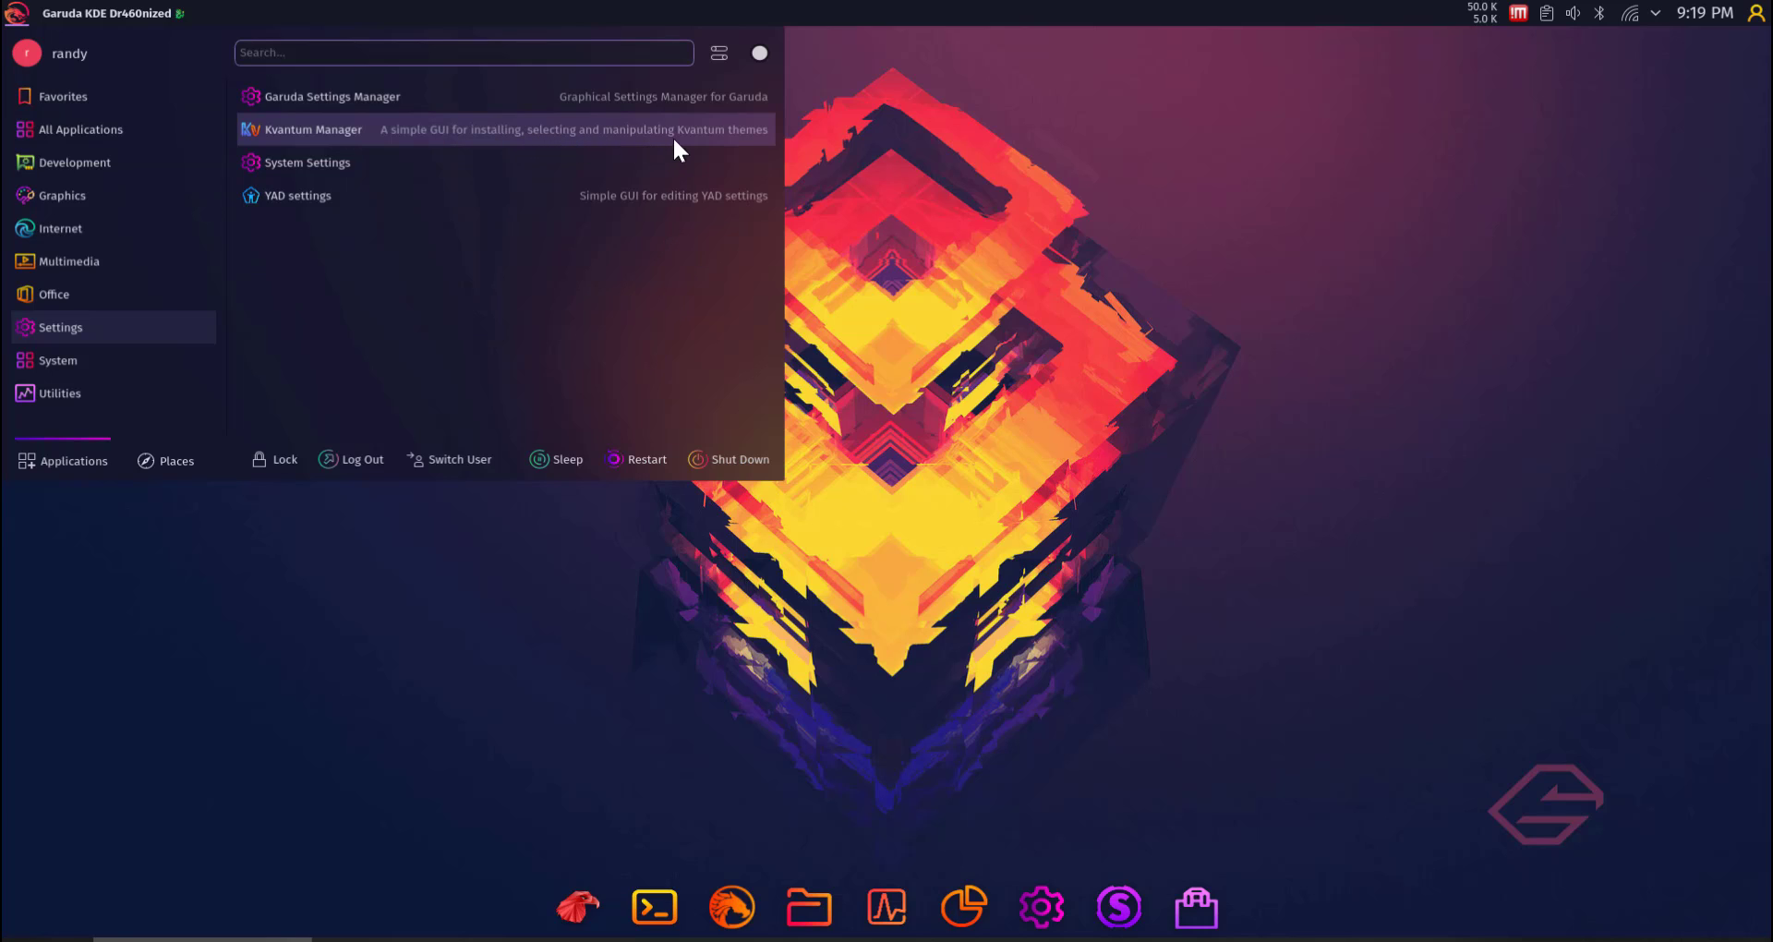
mouse_move(743, 147)
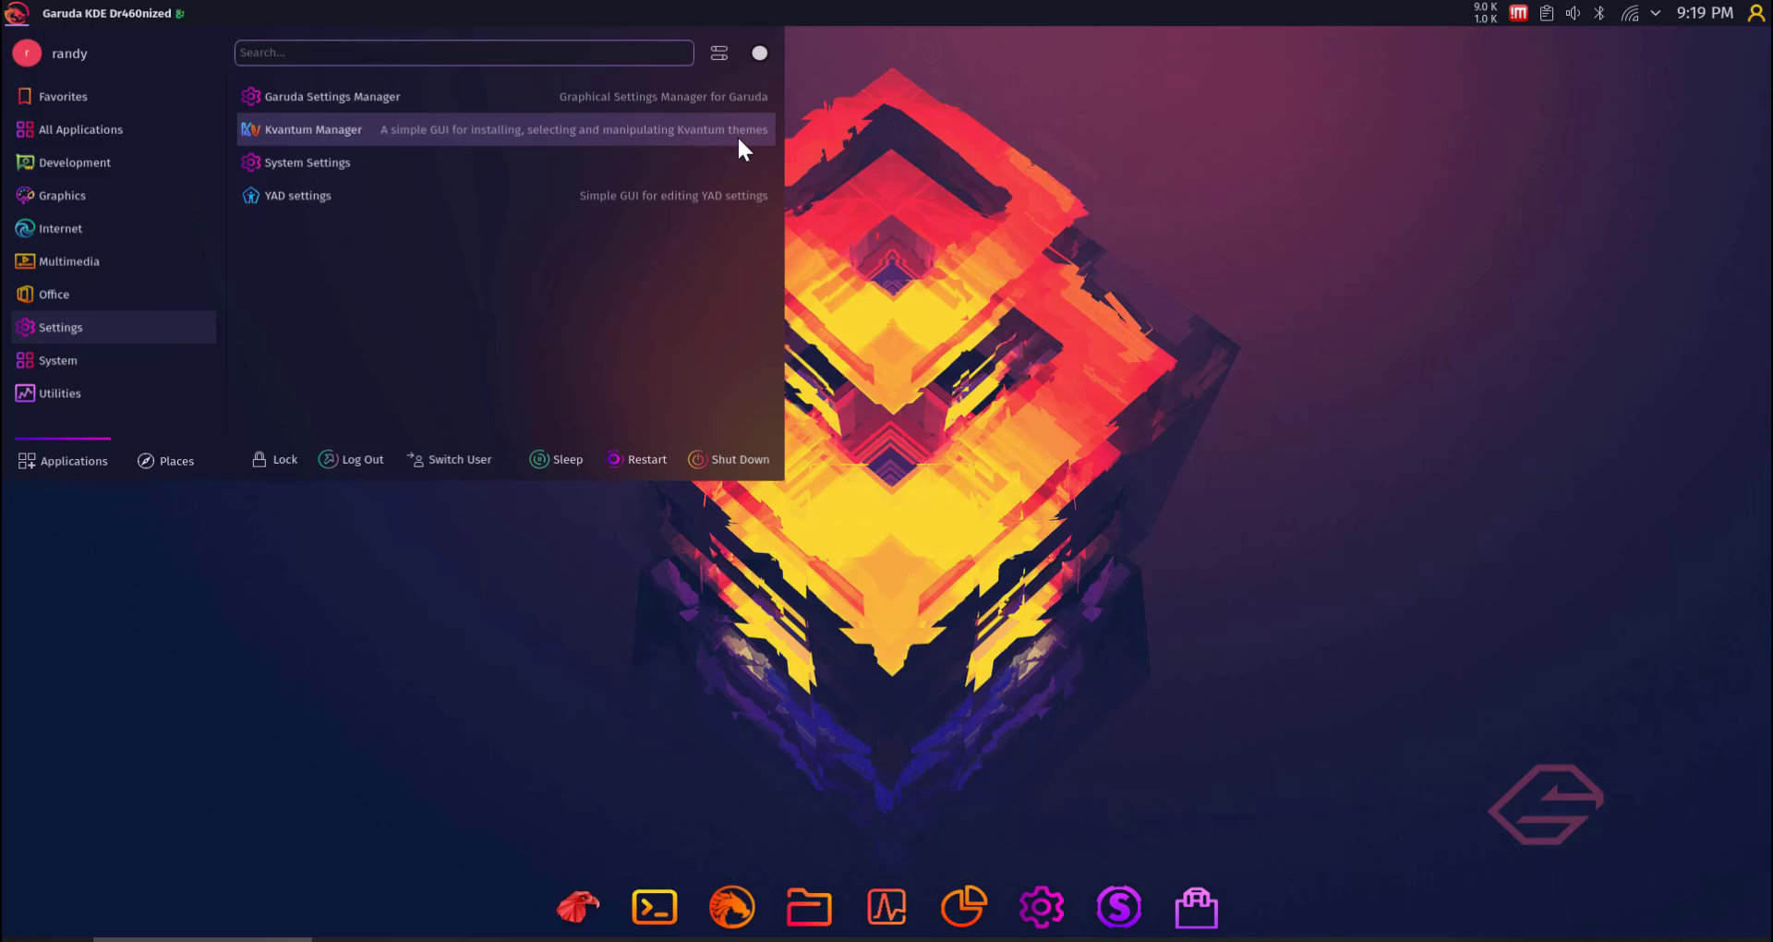
click(311, 129)
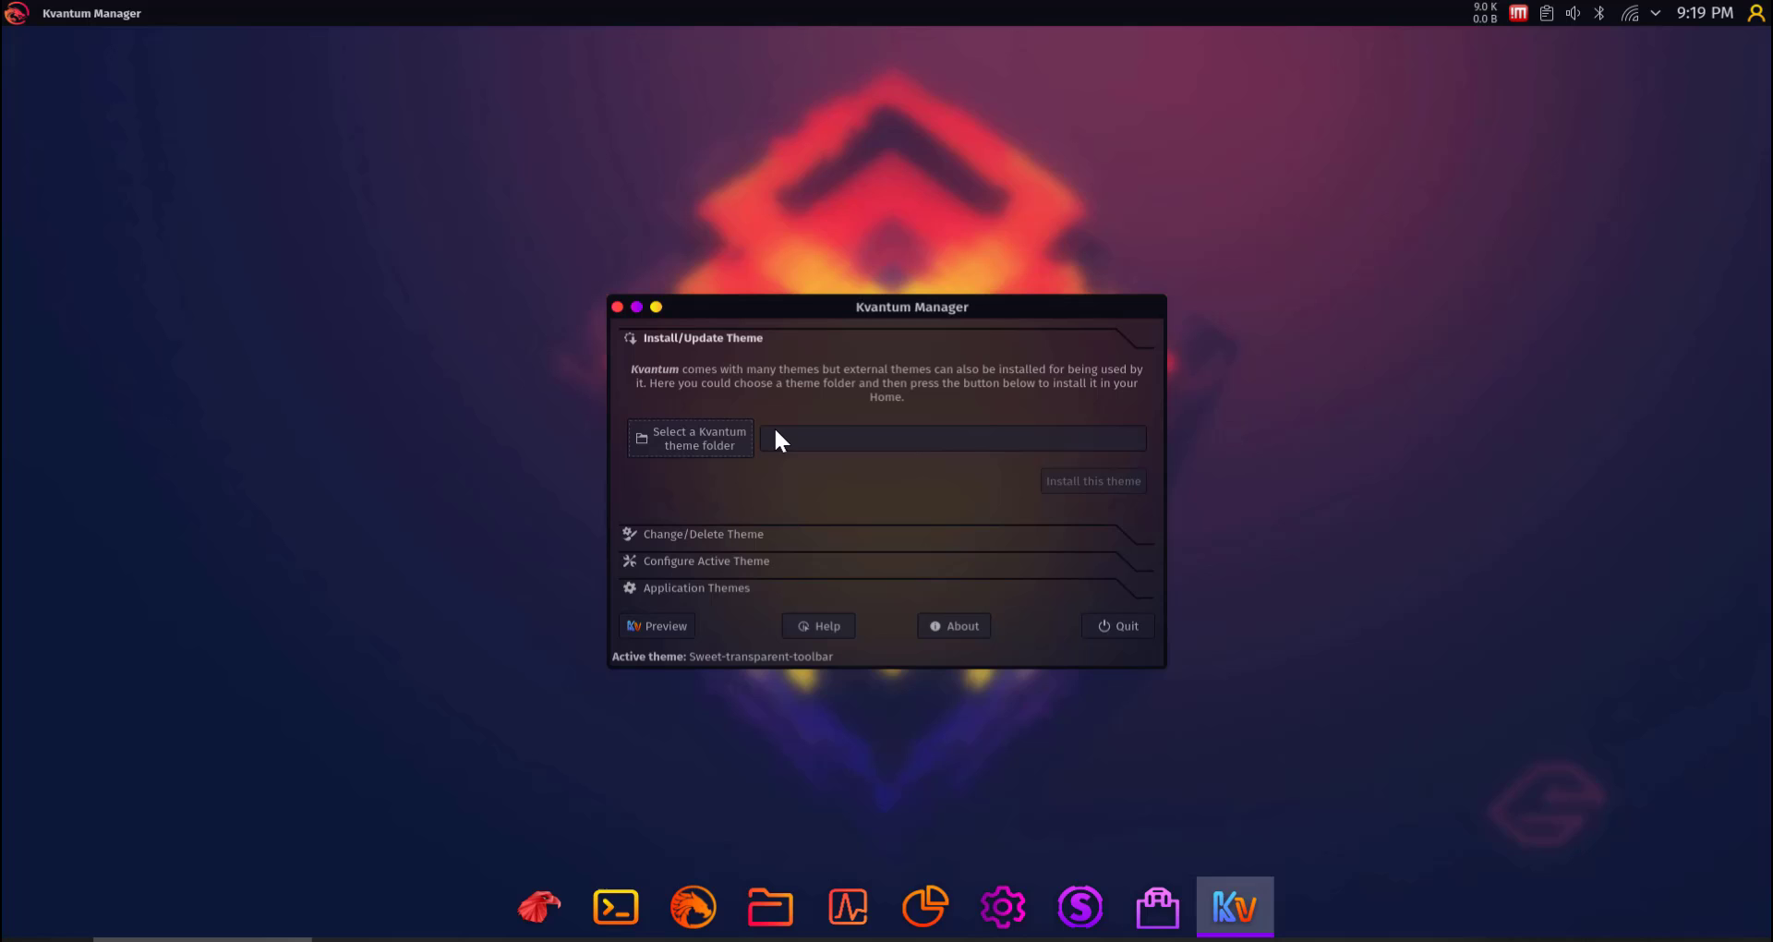
mouse_move(569, 610)
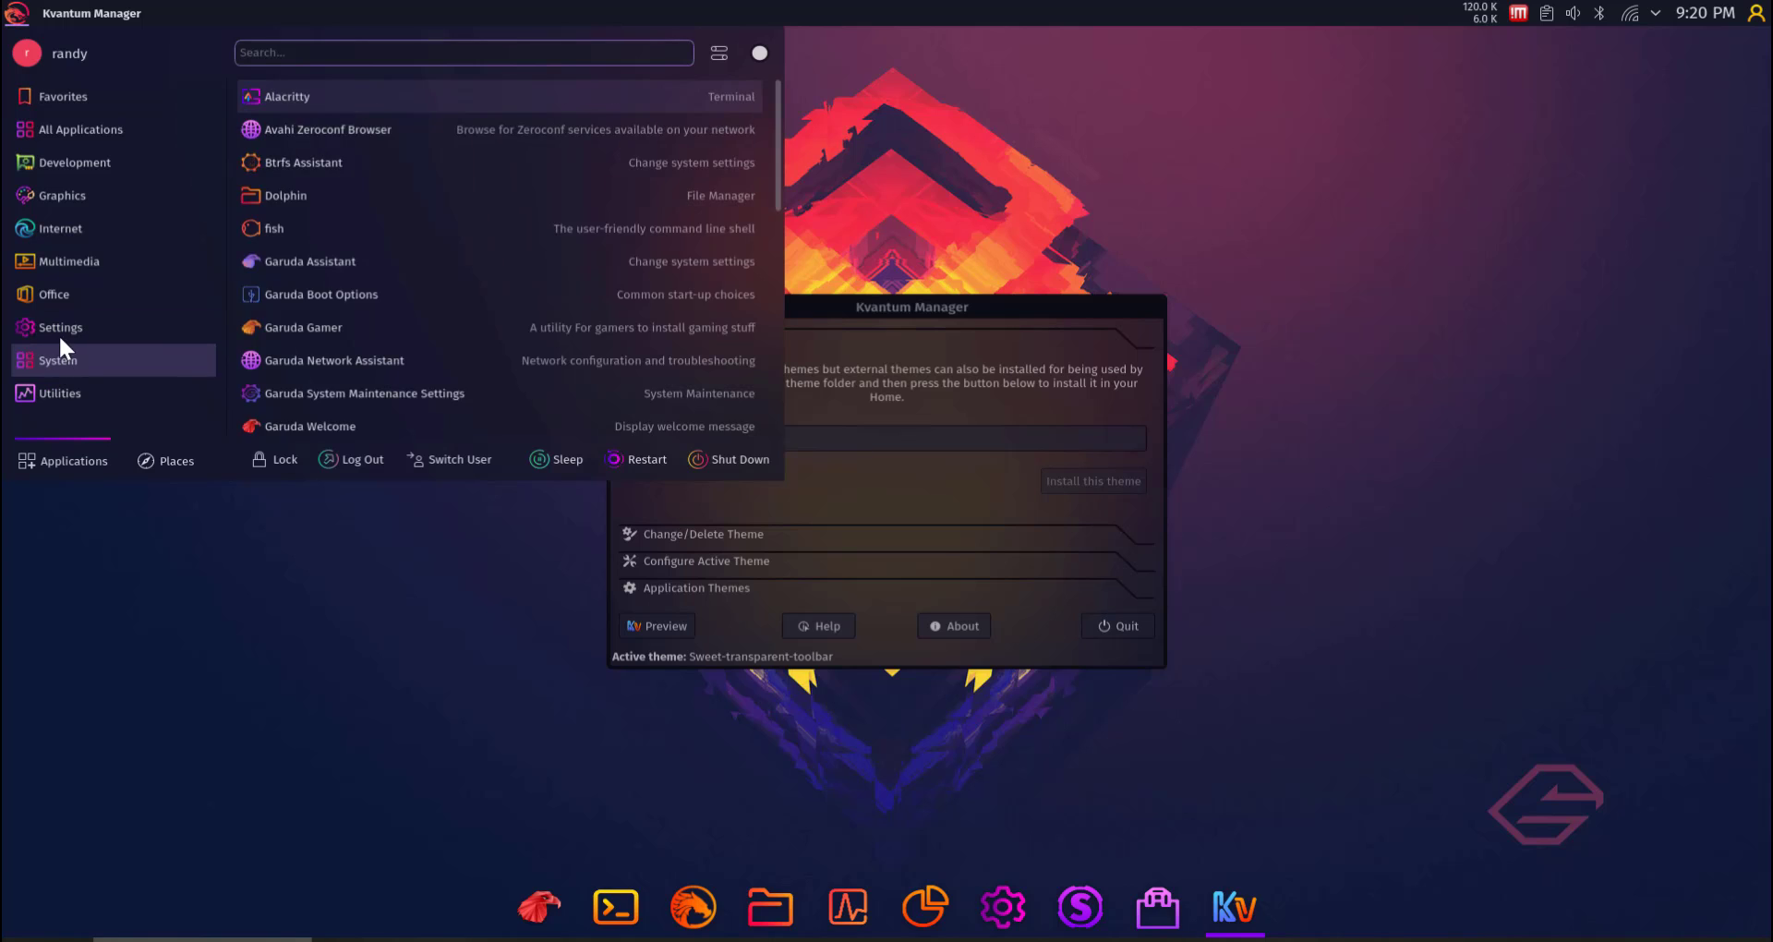
click(60, 327)
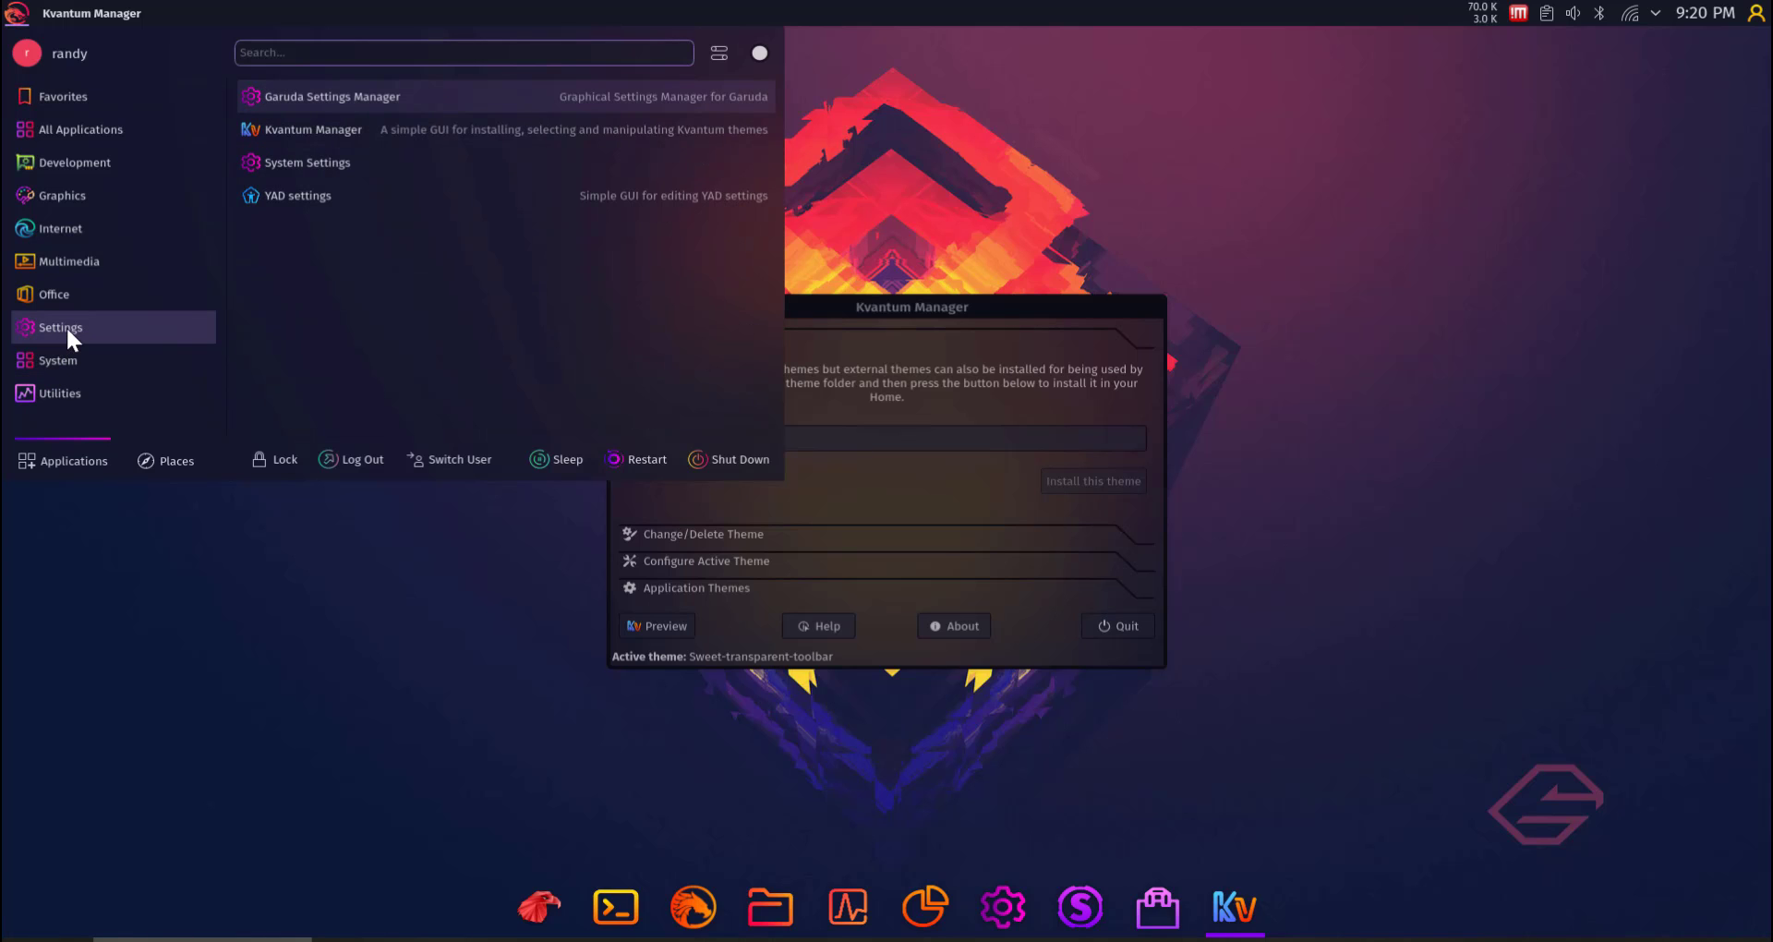
mouse_move(298, 196)
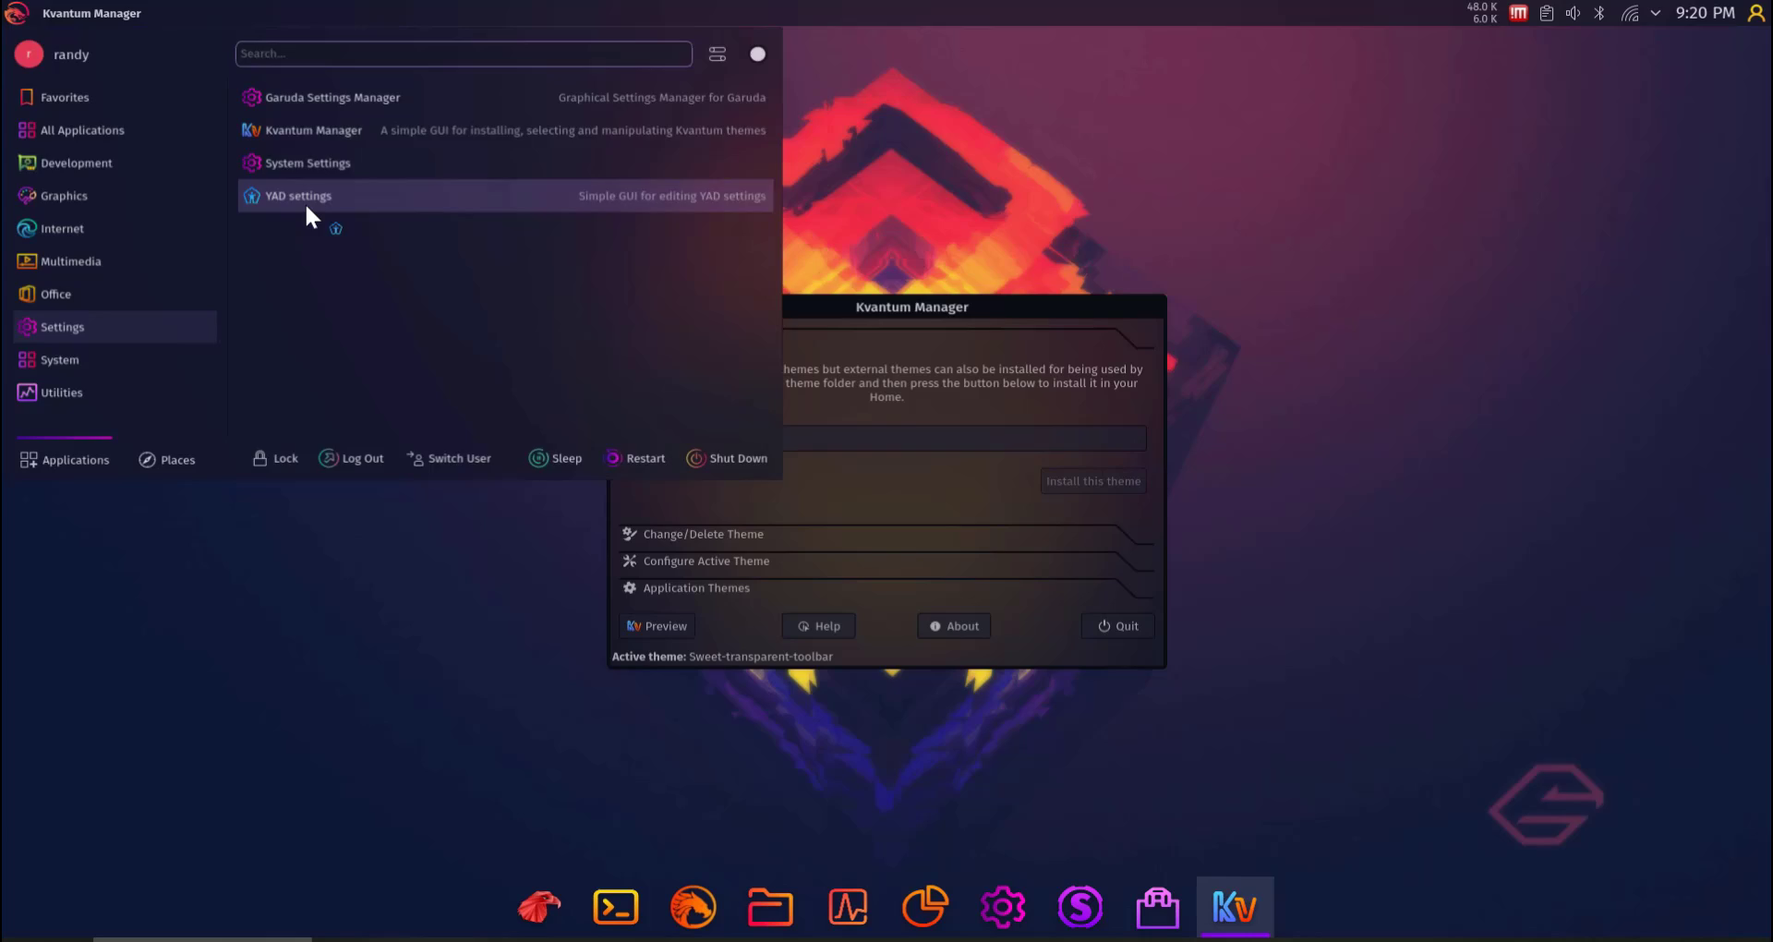
Step: Launch the YAD settings editor to view its dialog width, height and border defaults
click(297, 195)
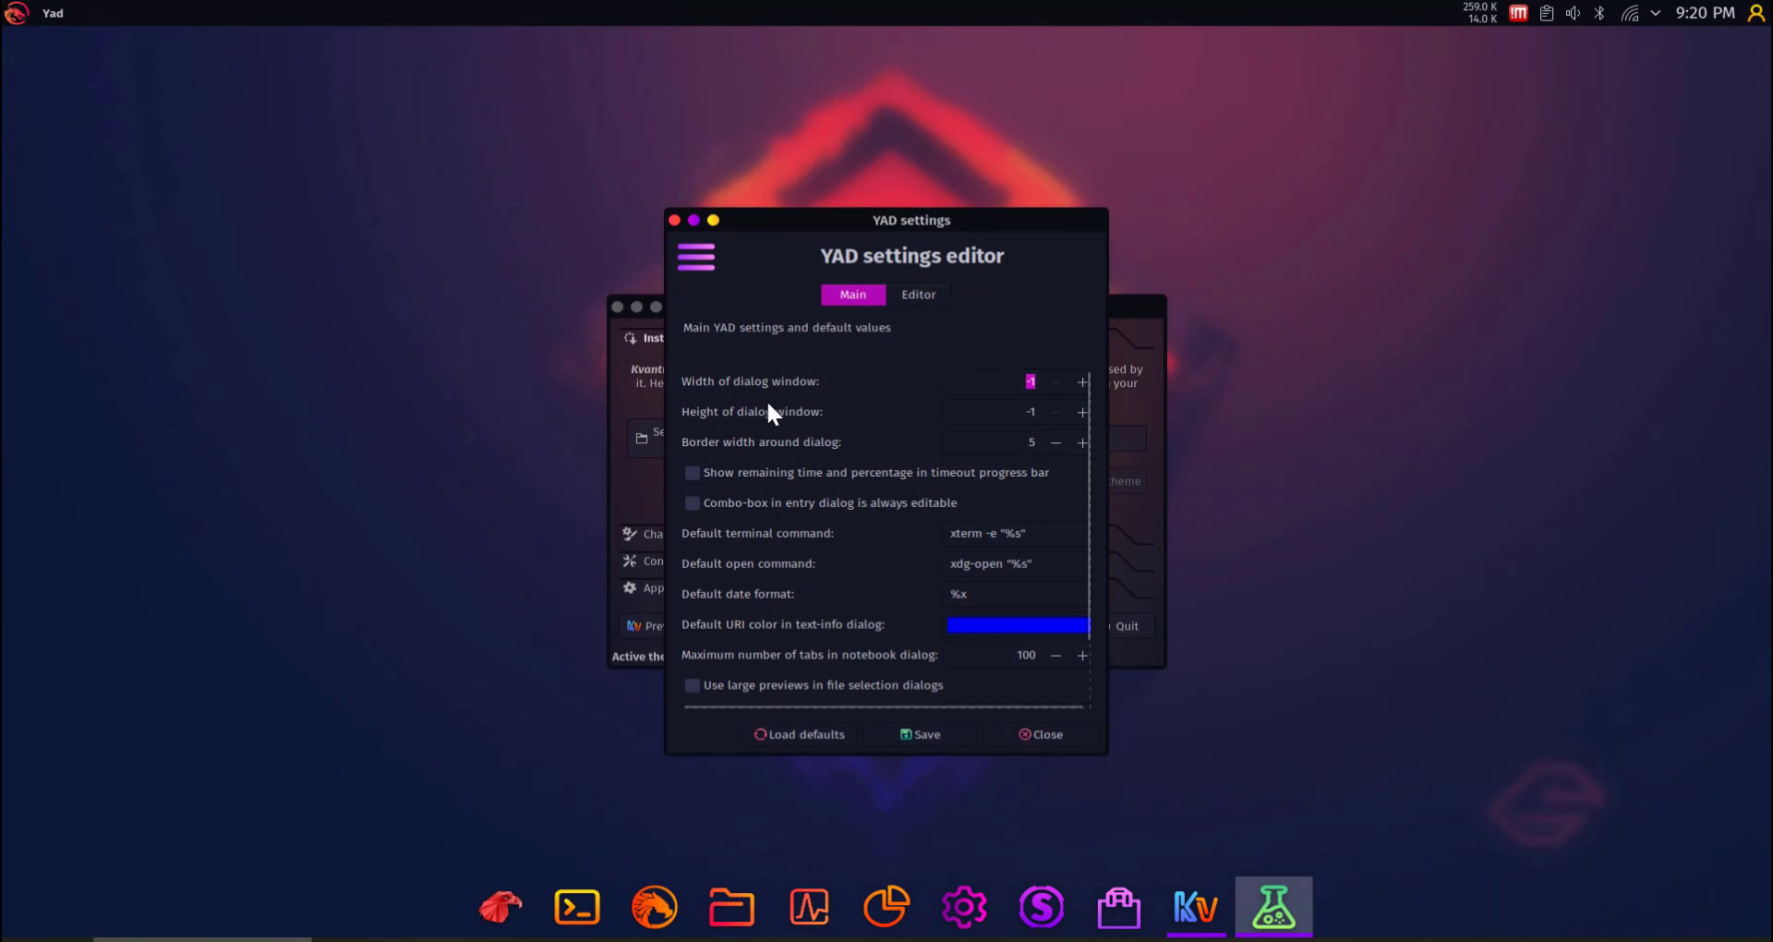
mouse_move(765, 395)
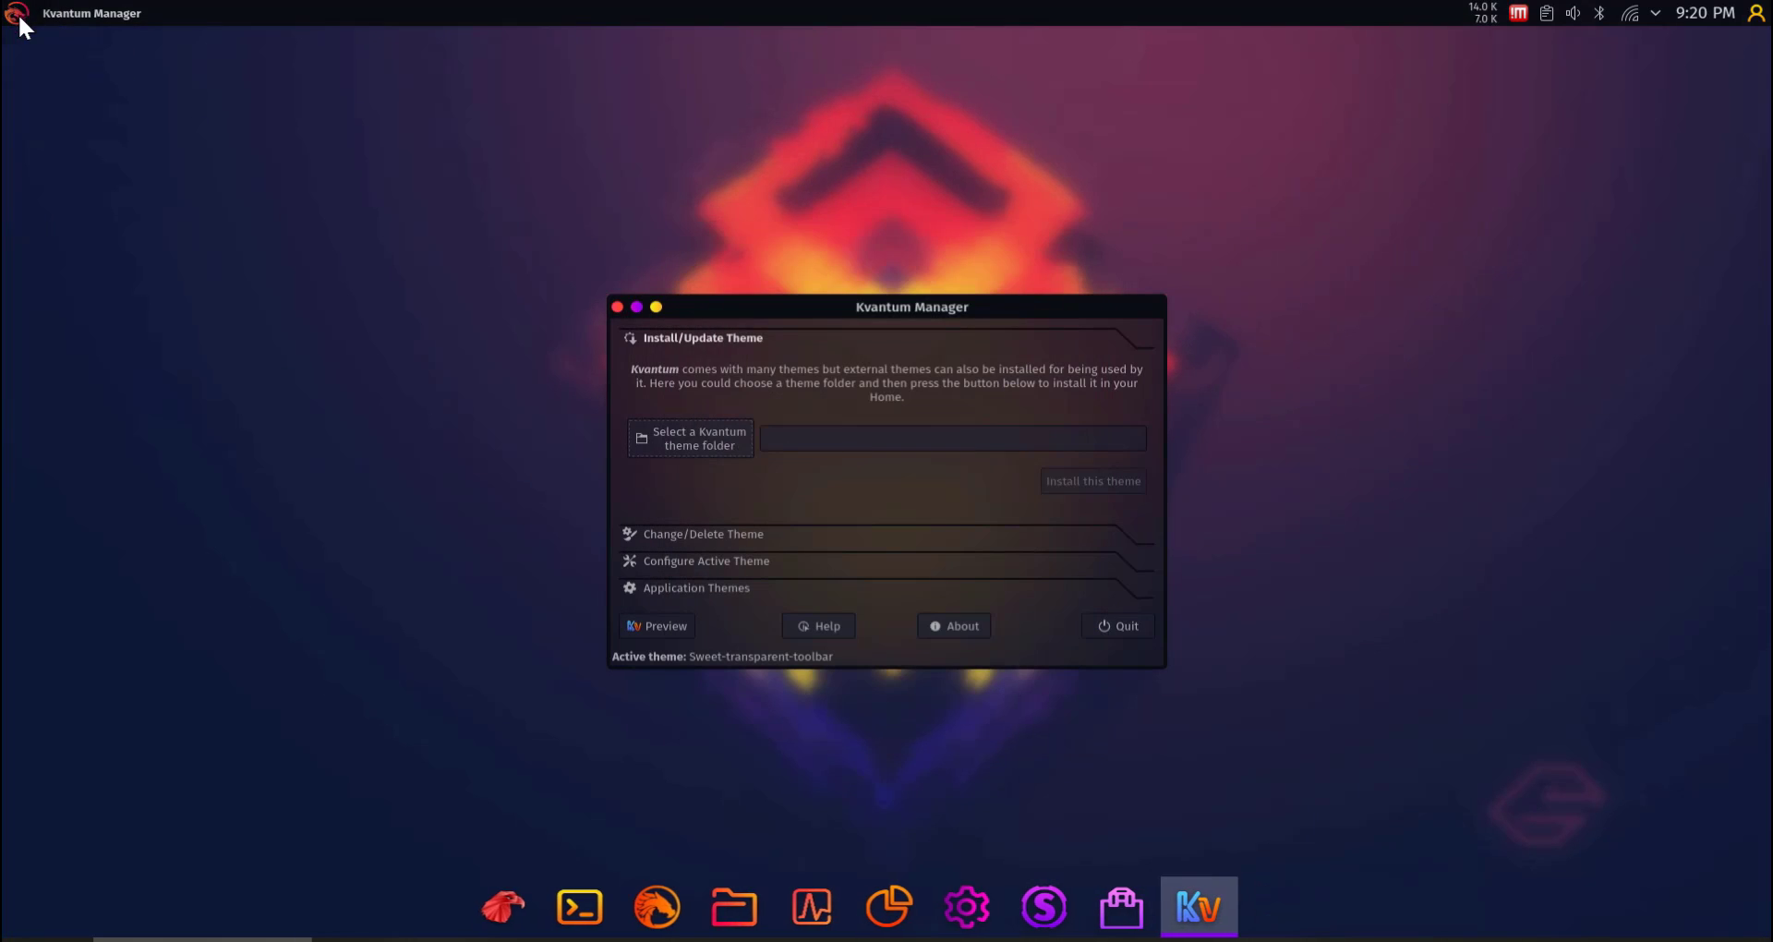
click(16, 12)
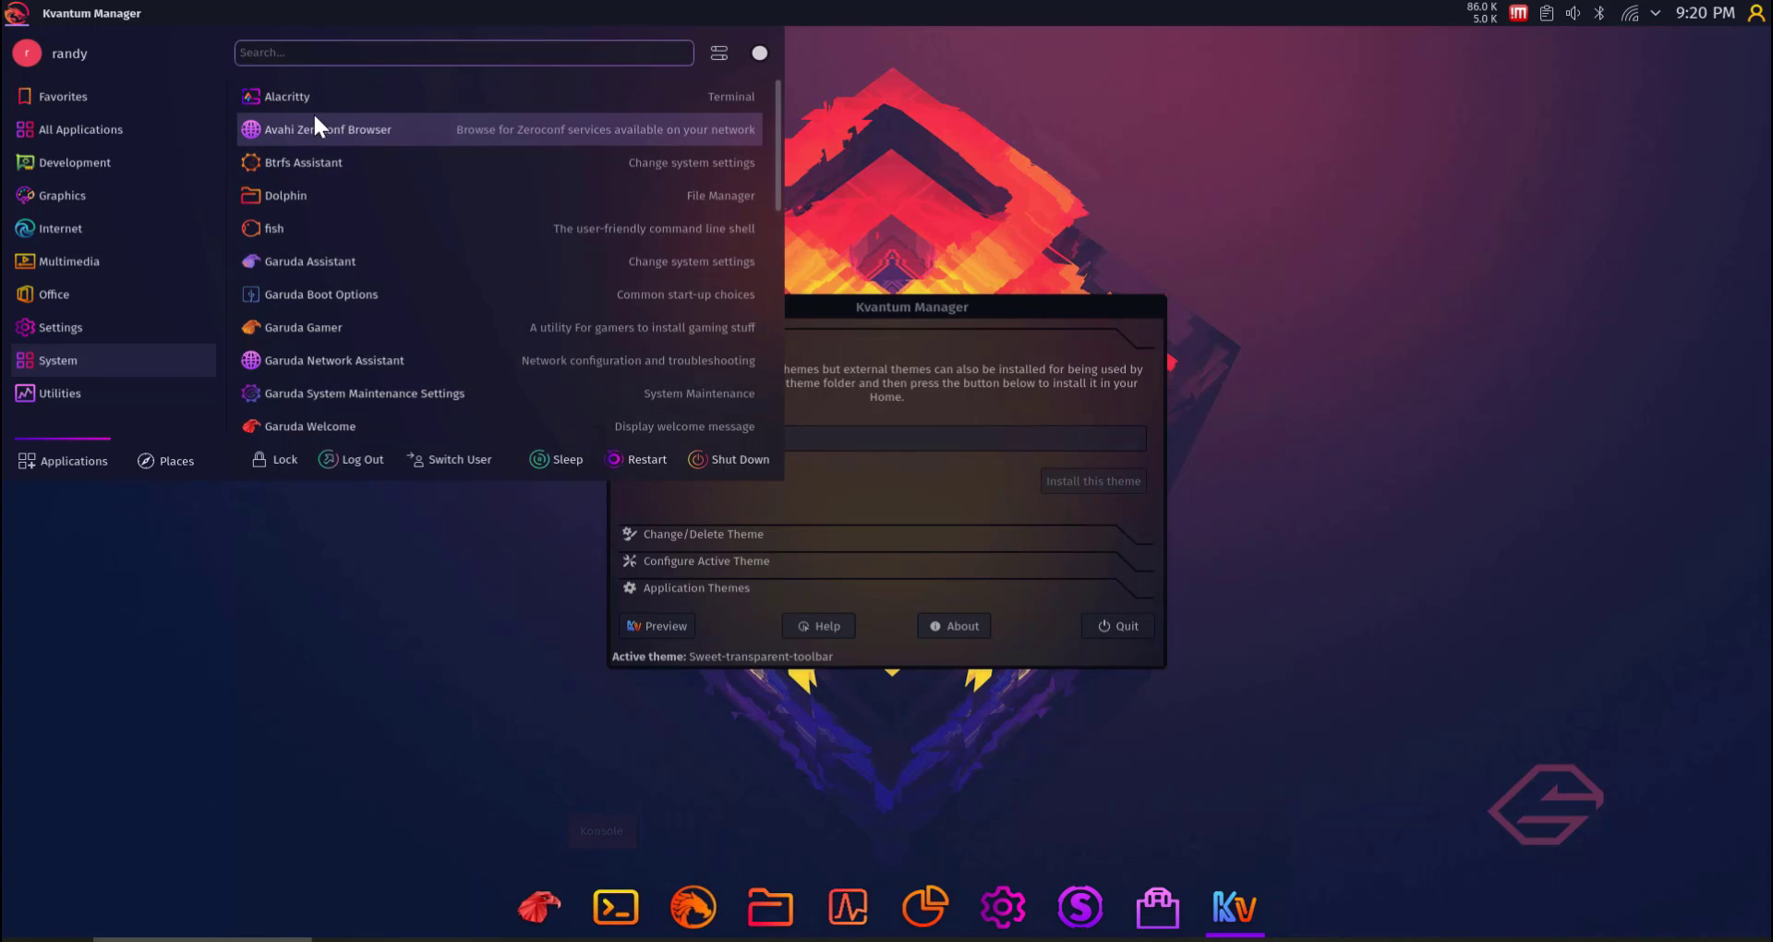
click(286, 96)
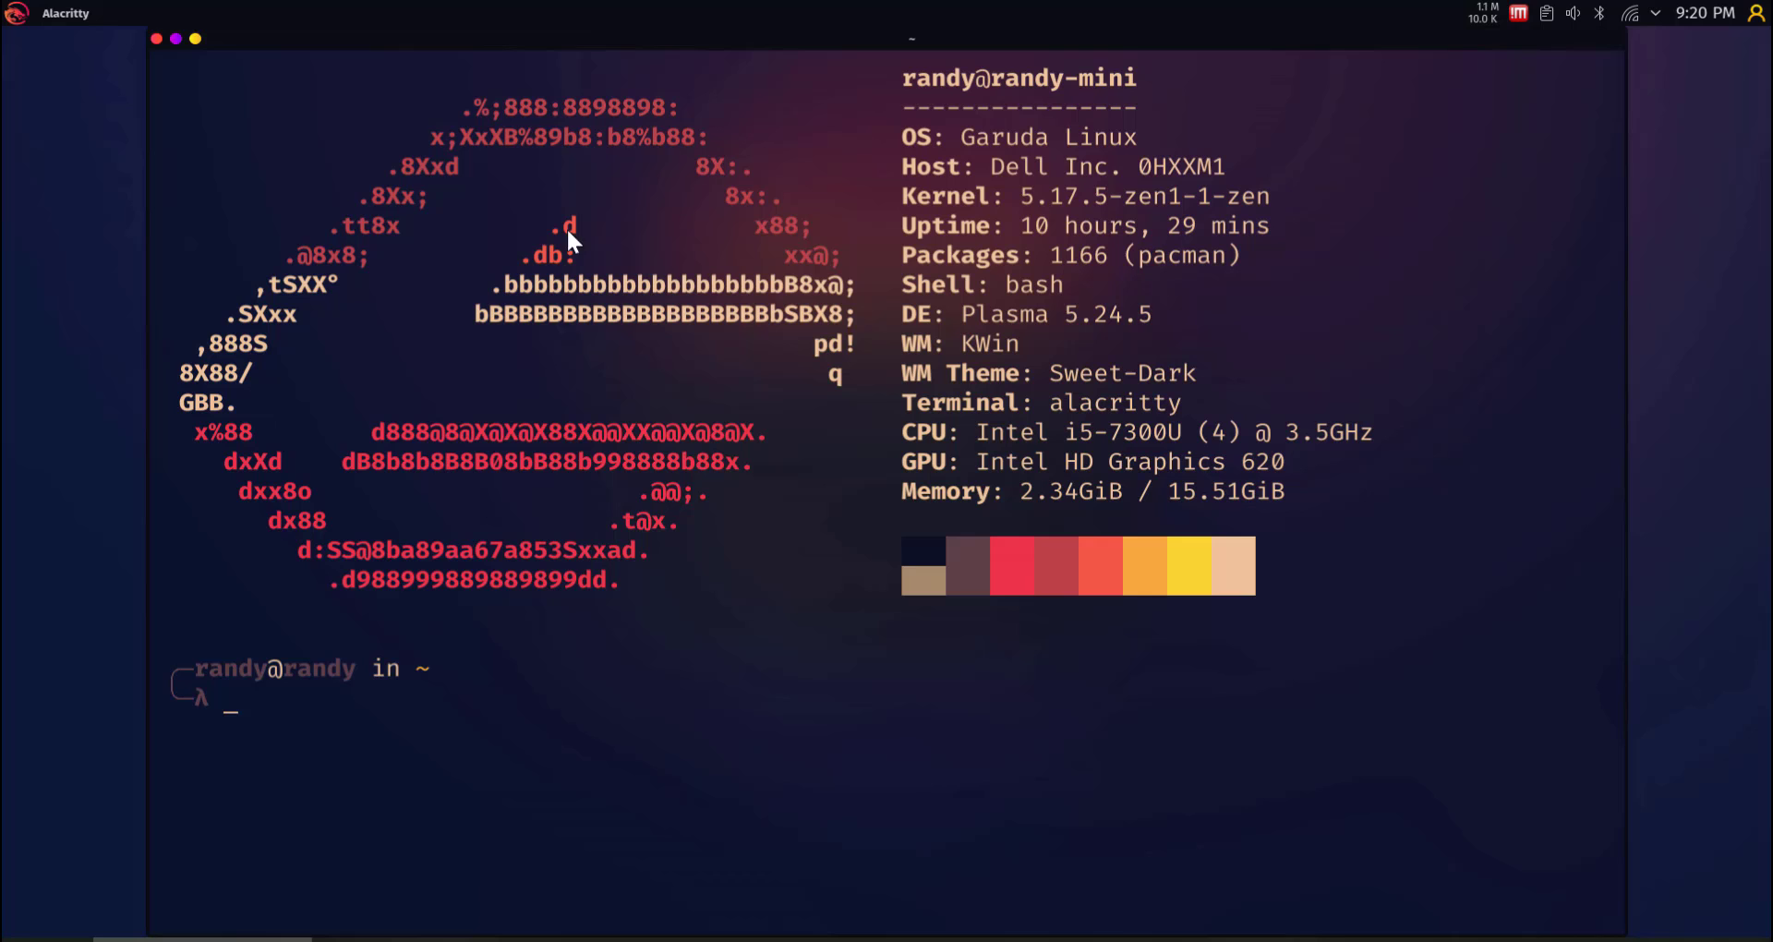
mouse_move(158, 46)
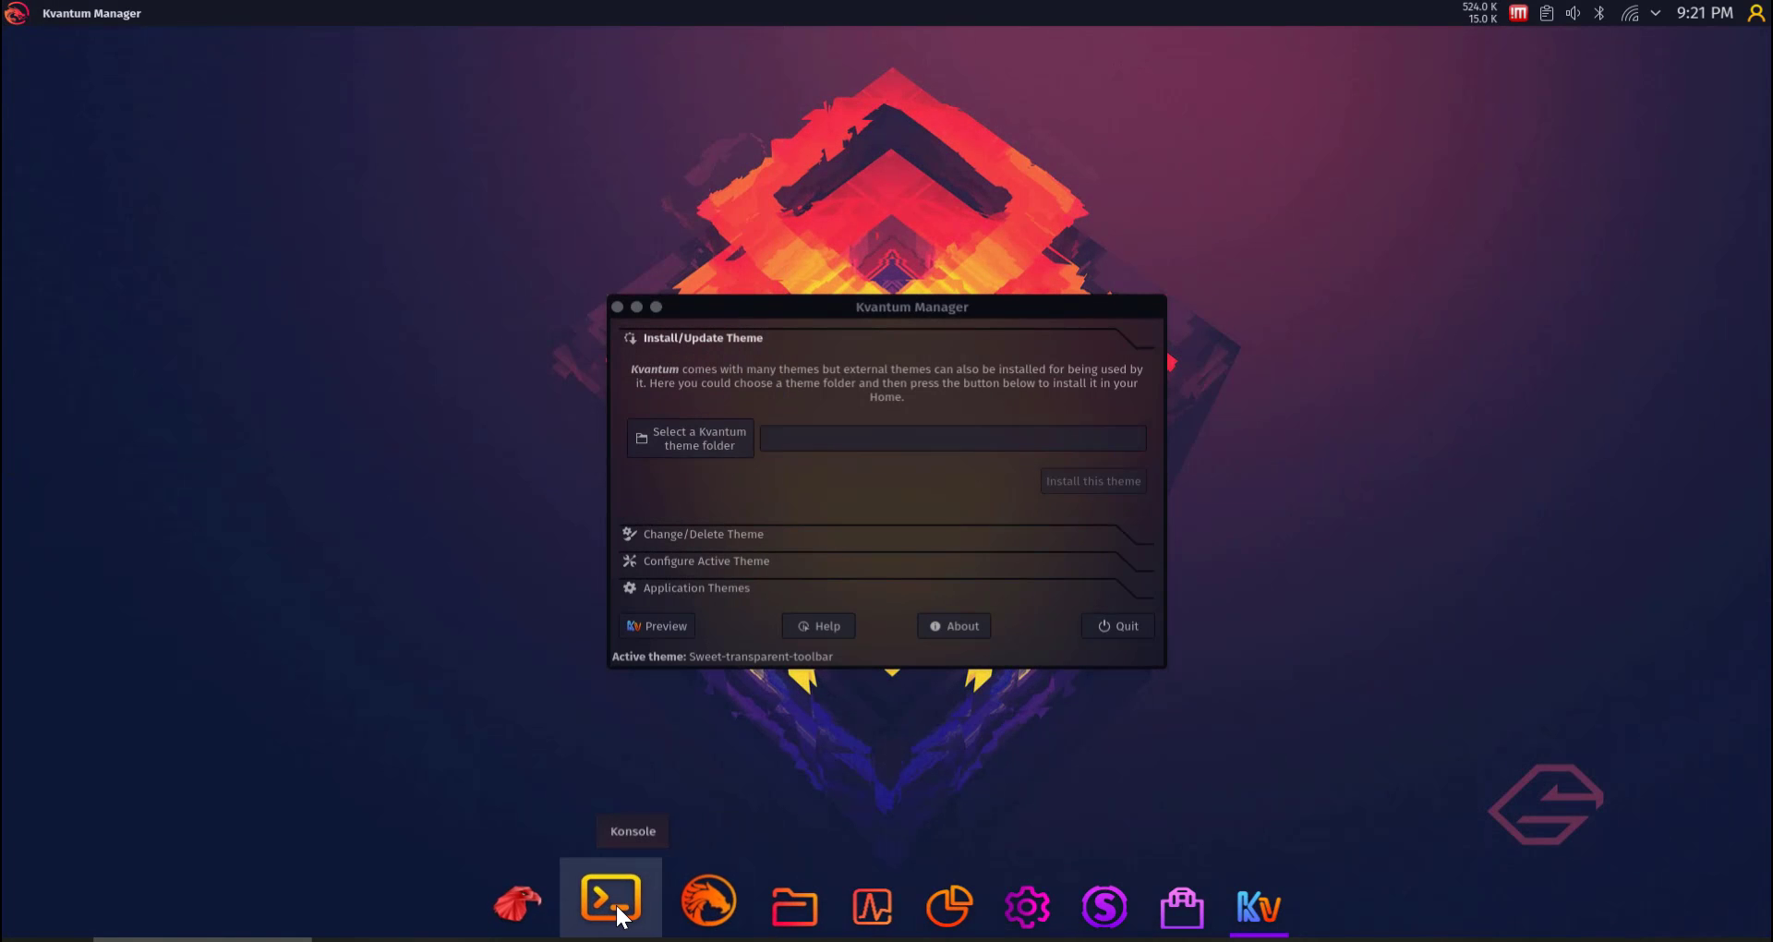
Step: Browse the launcher's Utilities, Office and System categories, ending on System apps
click(610, 898)
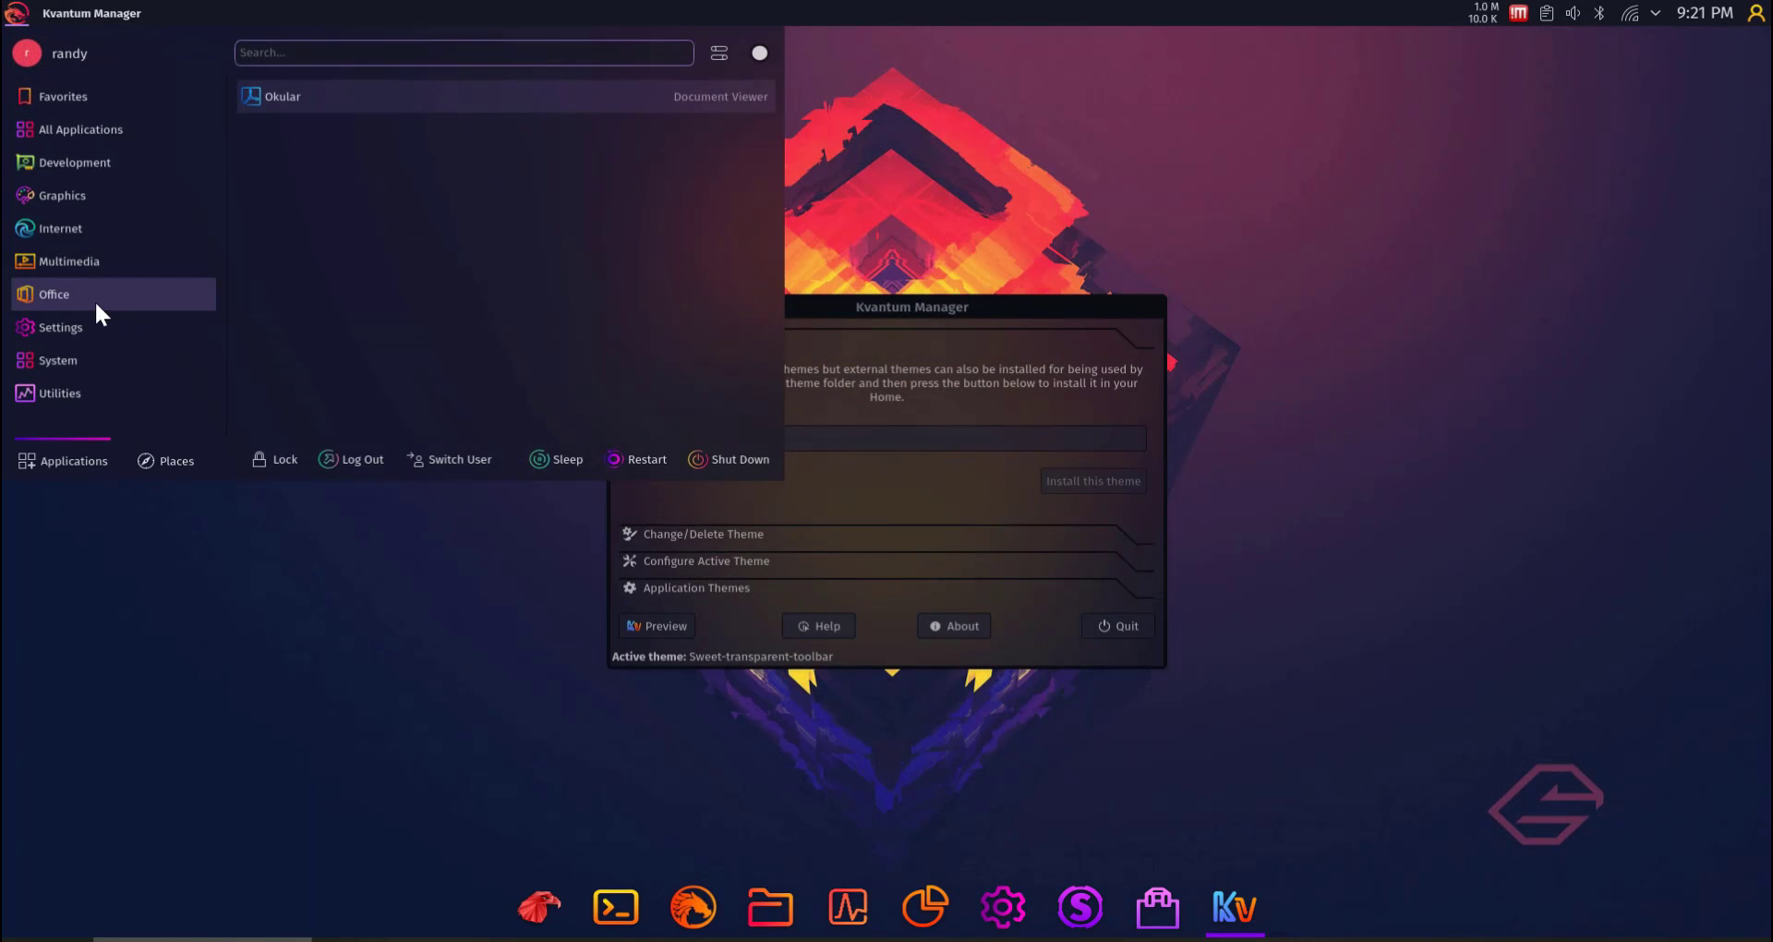
click(57, 393)
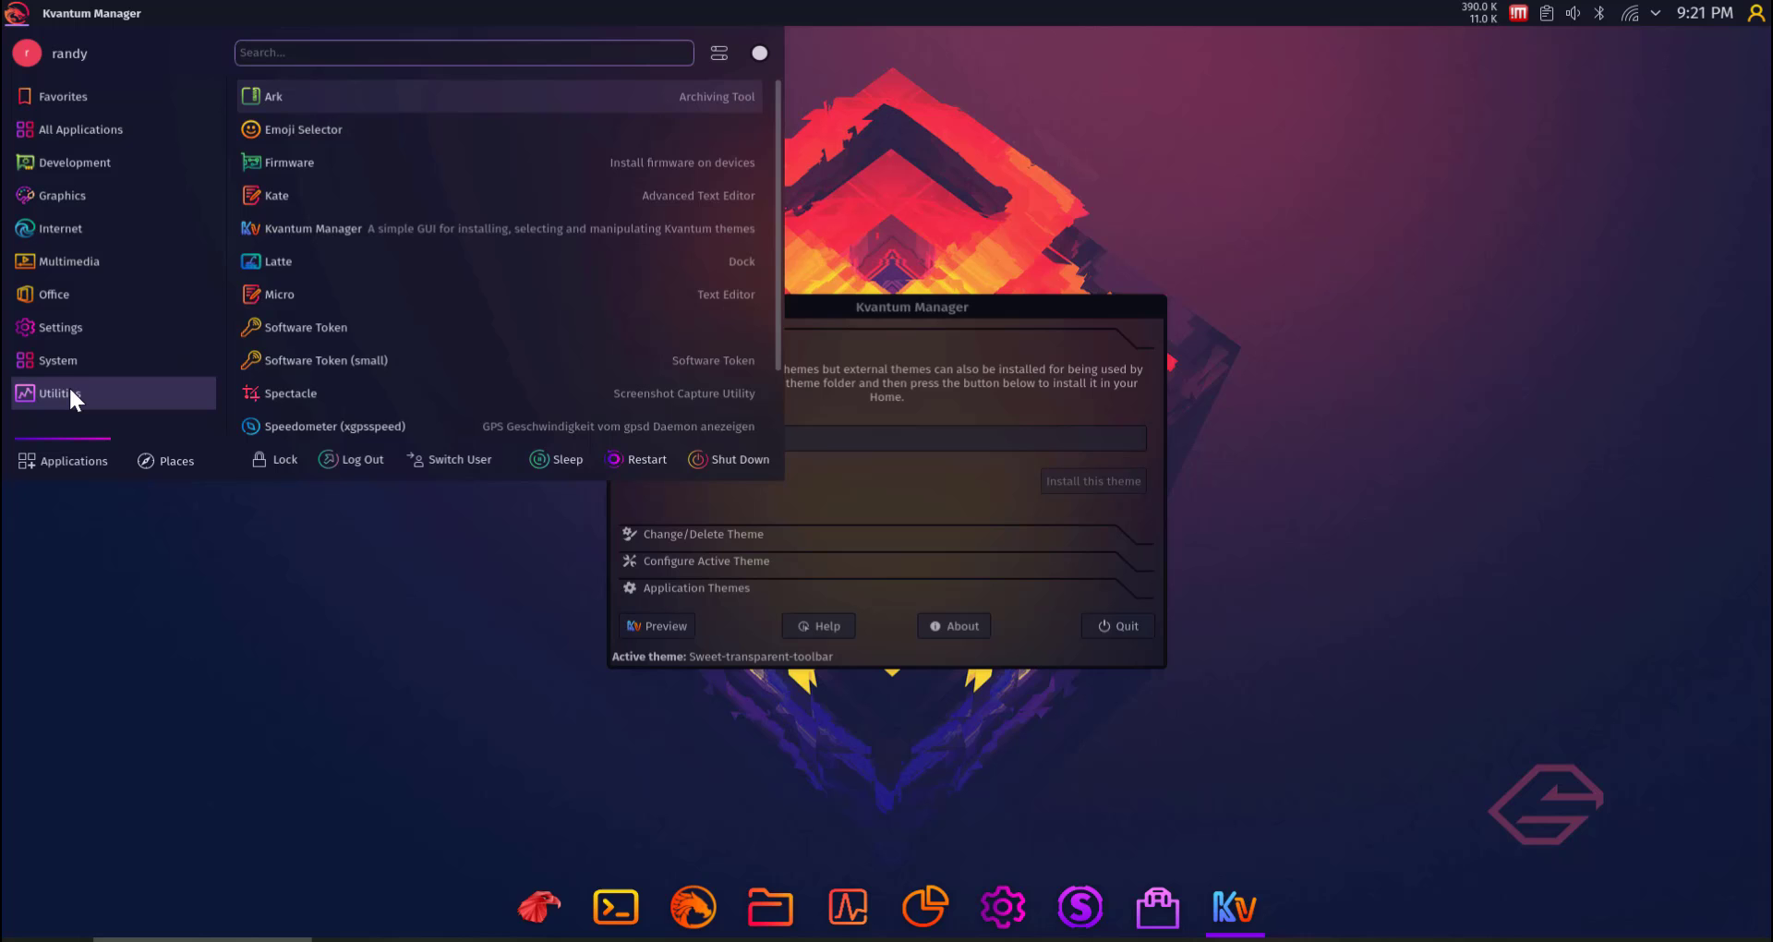
click(58, 359)
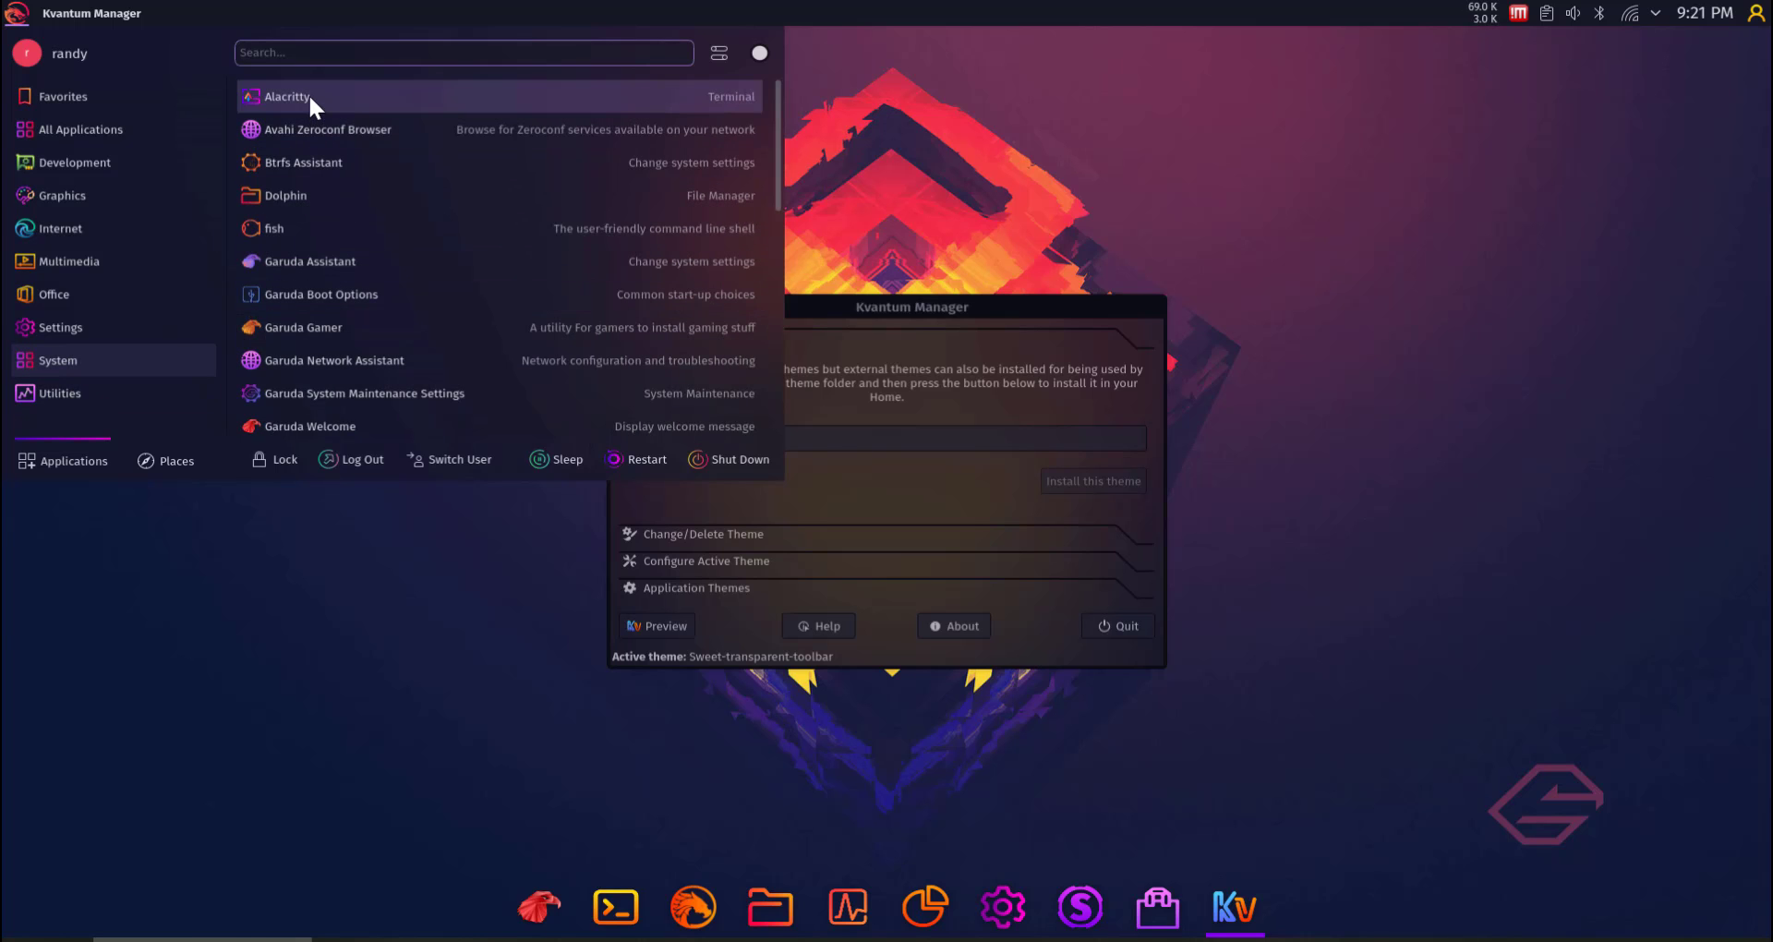
click(286, 96)
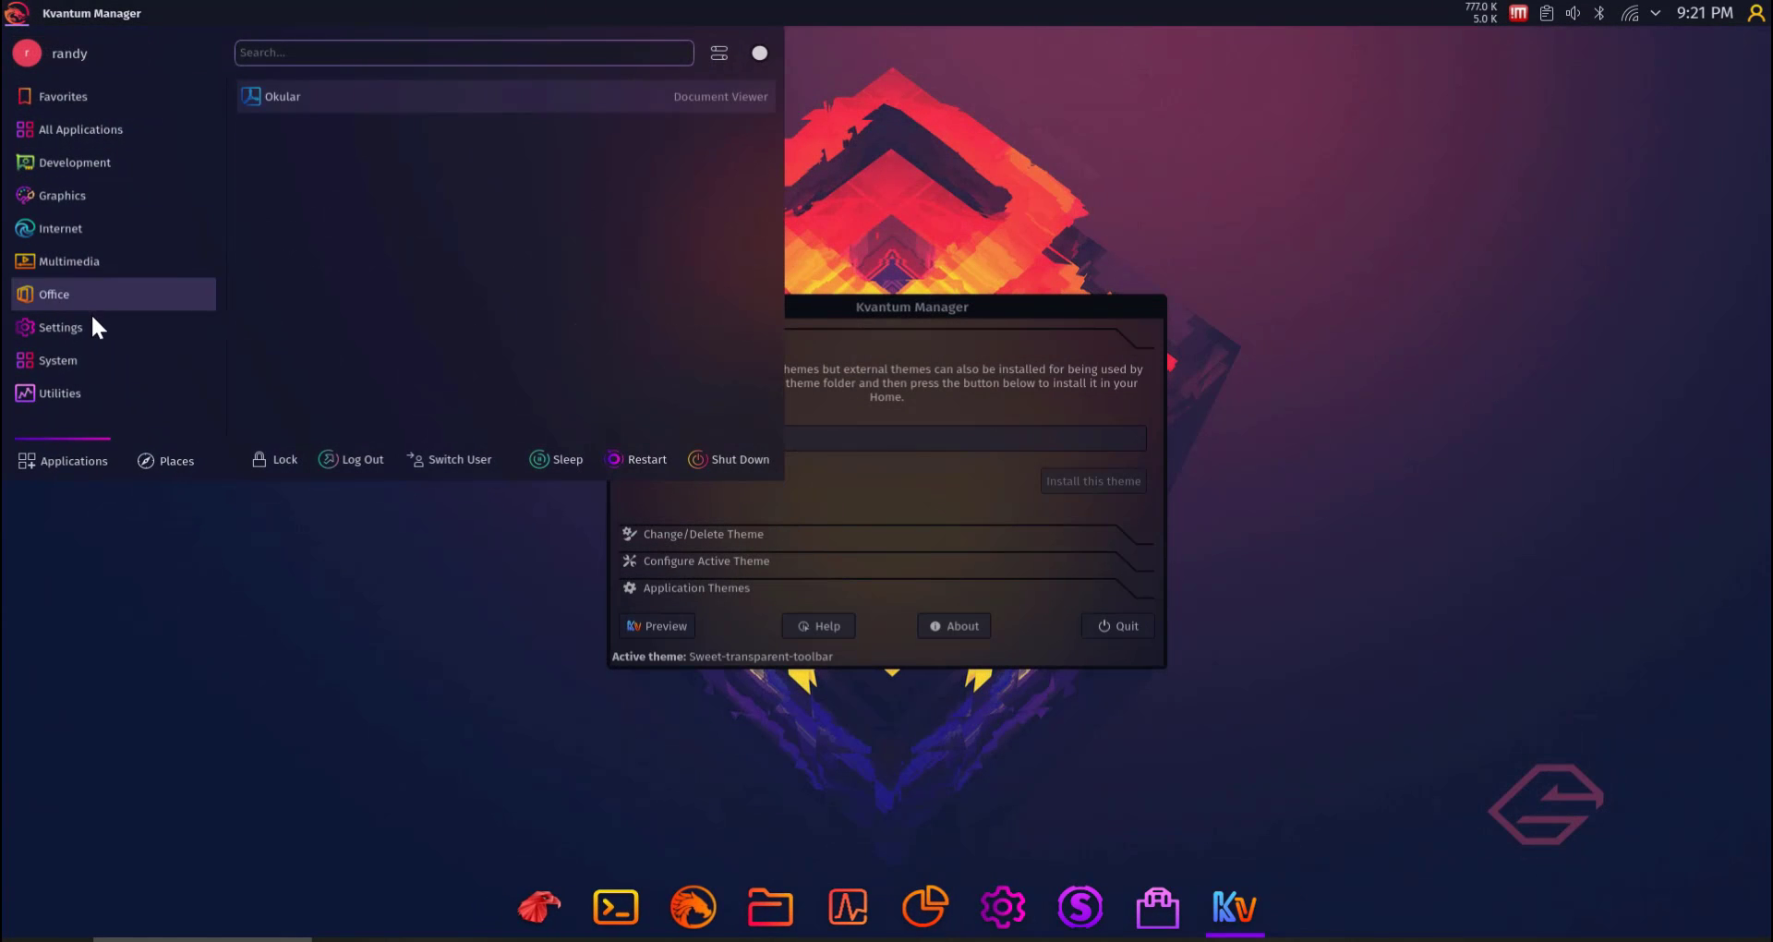
click(57, 359)
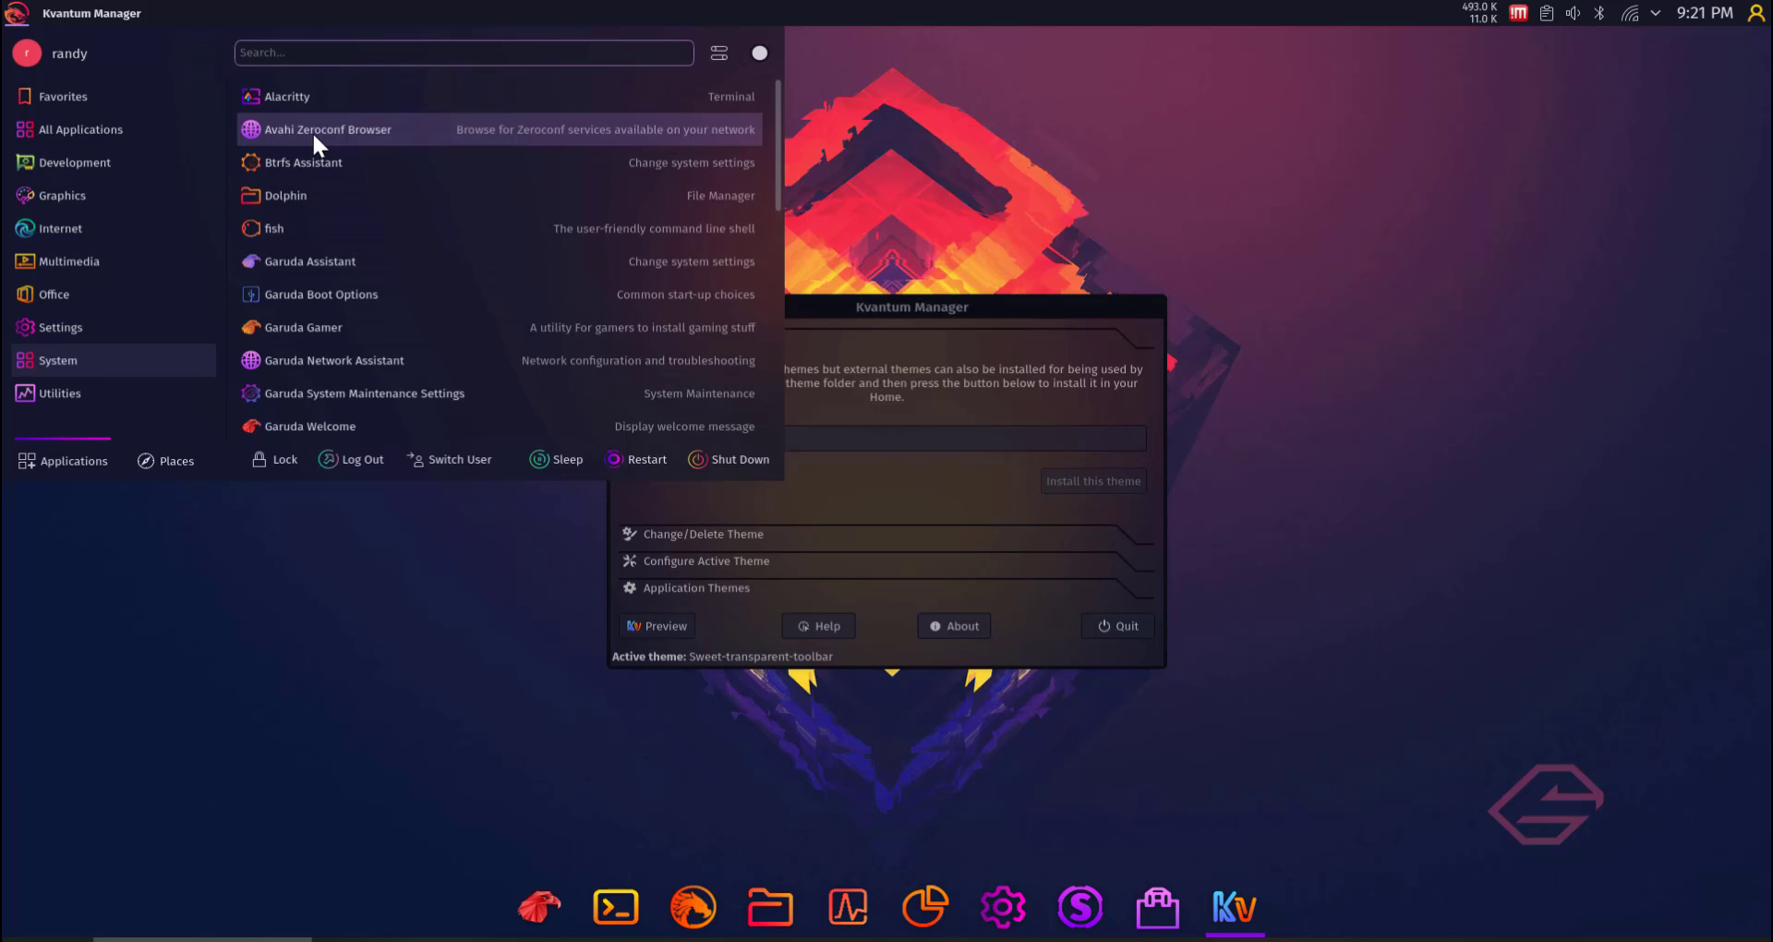
mouse_move(282, 233)
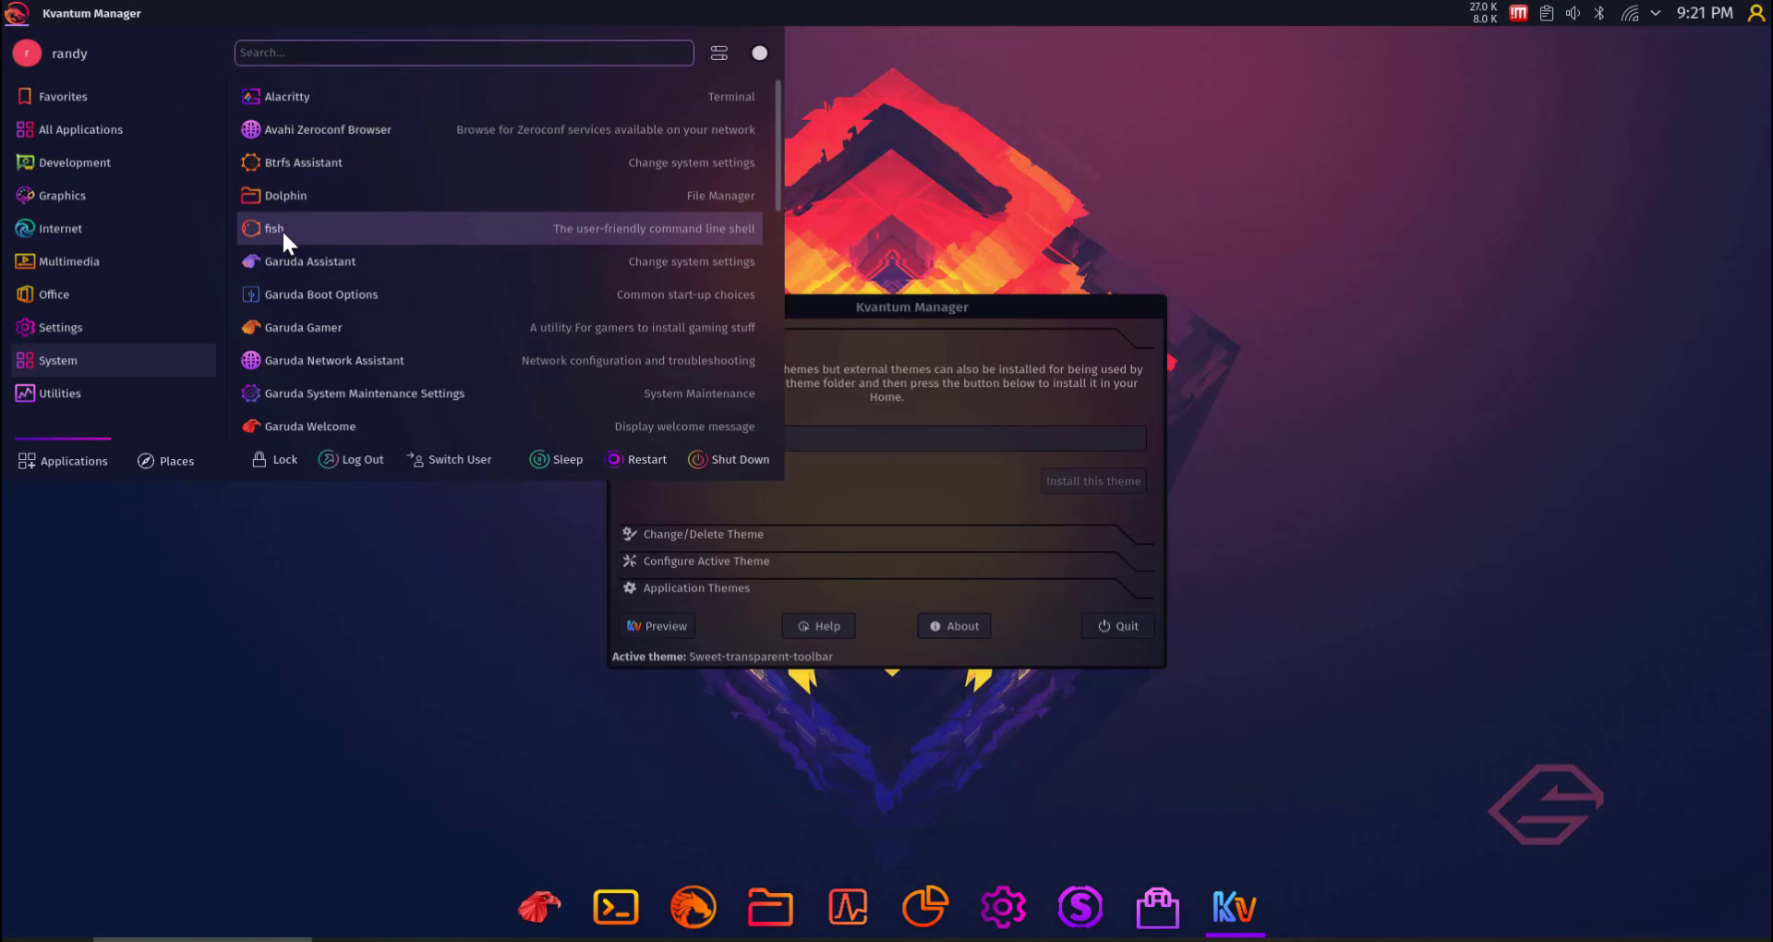
mouse_move(283, 195)
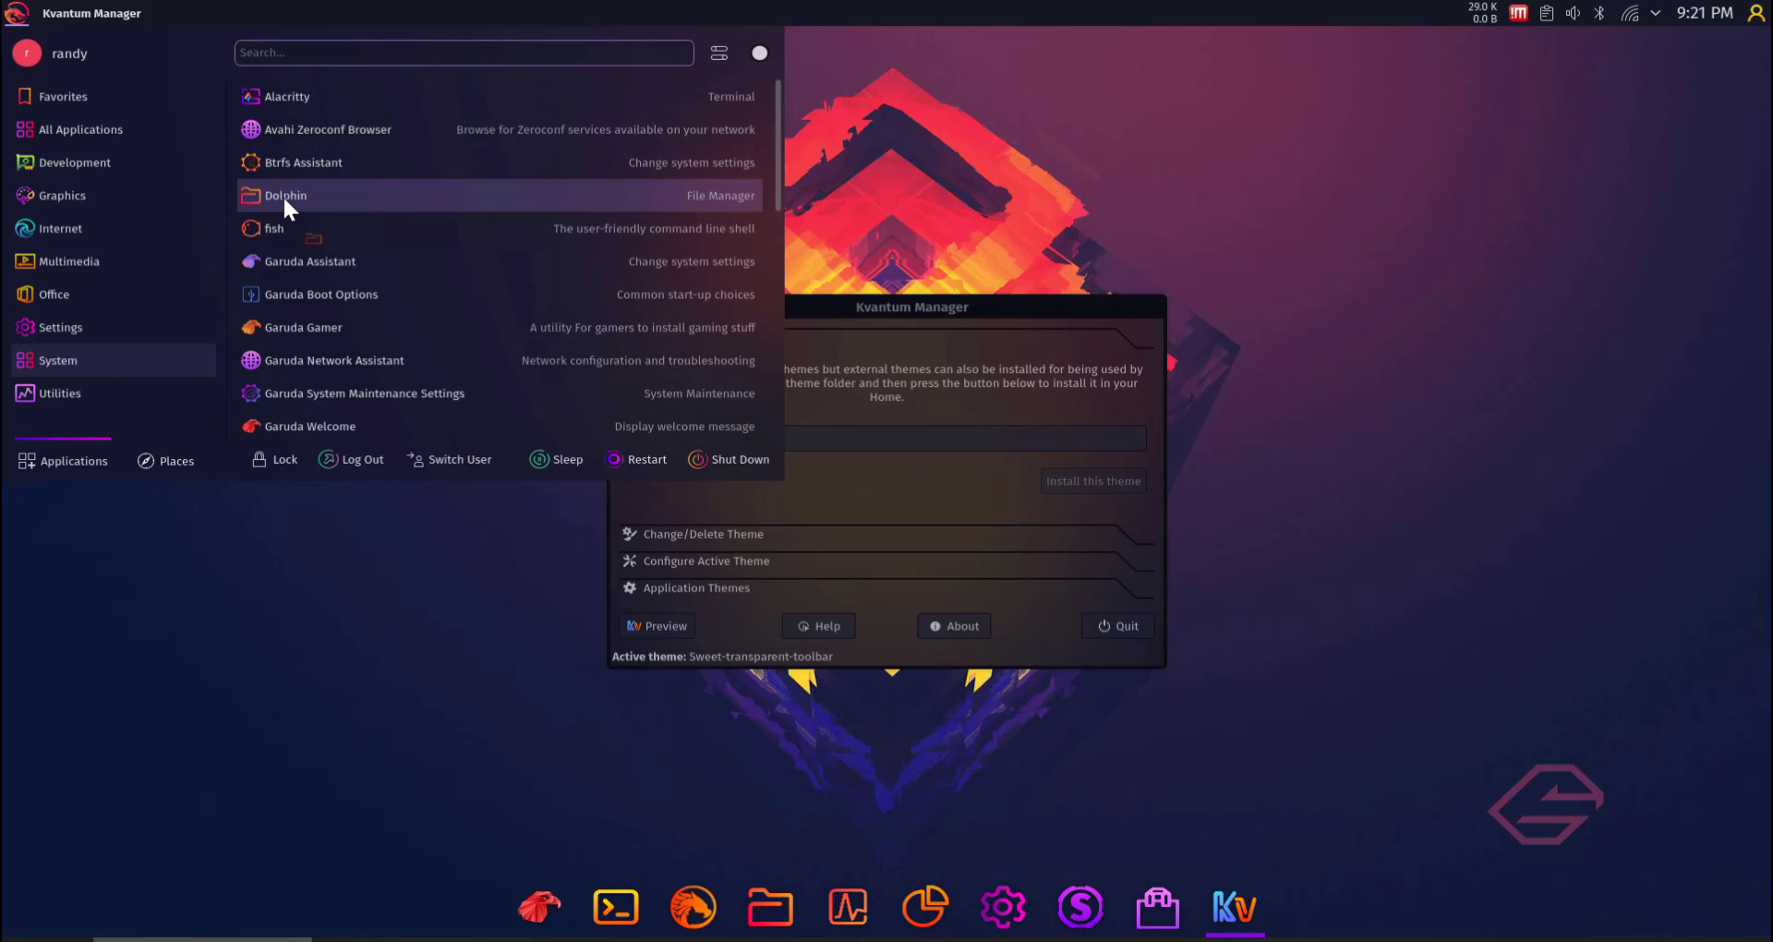
click(284, 194)
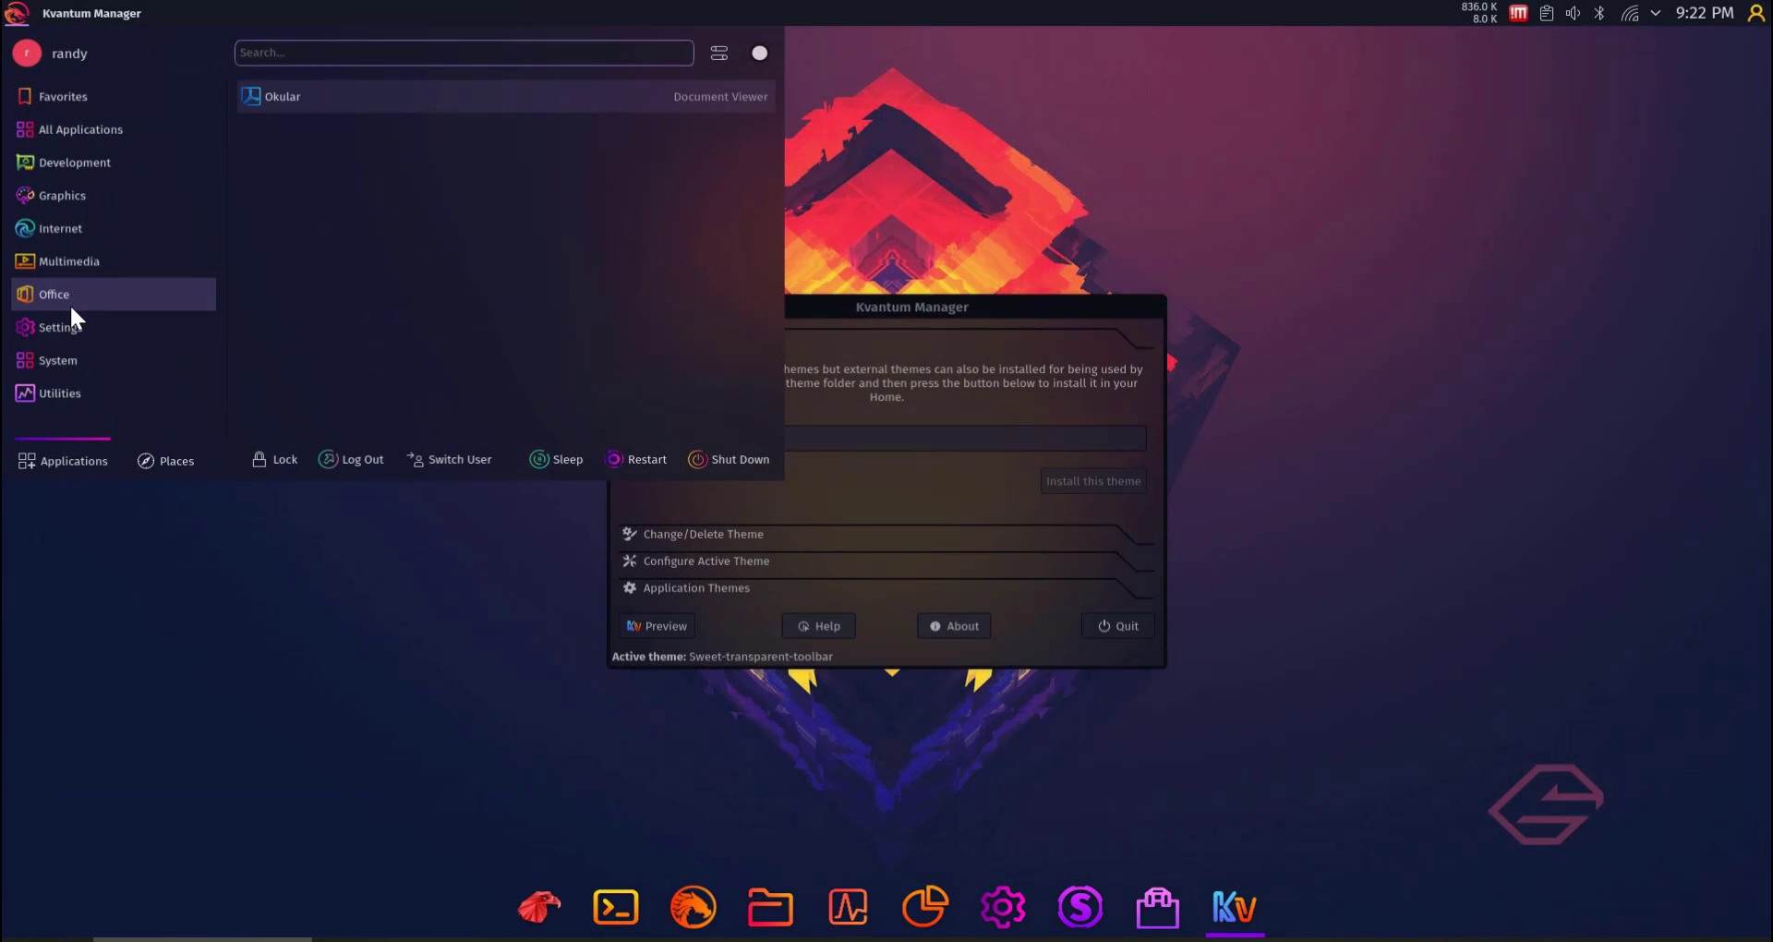
click(57, 359)
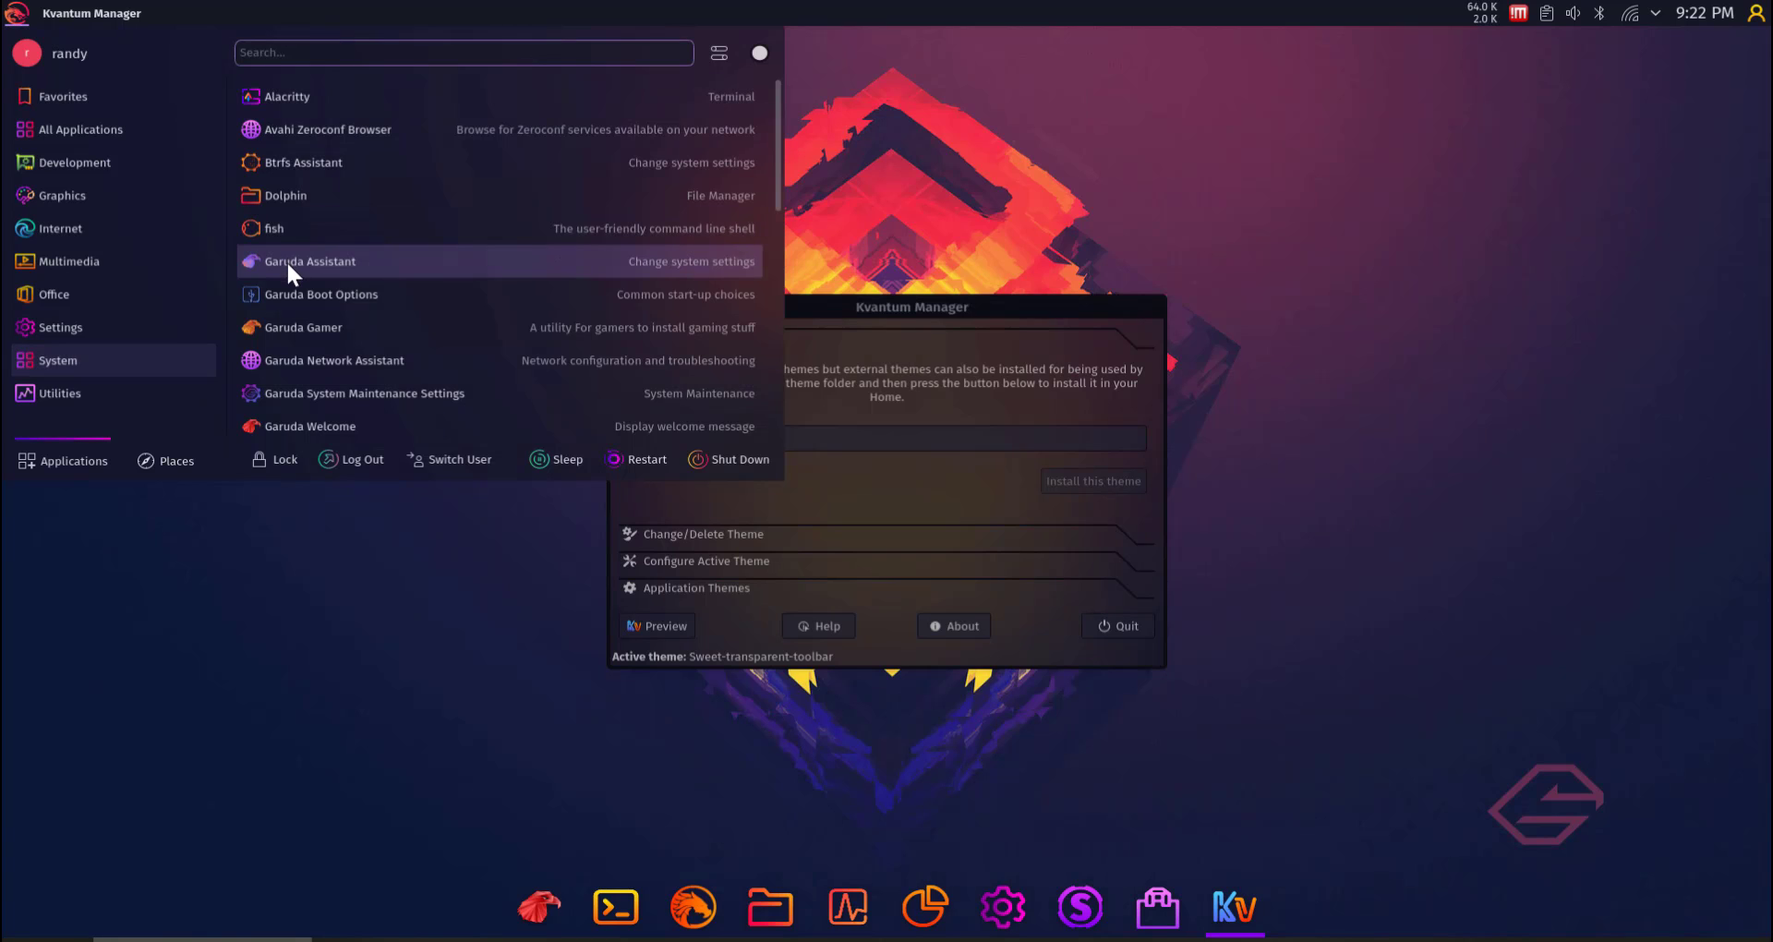
mouse_move(297, 318)
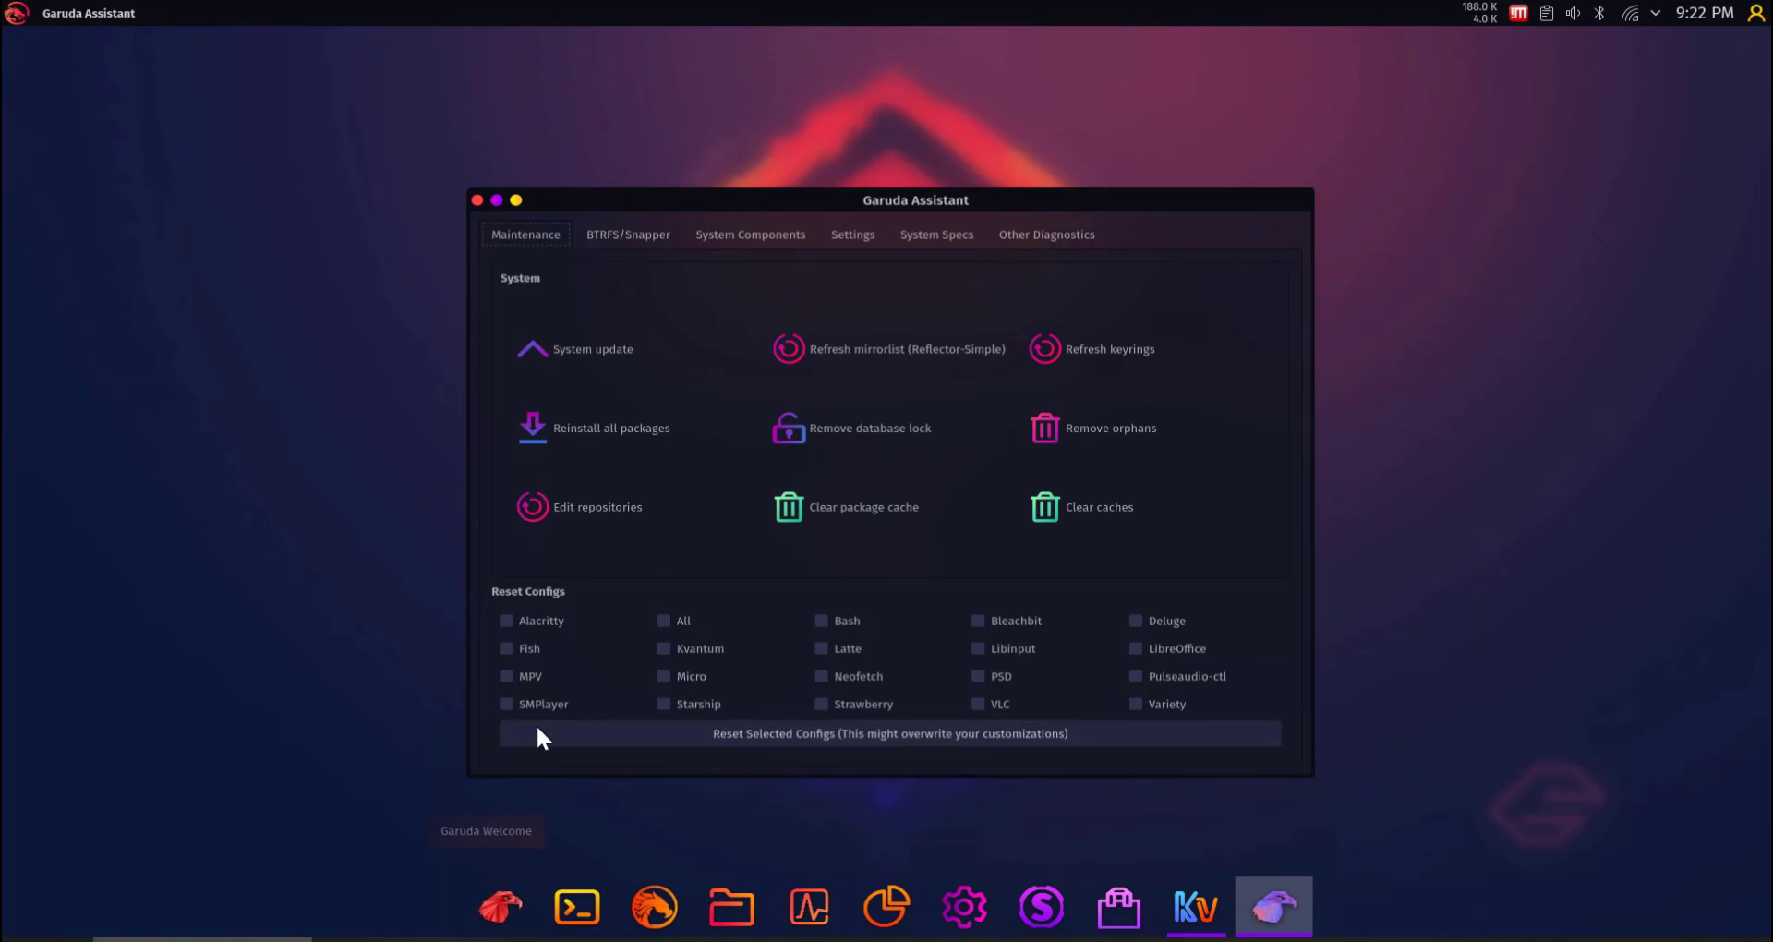
Step: Start Garuda Assistant and browse its BTRFS/Snapper, System Components and Settings tabs
click(505, 622)
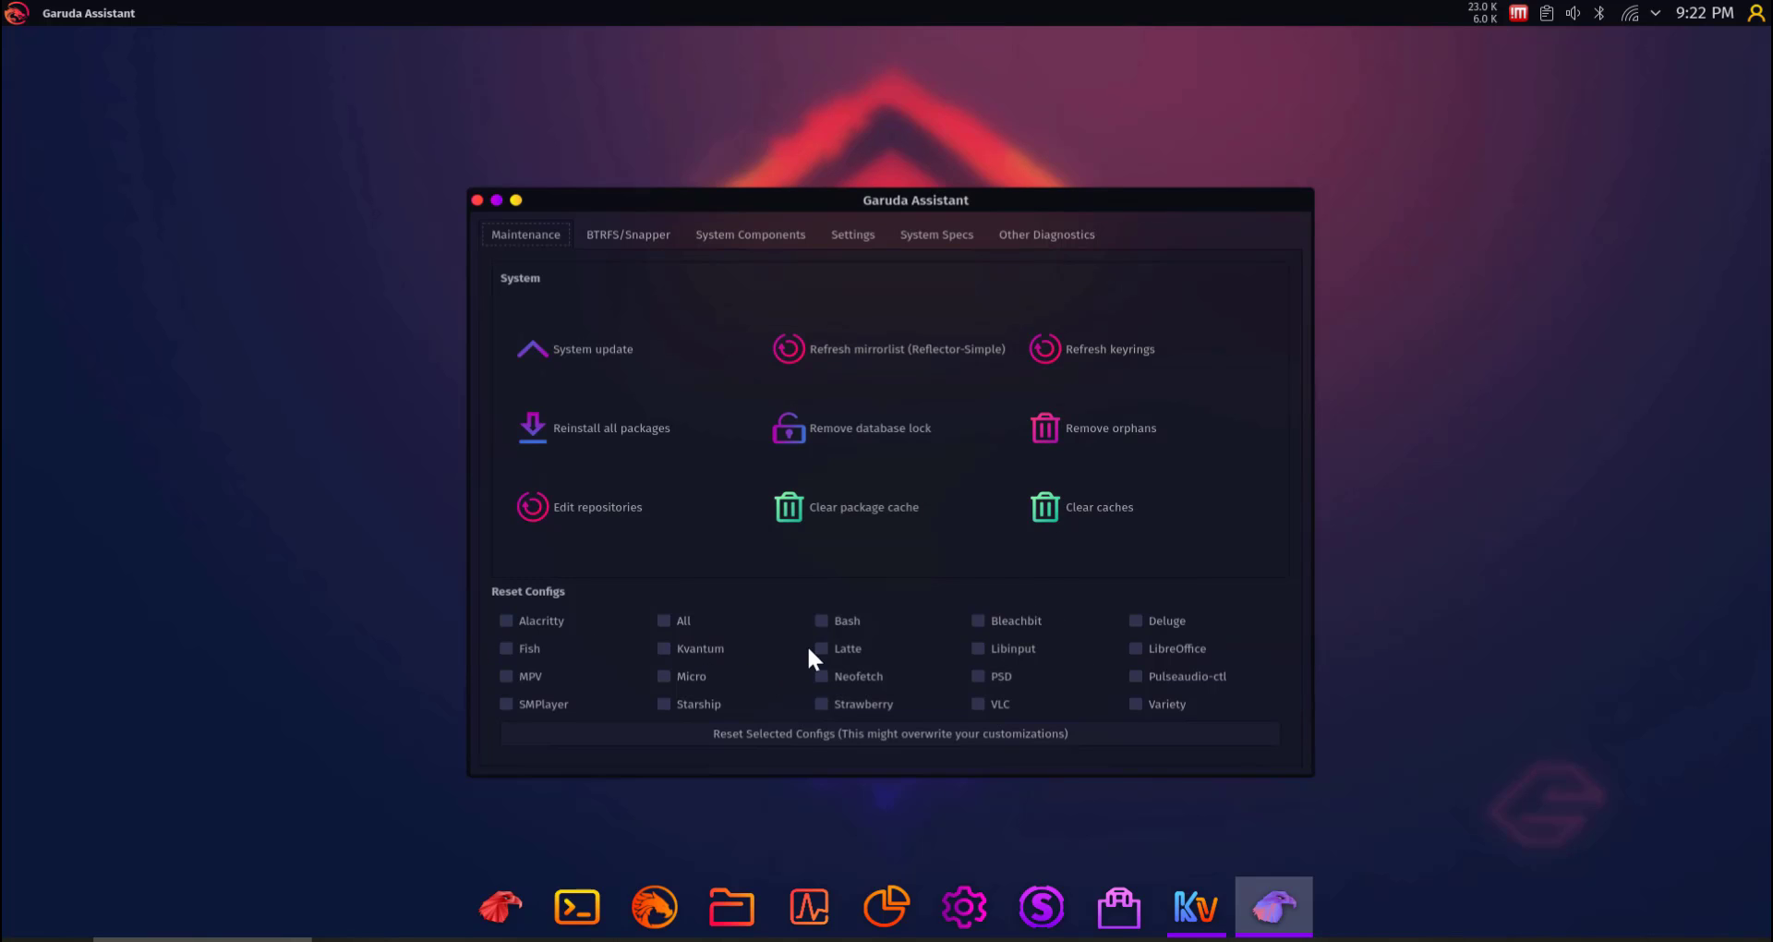
click(628, 234)
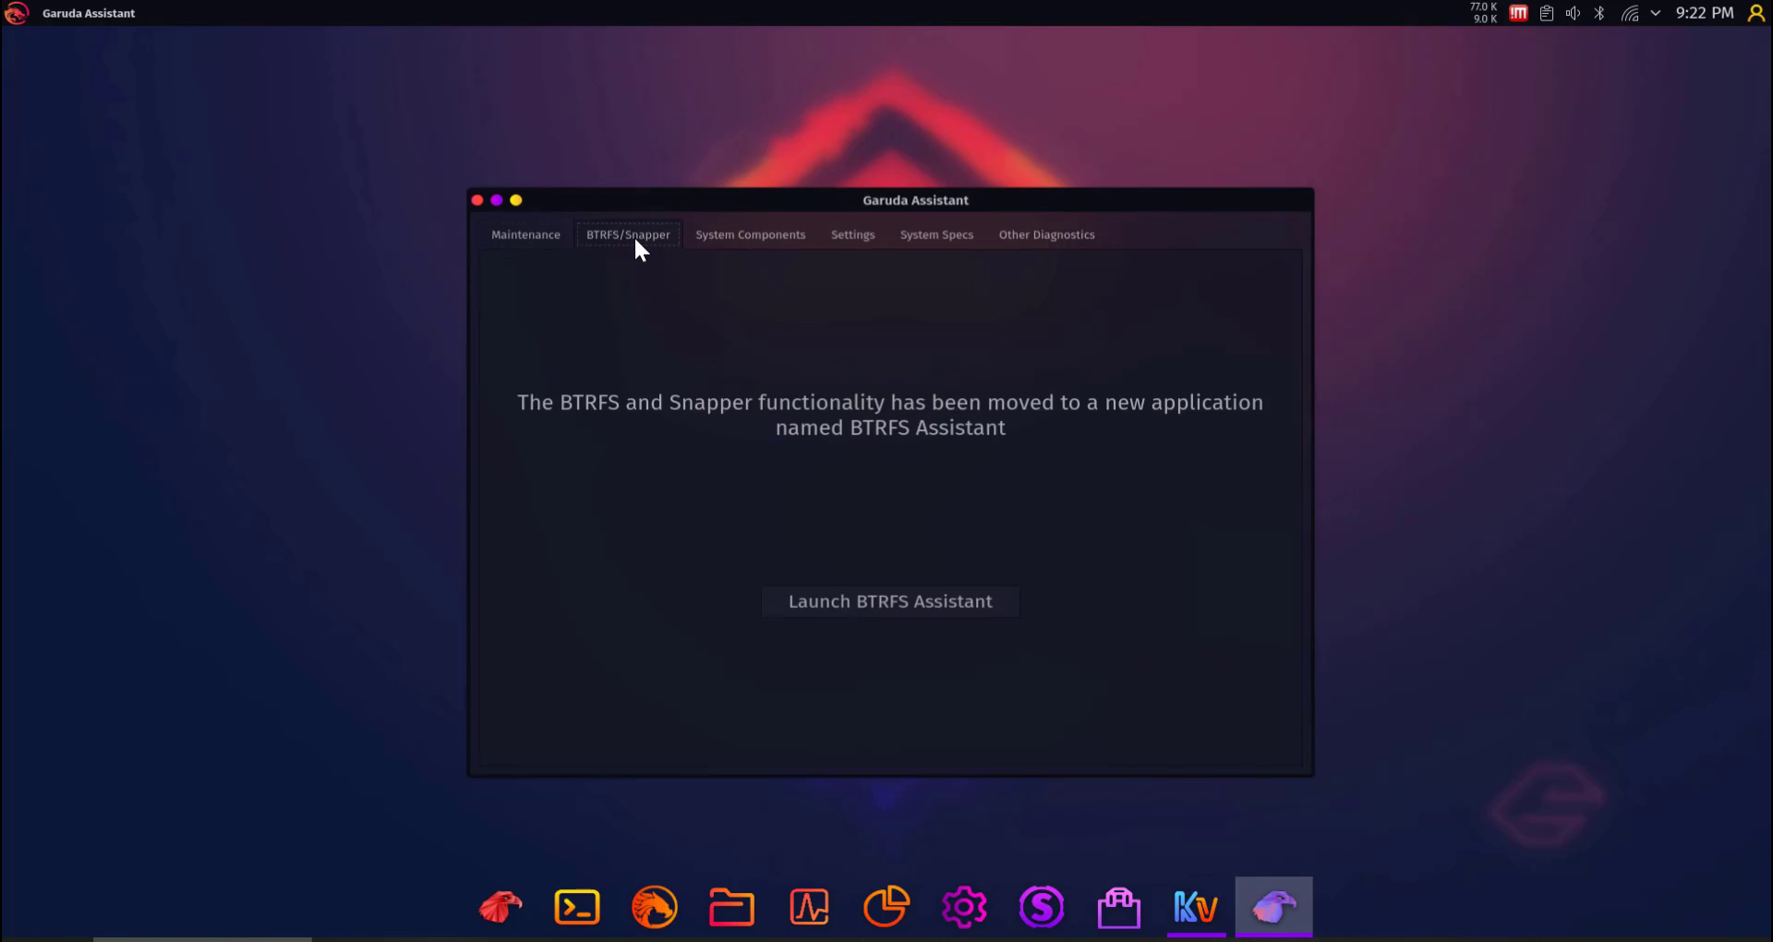
click(750, 233)
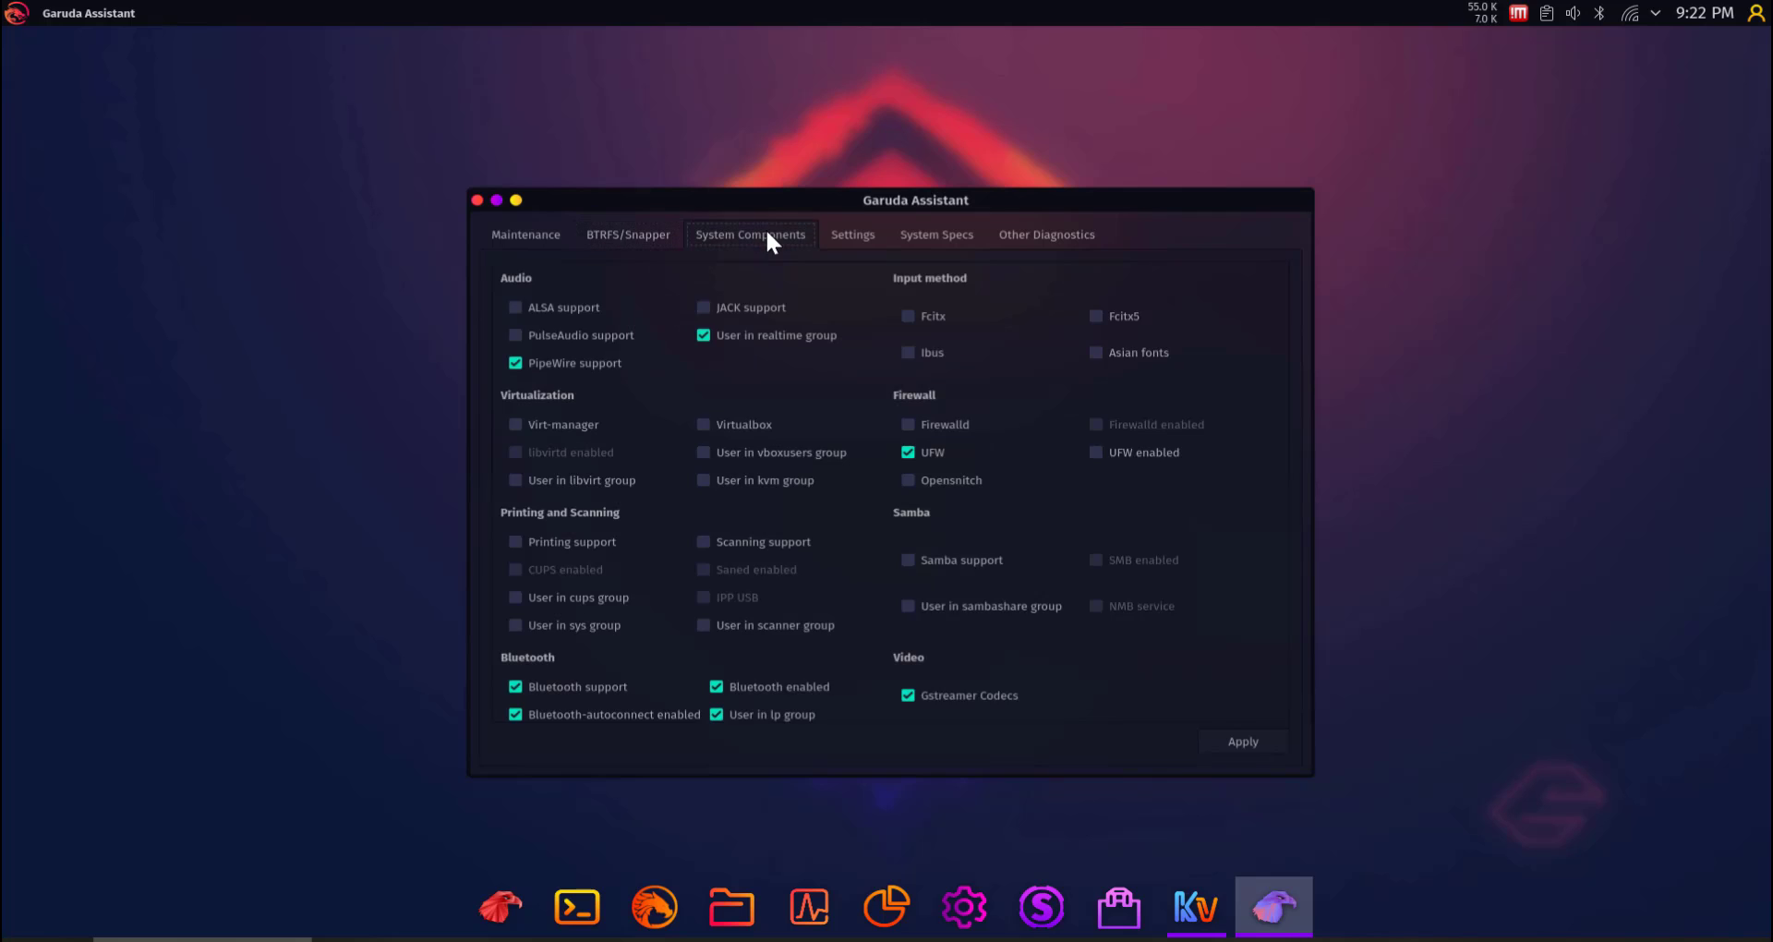
click(852, 233)
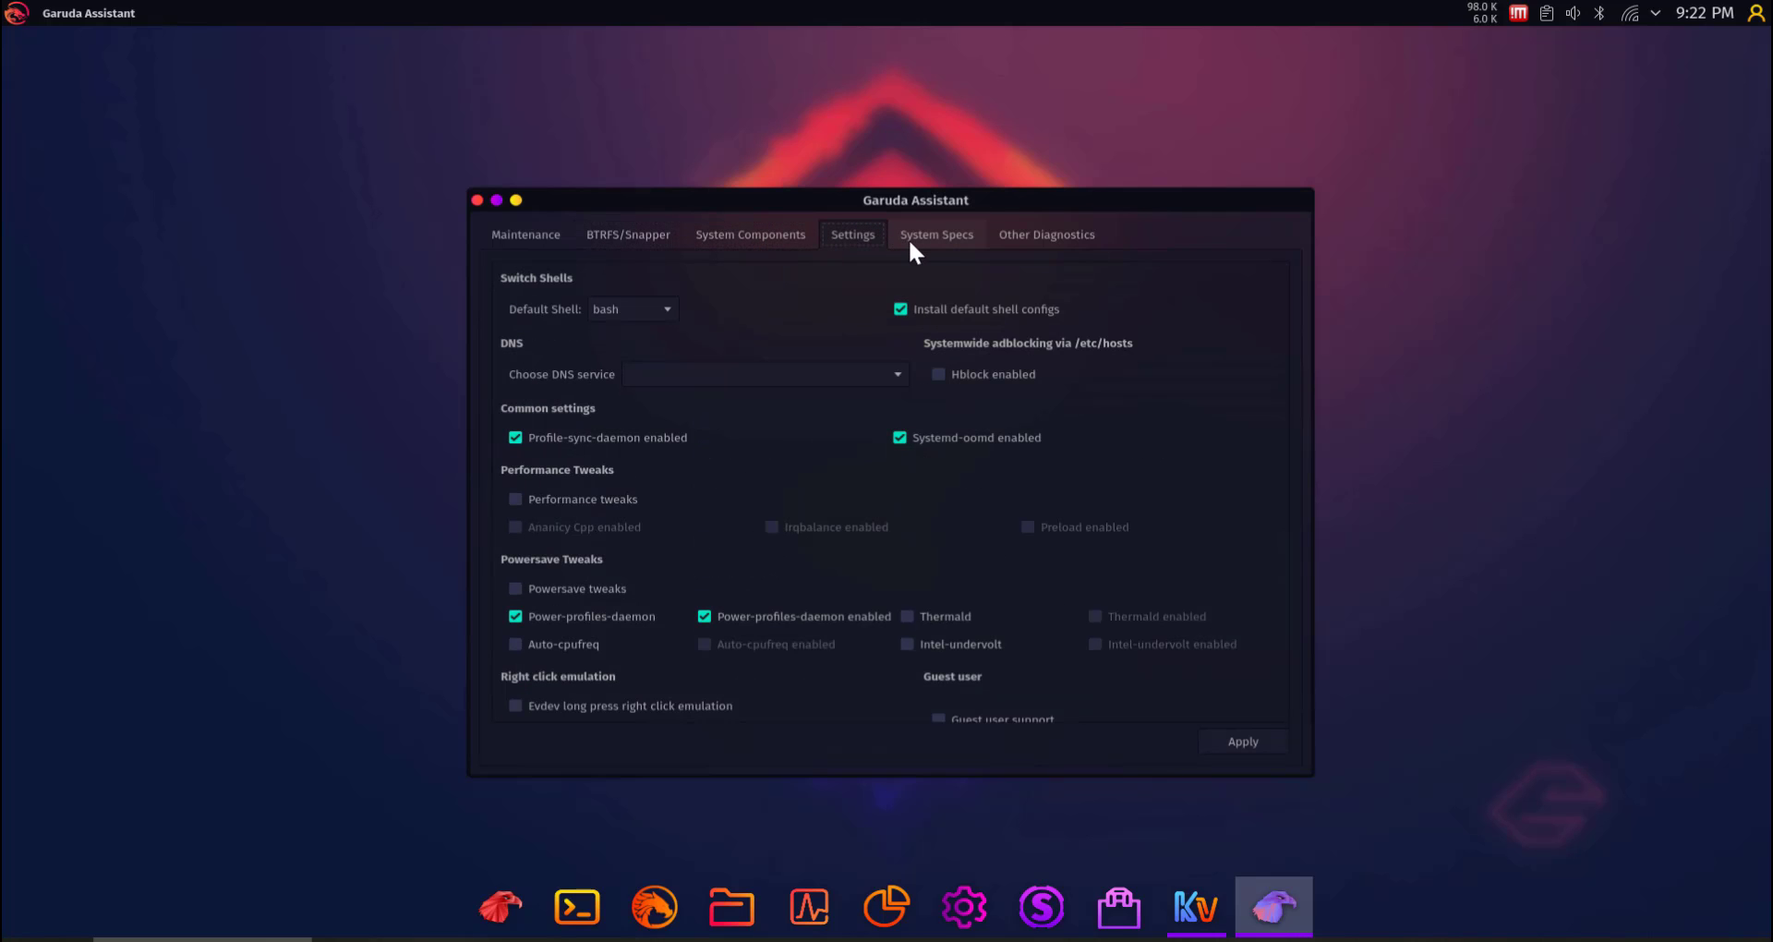
mouse_move(648, 243)
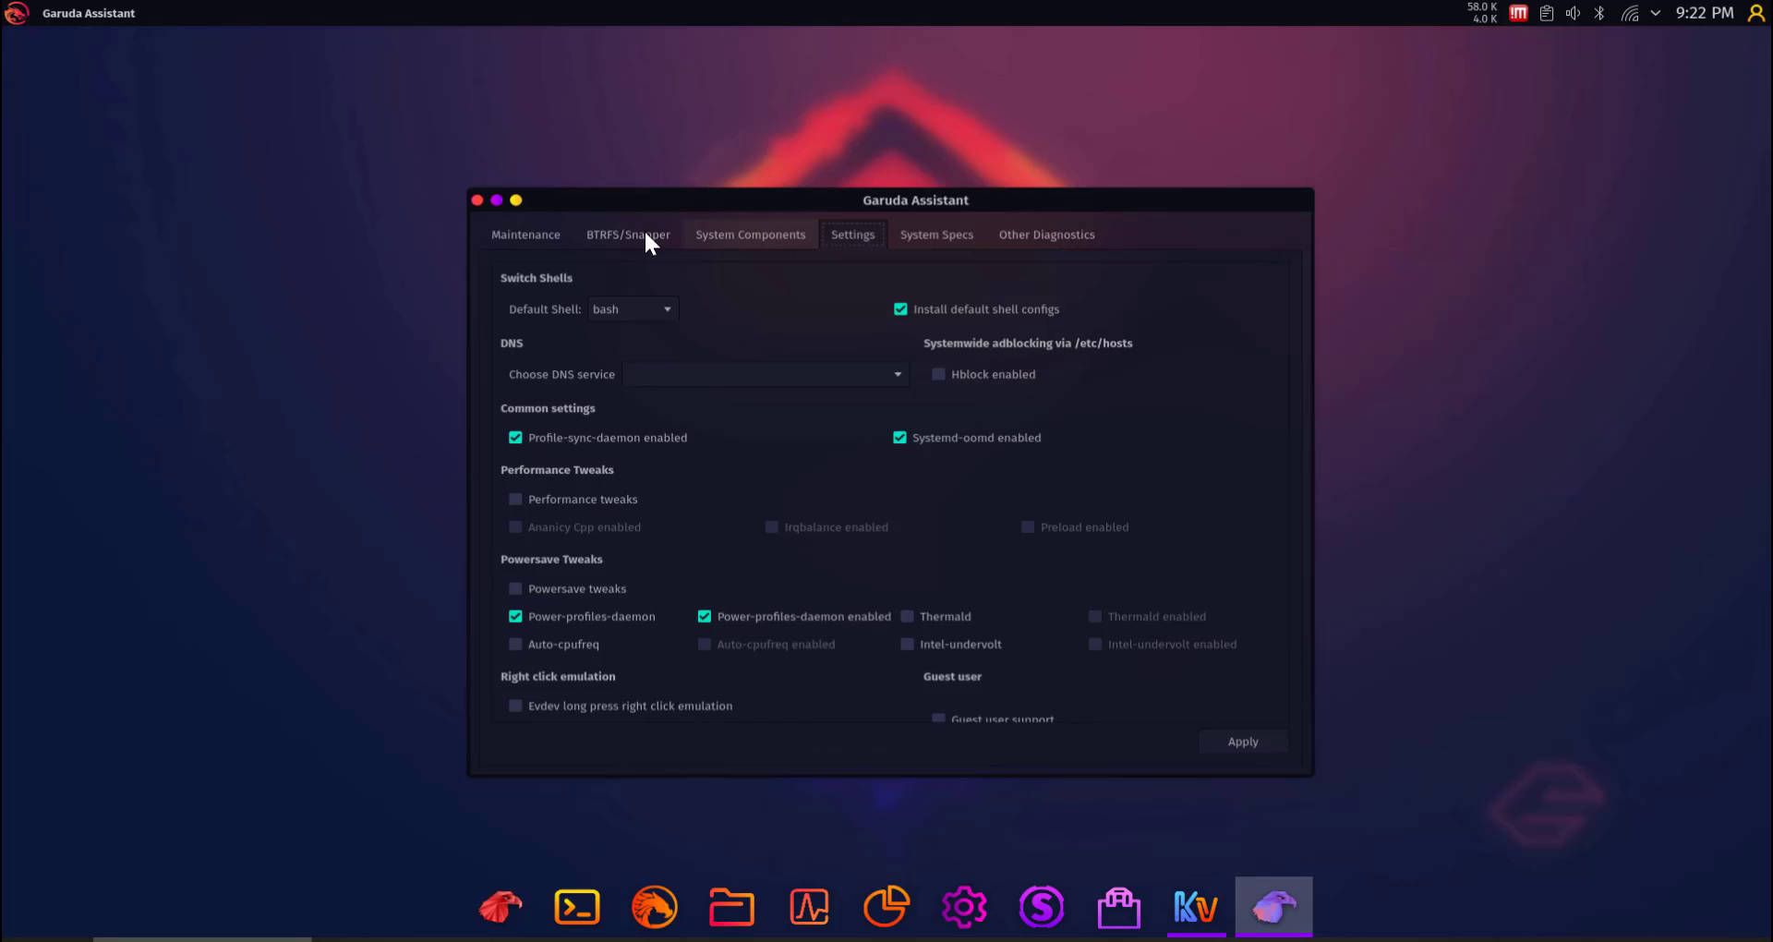
click(525, 234)
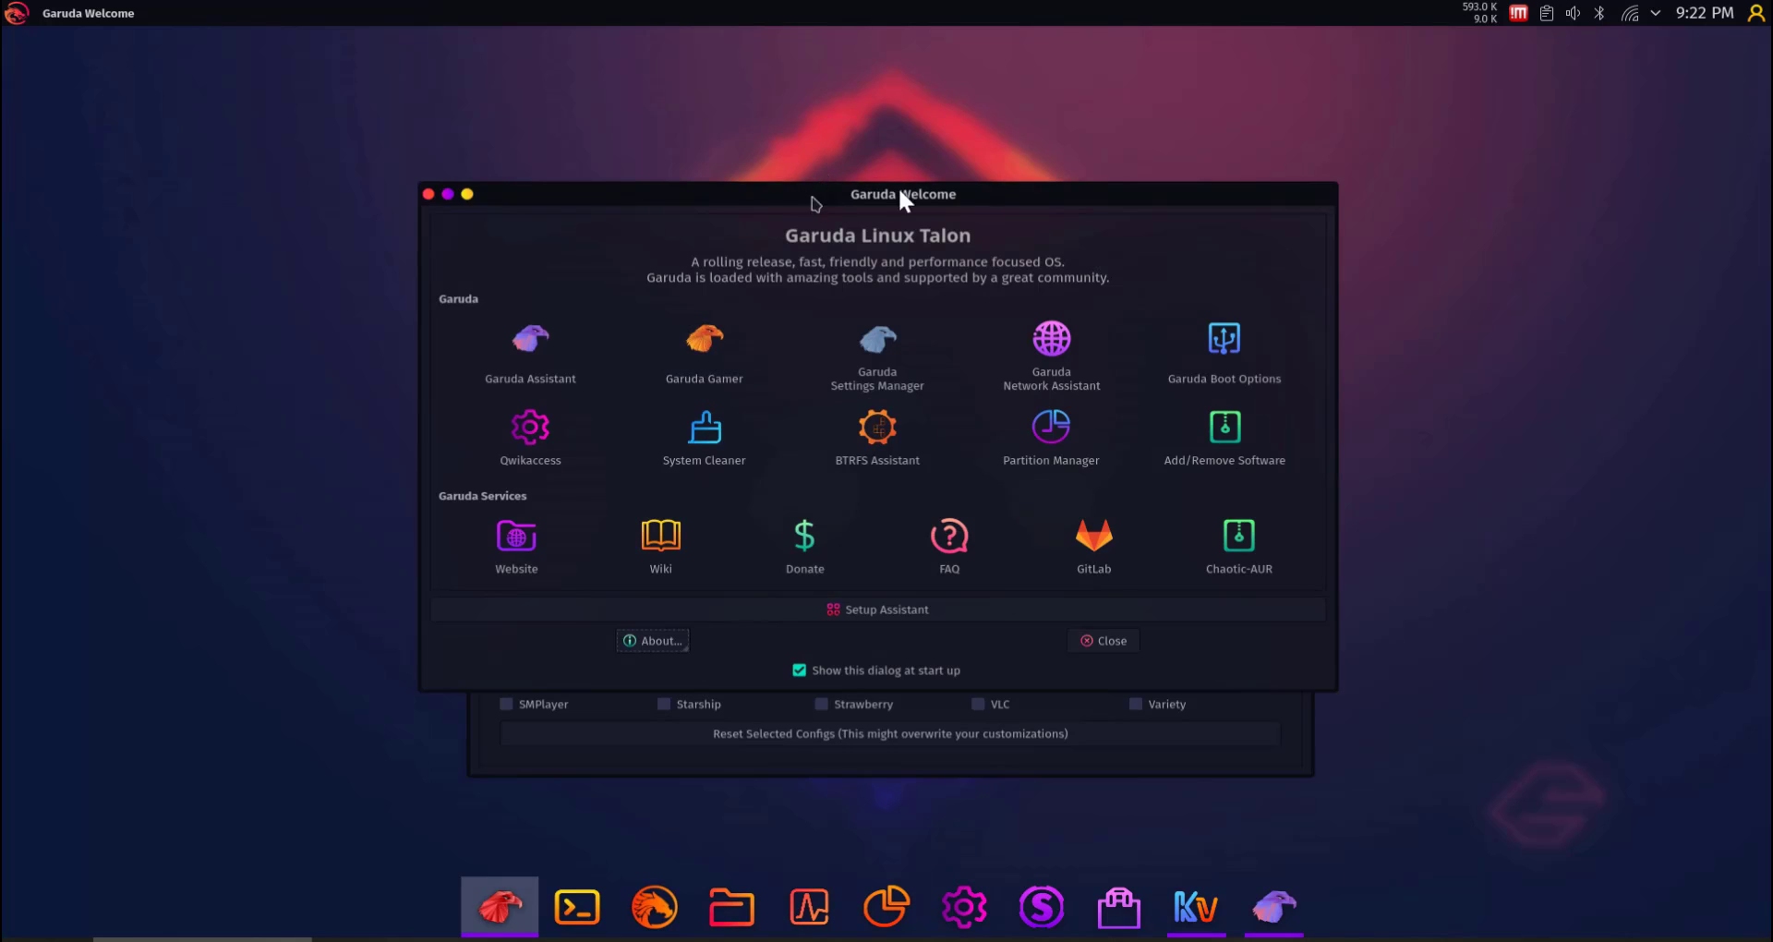
Step: Reposition the Garuda Welcome window and list the launcher's System apps
drag(902, 193, 1299, 208)
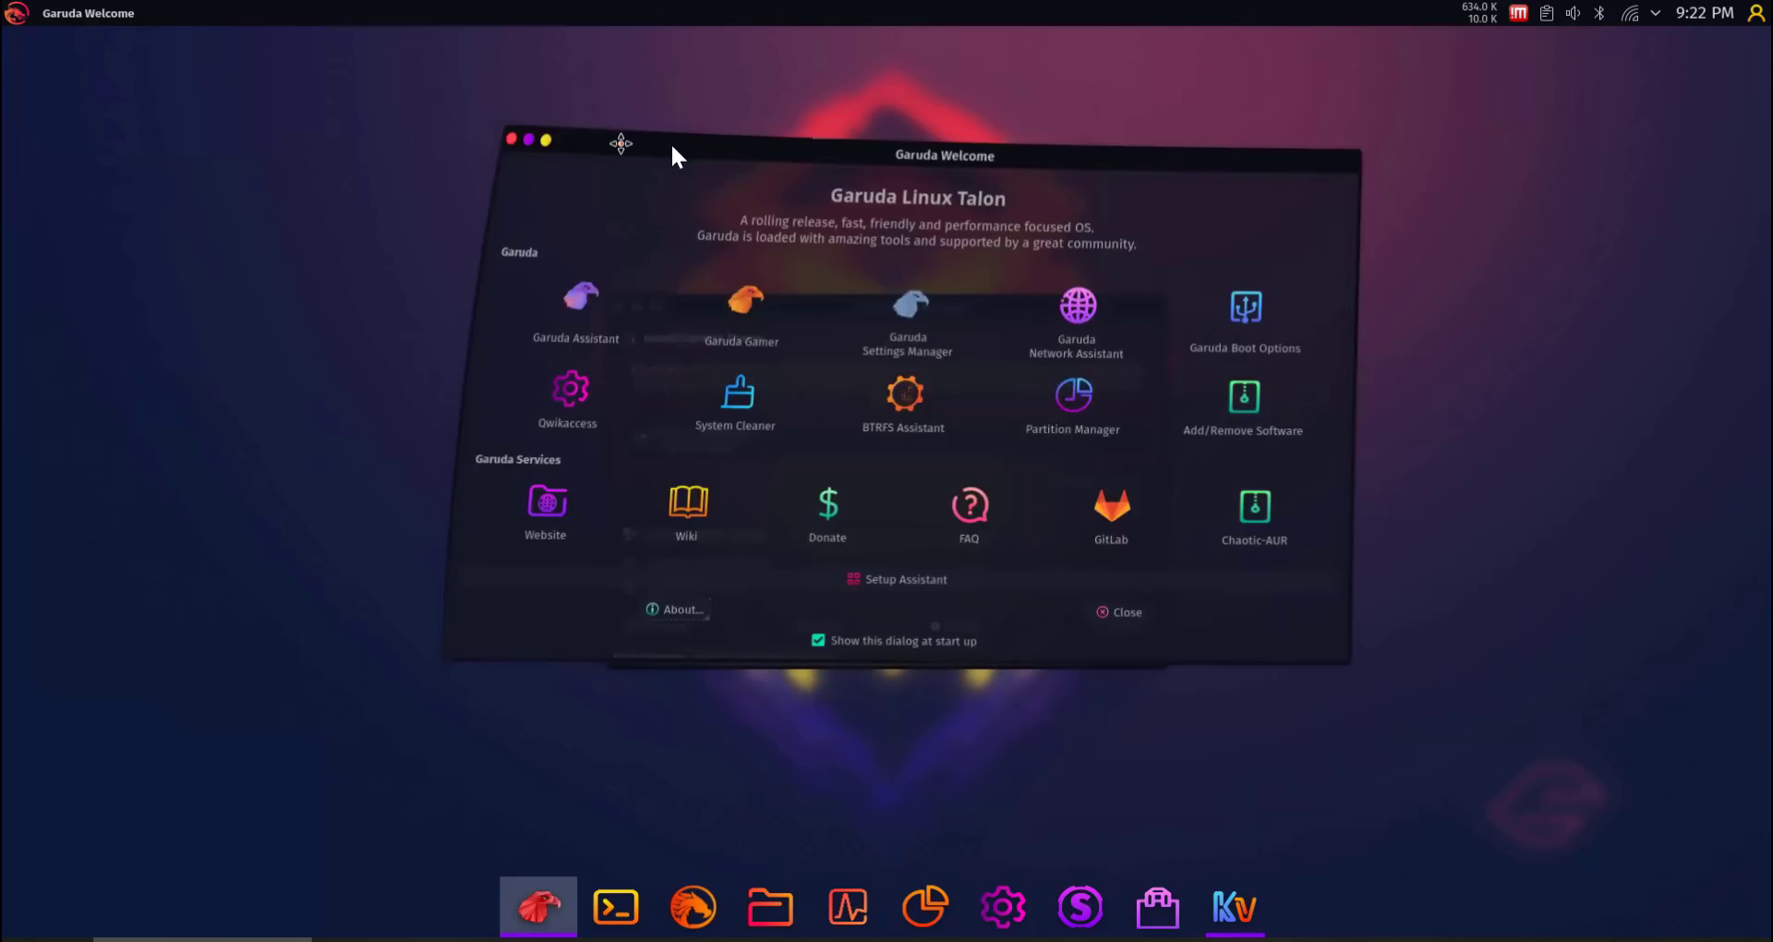
drag(620, 143, 585, 252)
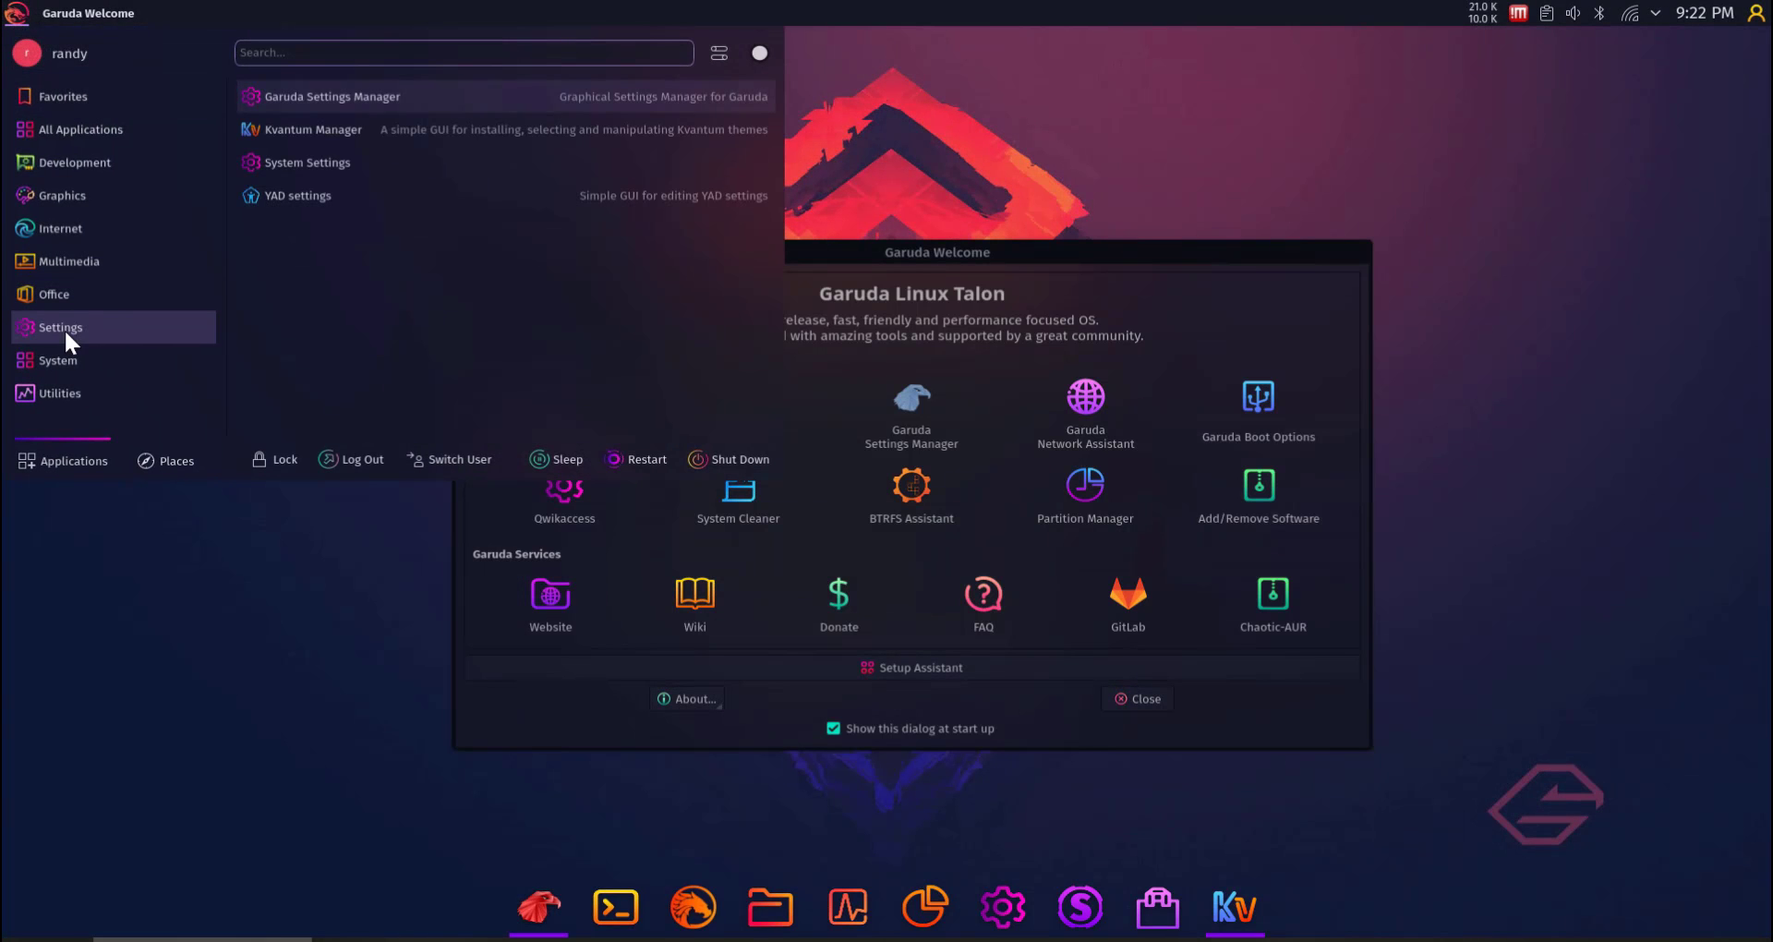
click(57, 360)
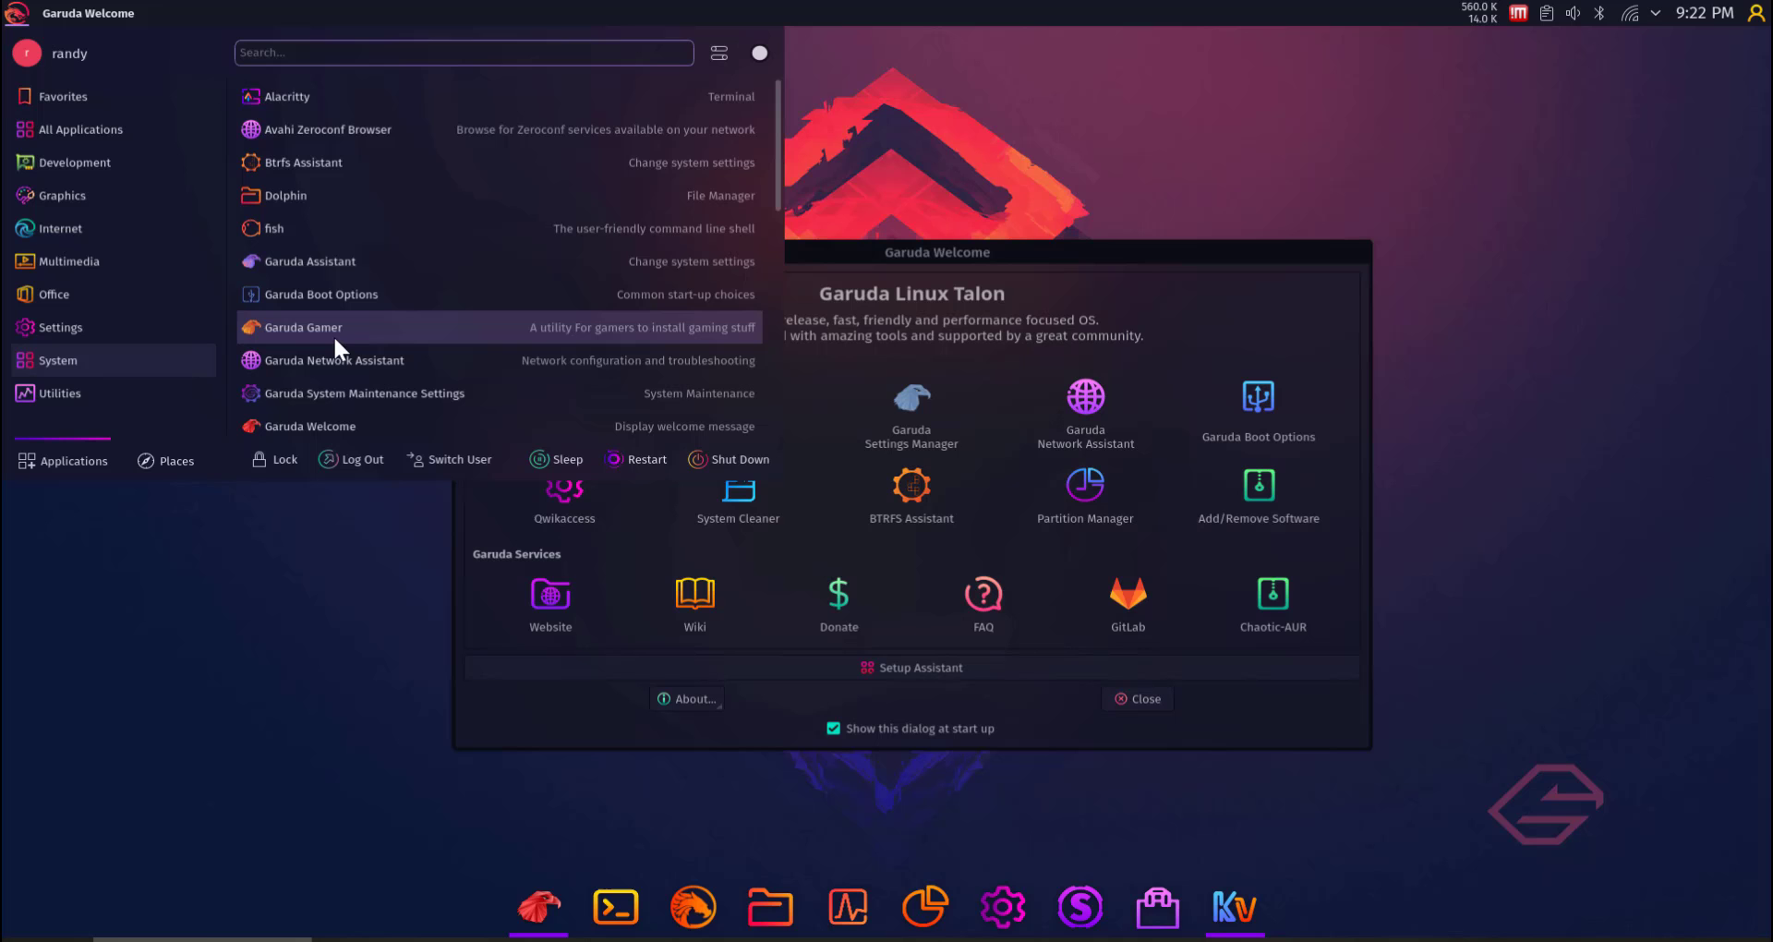
mouse_move(554, 339)
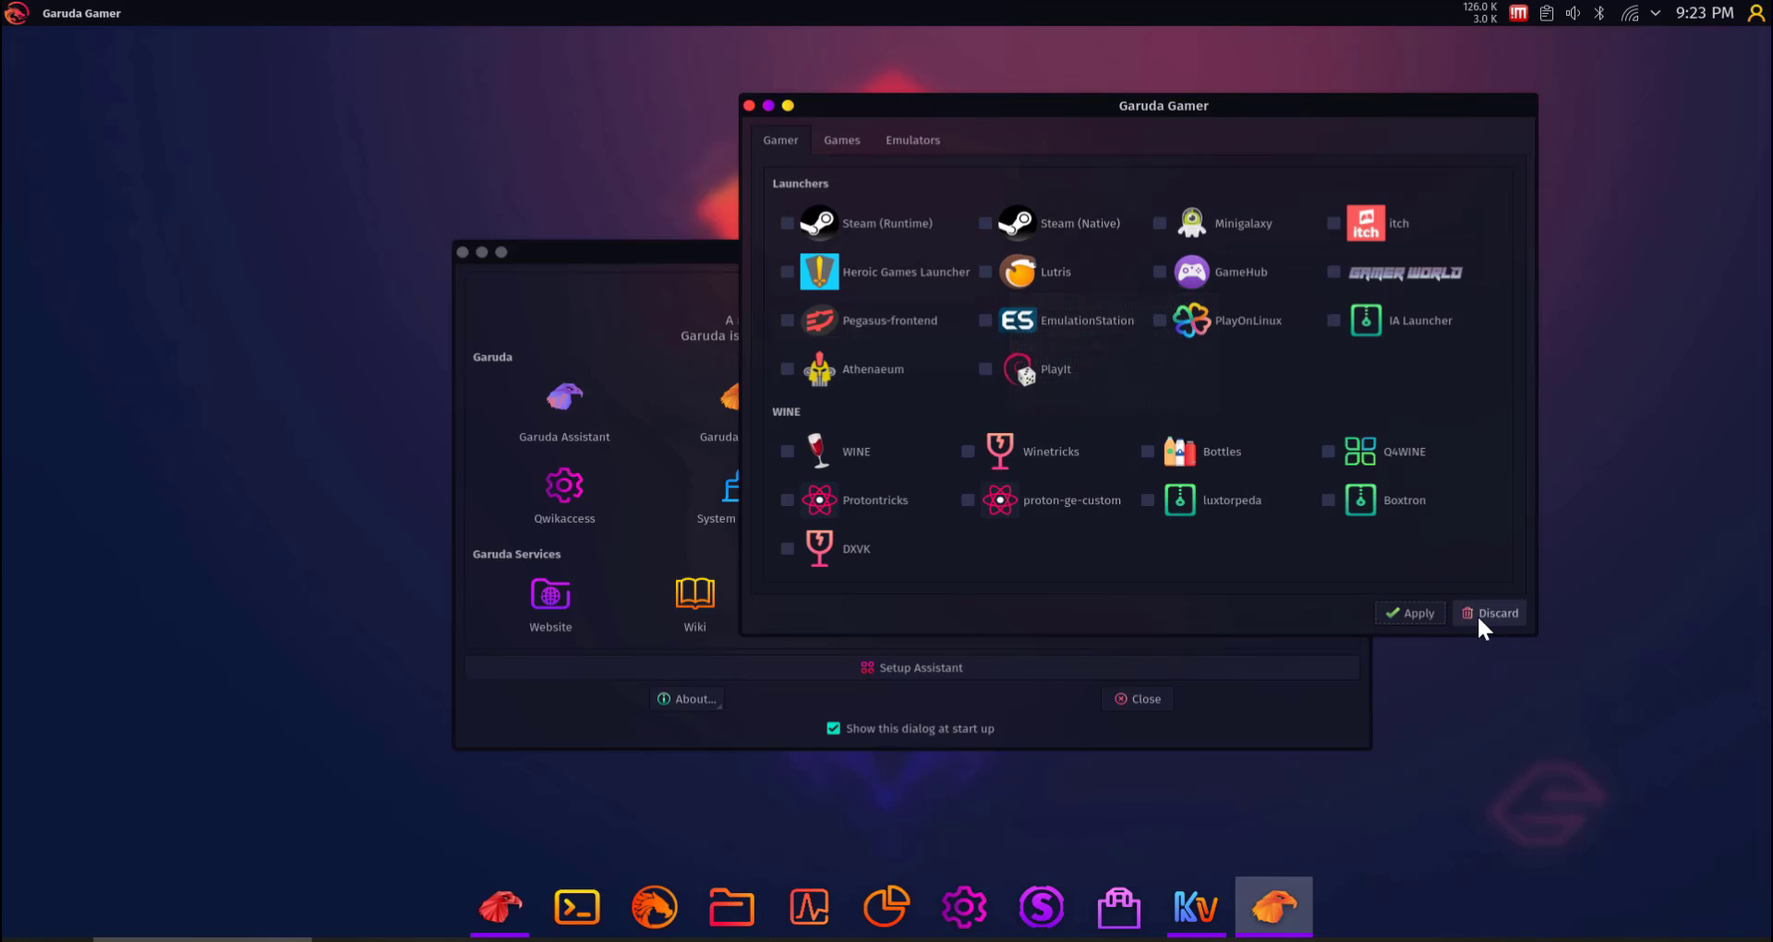
Step: Discard Garuda Gamer and try Garuda Boot Options from System apps
click(1490, 613)
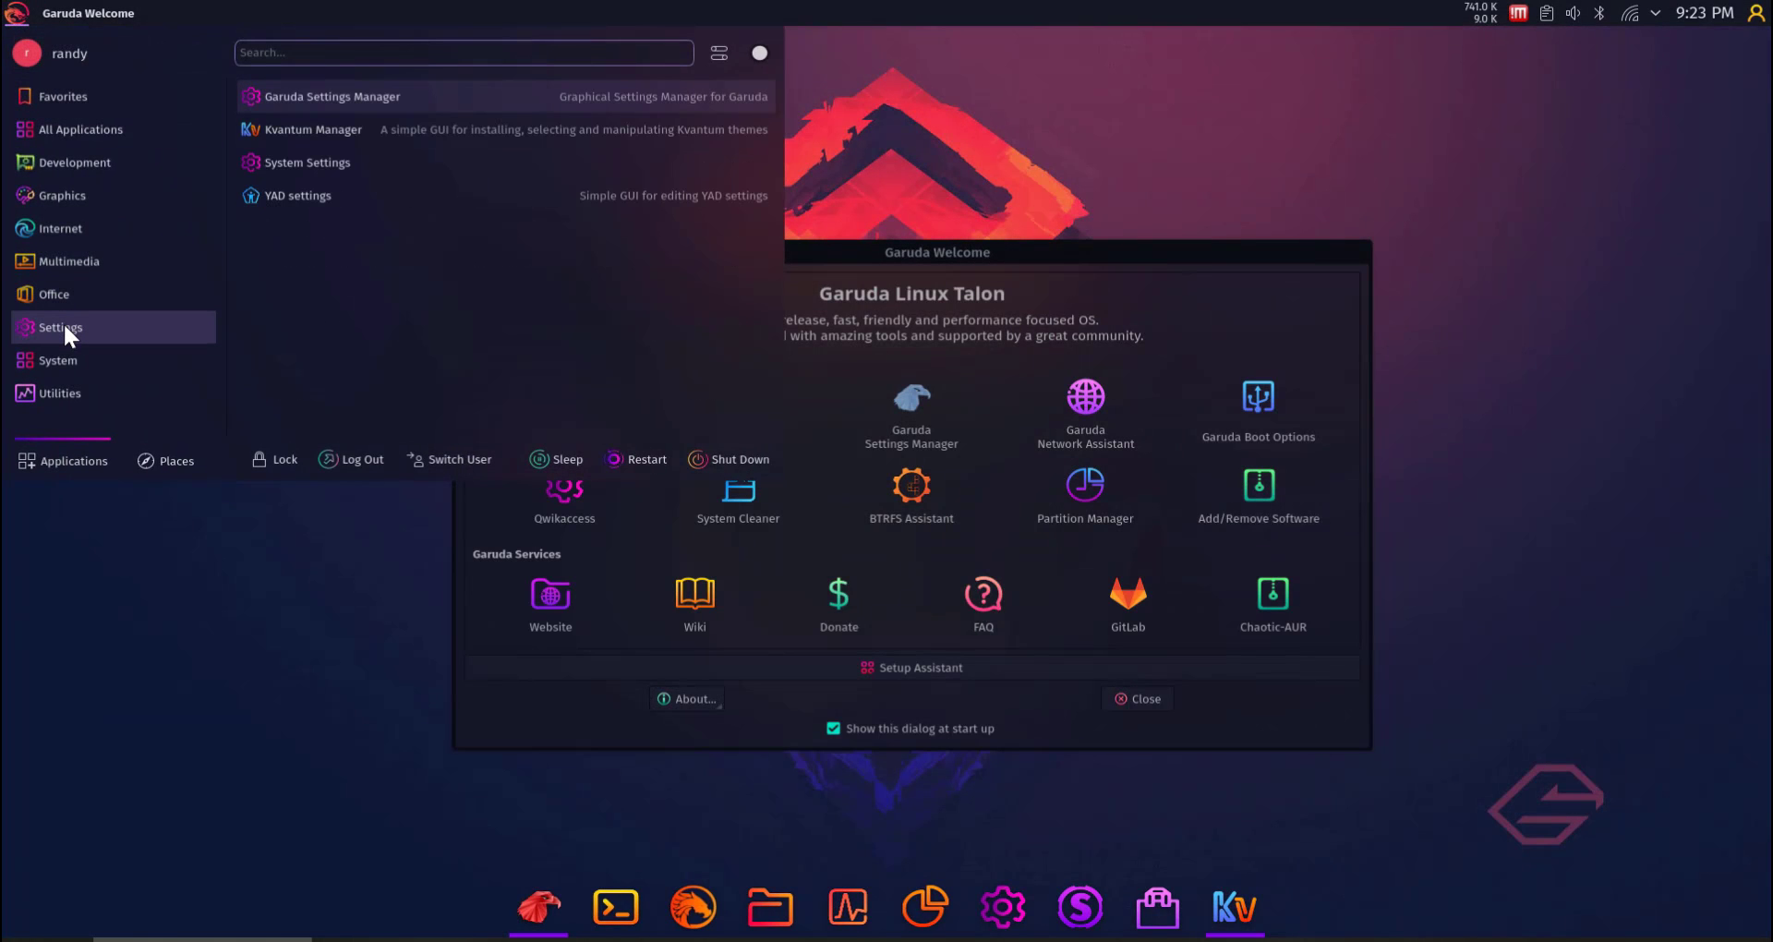
click(57, 359)
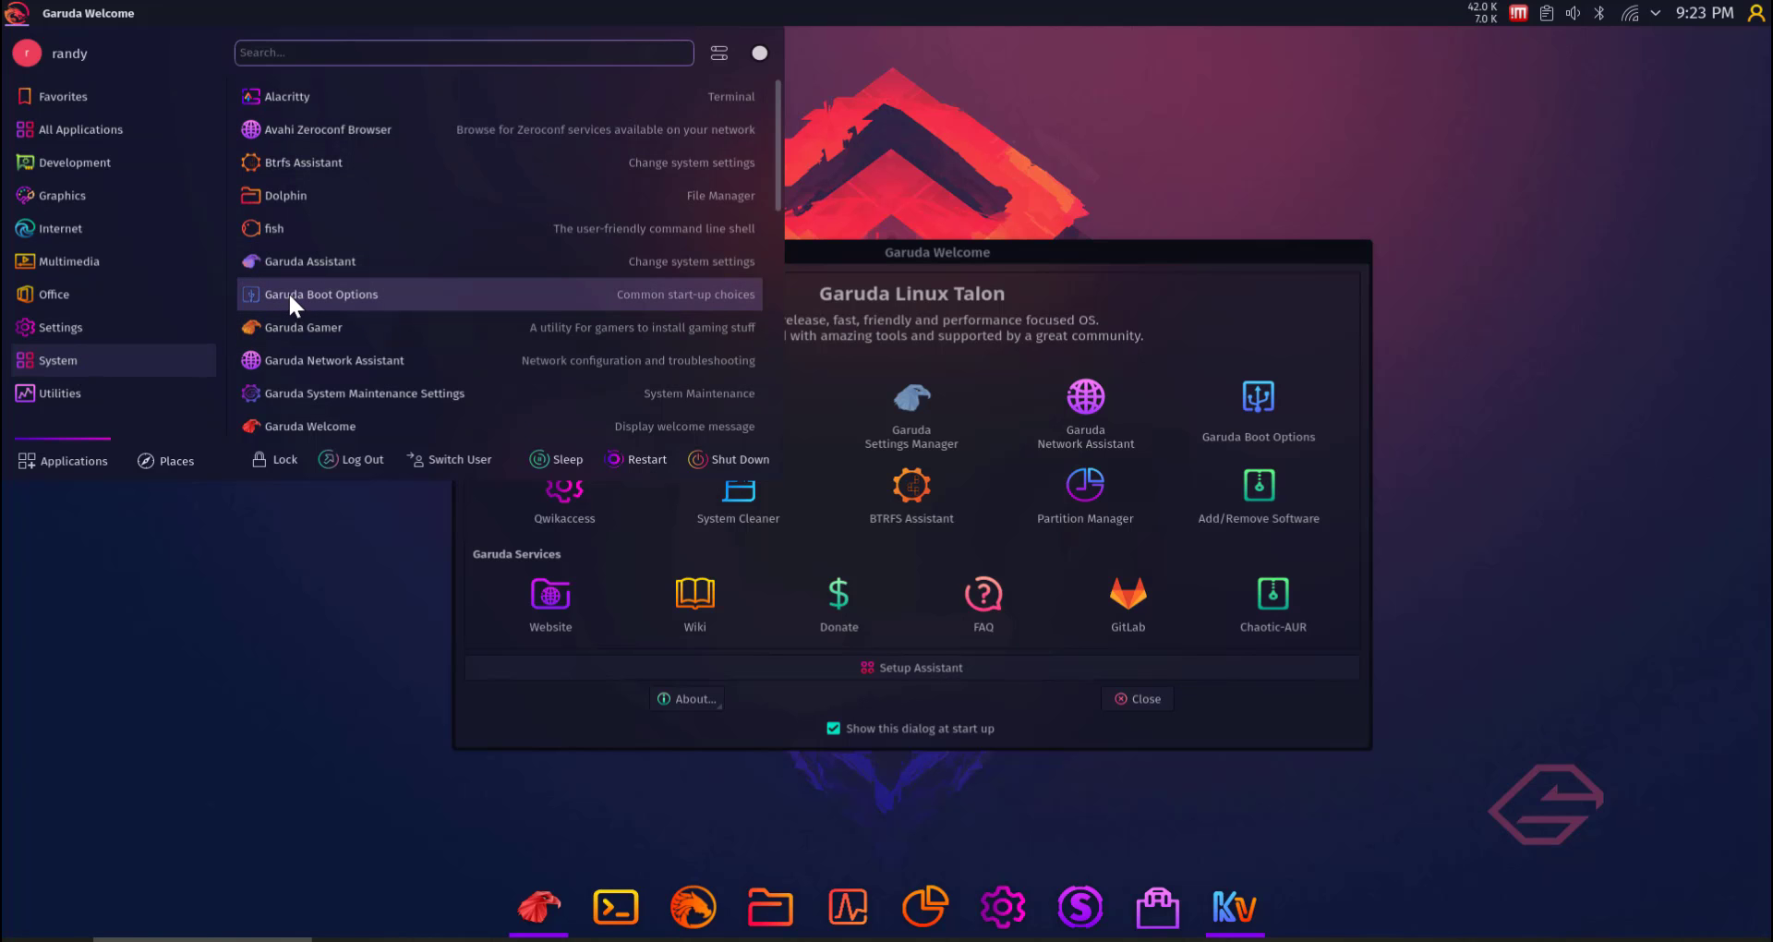
click(318, 294)
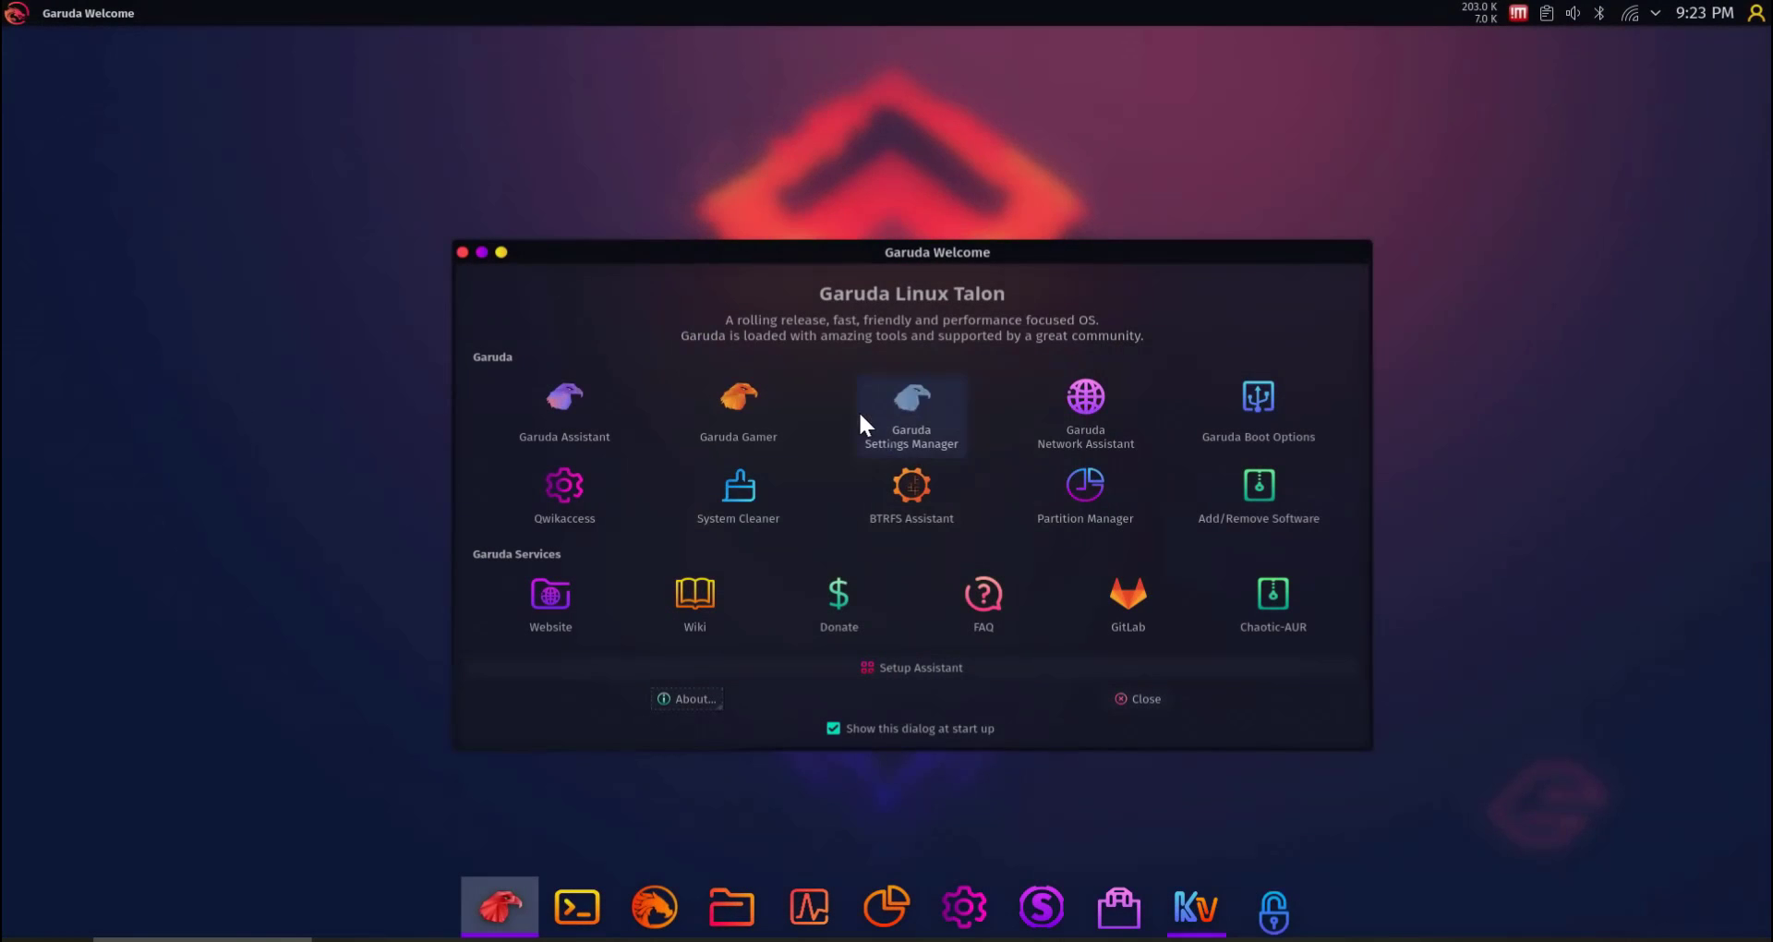
click(1258, 404)
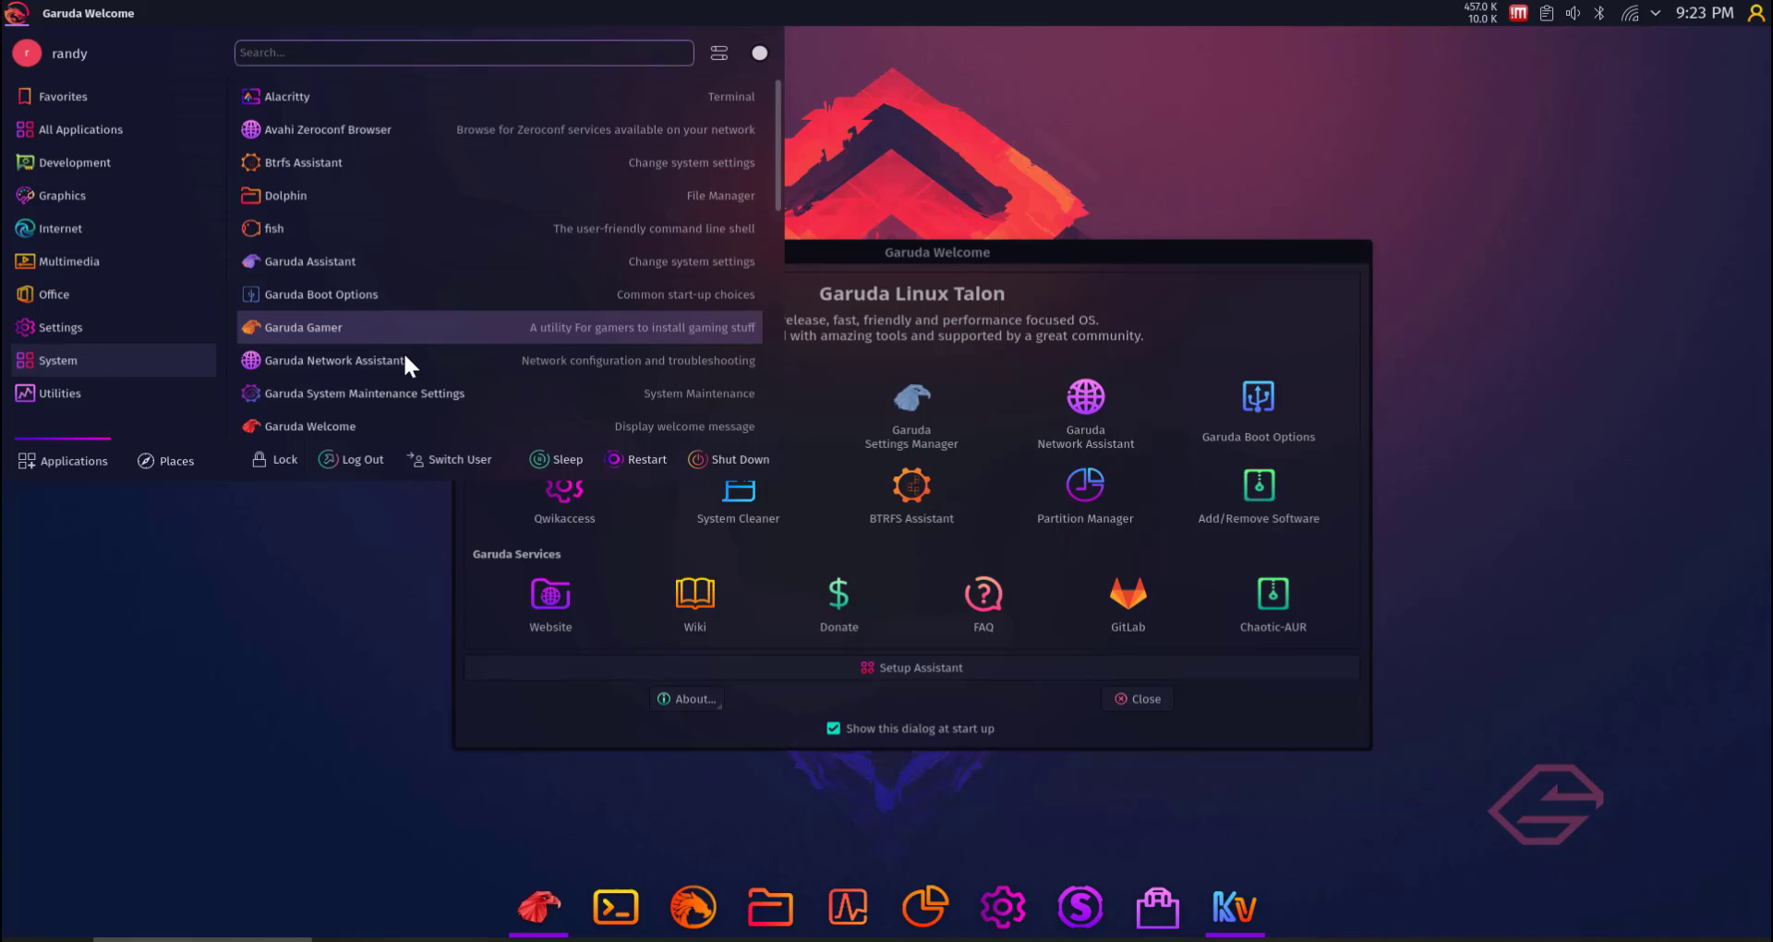
Step: Launch Garuda Network Assistant and authenticate with the administrator password
click(335, 360)
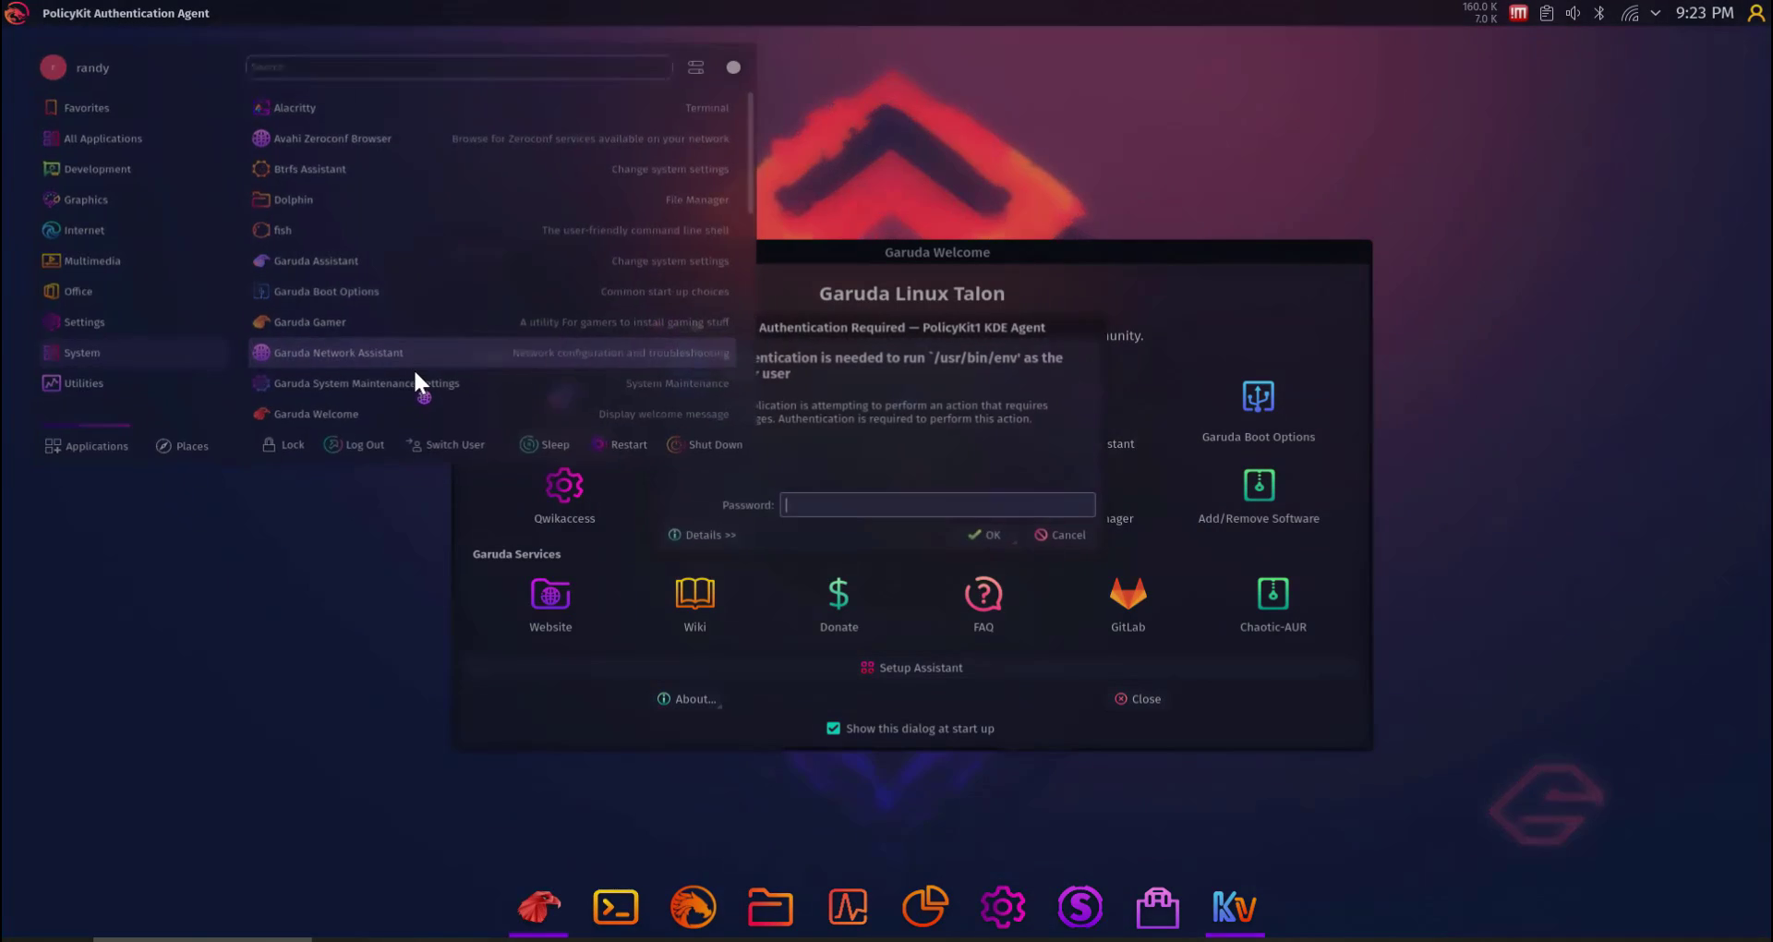
text(••••)
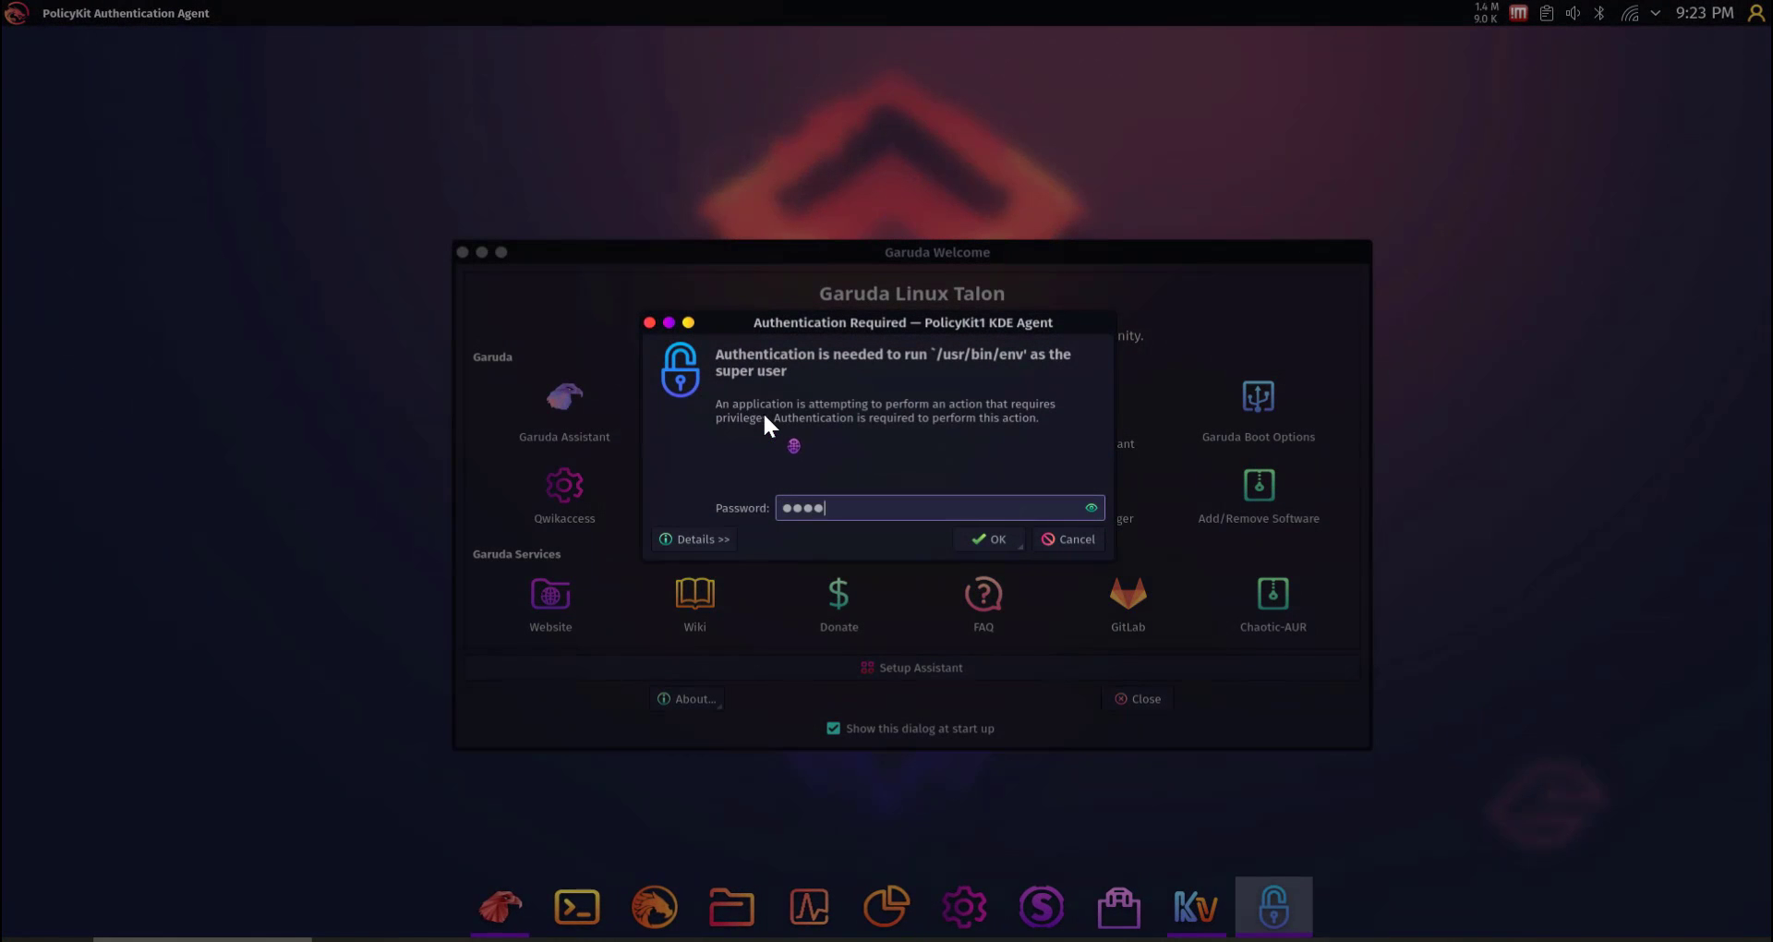
click(987, 538)
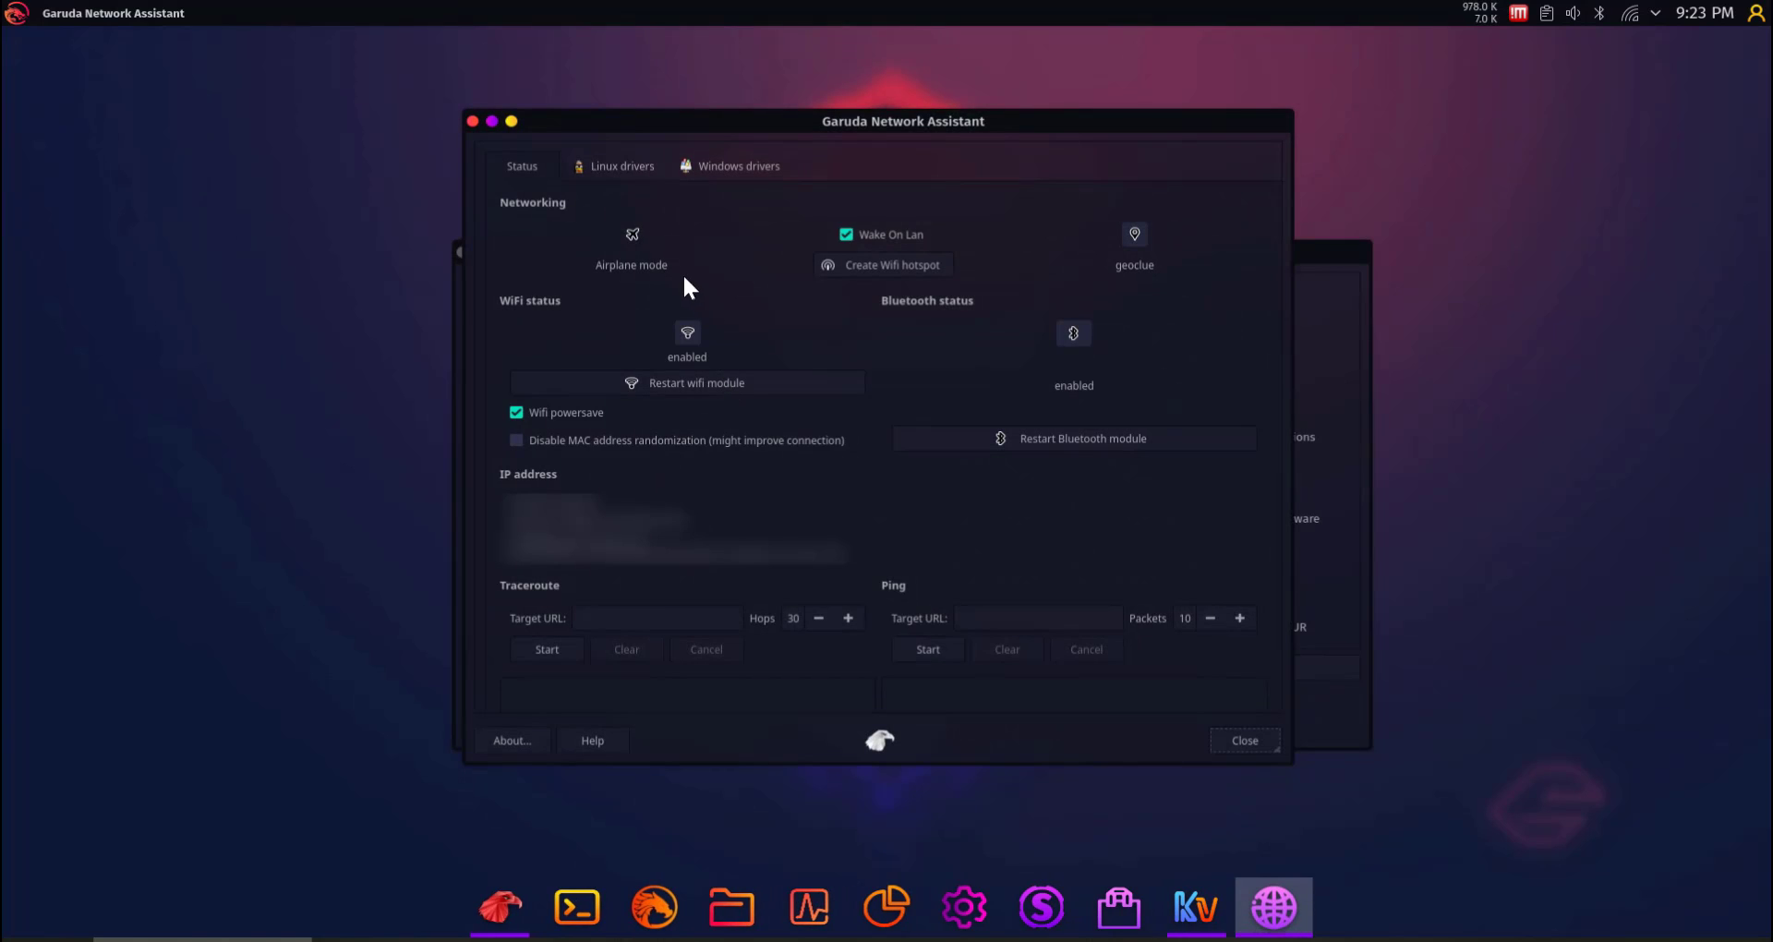
mouse_move(953, 238)
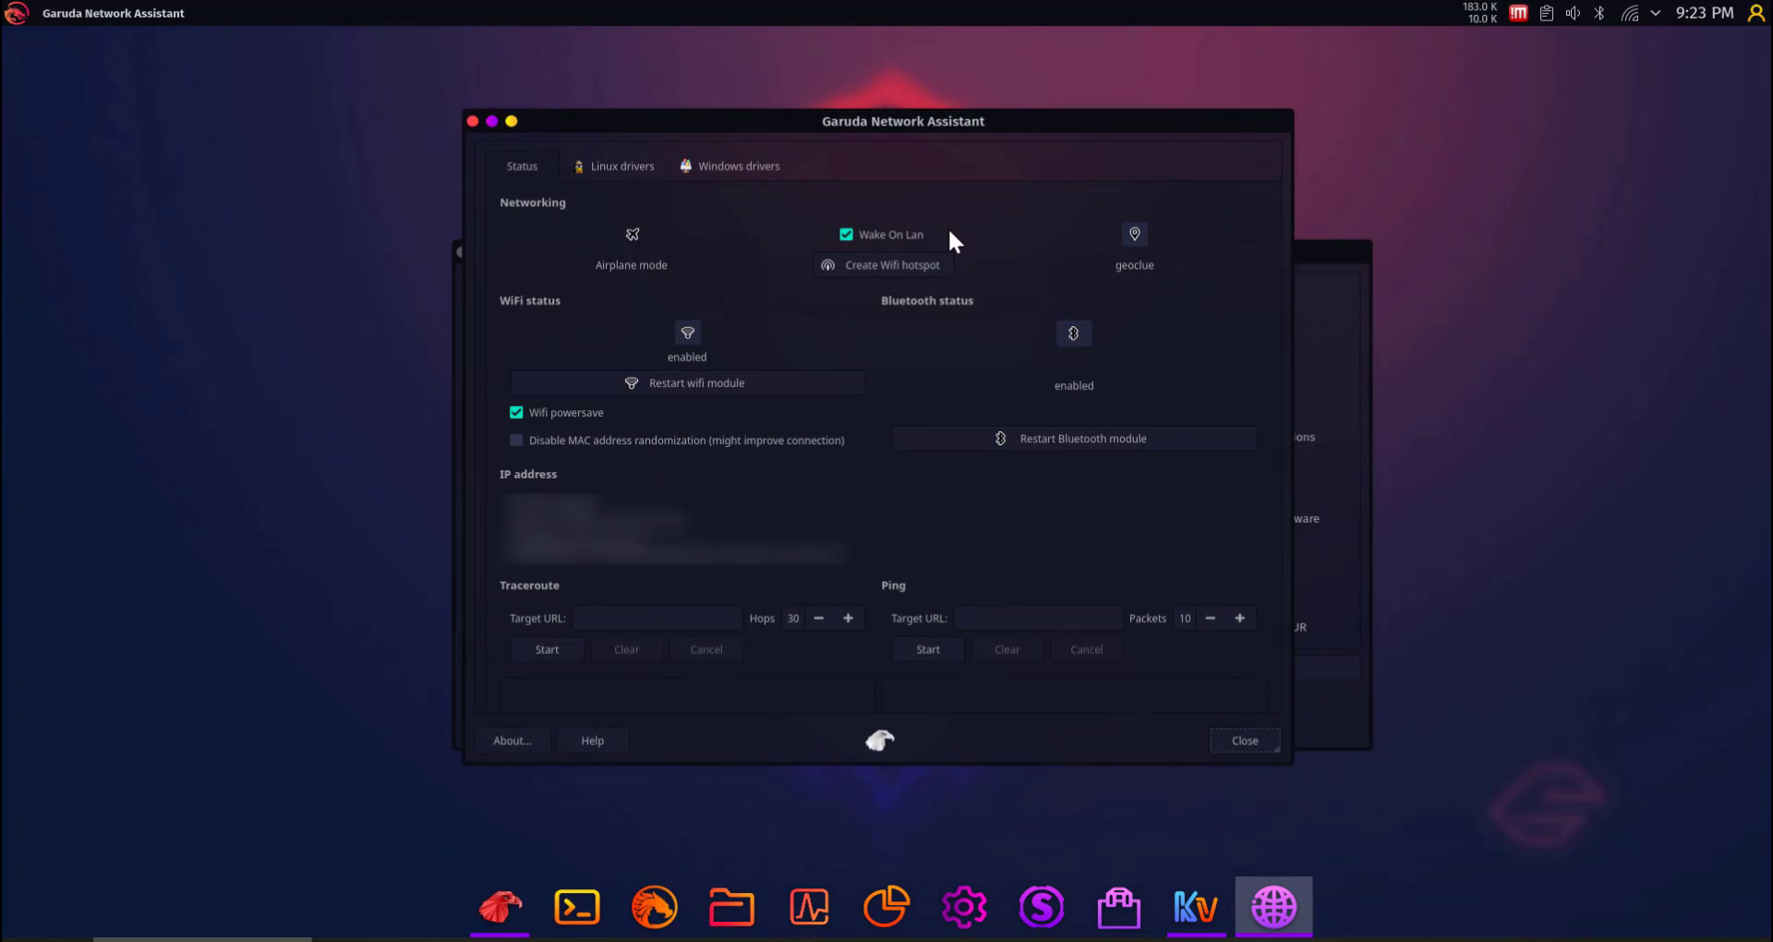
mouse_move(944, 156)
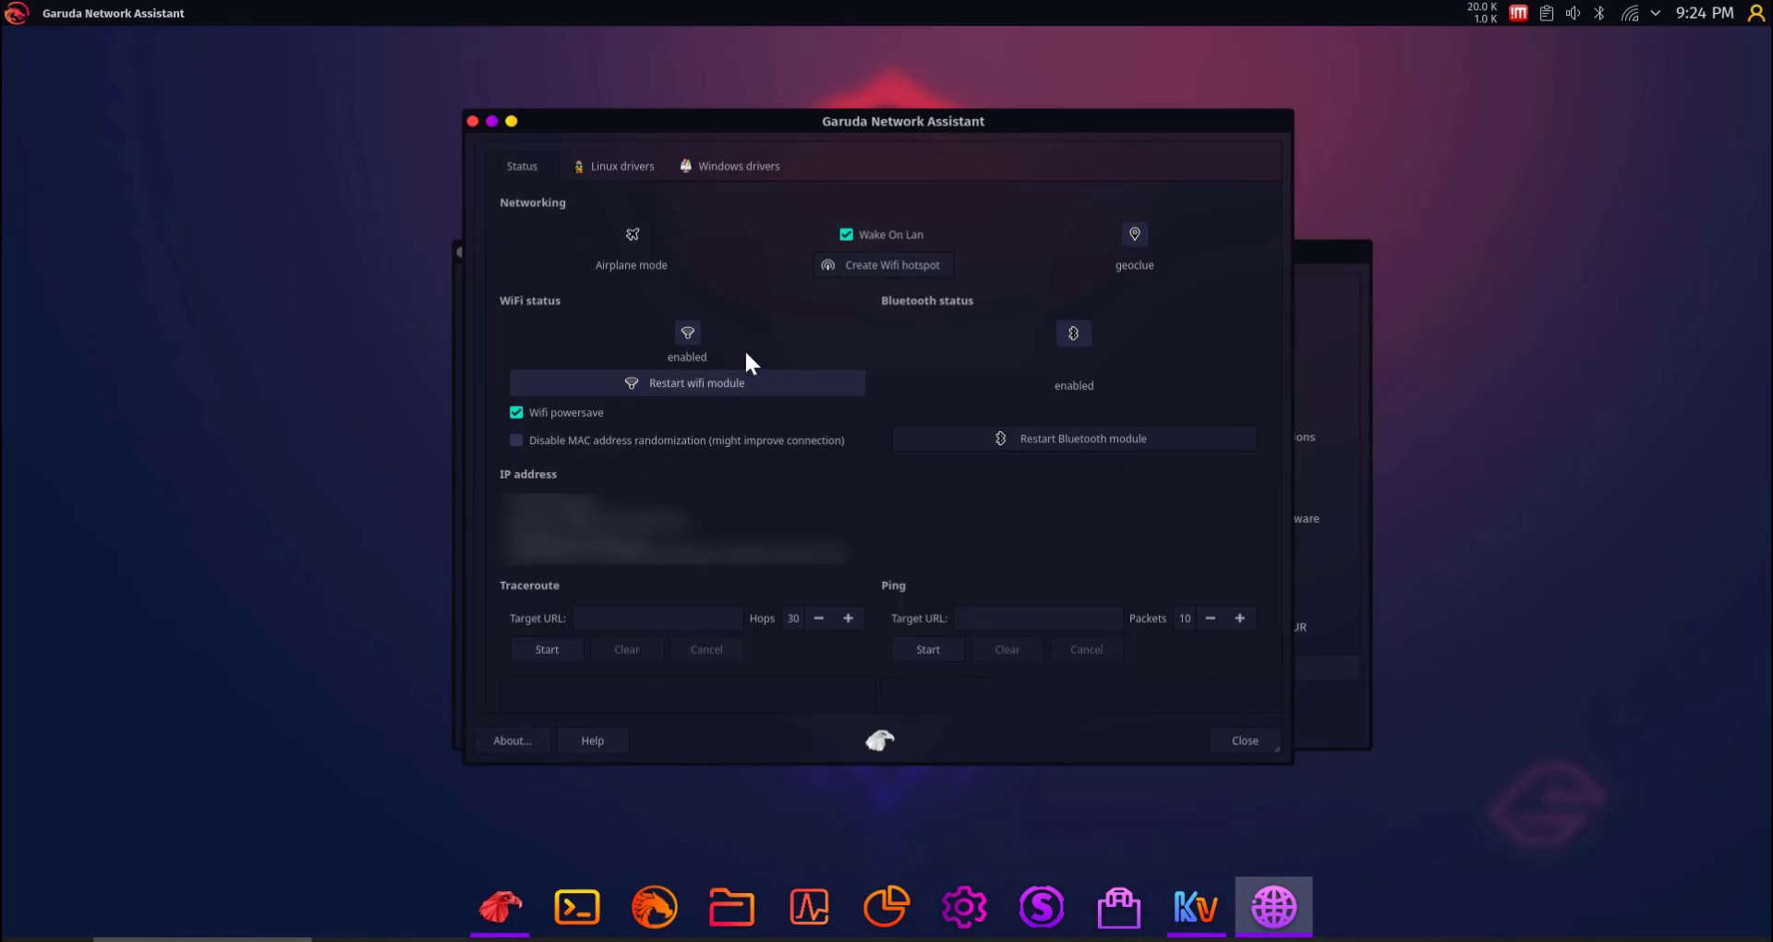
Step: Browse the Linux and Windows driver tabs, dismissing the Ndiswrapper not-installed notice
click(620, 165)
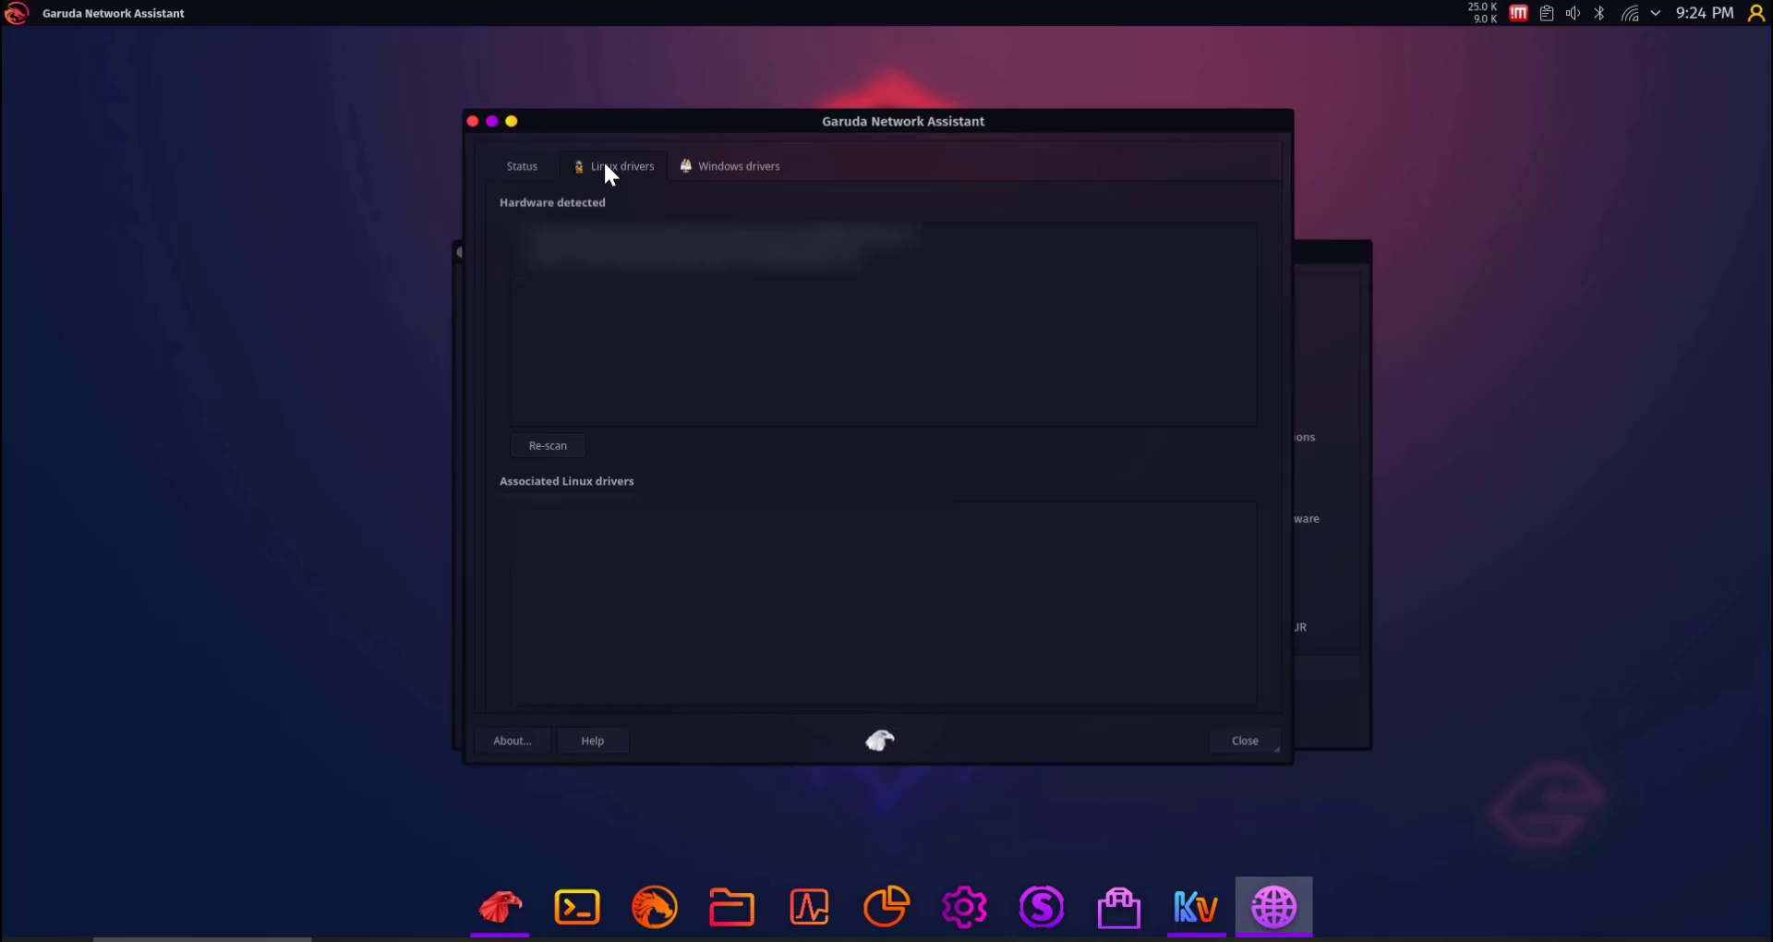
click(737, 165)
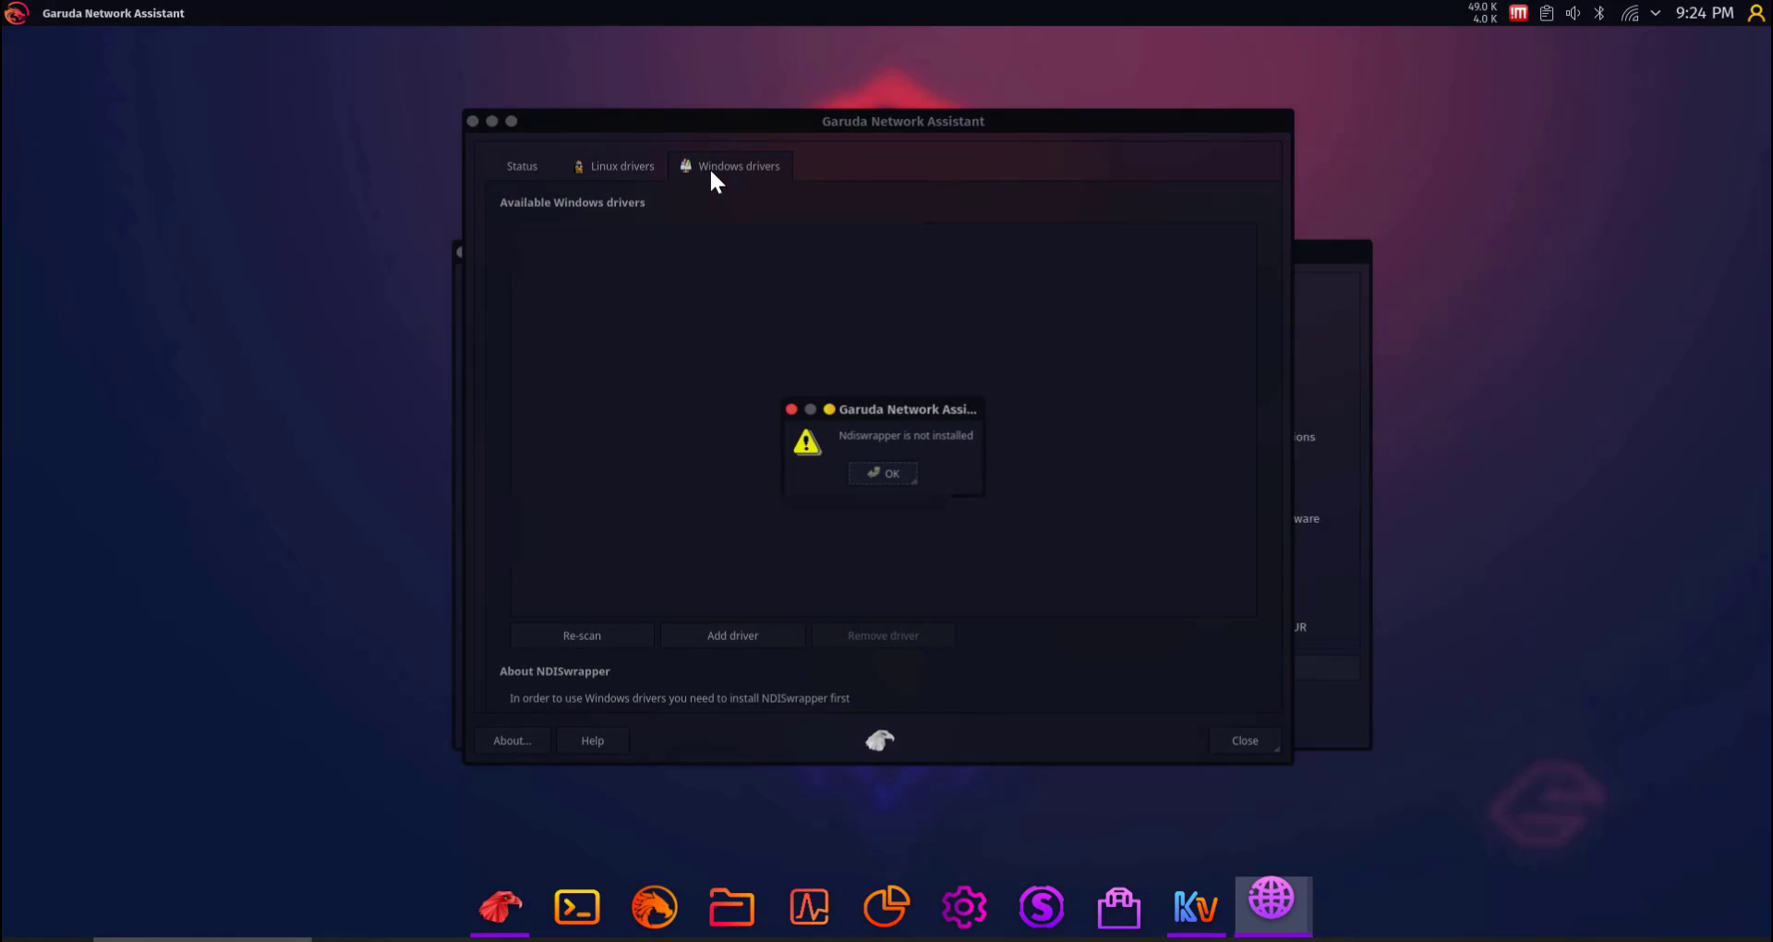
click(883, 473)
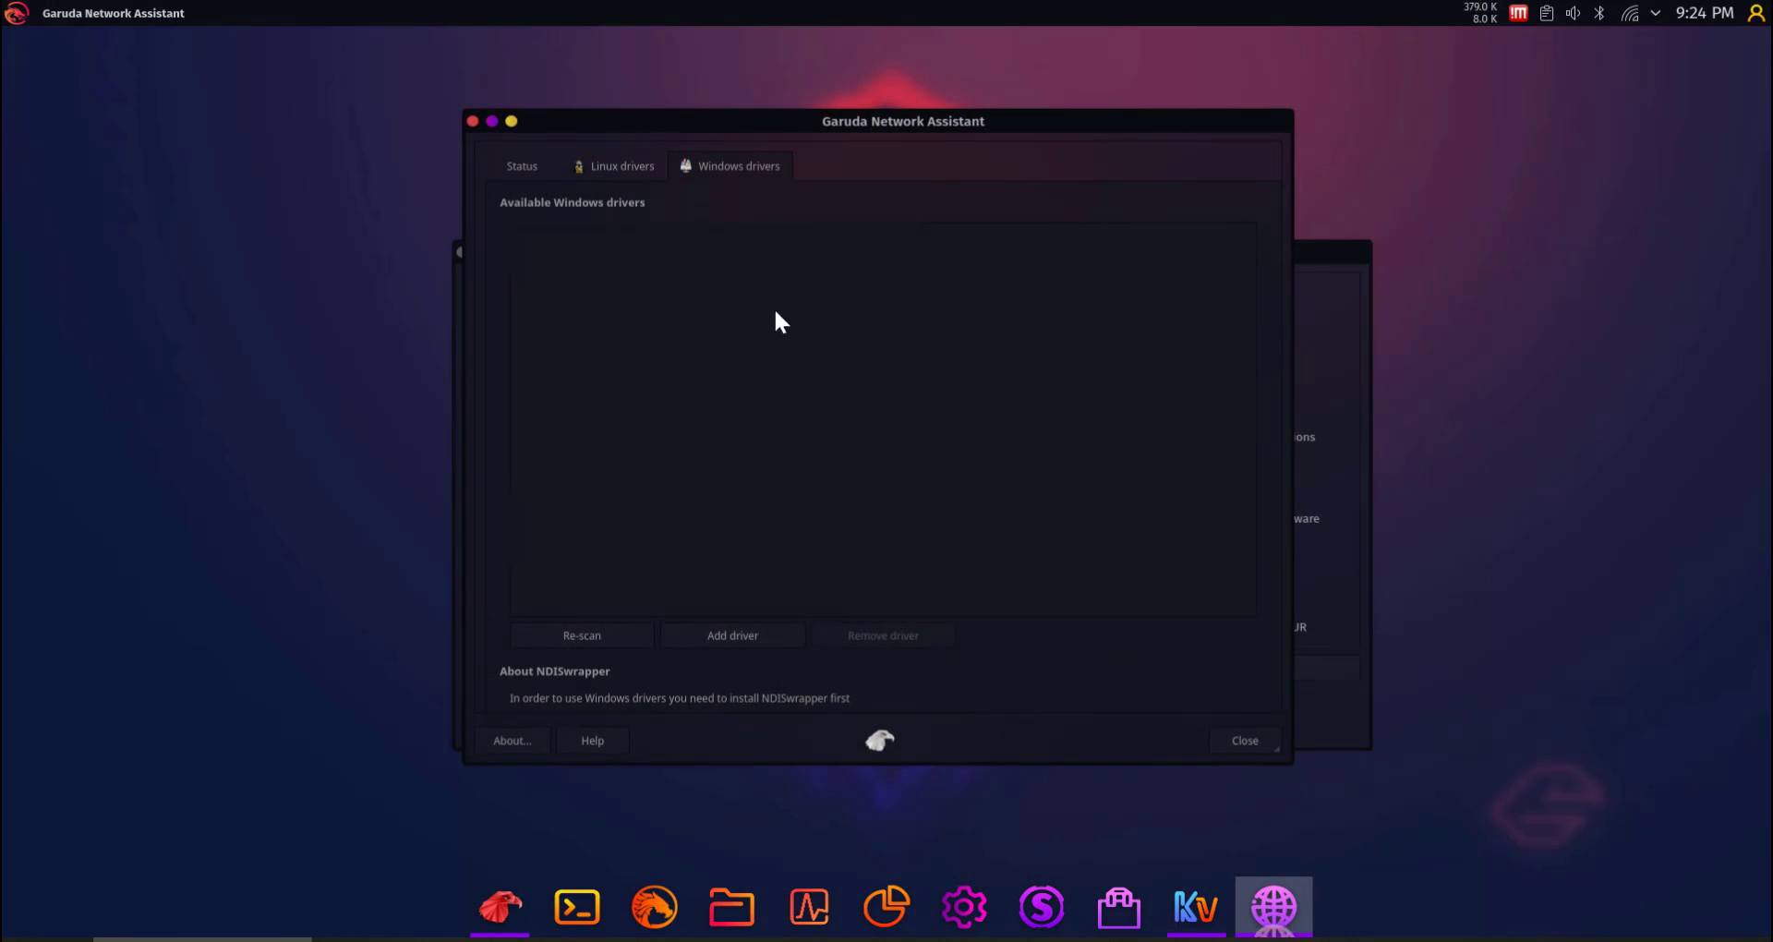
click(620, 166)
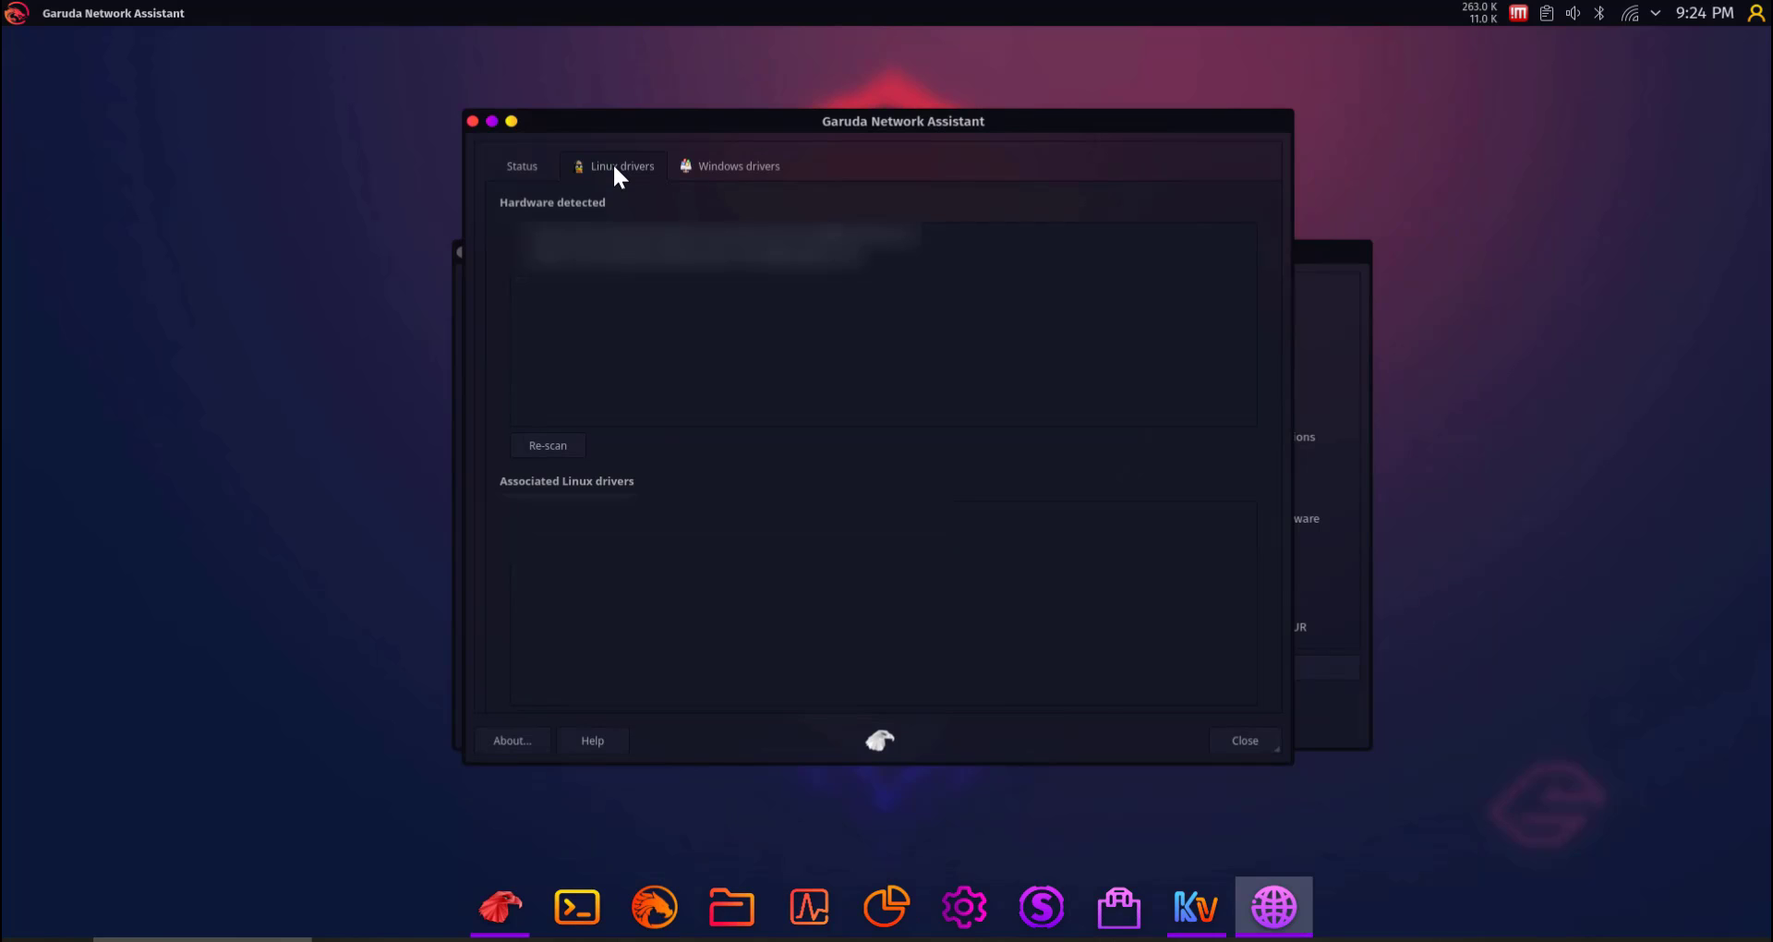
mouse_move(630, 187)
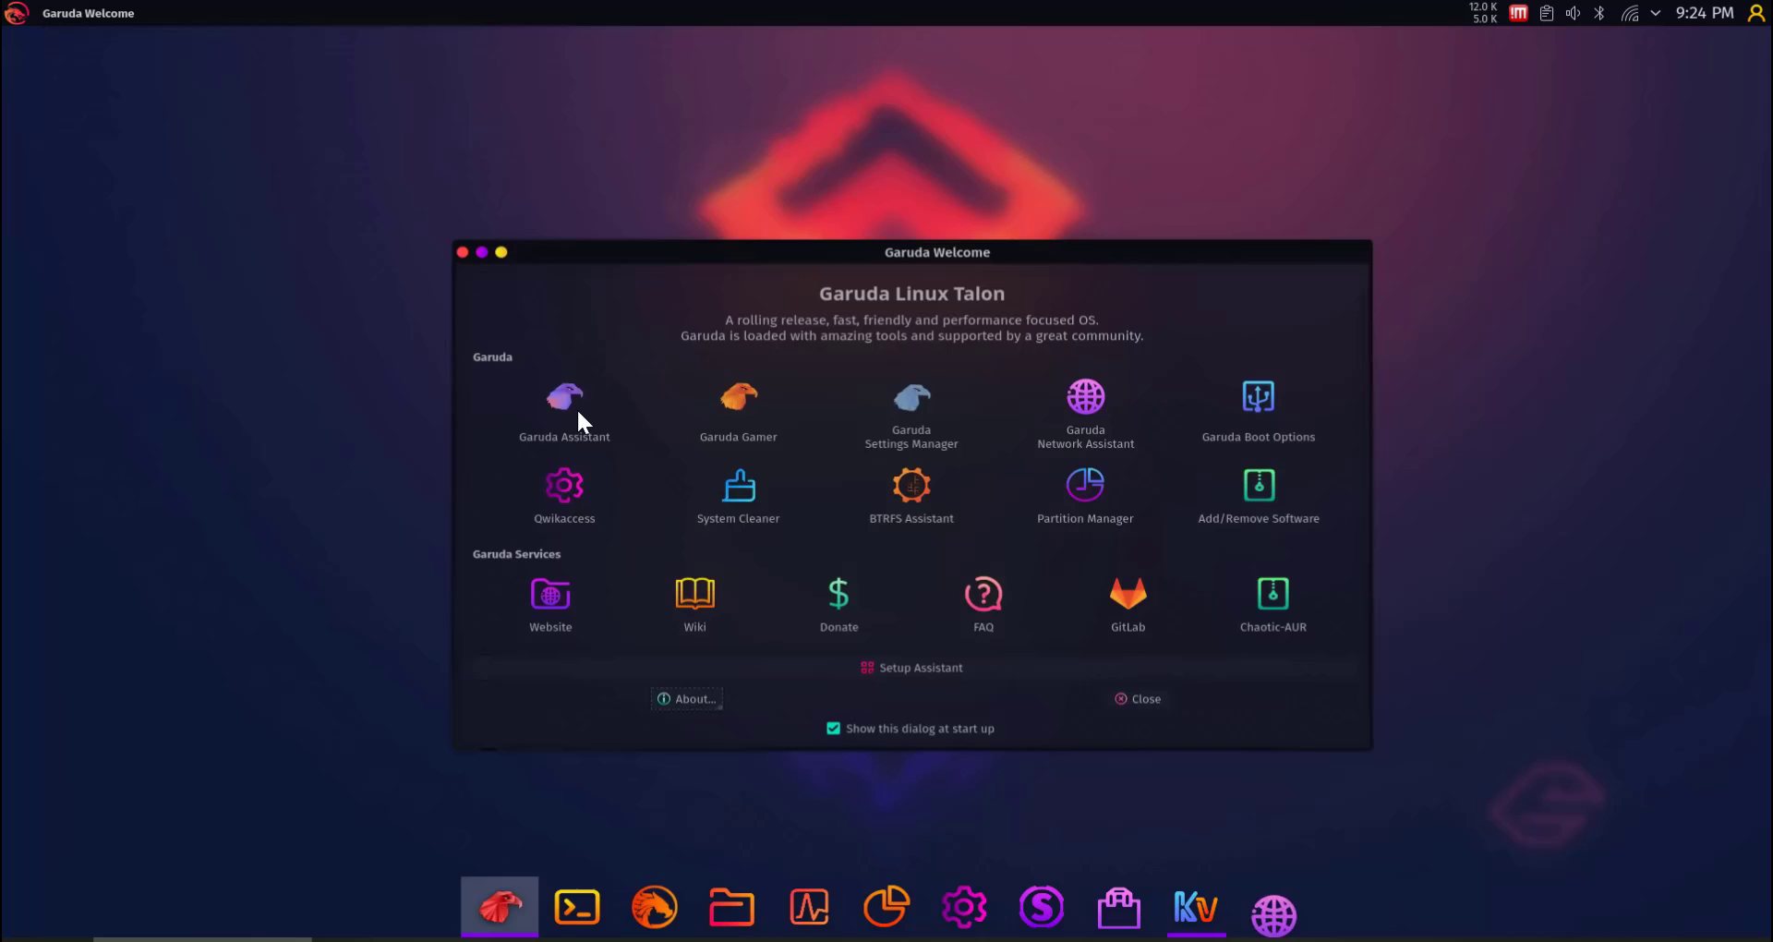
mouse_move(16, 12)
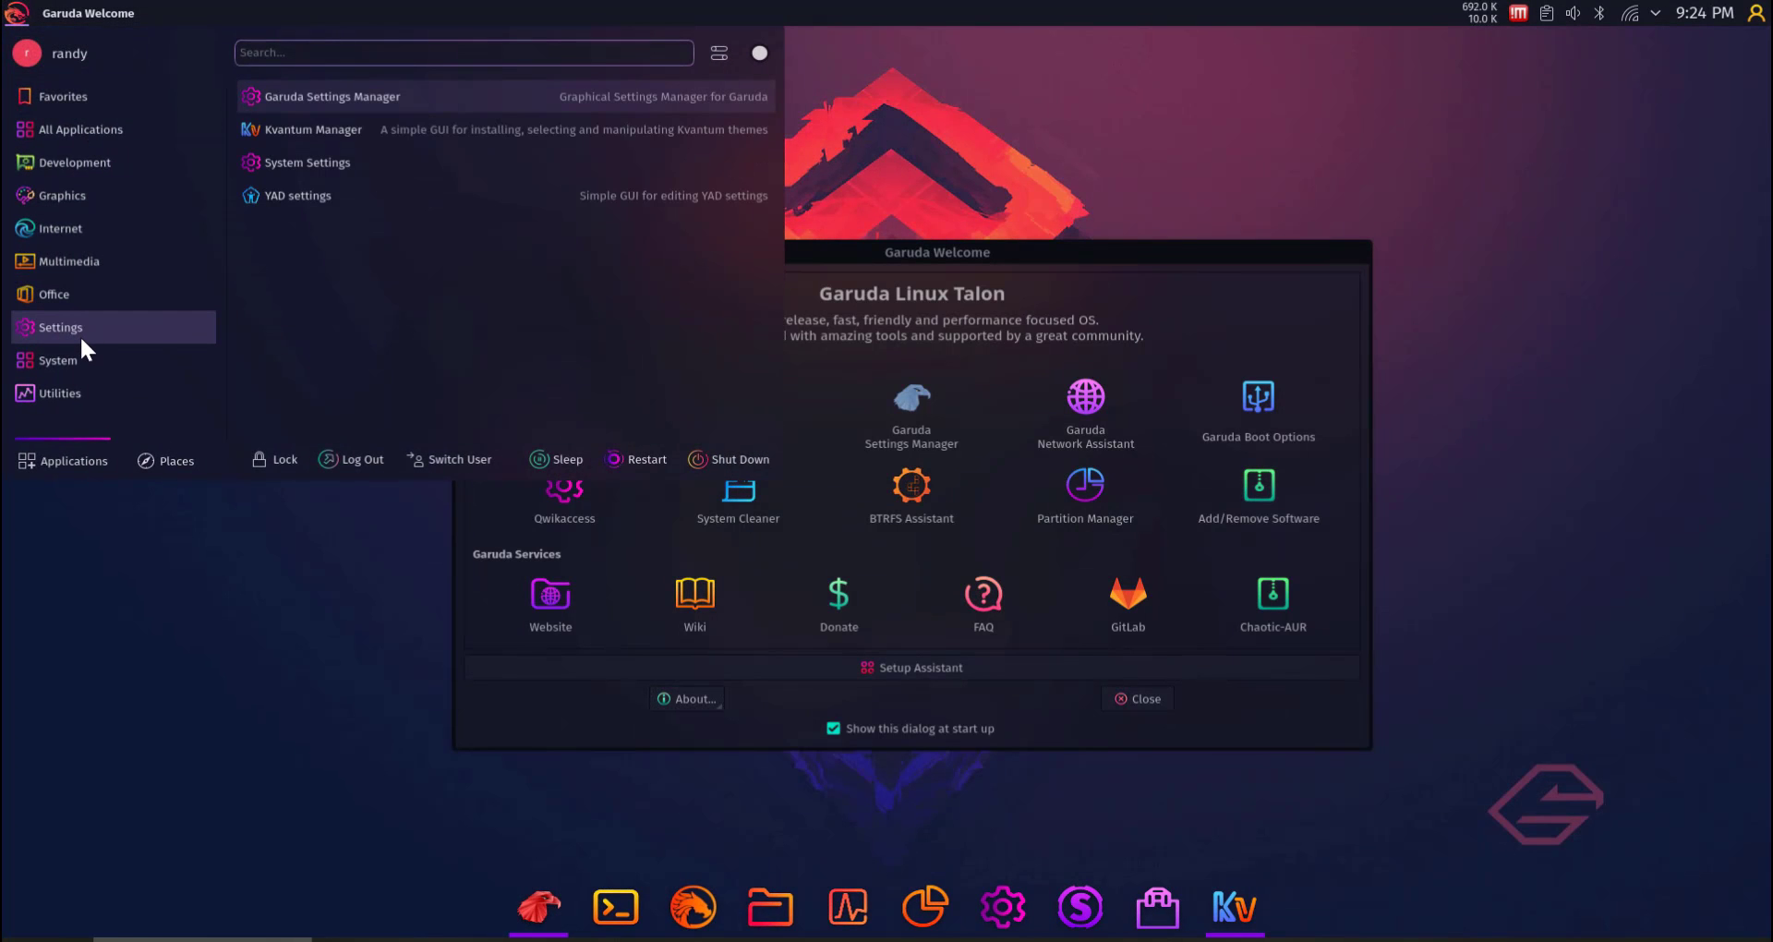
click(58, 359)
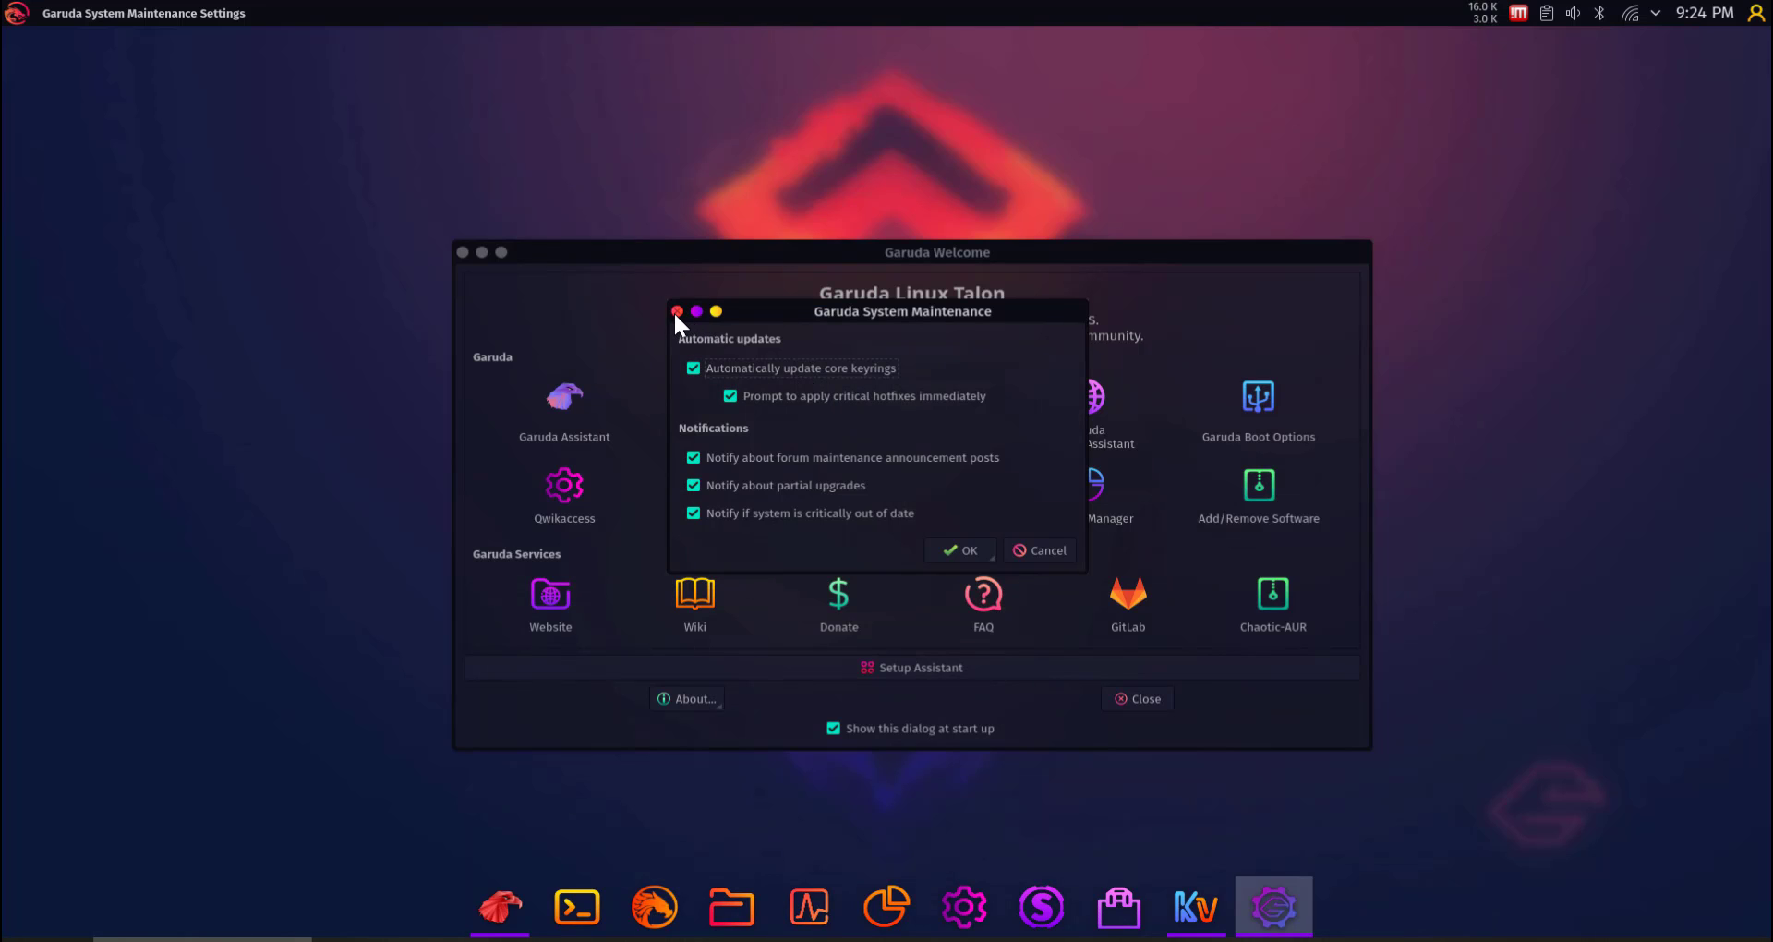
click(16, 12)
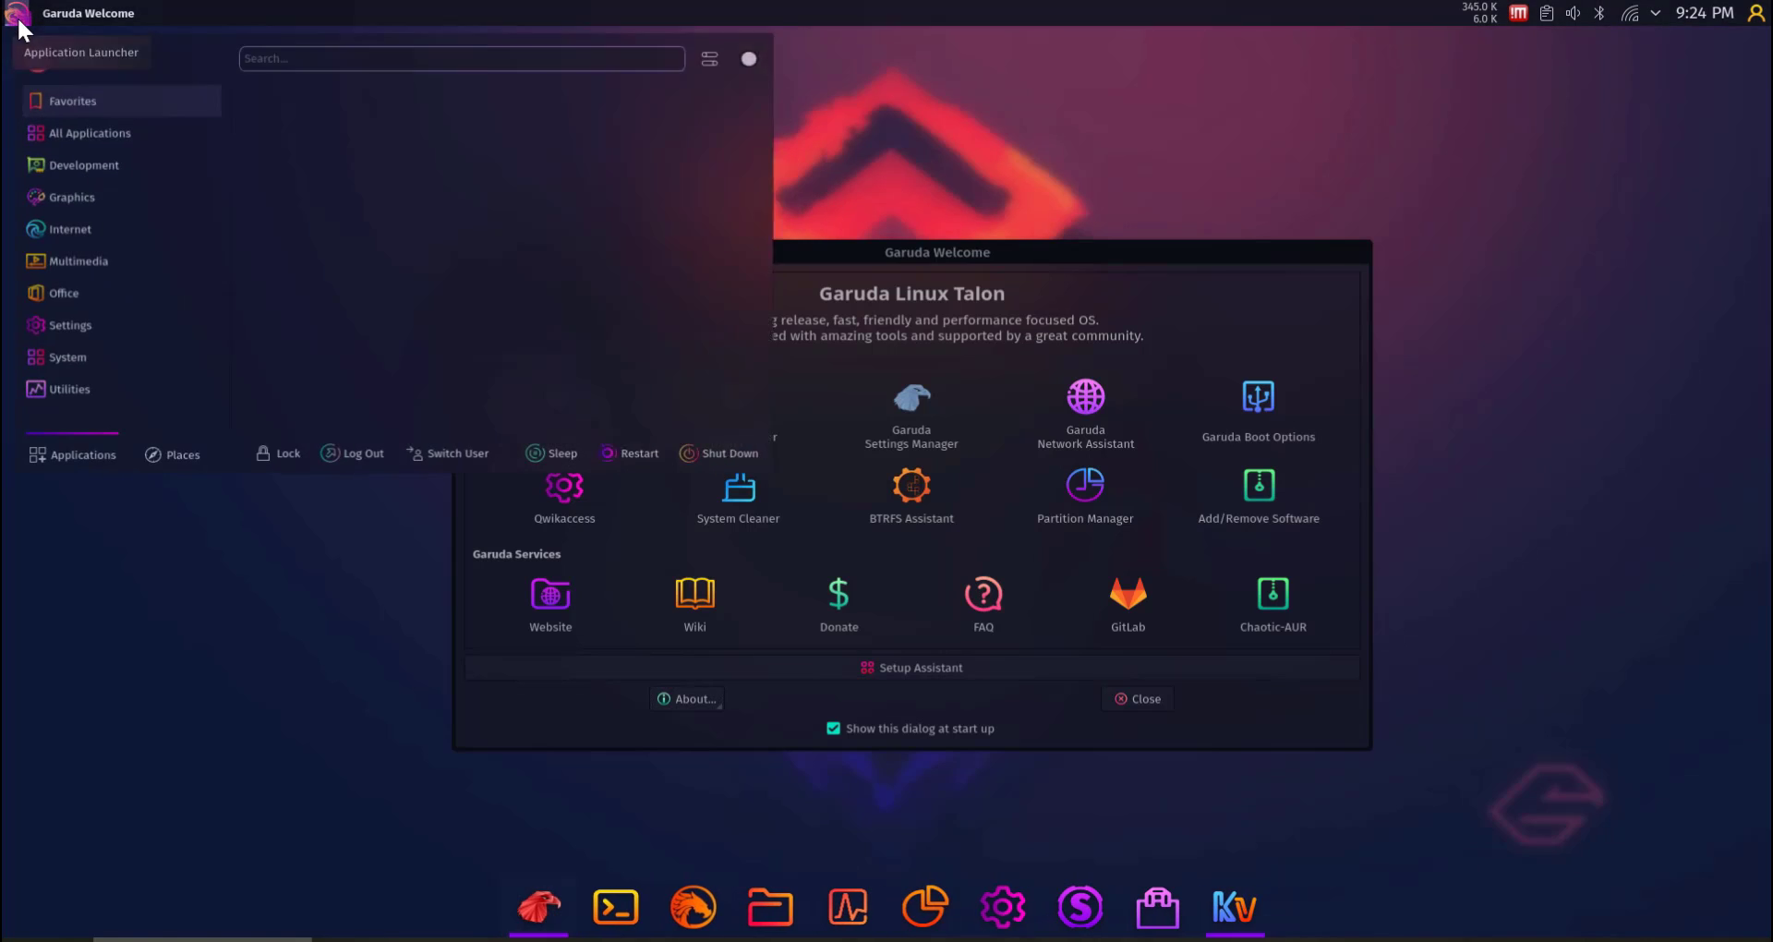
Step: Browse Utilities, then scroll the System apps list and launch Pace
click(65, 392)
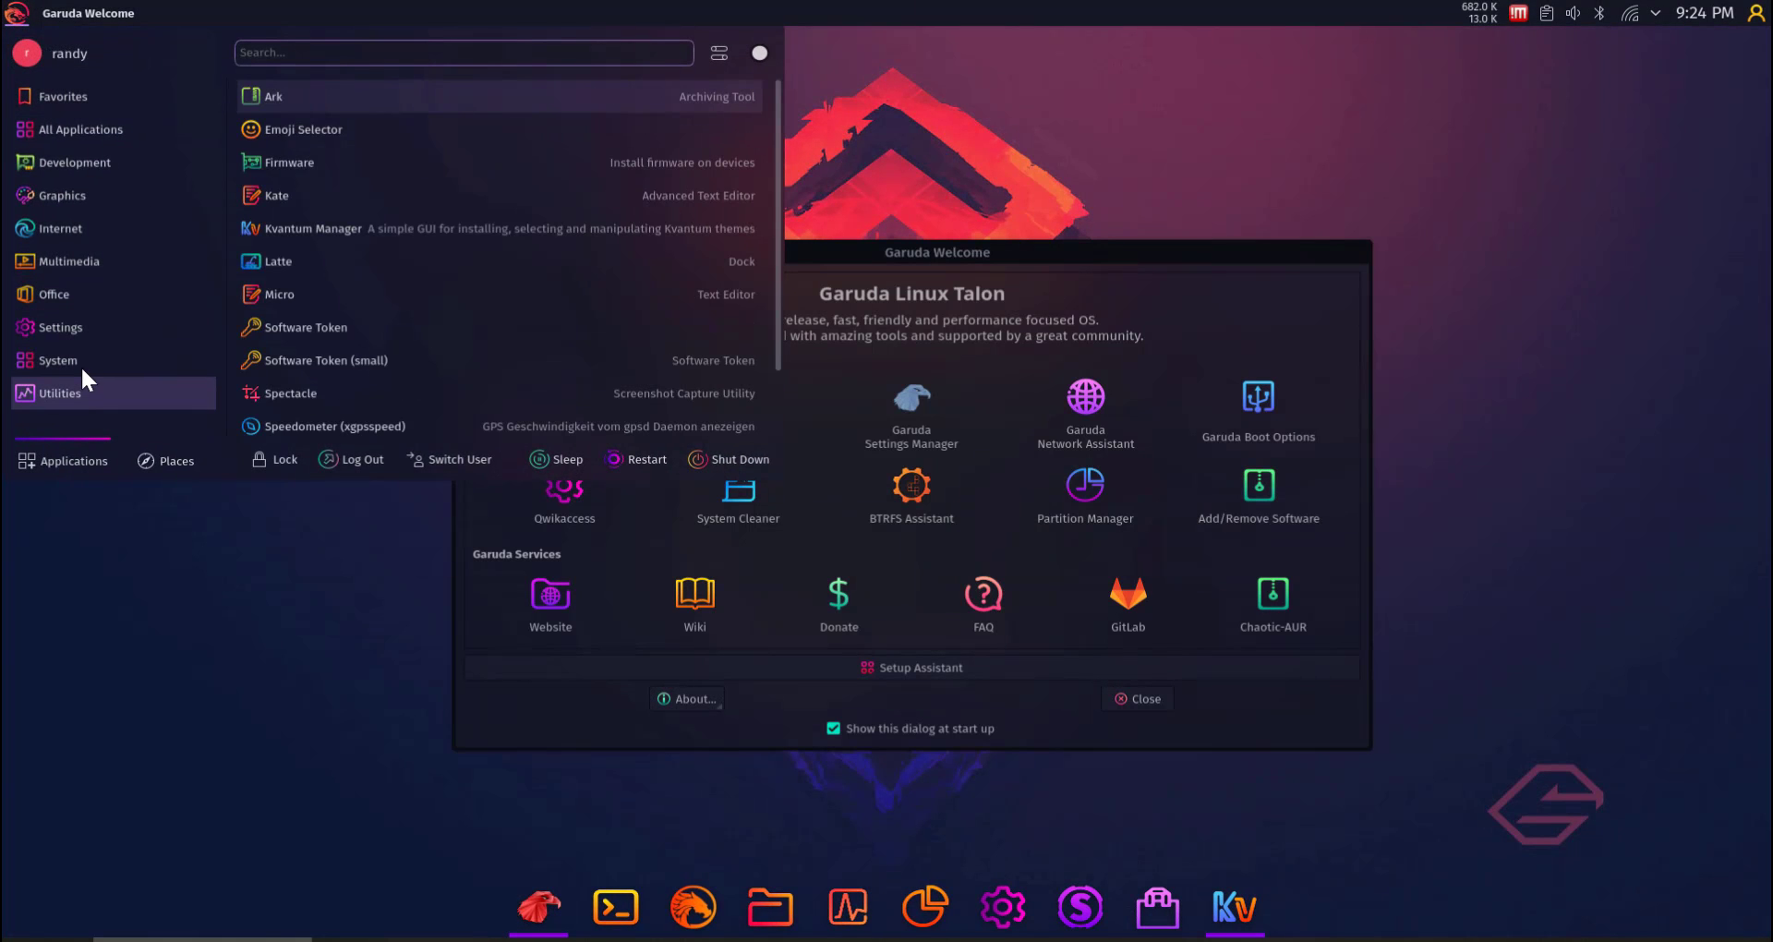
click(57, 359)
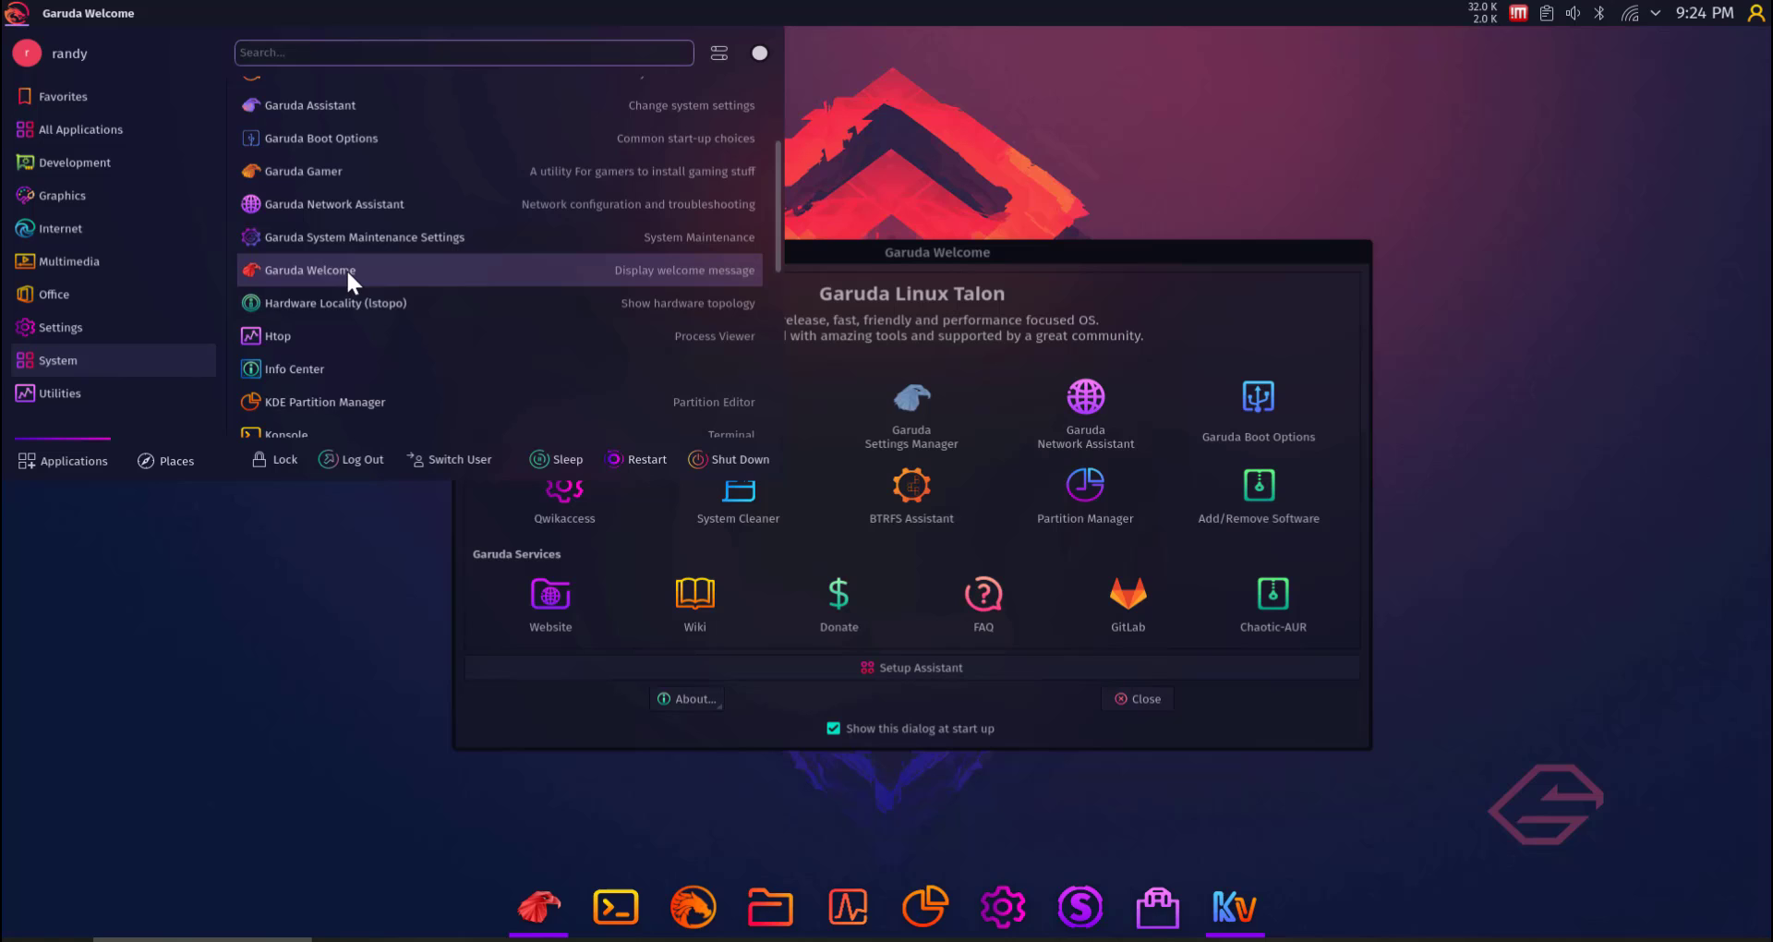
mouse_move(317, 326)
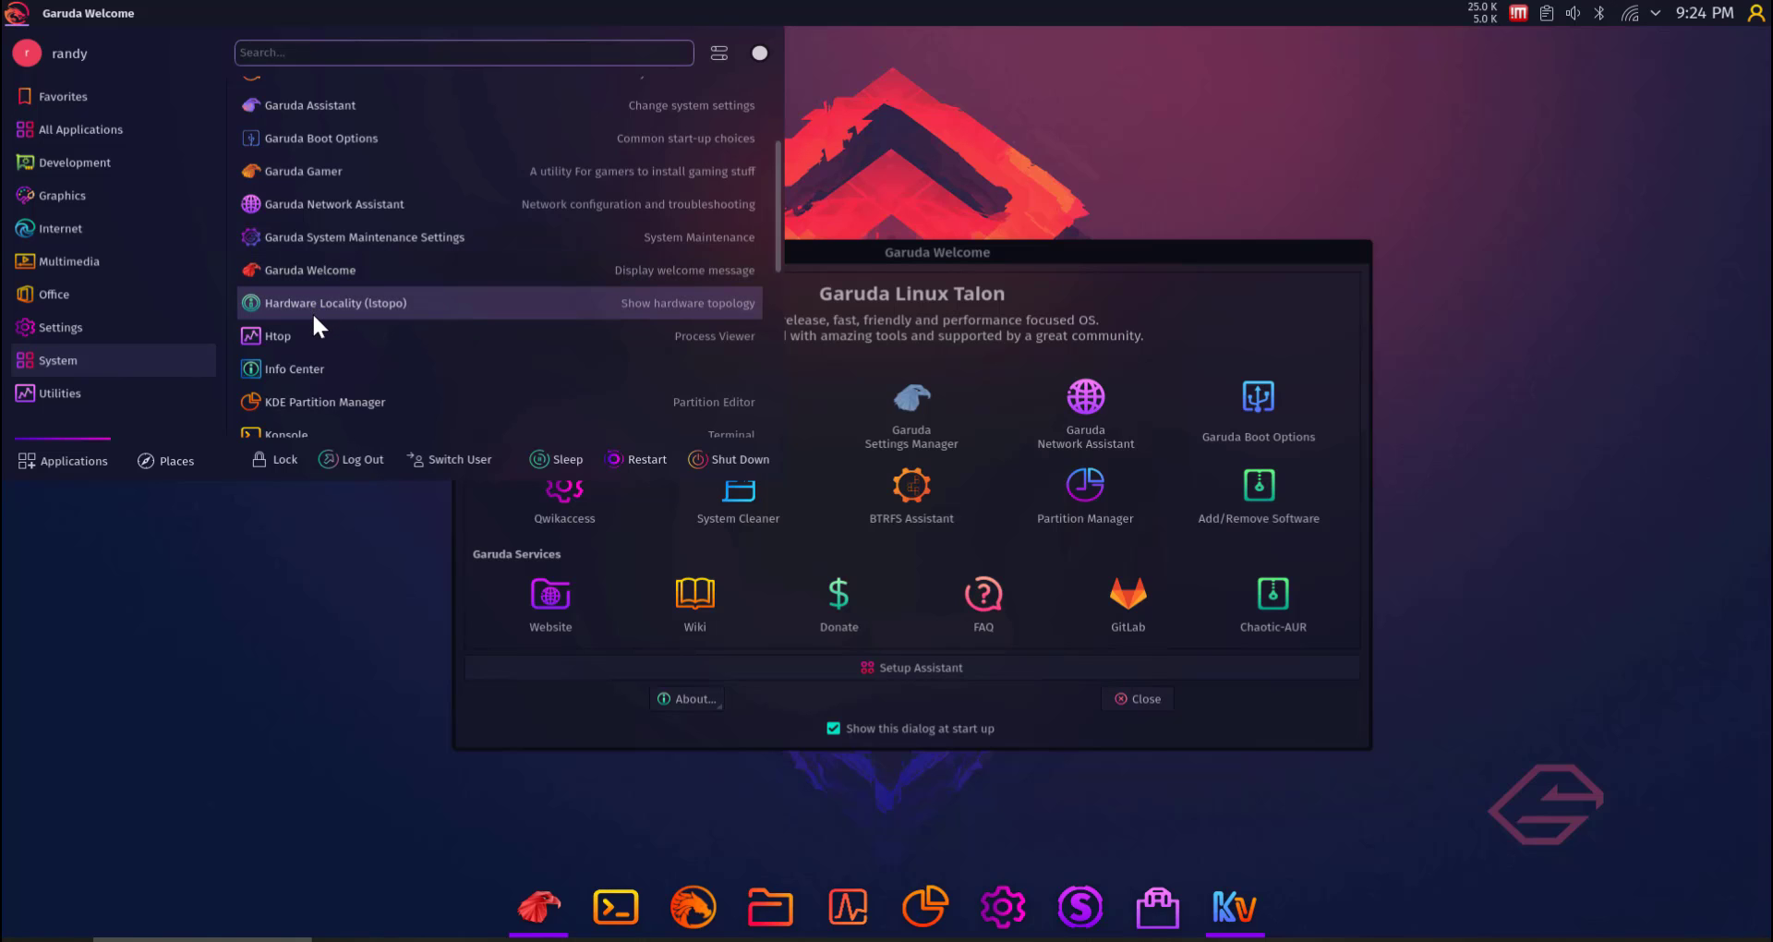
scroll(down, 3)
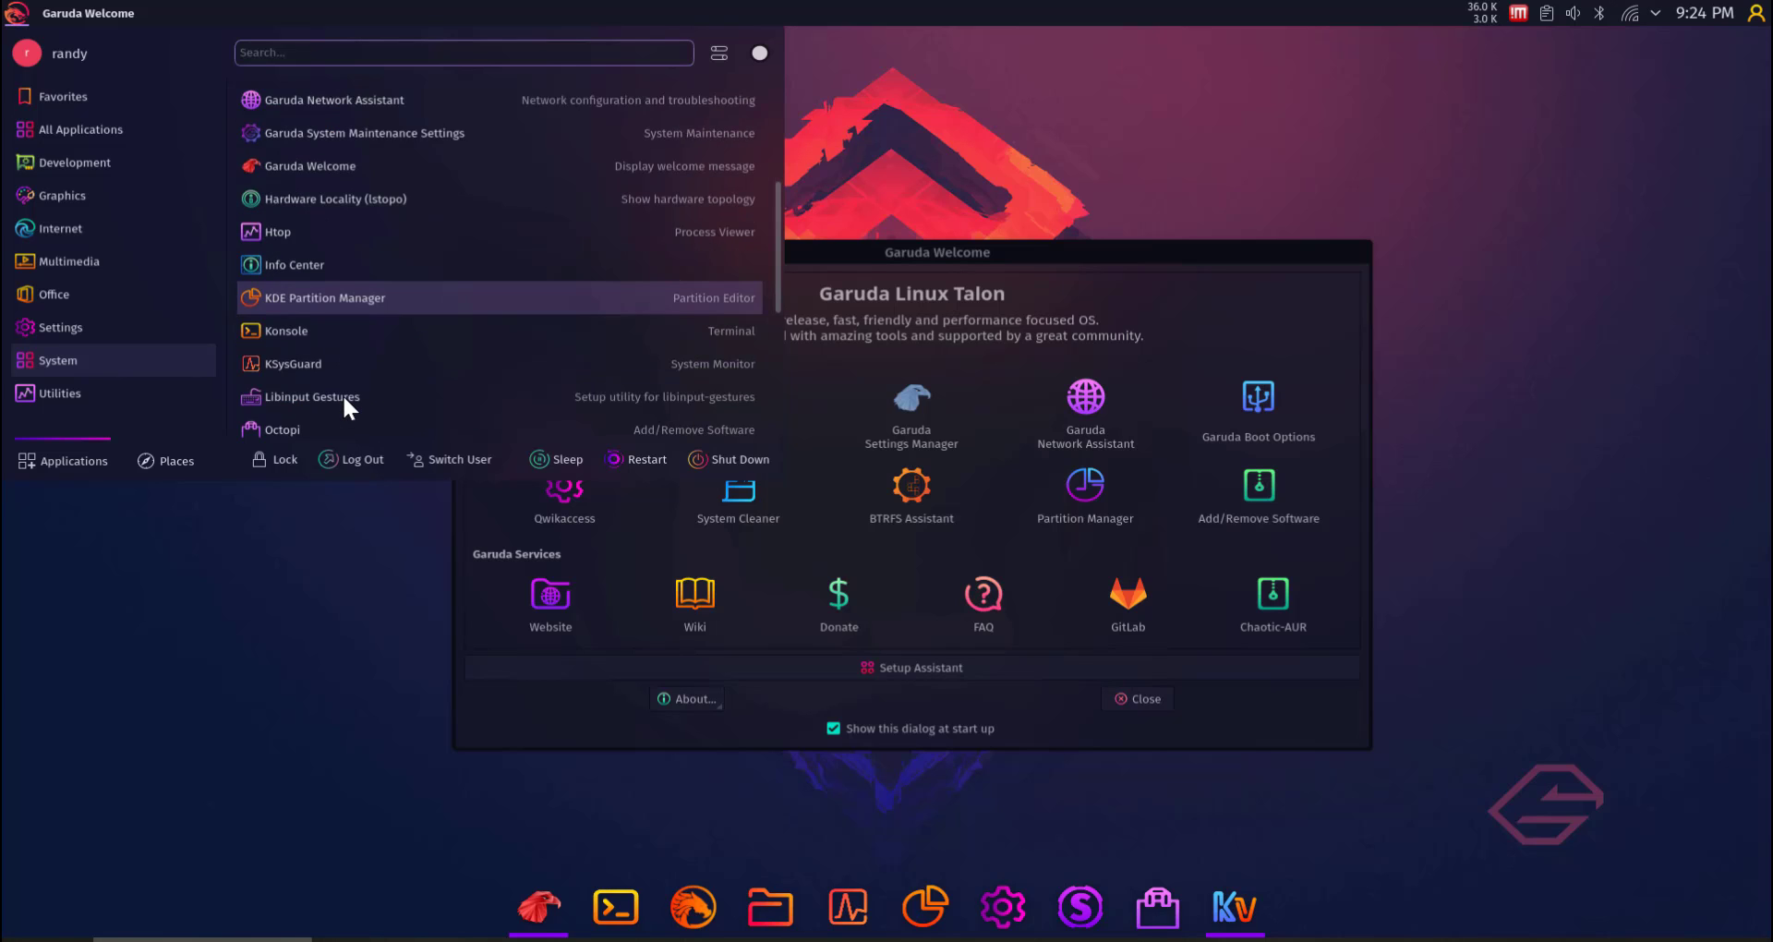
scroll(down, 3)
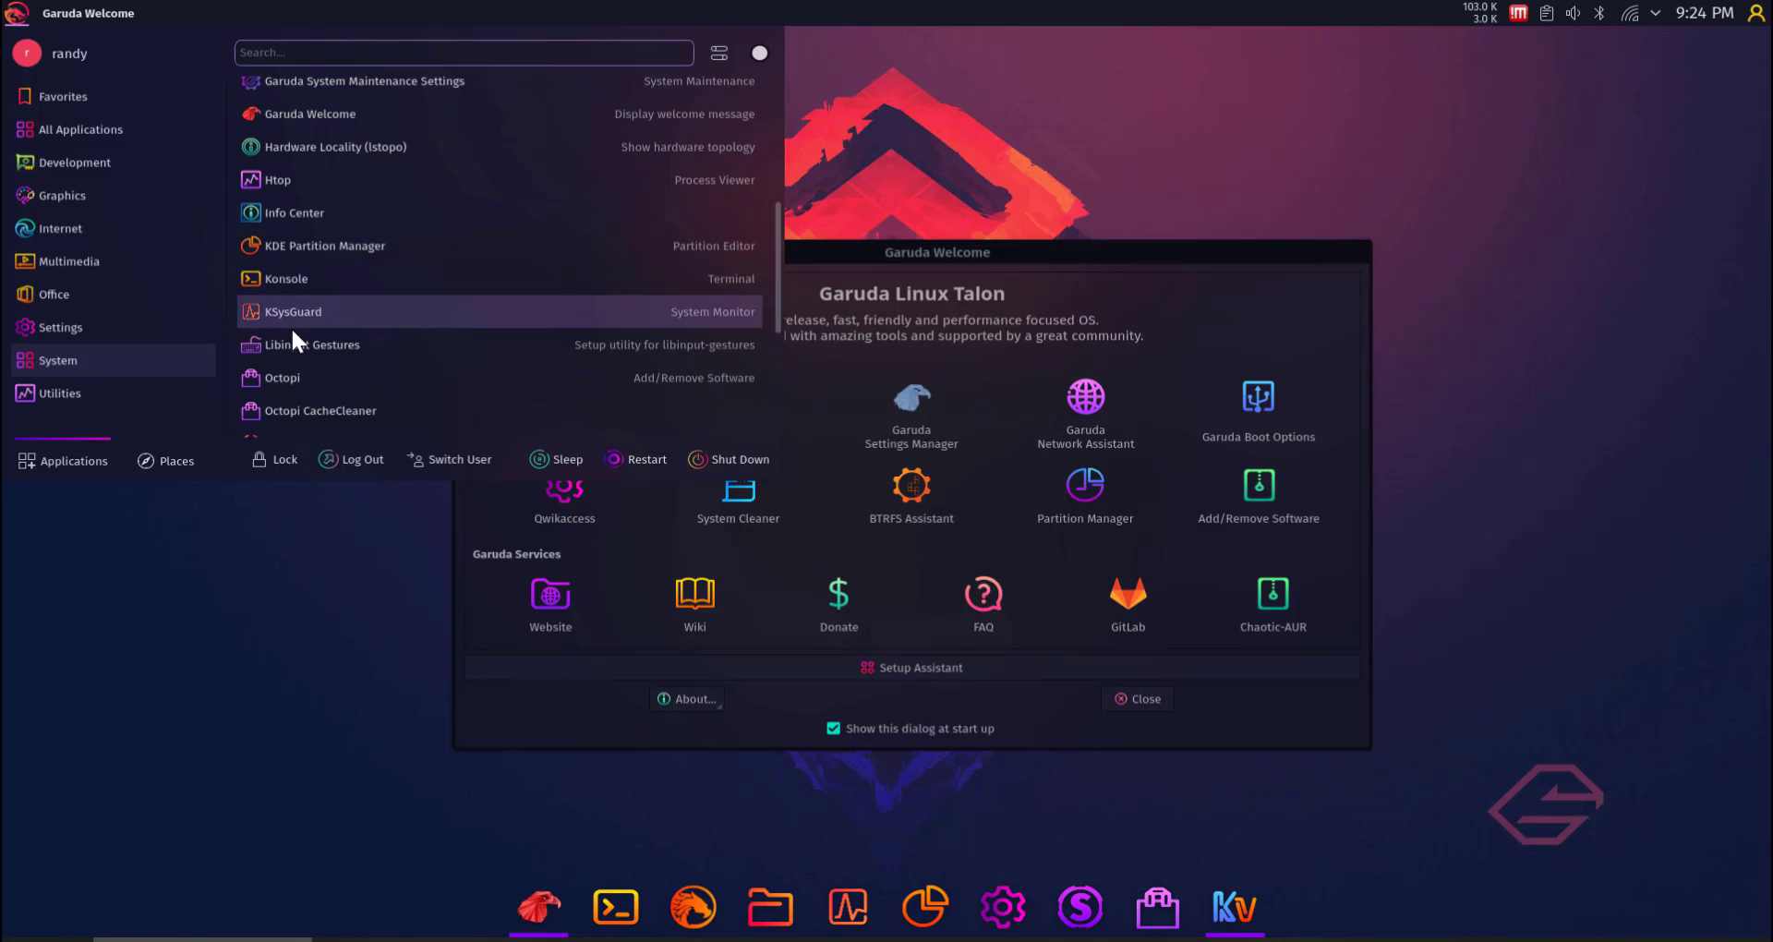
scroll(down, 3)
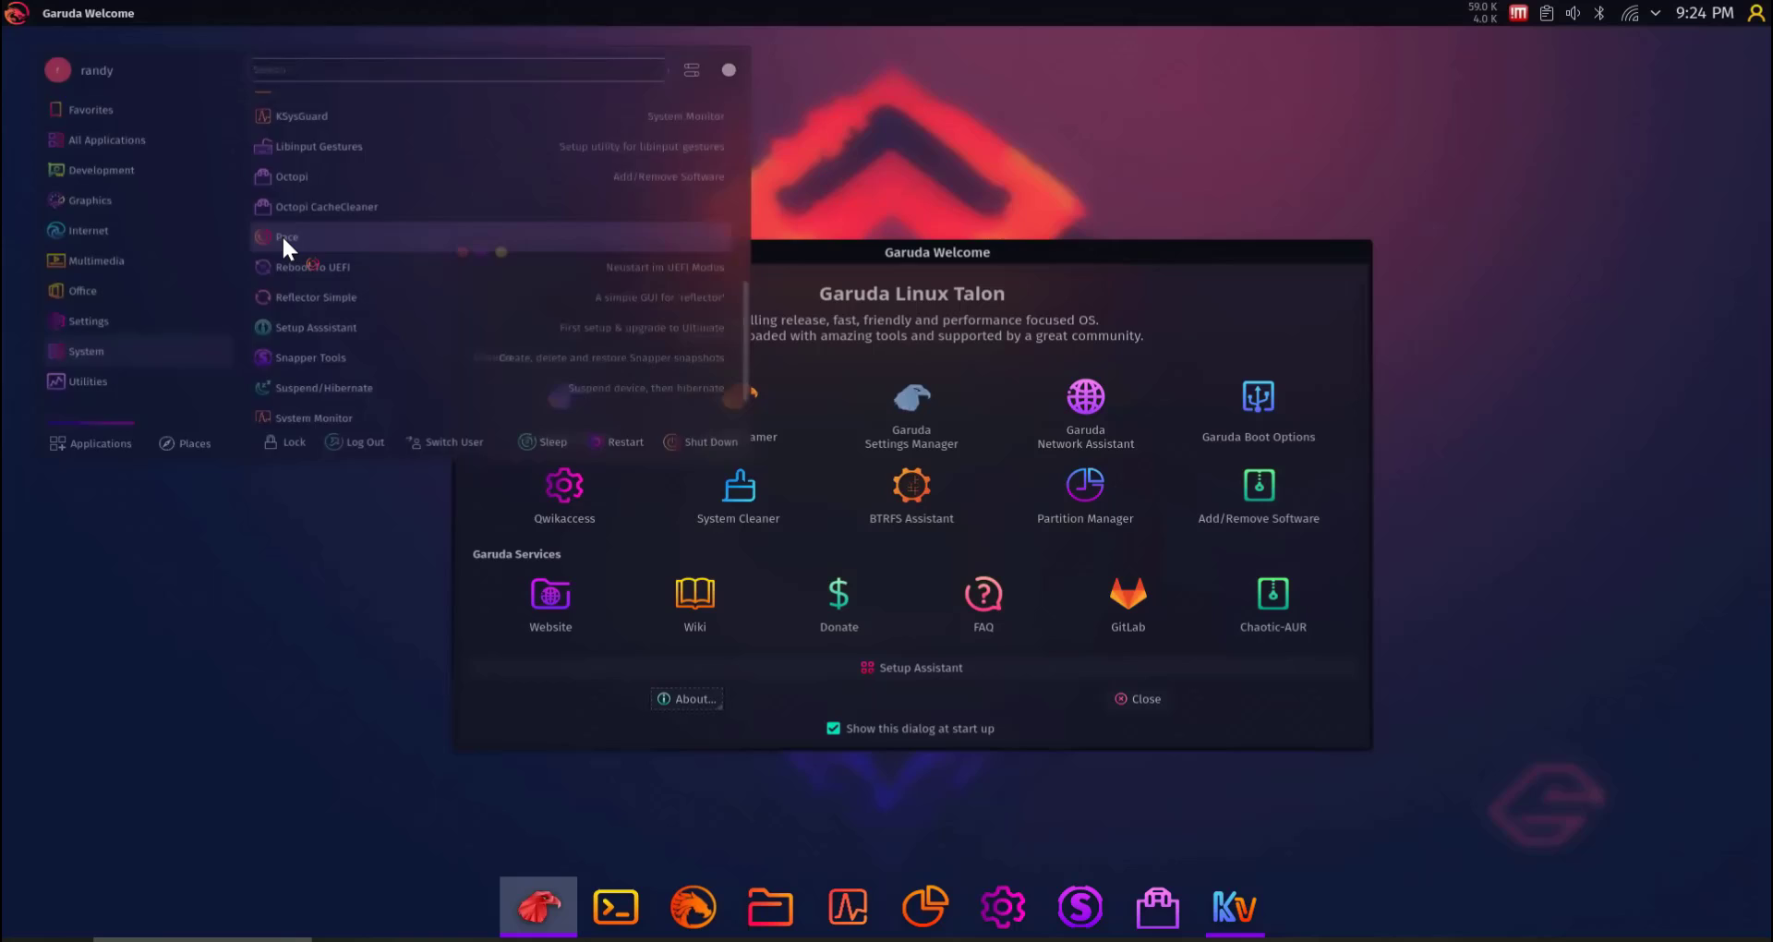
click(286, 237)
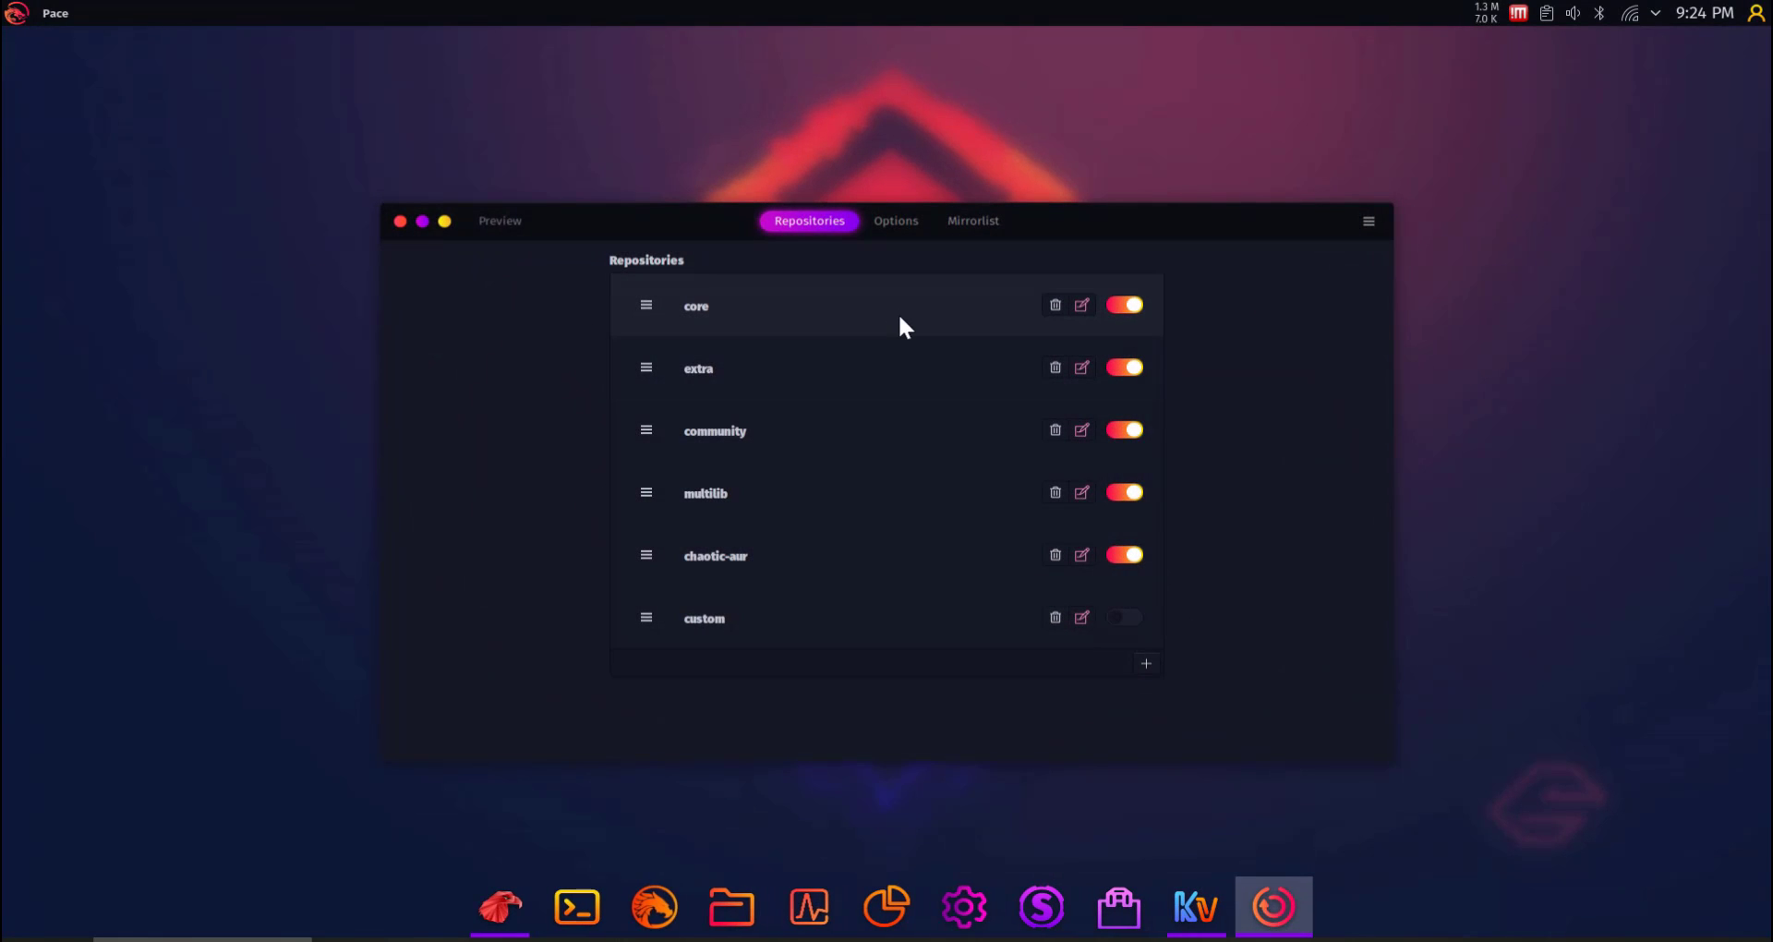
mouse_move(505, 313)
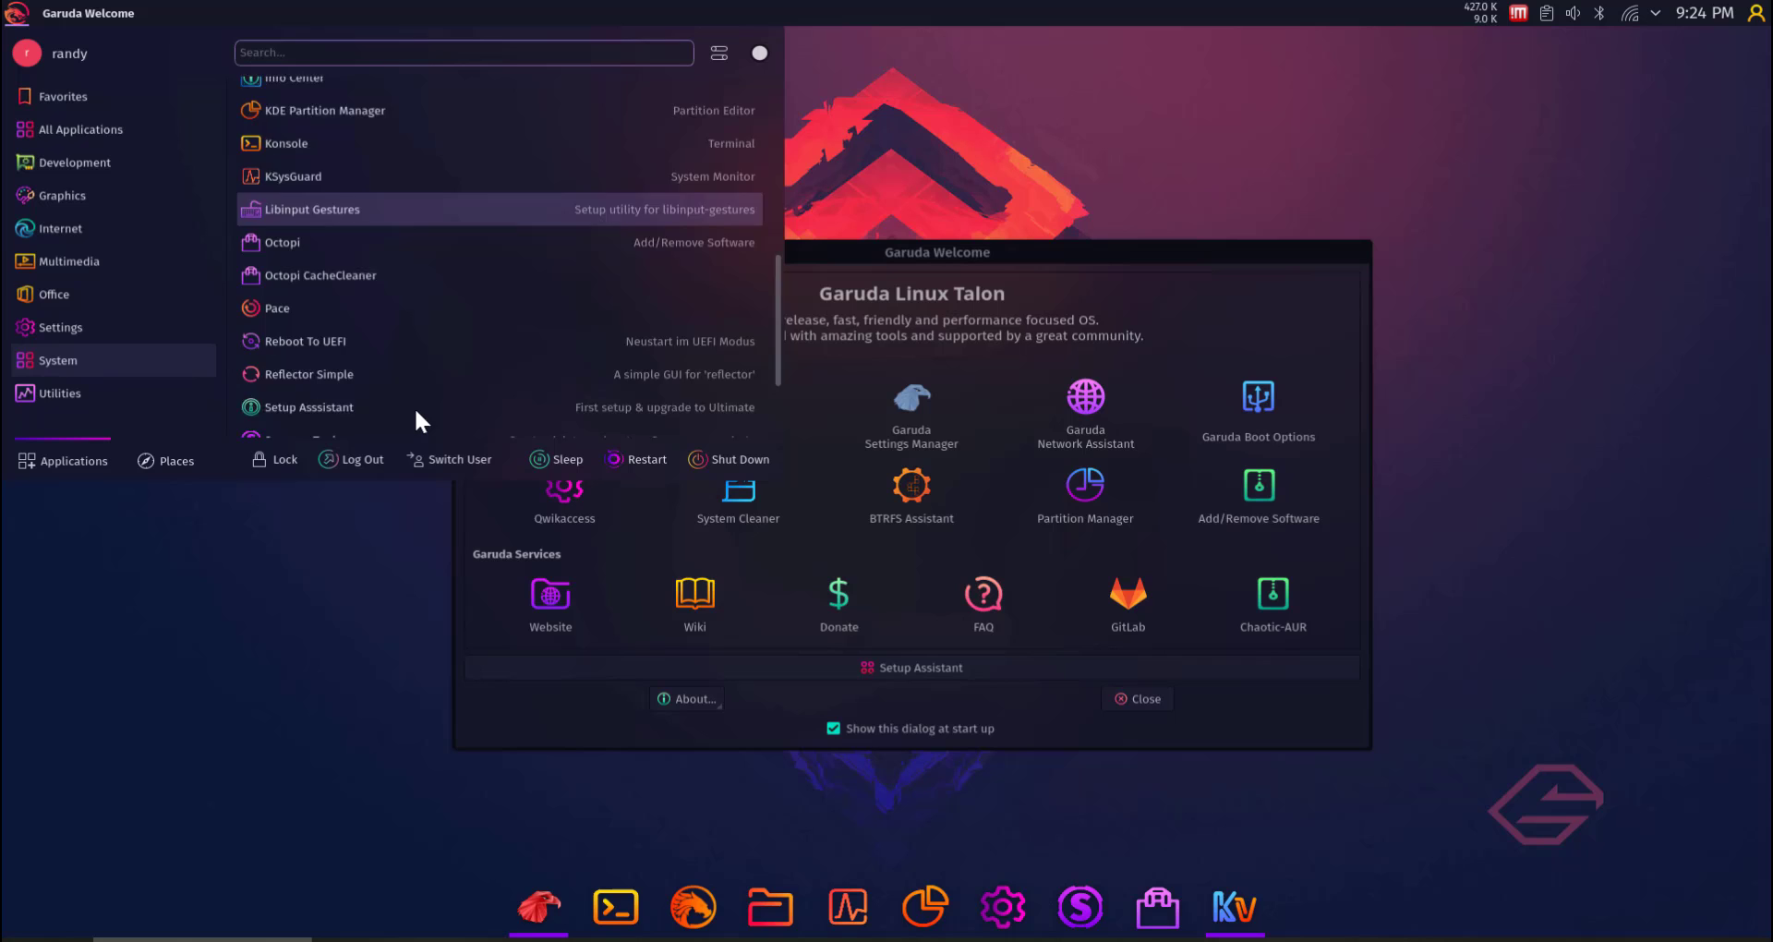
Step: Scroll the System apps list and launch System Monitor
scroll(down, 3)
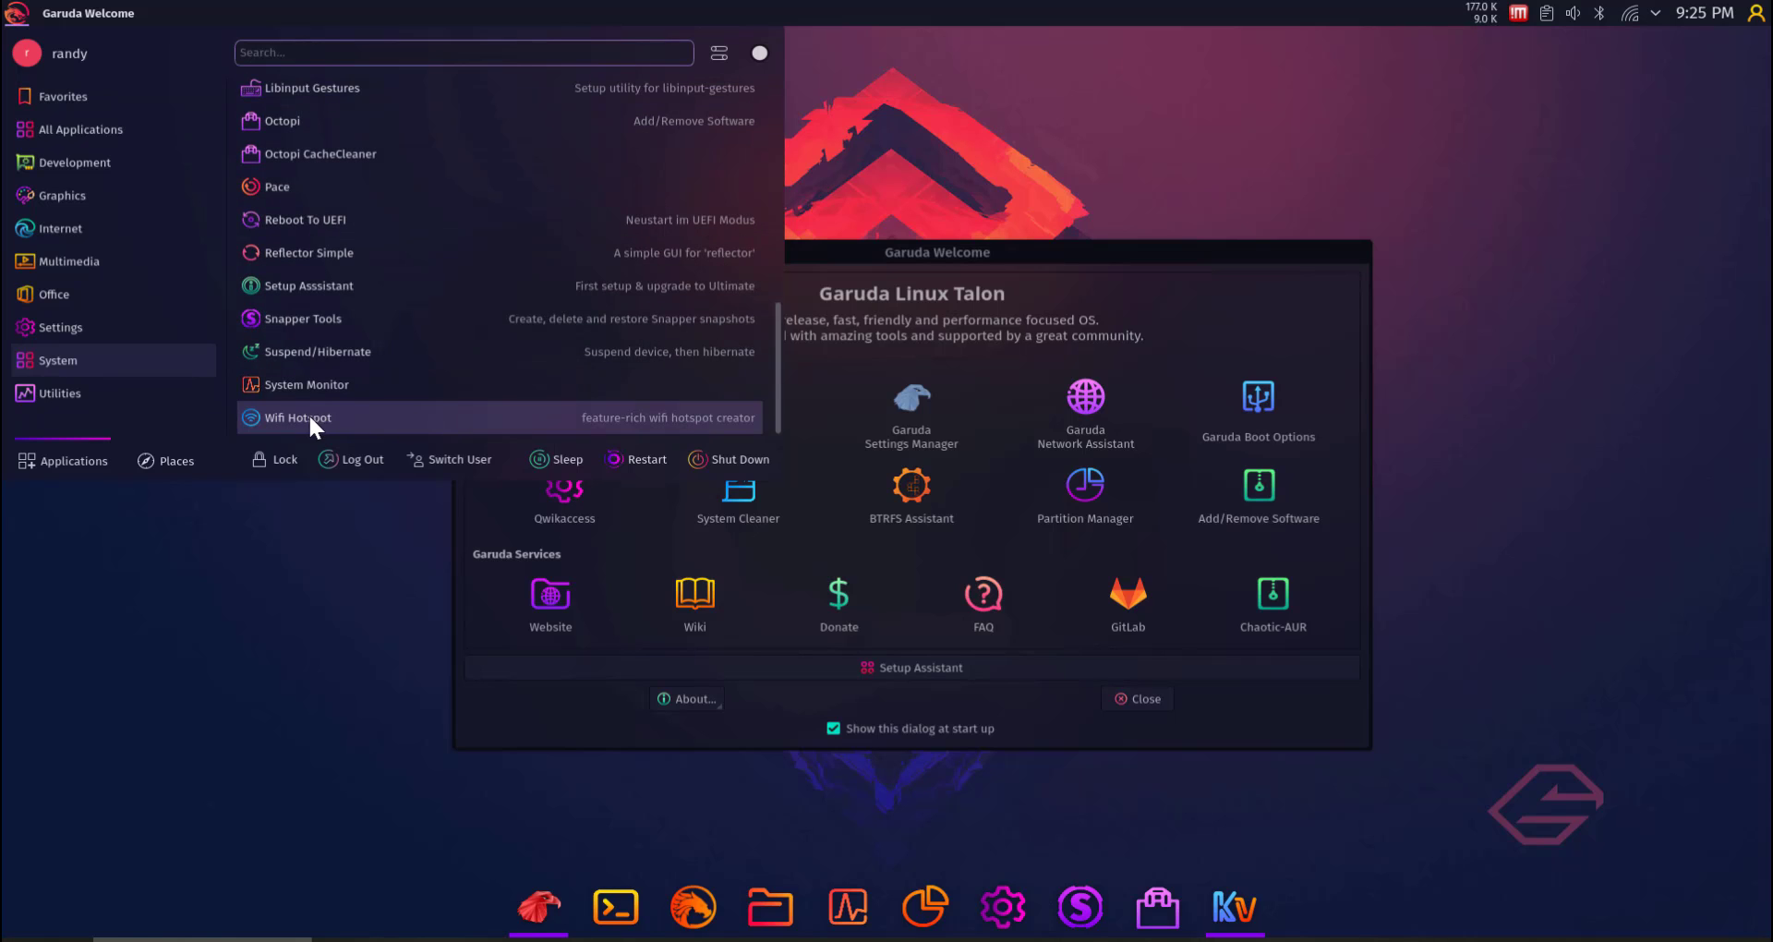
mouse_move(302, 384)
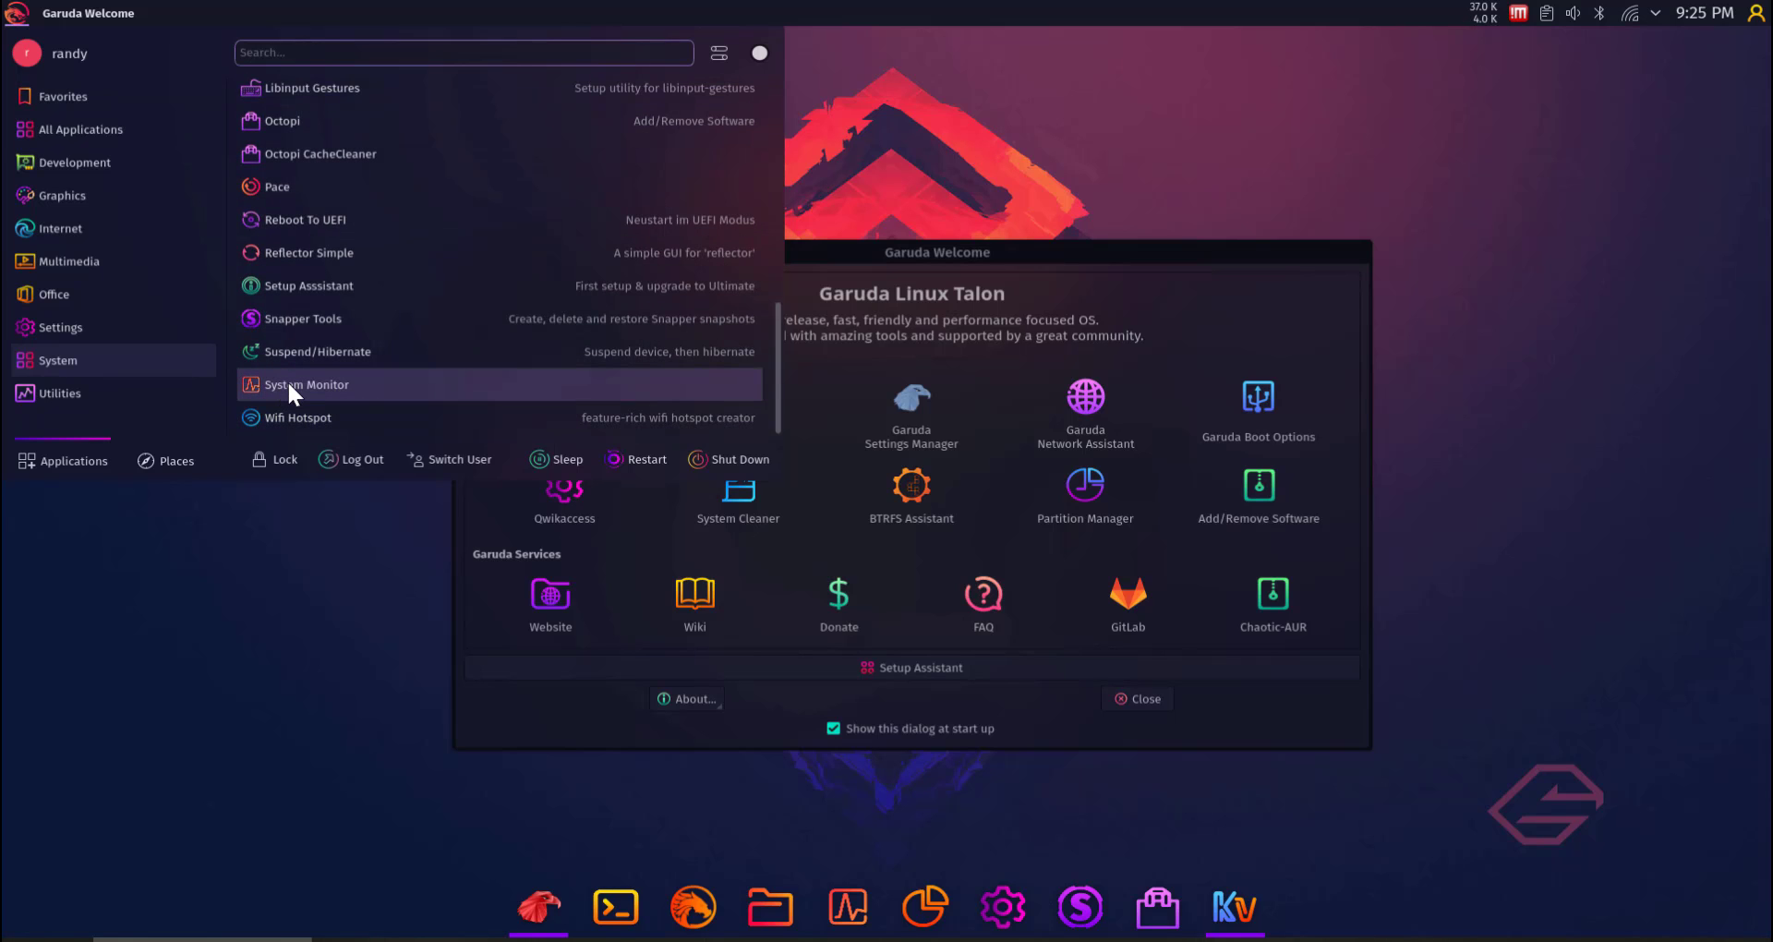
click(304, 384)
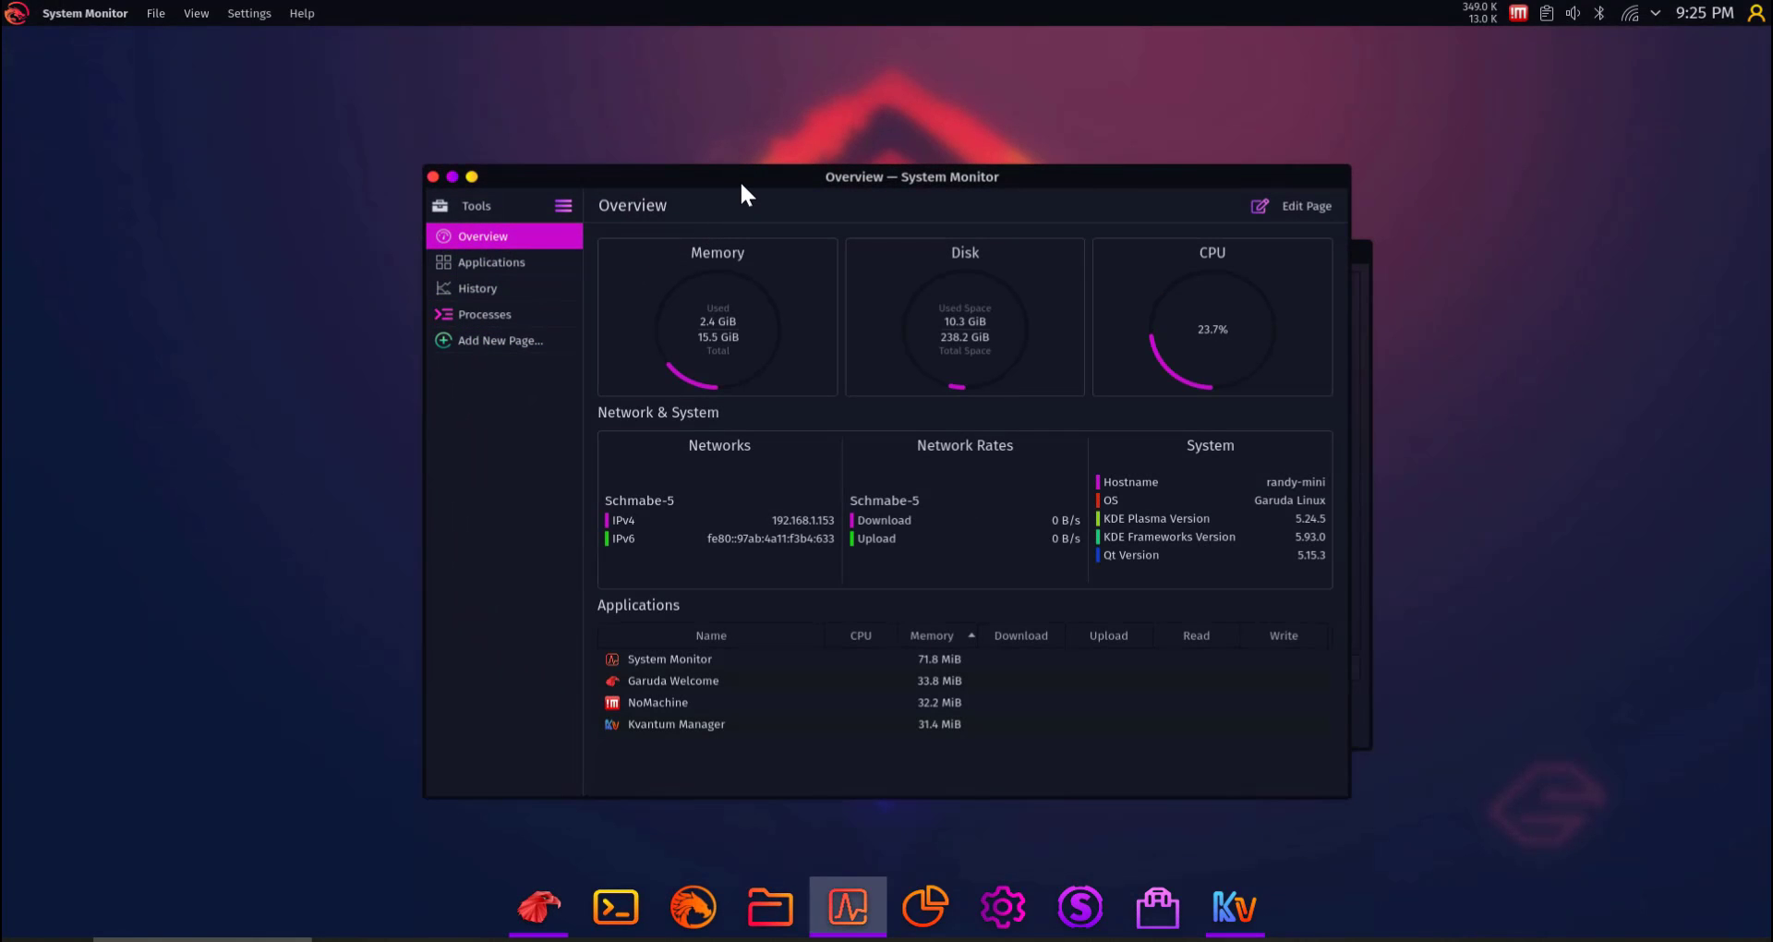
Step: Check System Monitor's About page (version 5.24.5), then open the Applications page
drag(911, 177, 1099, 181)
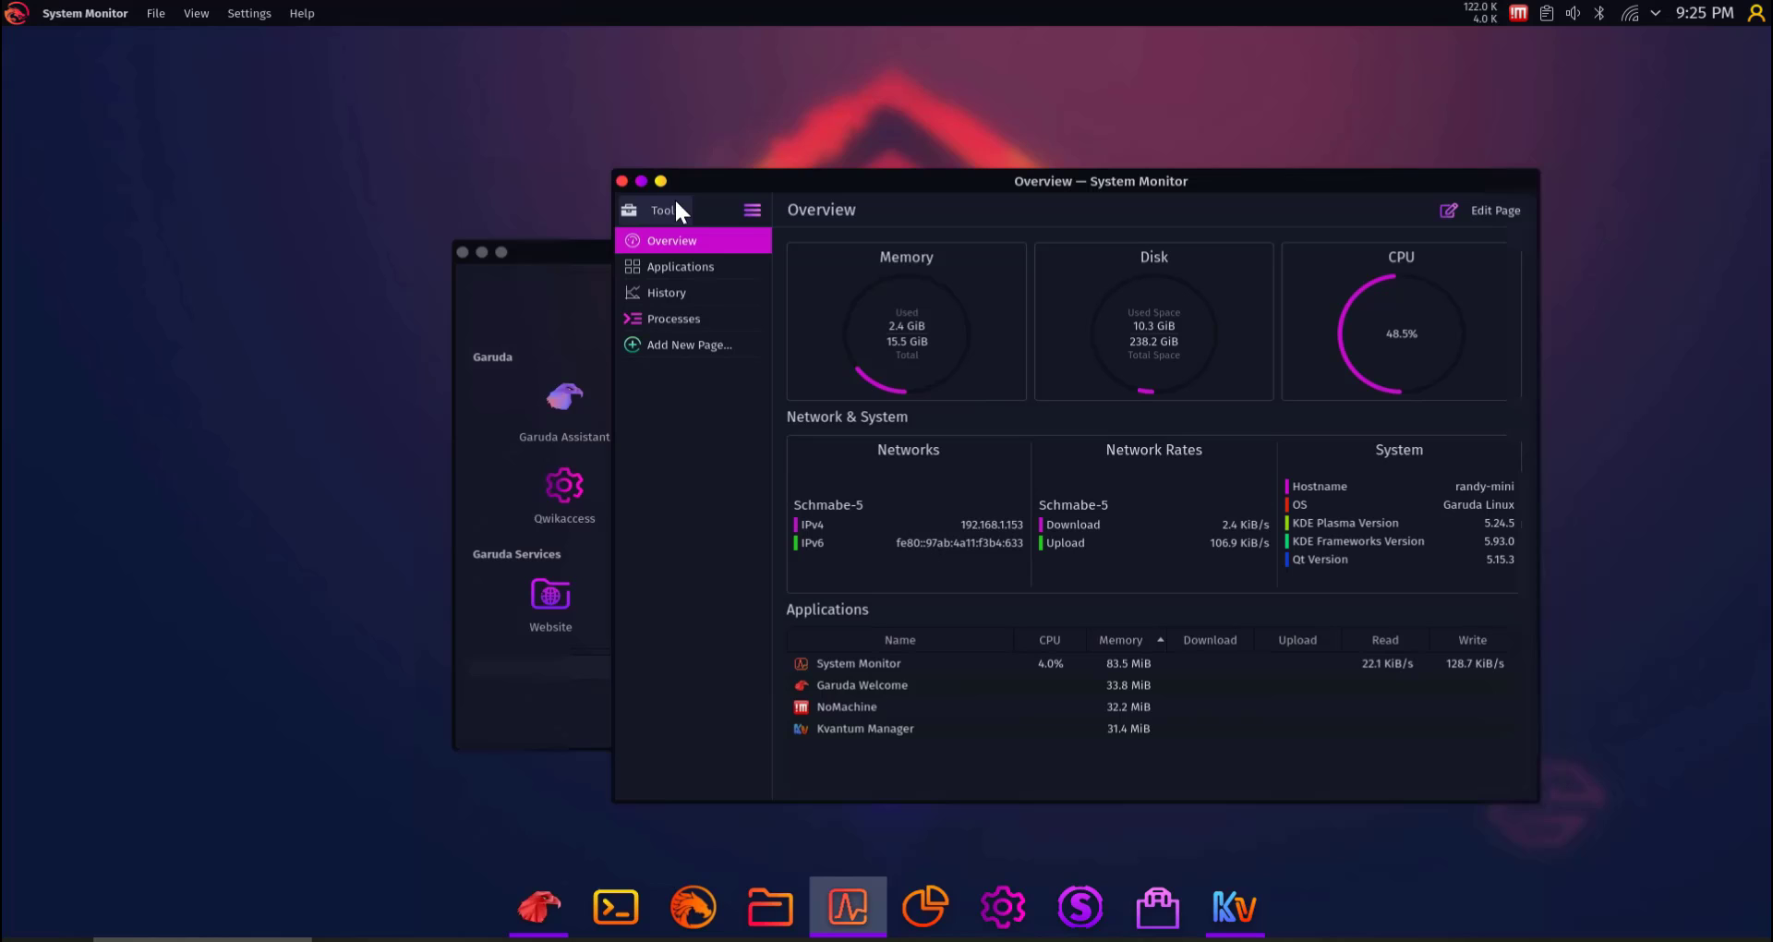
click(752, 210)
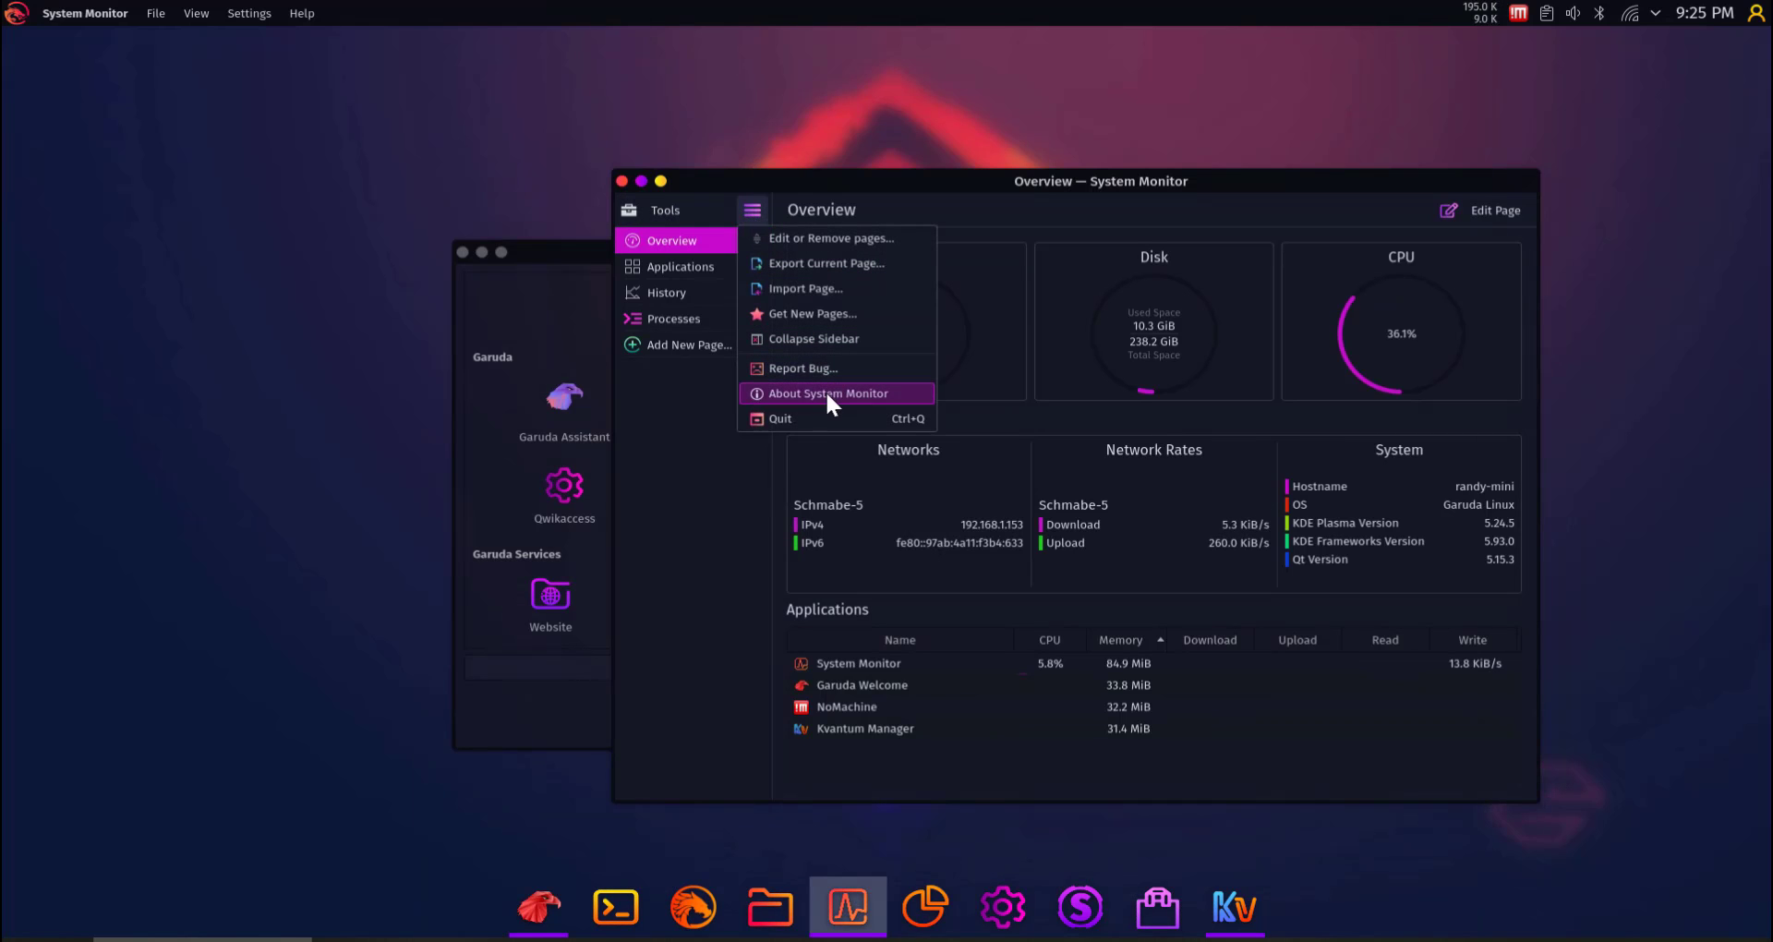
click(827, 393)
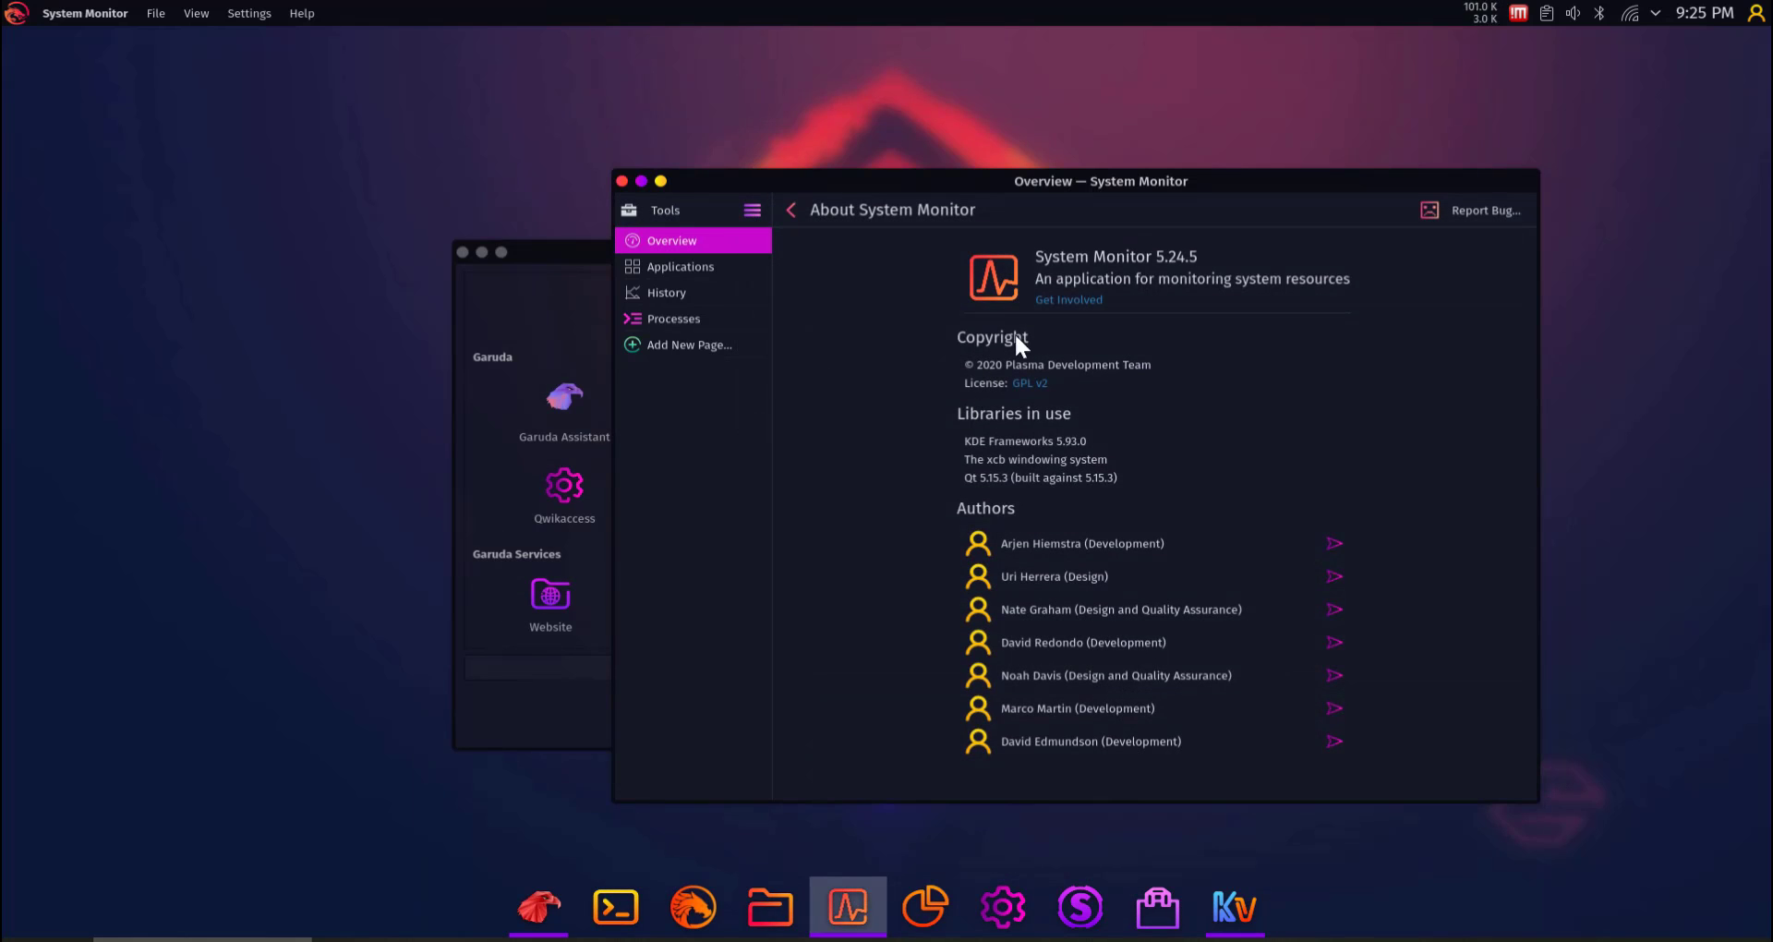
mouse_move(1080, 481)
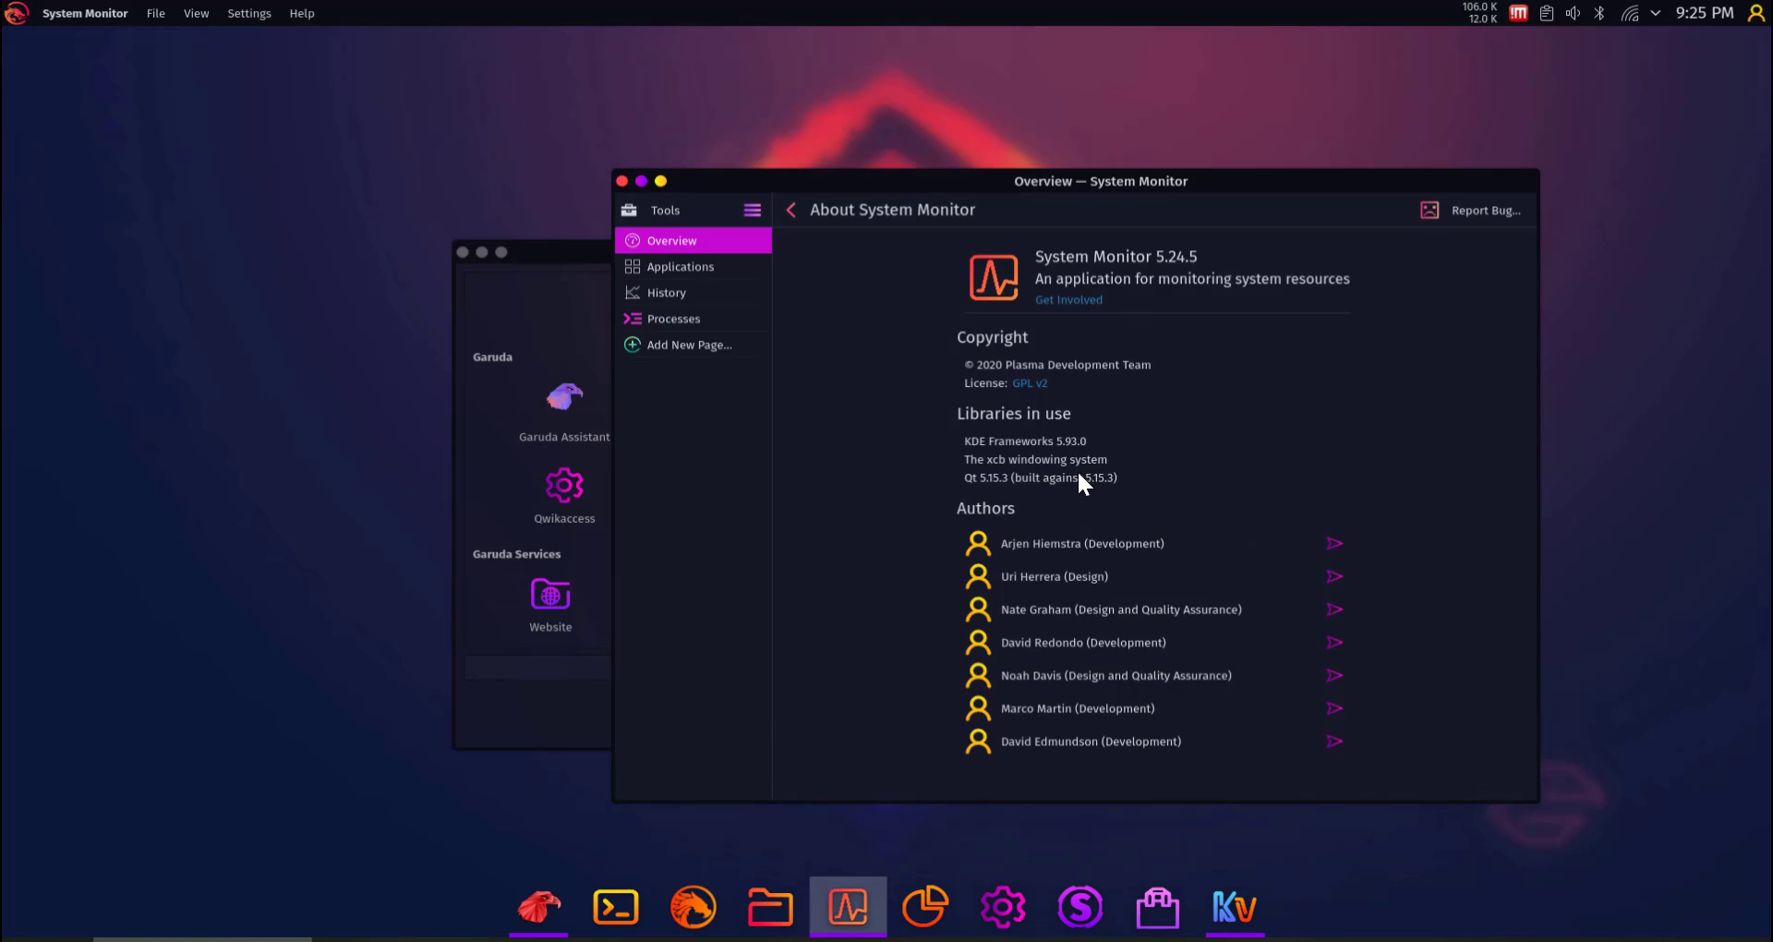
mouse_move(569, 247)
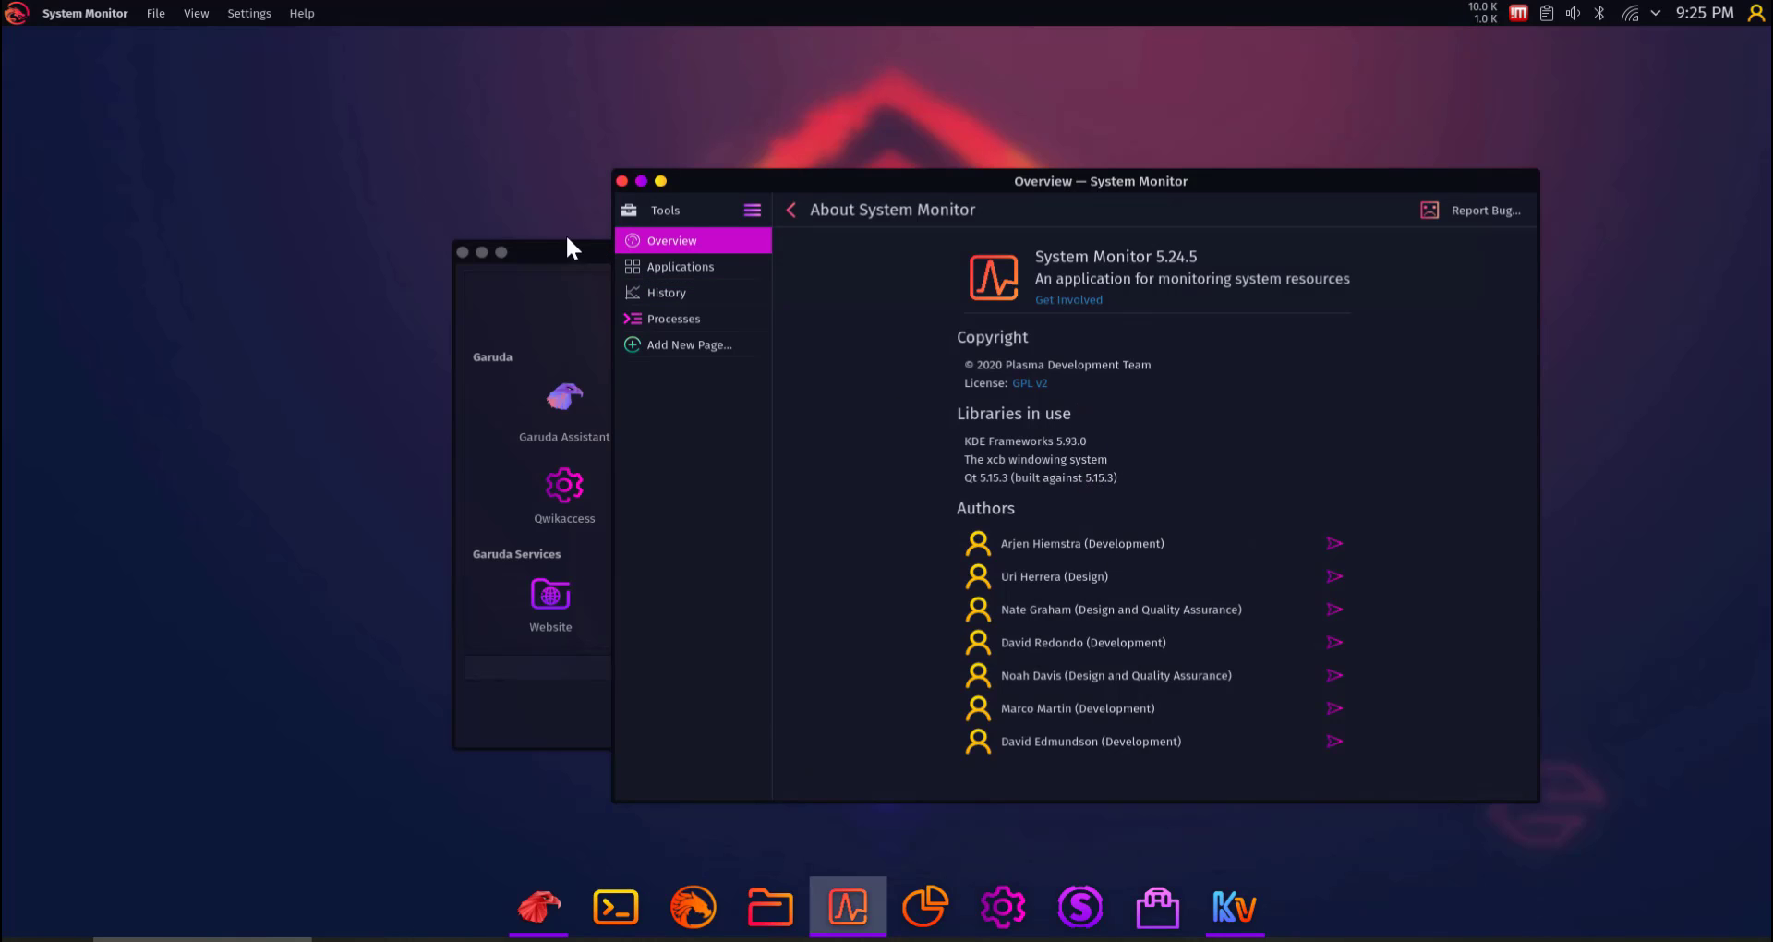
click(671, 241)
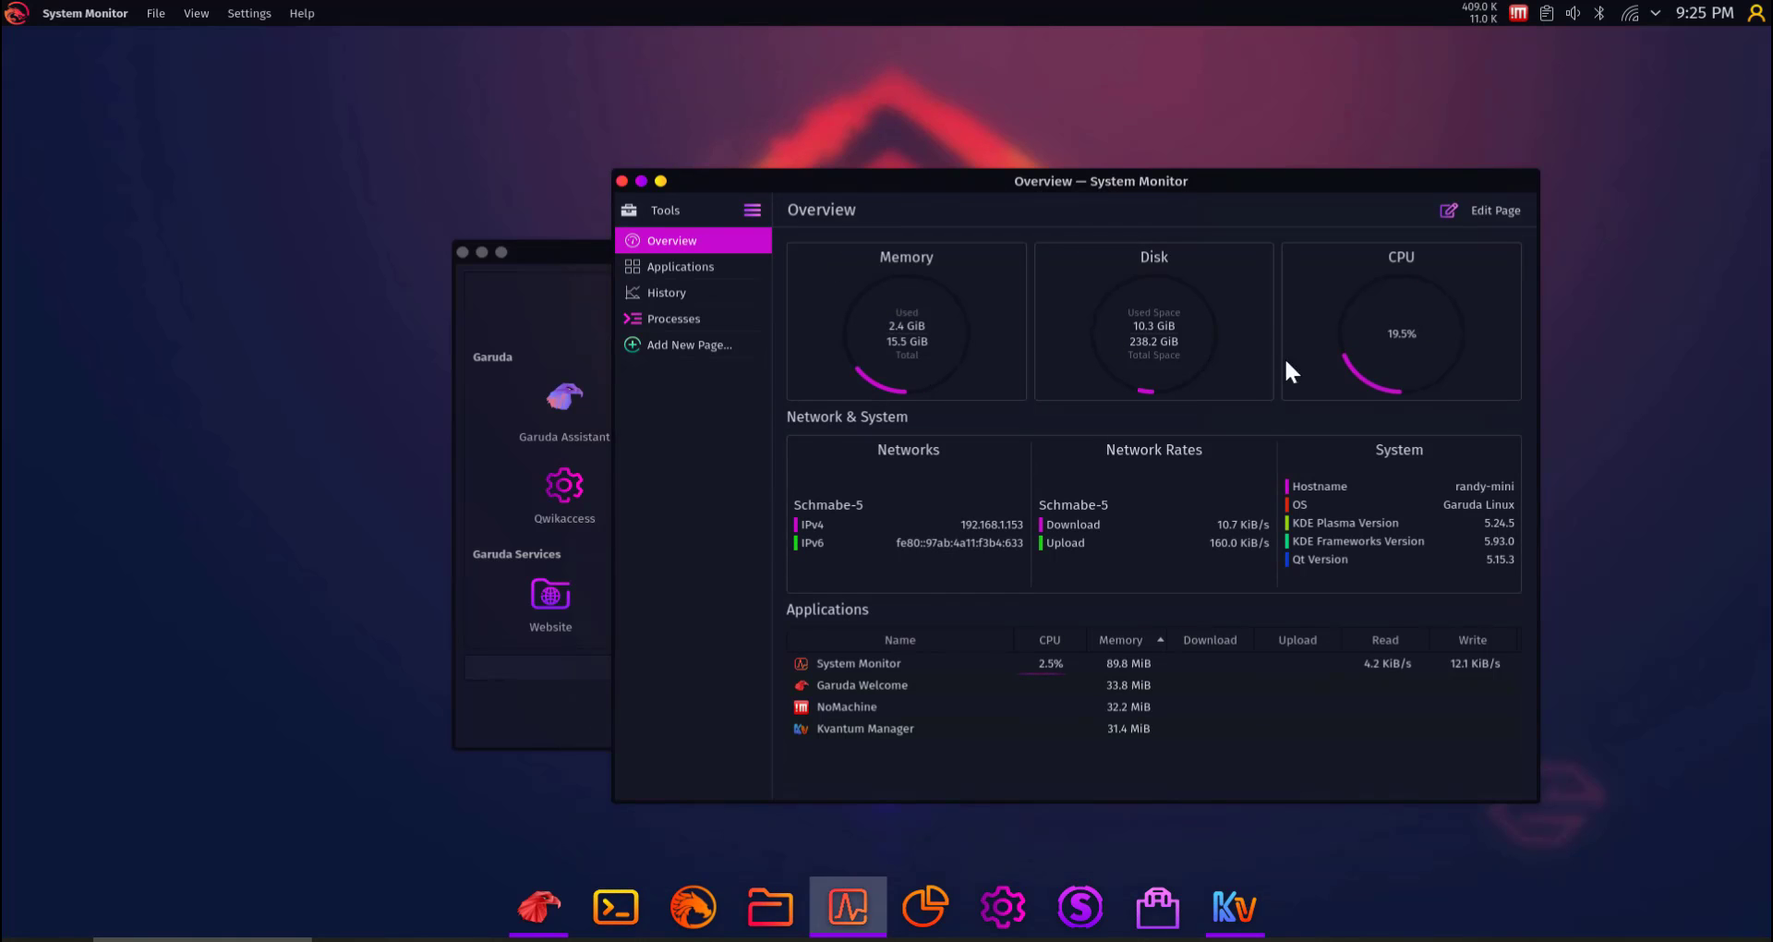
mouse_move(944, 352)
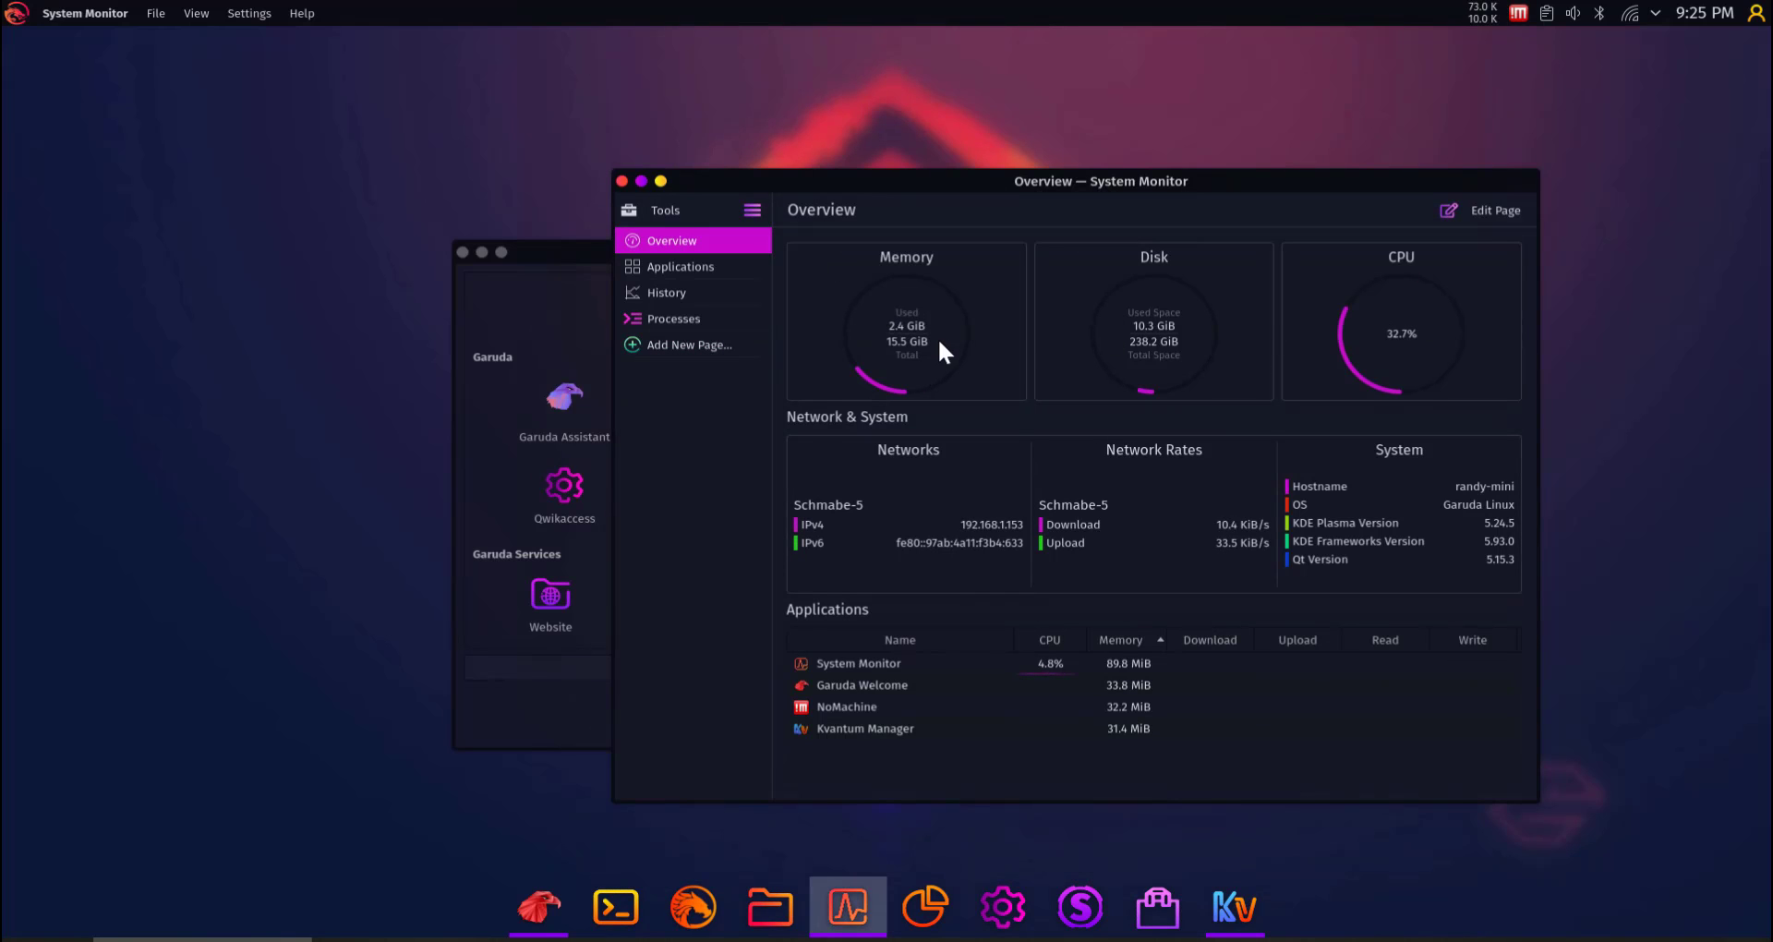
mouse_move(911, 379)
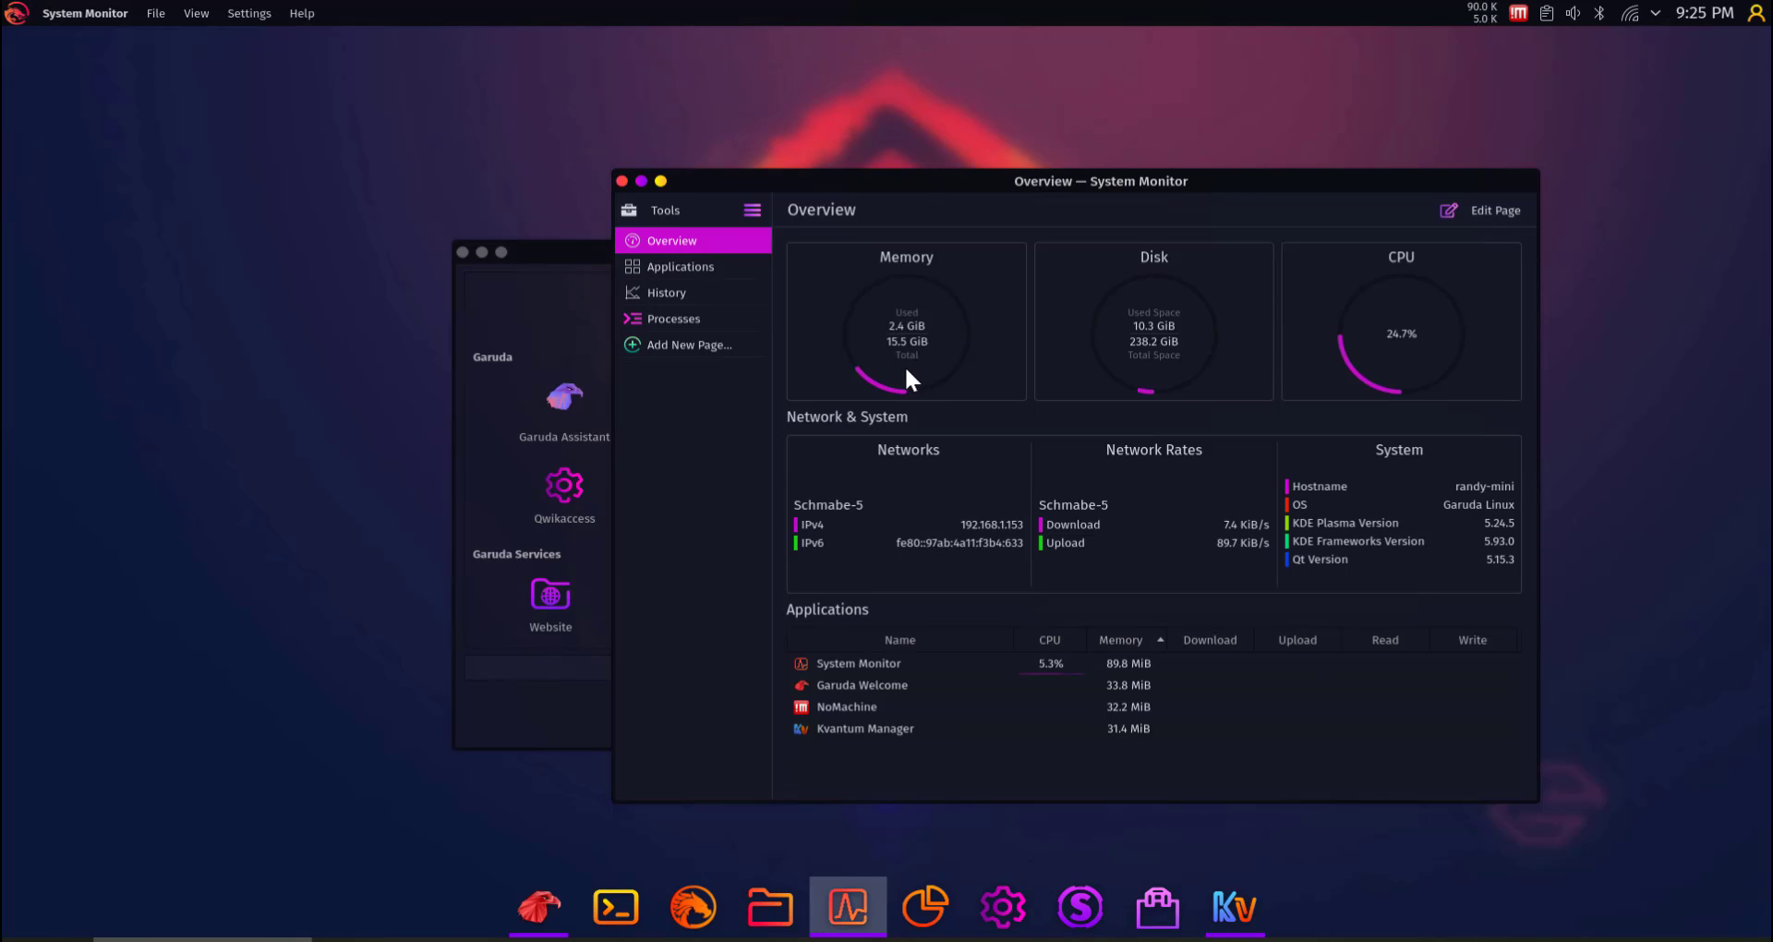
mouse_move(1092, 665)
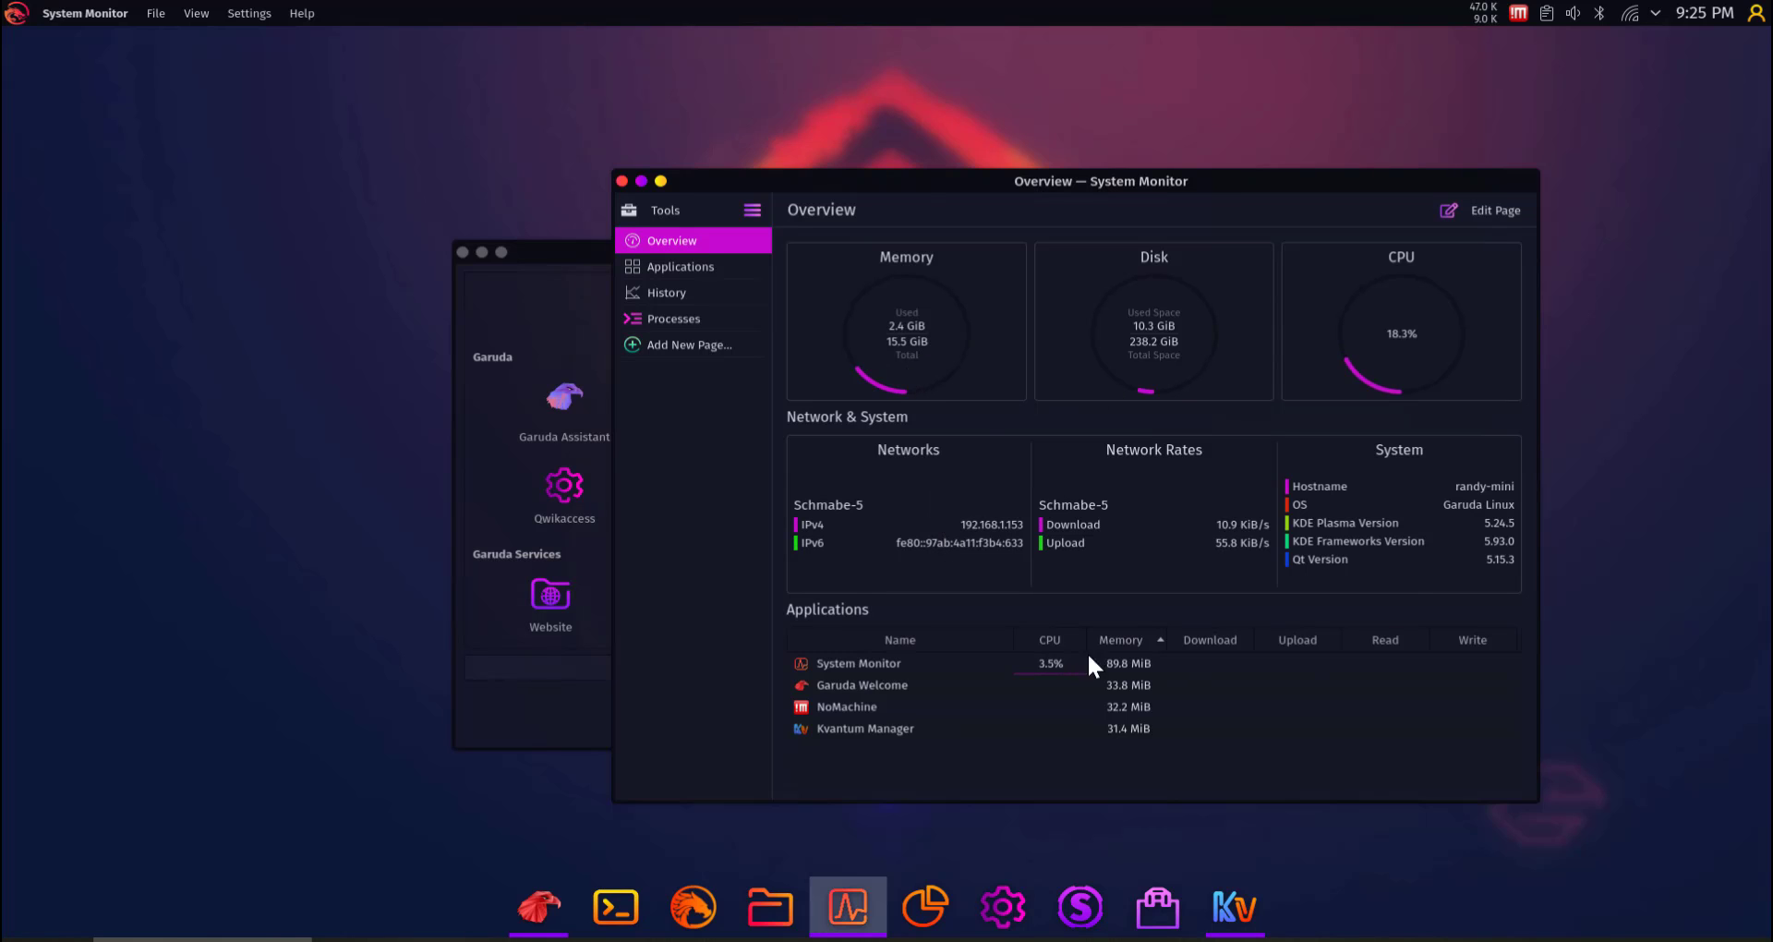
click(679, 266)
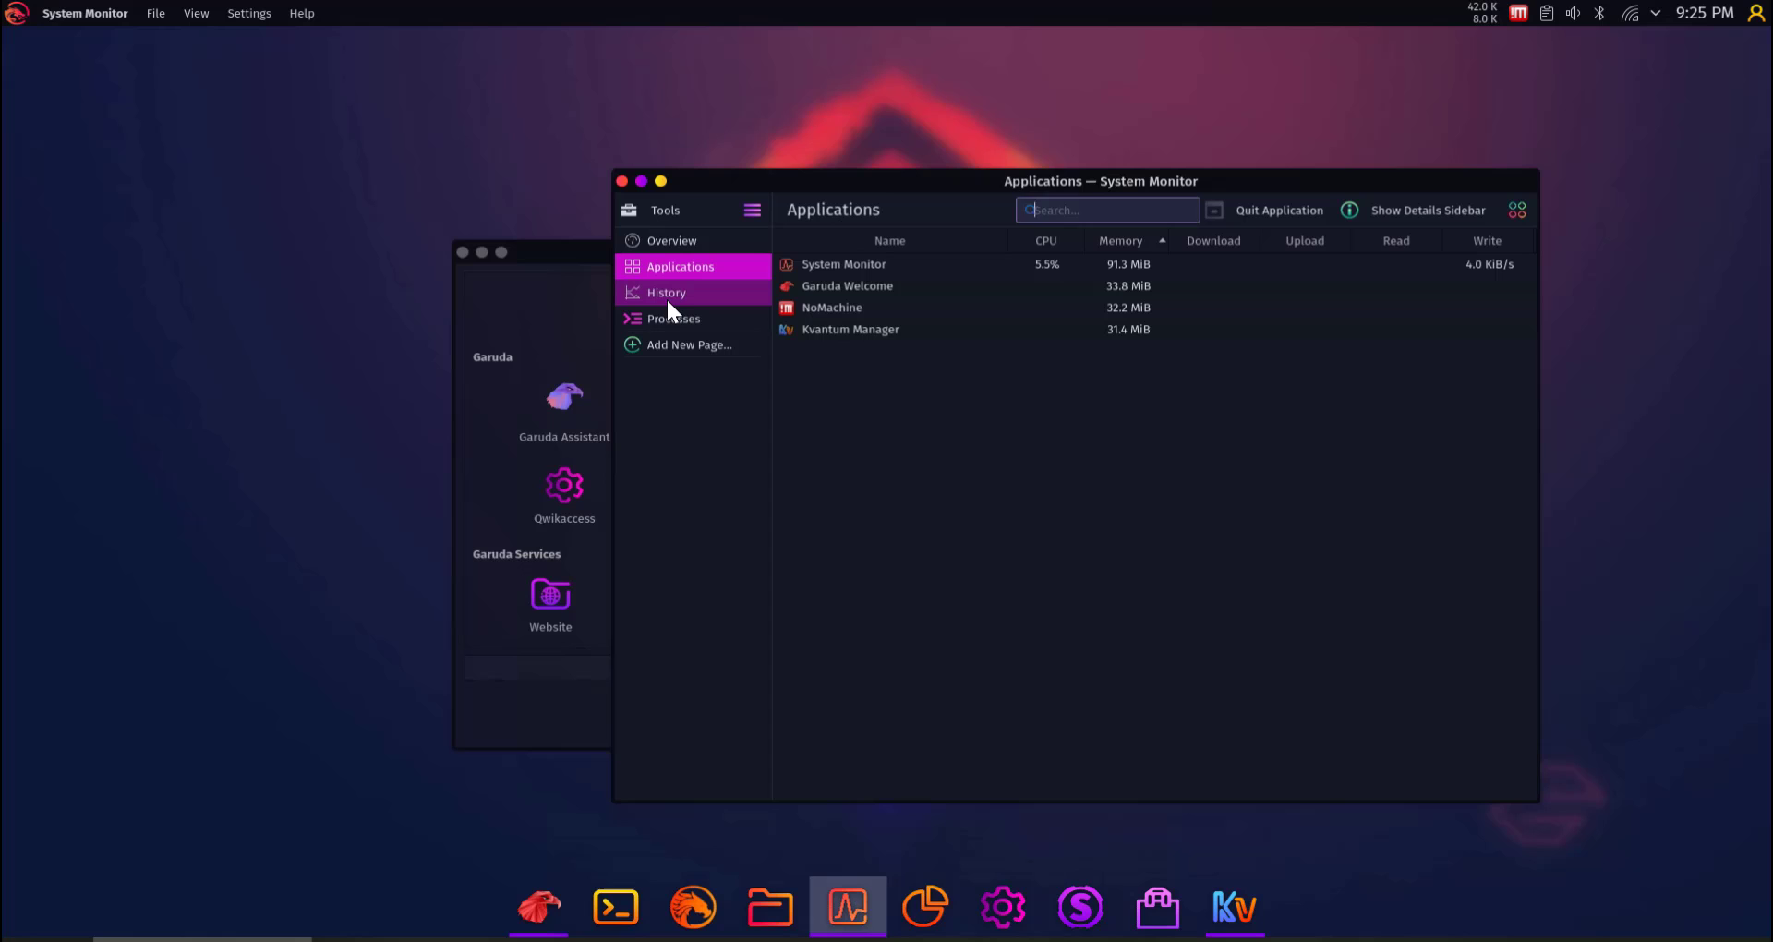
Step: Browse the History, Applications and Processes pages, then close System Monitor
click(666, 292)
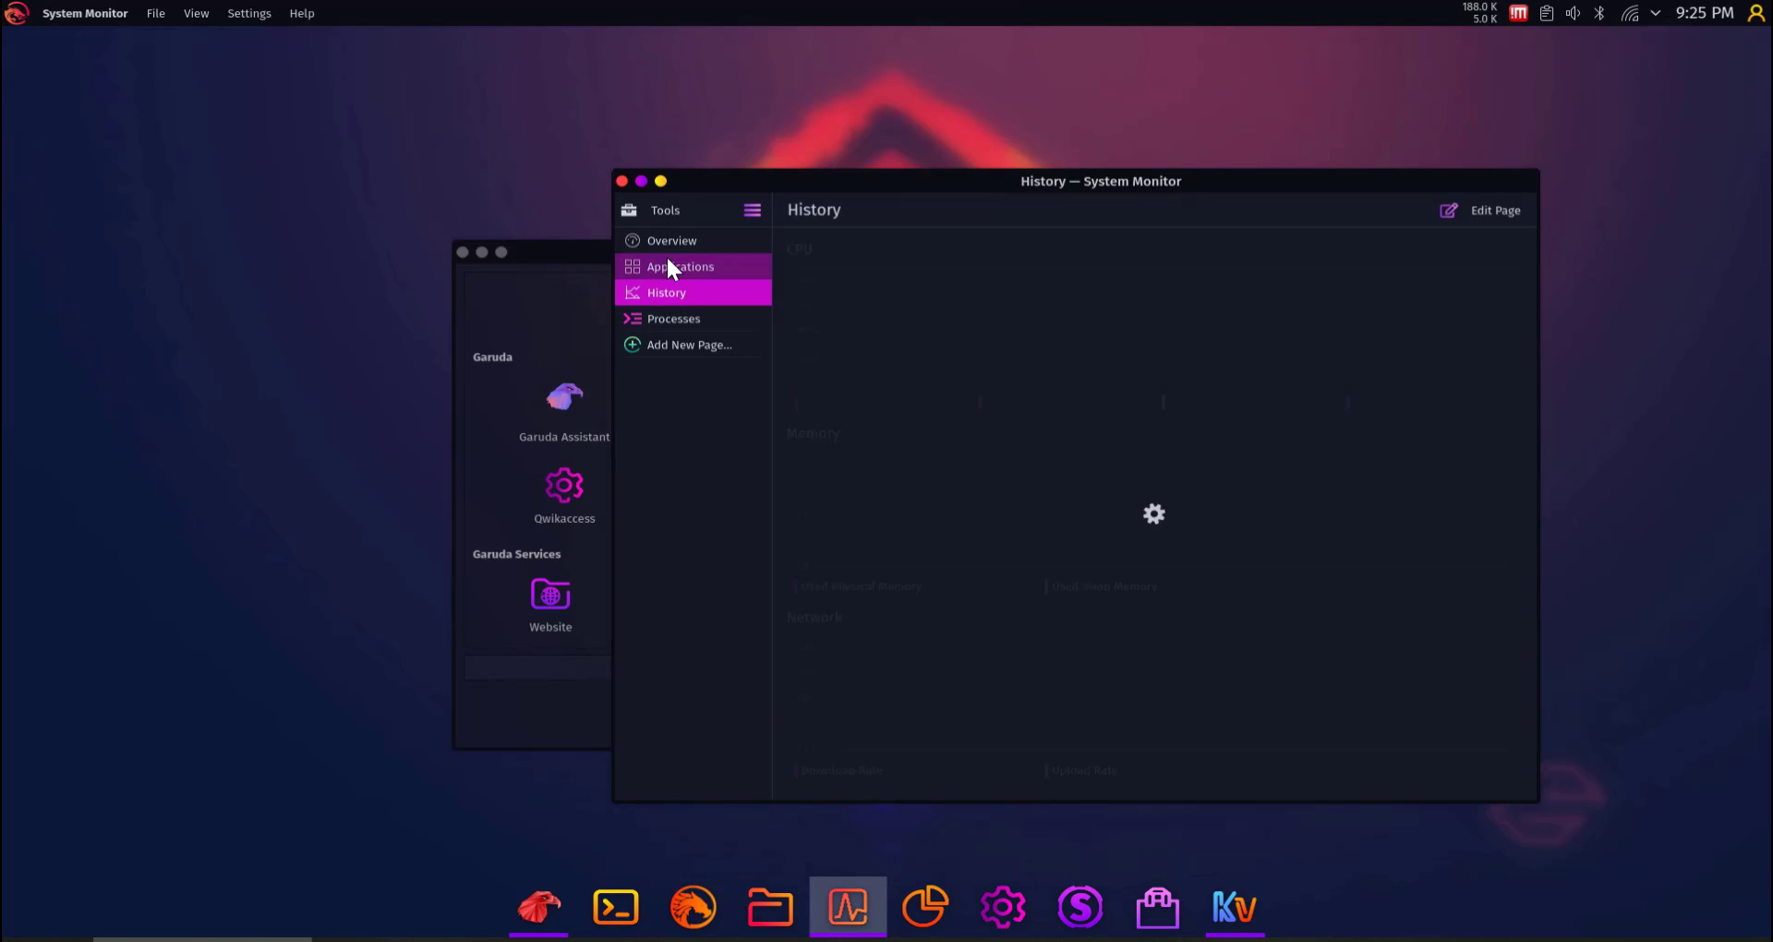
click(670, 241)
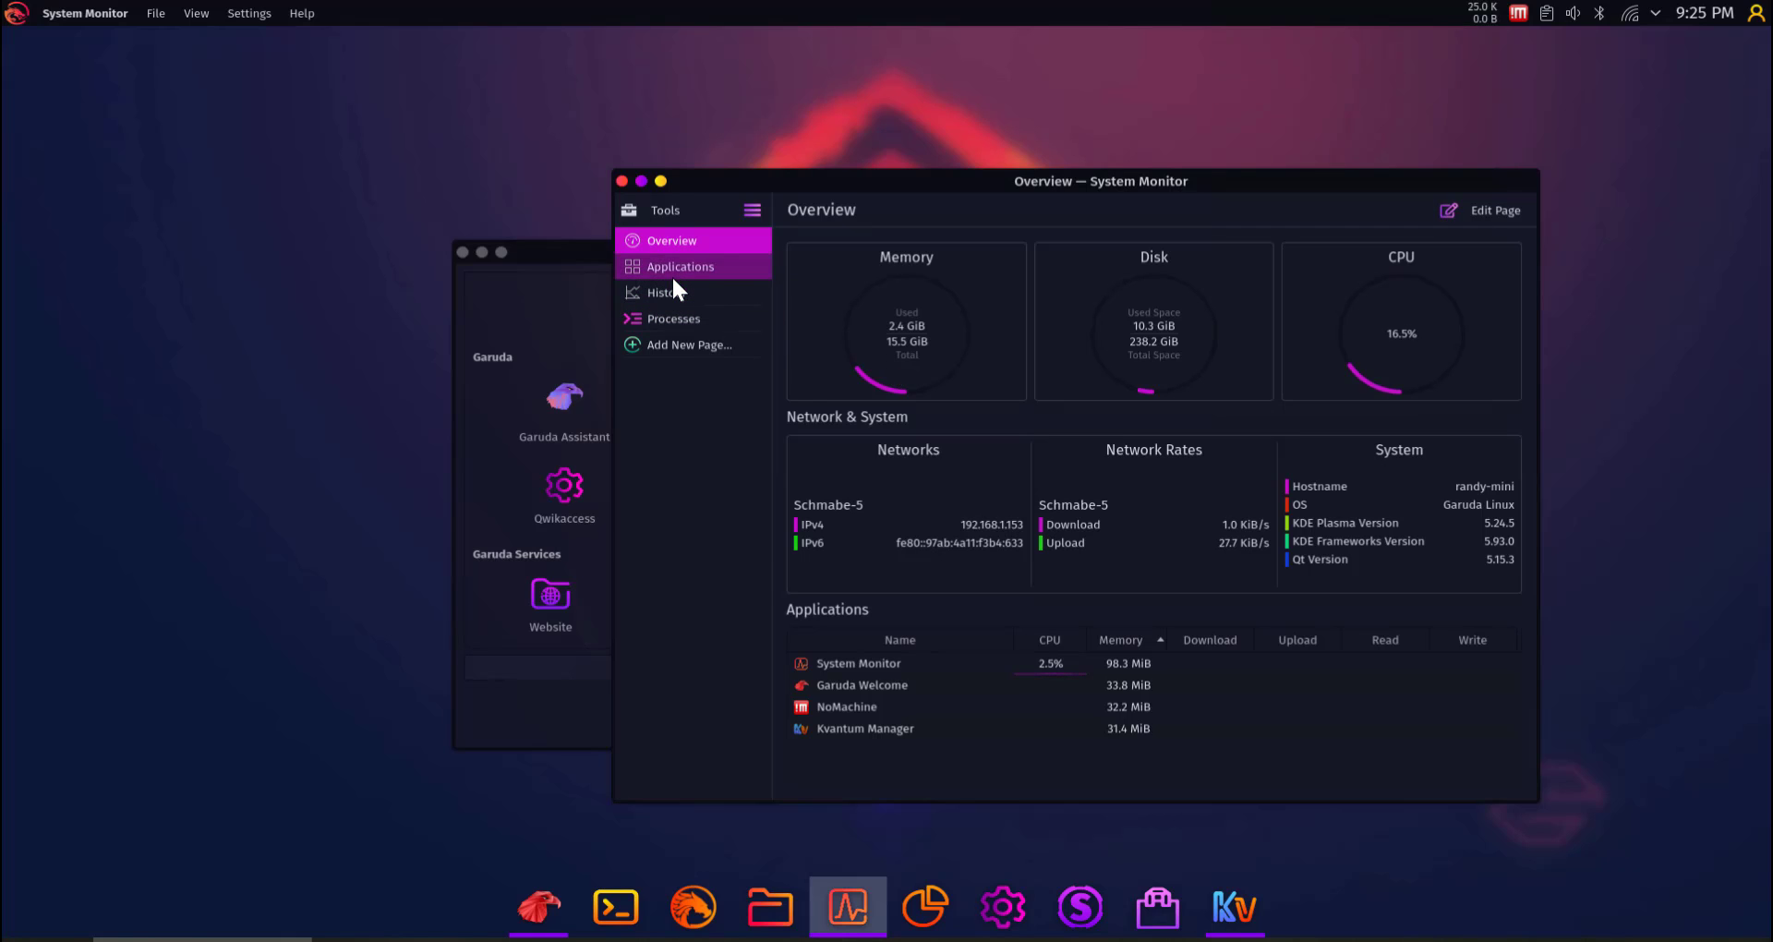
click(681, 266)
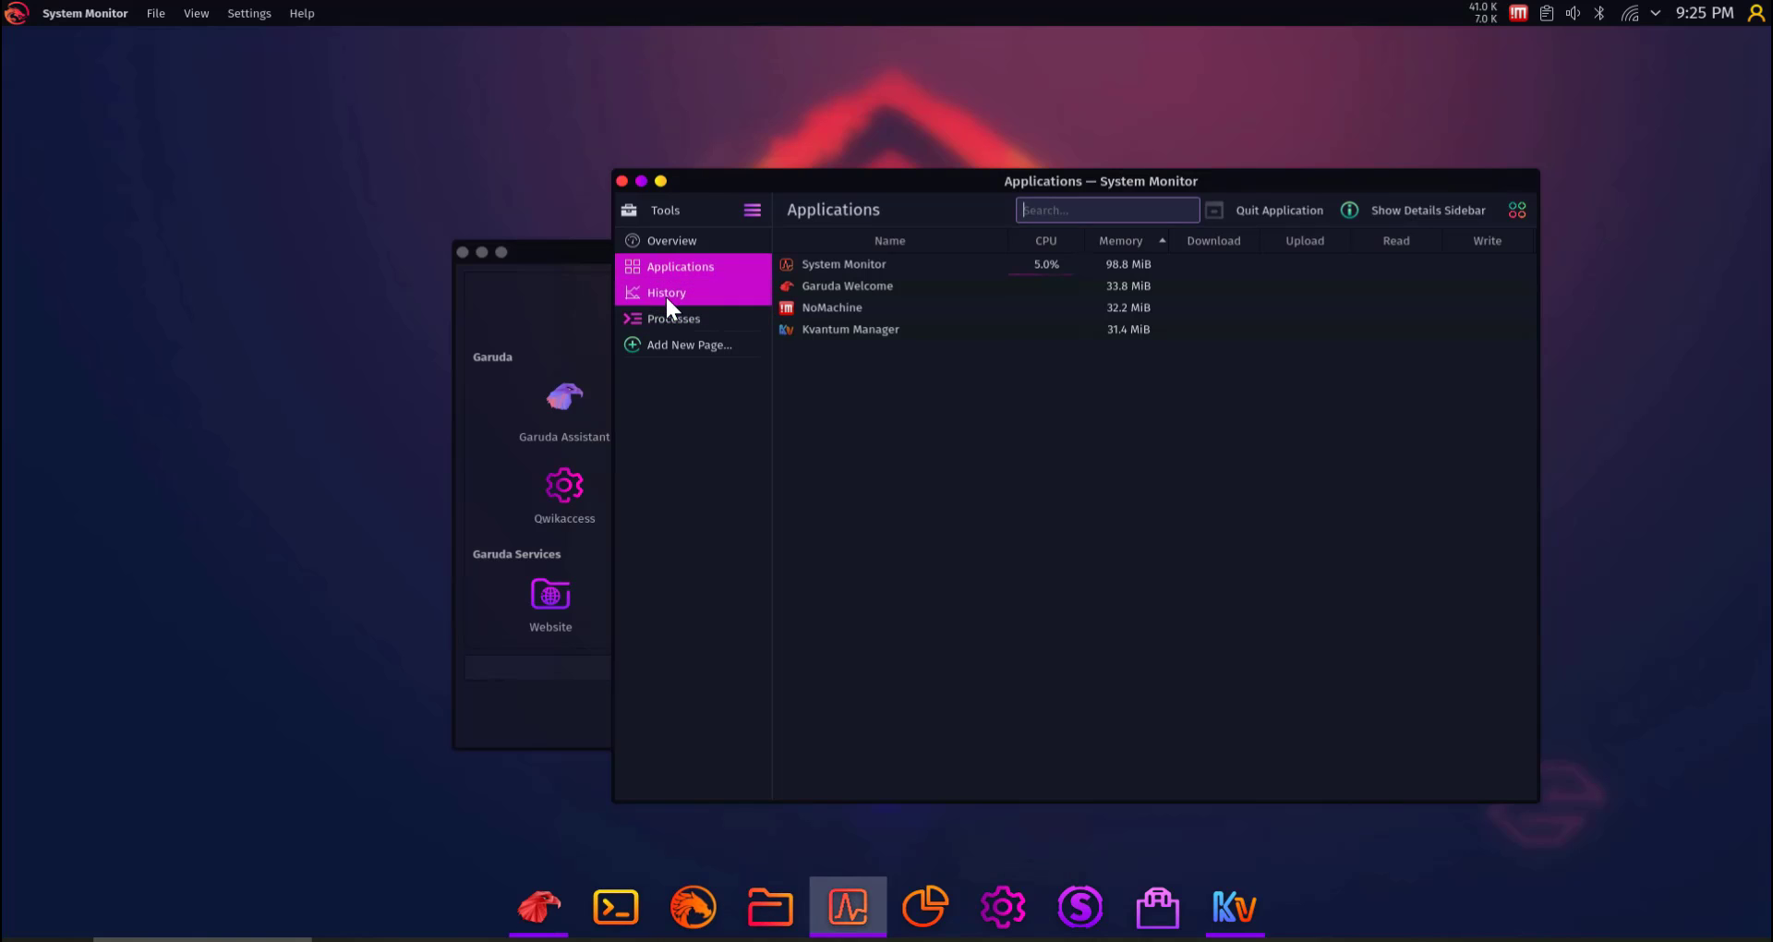
click(674, 318)
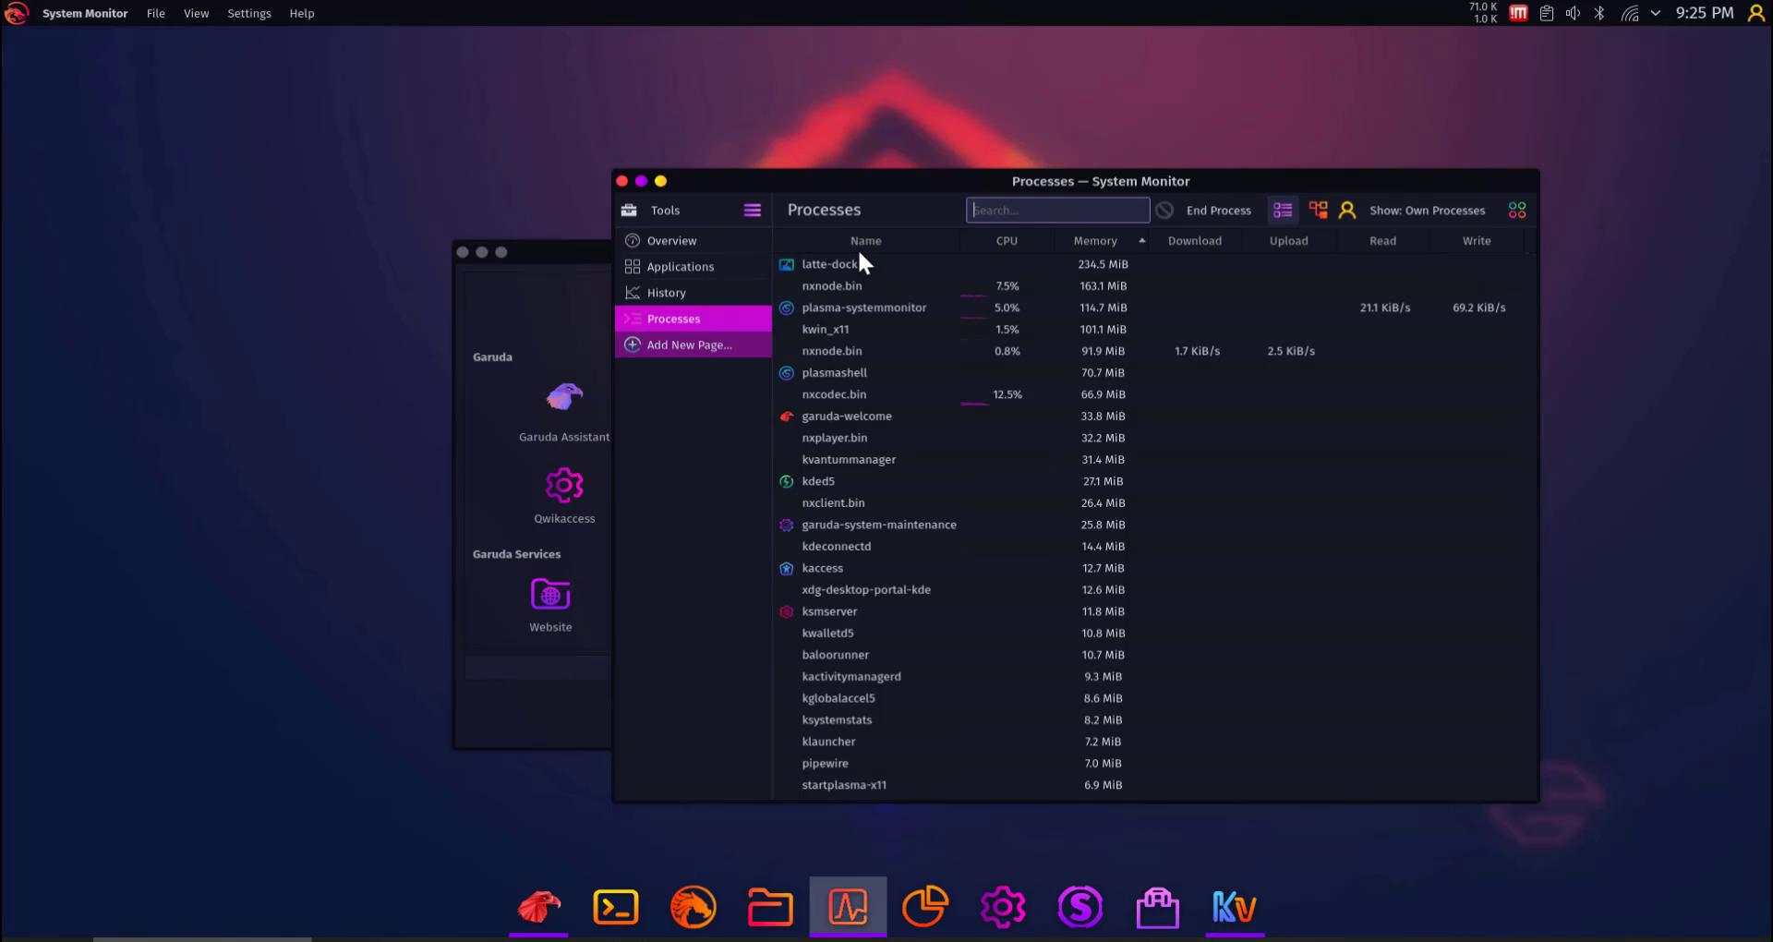
click(829, 263)
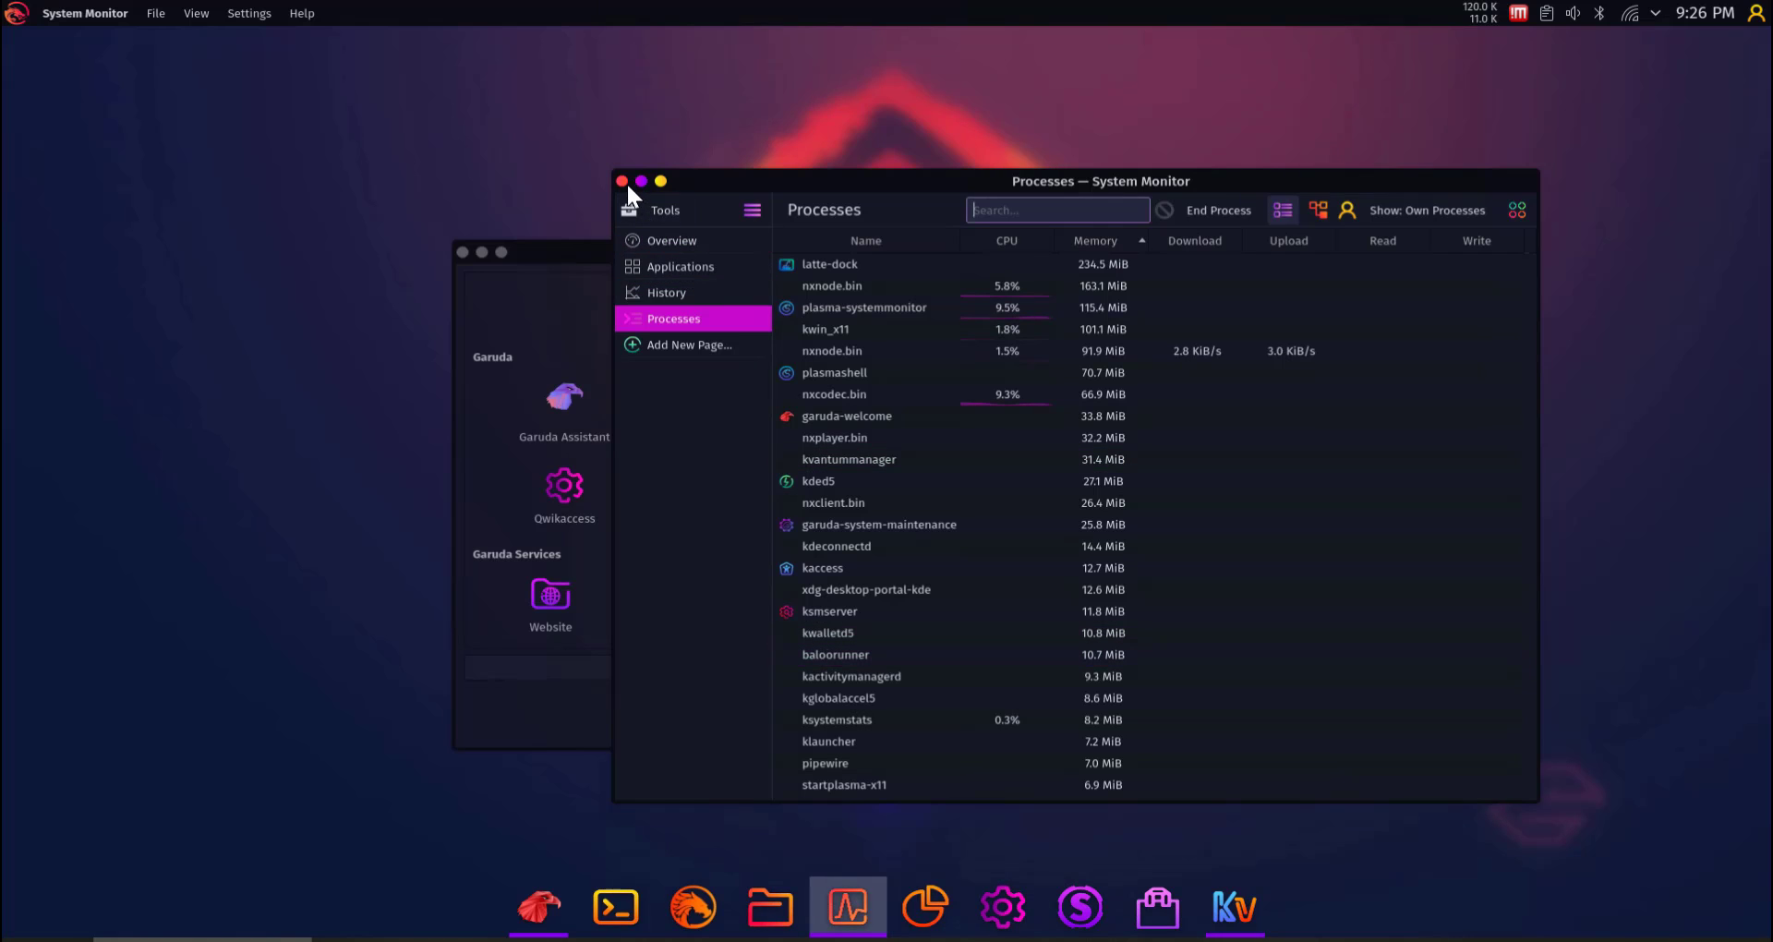
click(539, 906)
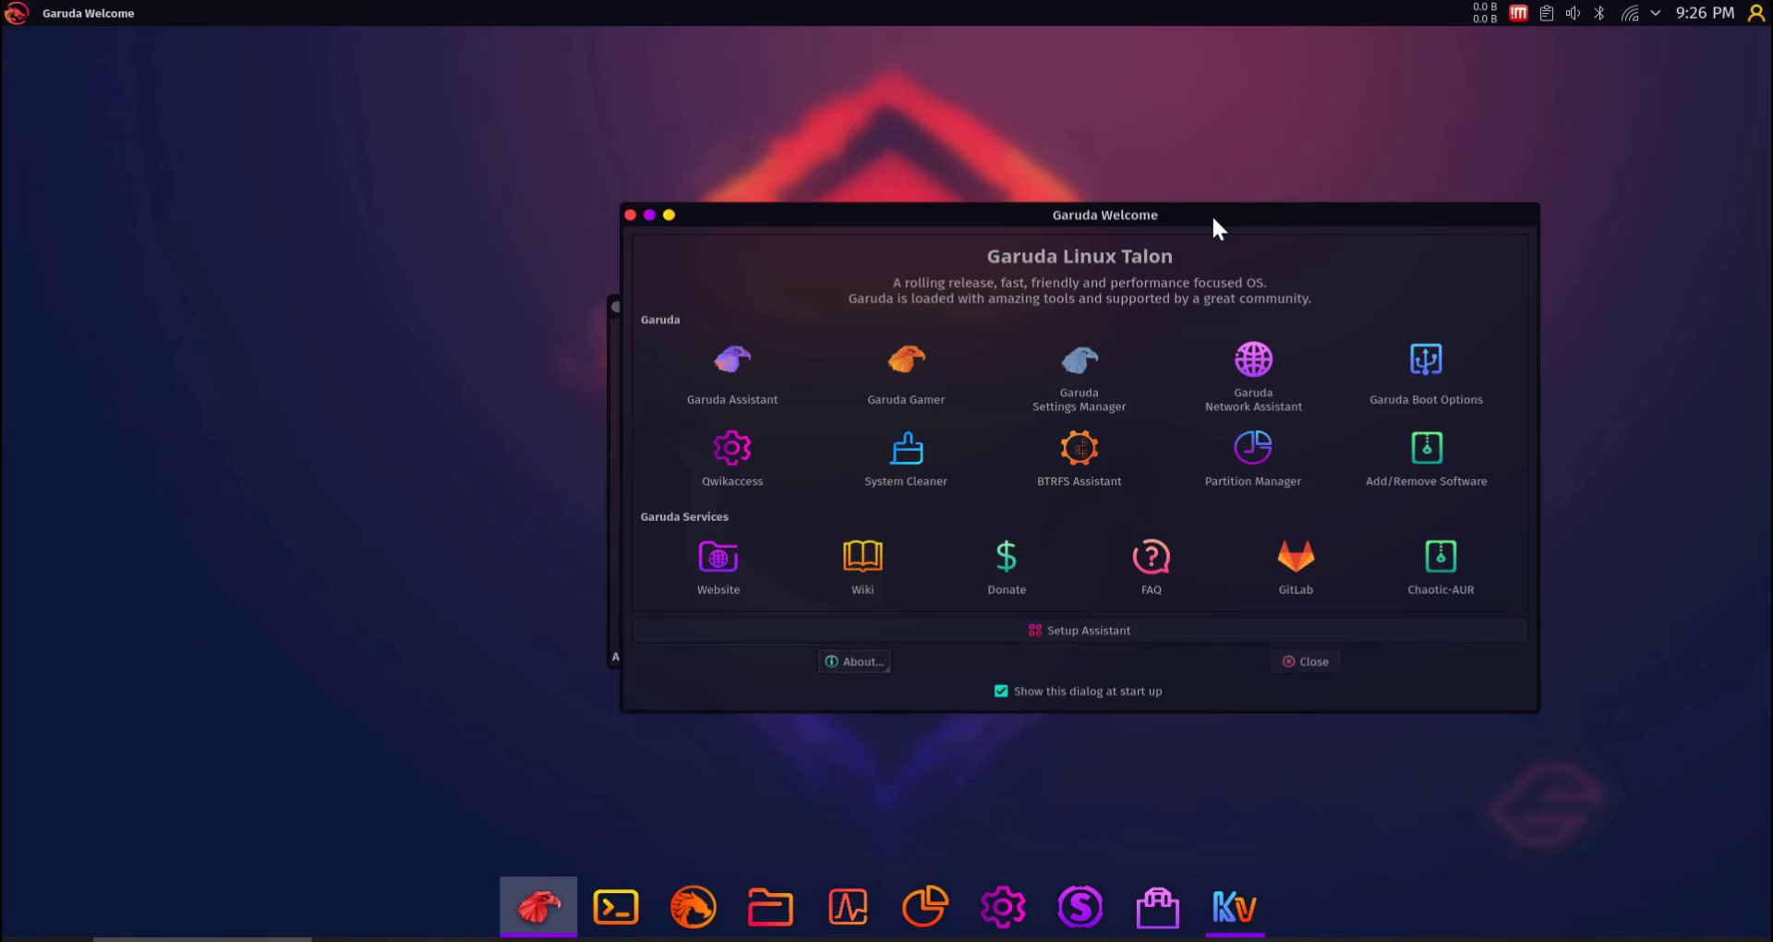
mouse_move(786, 543)
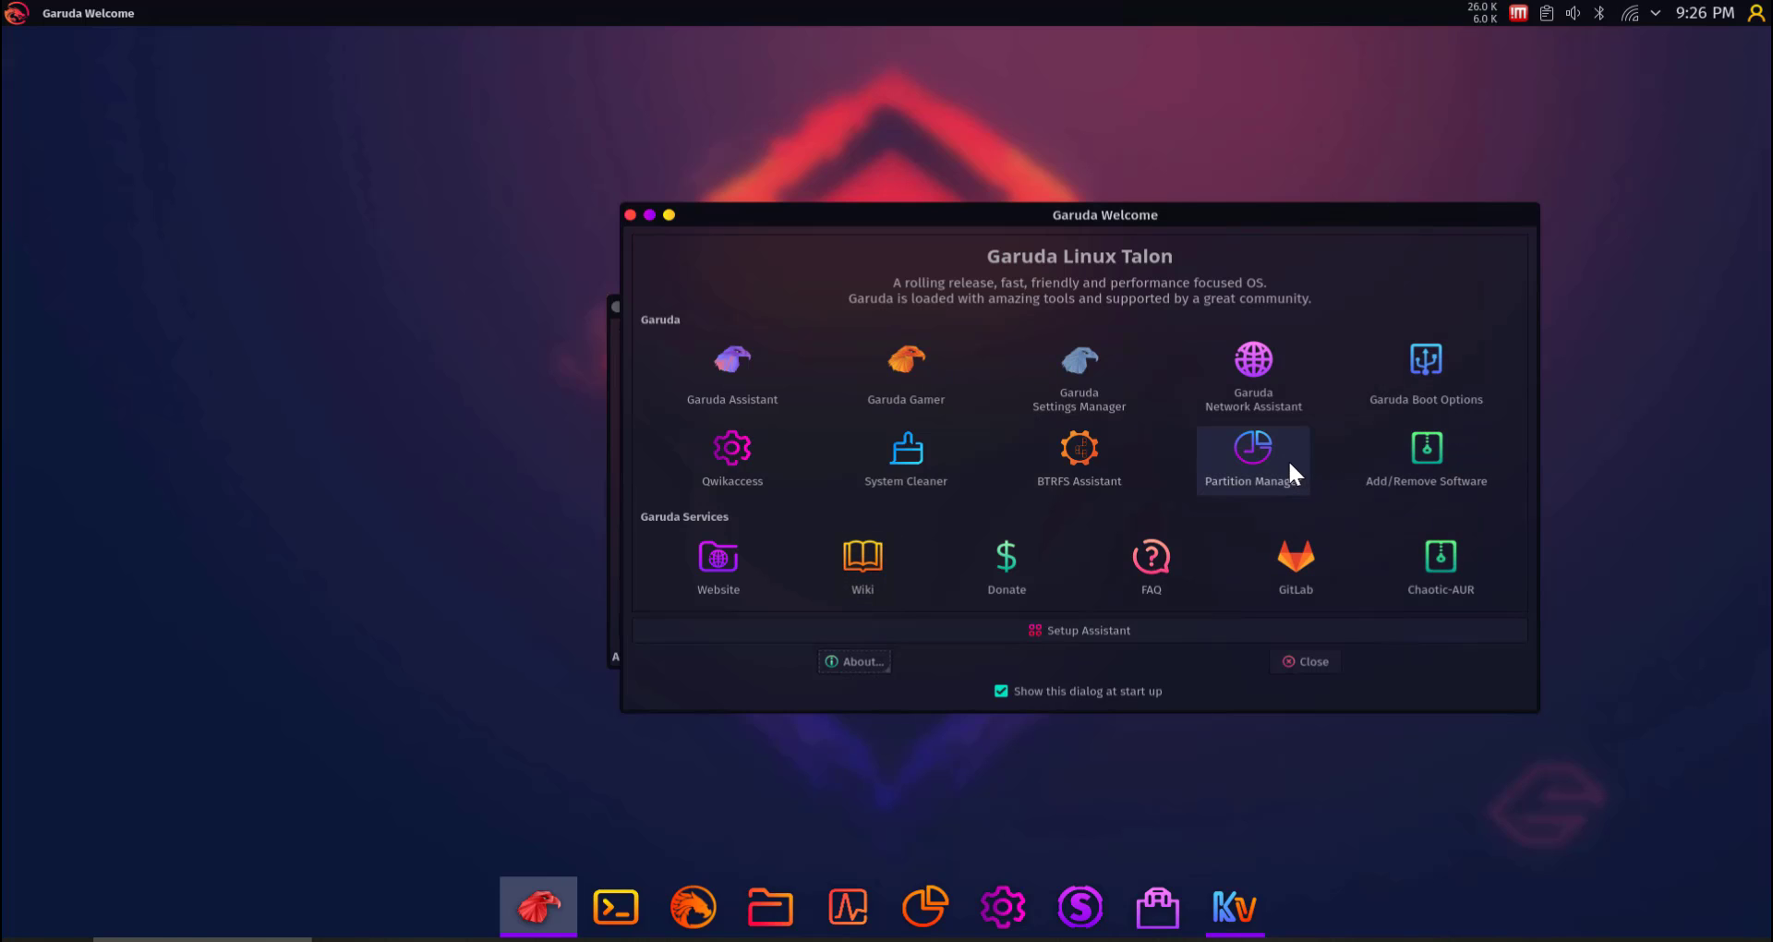
mouse_move(848, 261)
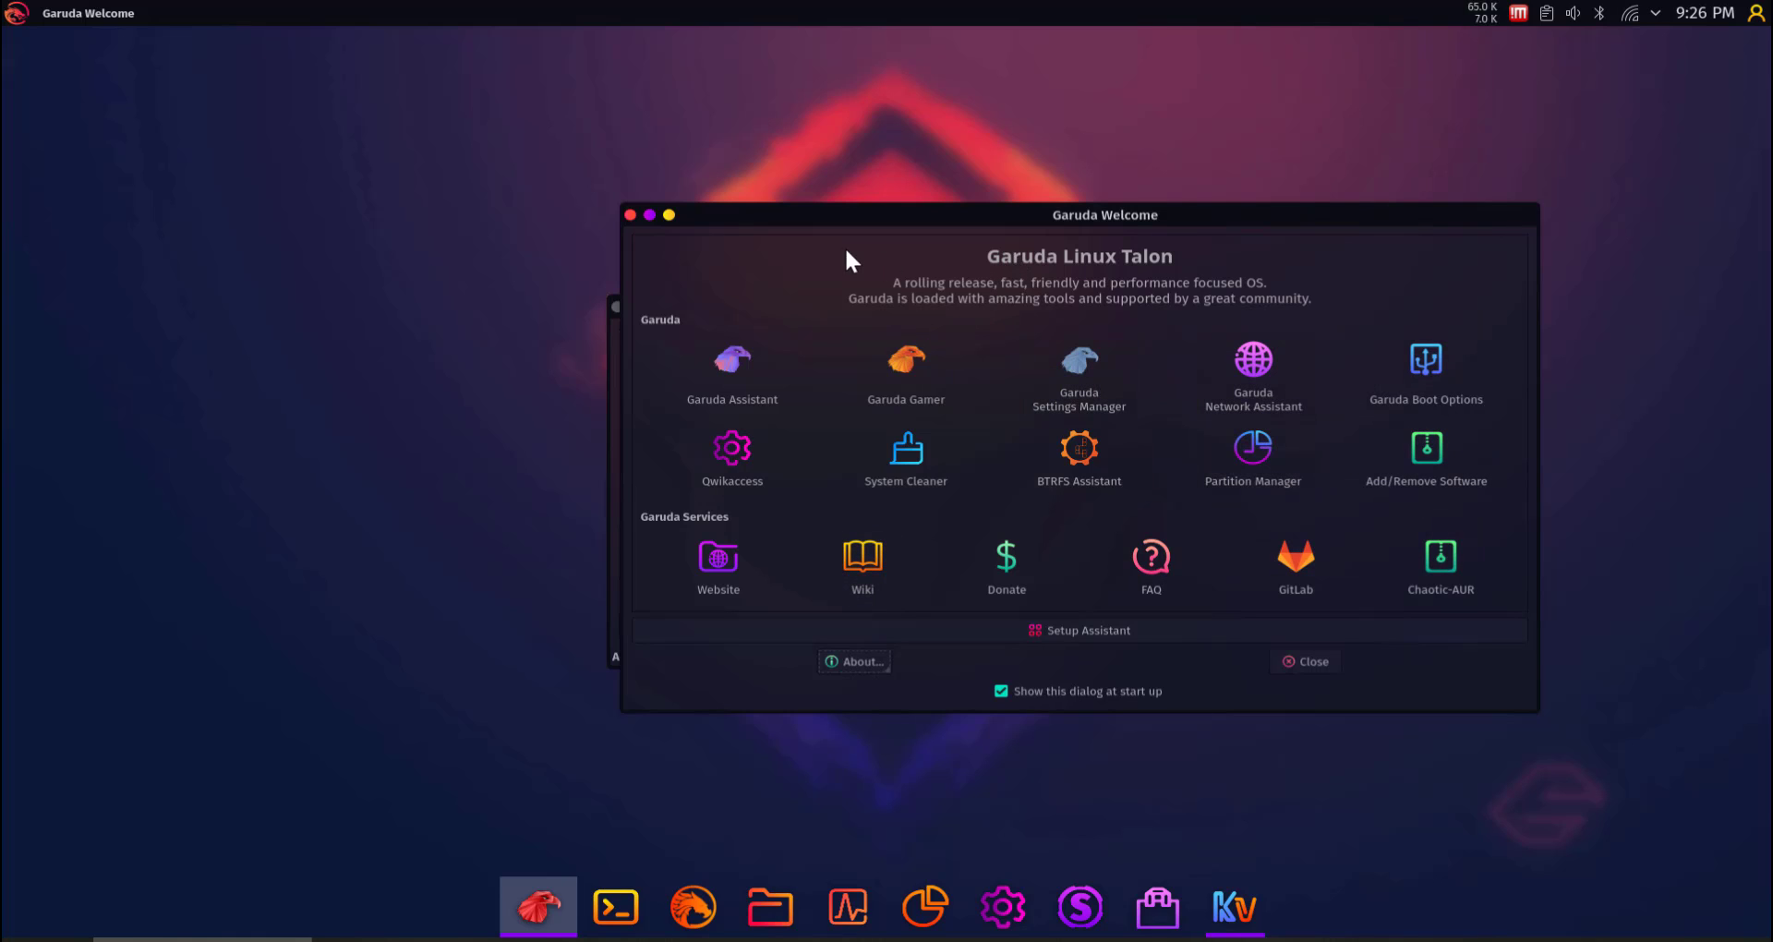
mouse_move(947, 224)
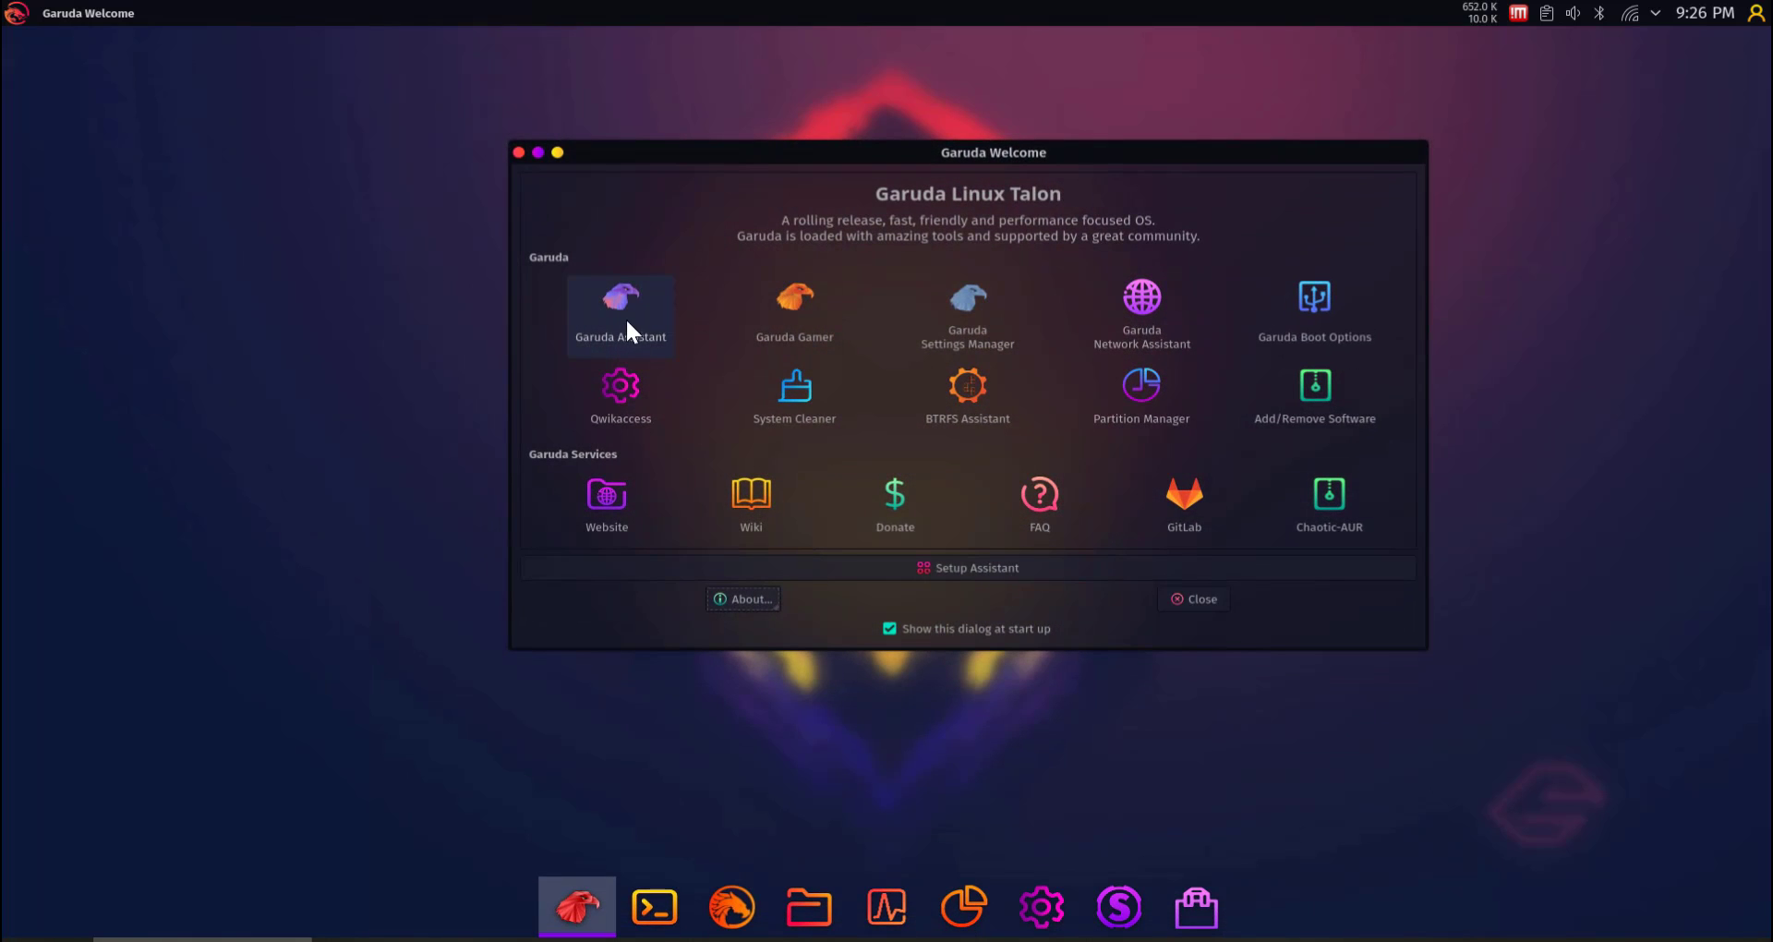
mouse_move(755, 322)
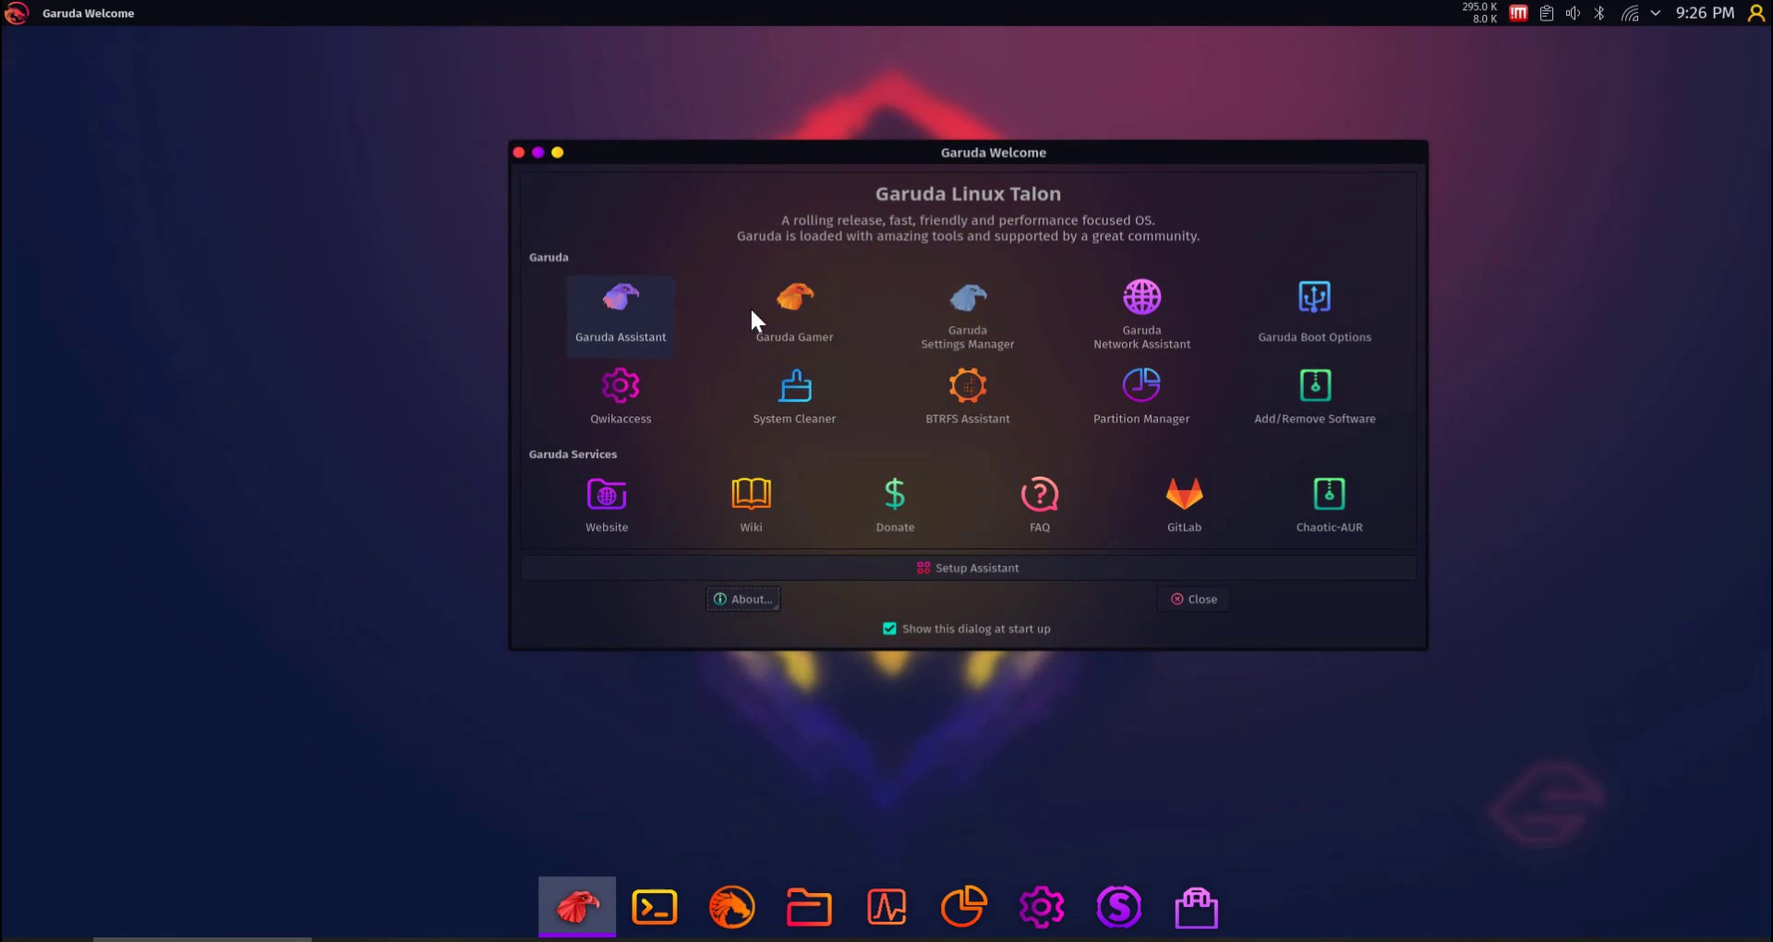
mouse_move(586, 318)
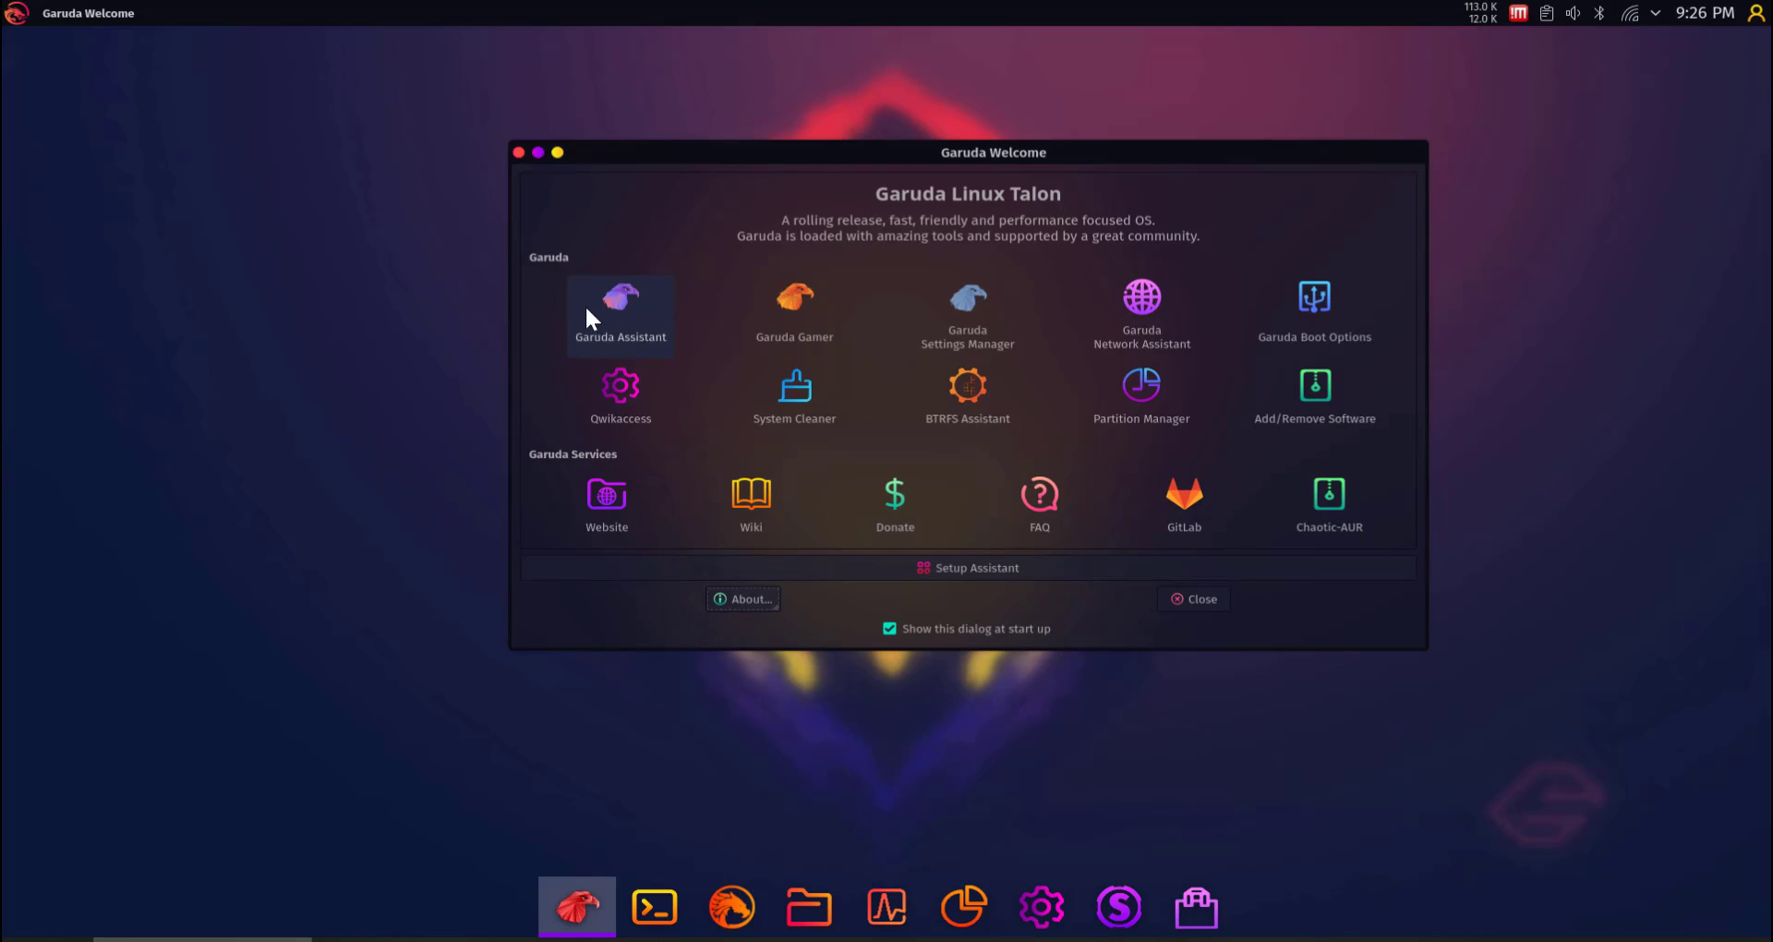
mouse_move(665, 326)
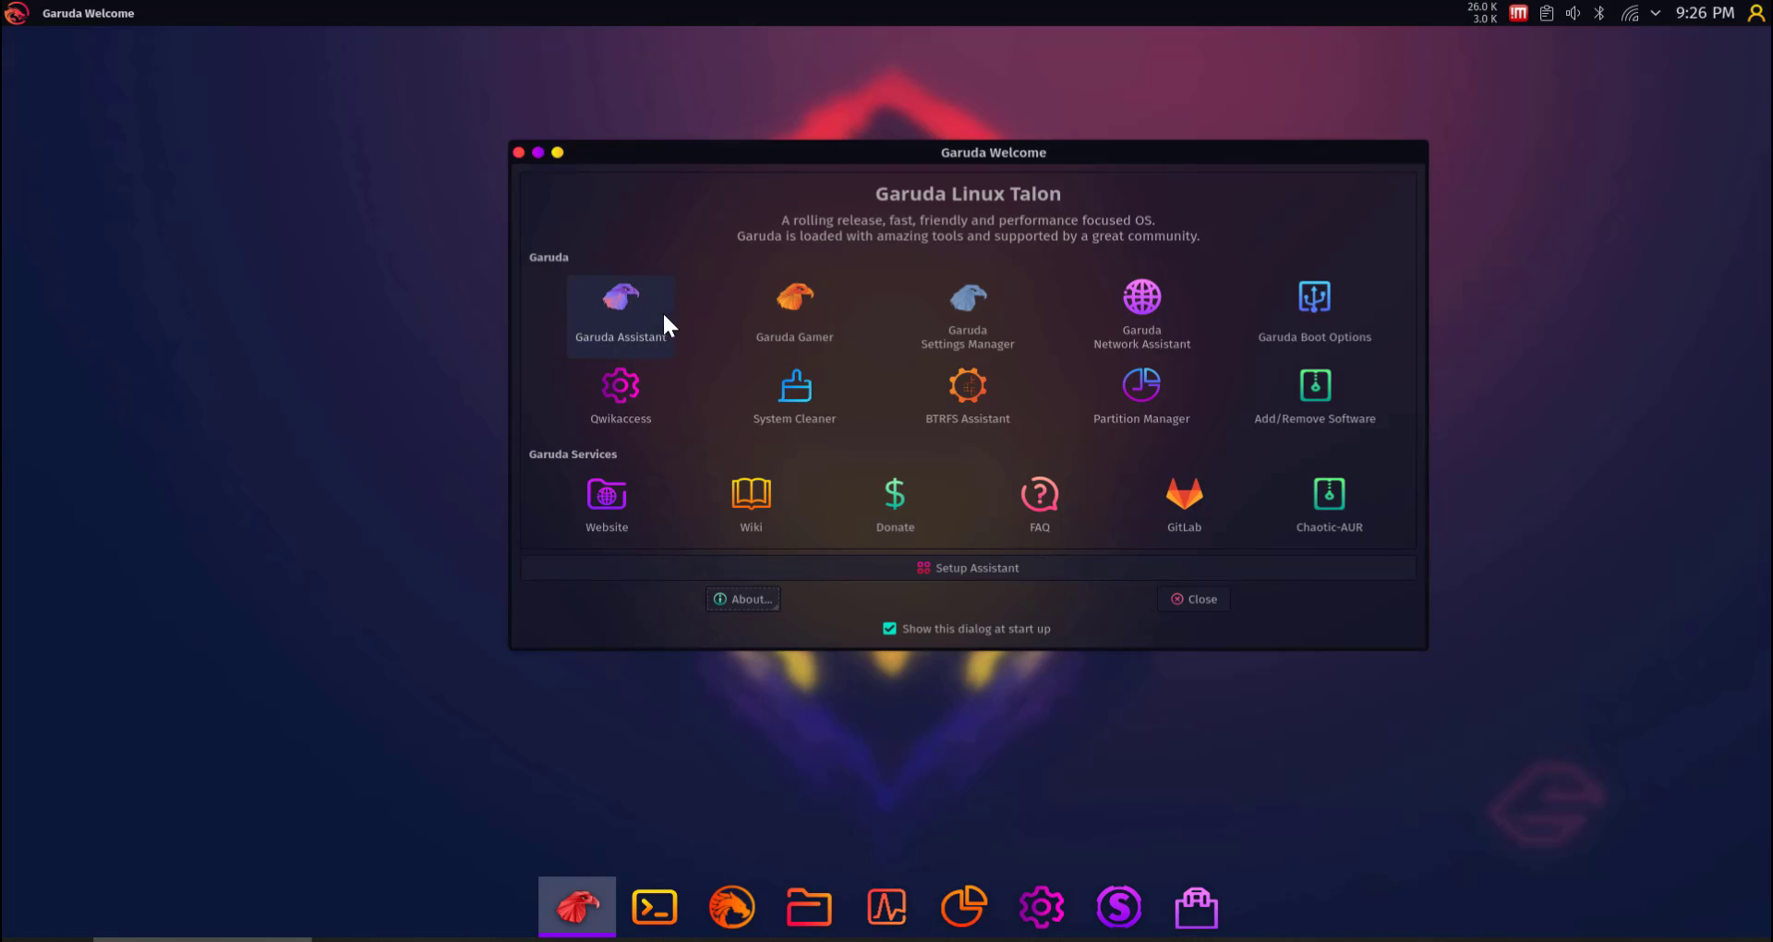
mouse_move(794, 317)
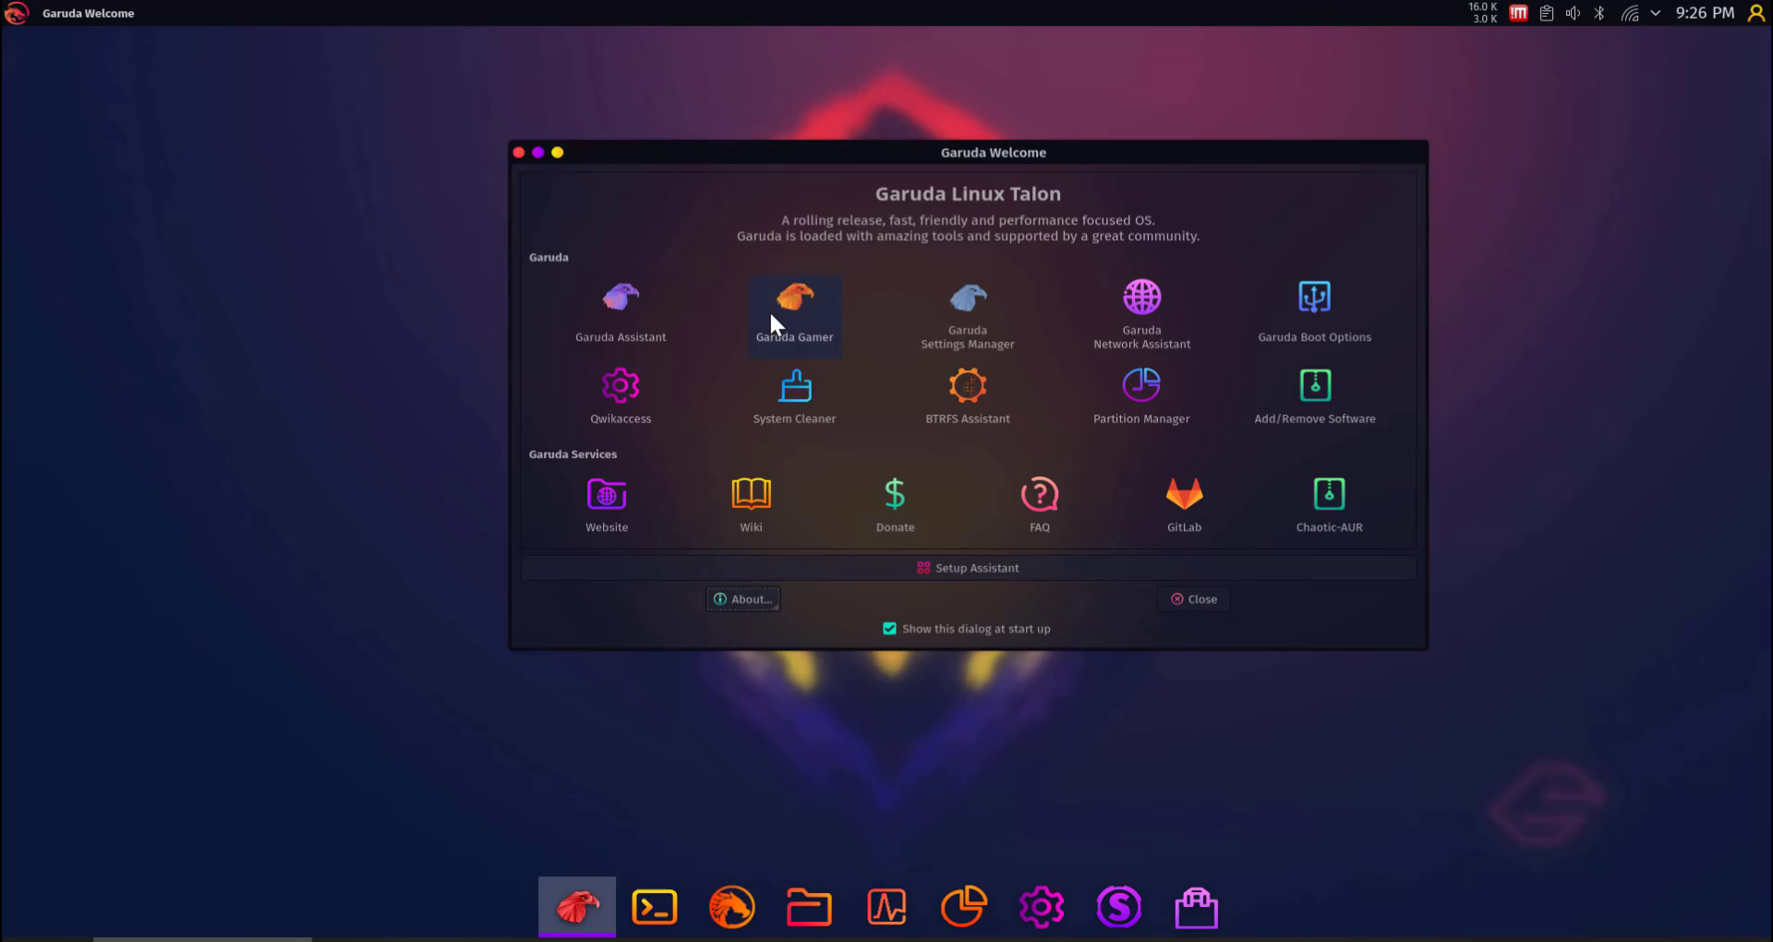
mouse_move(967, 306)
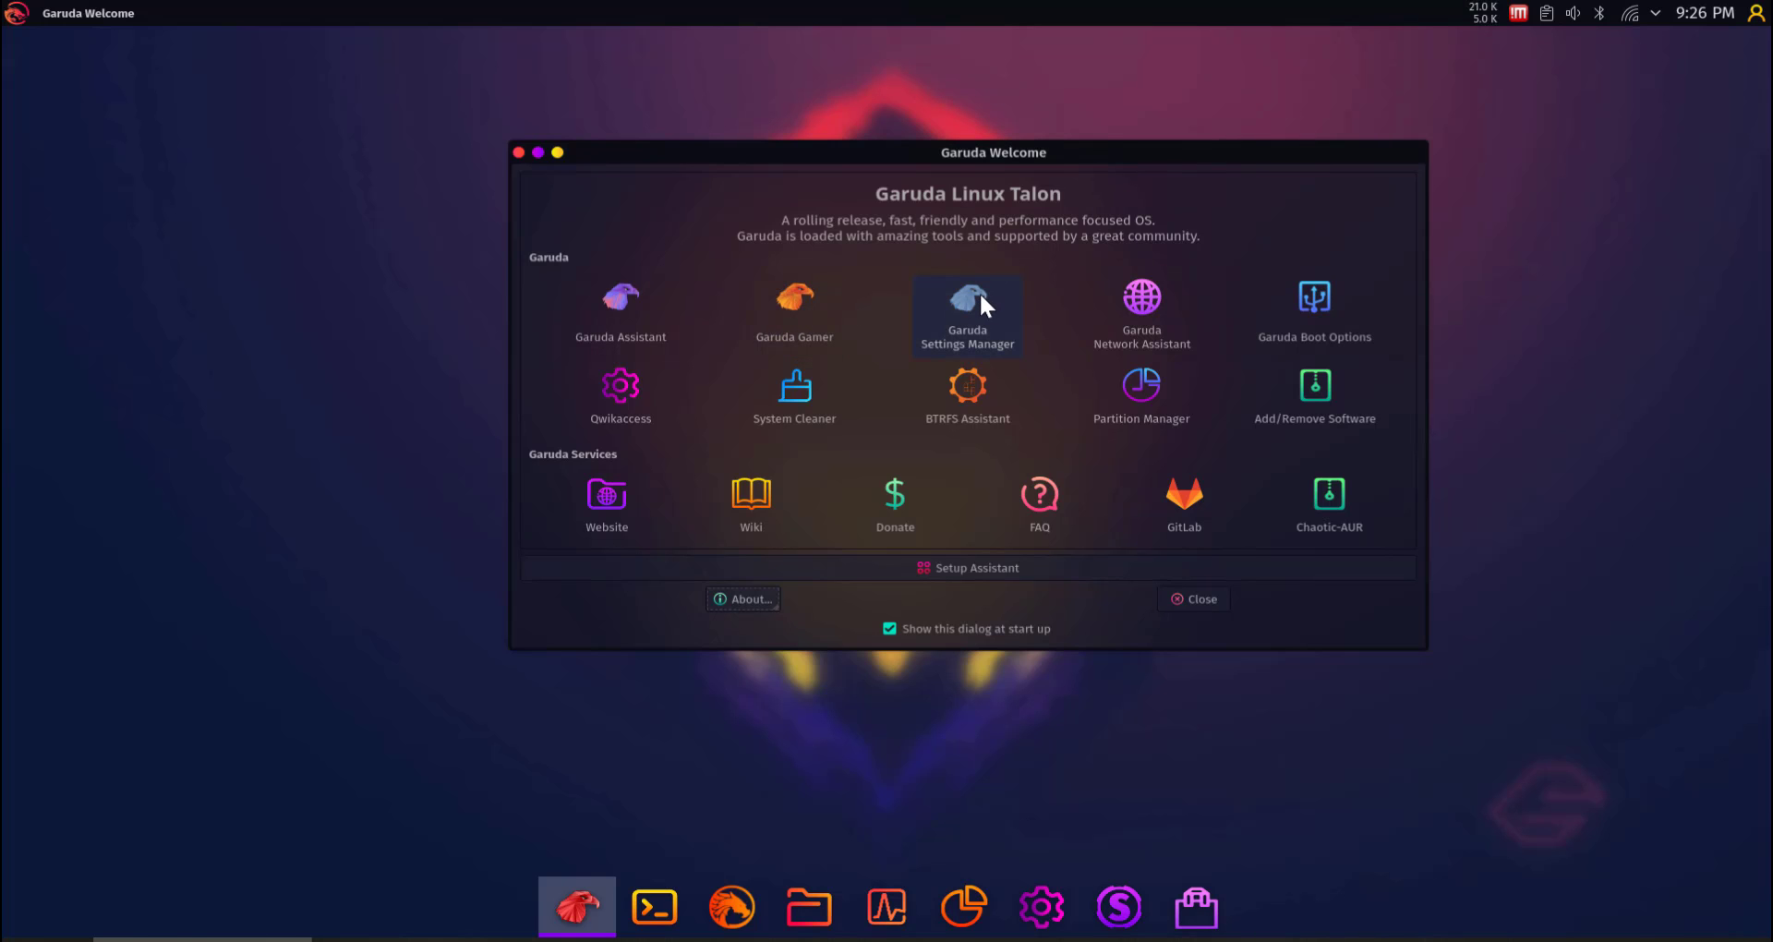
Step: Start Garuda Boot Options from Garuda Welcome, raising the administrator password prompt
click(967, 314)
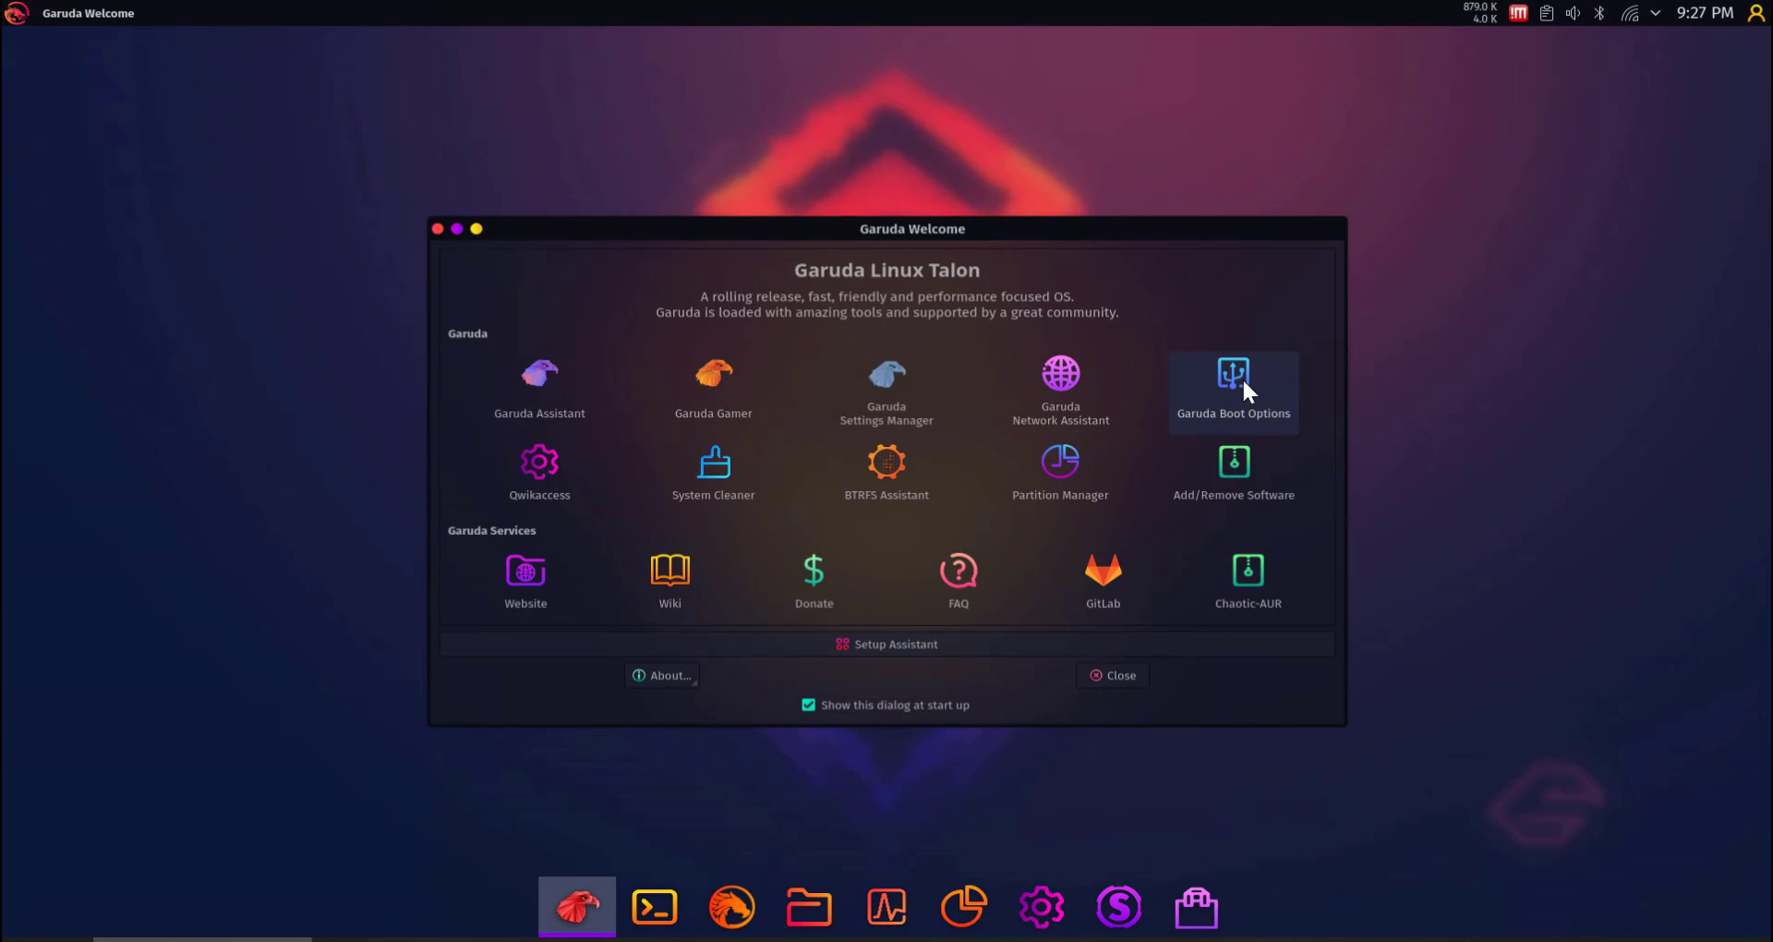
click(1233, 384)
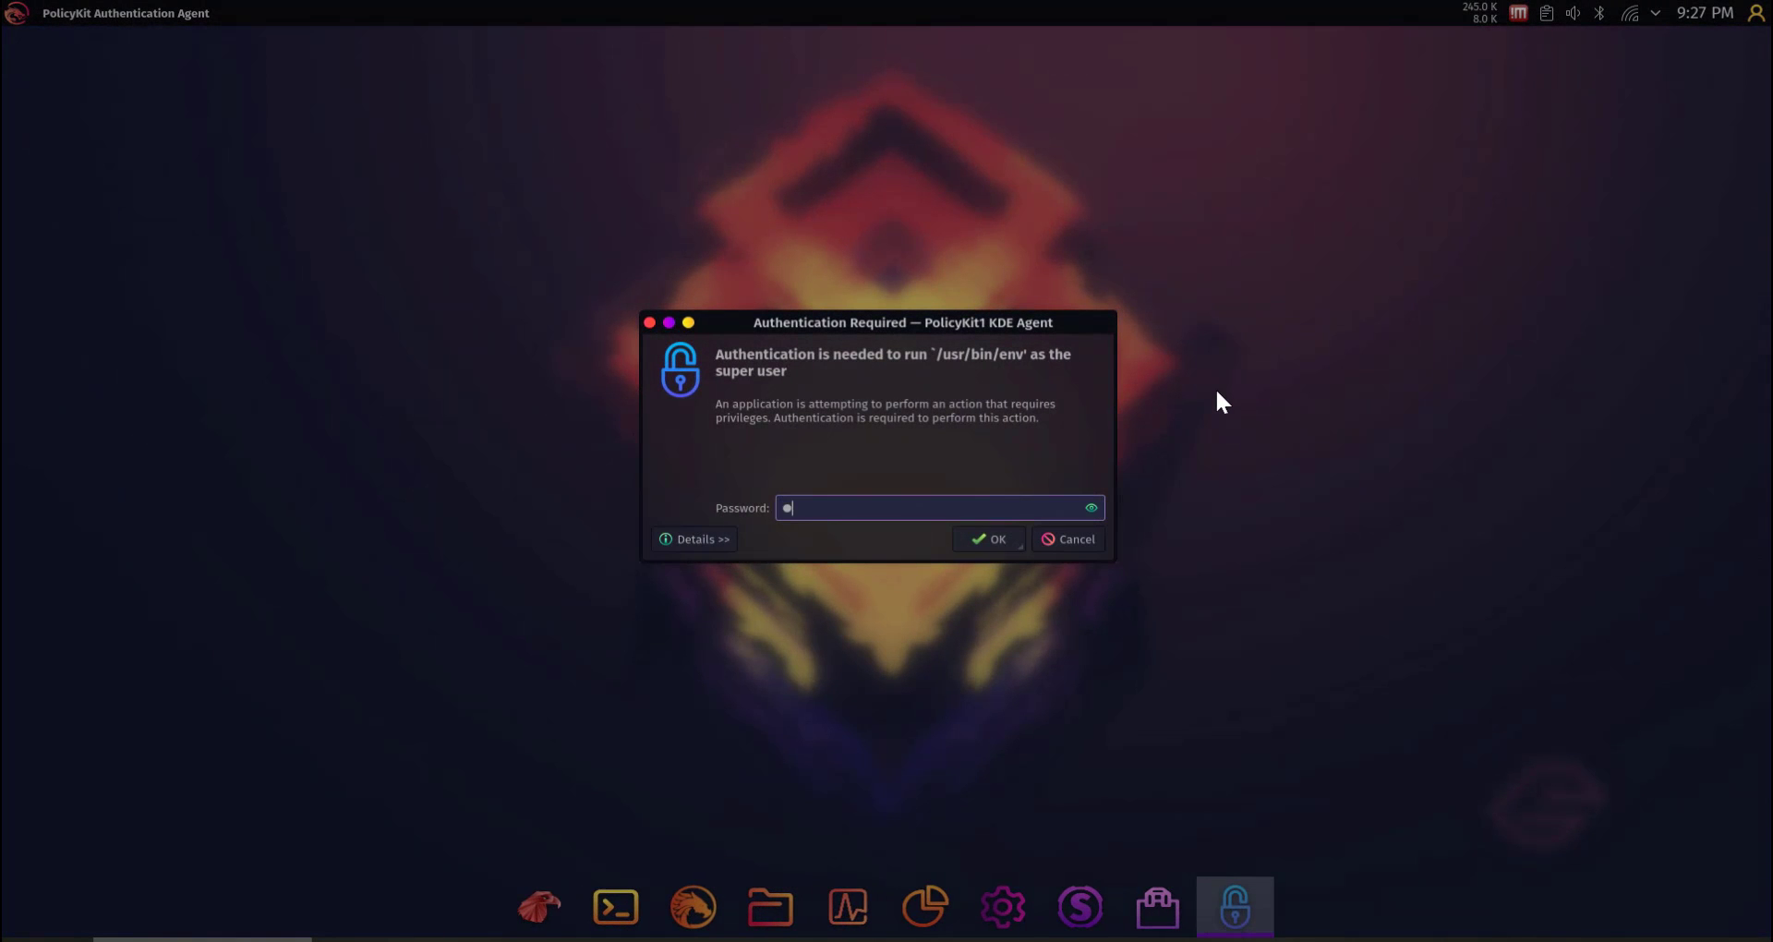
Step: Authenticate, review boot timeout, kernel parameters and theme settings, then close Garuda Boot Options
click(987, 538)
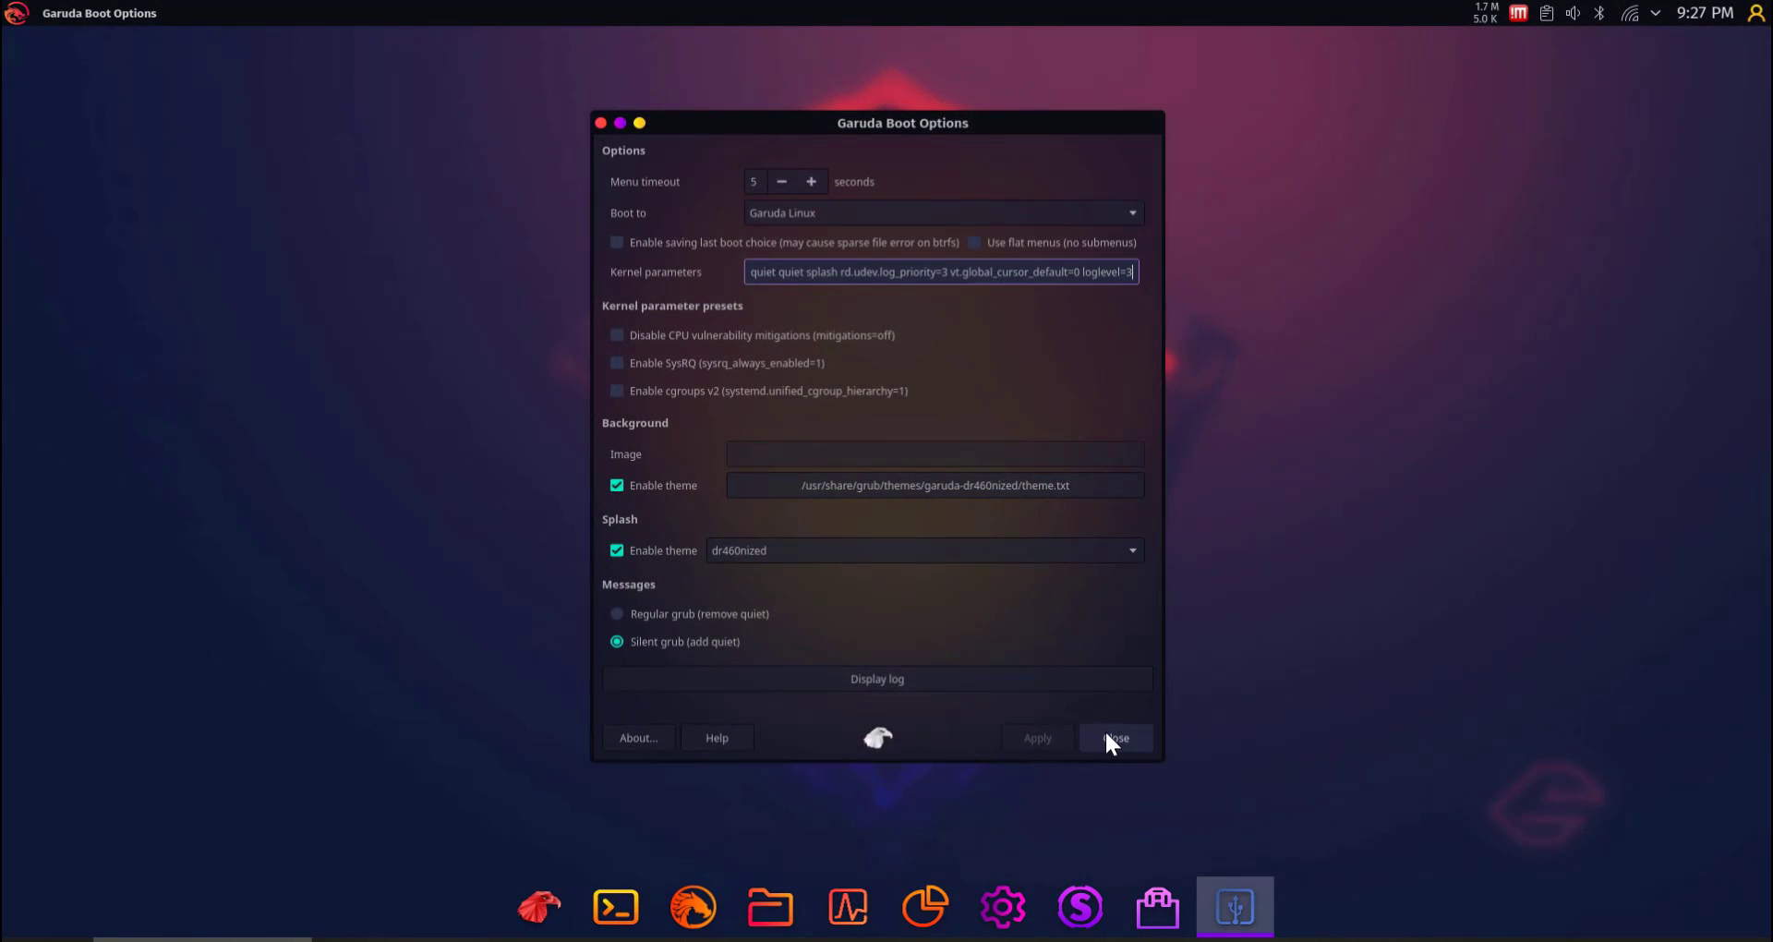
click(1113, 737)
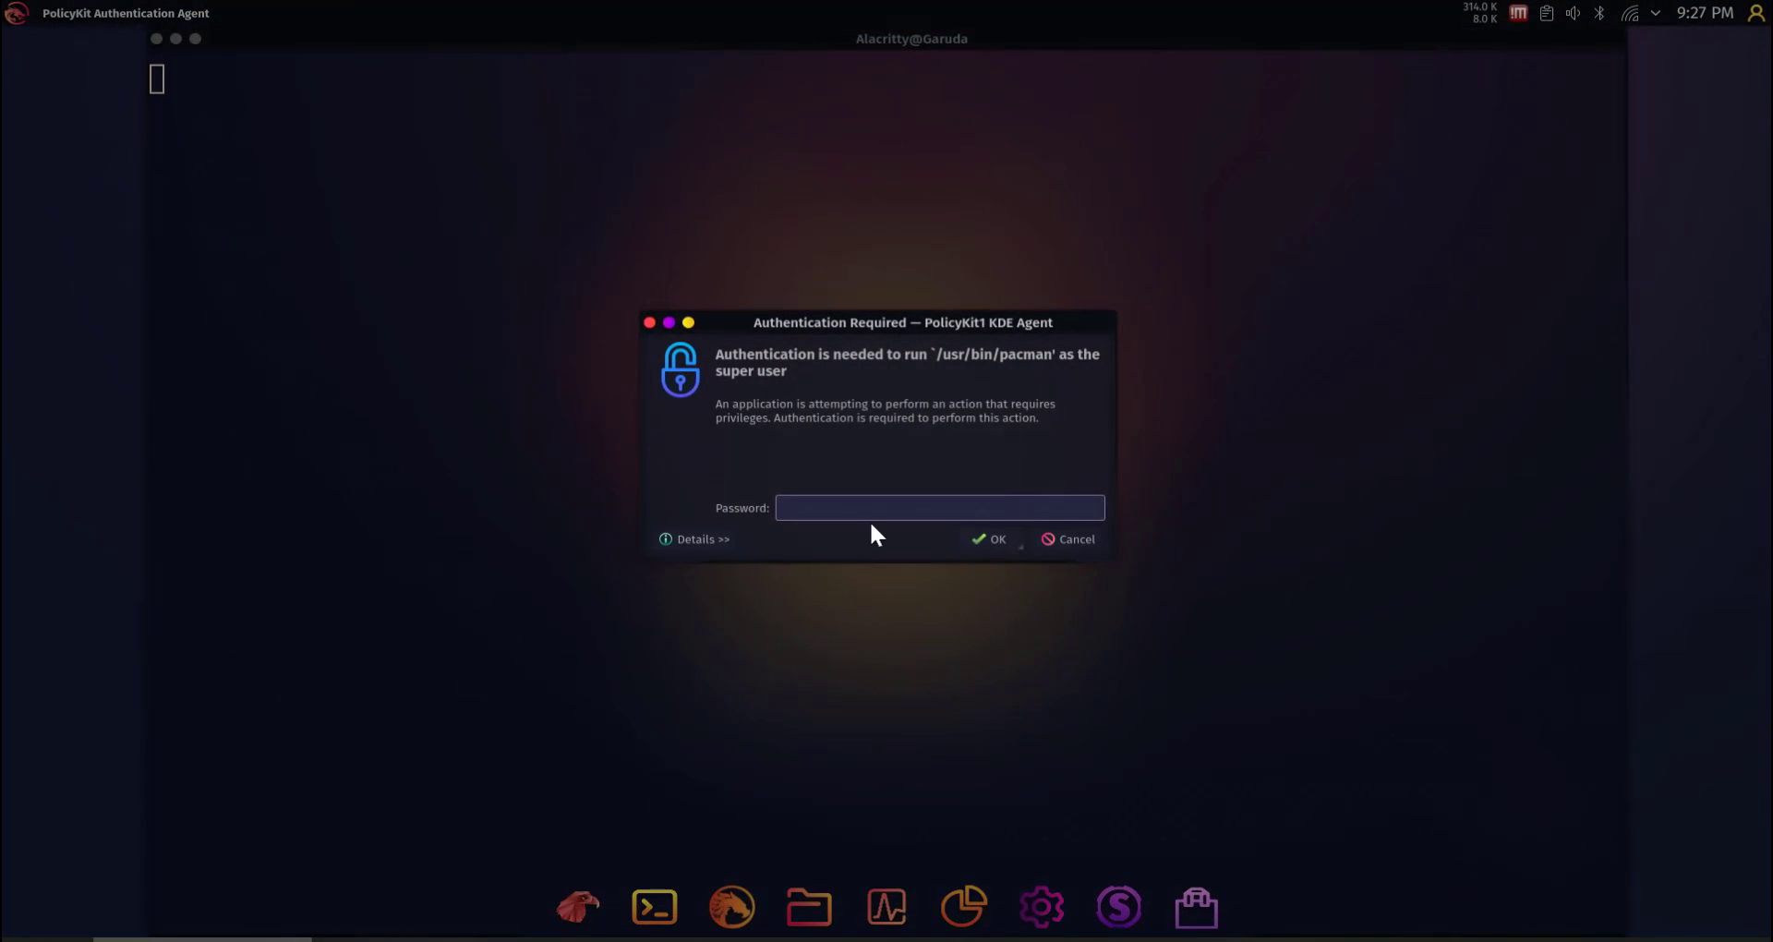
Step: Enter the password for pacman and answer y to install stacer and qt5-charts
text(password)
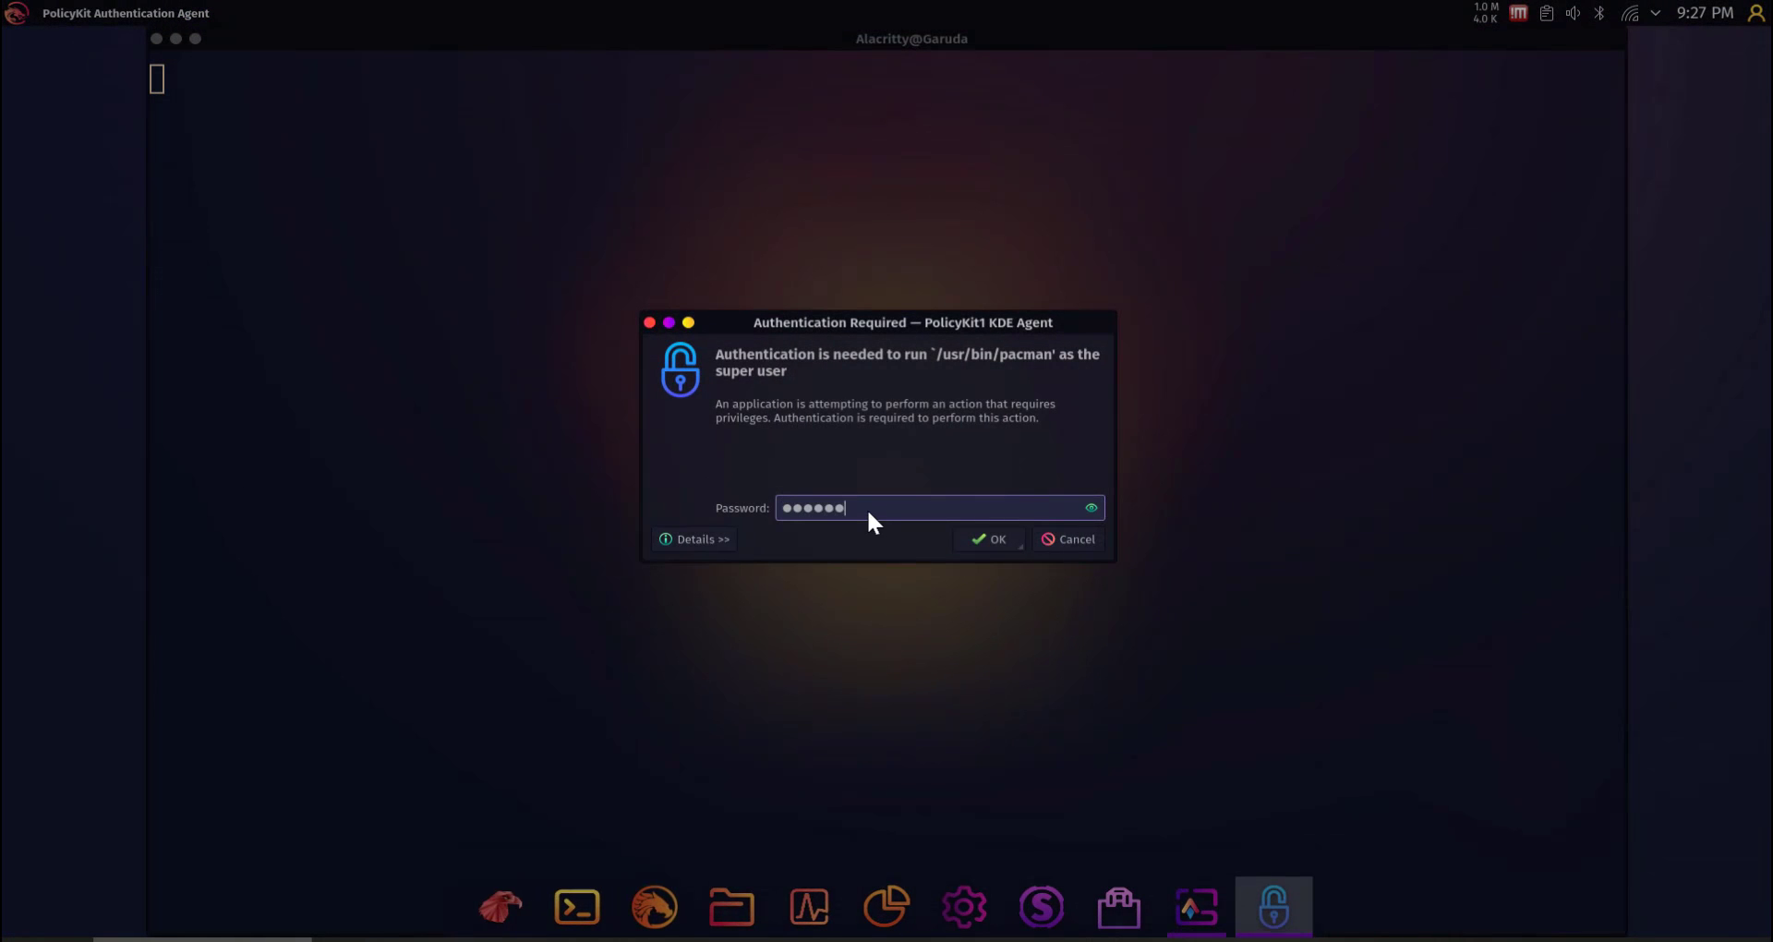
click(989, 539)
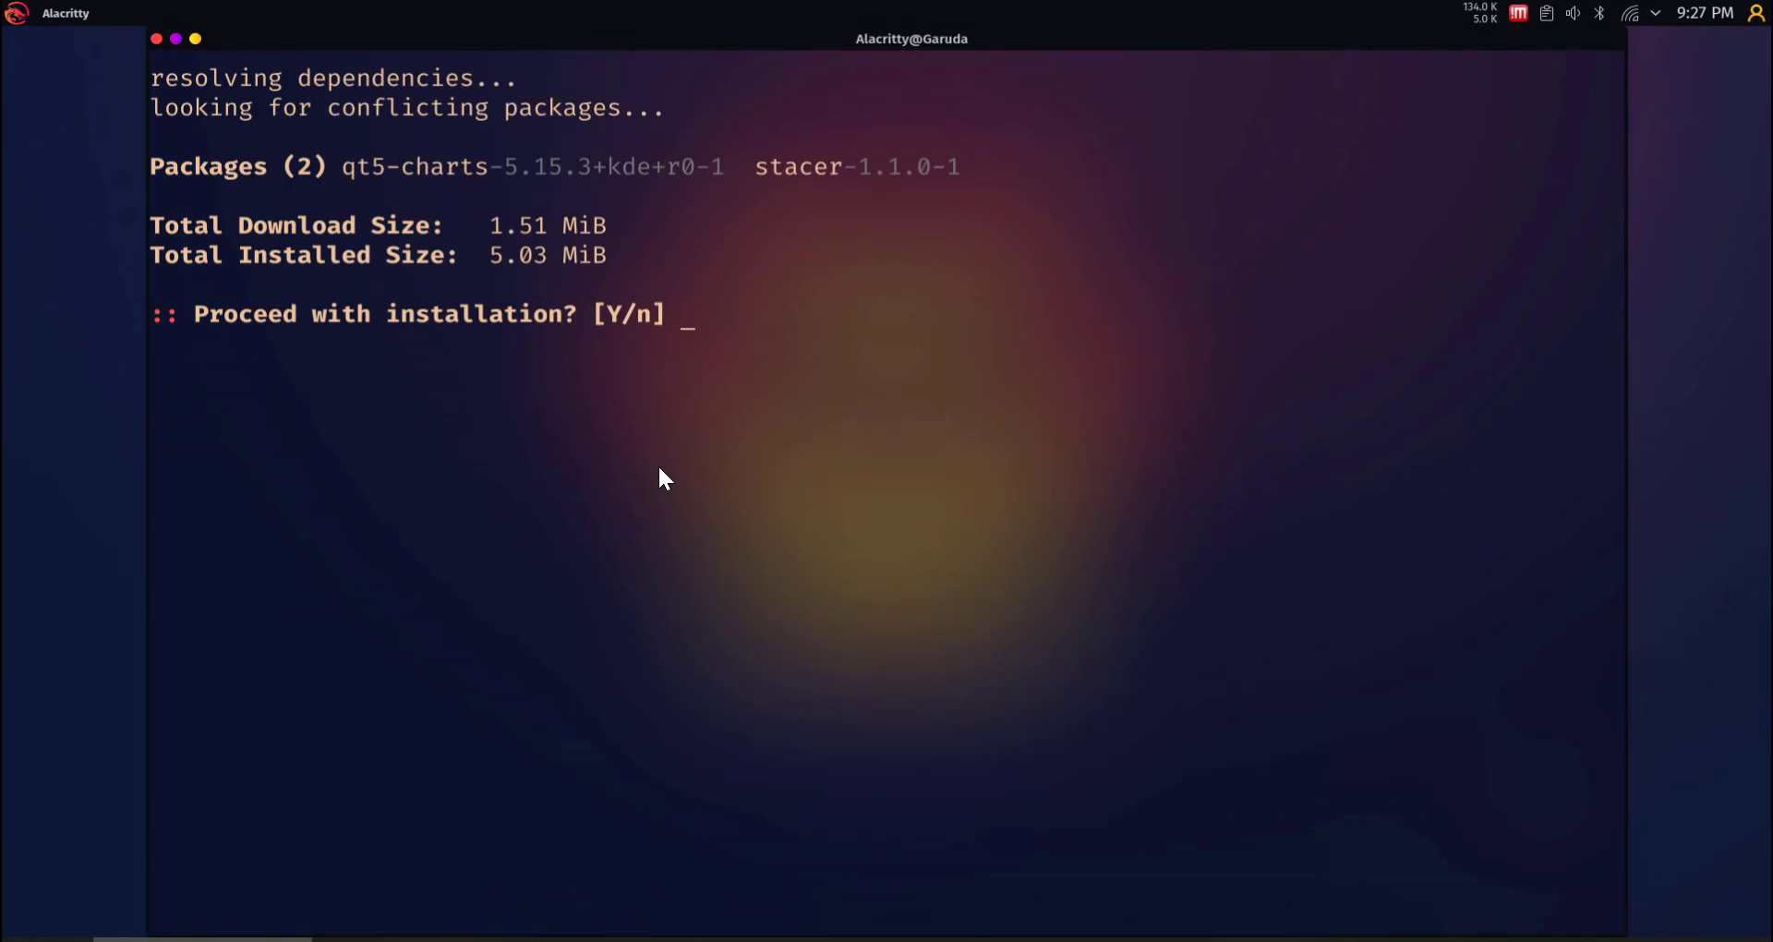
mouse_move(236, 141)
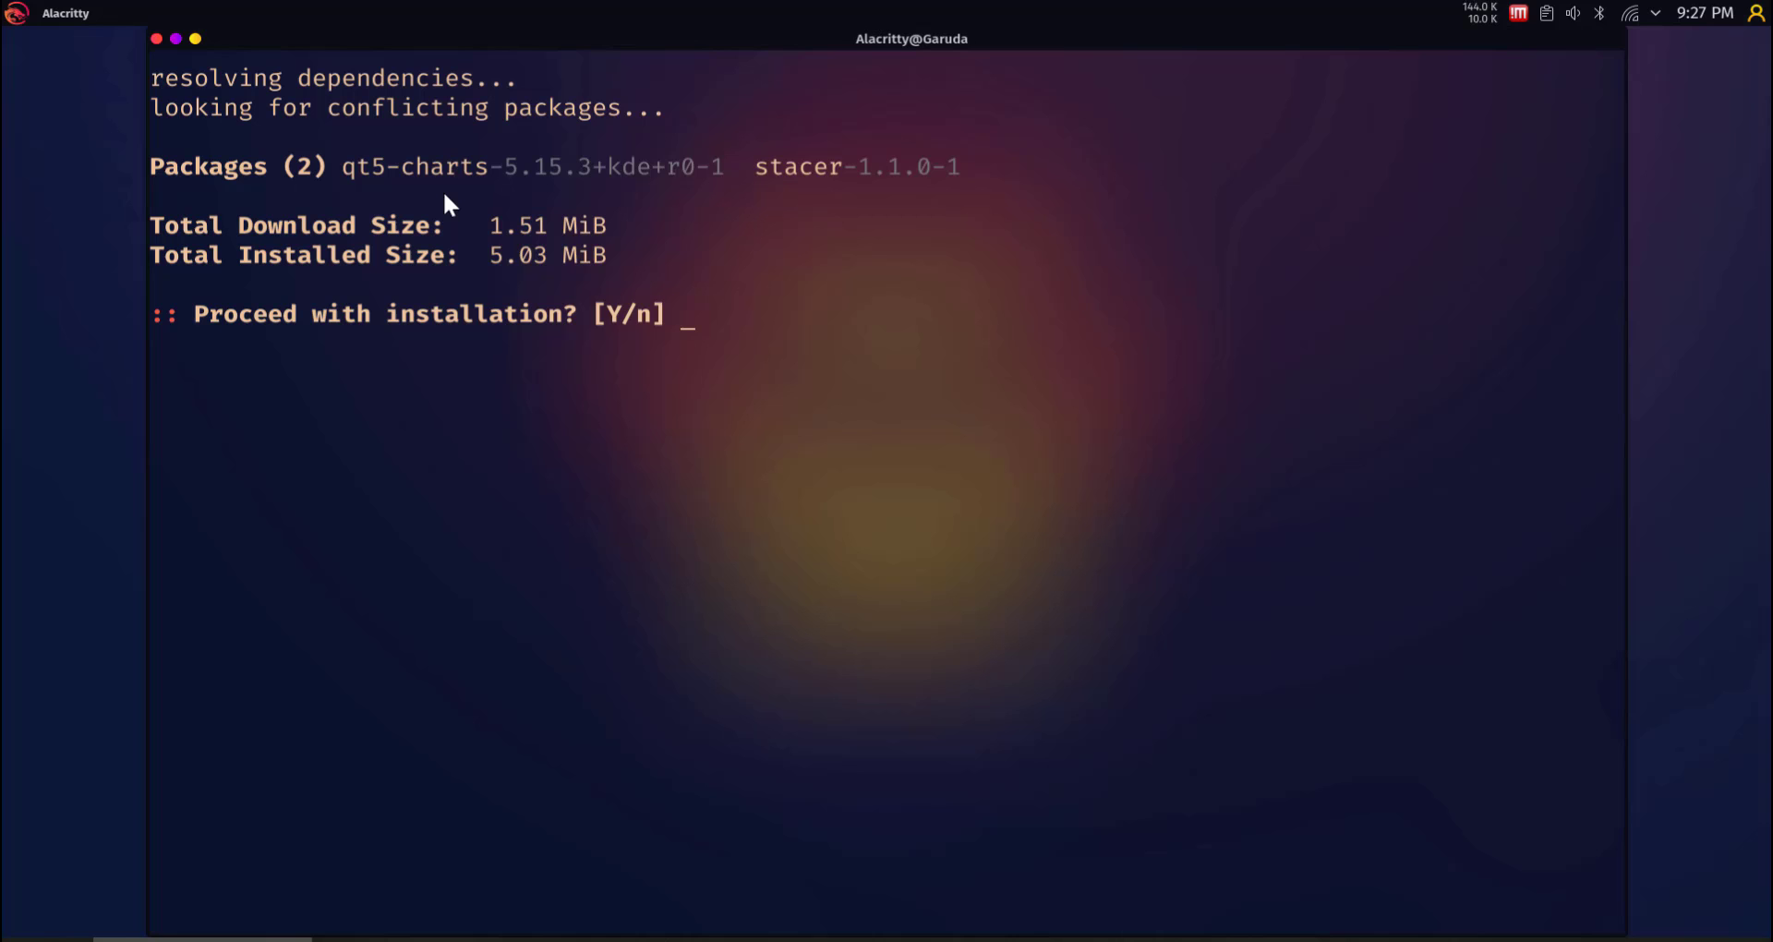
text(y)
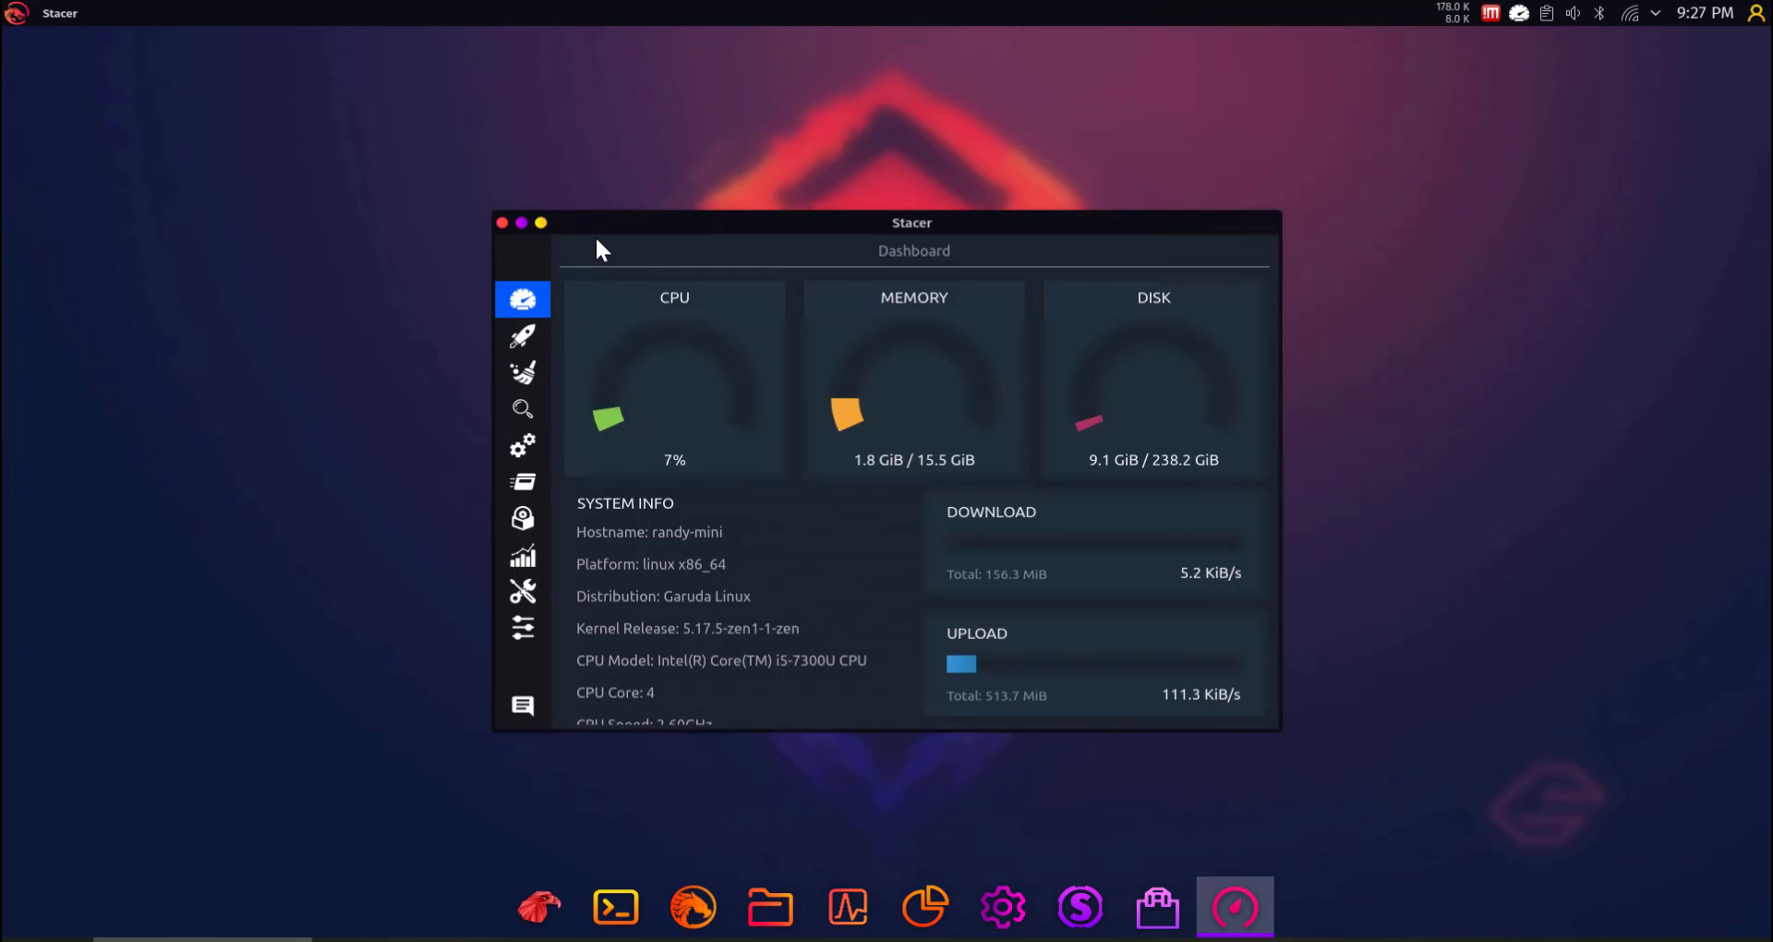
mouse_move(882, 452)
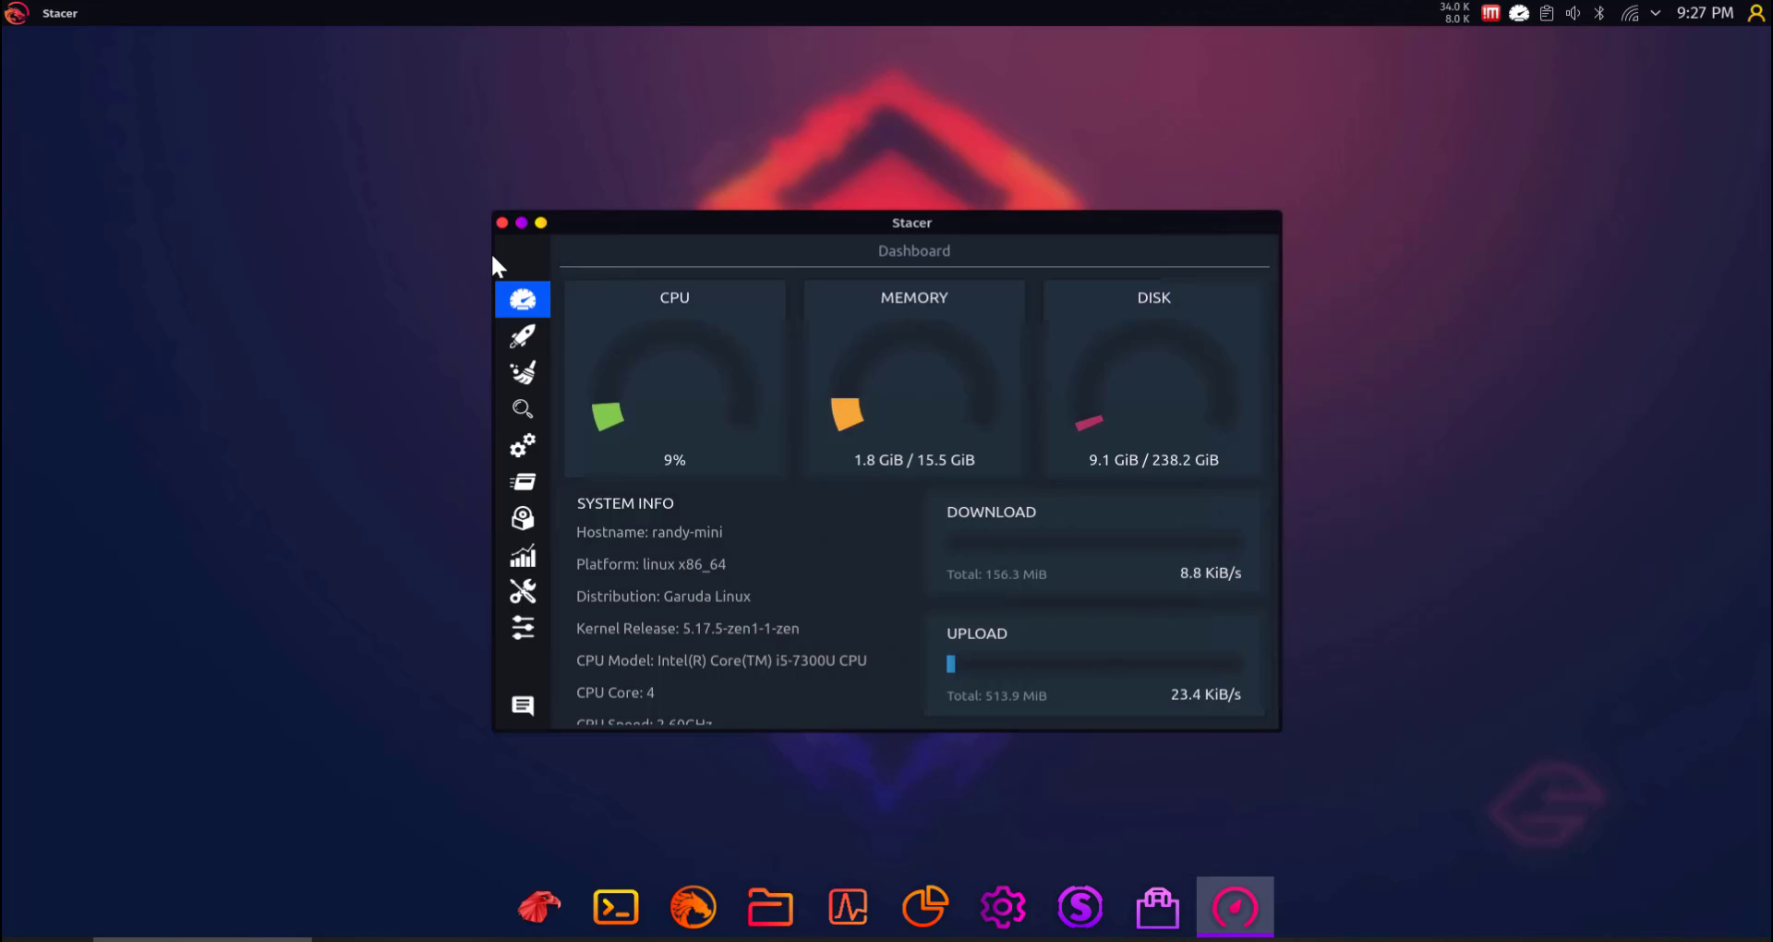
Step: Close Stacer's dashboard and choose Quit rather than keeping it in the tray
click(501, 221)
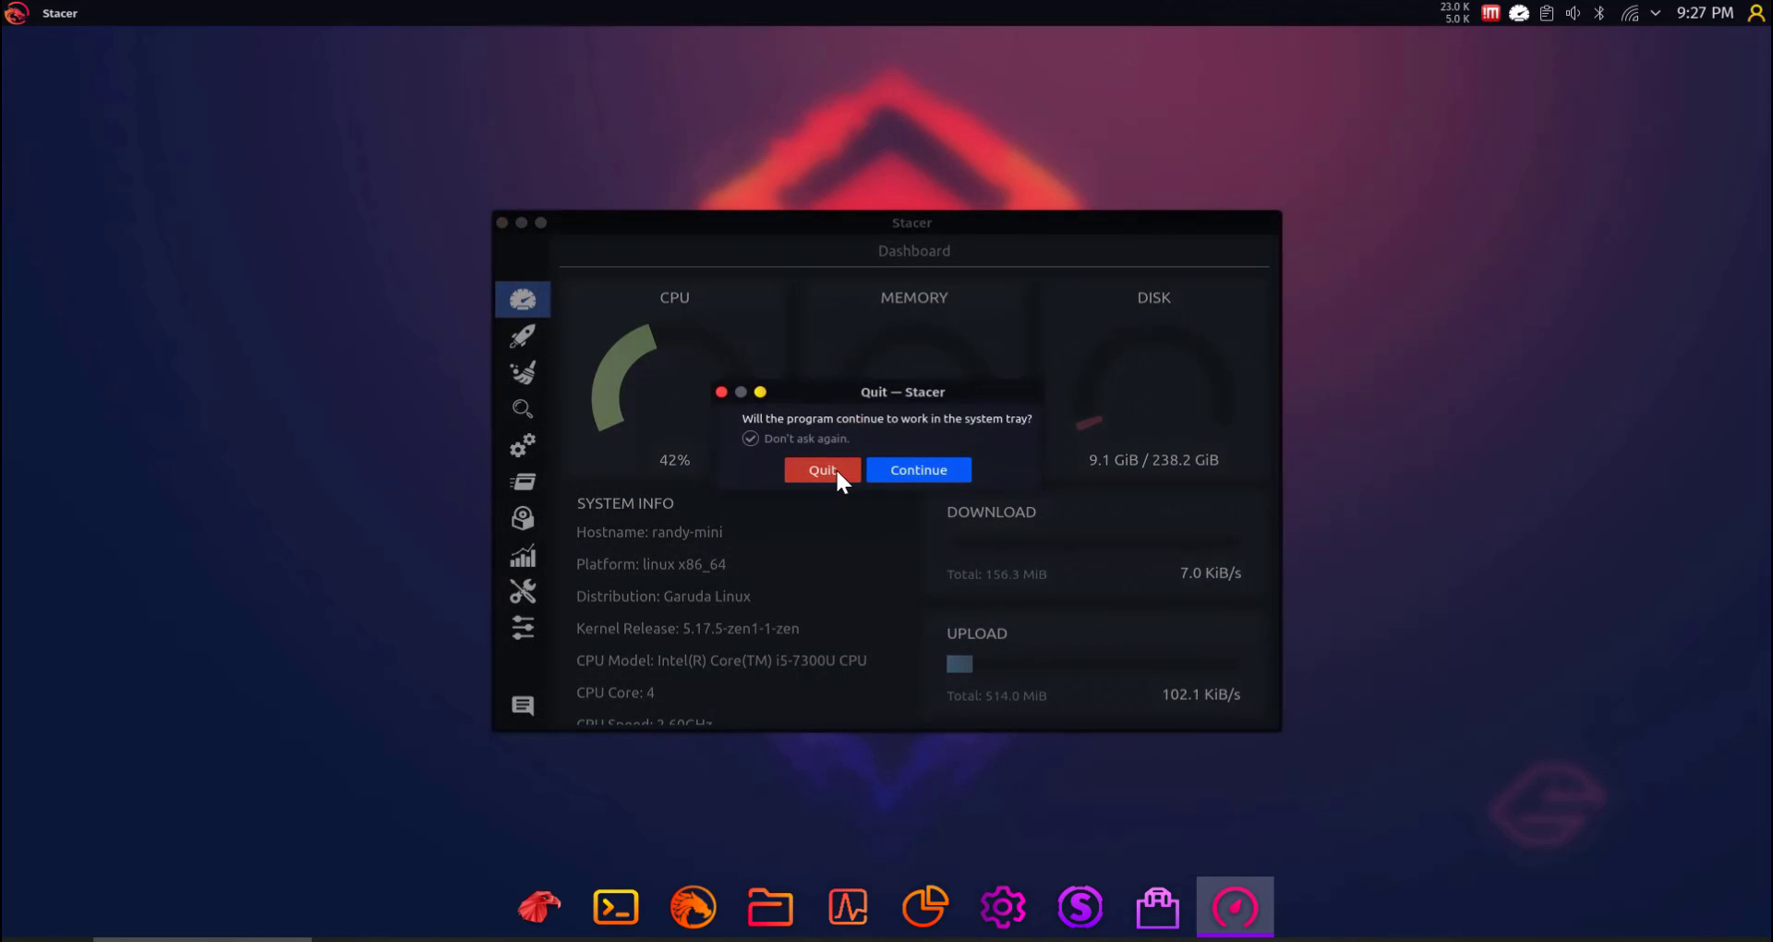
click(822, 469)
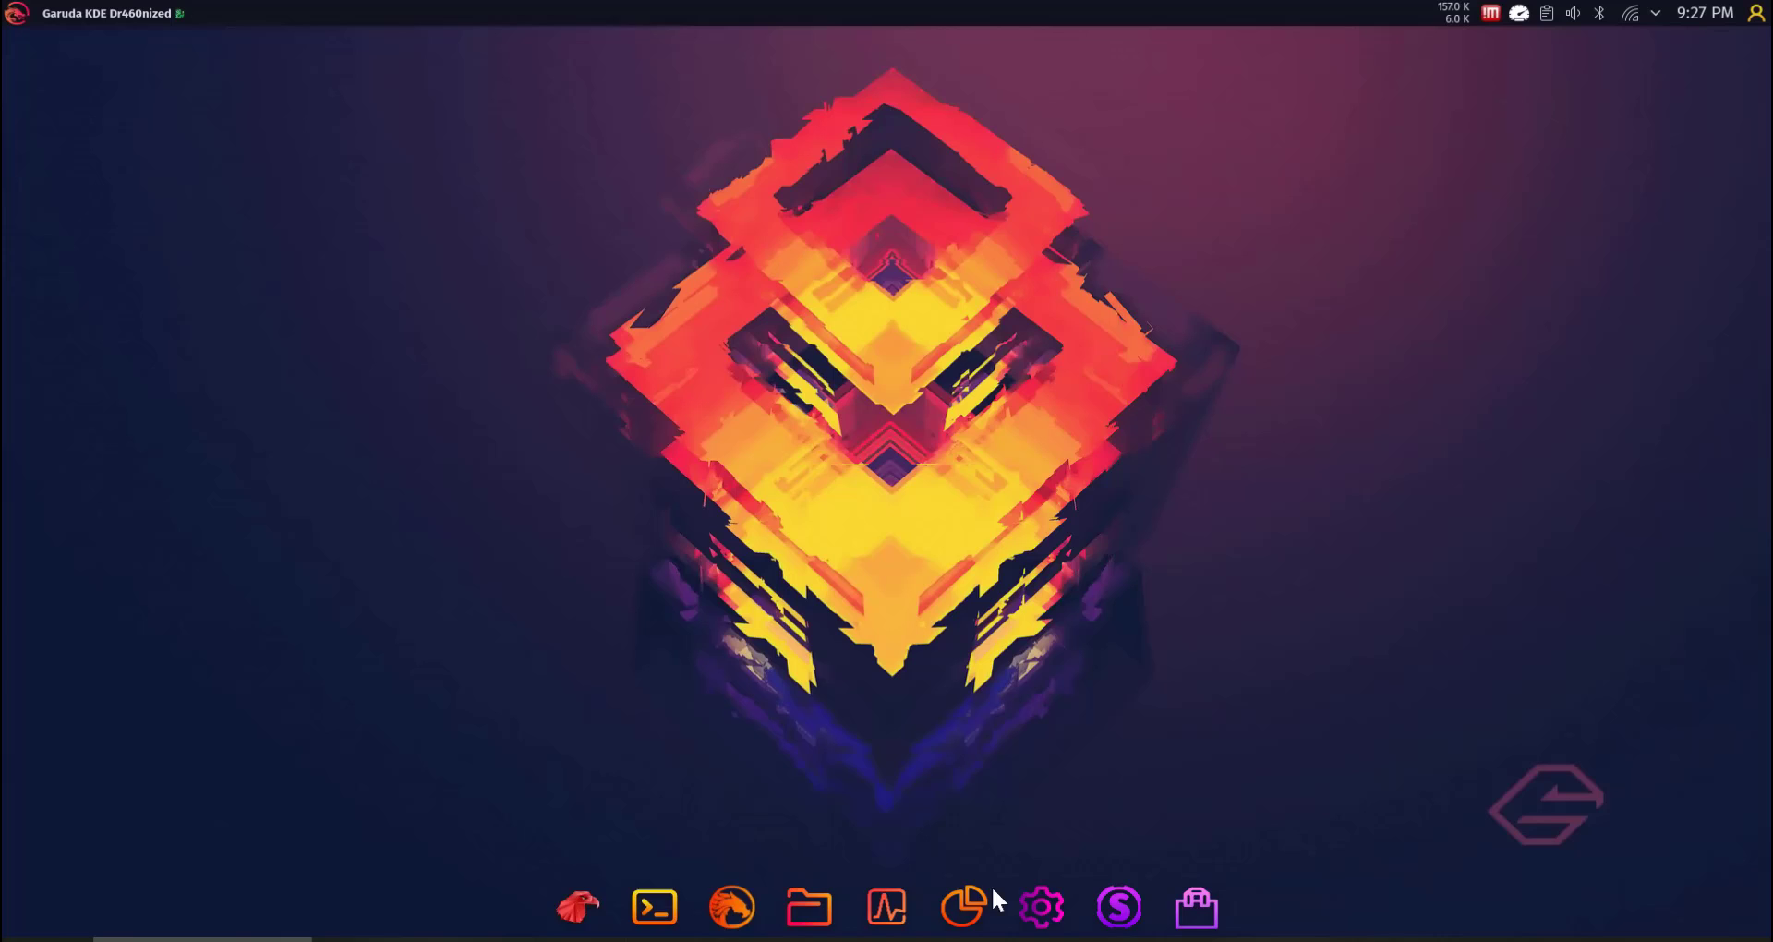
click(578, 907)
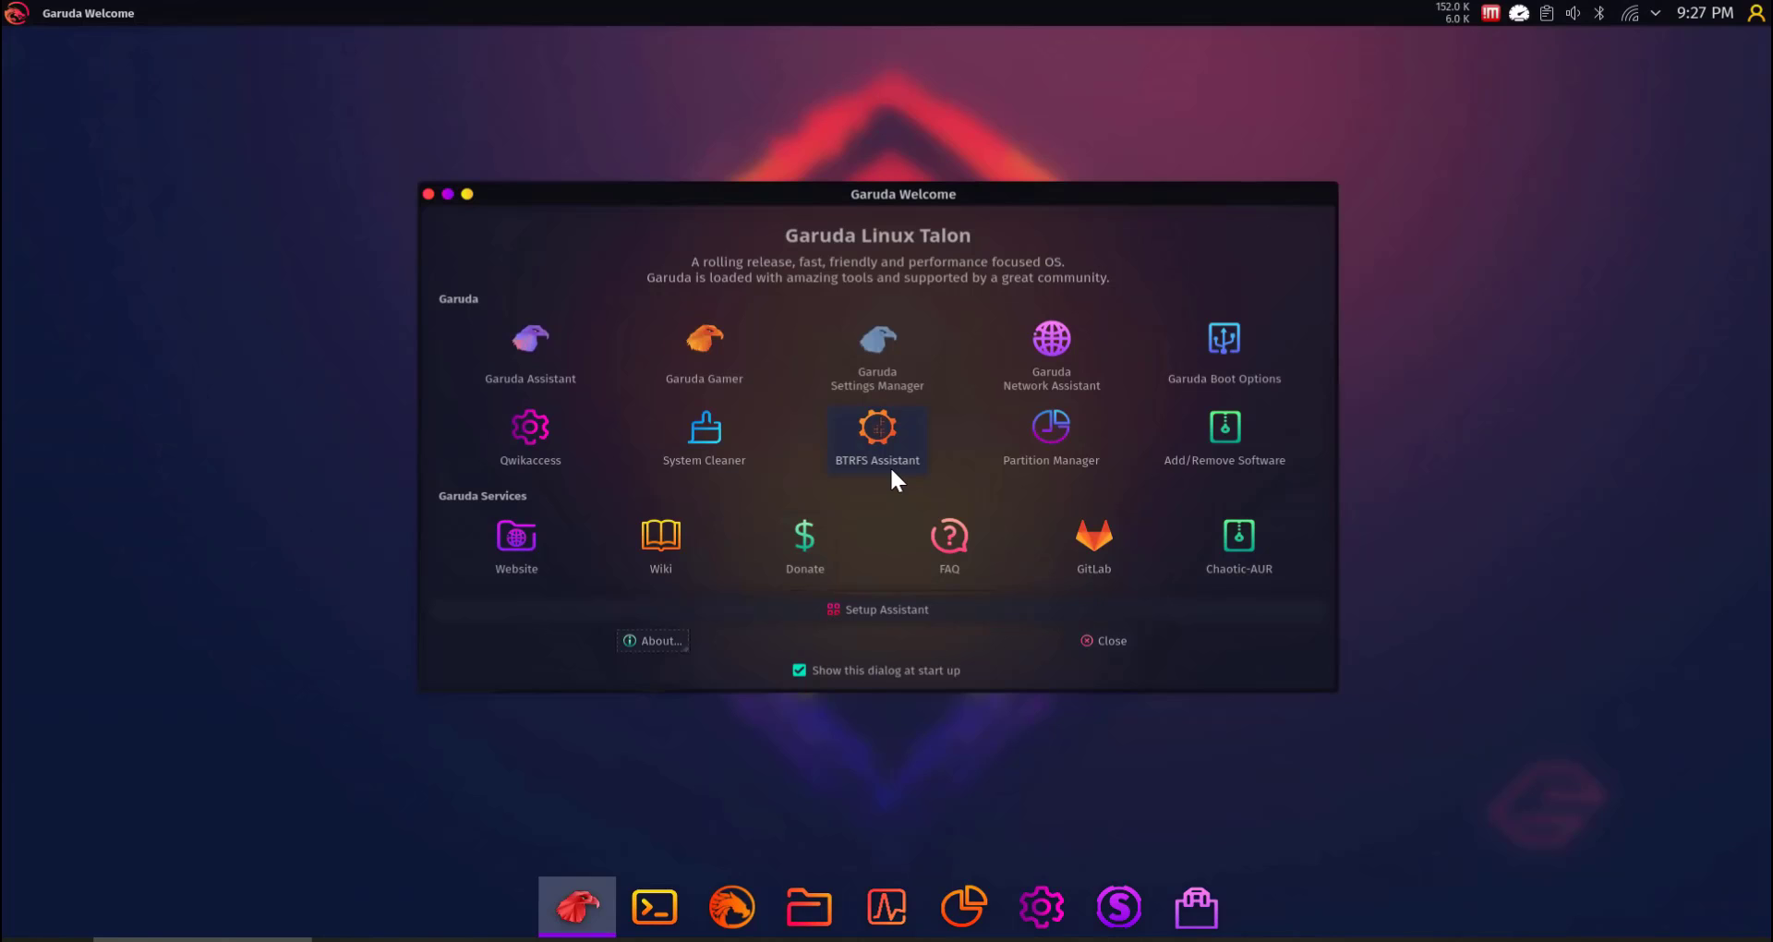
mouse_move(792, 495)
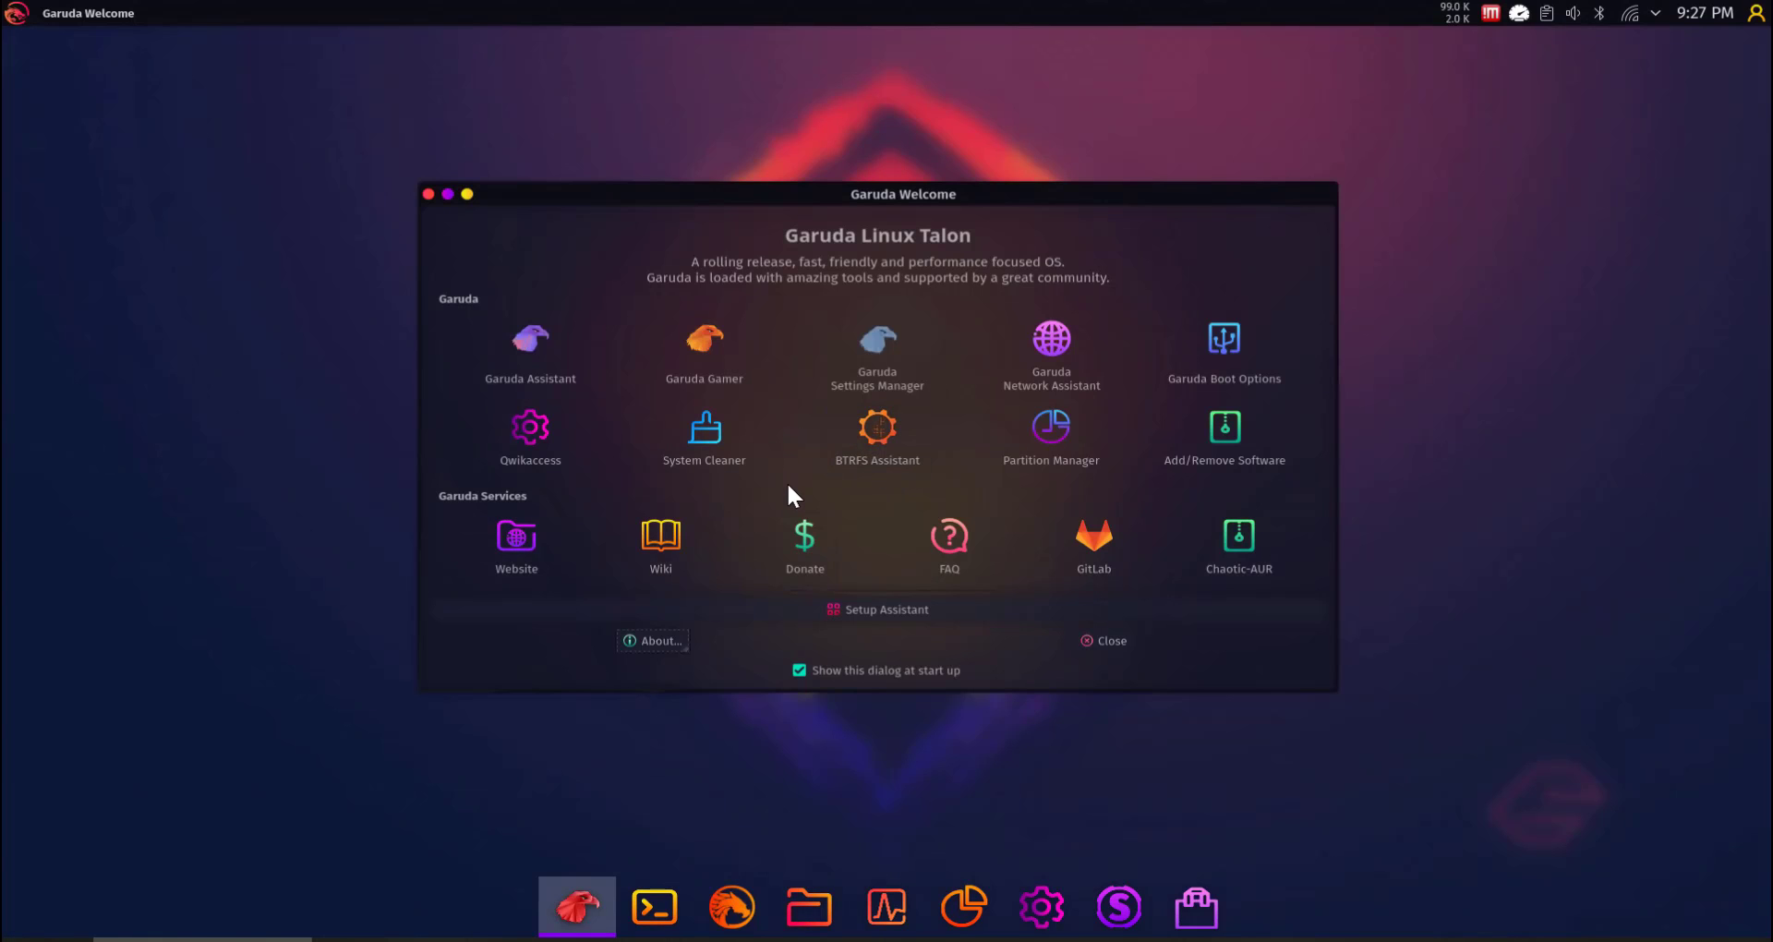
mouse_move(993, 418)
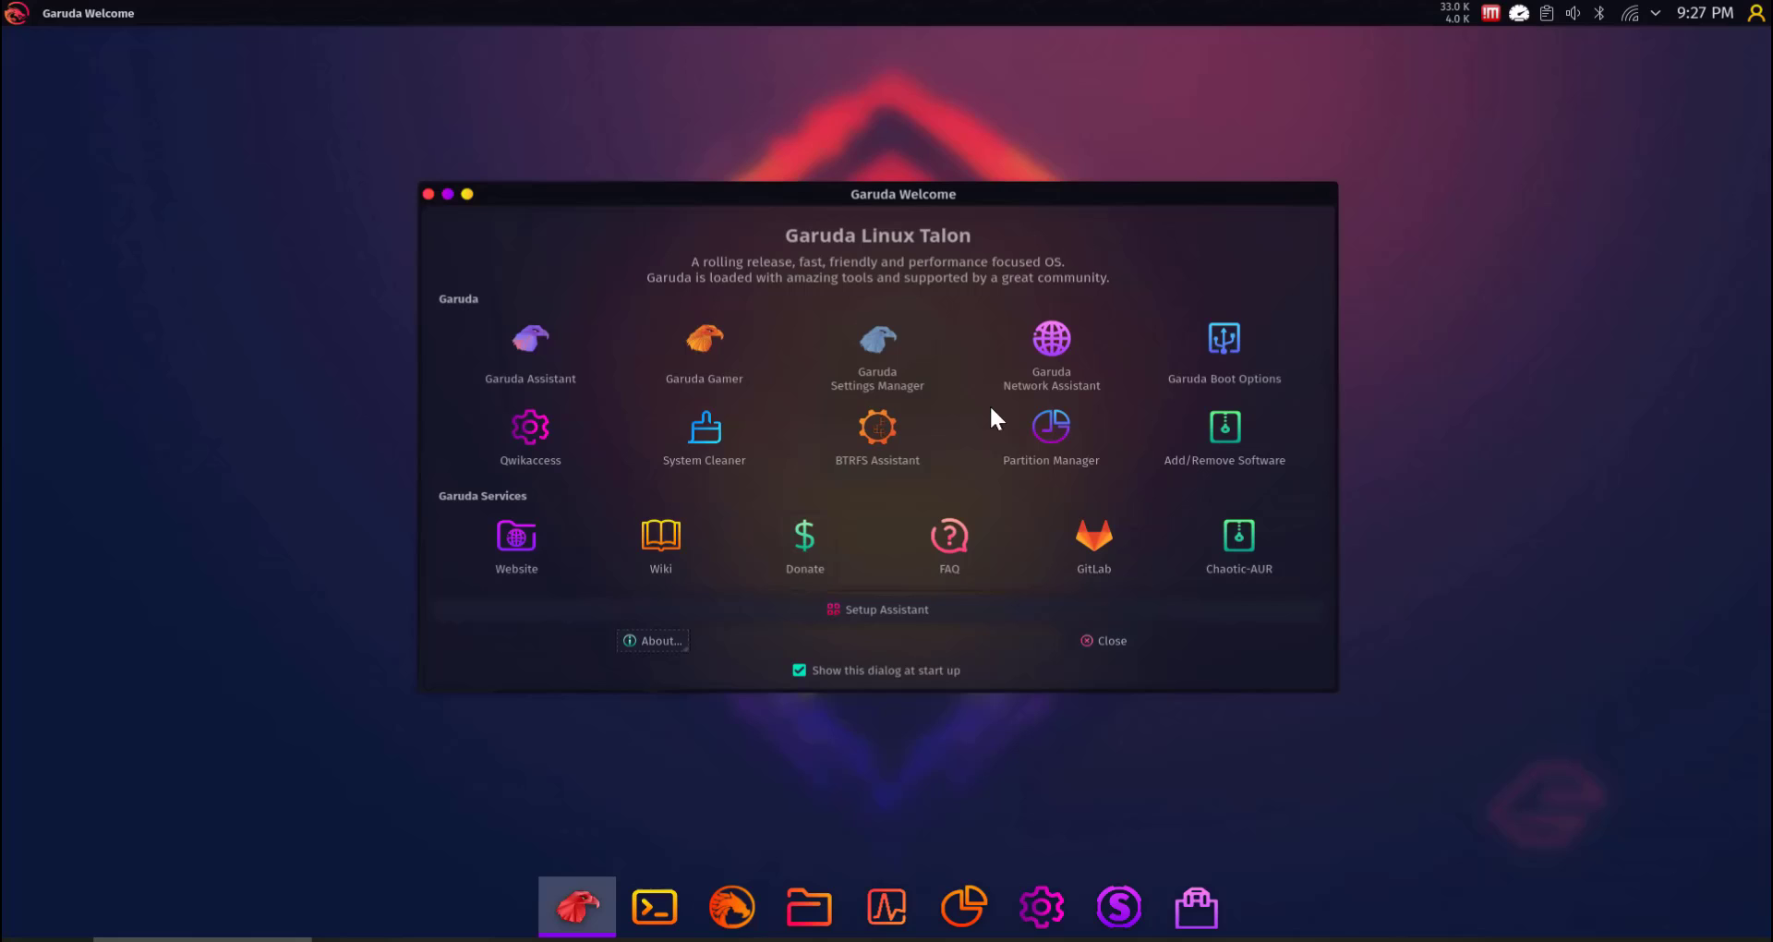
mouse_move(1119, 454)
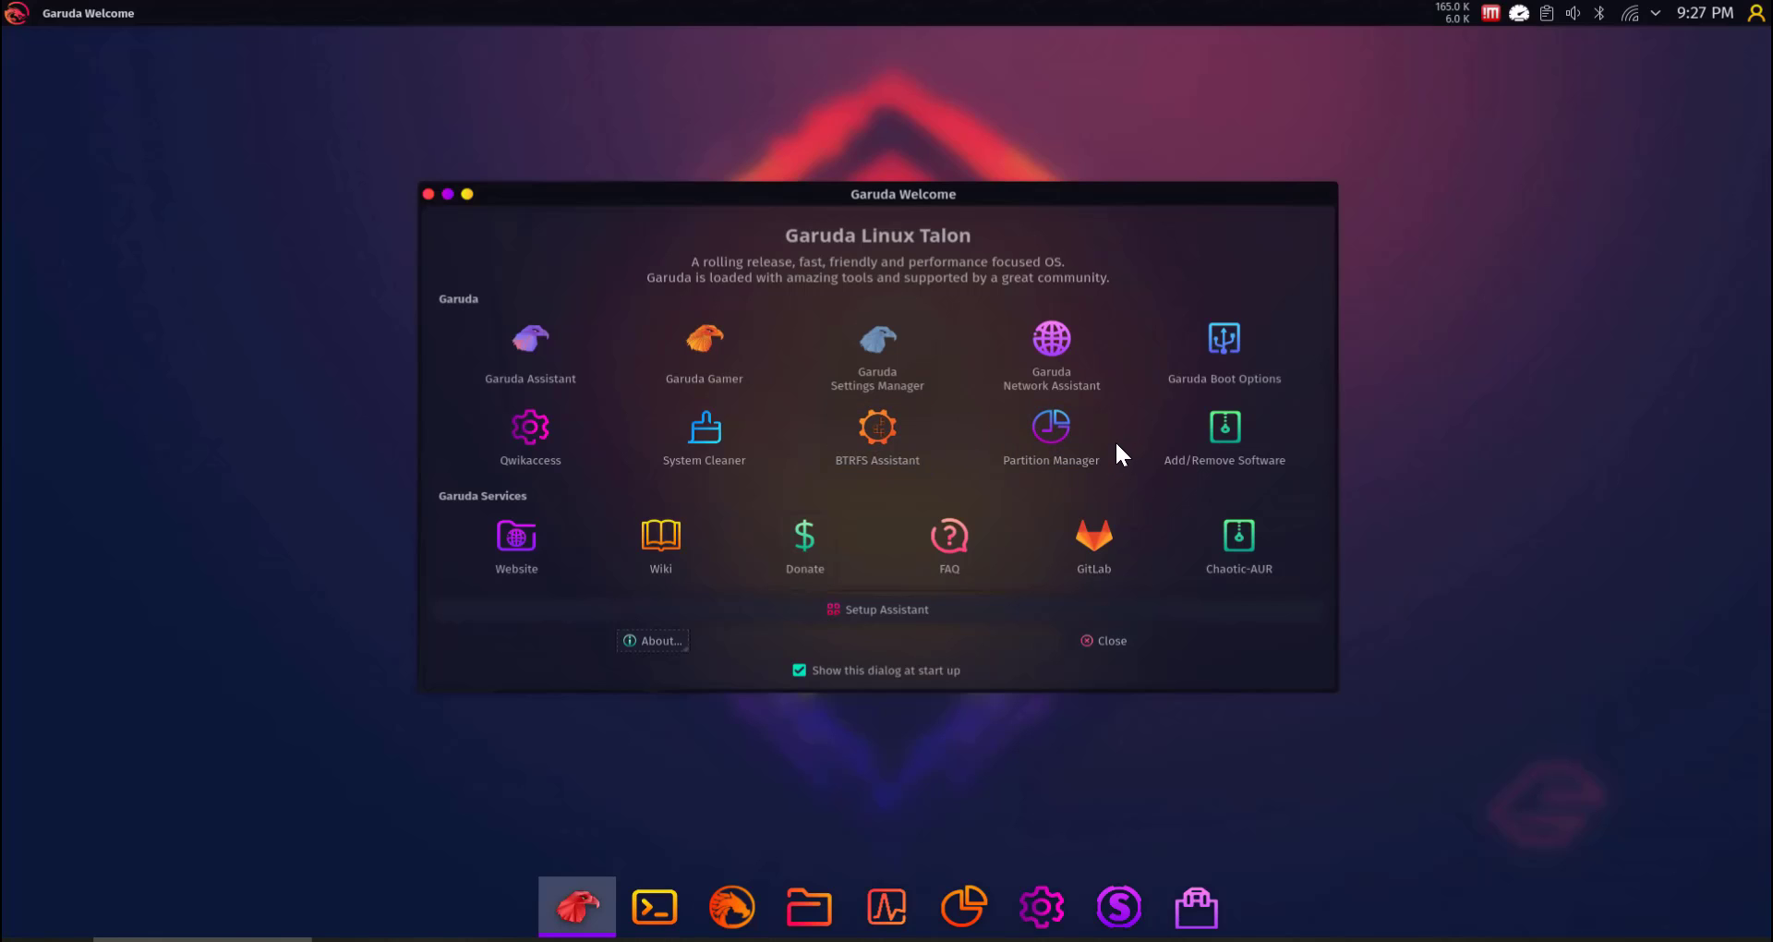
mouse_move(749, 459)
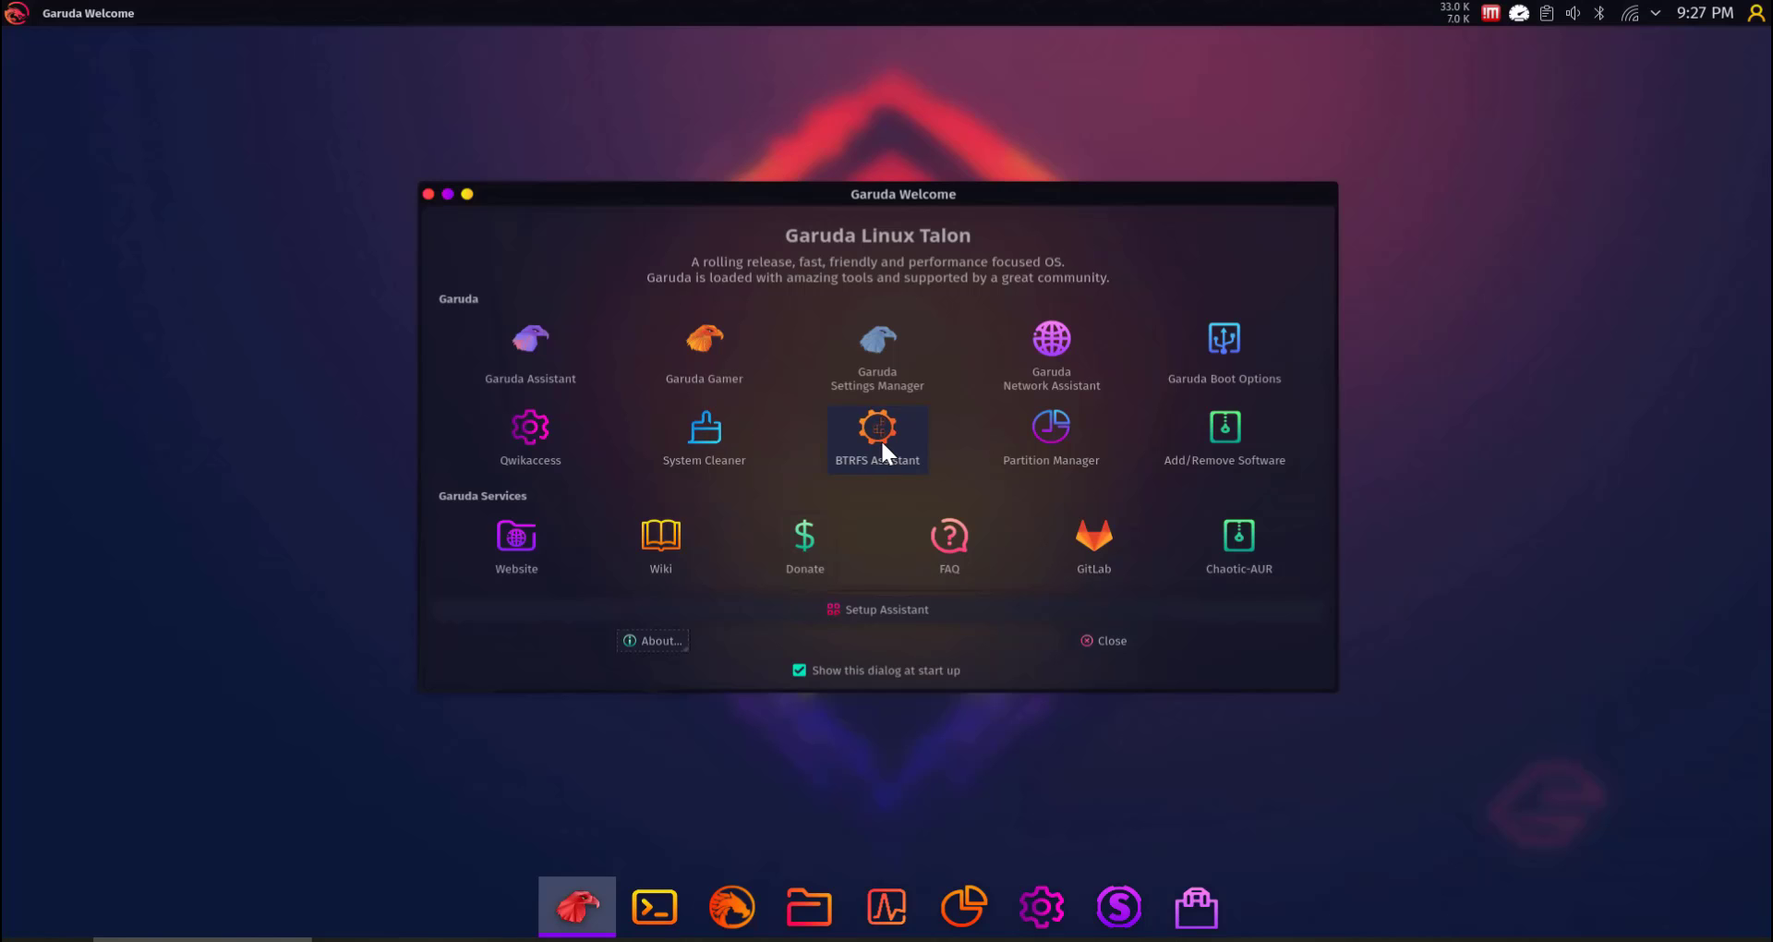
Step: Launch BTRFS Assistant to view the 238 GiB filesystem overview
click(877, 435)
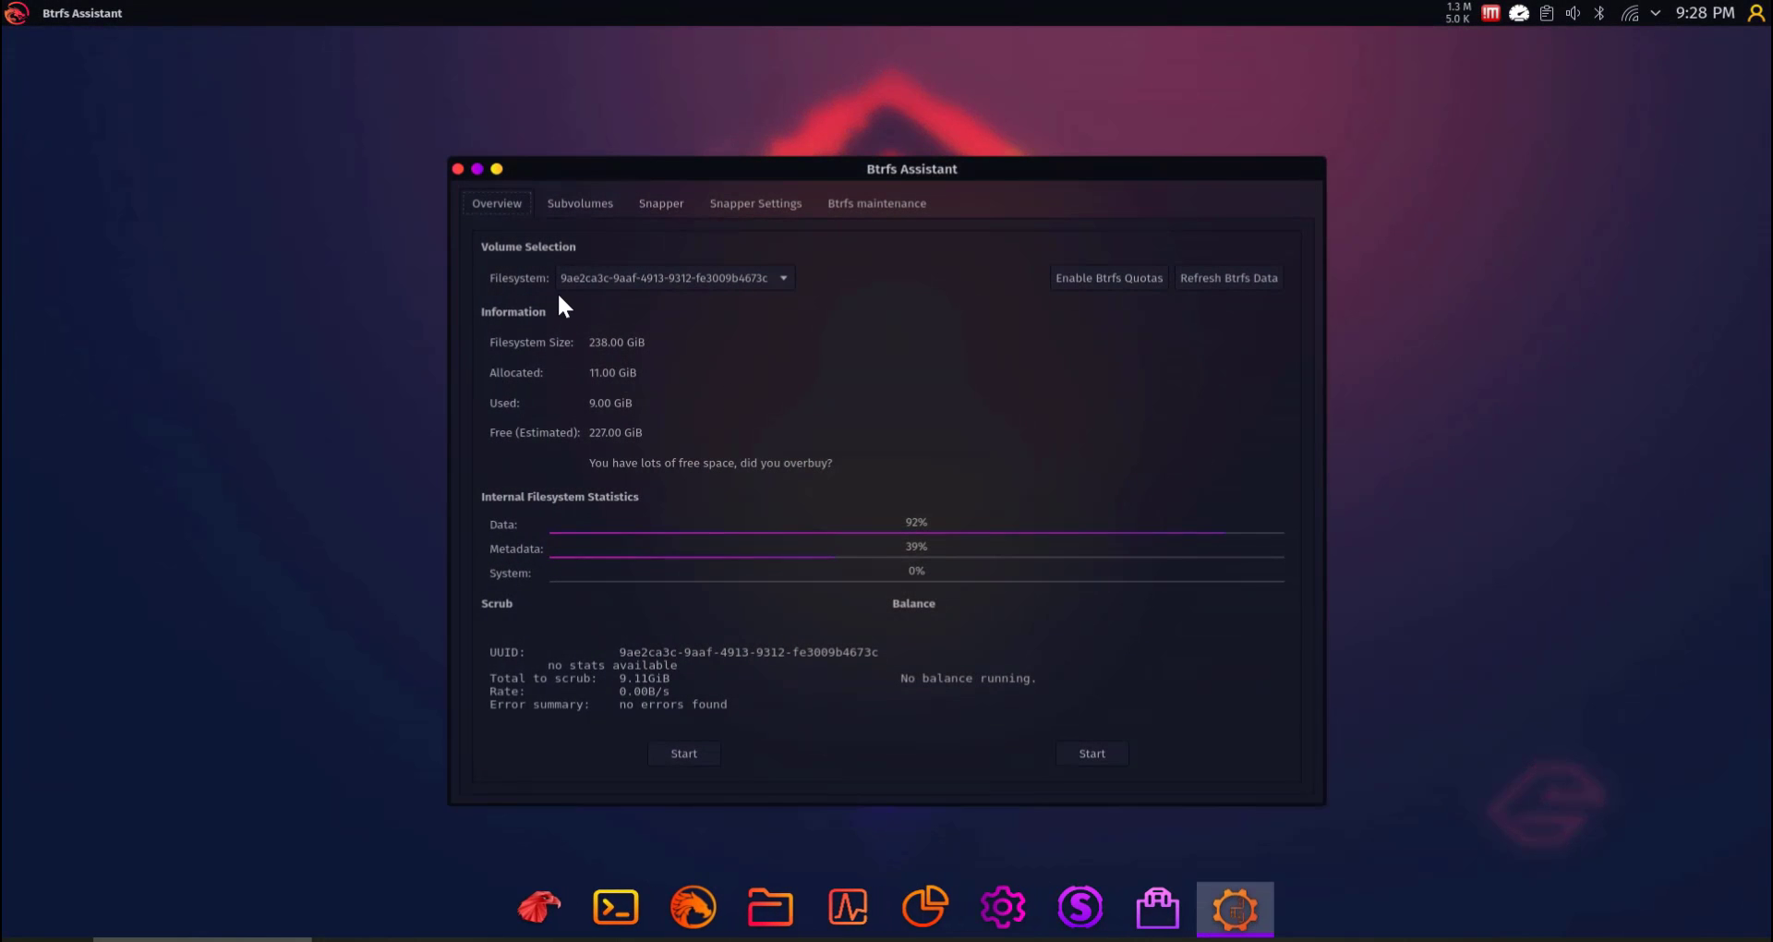
mouse_move(667, 523)
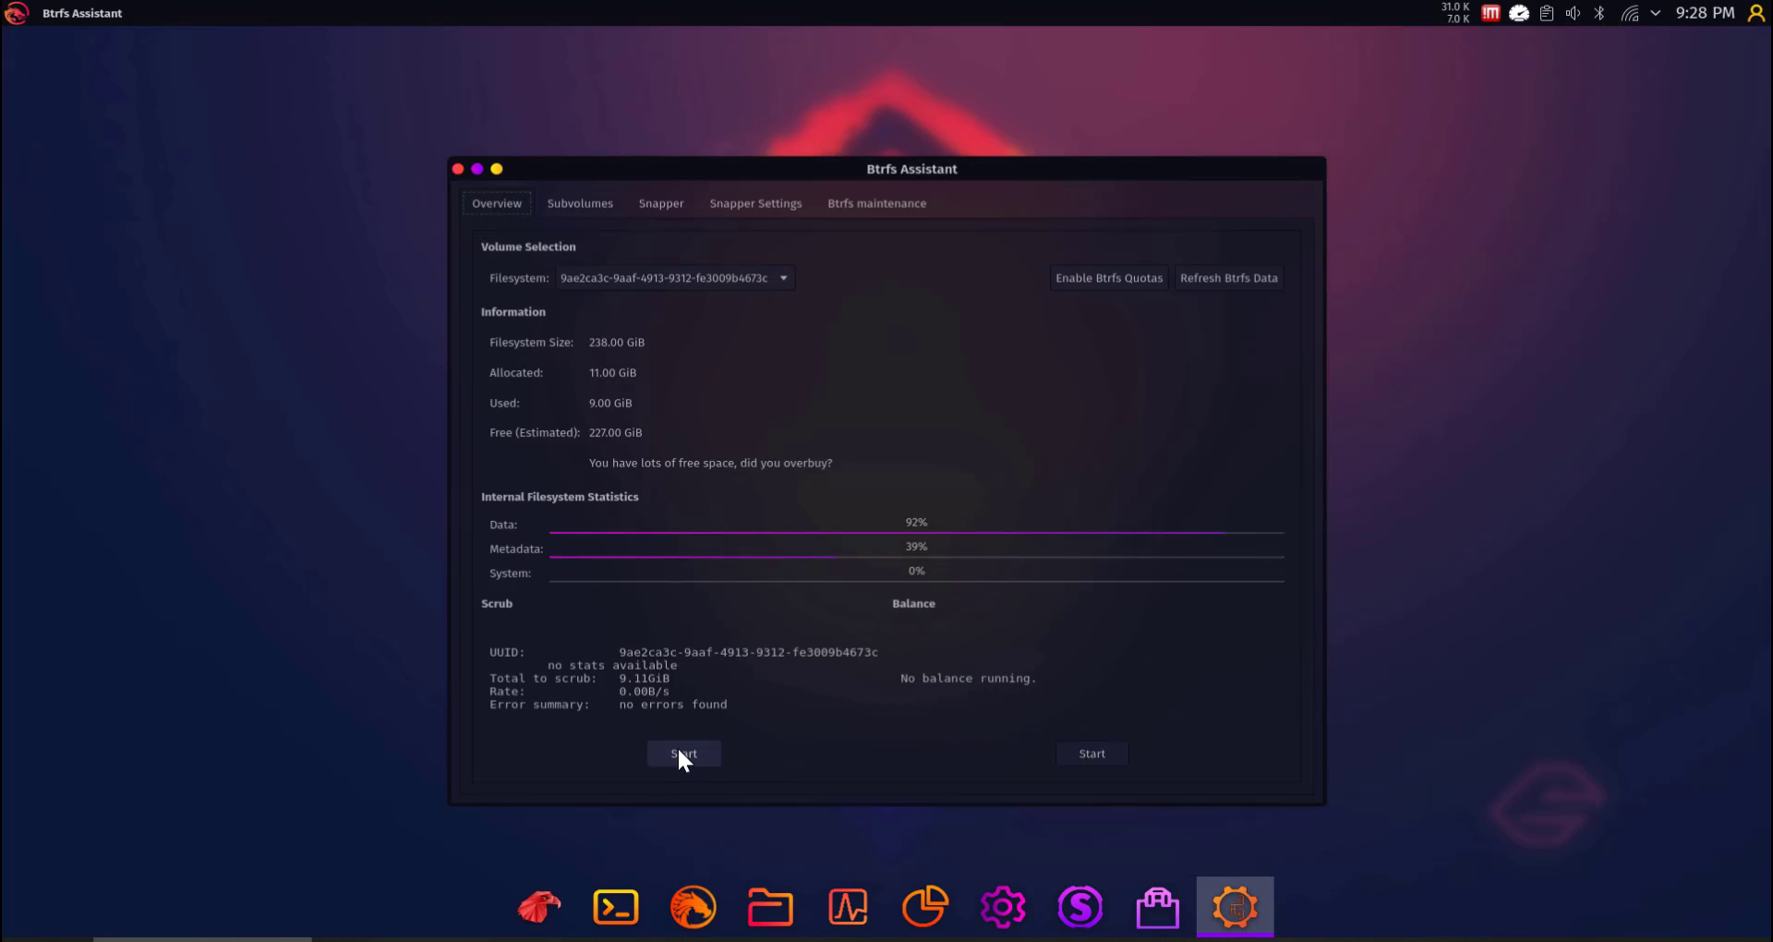
Step: Browse the Subvolumes, Snapper and overview tabs, then open the Chaotic-AUR website
click(579, 202)
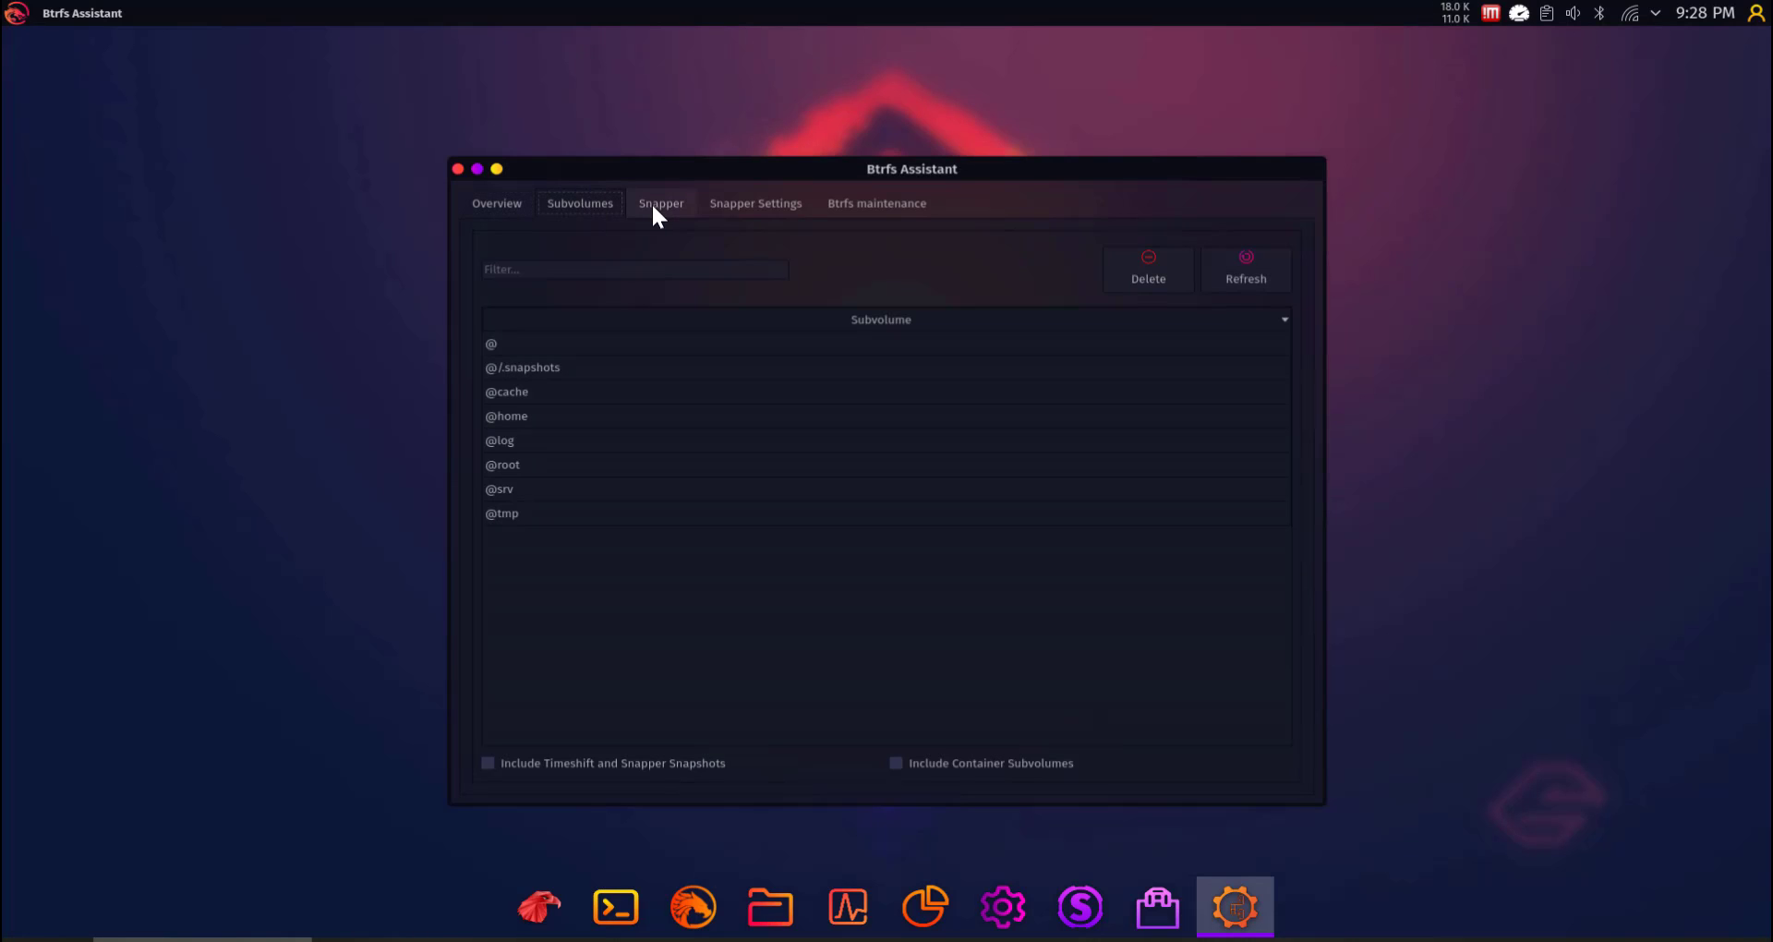
click(877, 202)
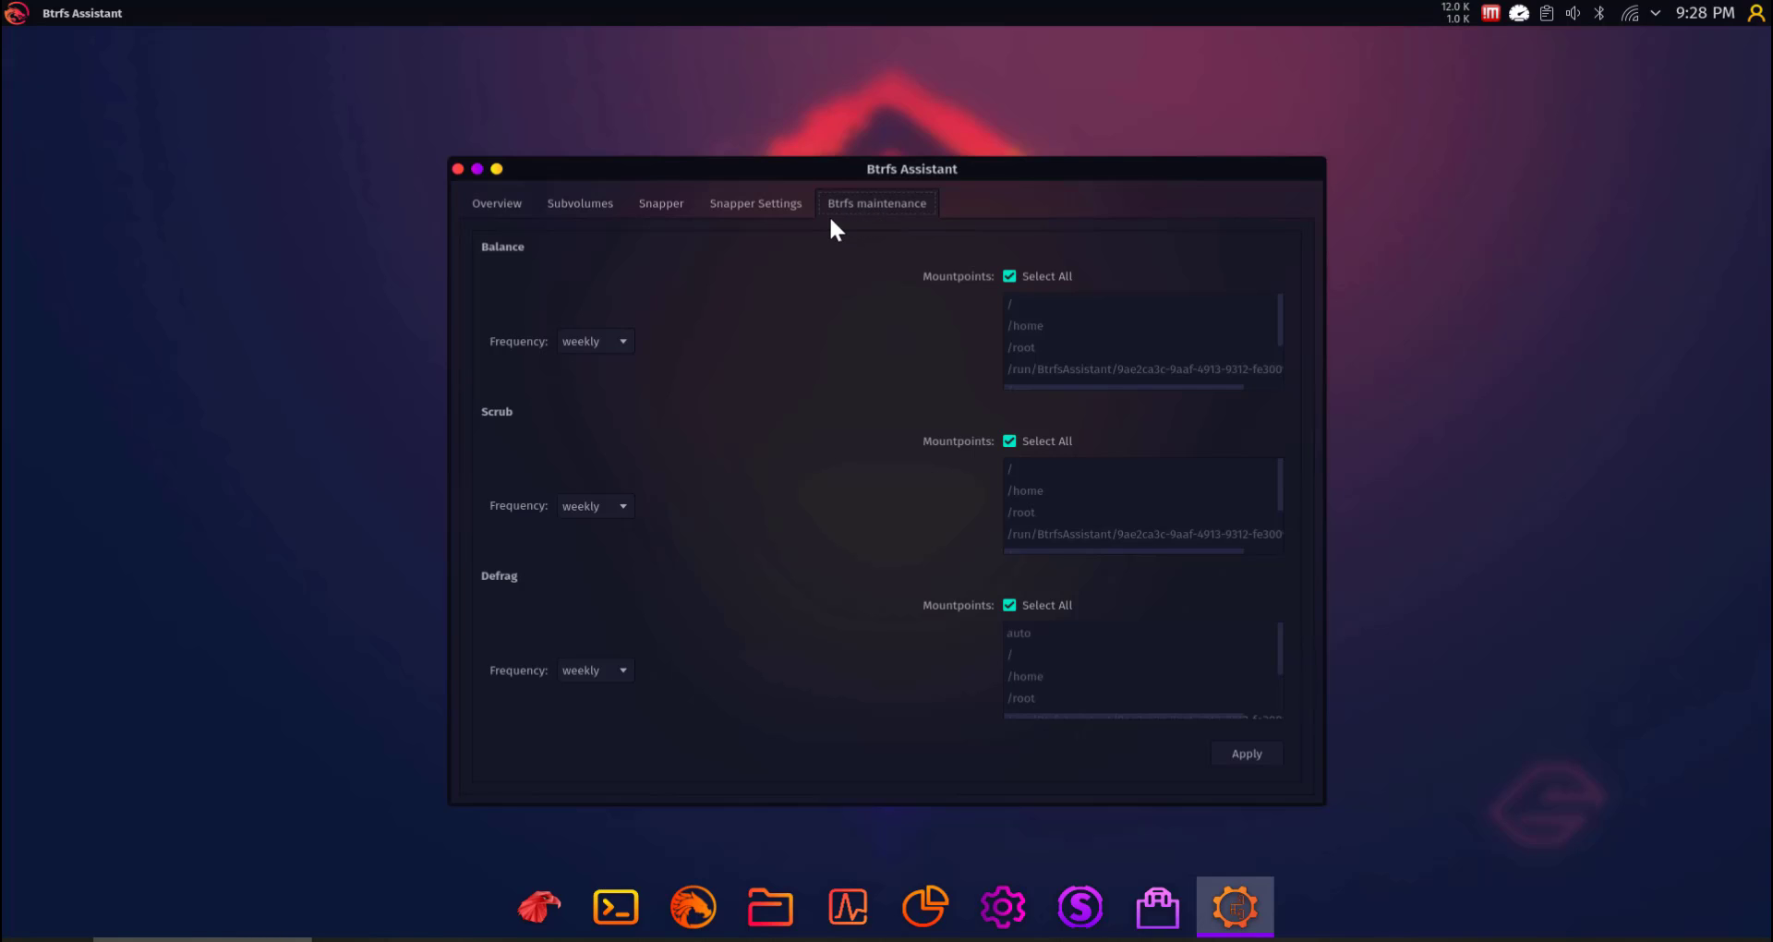
mouse_move(495, 210)
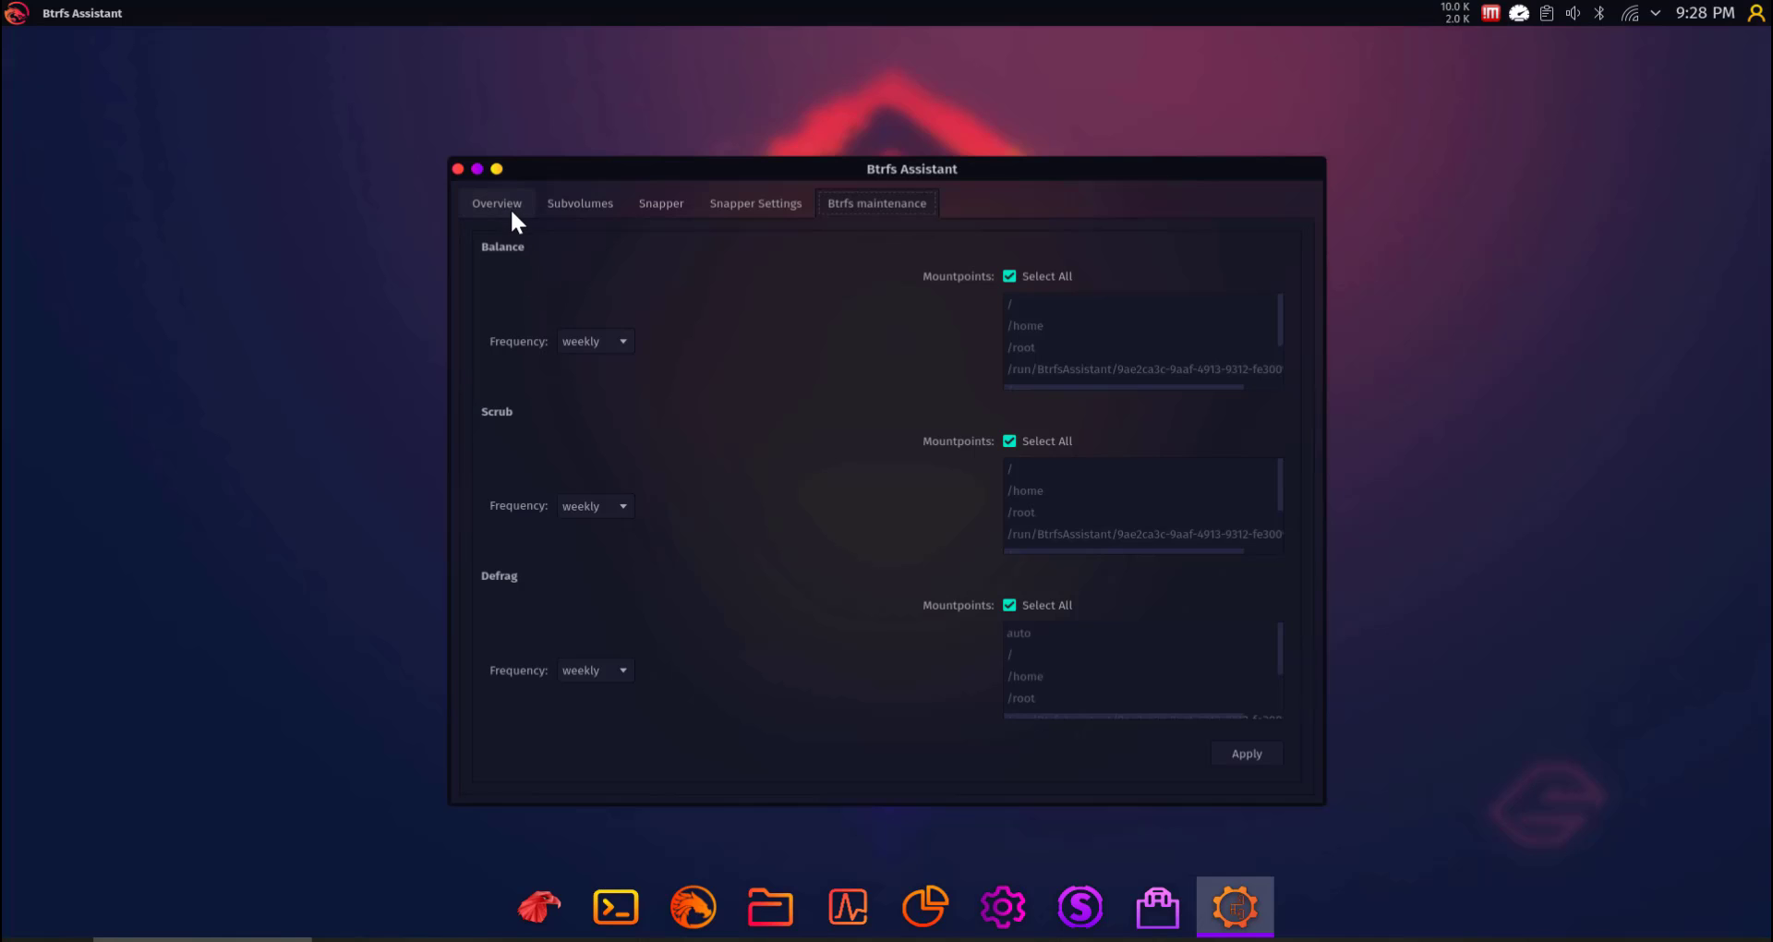
click(755, 202)
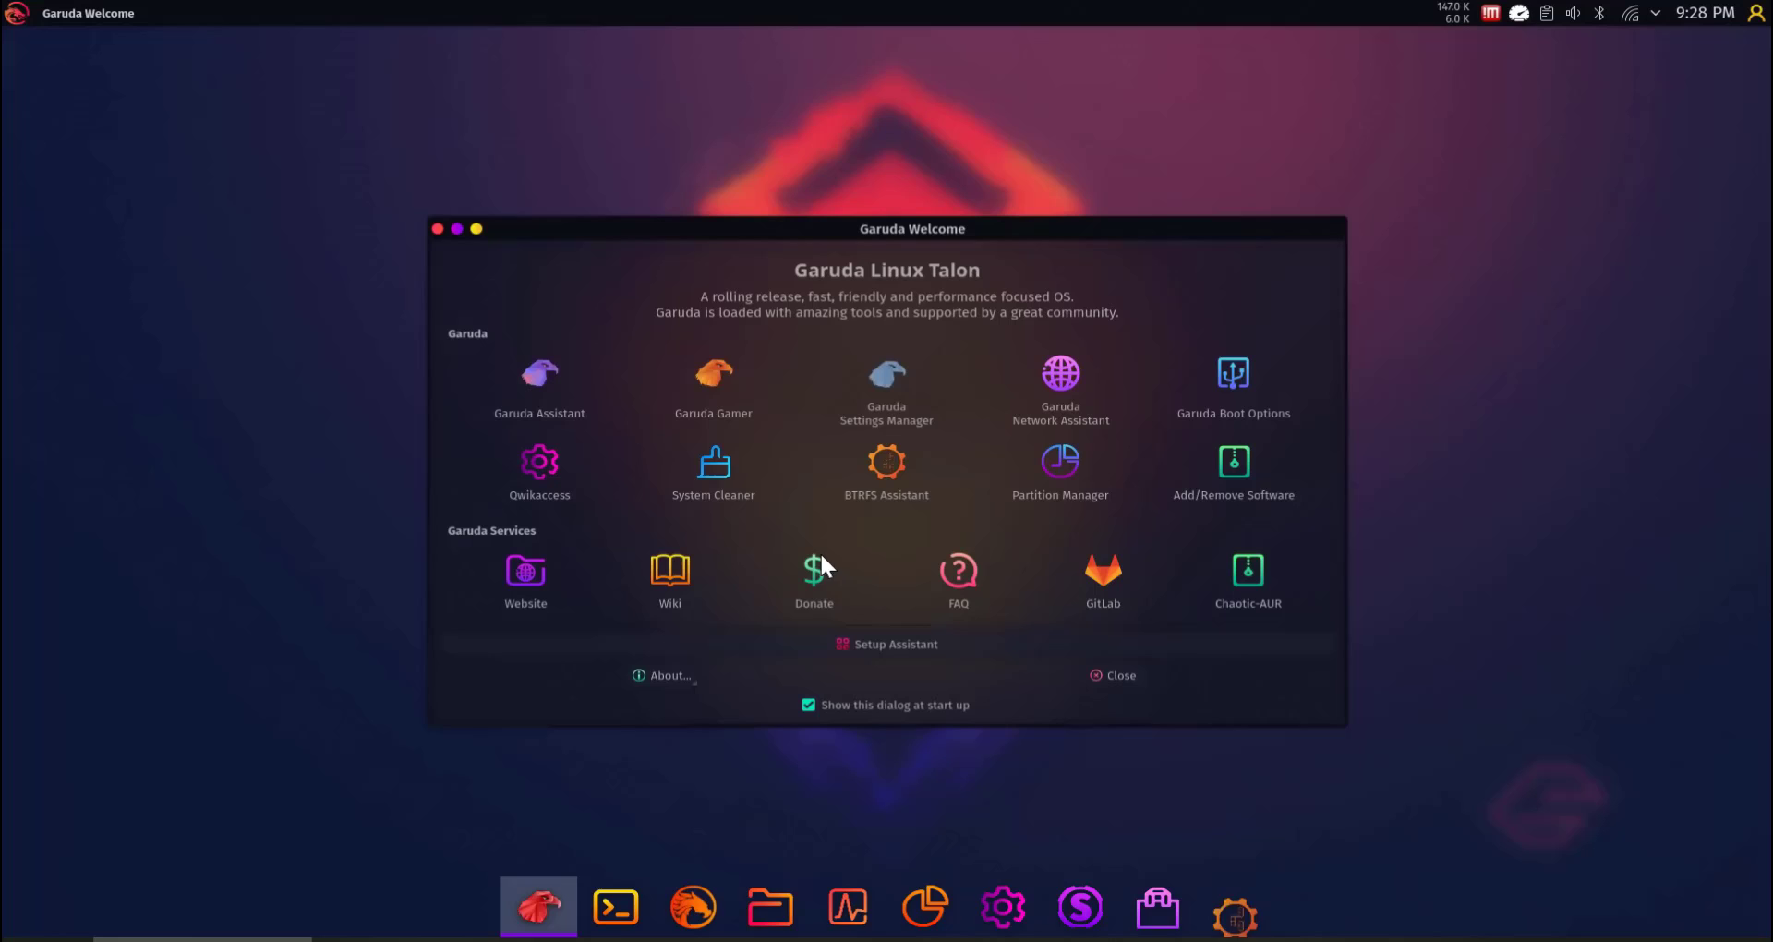
scroll(down, 3)
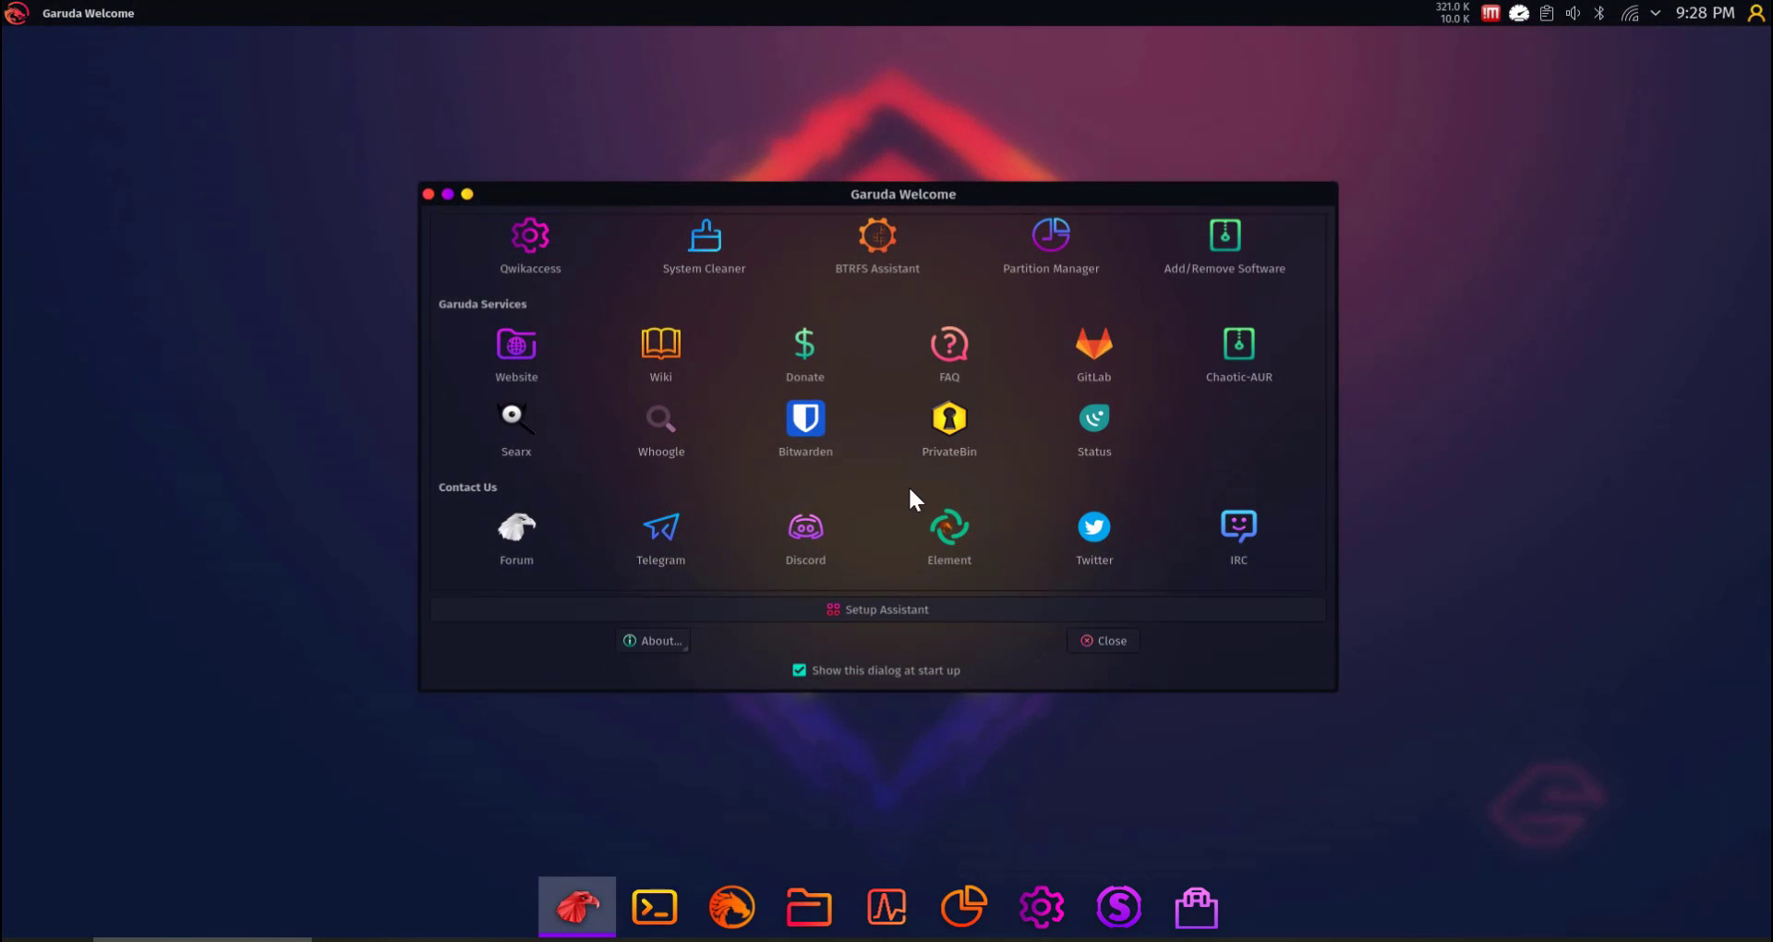
click(731, 906)
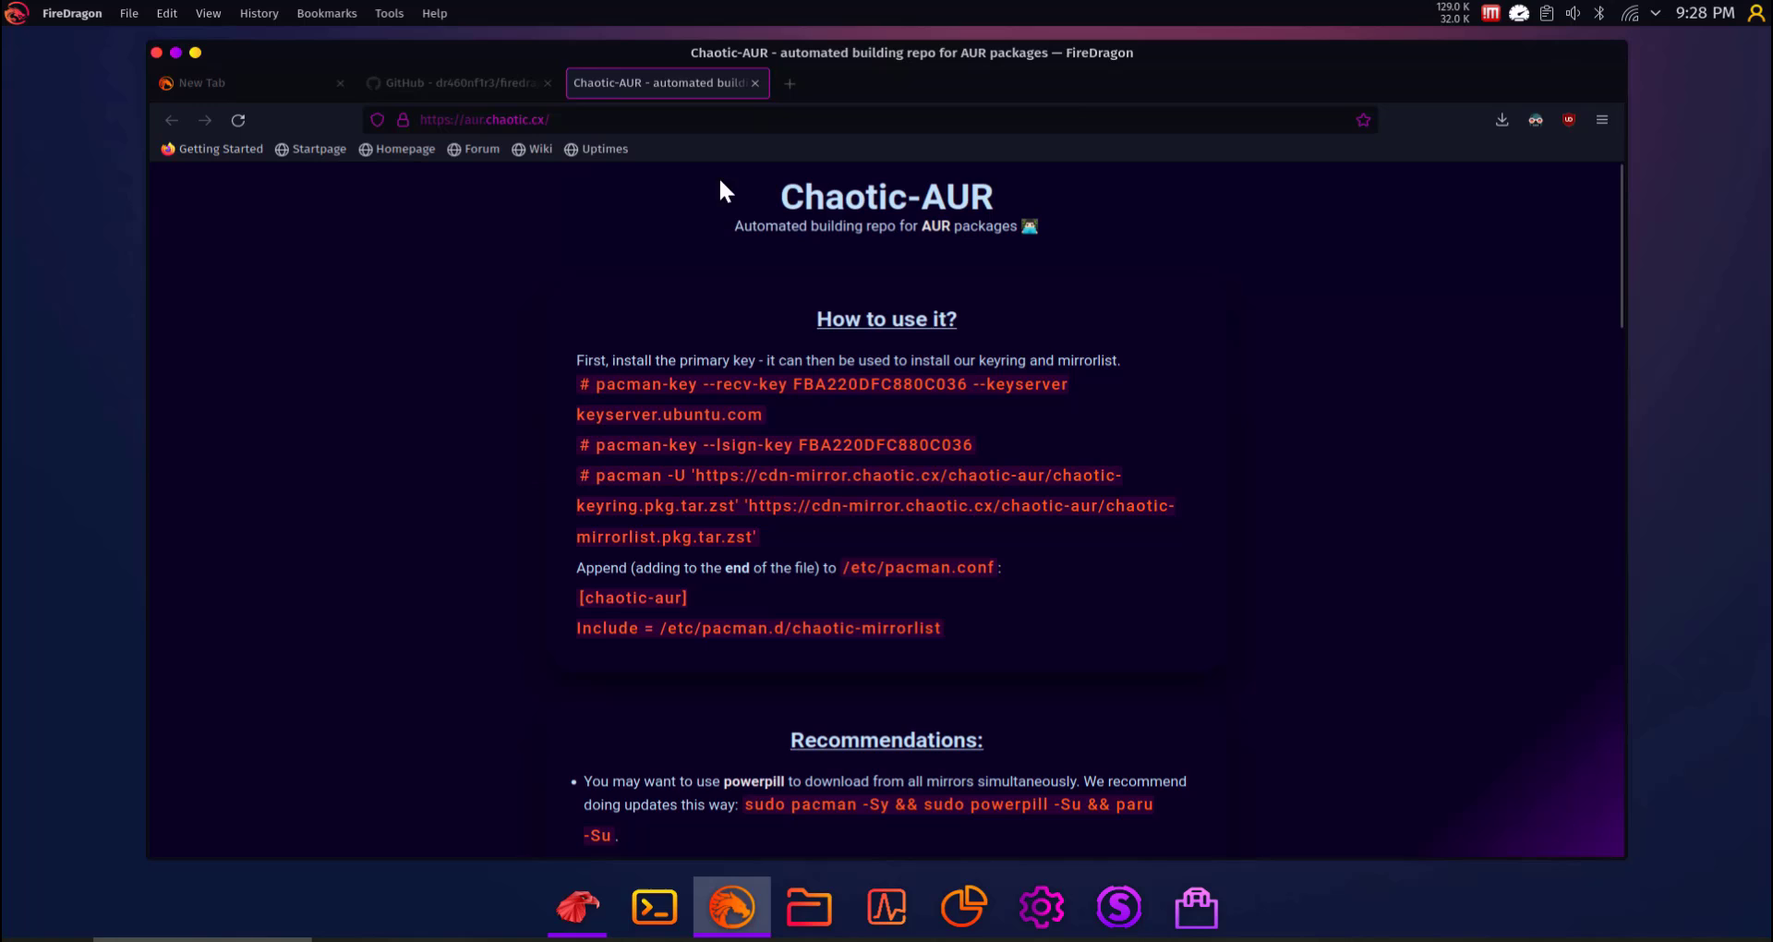
mouse_move(805, 230)
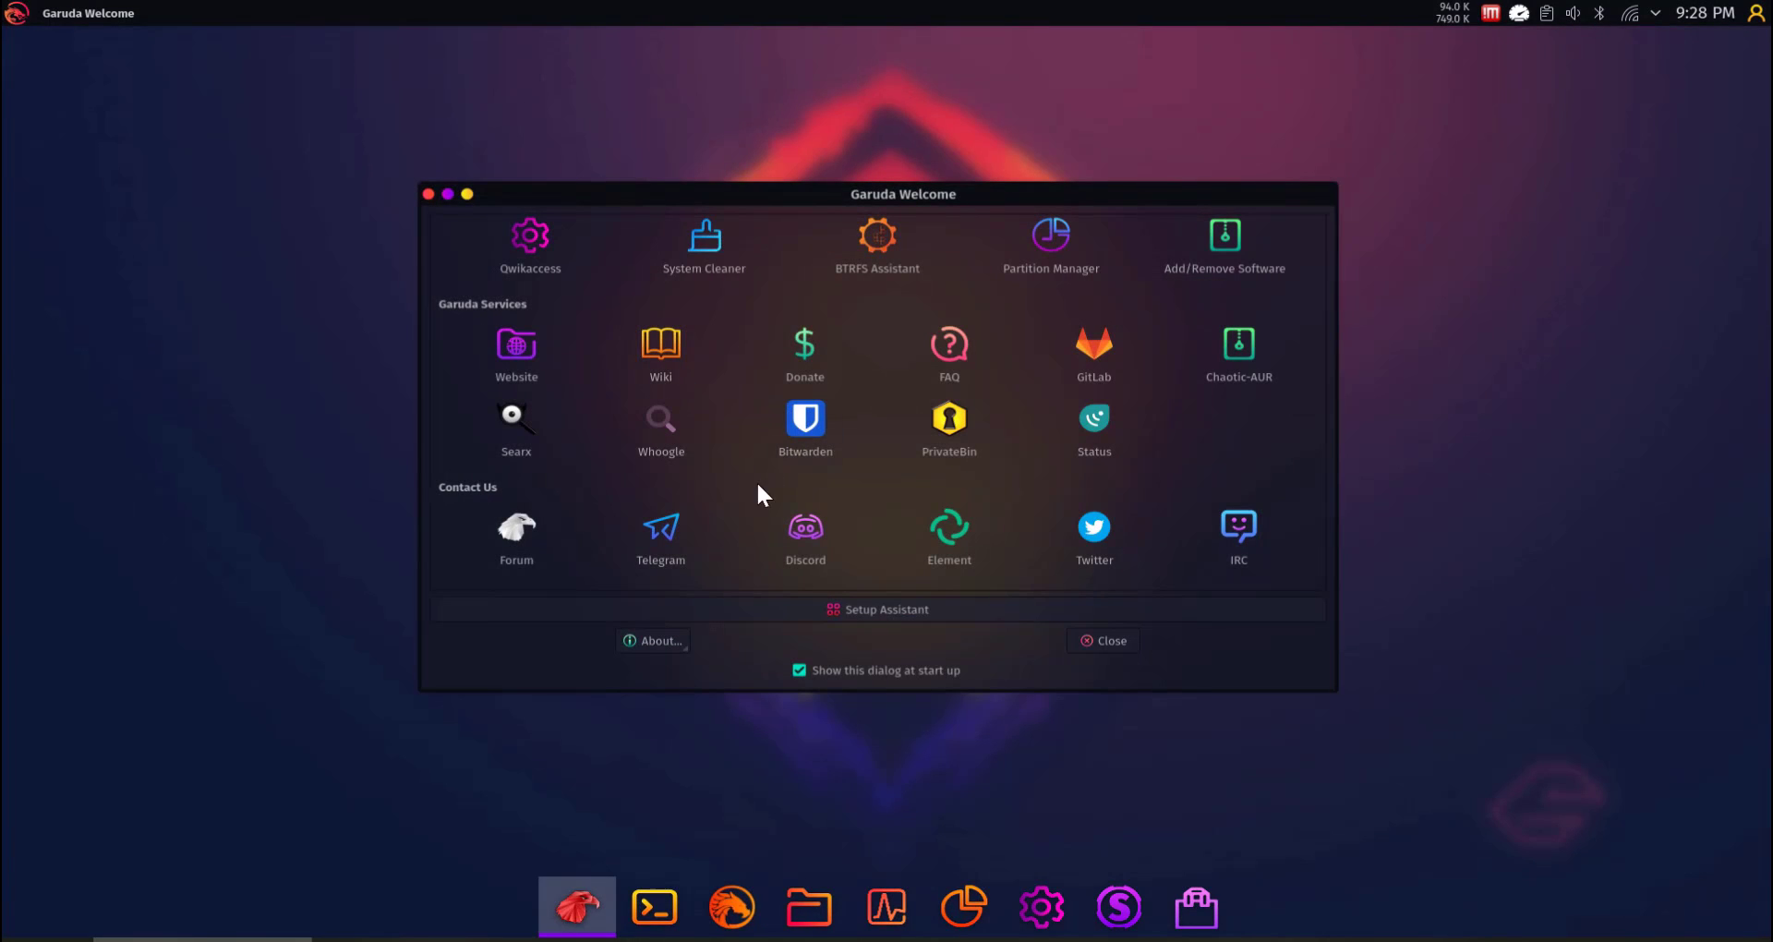
mouse_move(586, 422)
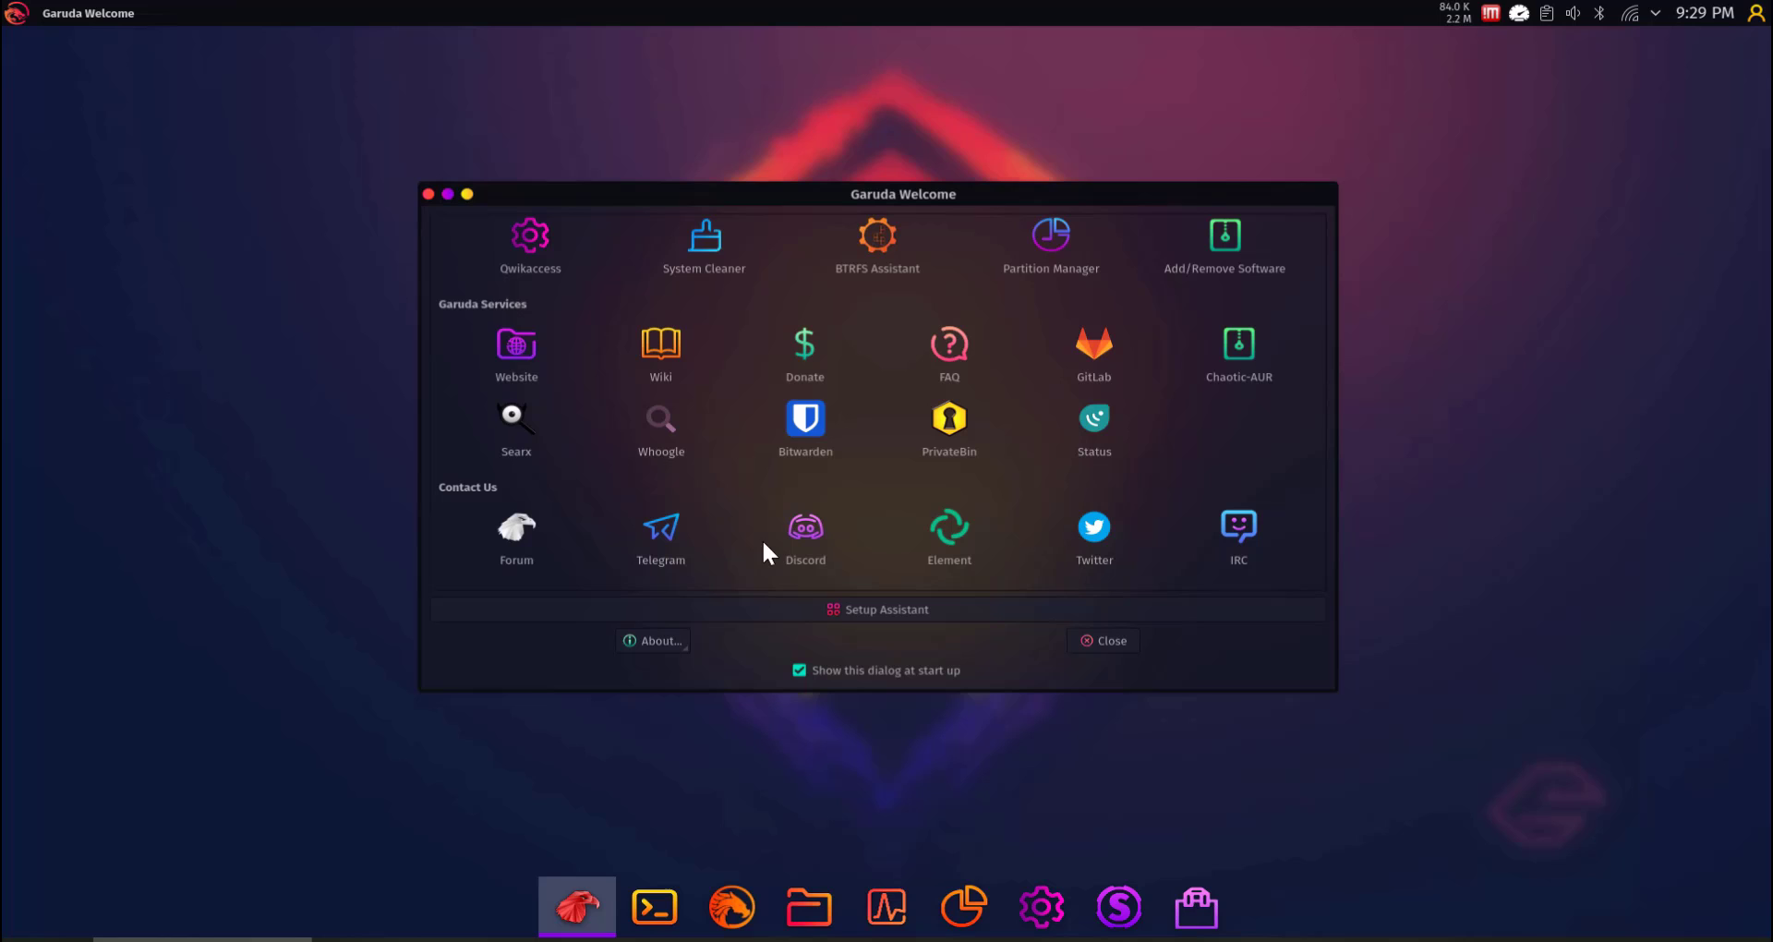
mouse_move(1013, 422)
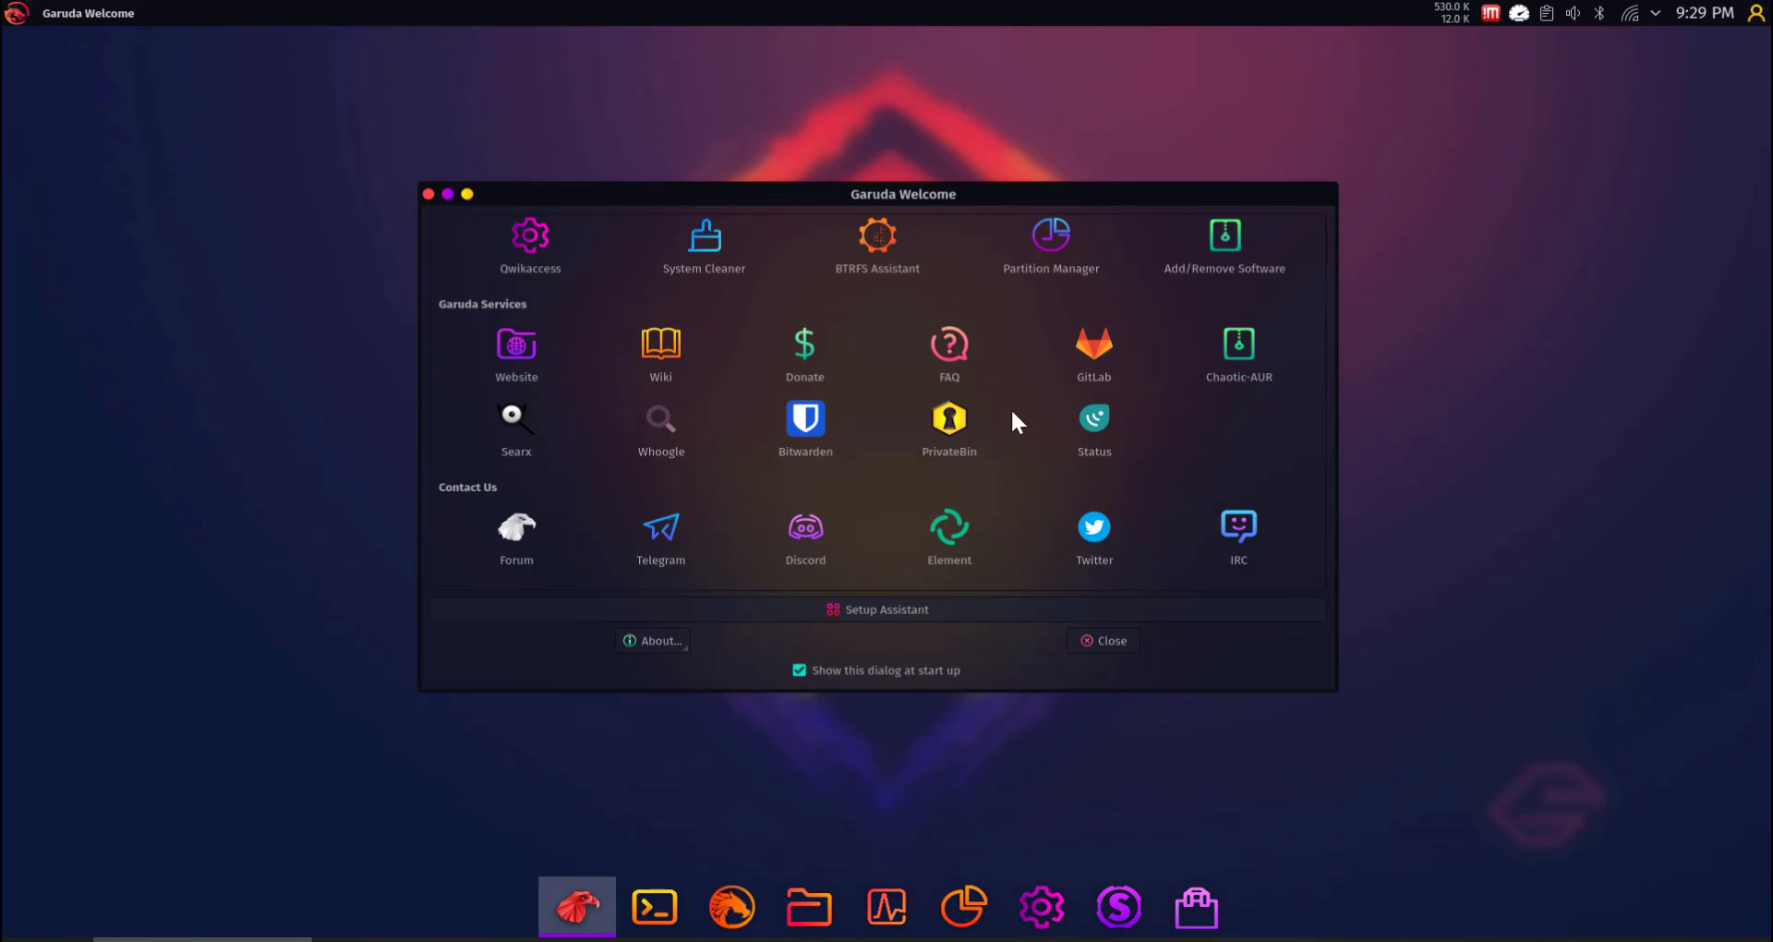
click(1103, 640)
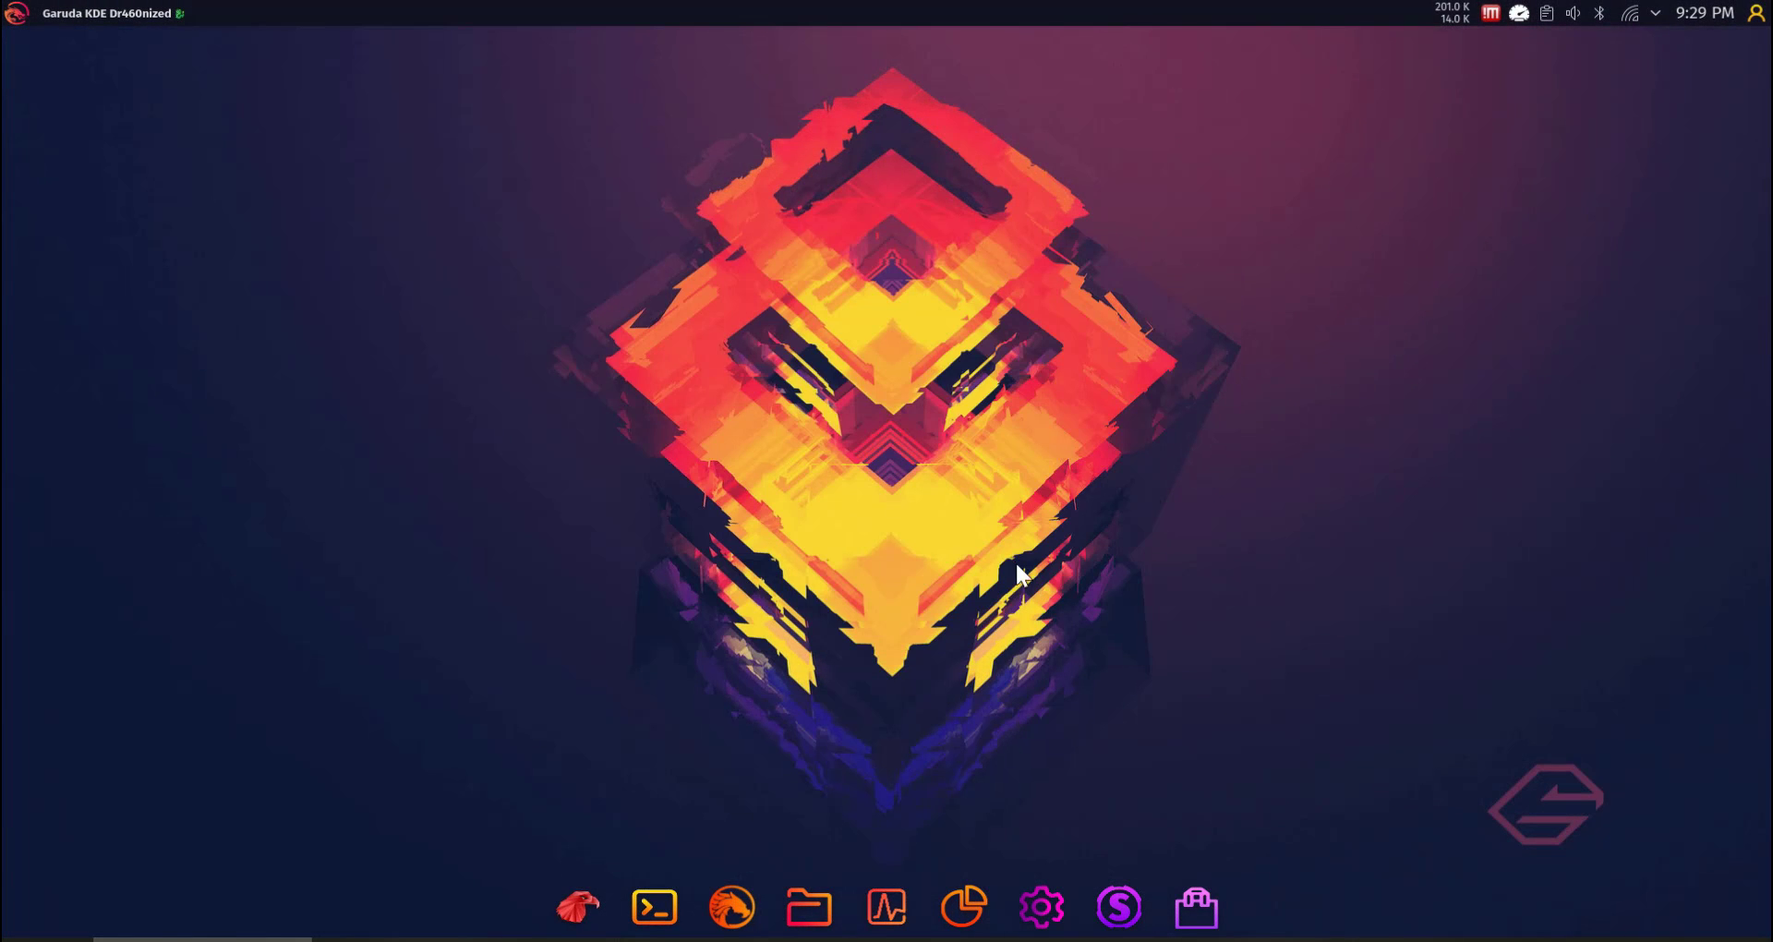
click(577, 906)
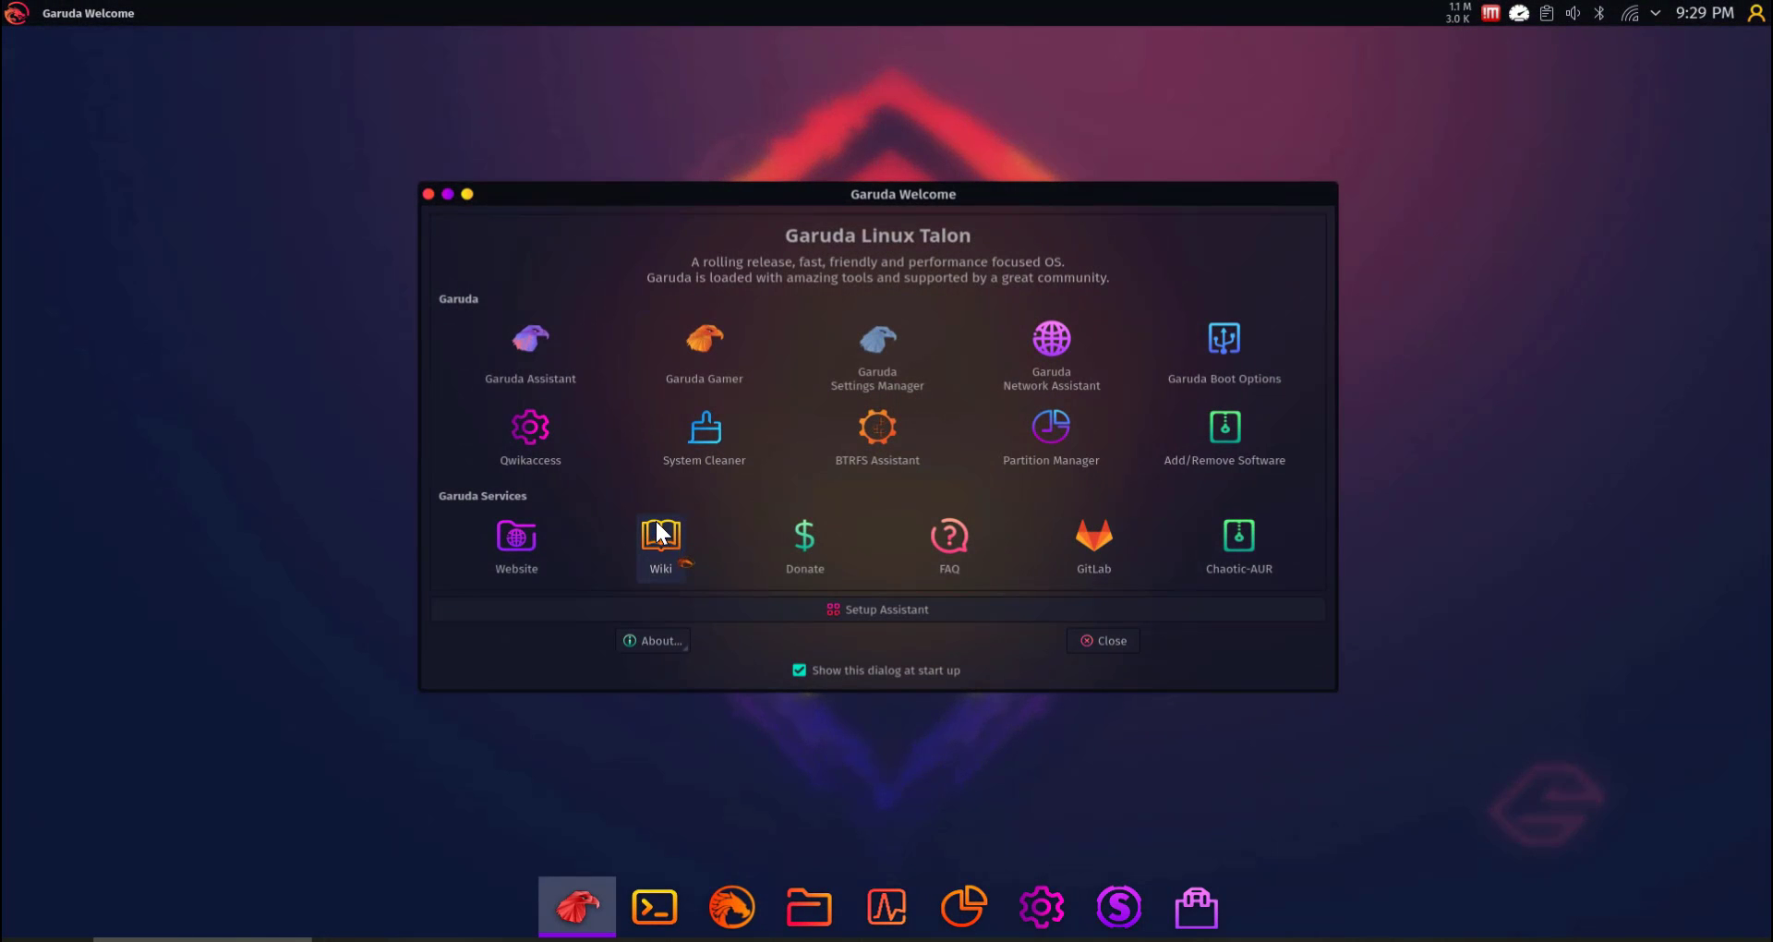
Step: Open the Garuda wiki, scroll its home page and select Installation instructions
click(659, 539)
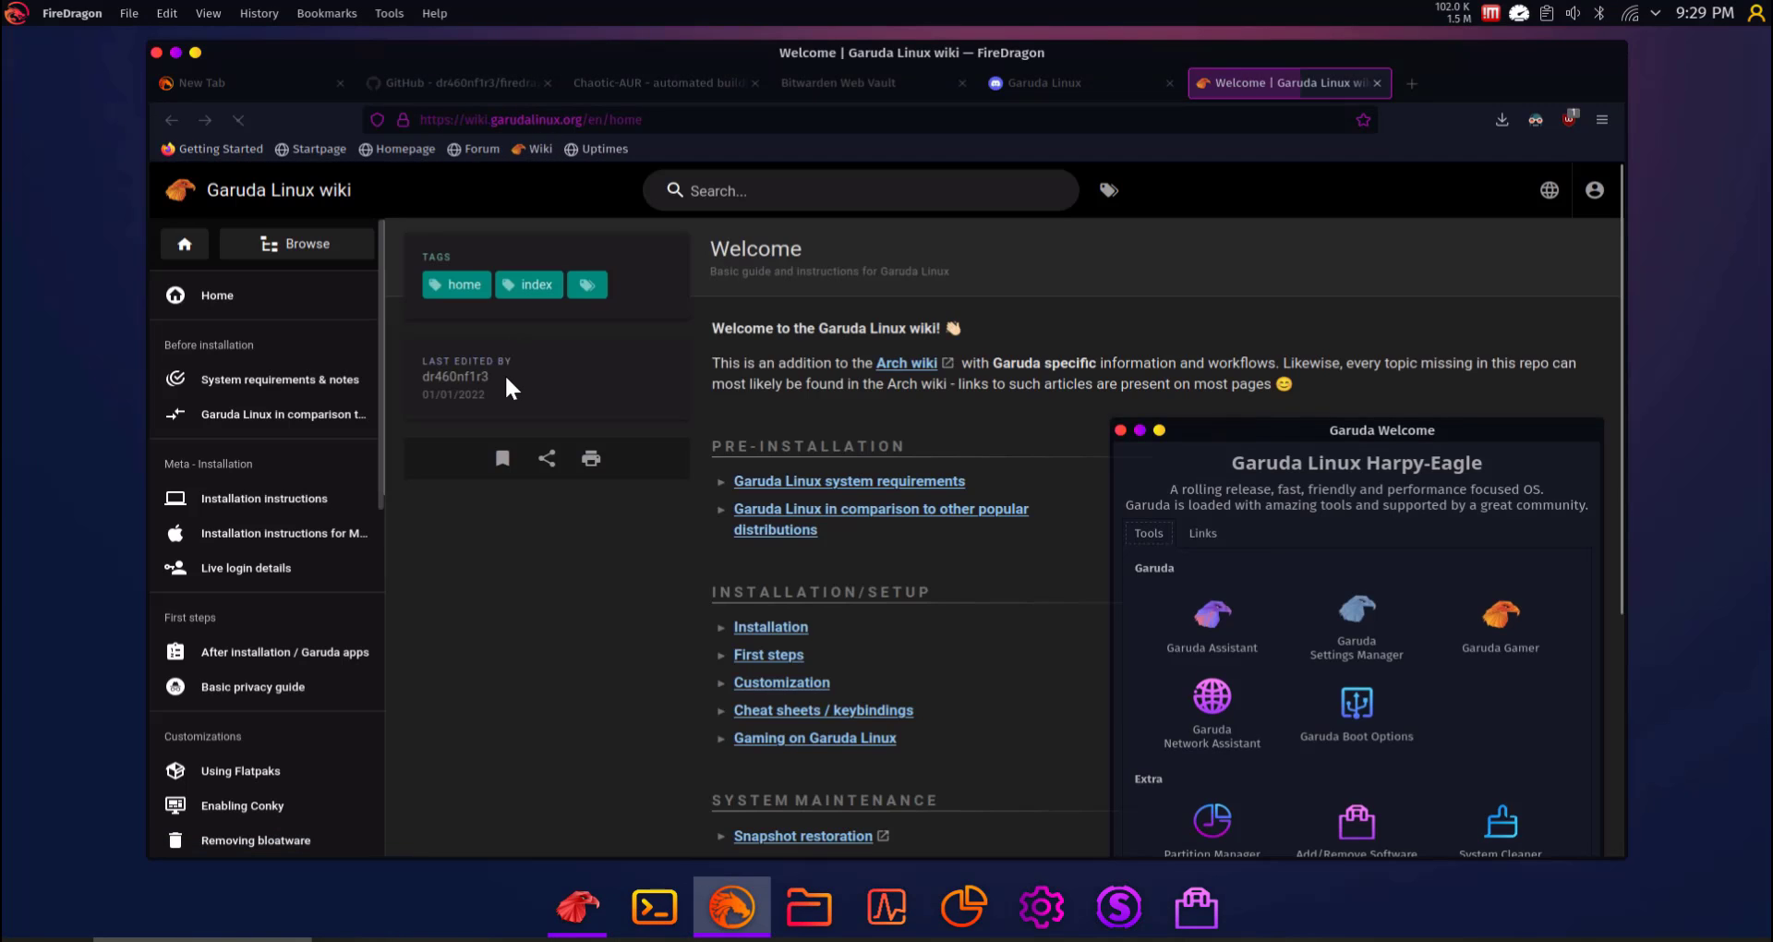
scroll(down, 3)
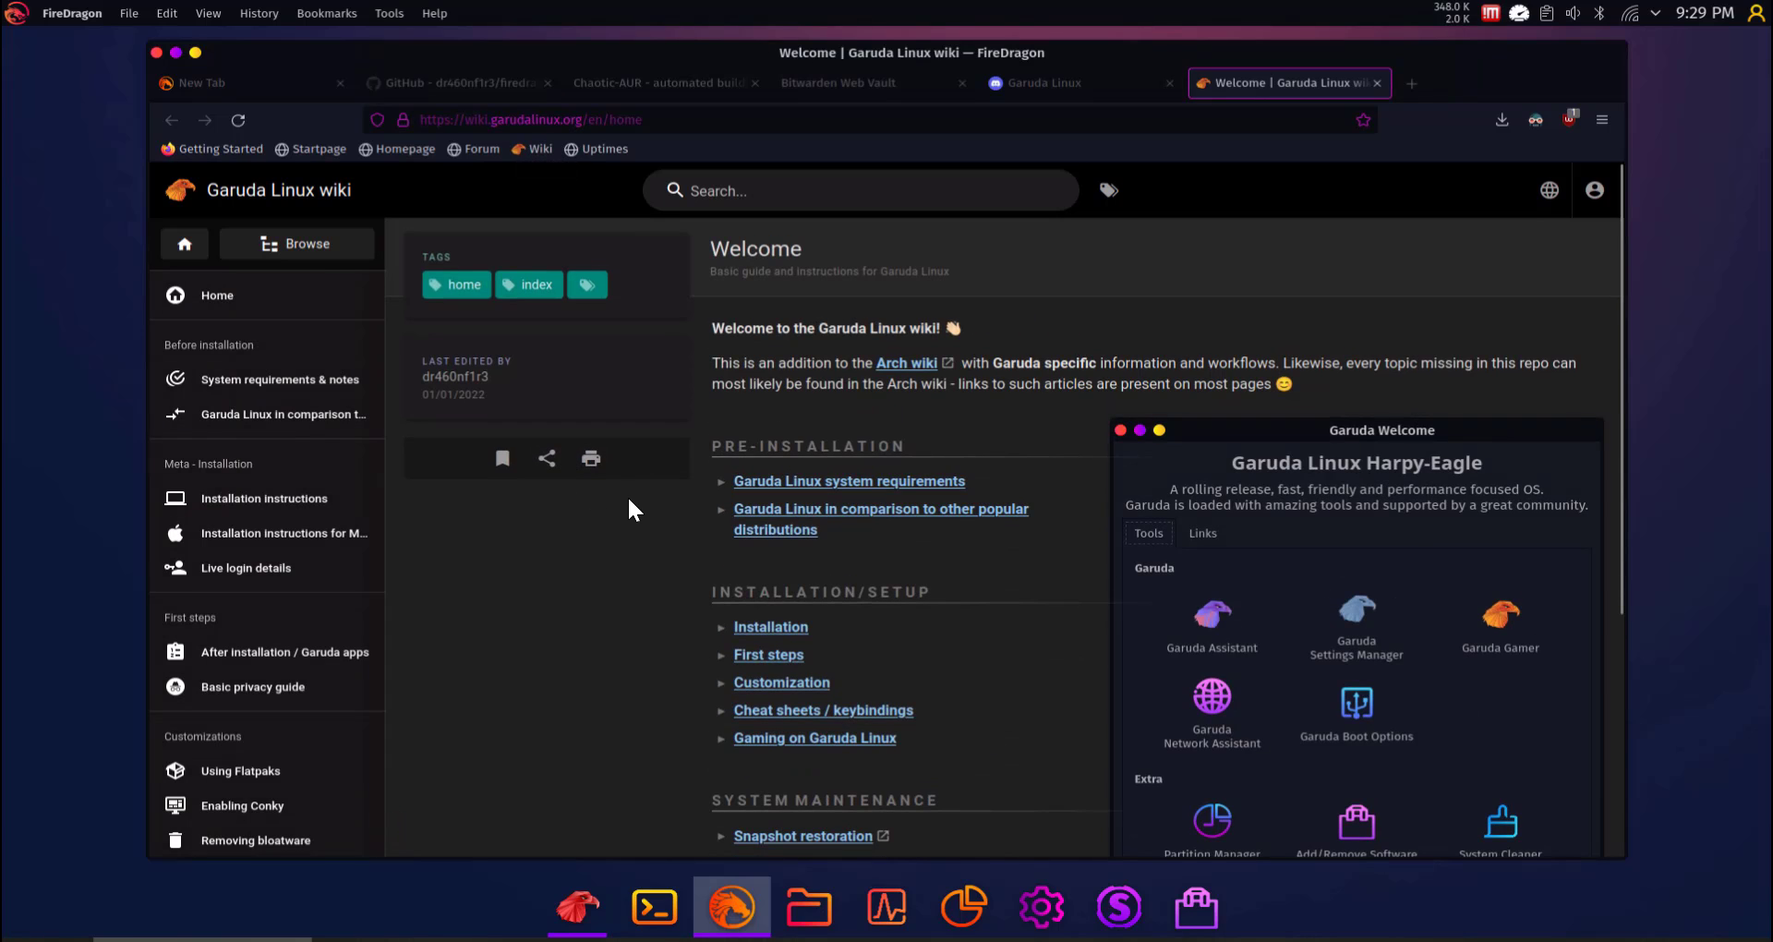
scroll(down, 3)
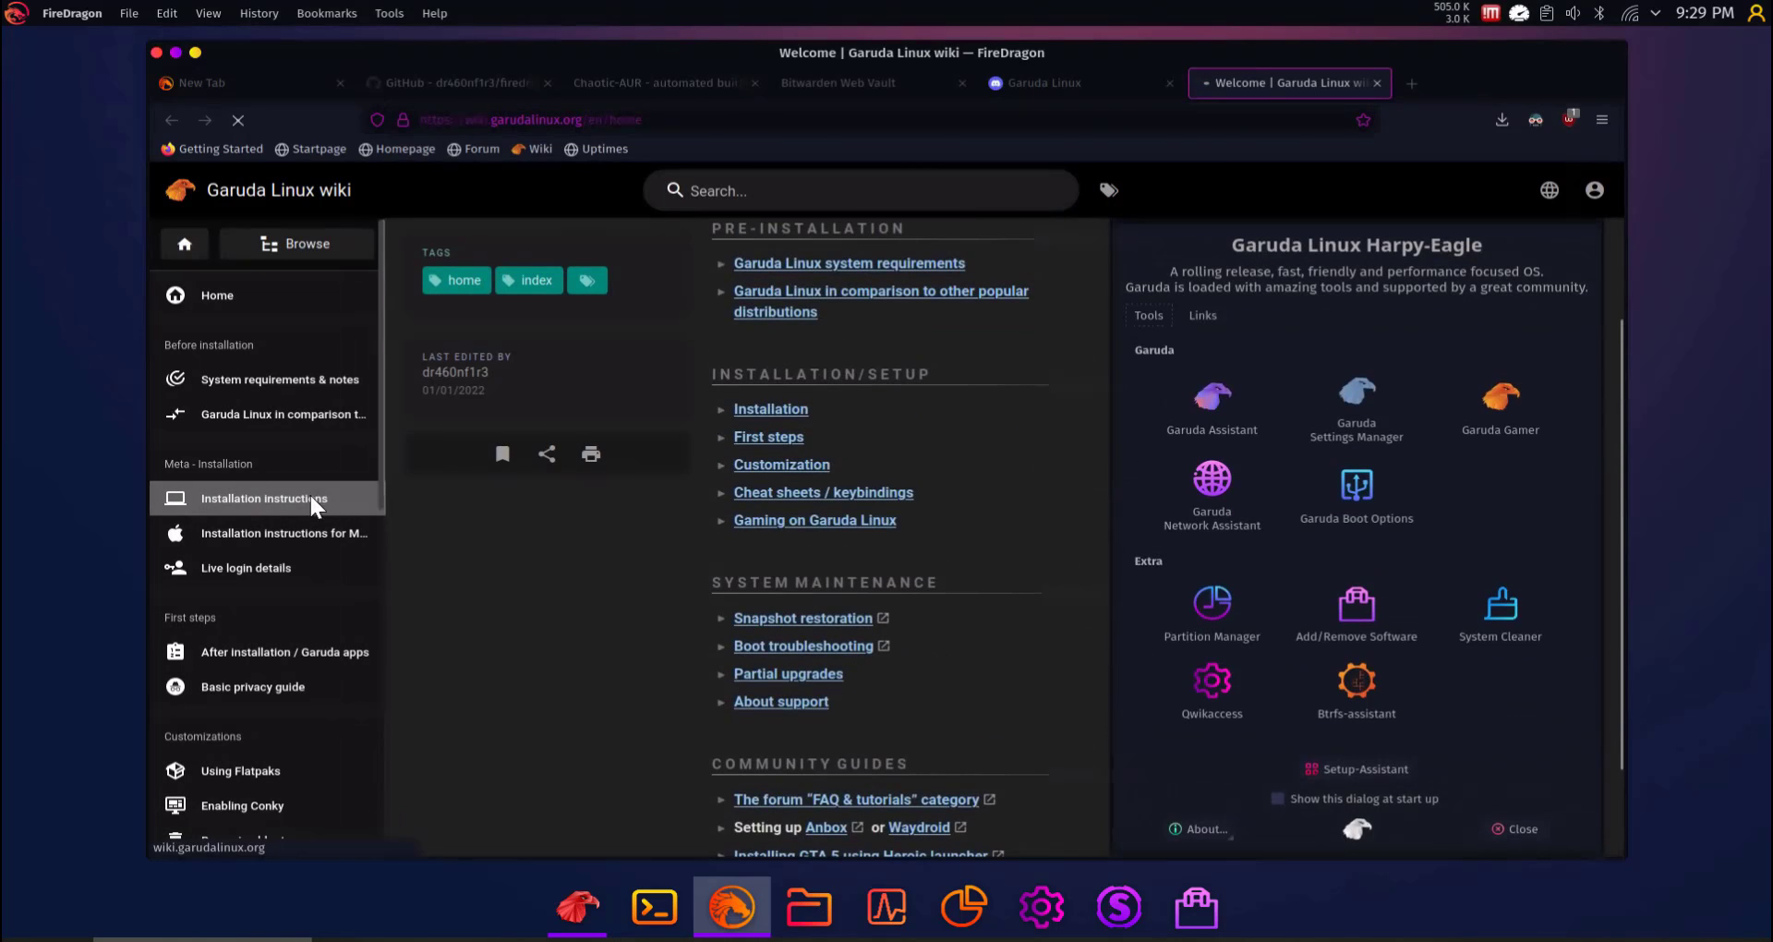
click(263, 498)
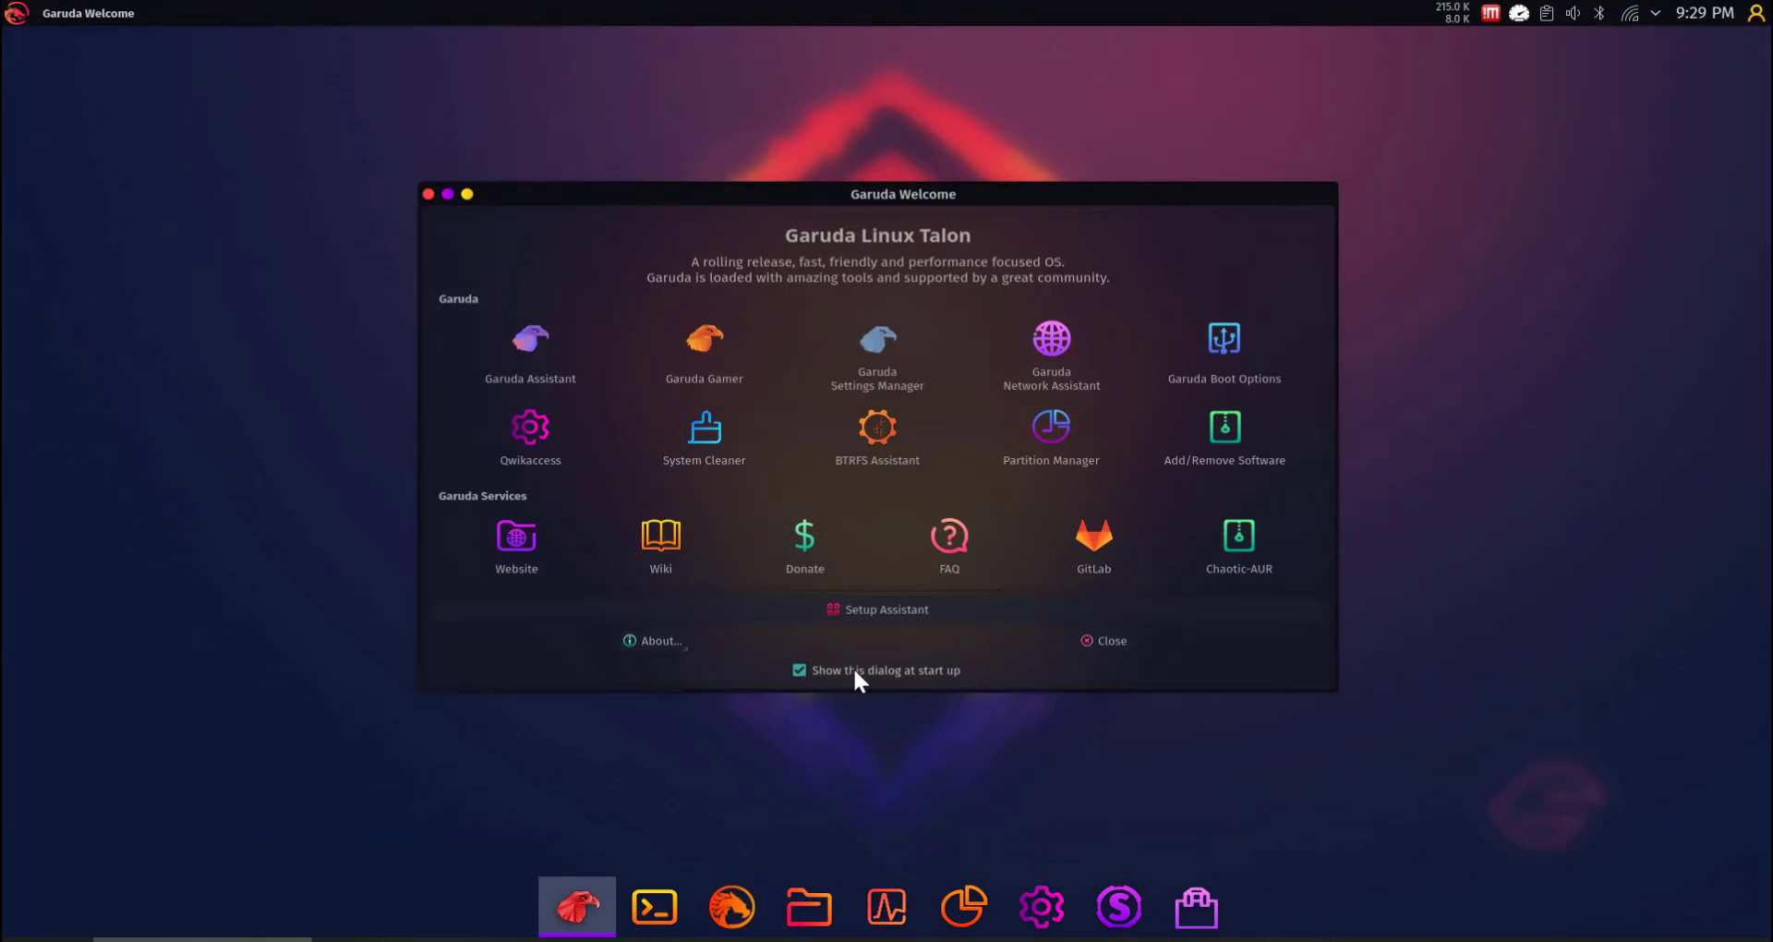
click(1103, 640)
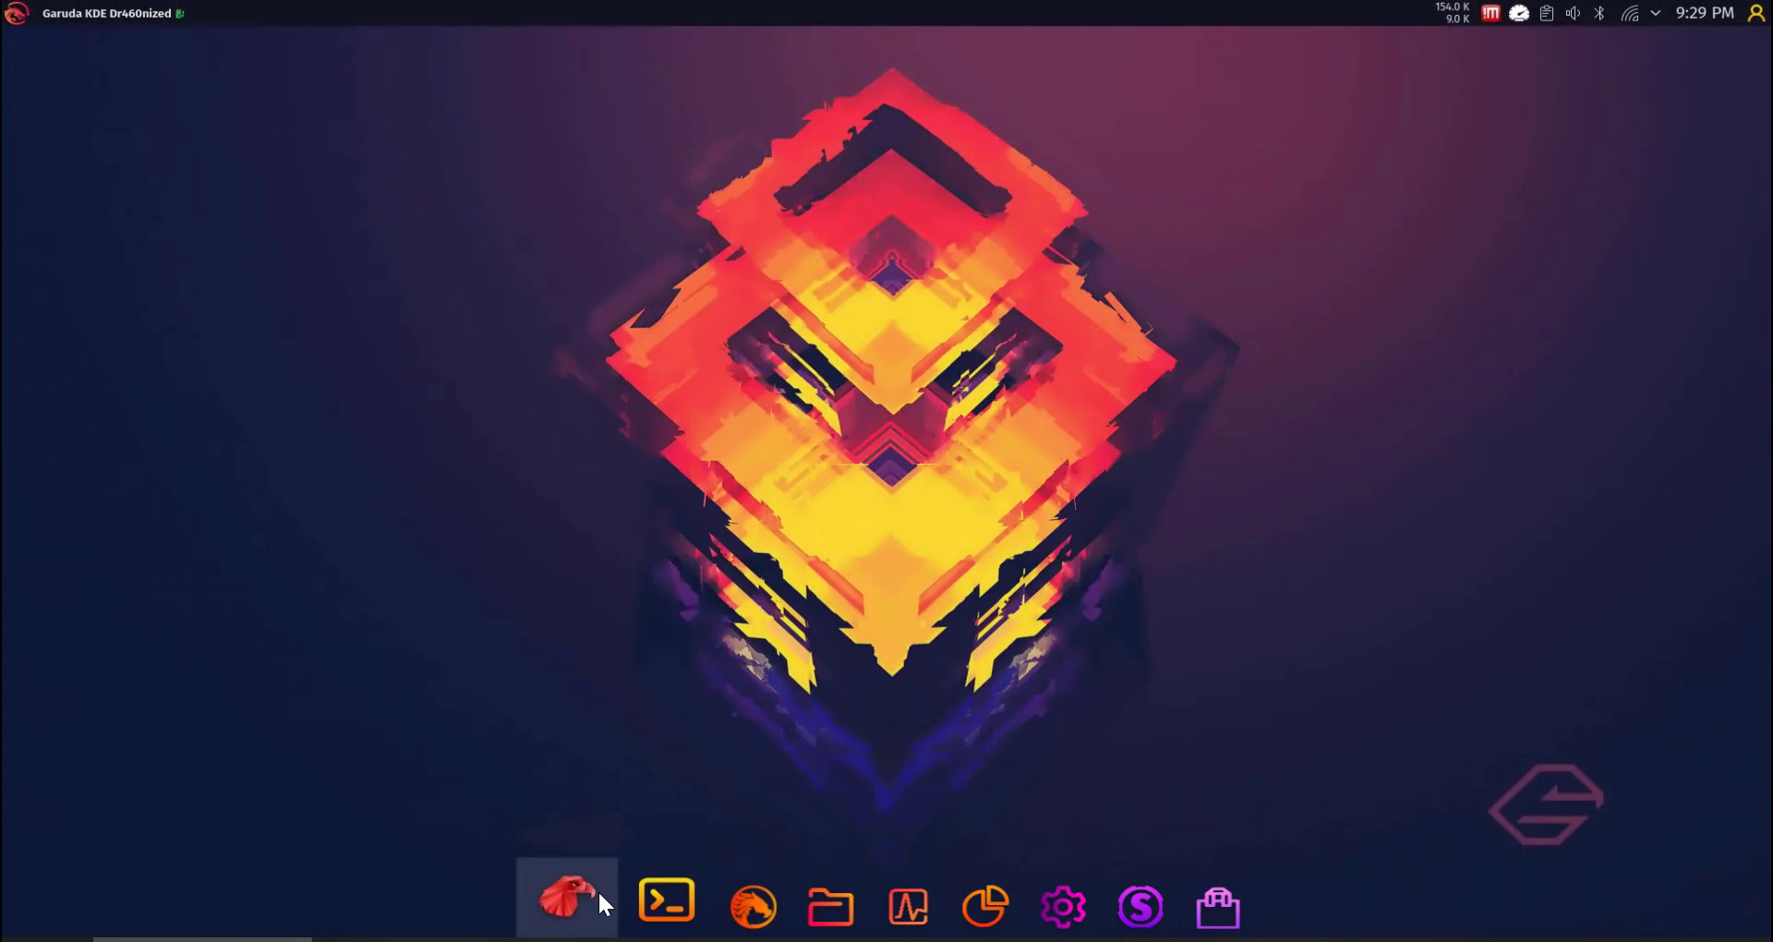
click(566, 901)
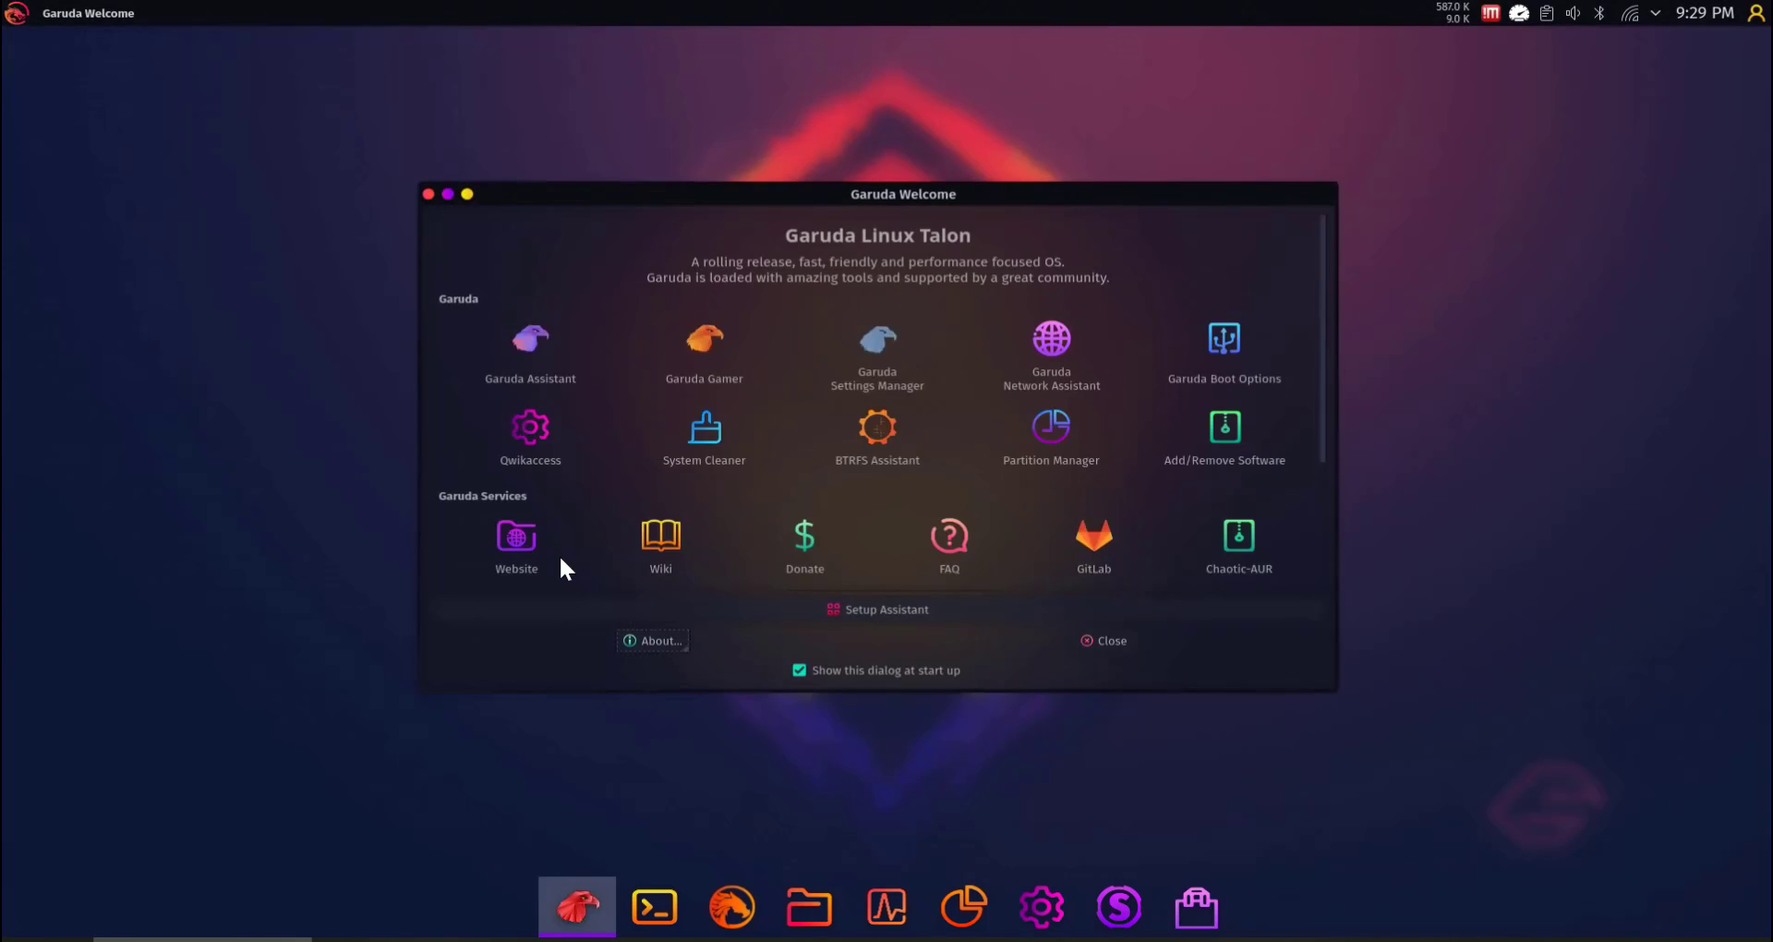
scroll(down, 3)
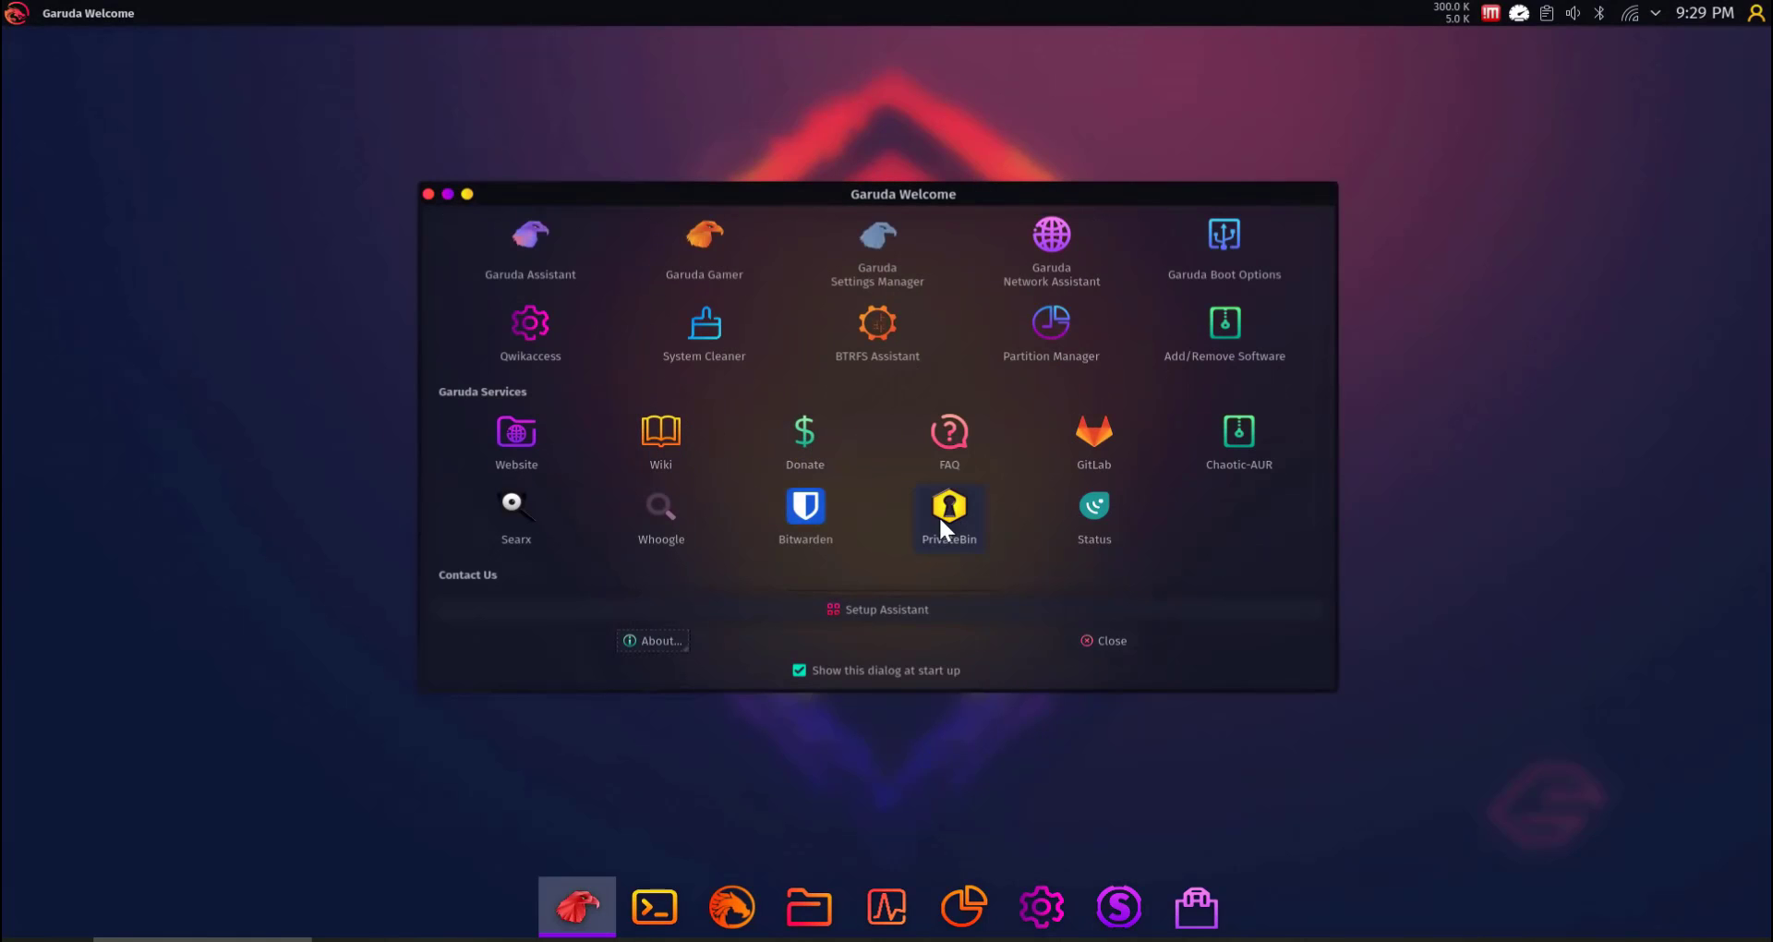
mouse_move(608, 577)
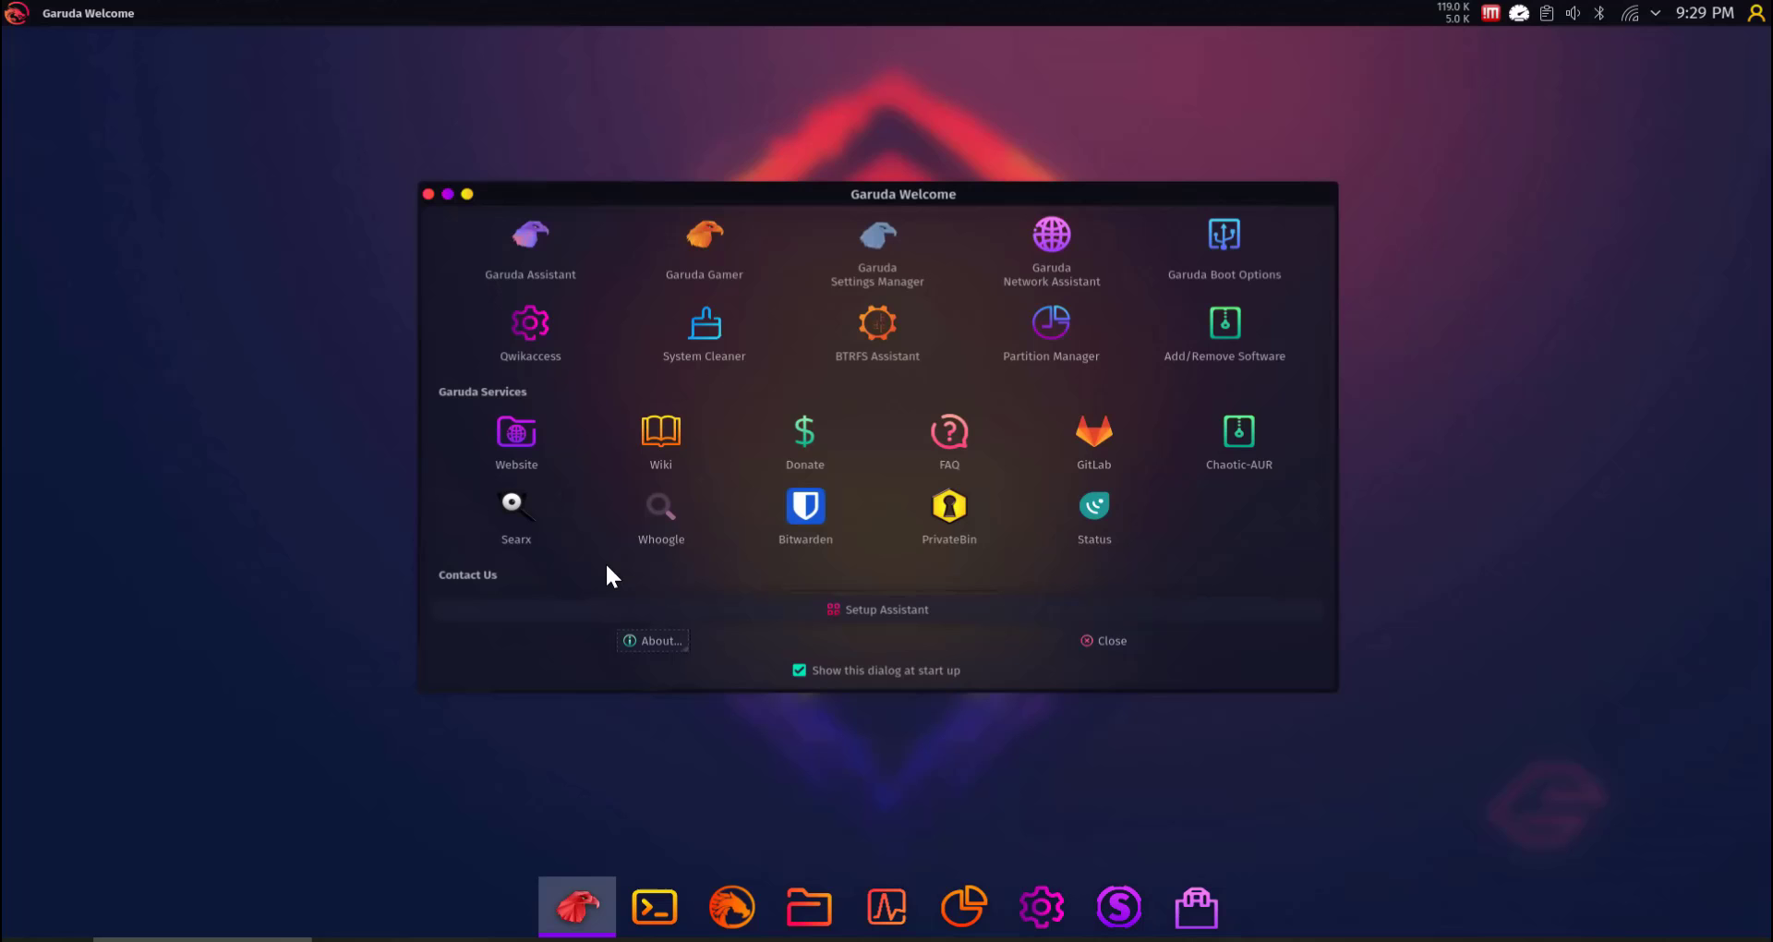
scroll(down, 3)
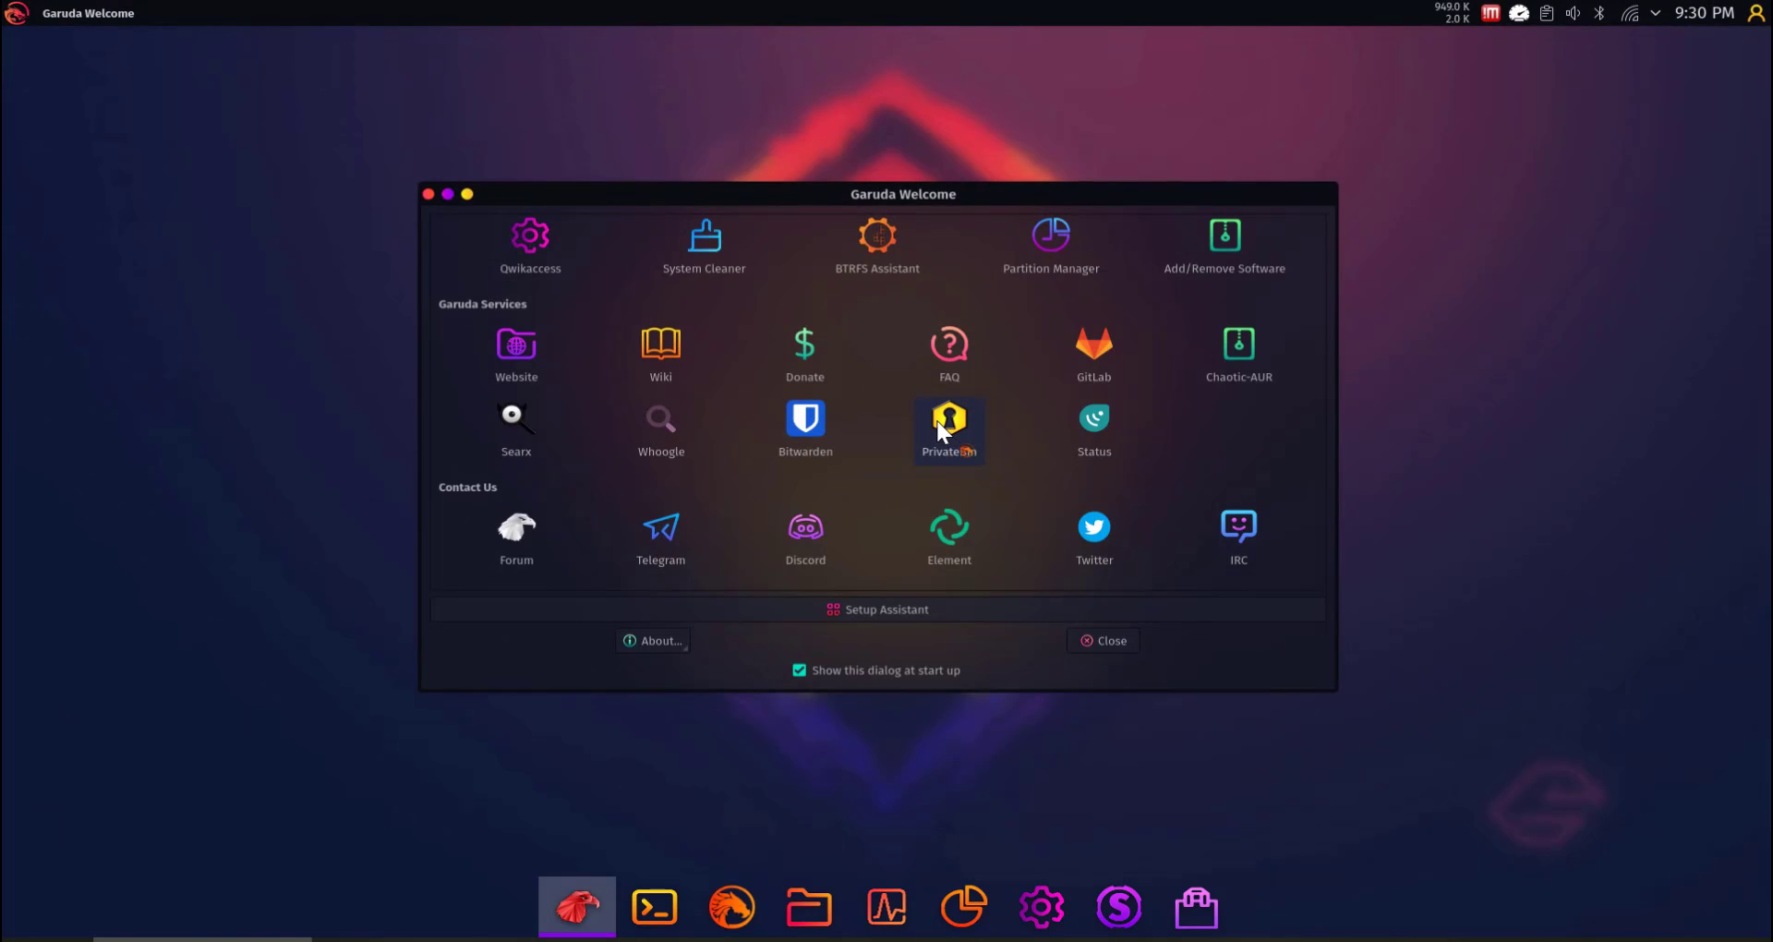
Step: View the empty PrivateBin paste editor at bin.garudalinux.org, then close FireDragon
click(949, 424)
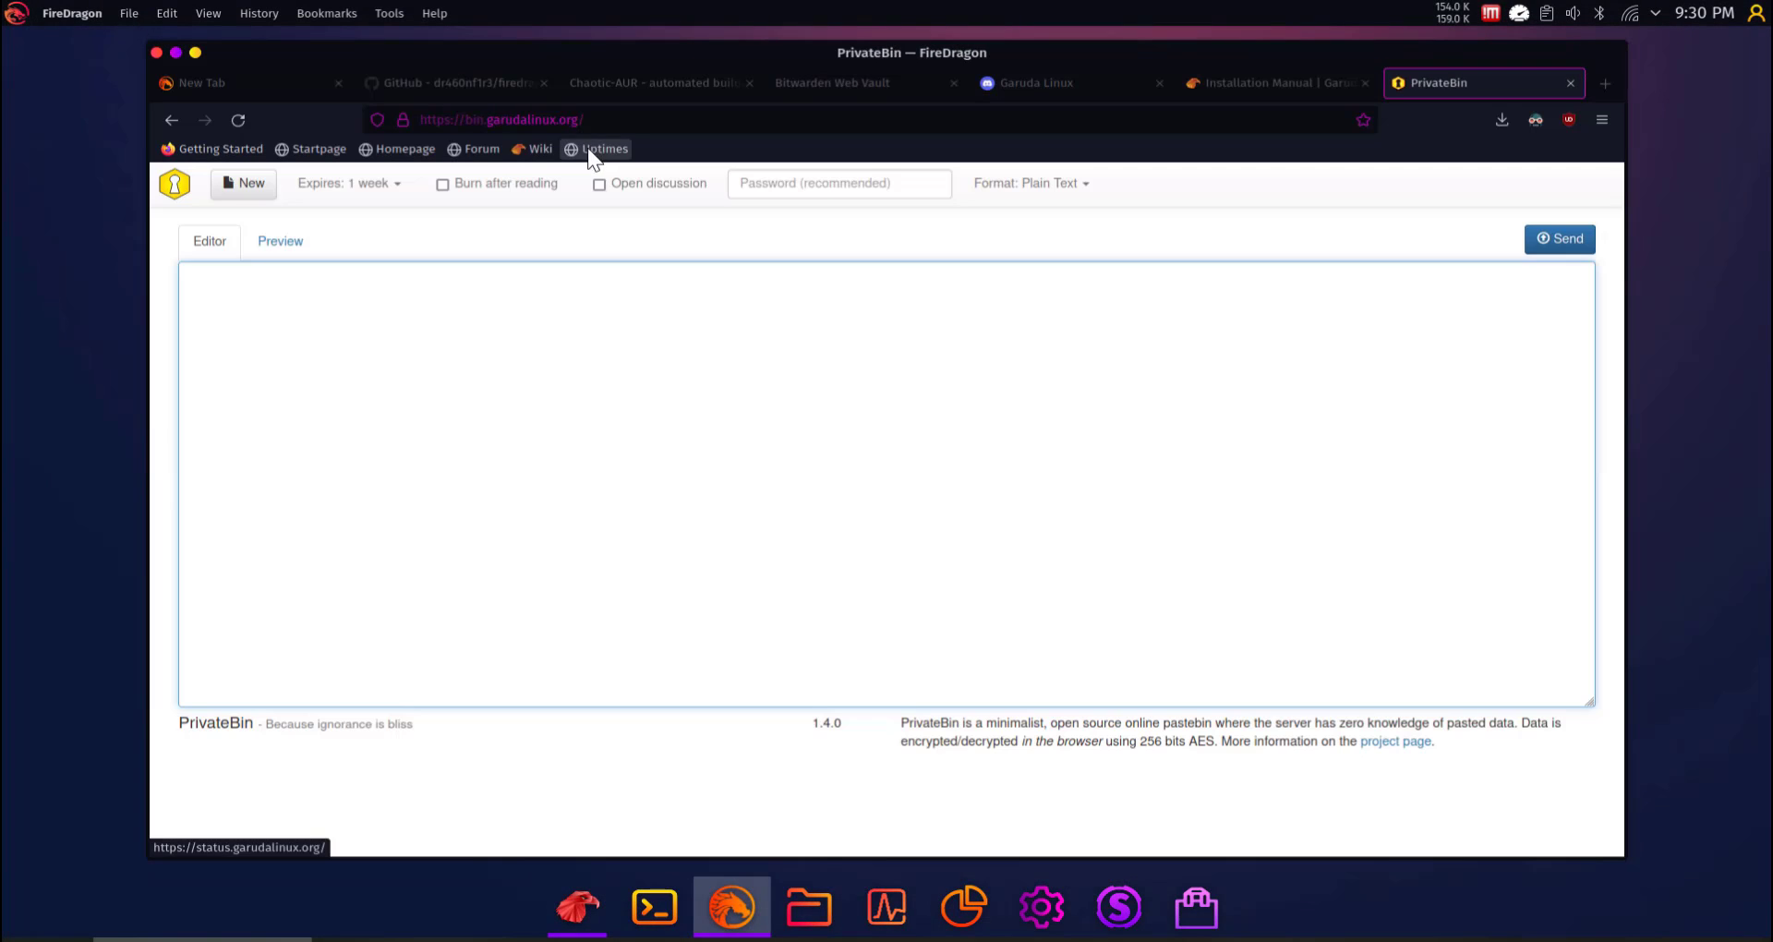
mouse_move(501, 133)
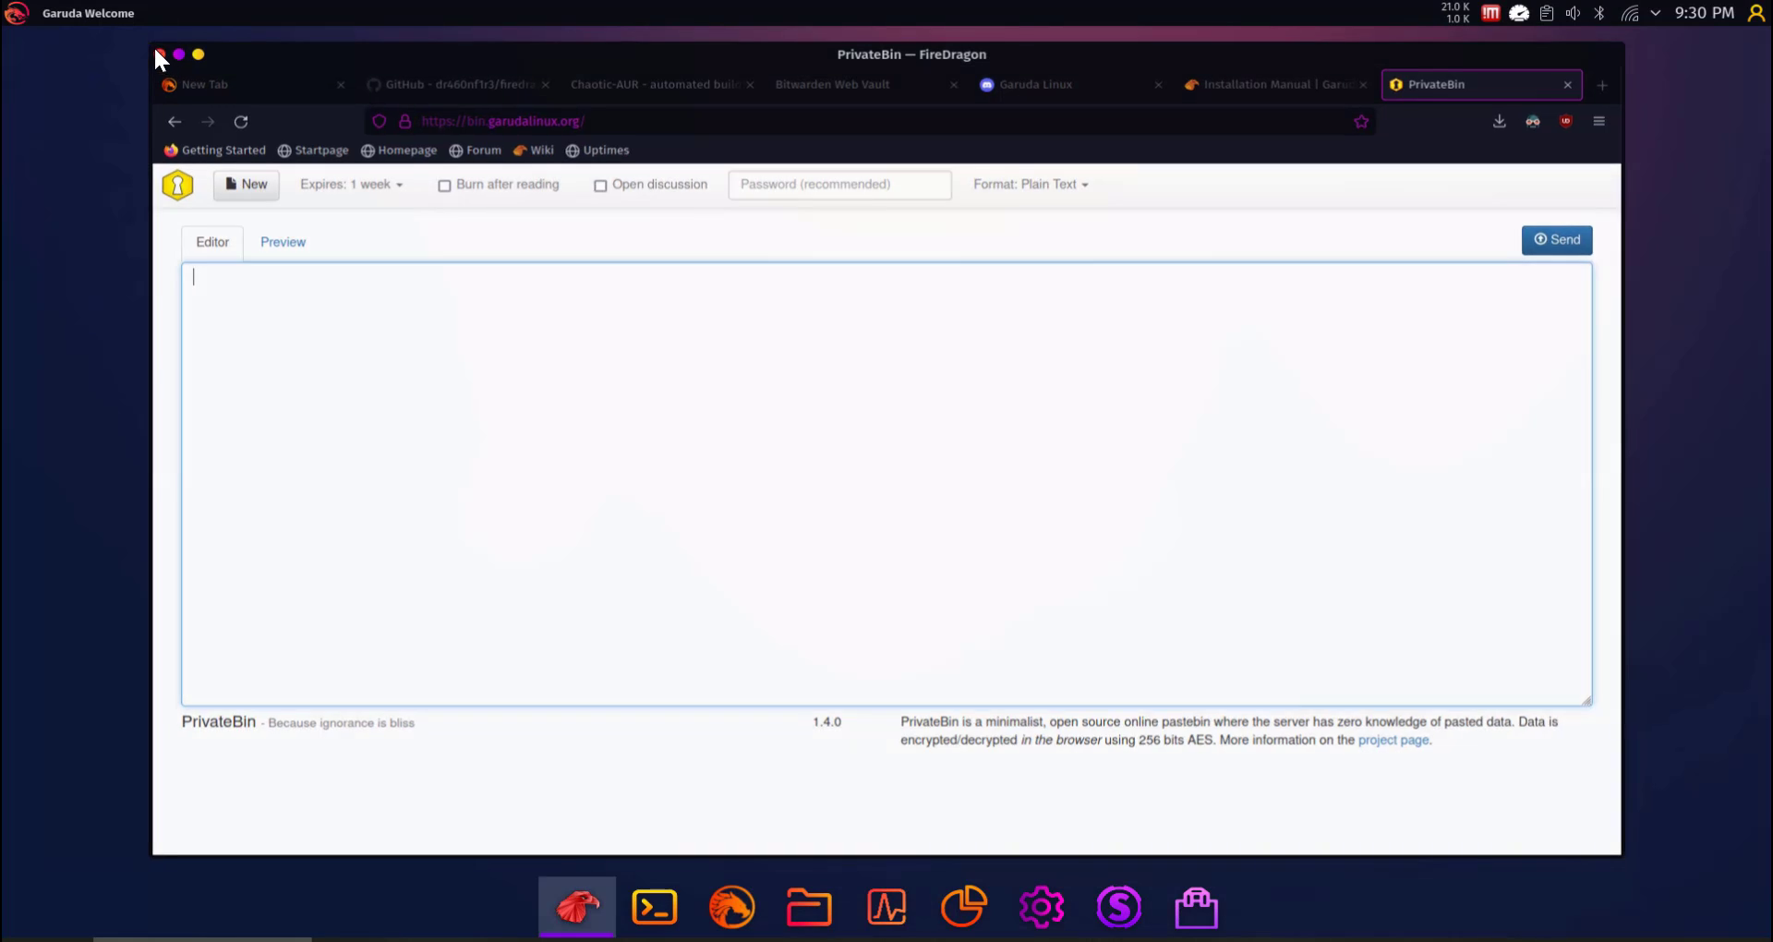
click(577, 906)
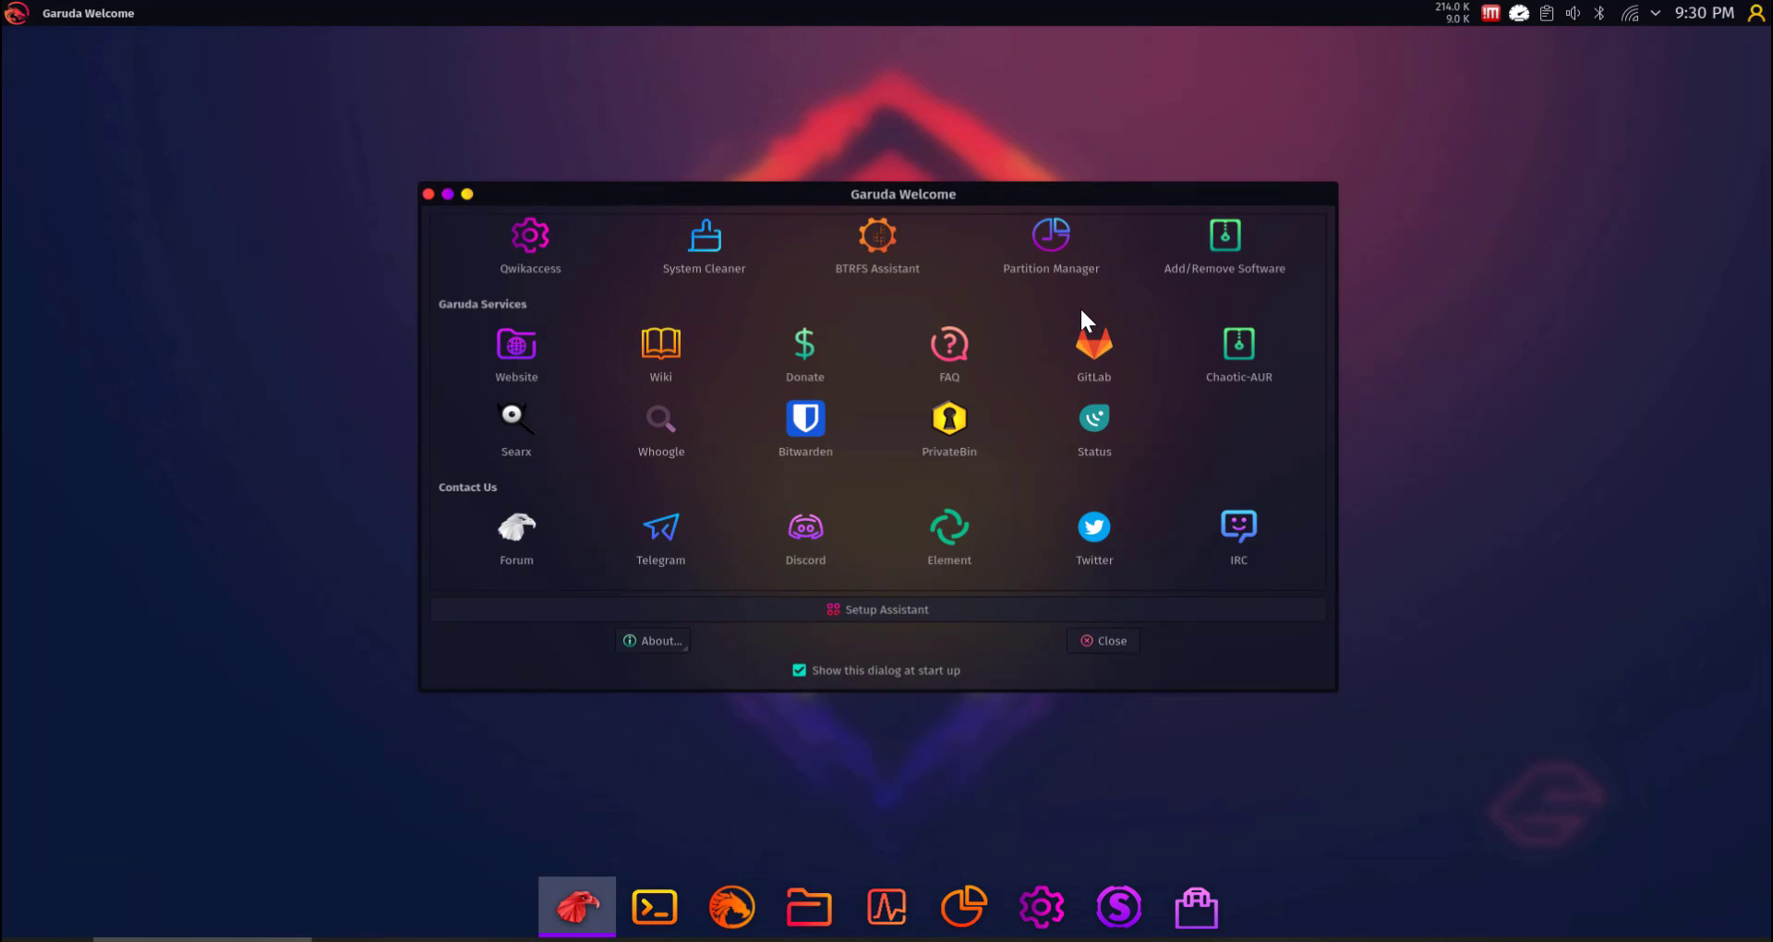
mouse_move(16, 12)
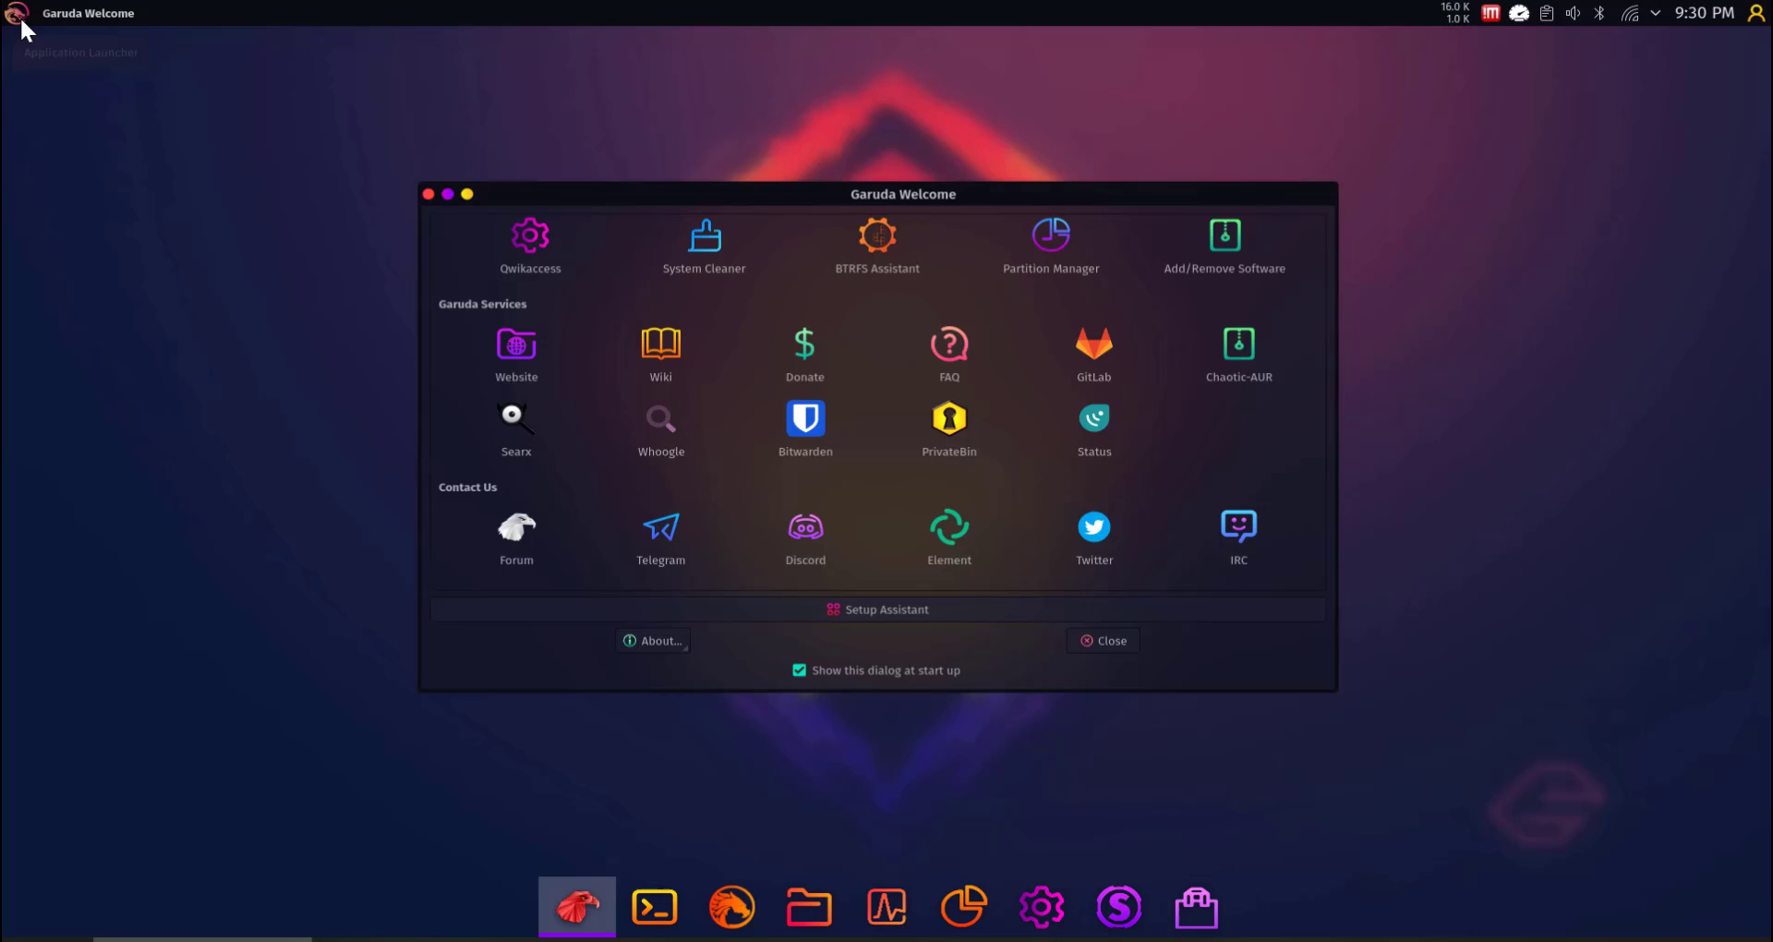
mouse_move(31, 75)
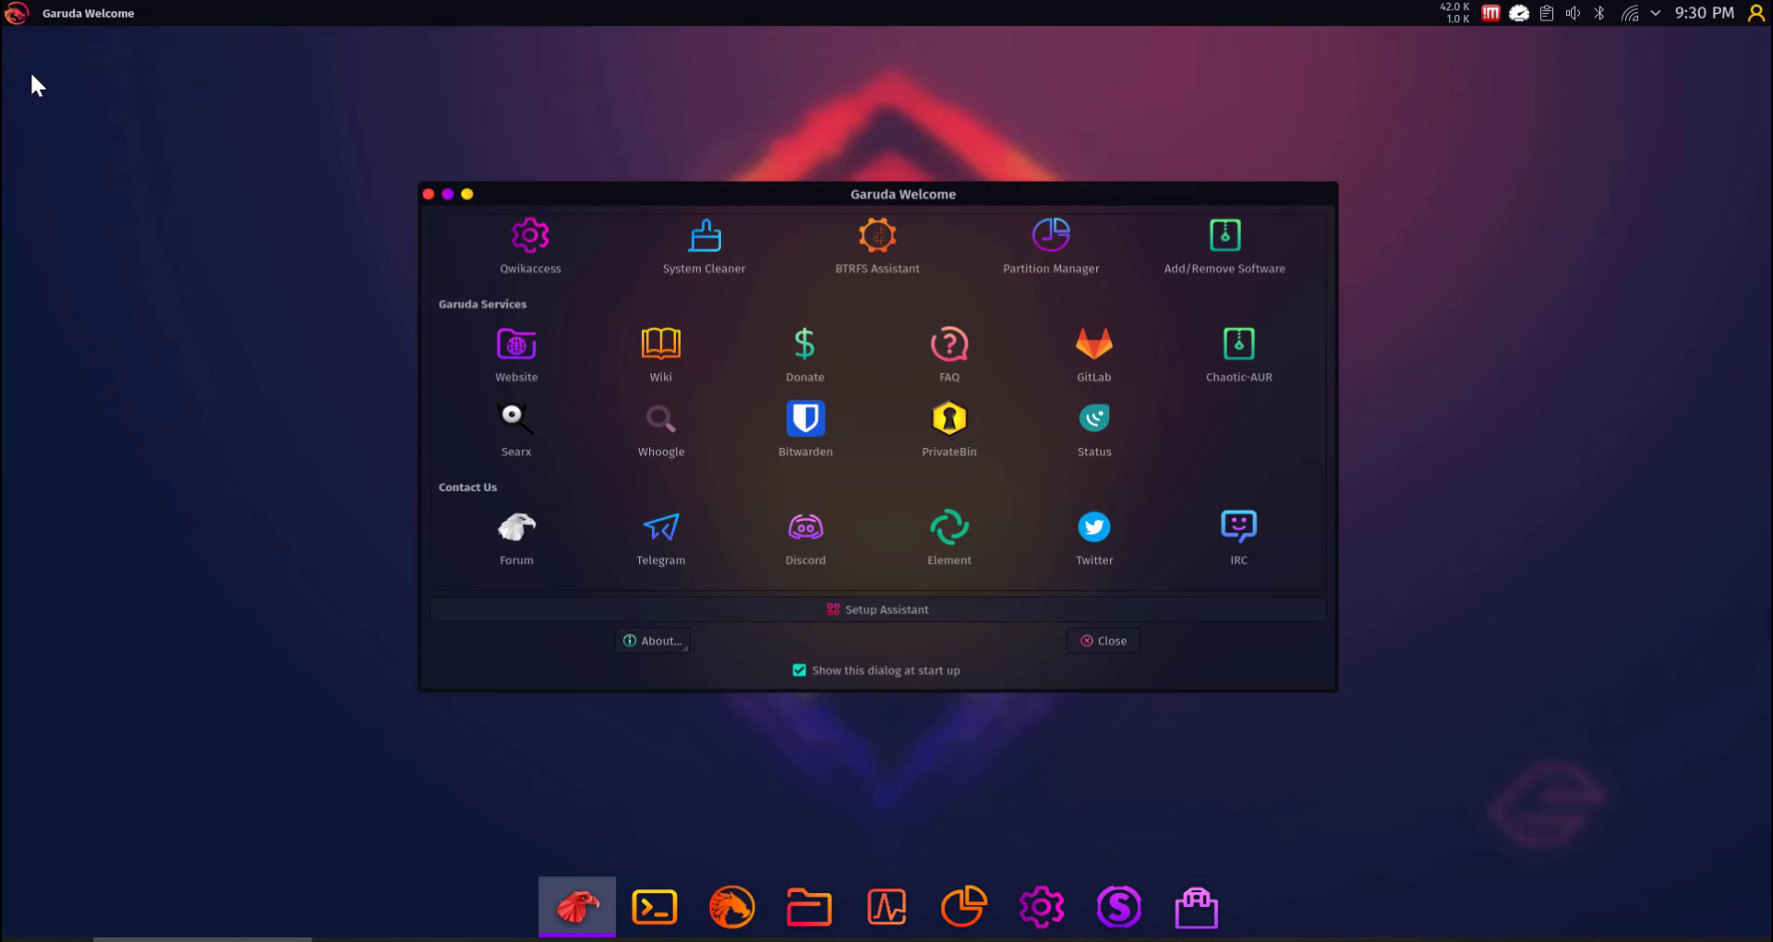
mouse_move(276, 217)
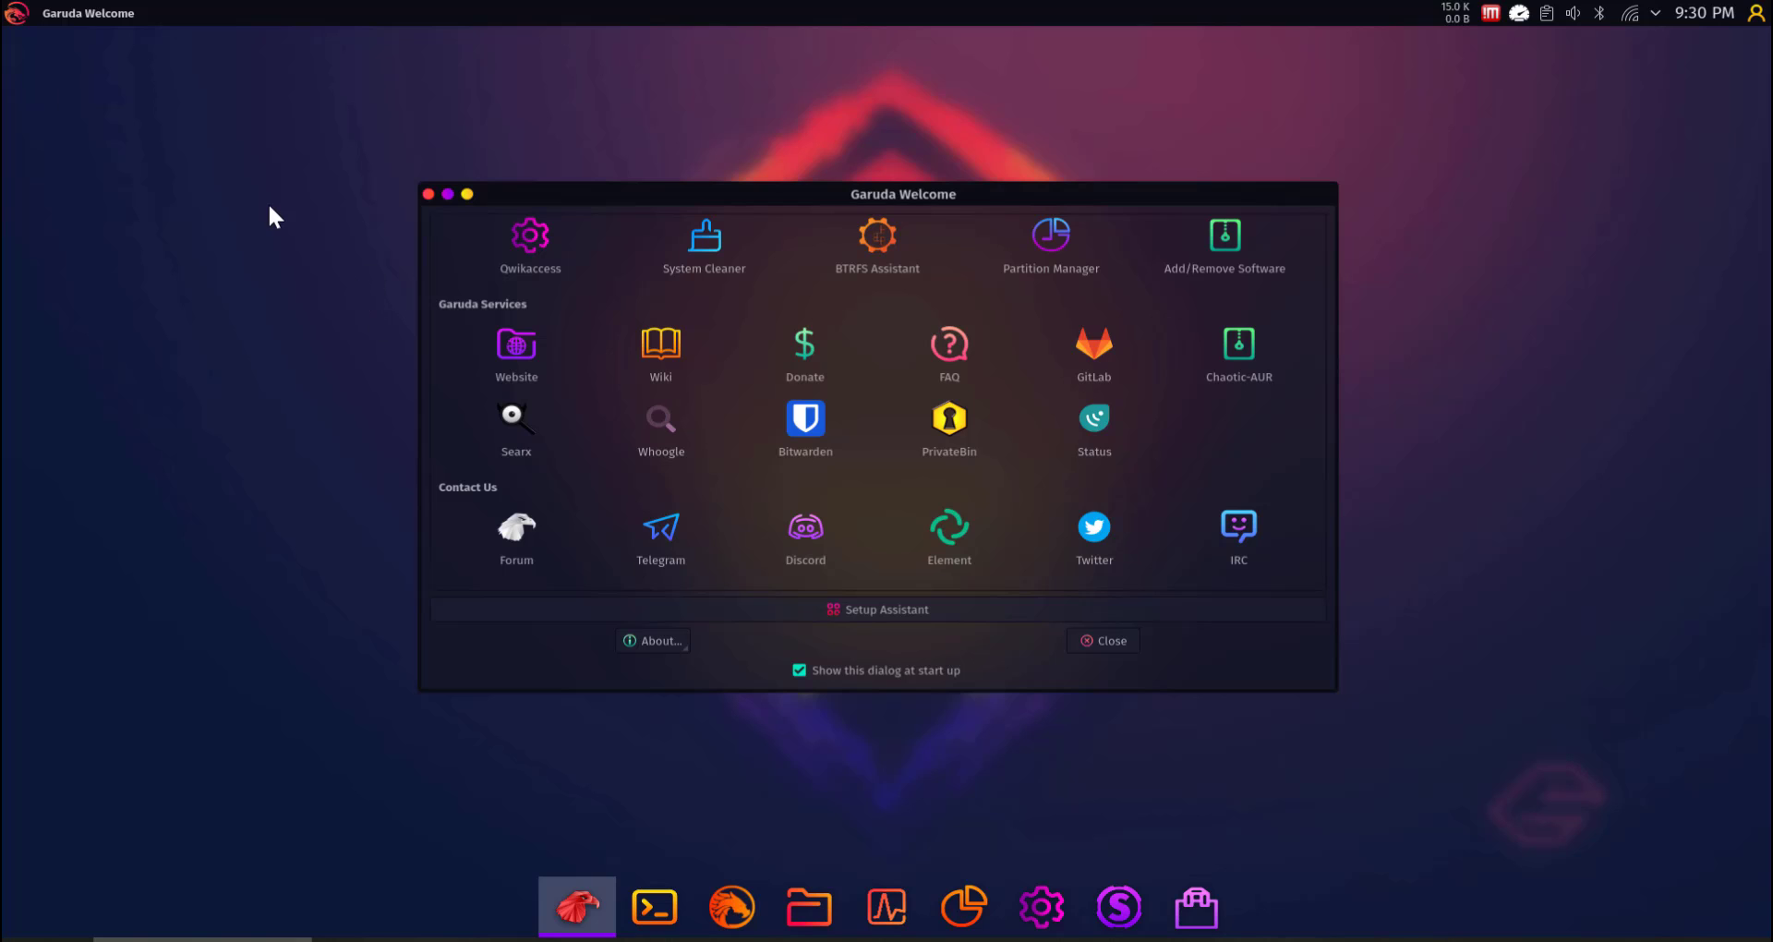